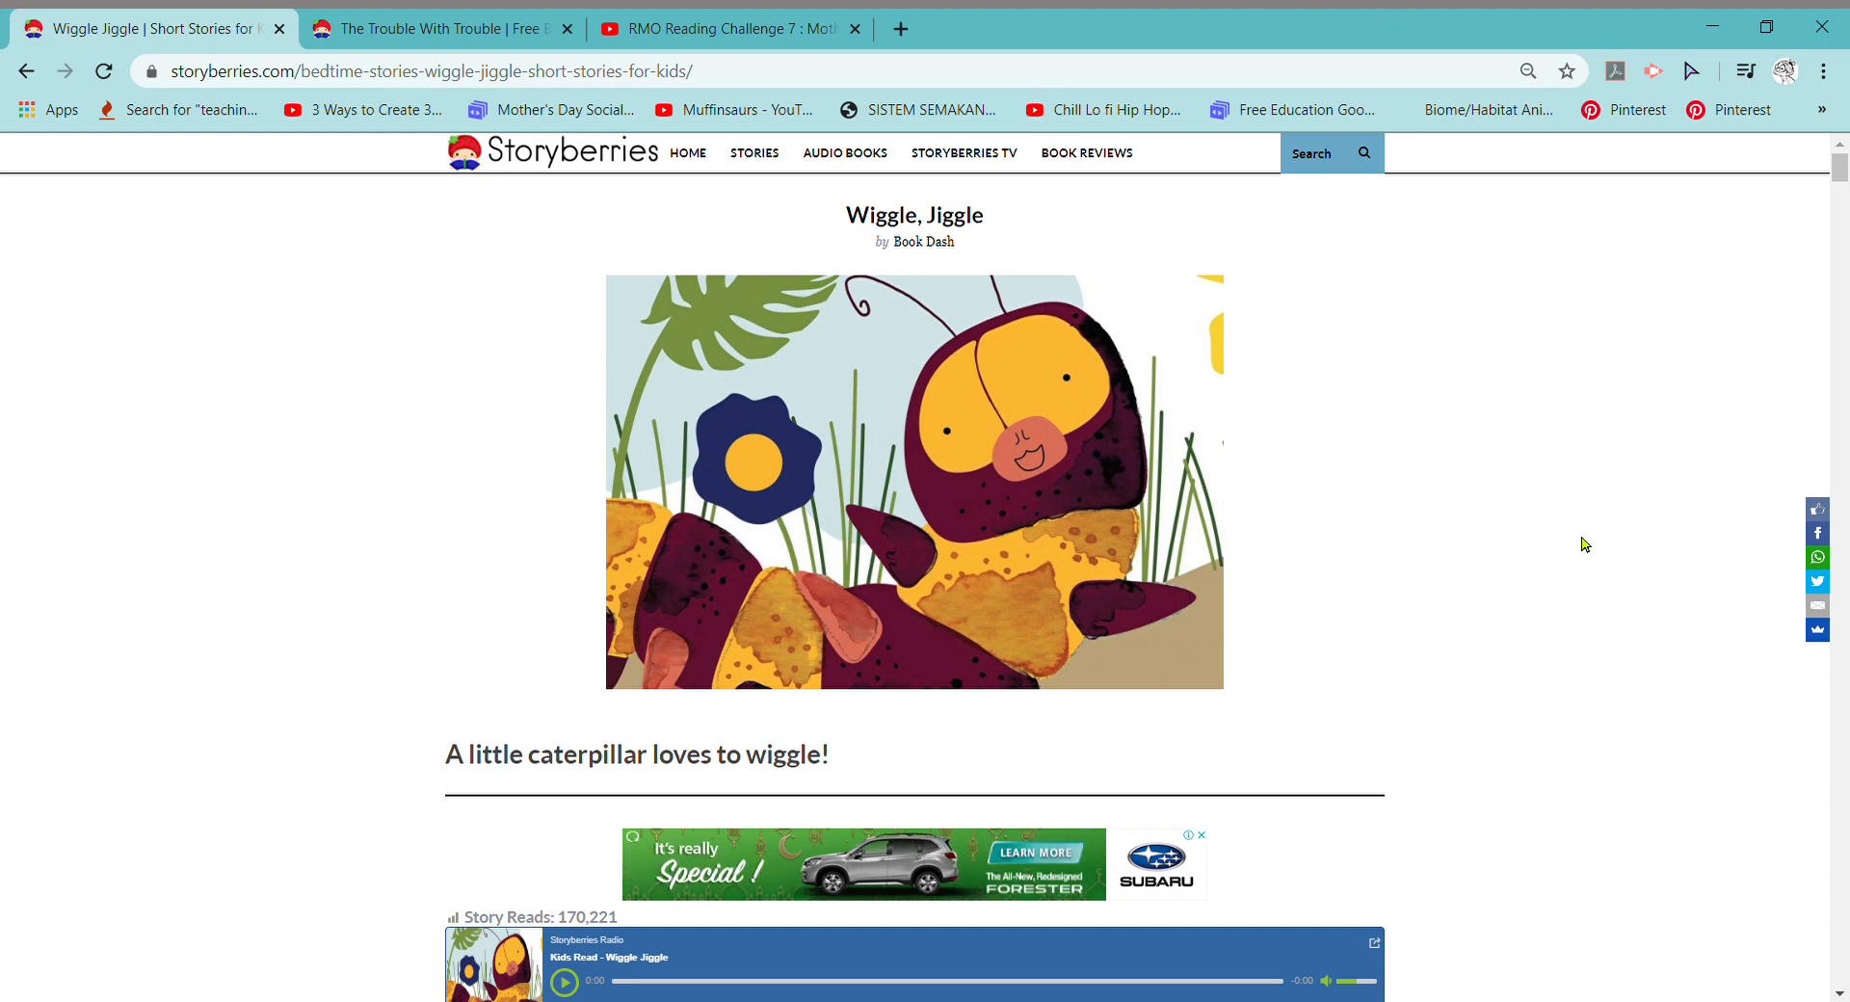
mouse_move(1191, 40)
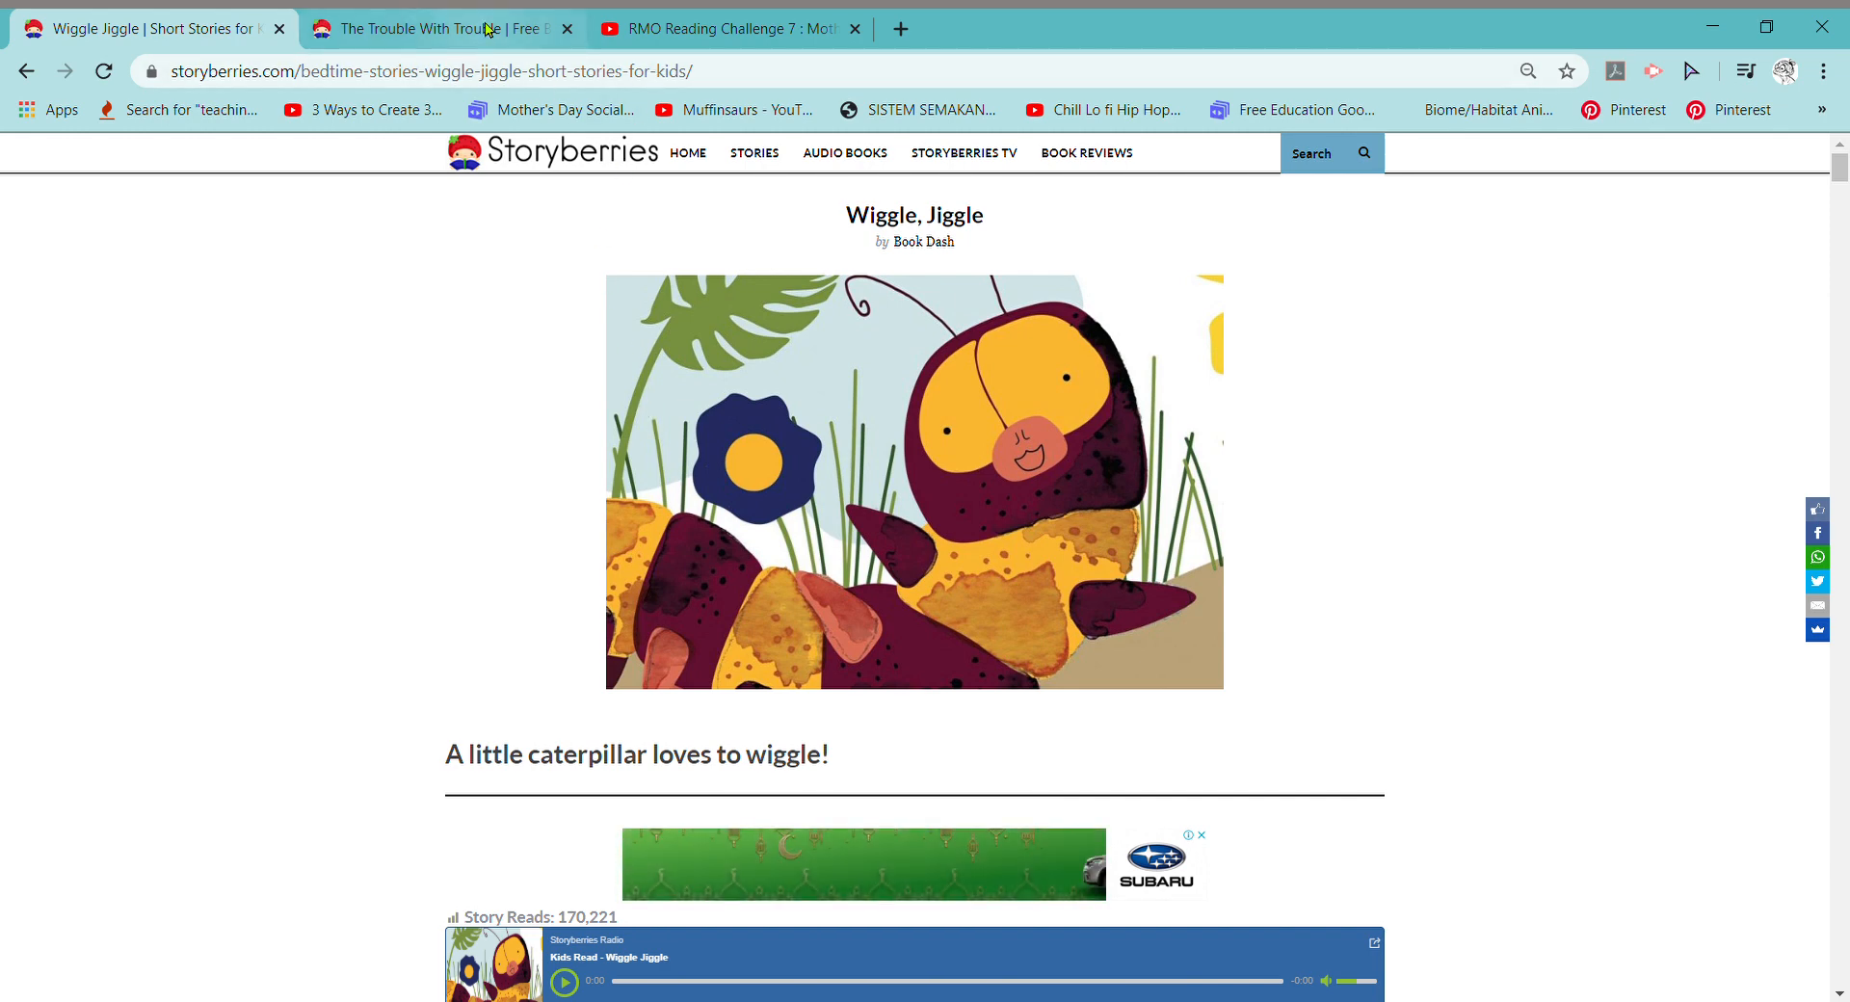
Flip between the two story tabs, then bring up the RMO Reading Challenge 7 video
left_click(437, 29)
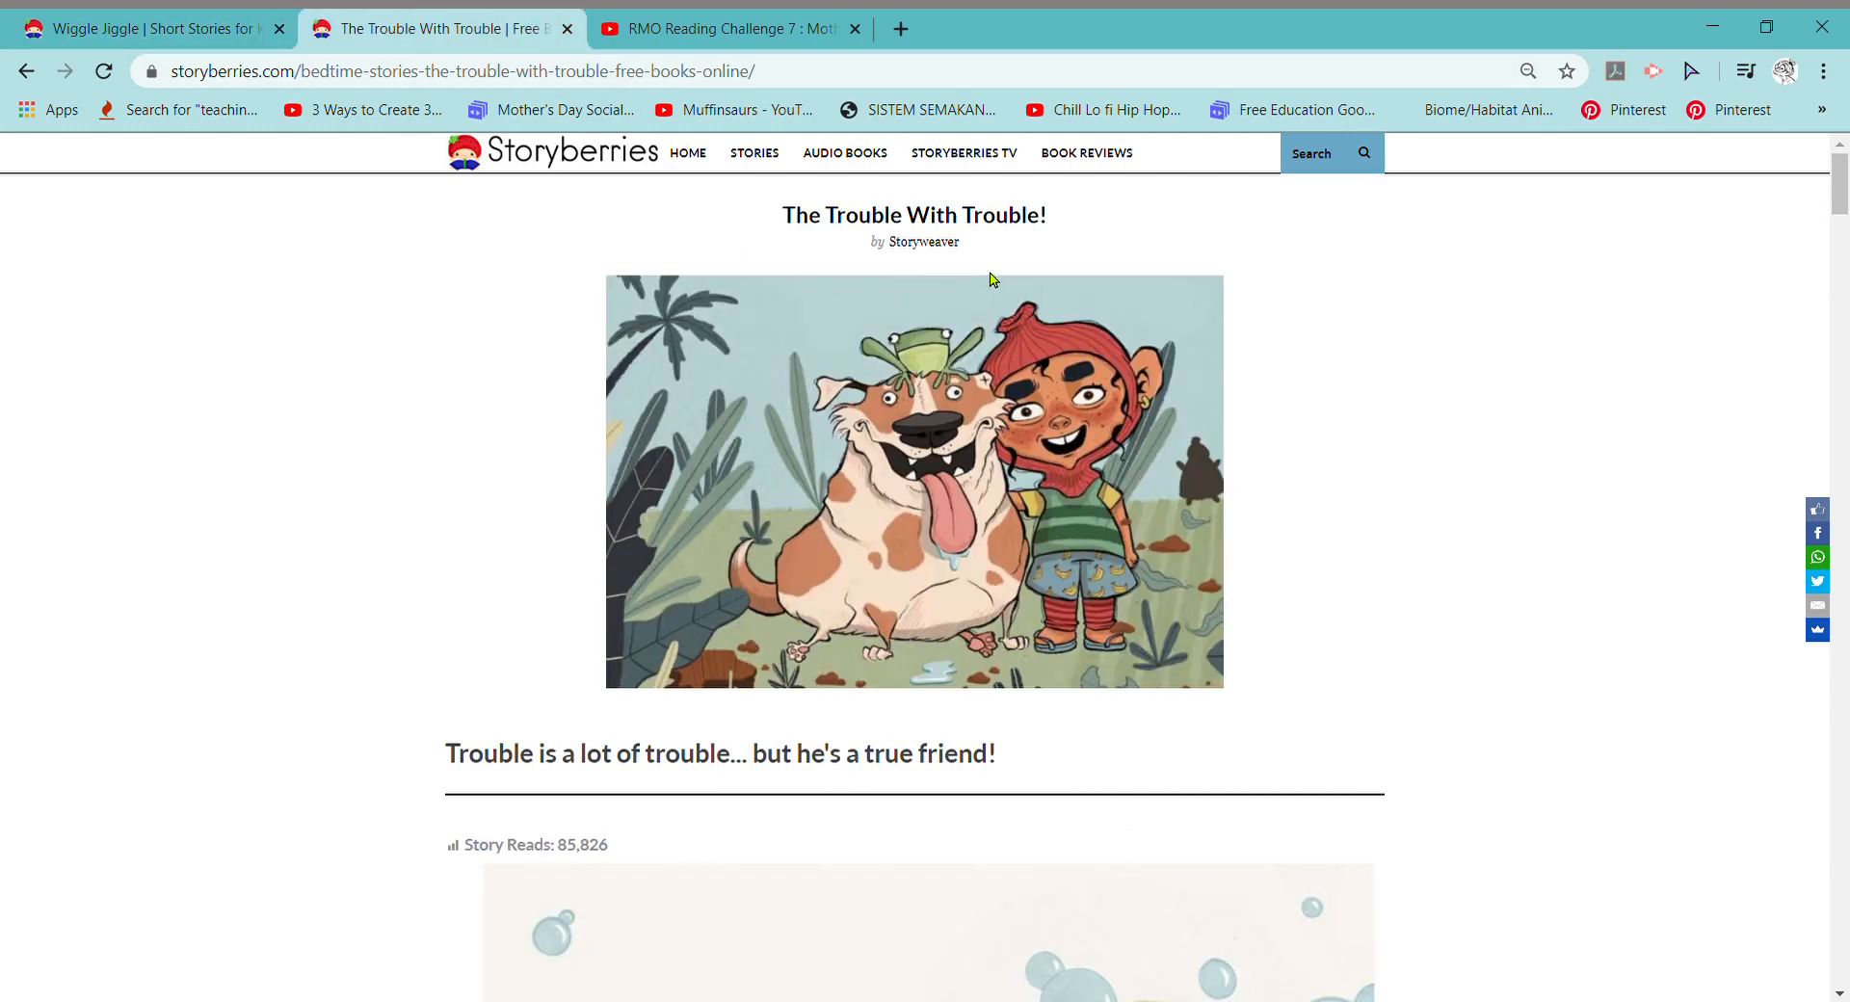
mouse_move(716, 484)
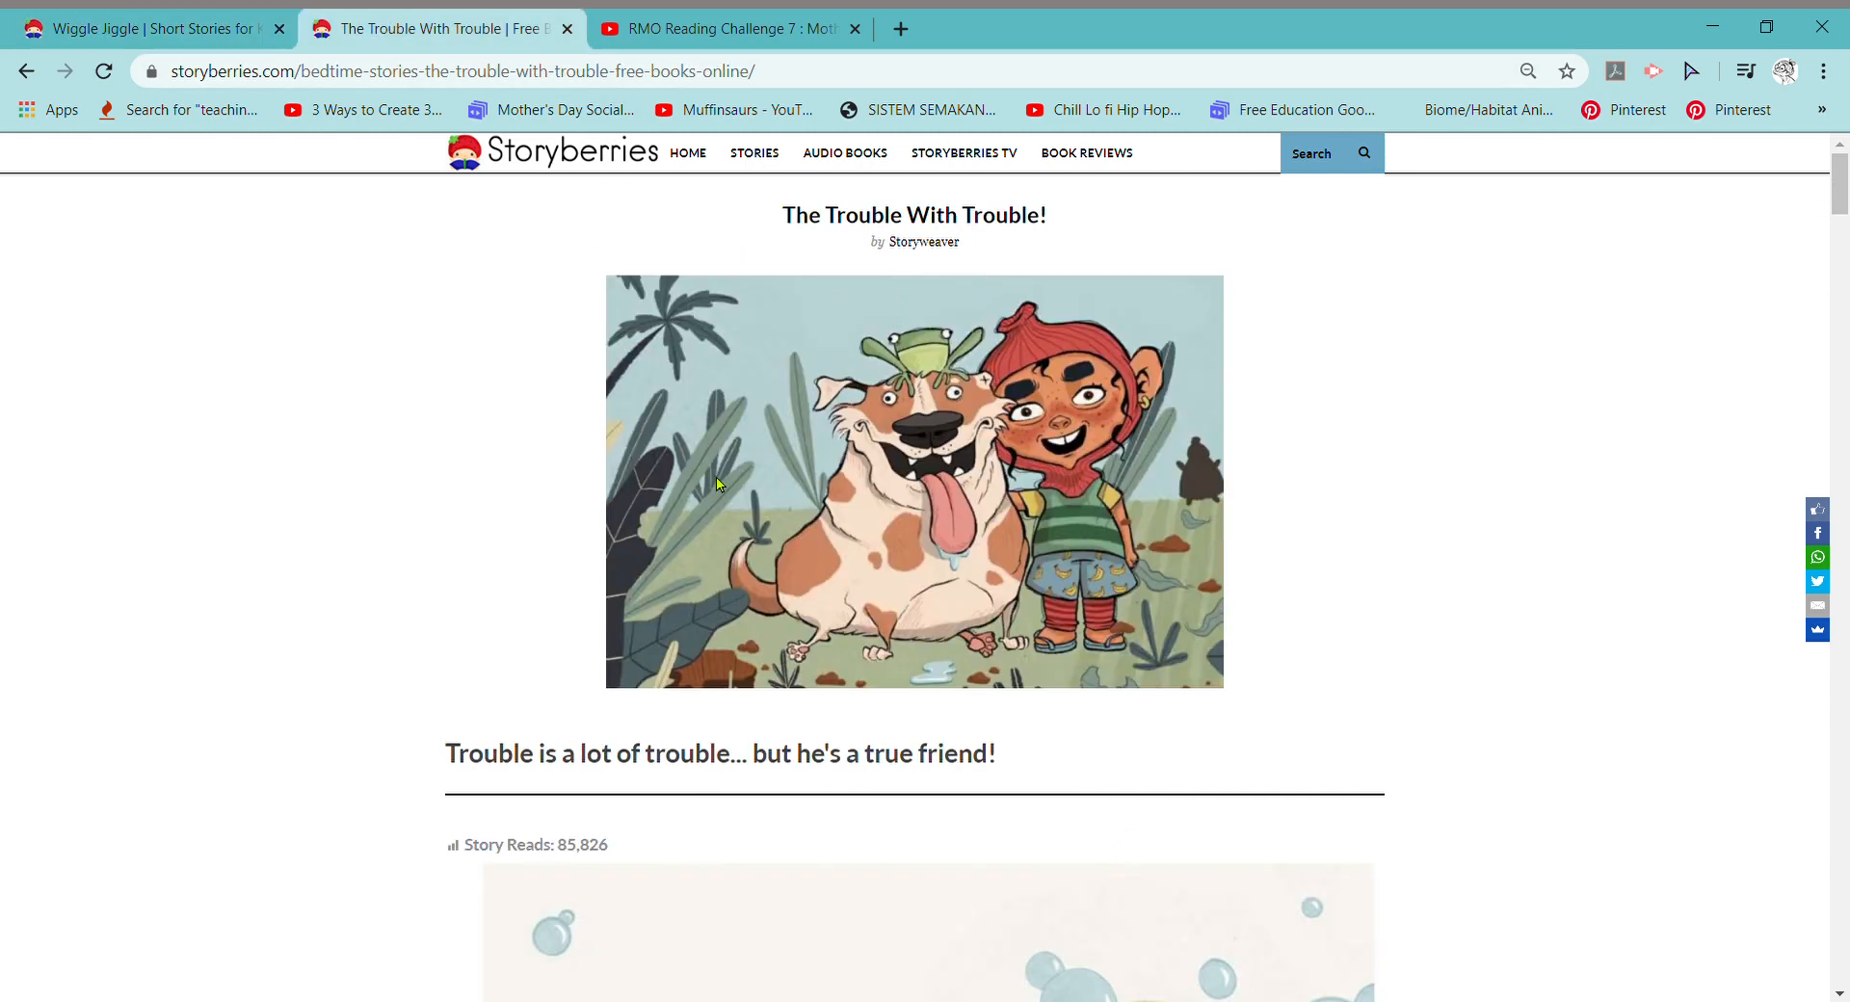
mouse_move(800, 224)
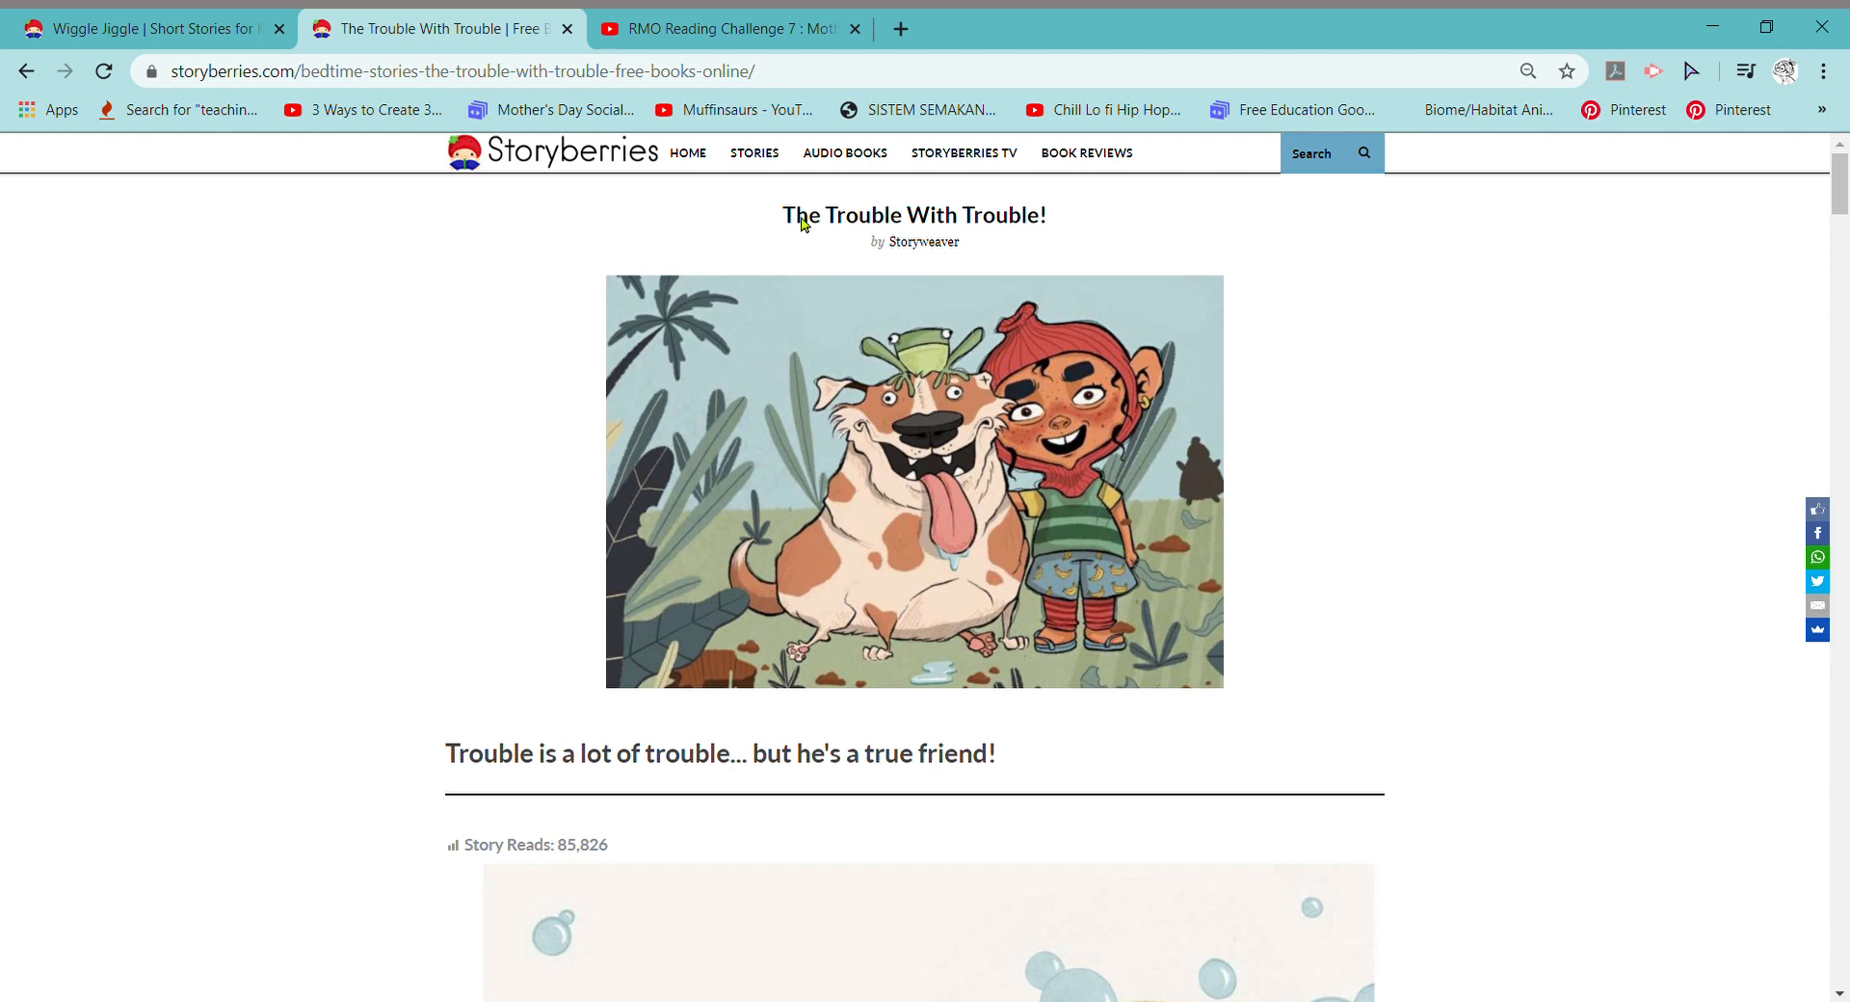
left_click(141, 29)
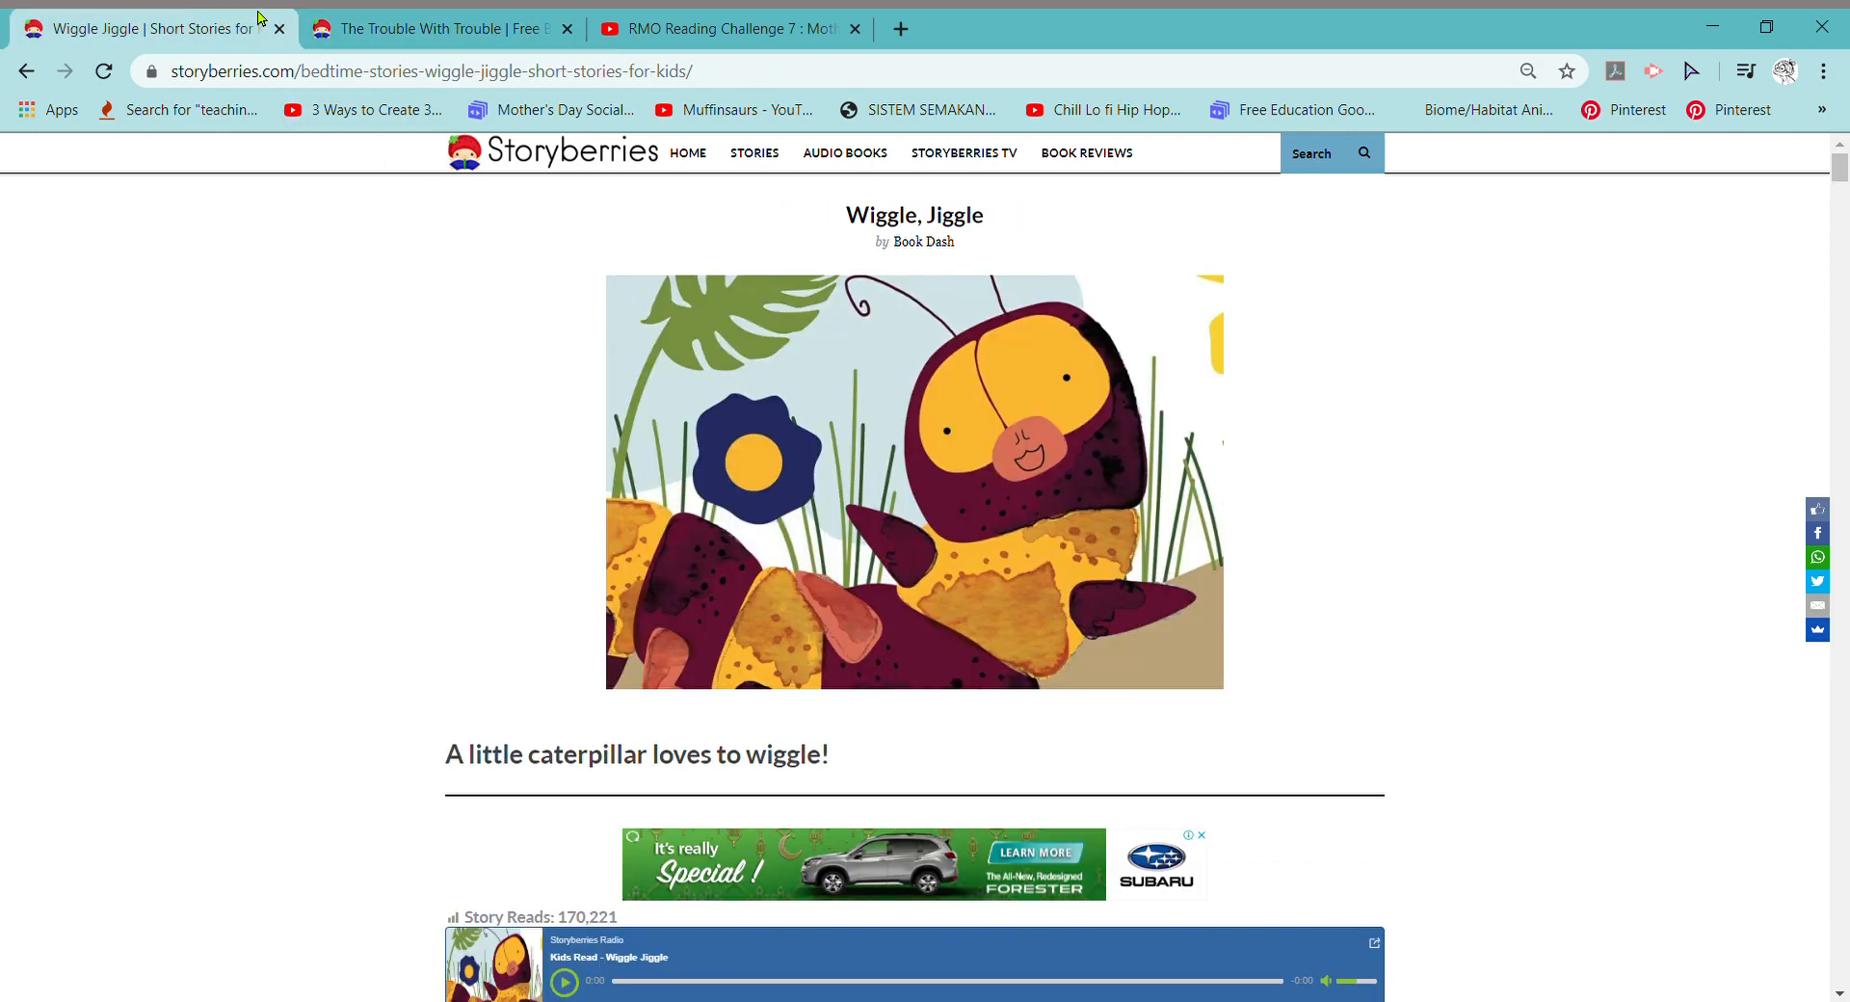
left_click(718, 29)
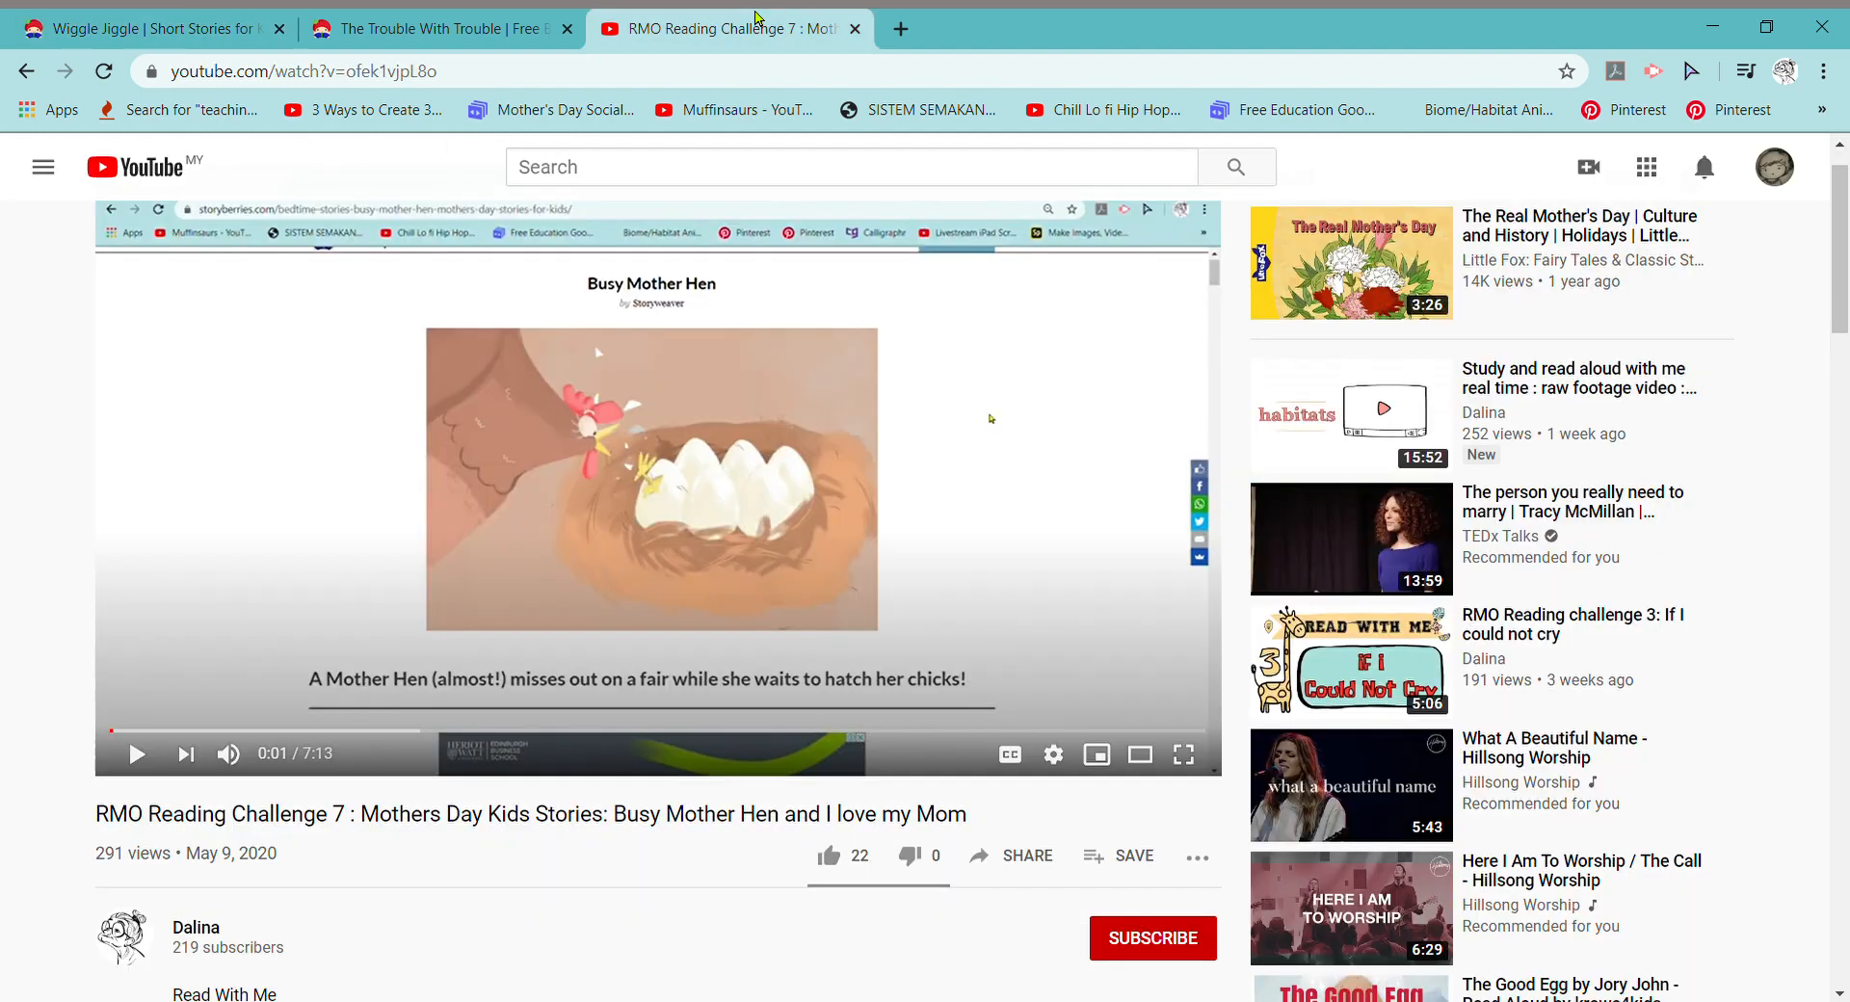
mouse_move(808, 969)
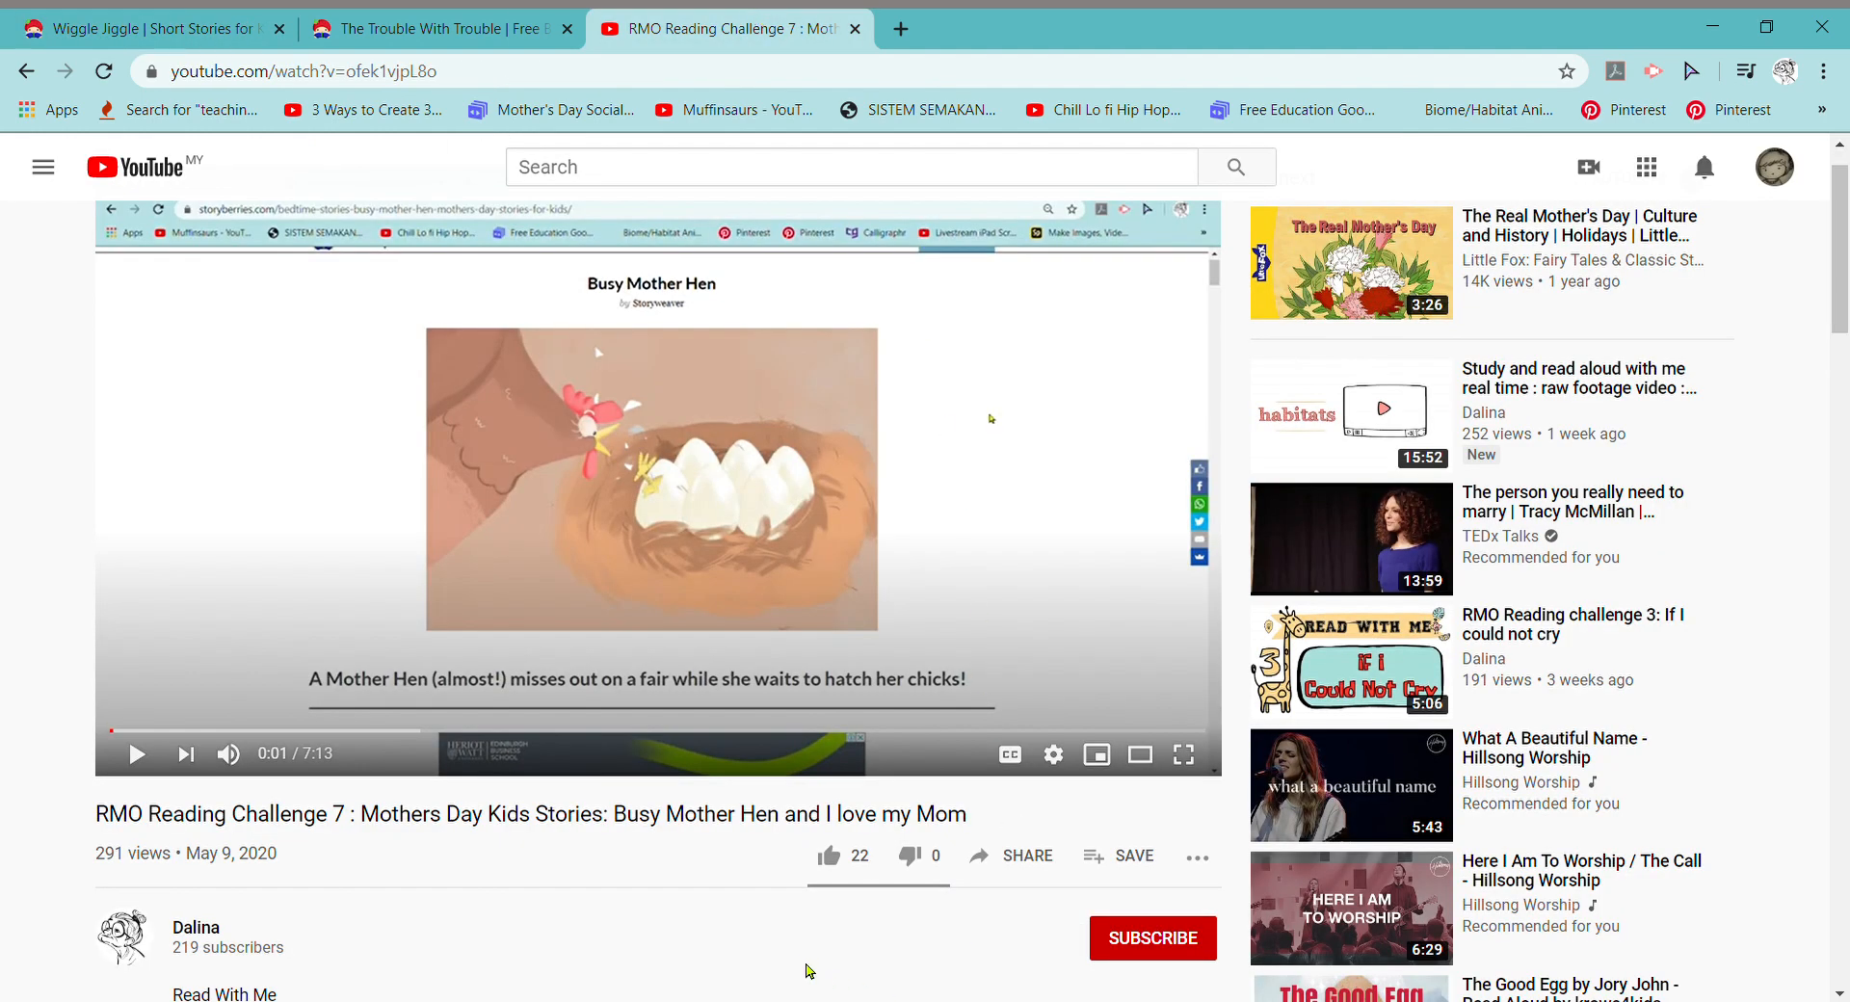
mouse_move(1075, 916)
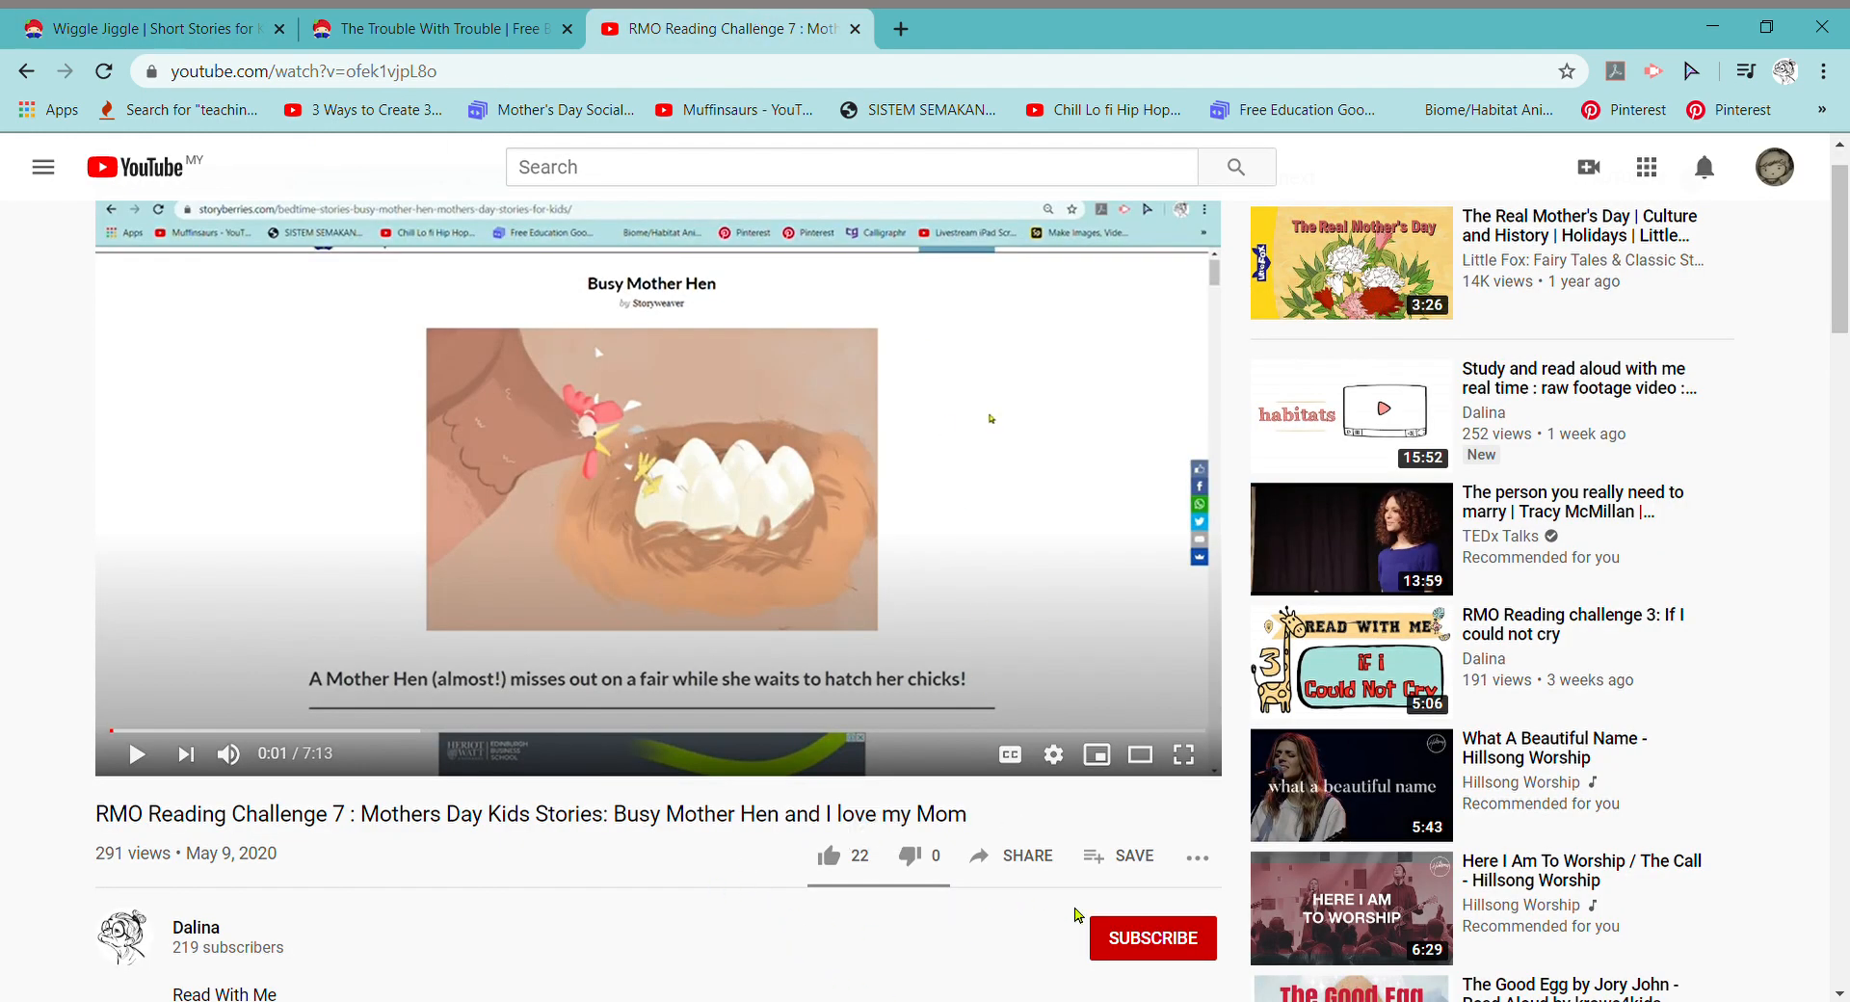
Subscribe to the Dalina channel with All notifications and like the video
left_click(1152, 936)
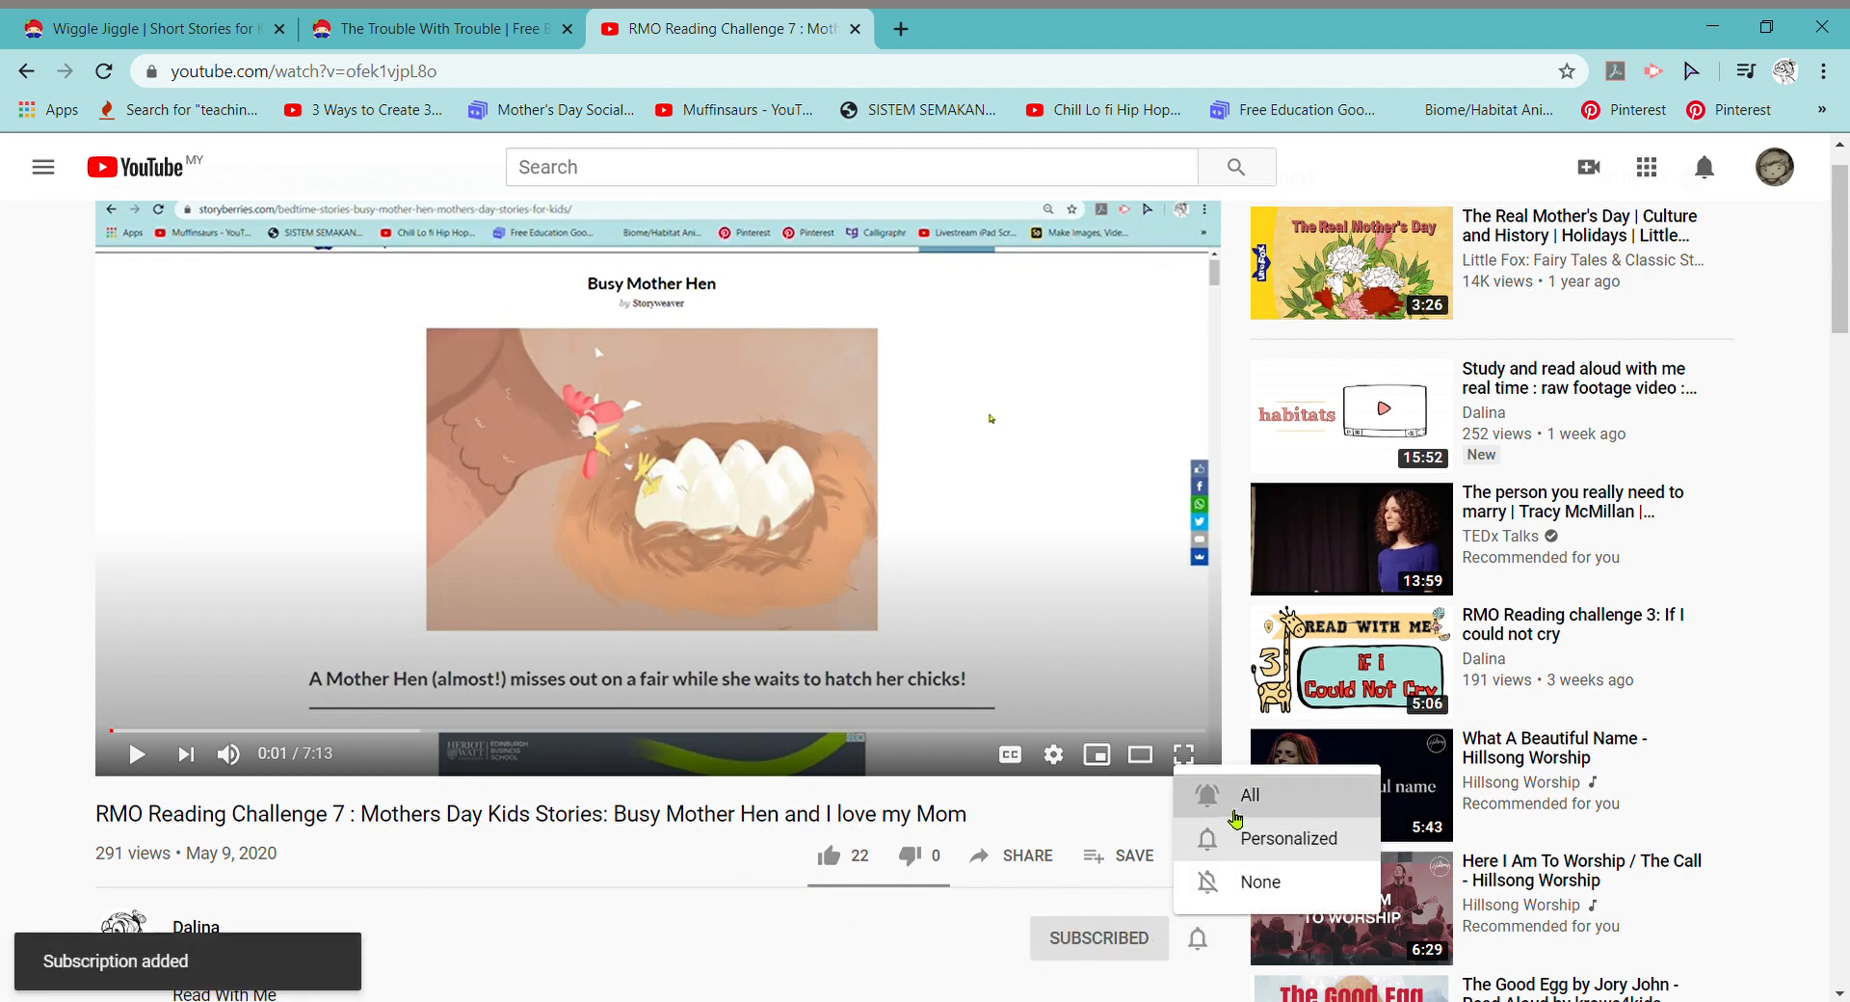
left_click(1248, 794)
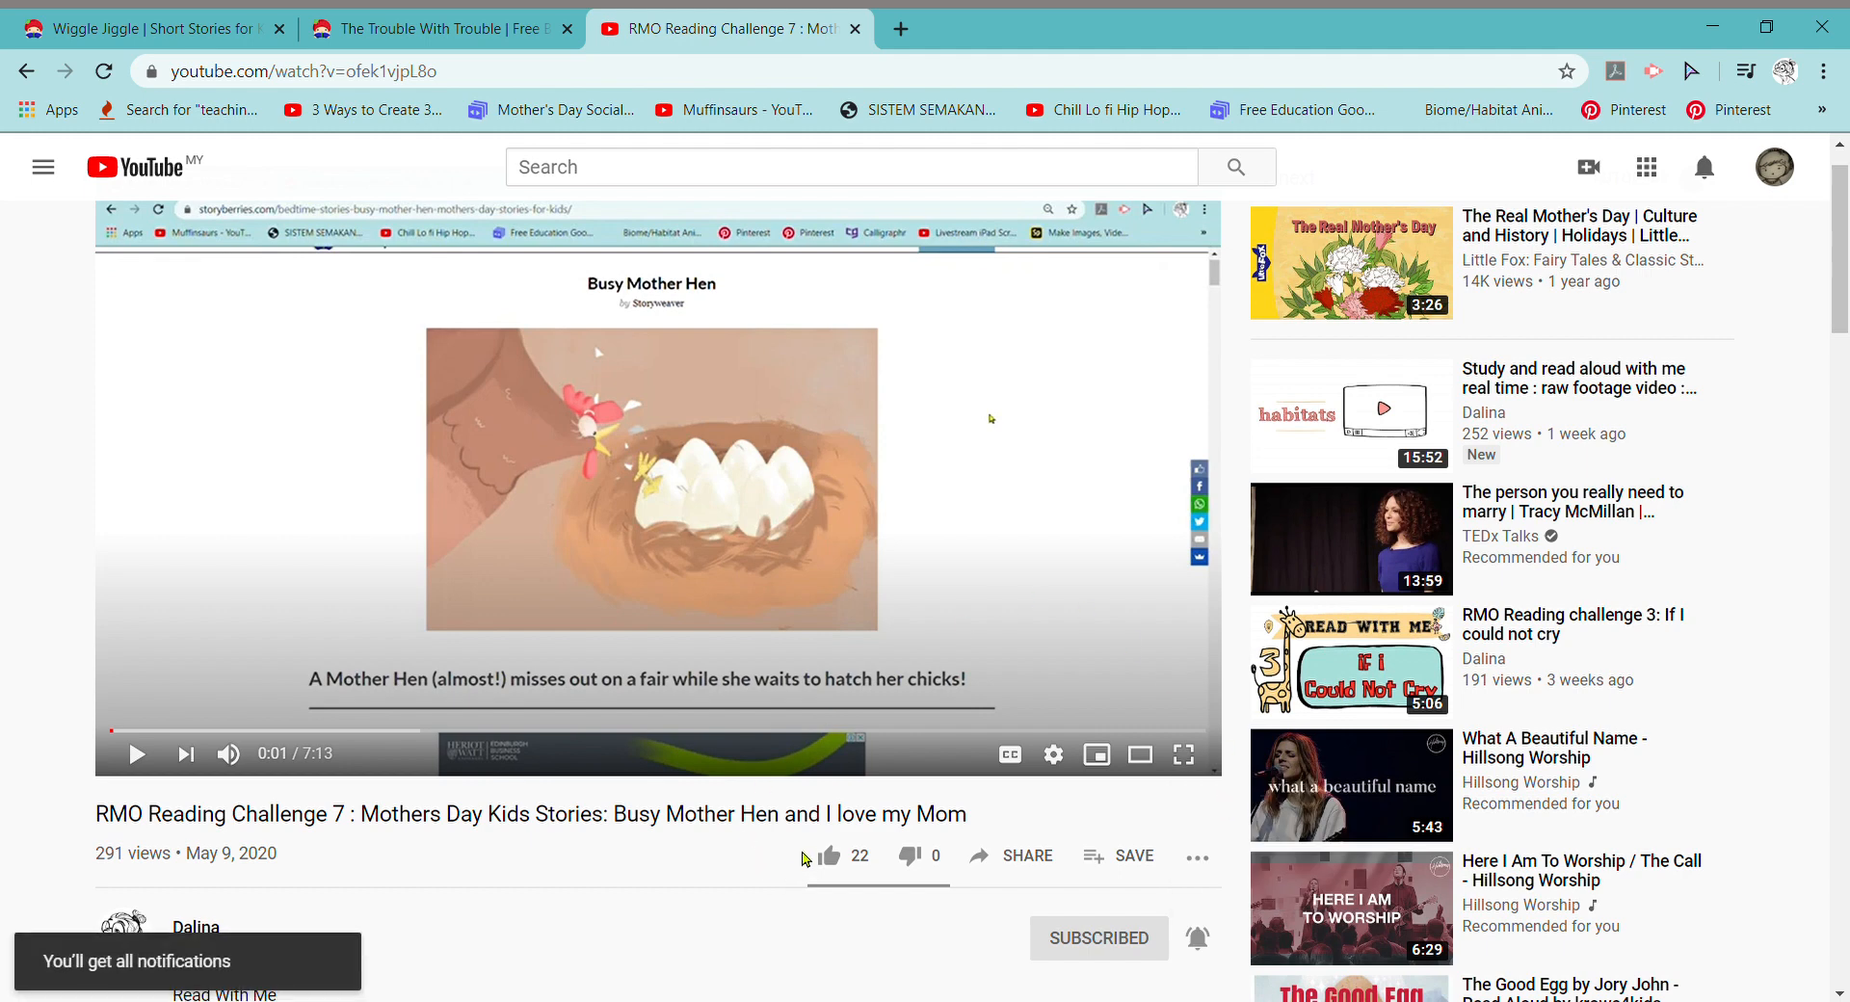
left_click(826, 856)
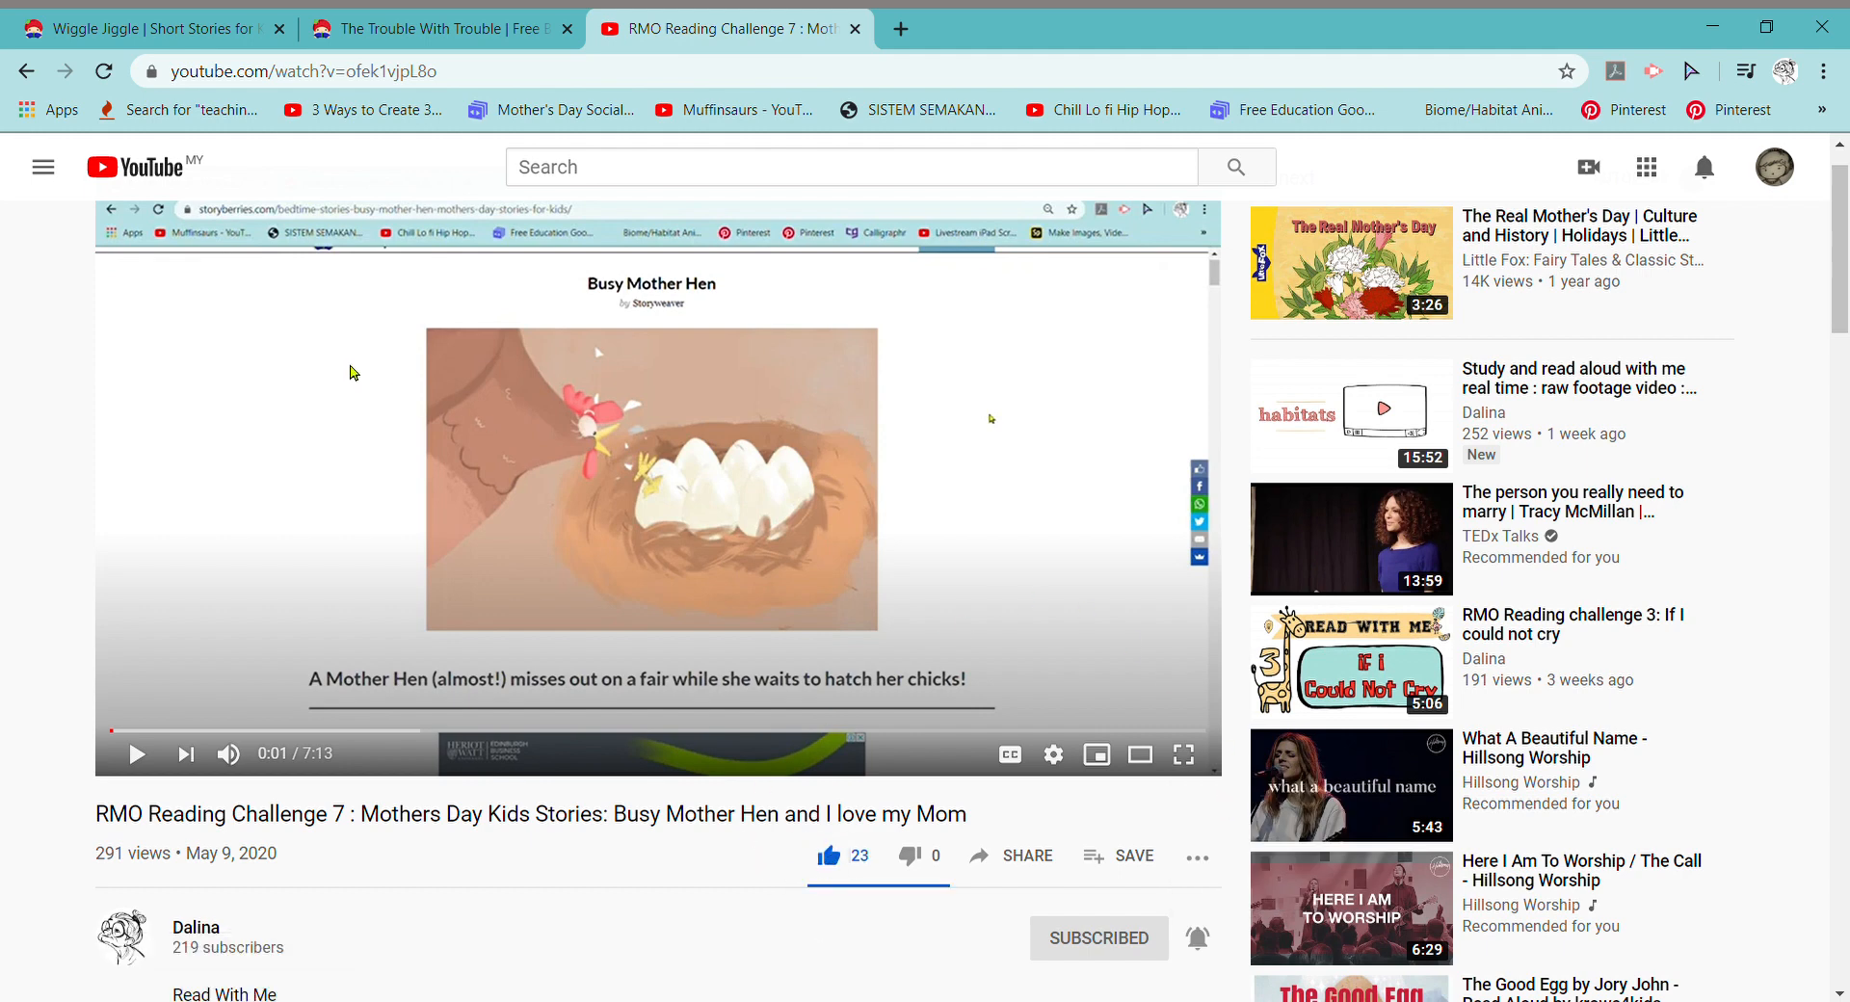
Return to the Wiggle, Jiggle story page by Book Dash at its top
left_click(141, 27)
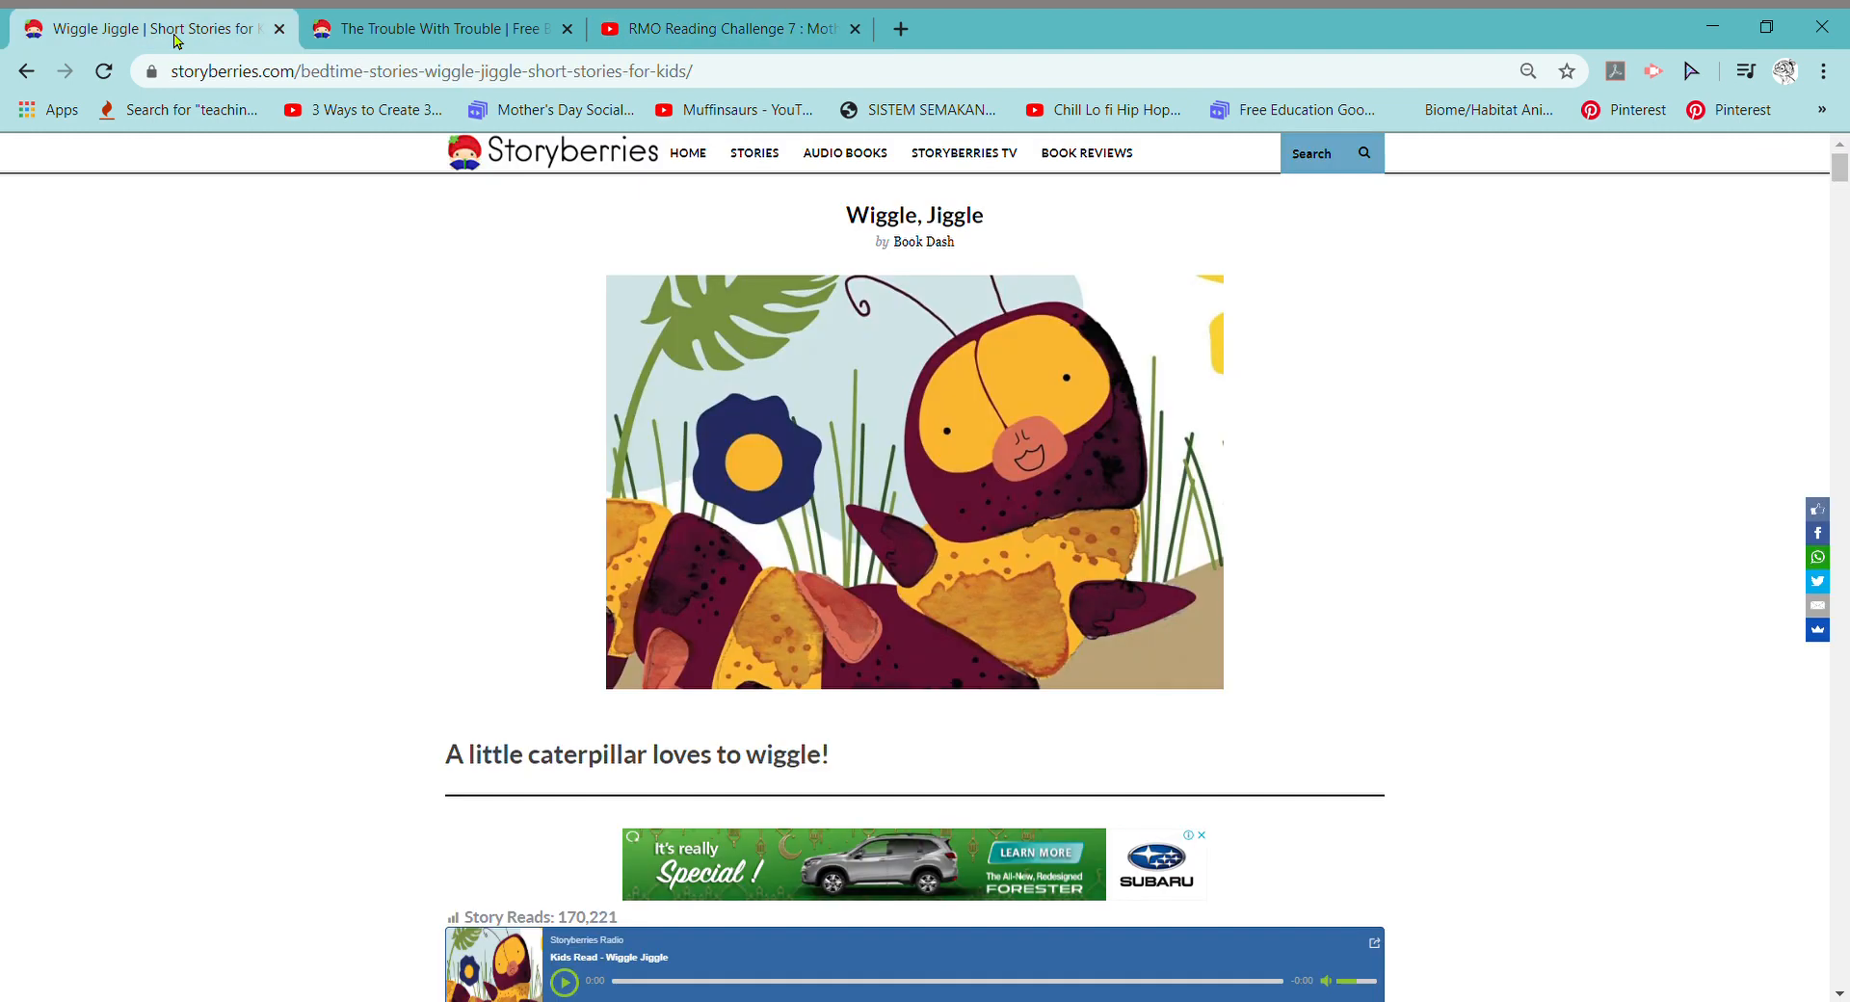
mouse_move(1549, 414)
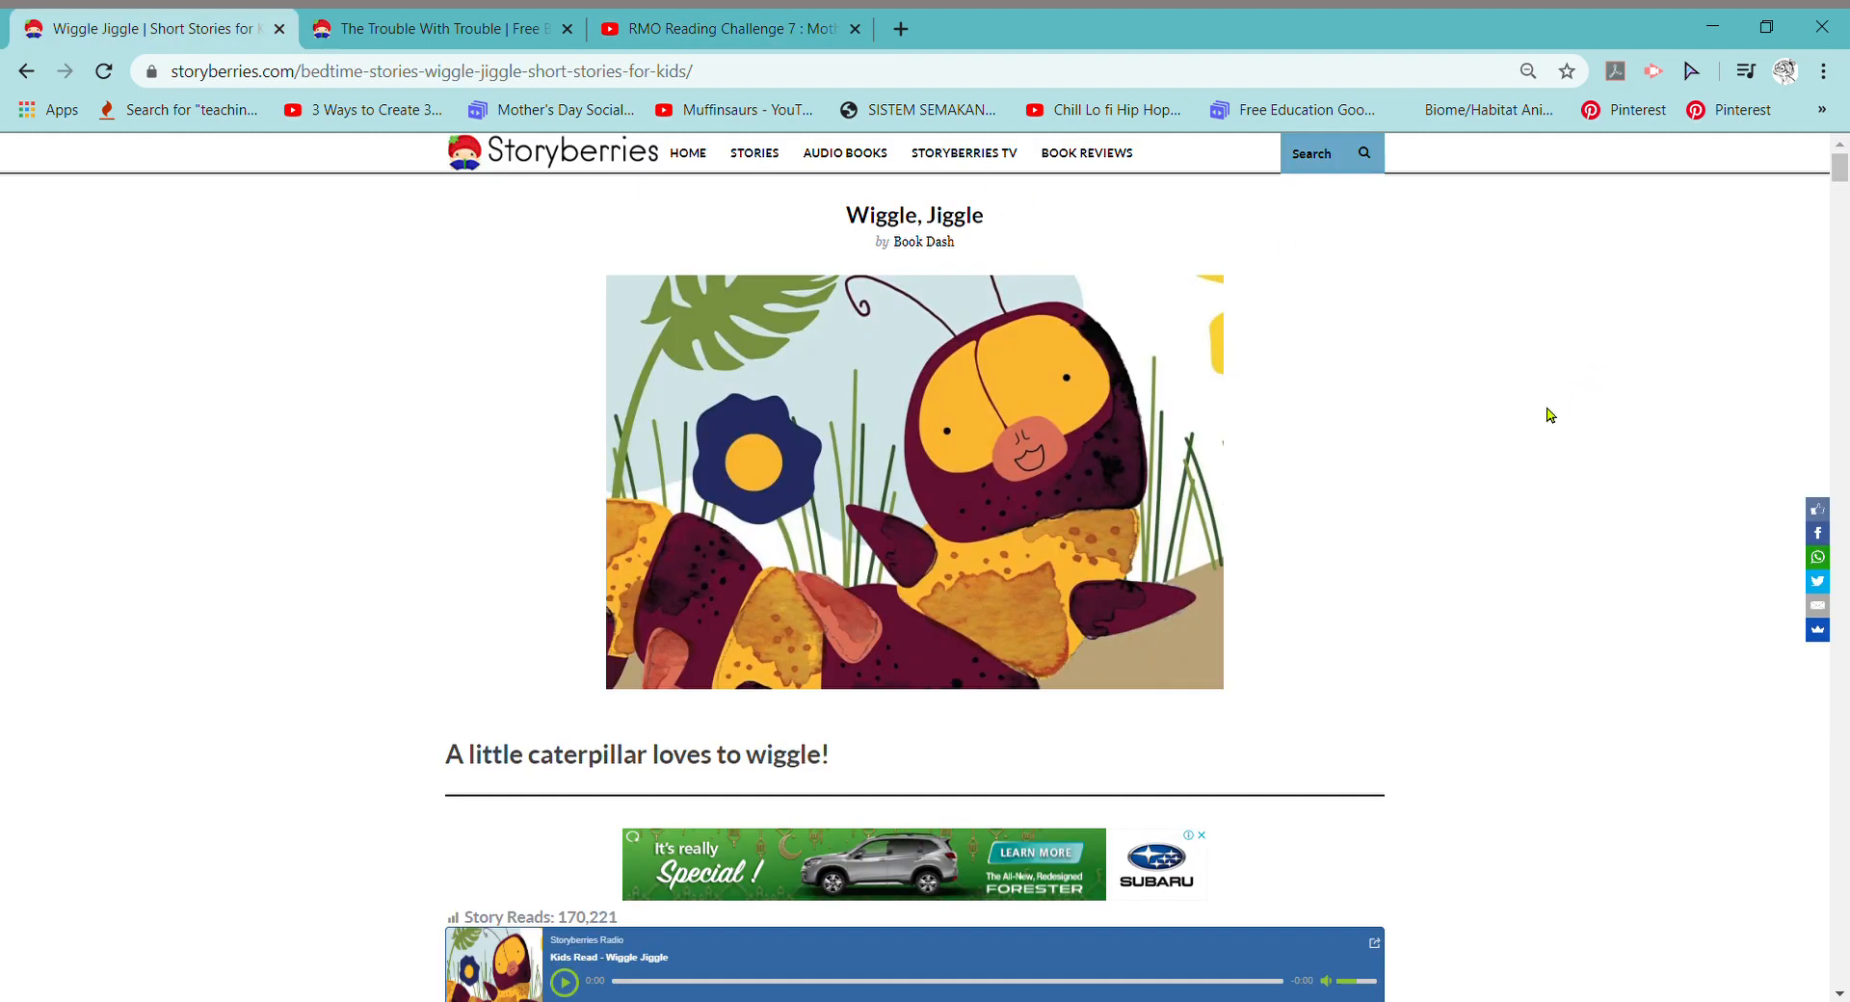
mouse_move(1535, 428)
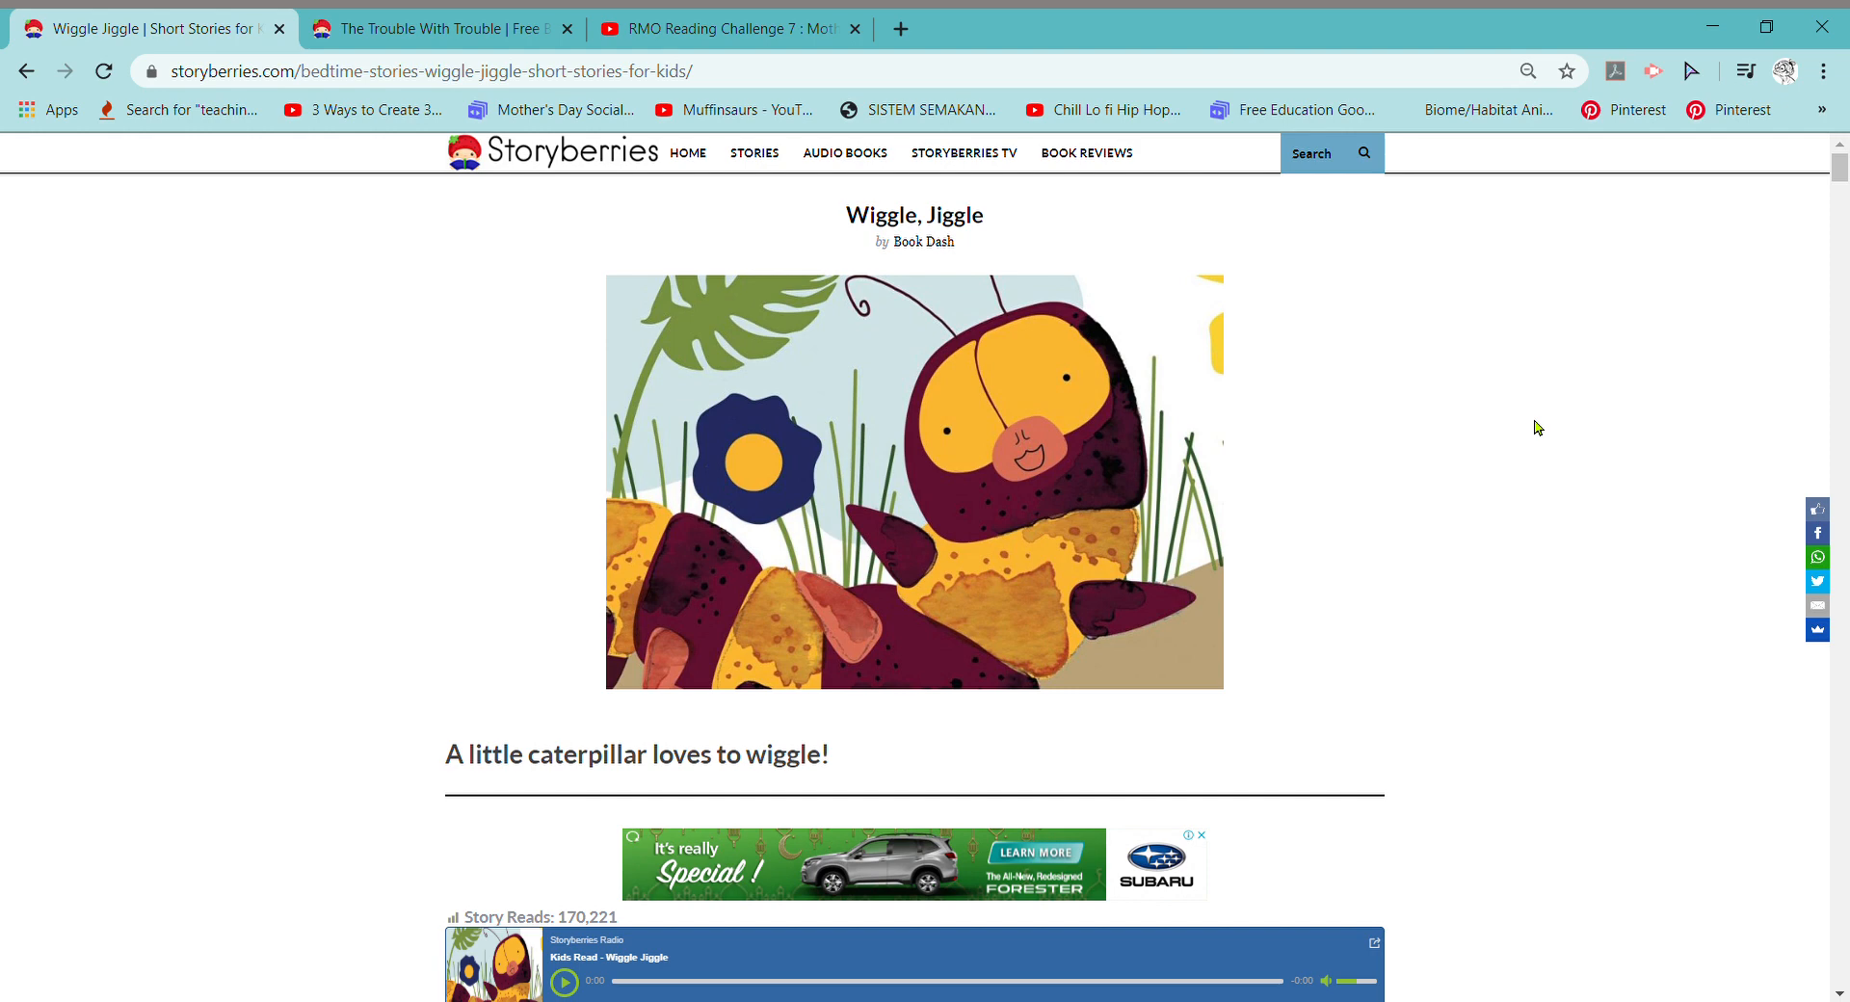
mouse_move(1075, 135)
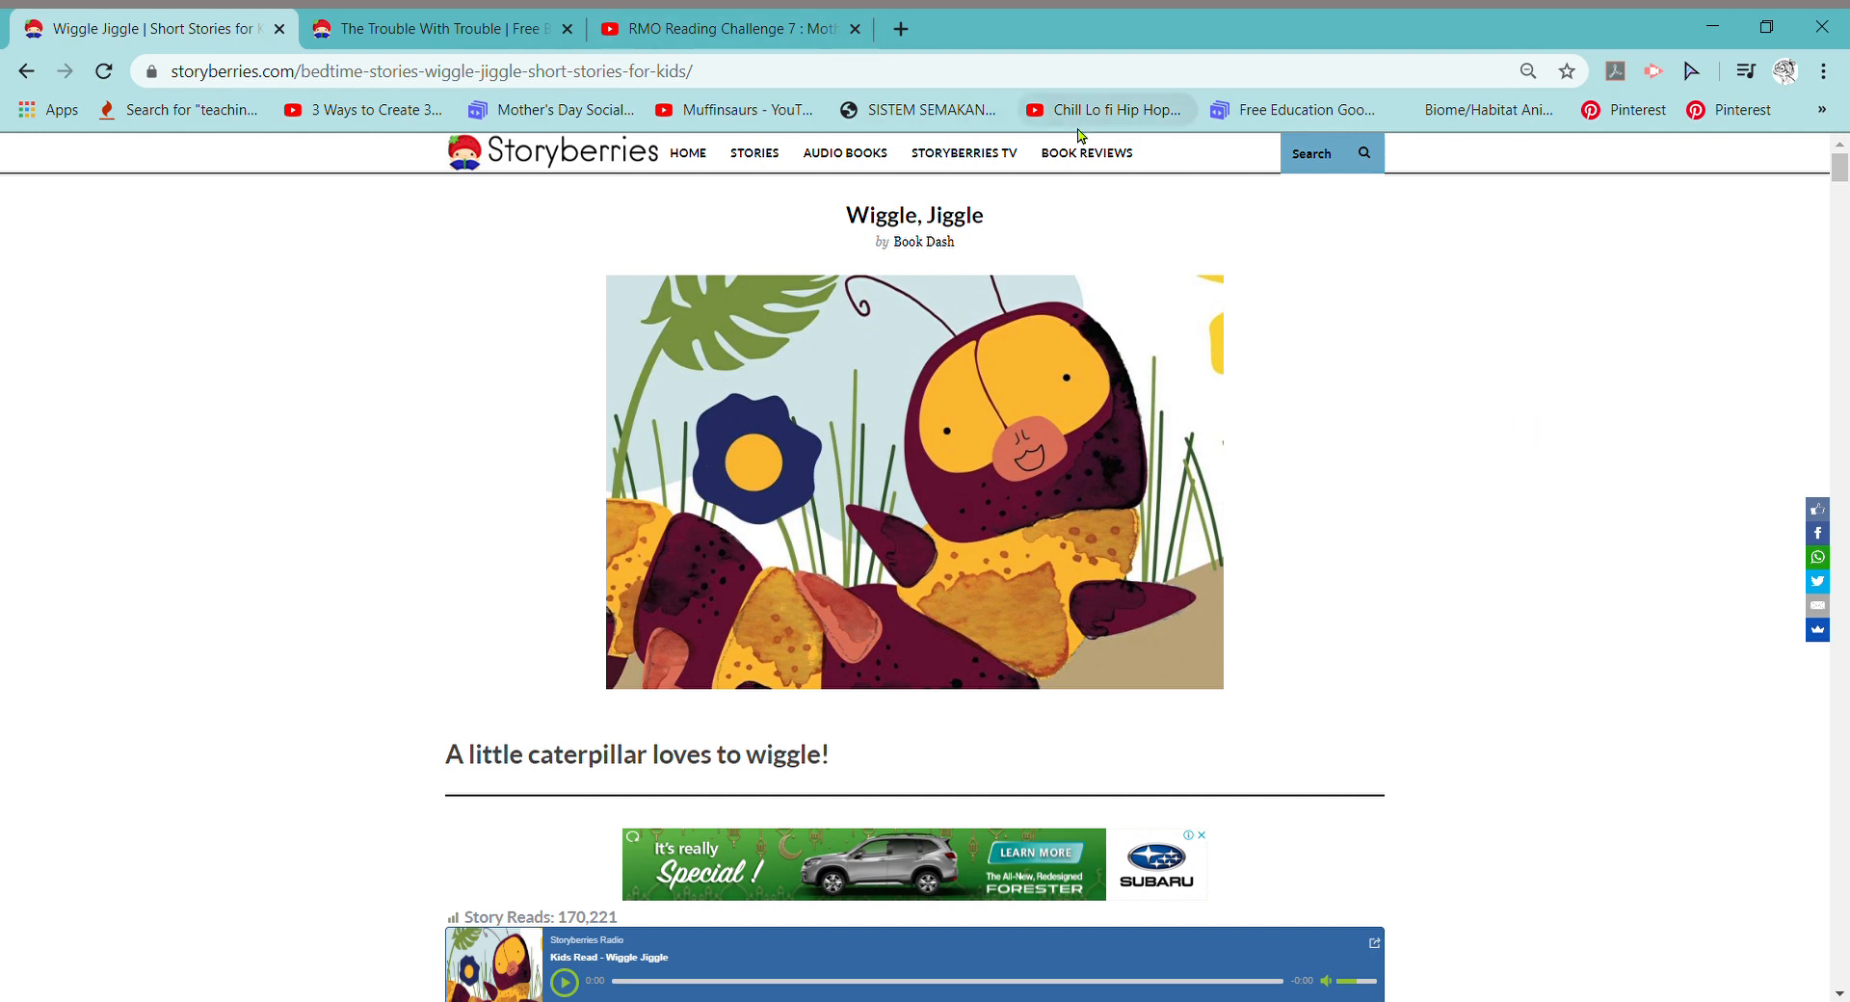
mouse_move(380, 360)
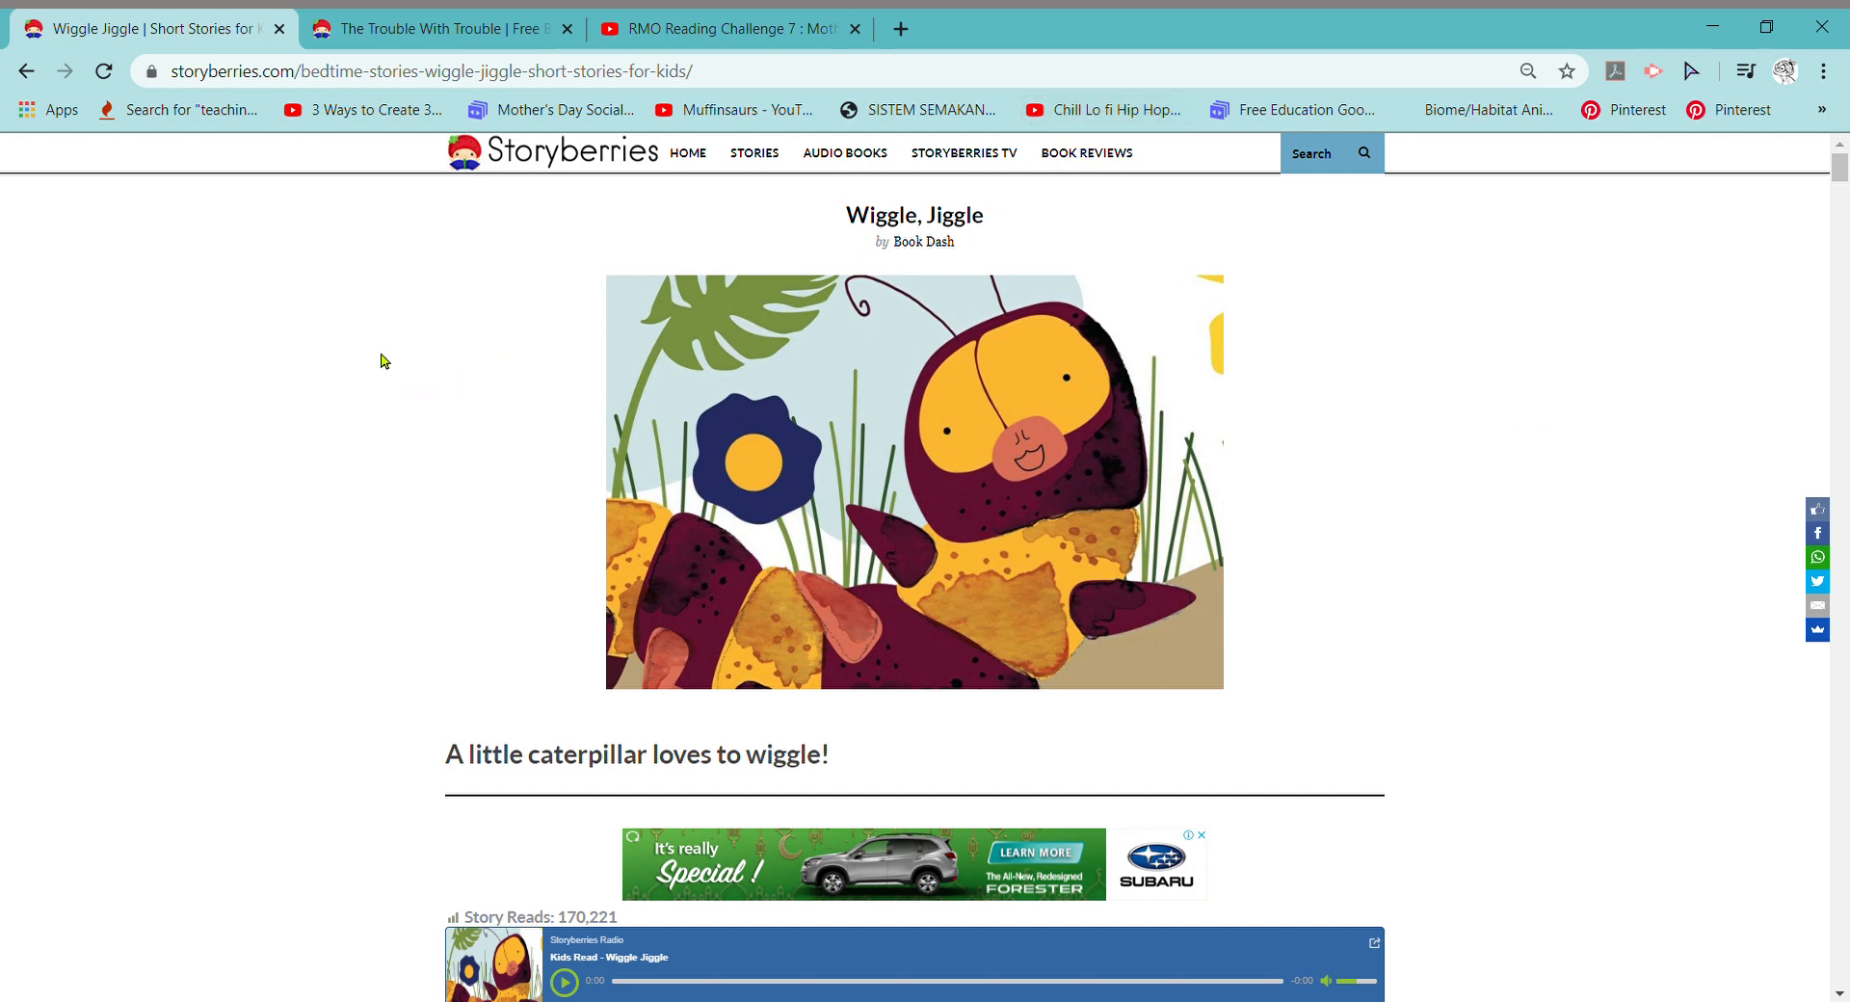
mouse_move(194, 110)
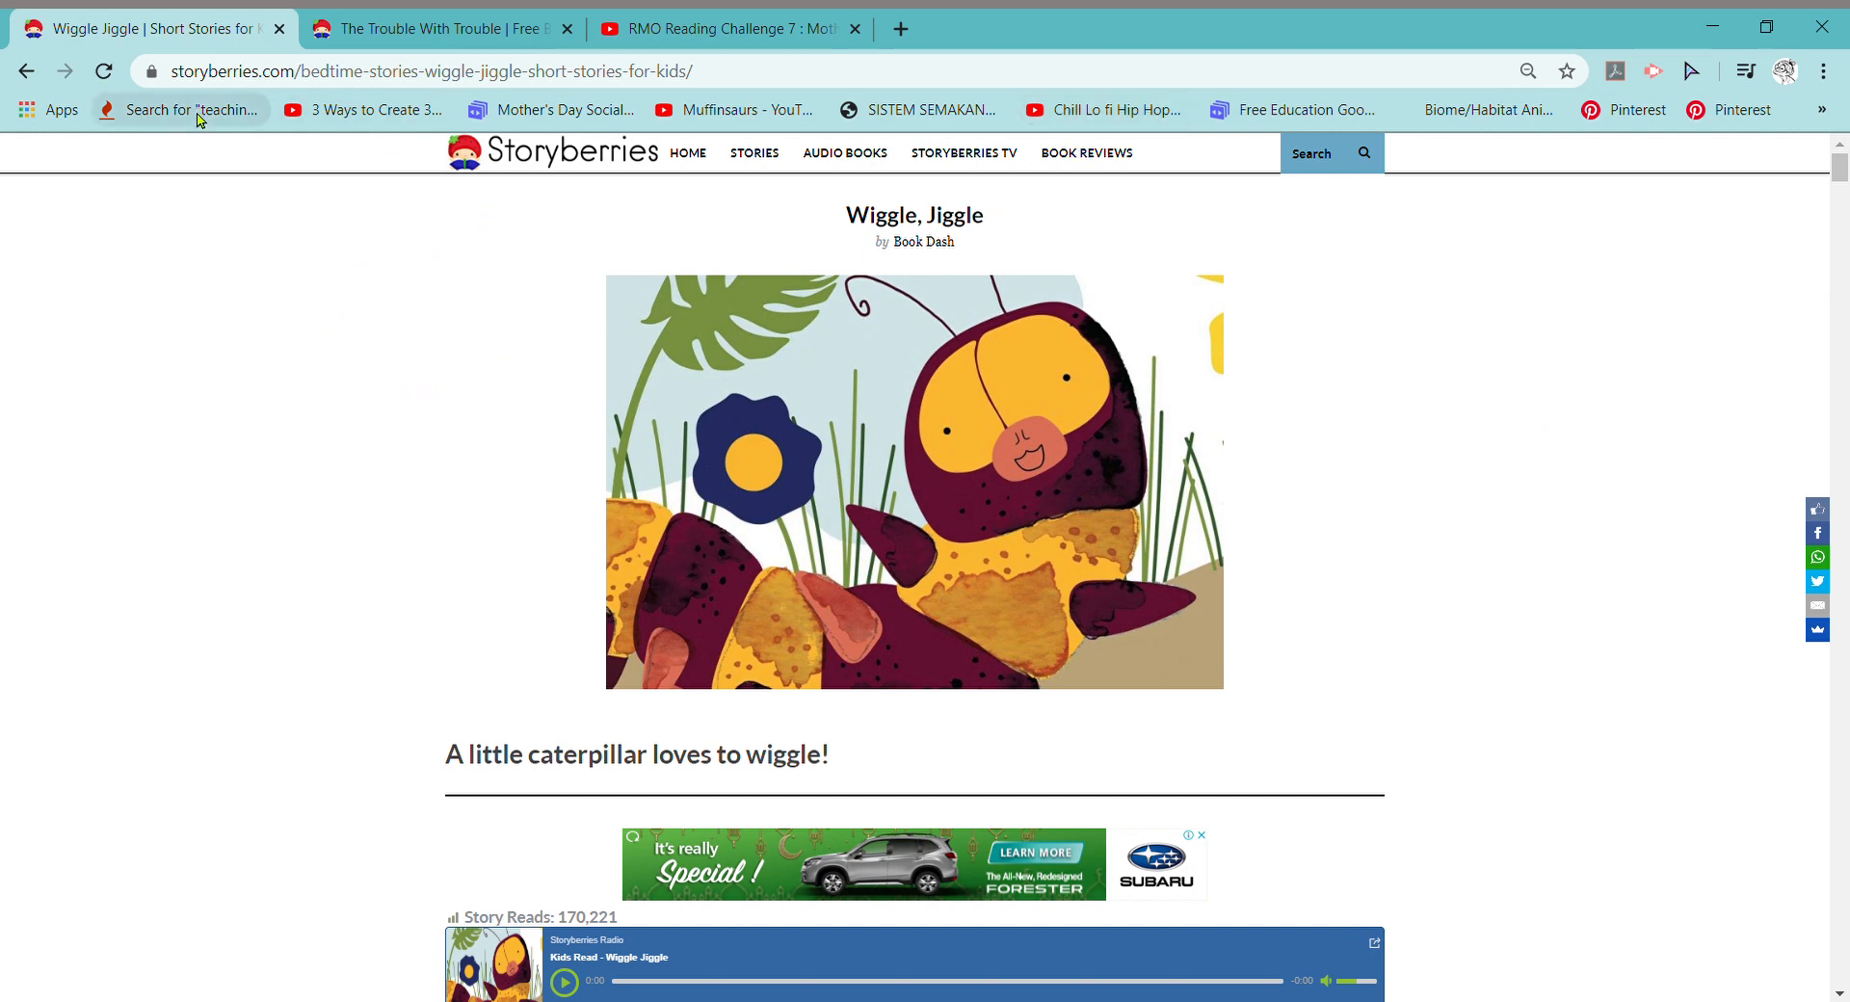
mouse_move(345, 110)
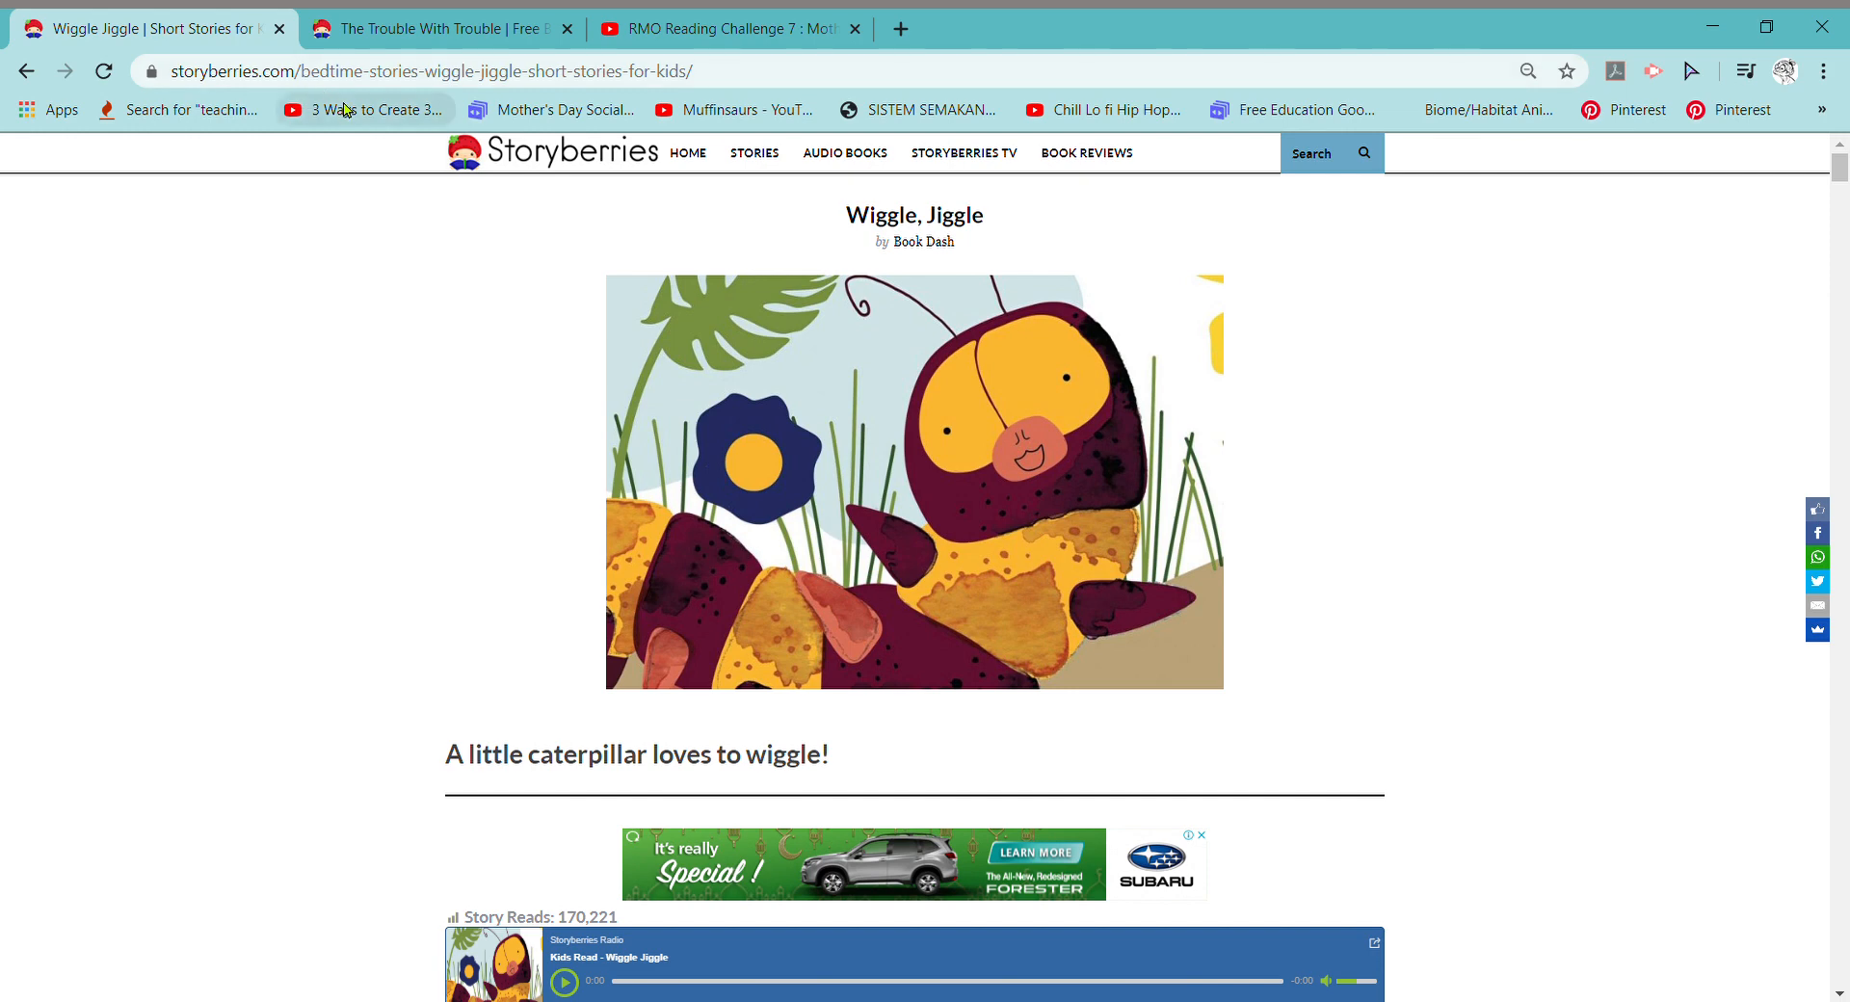
mouse_move(364, 494)
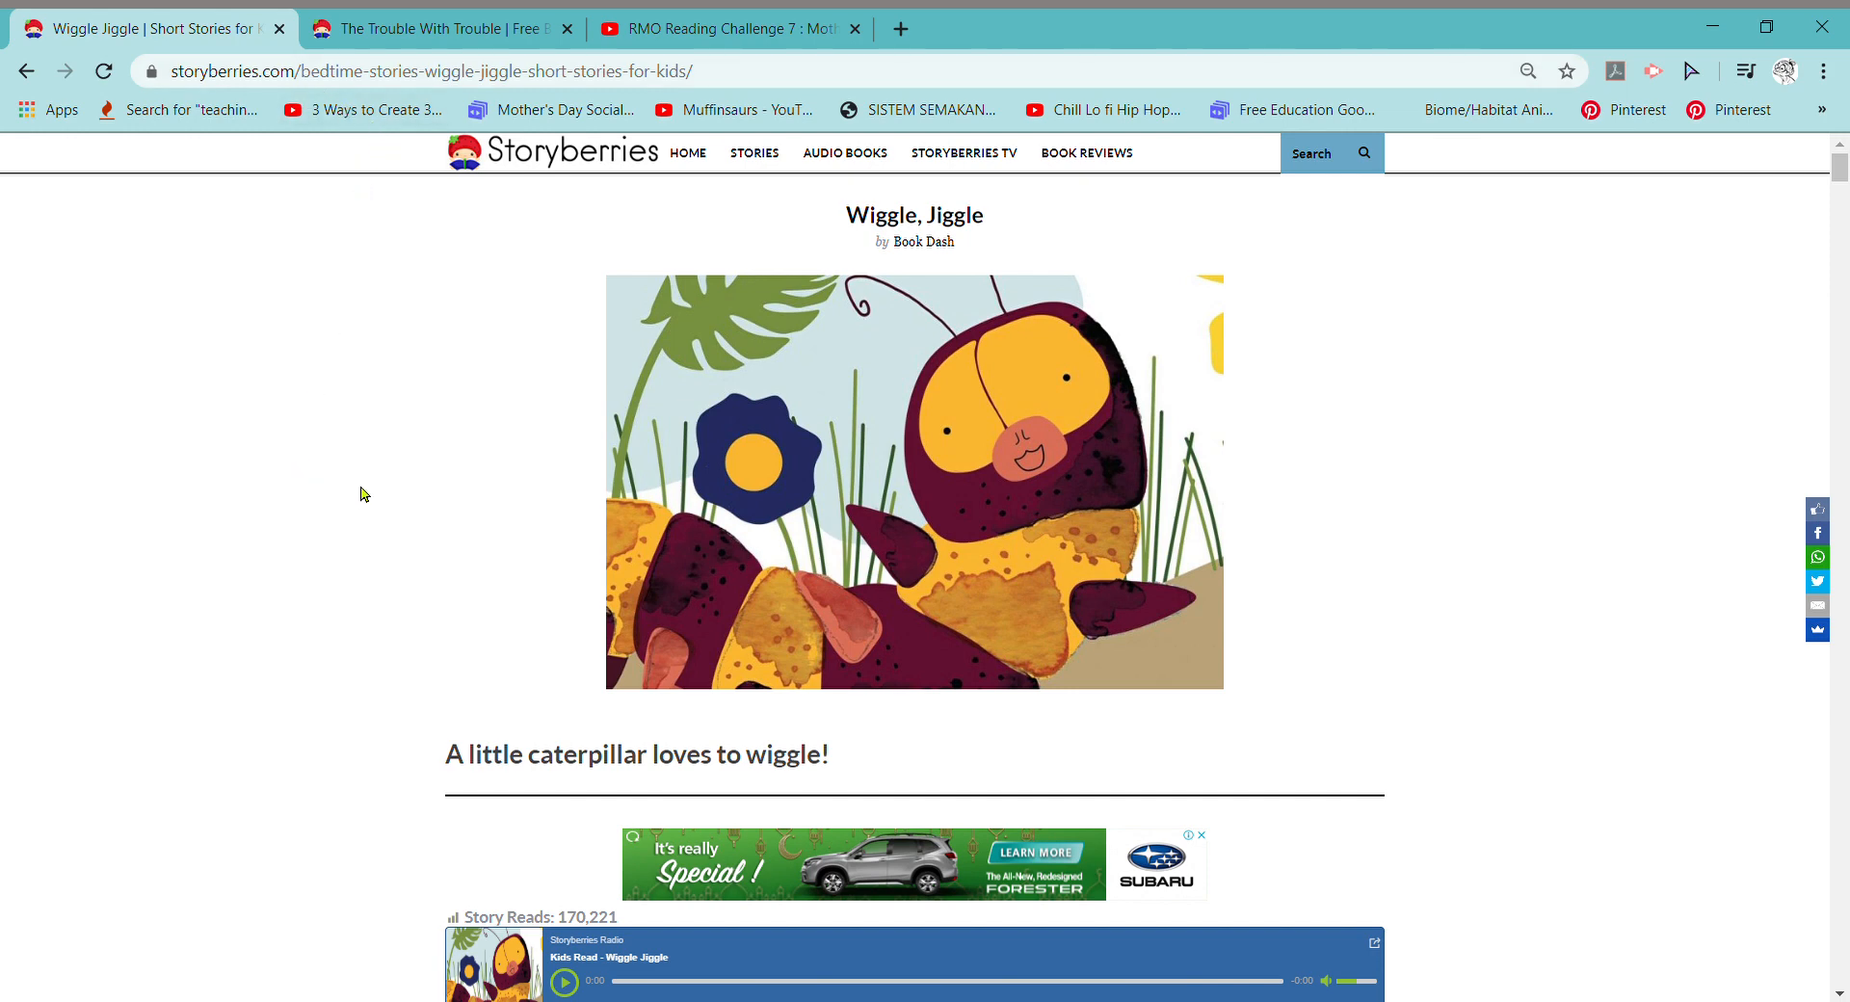
mouse_move(1000, 397)
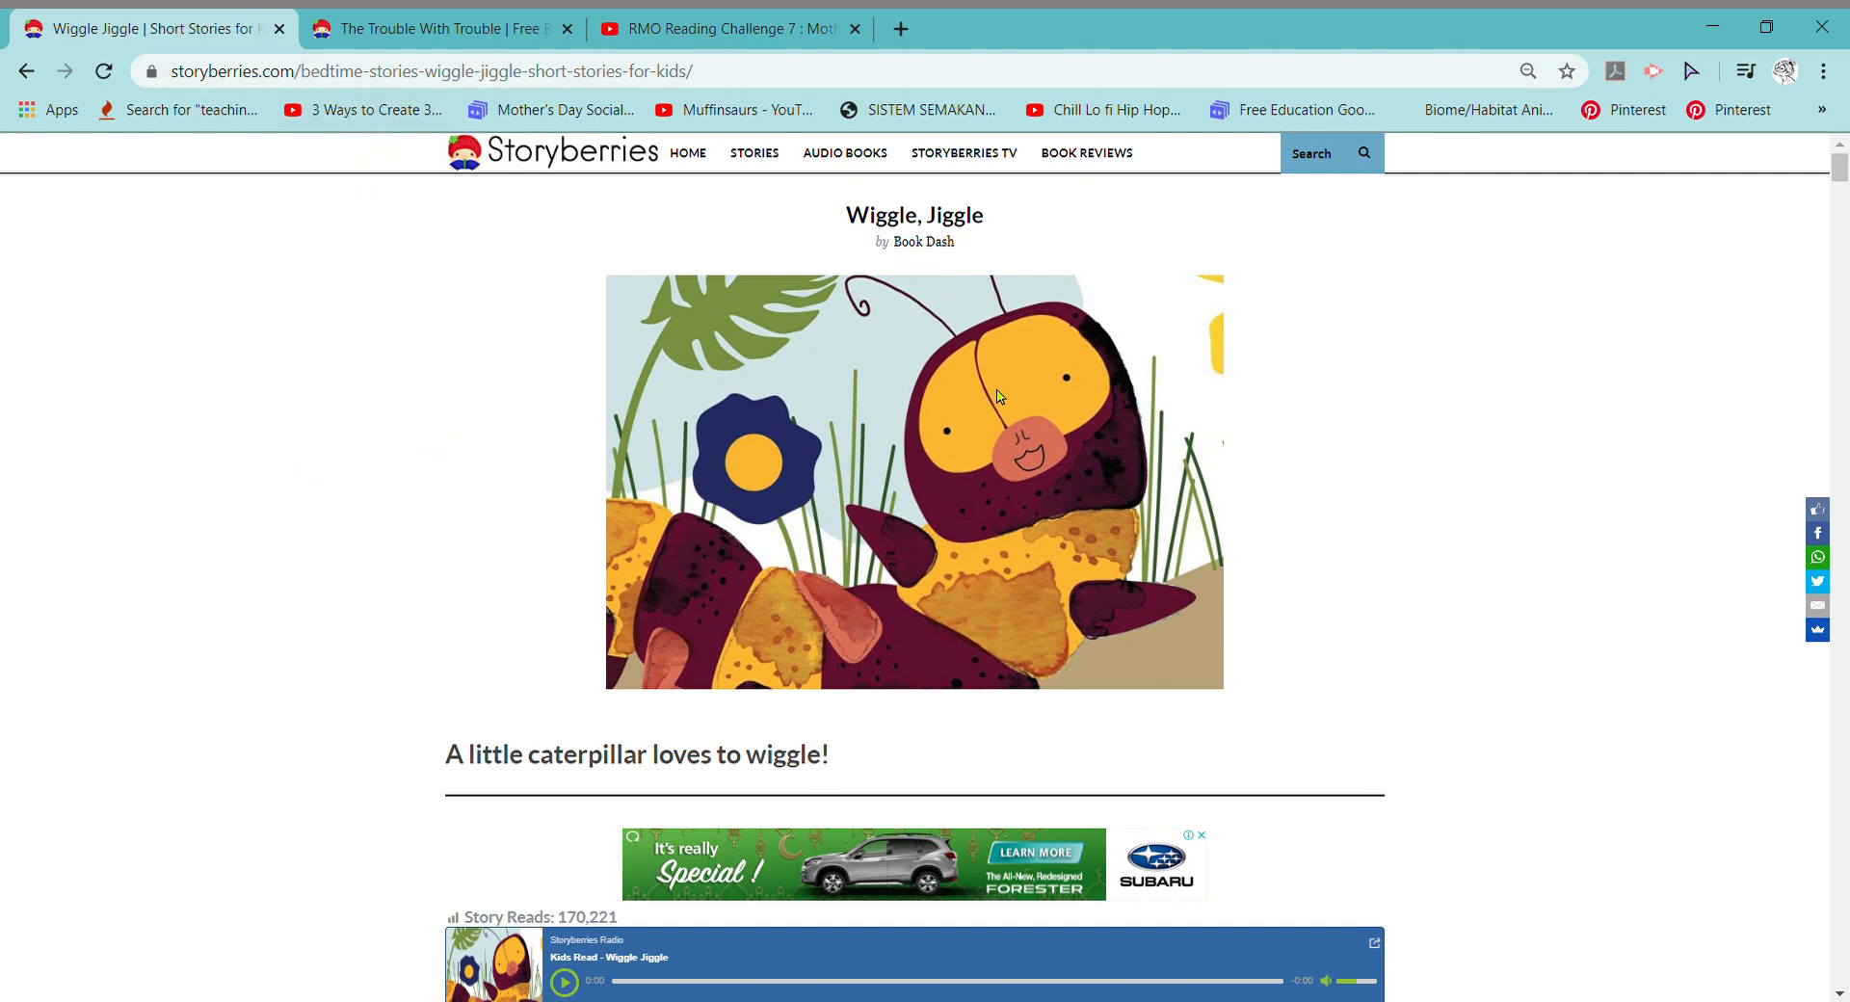
mouse_move(631, 782)
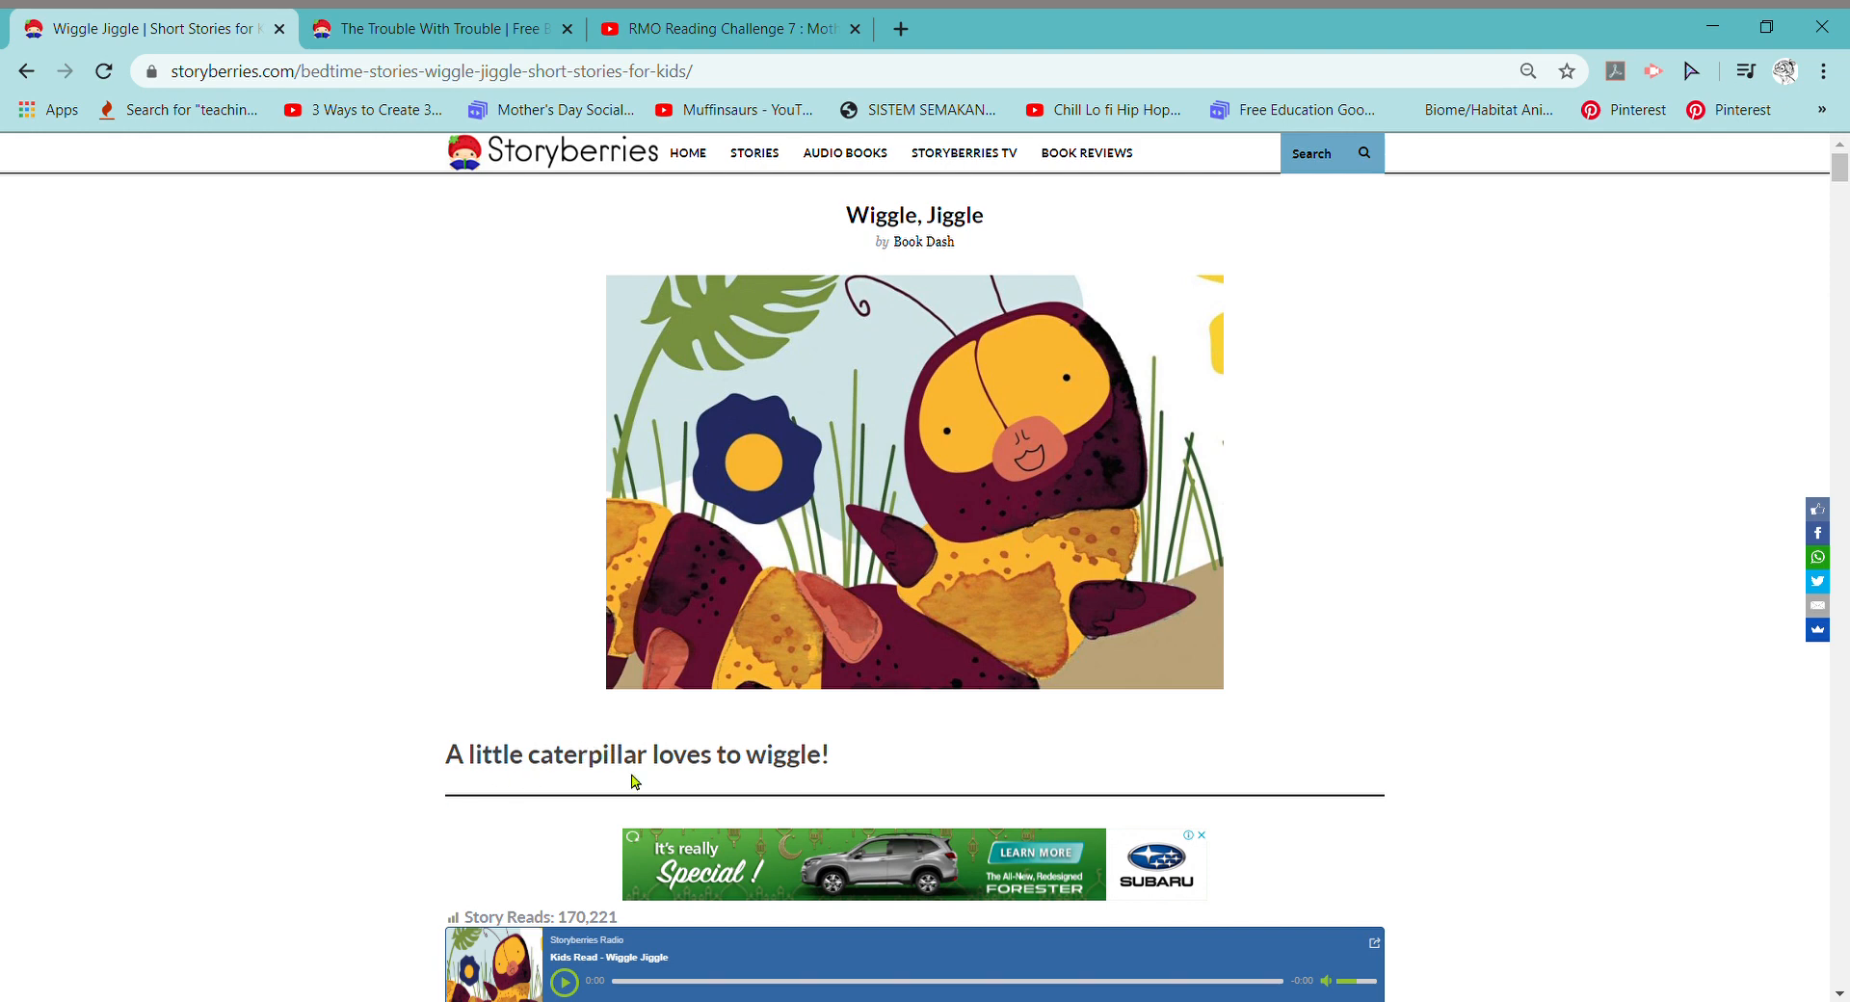
mouse_move(761, 763)
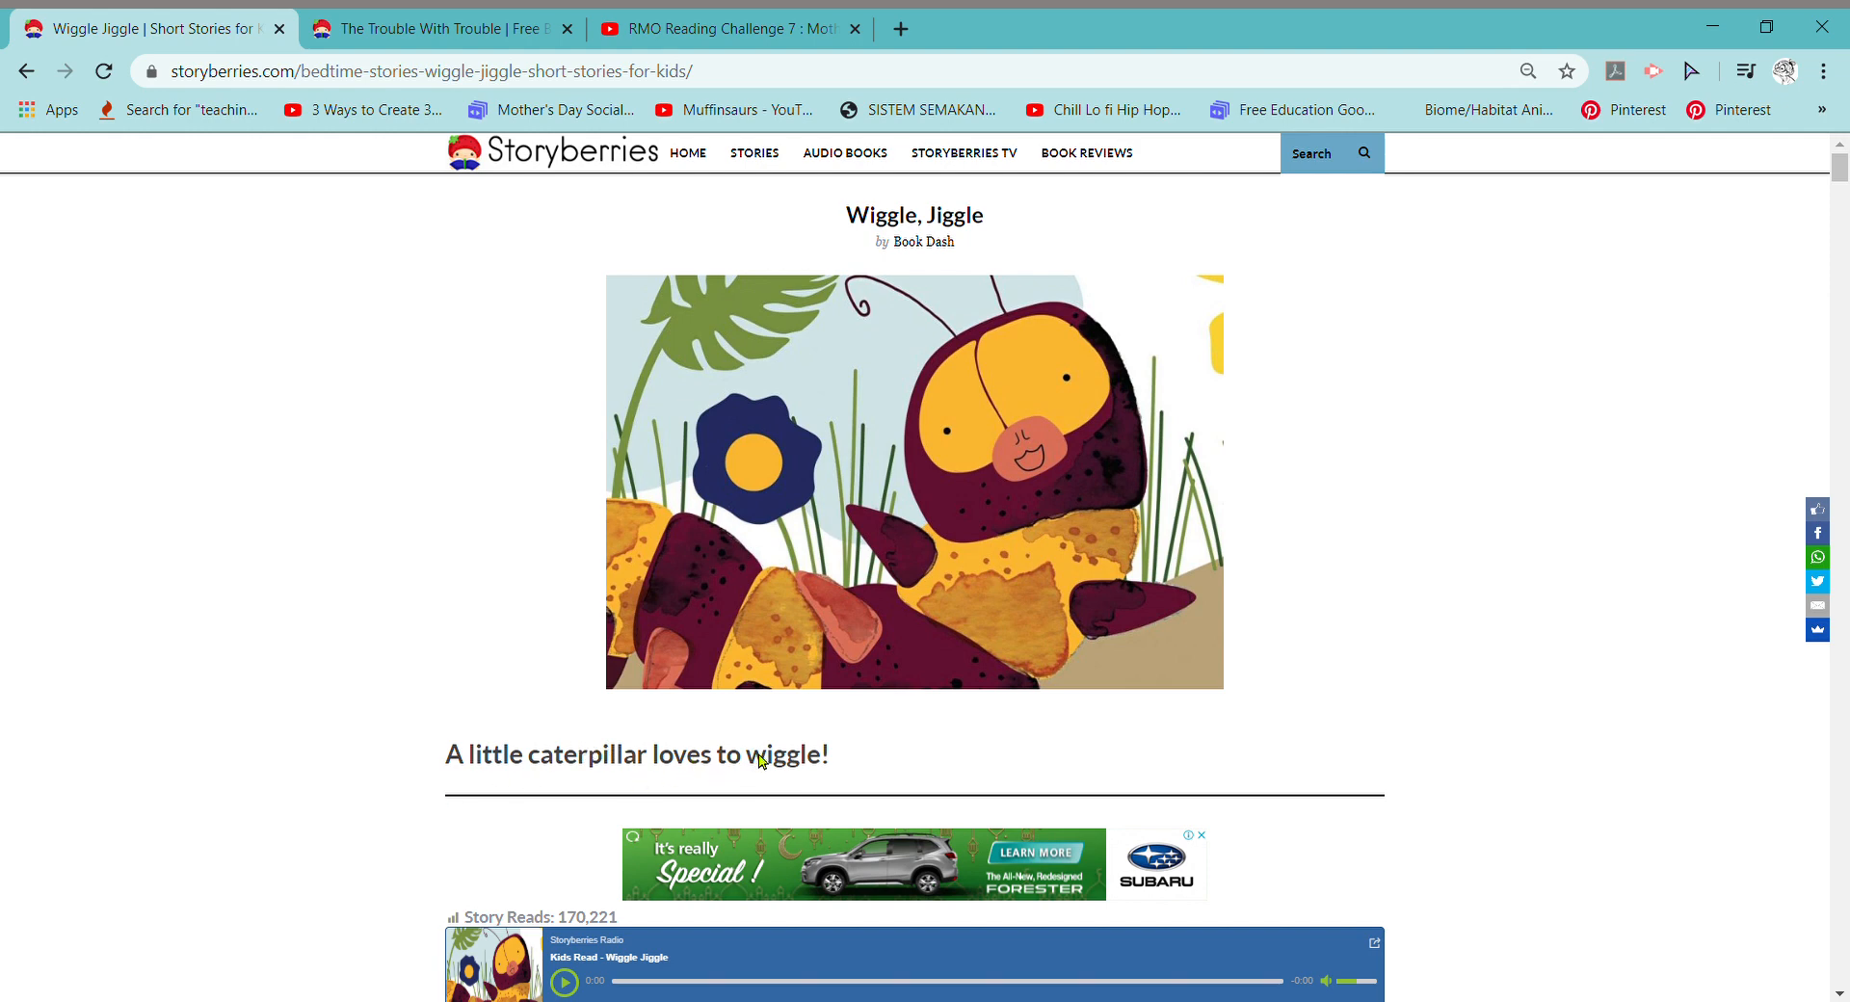
Read down Wiggle Jiggle from the wiggly worm page through the middle pages
scroll("down", 3)
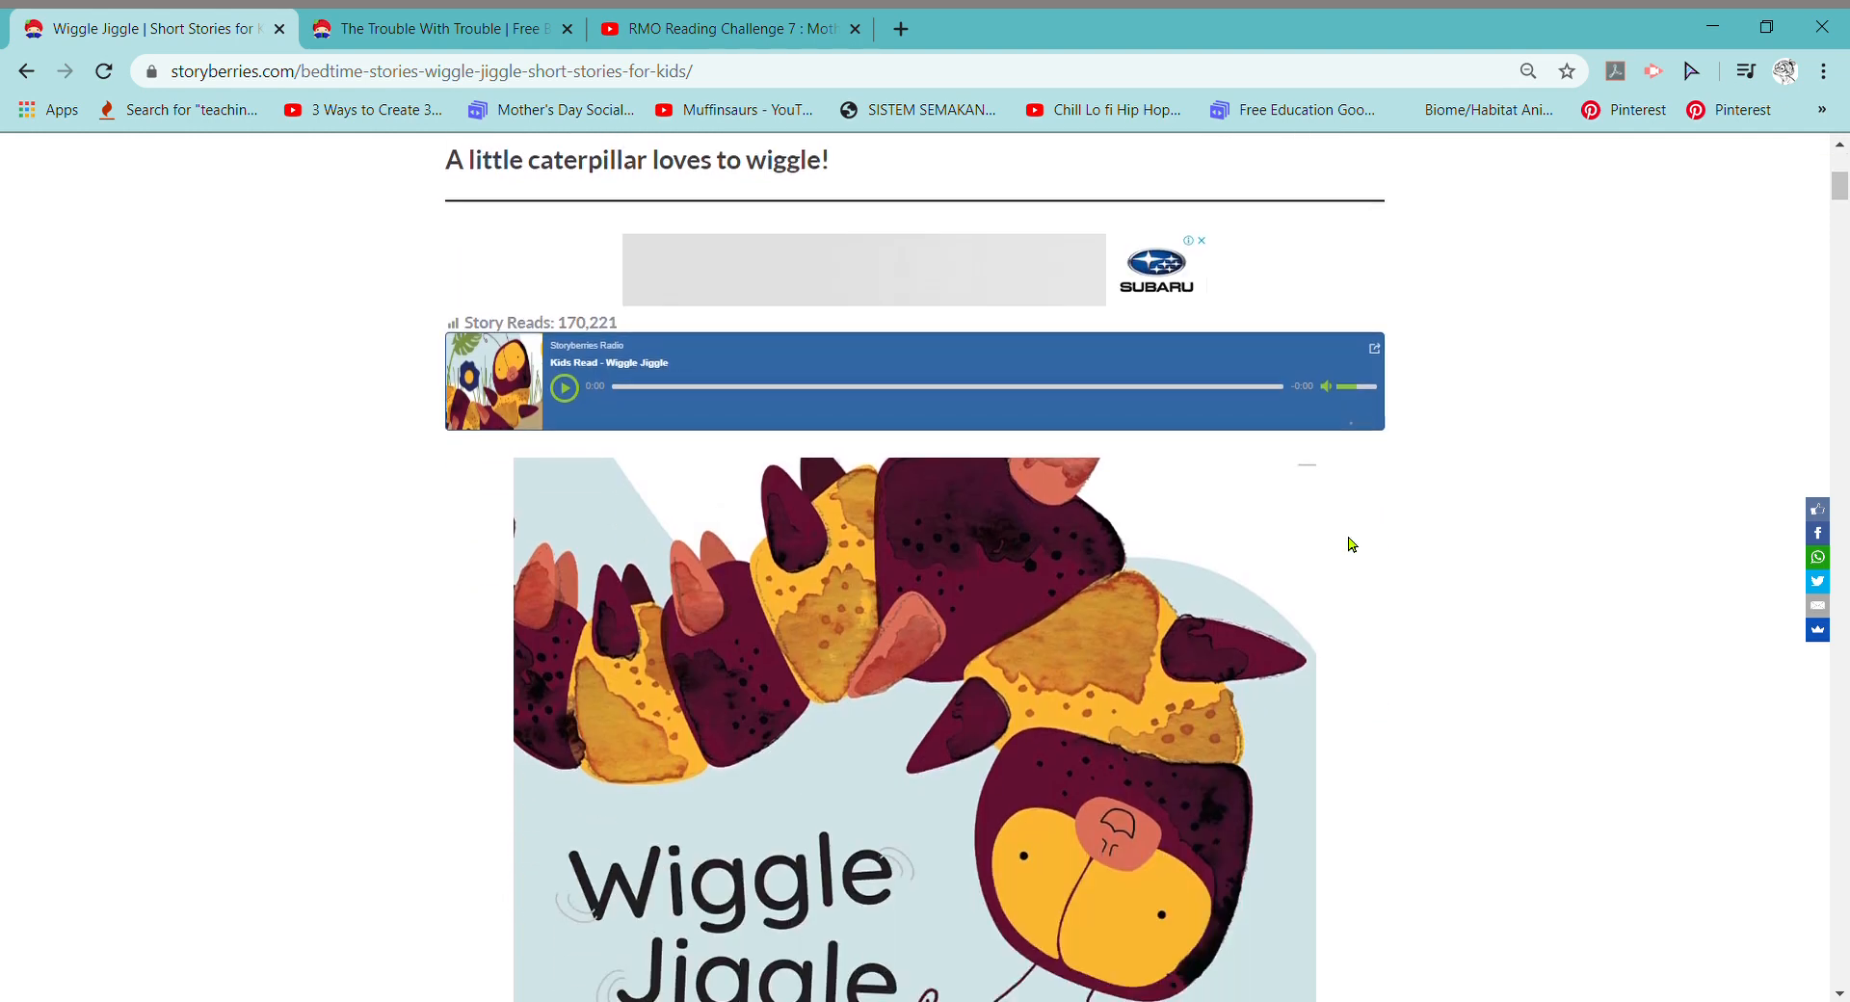
scroll("down", 3)
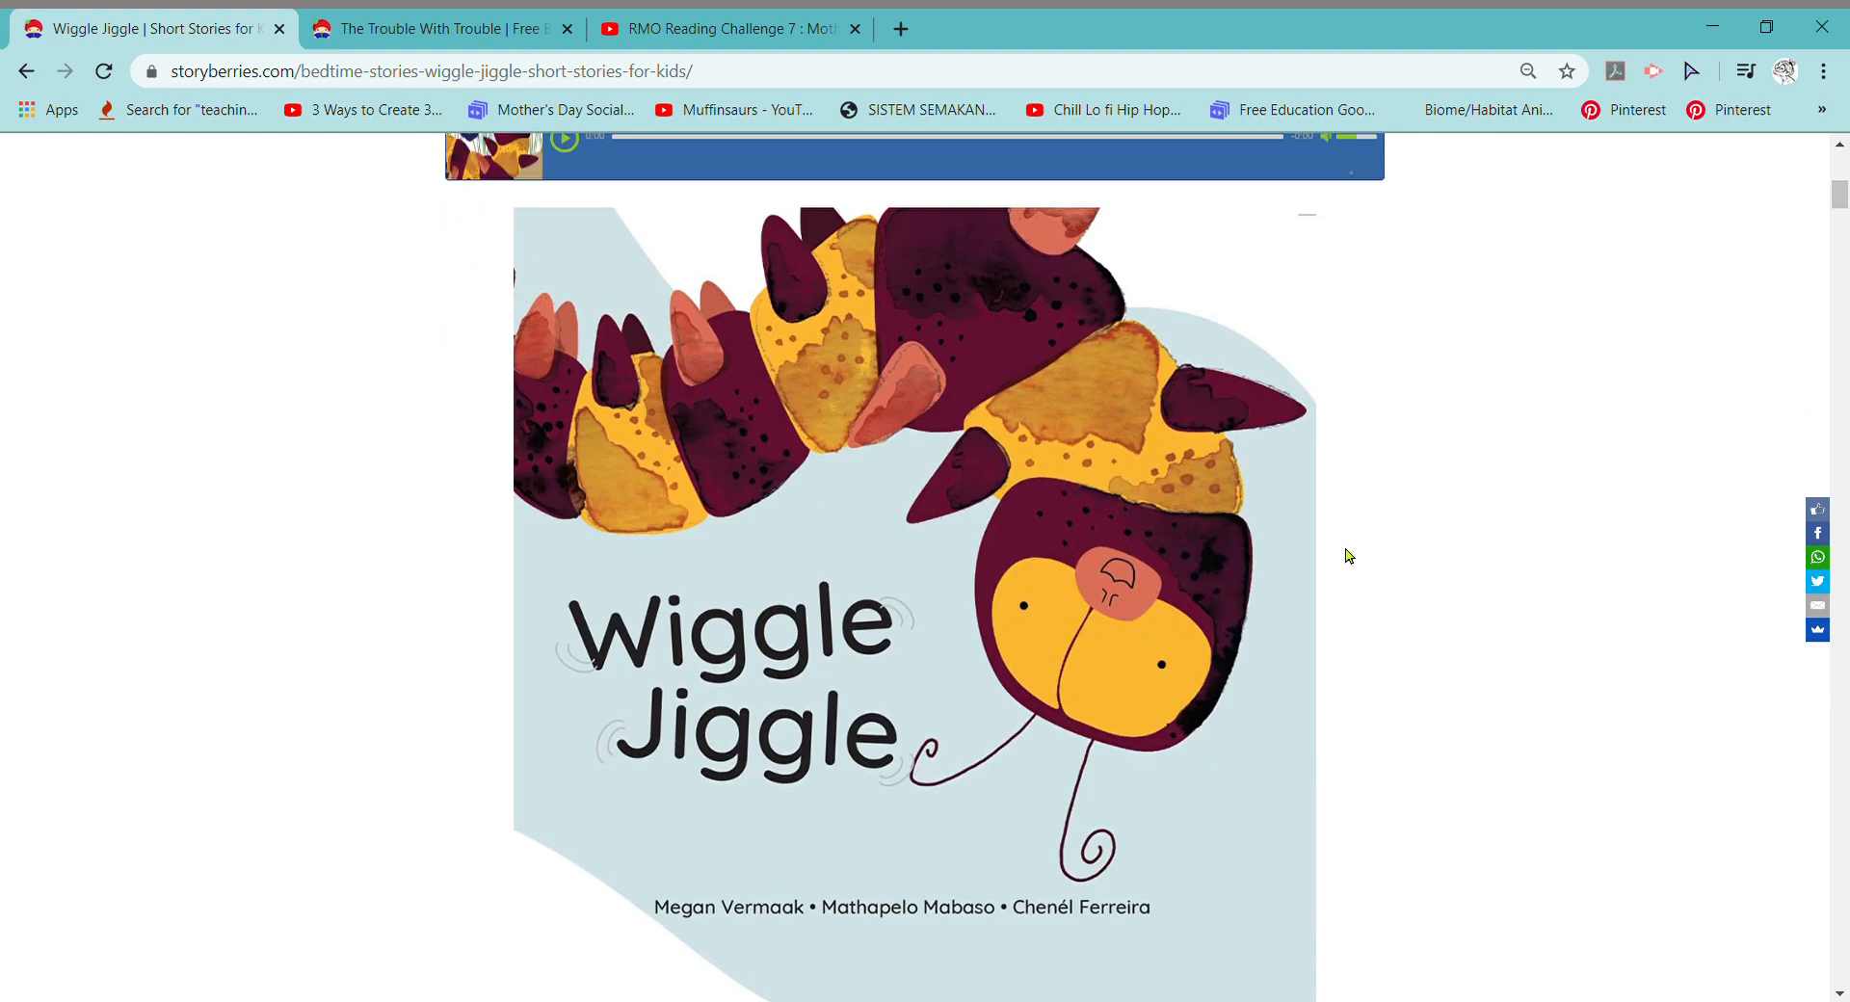
mouse_move(886, 611)
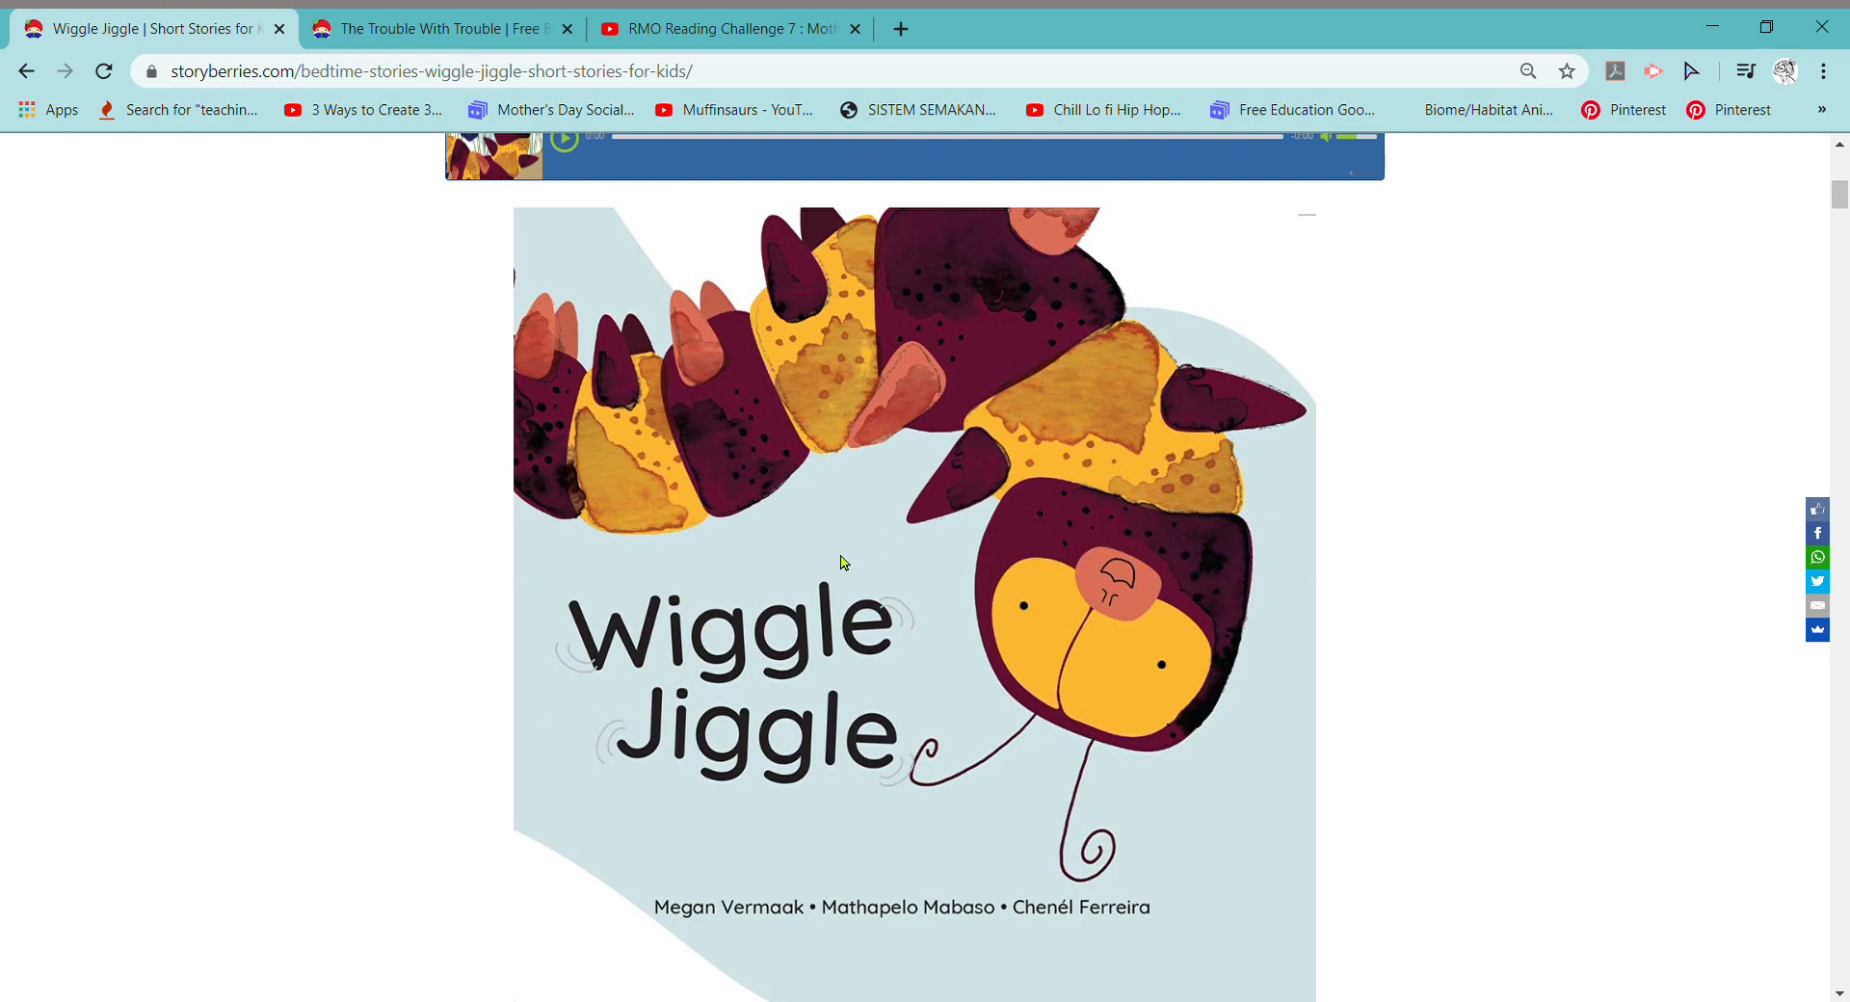
scroll("down", 3)
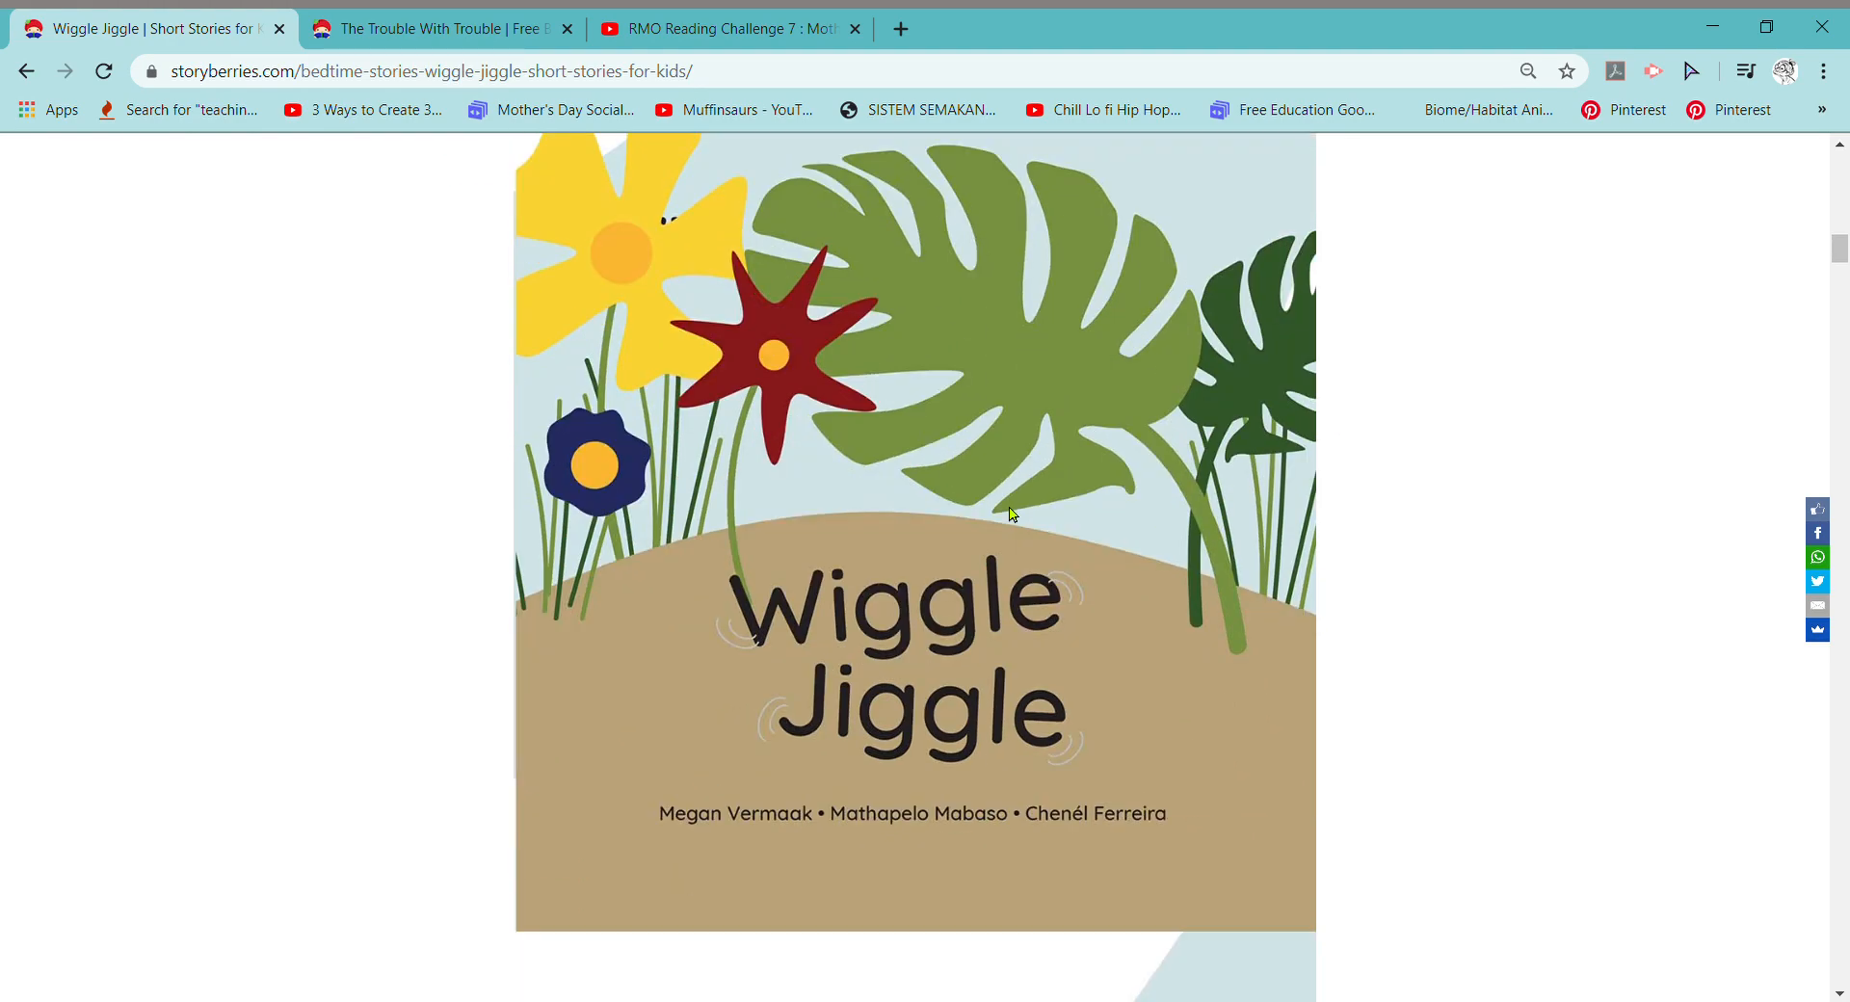
scroll("down", 3)
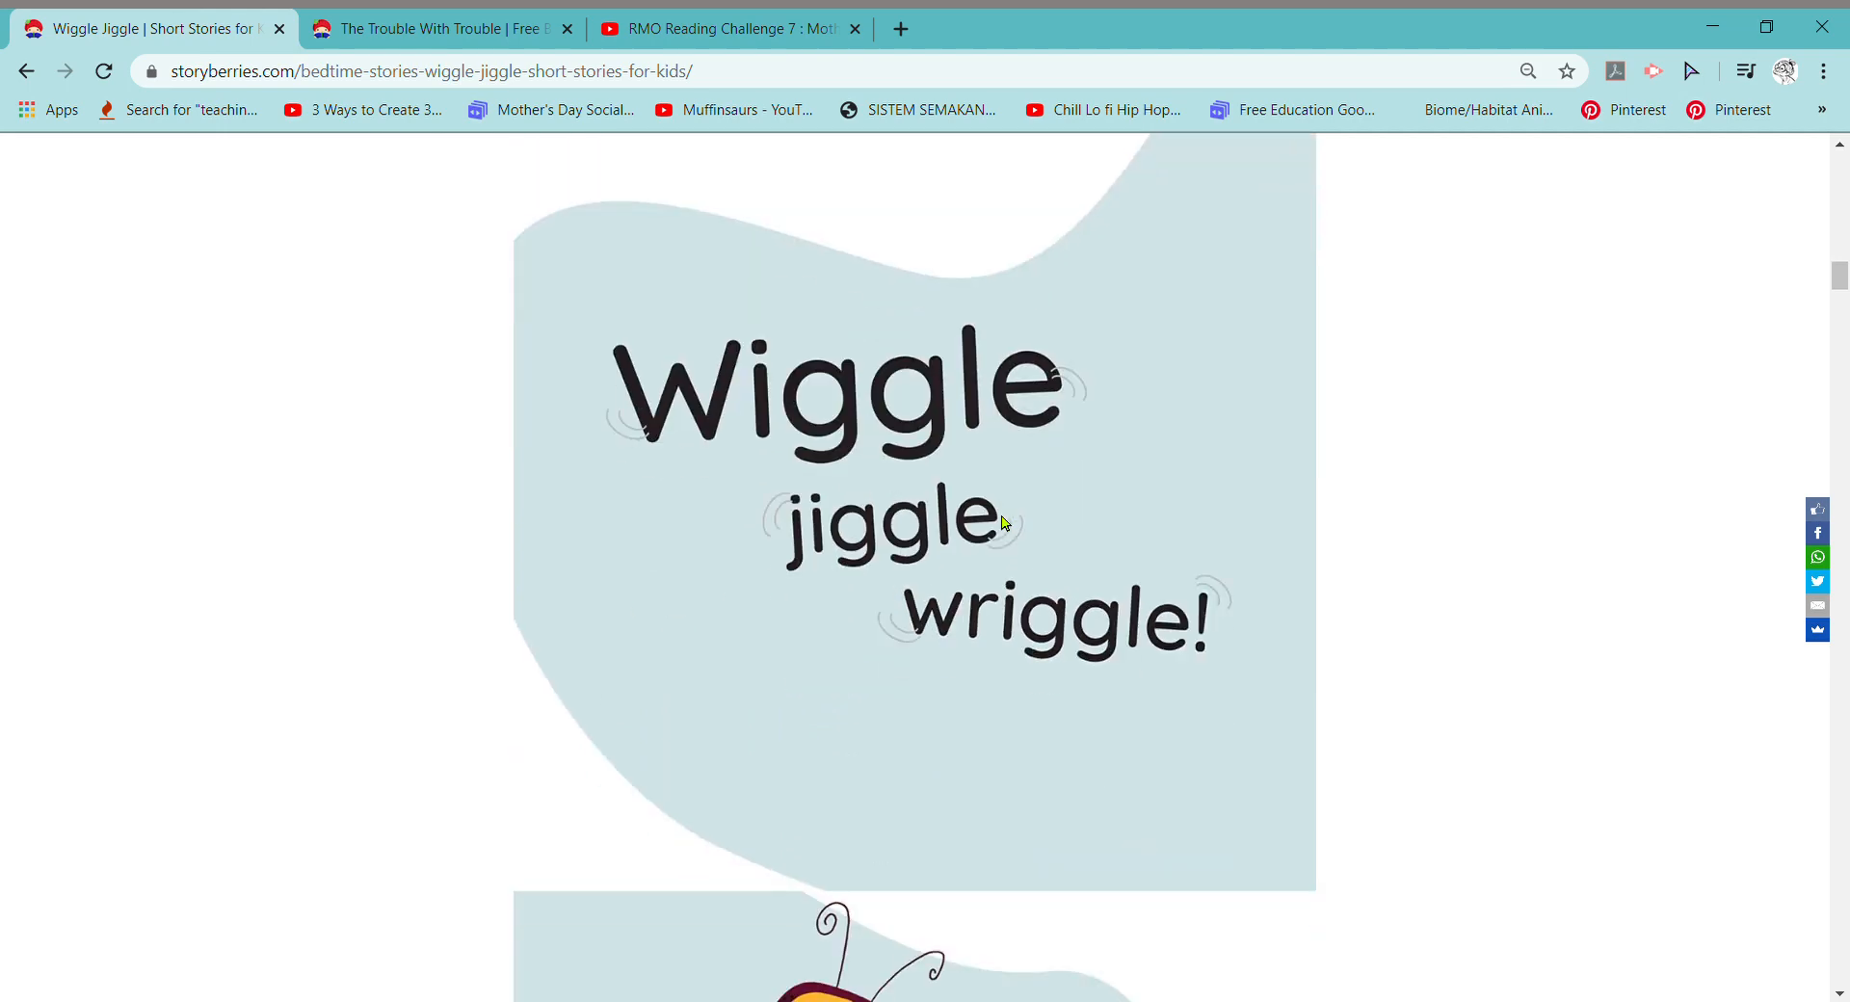
scroll("down", 3)
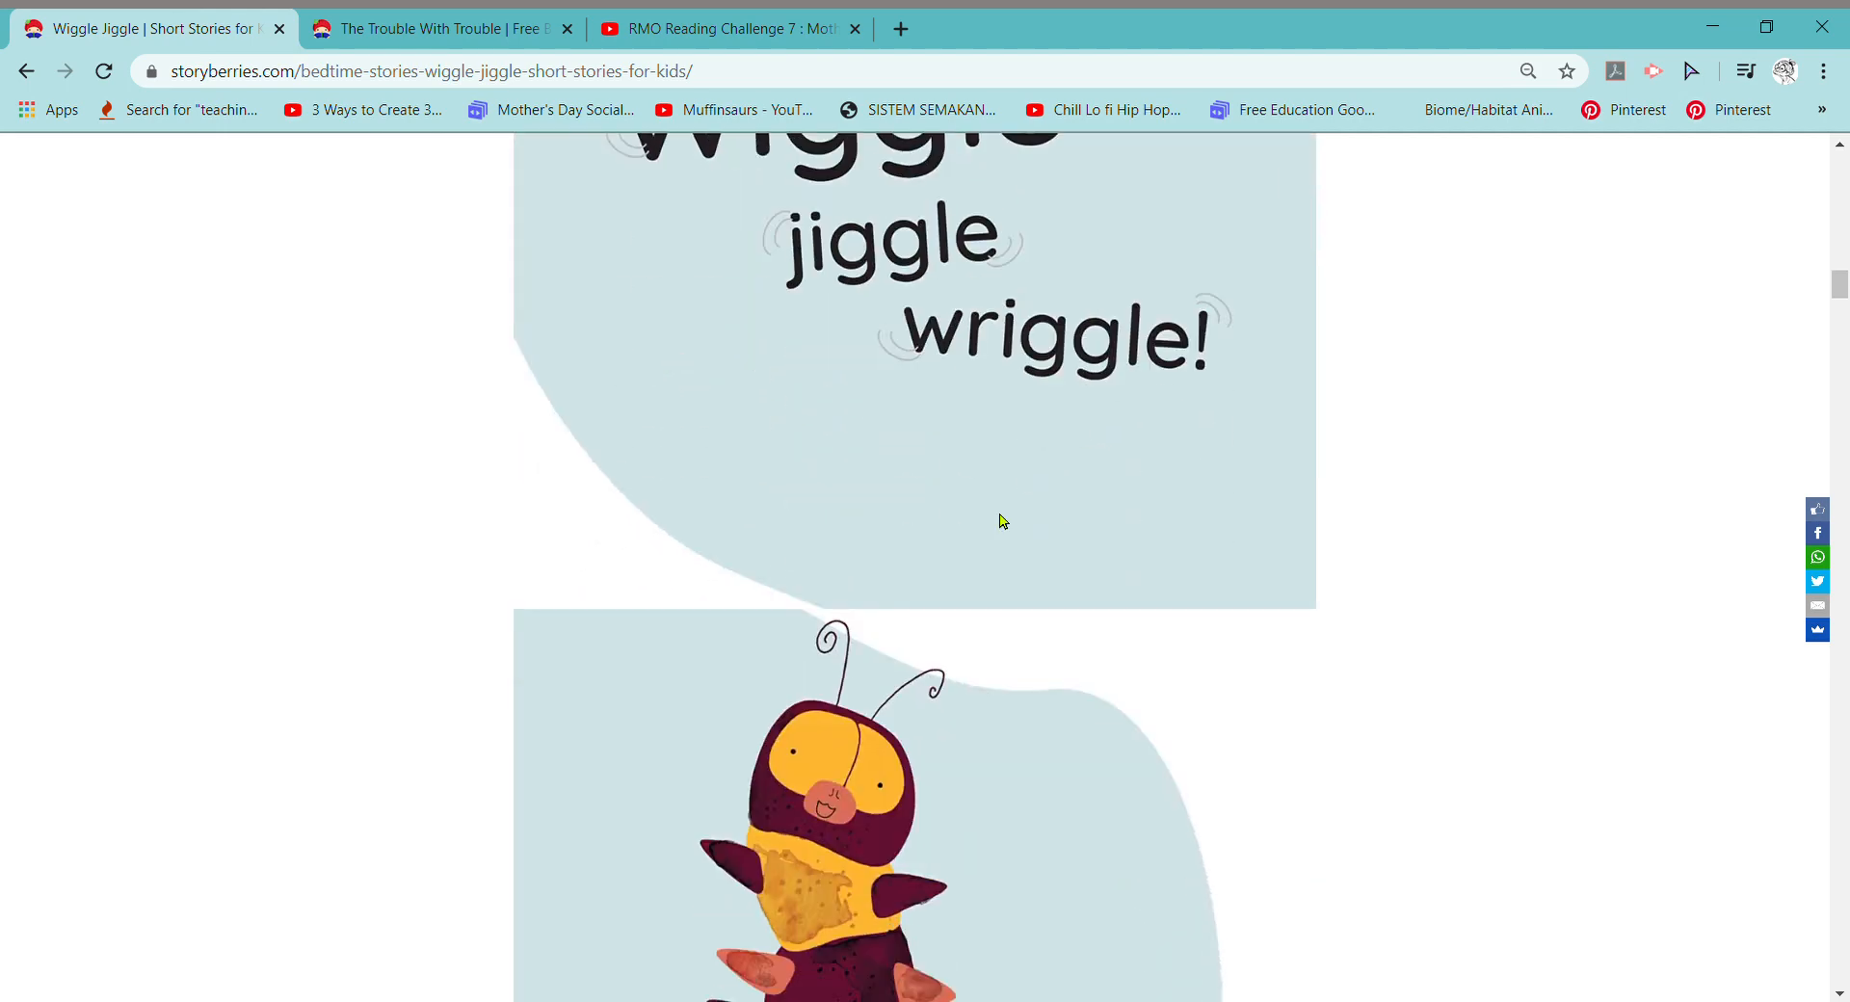
scroll("down", 3)
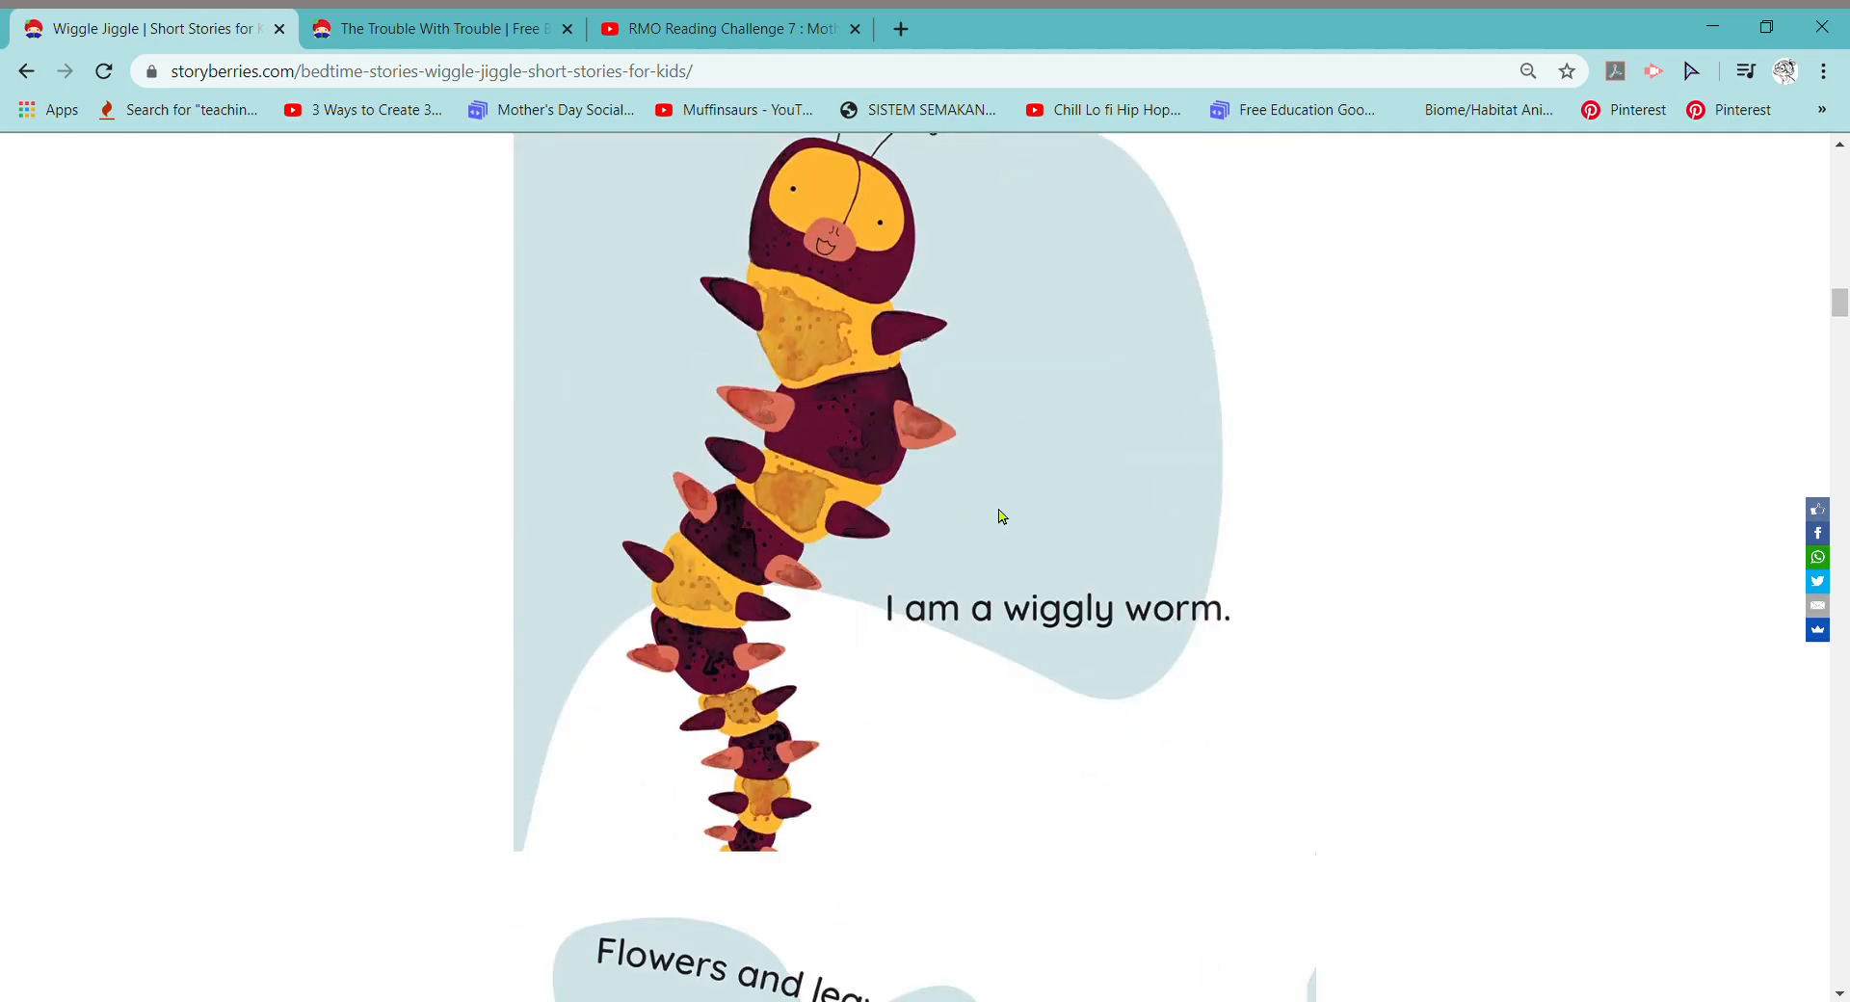
scroll("down", 3)
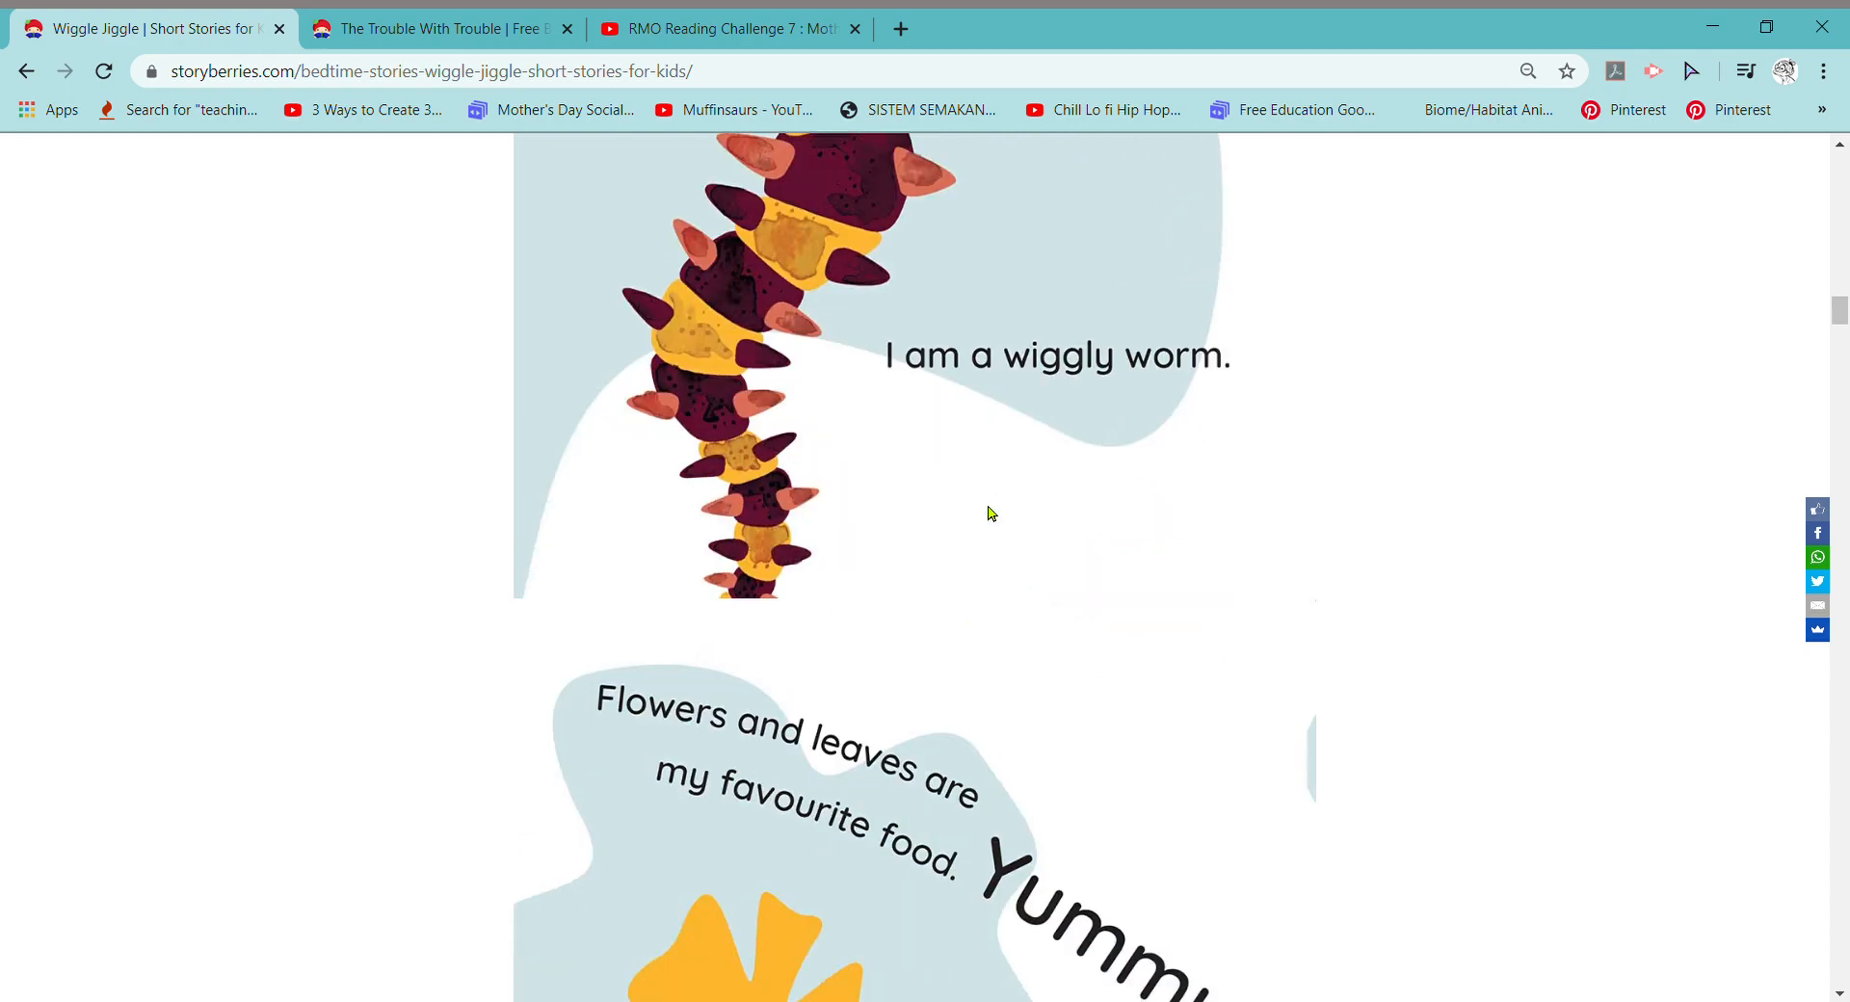
scroll("down", 3)
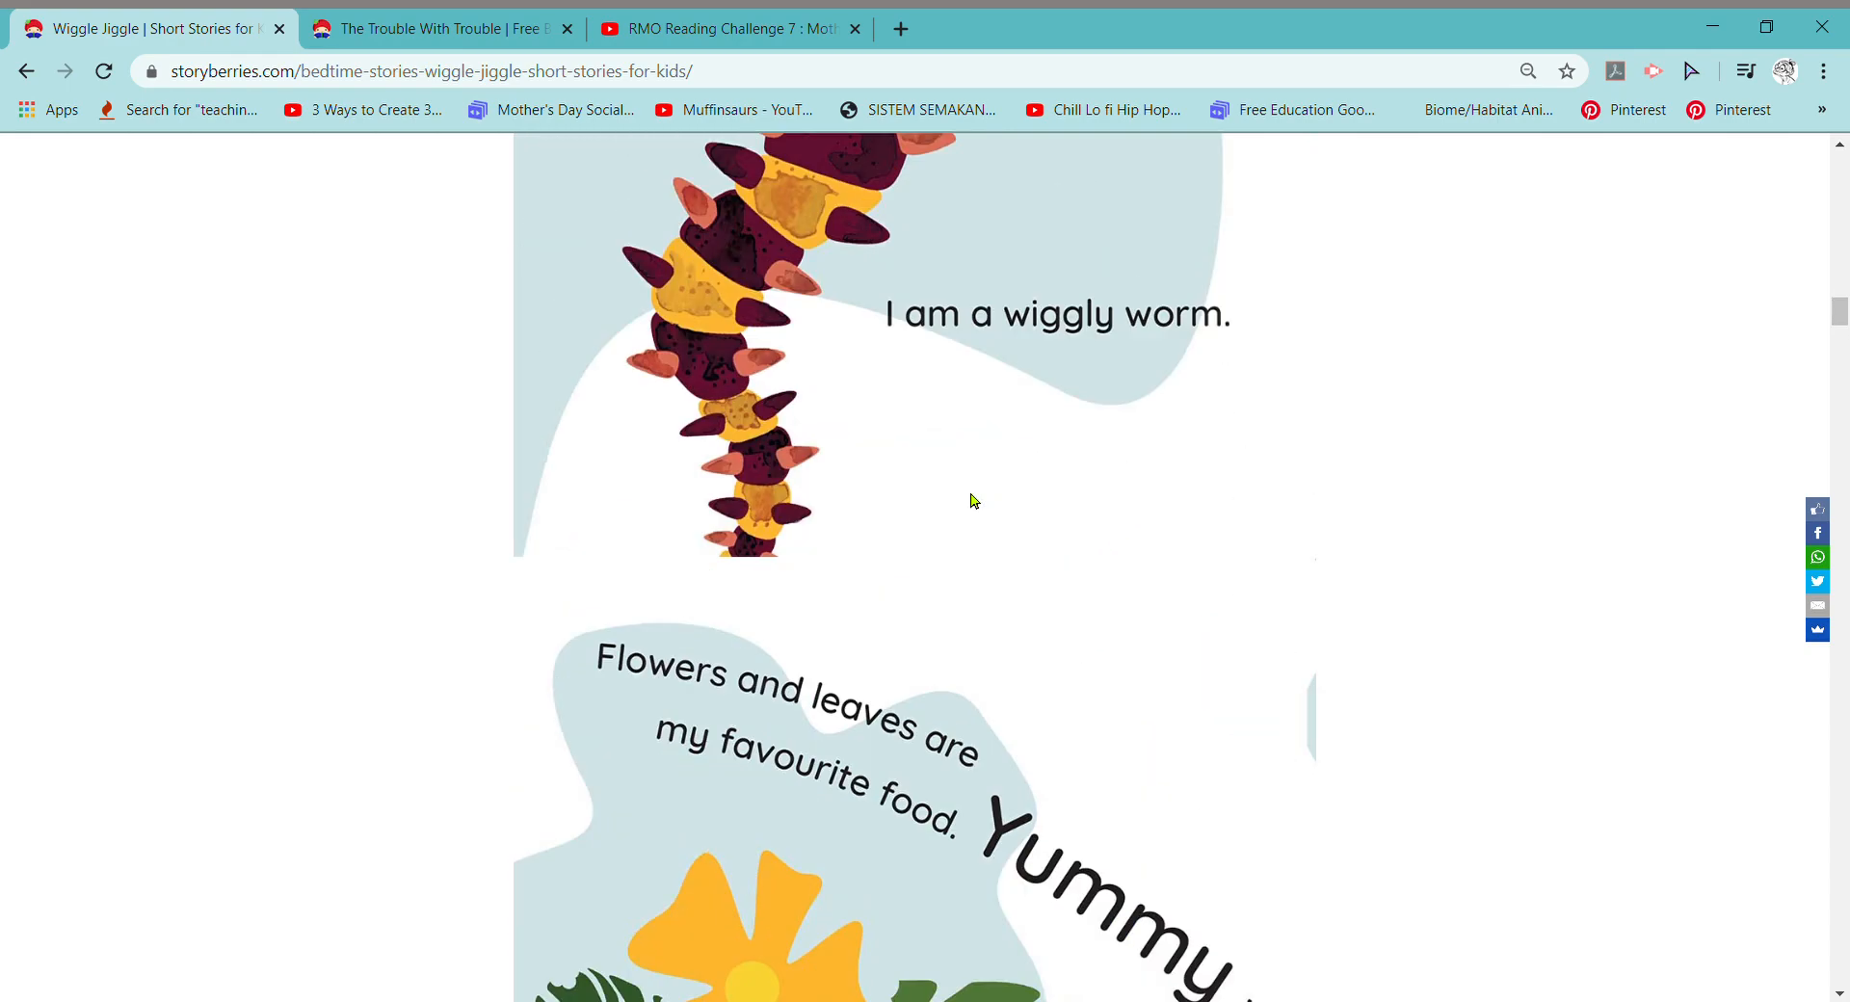
scroll("down", 3)
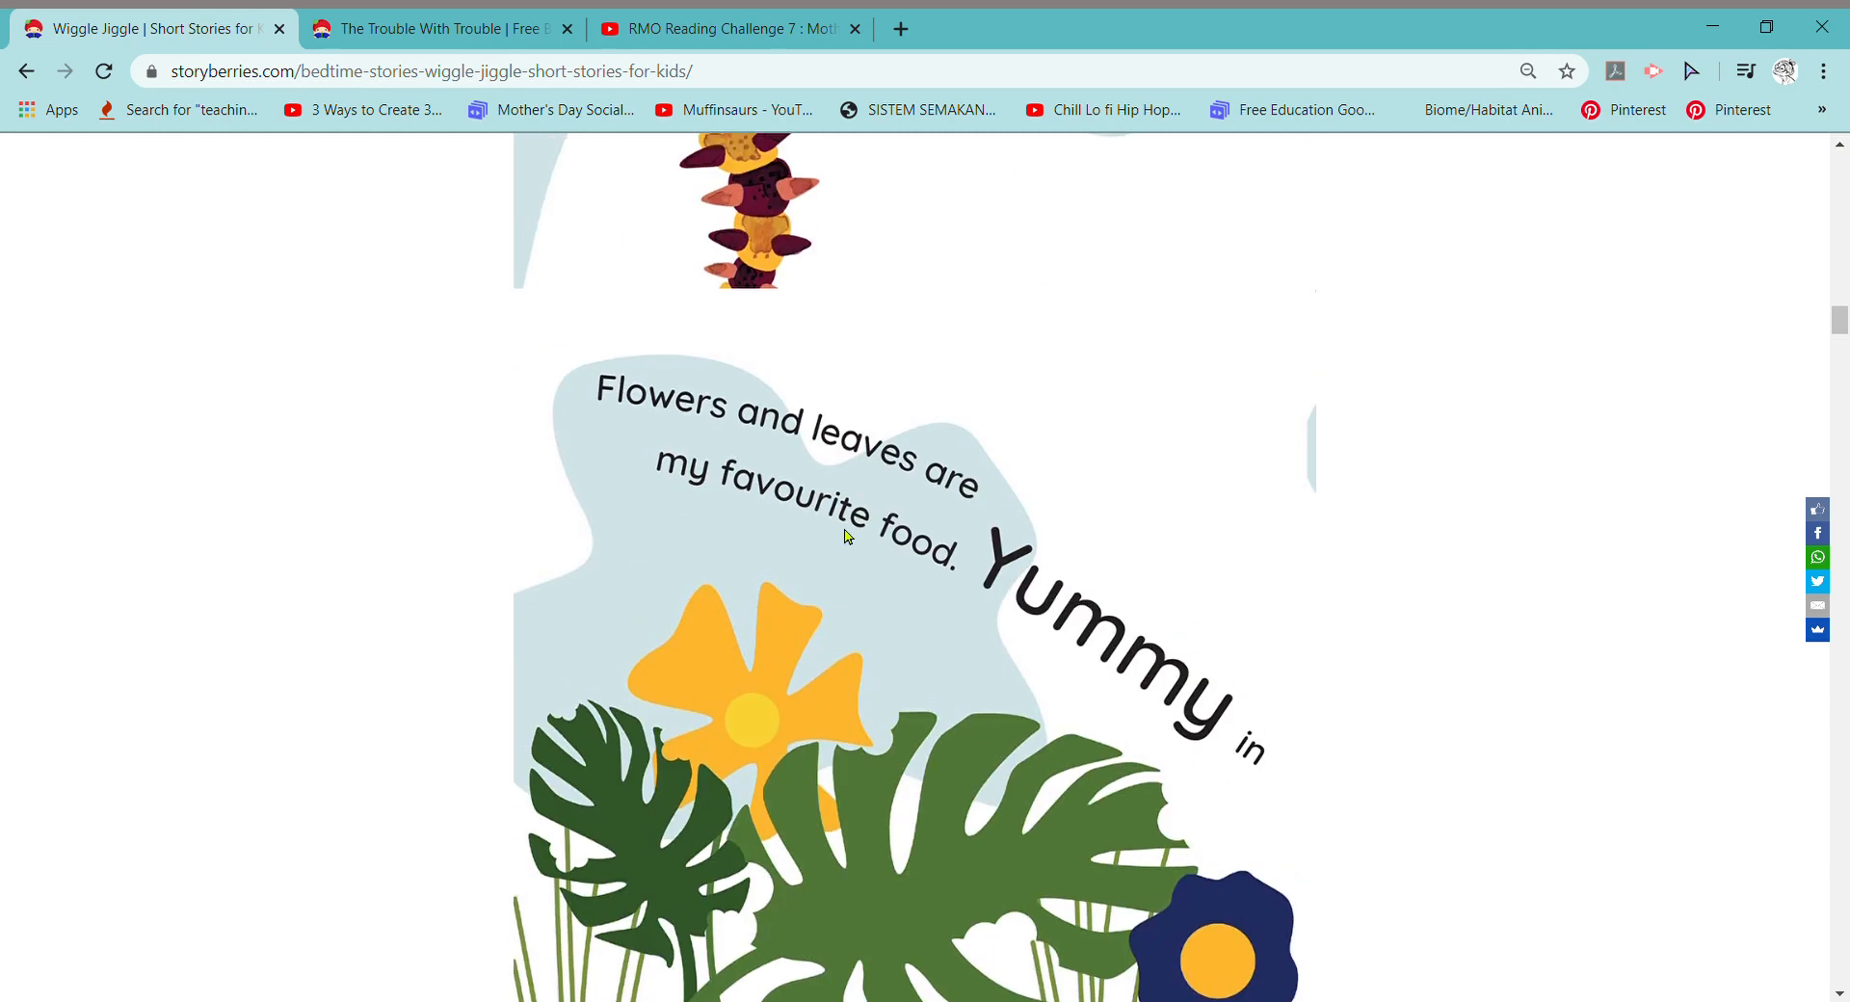
mouse_move(697, 751)
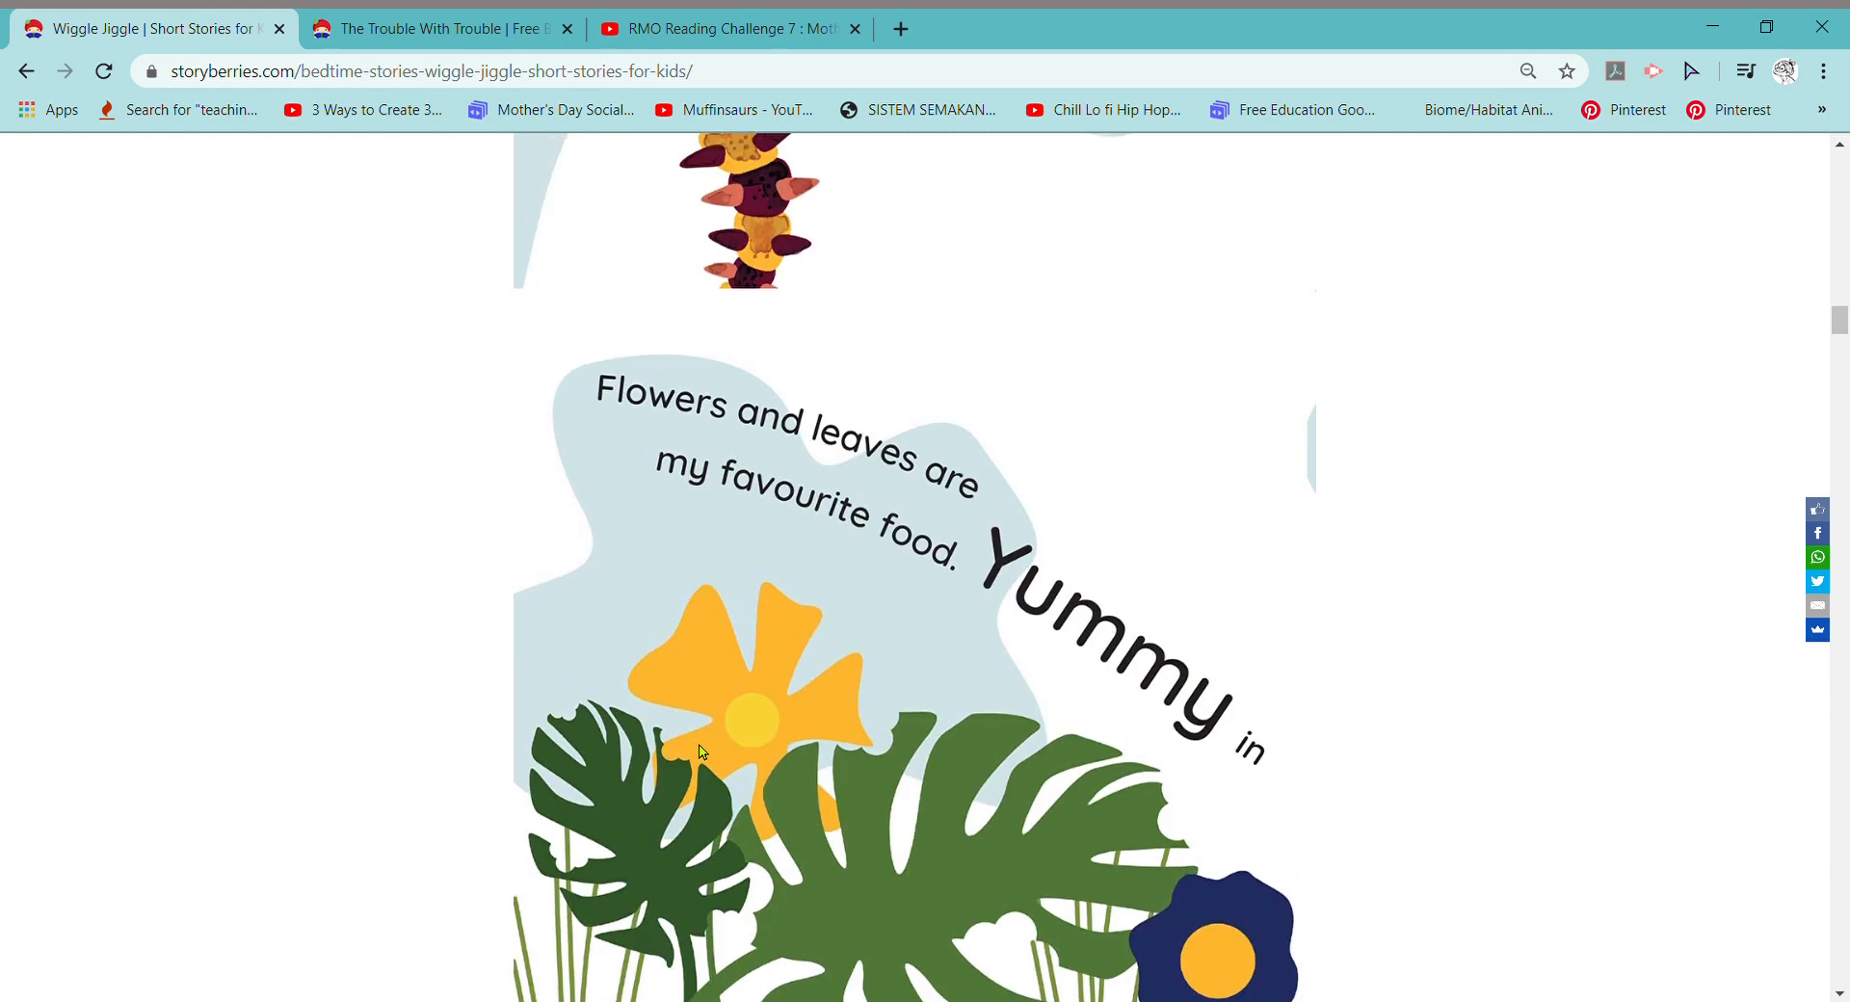
mouse_move(815, 653)
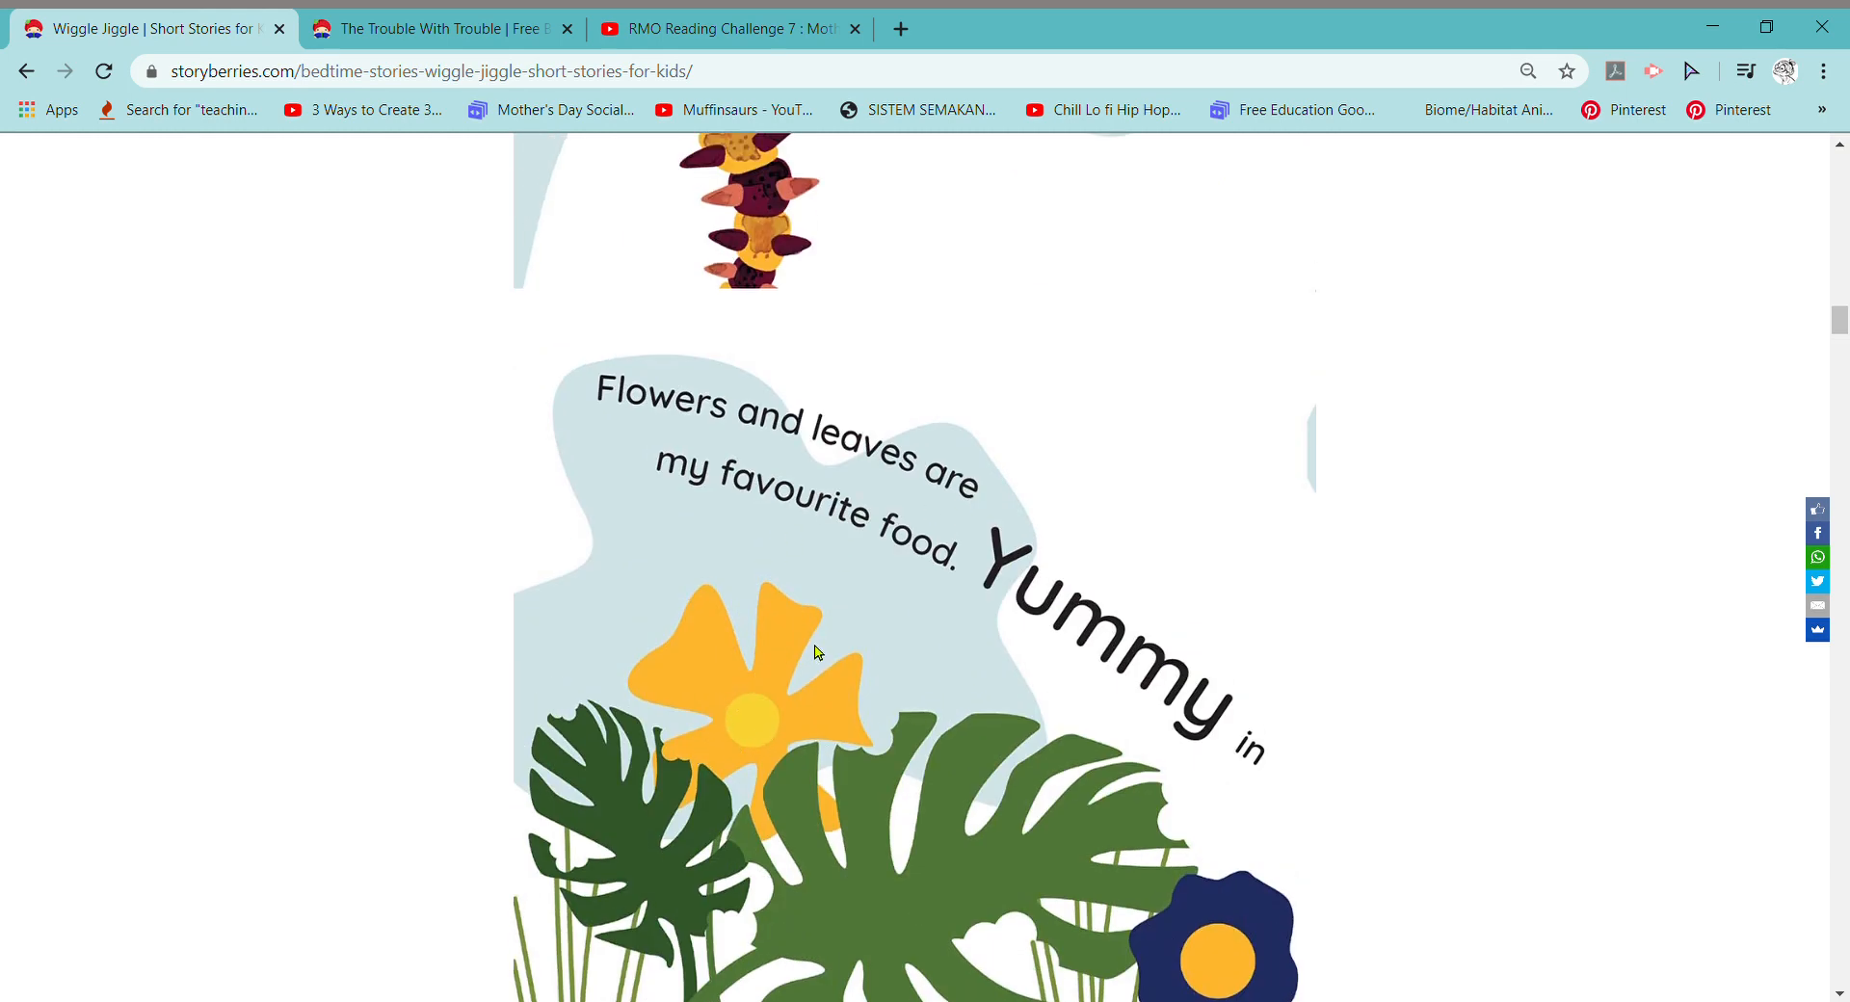
scroll("down", 3)
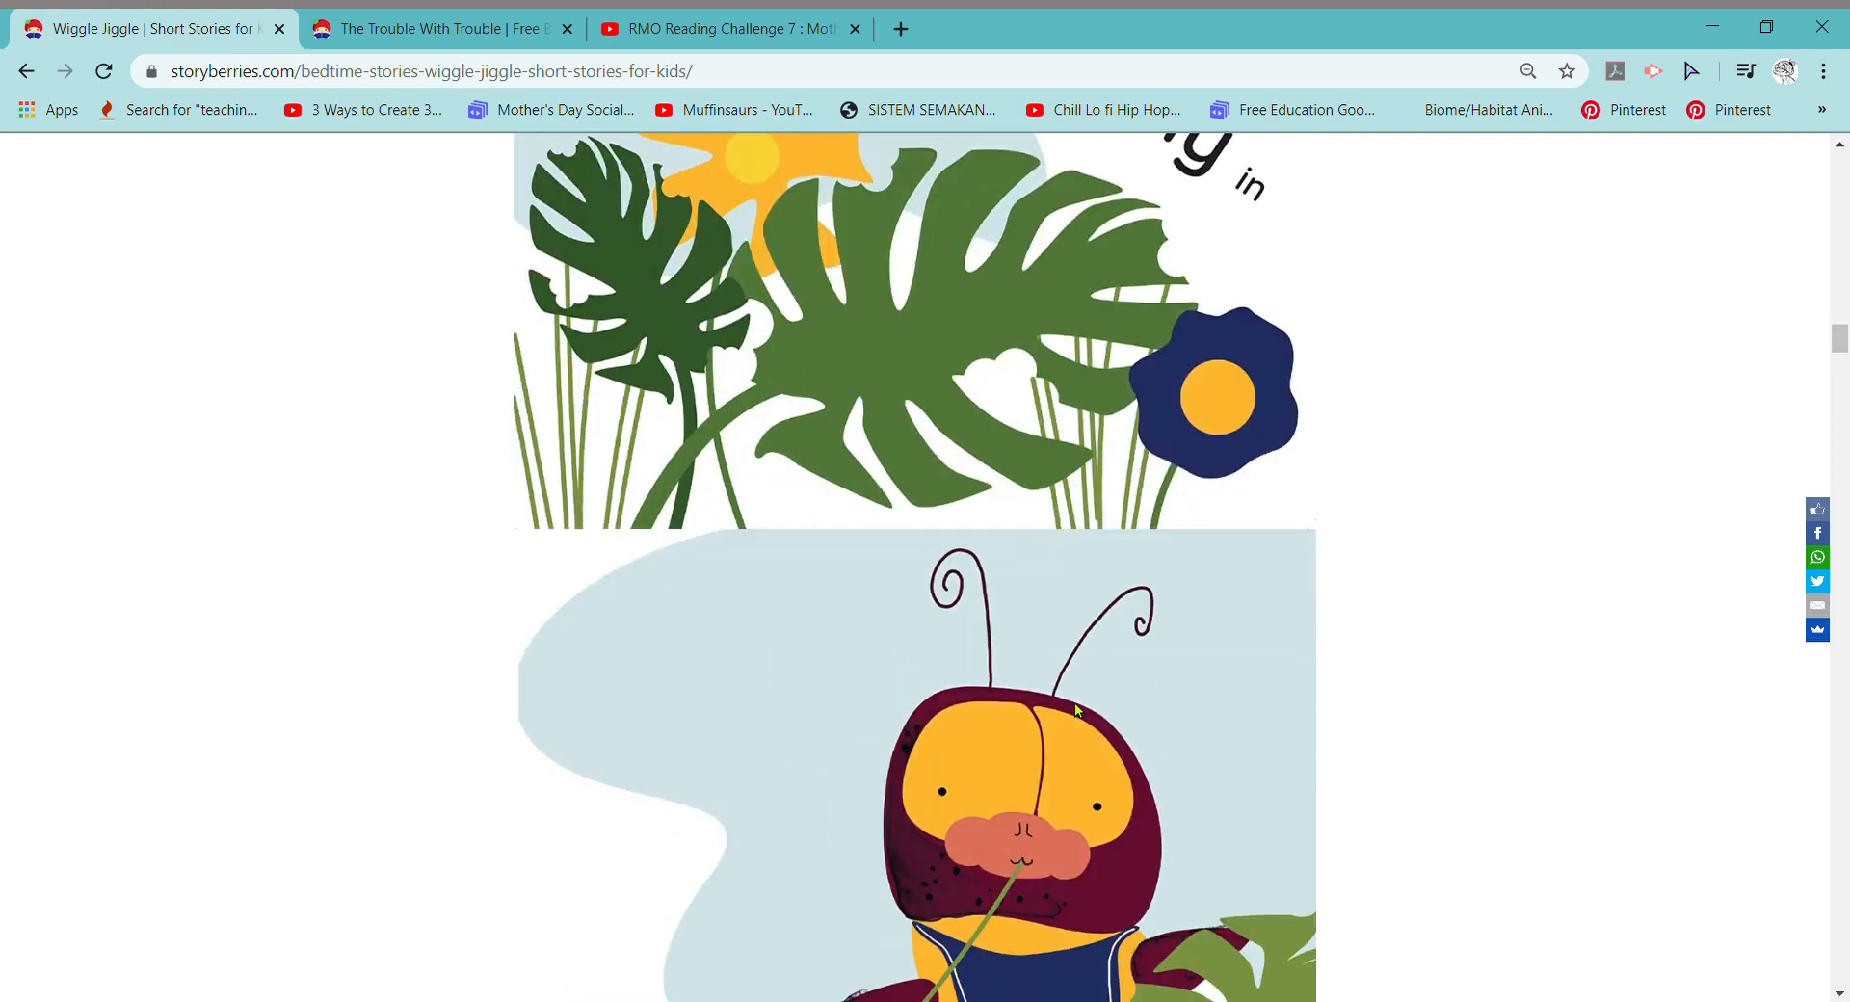
scroll("down", 3)
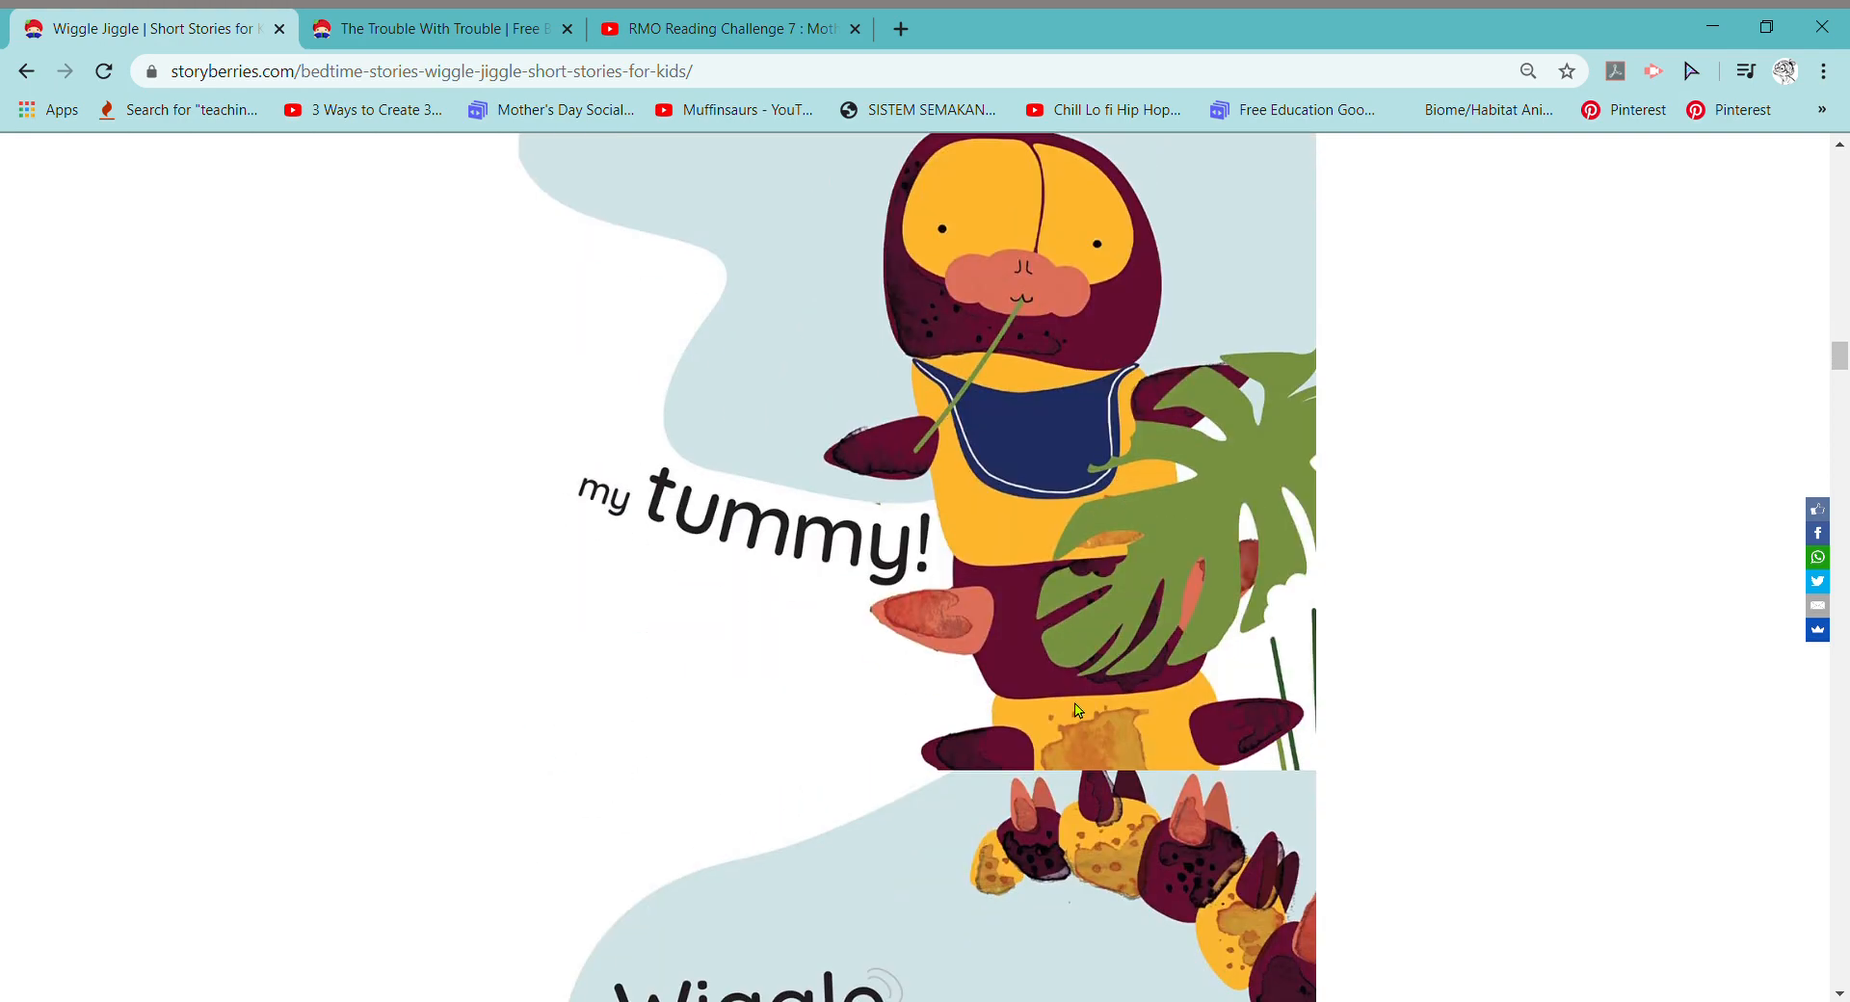
scroll("down", 3)
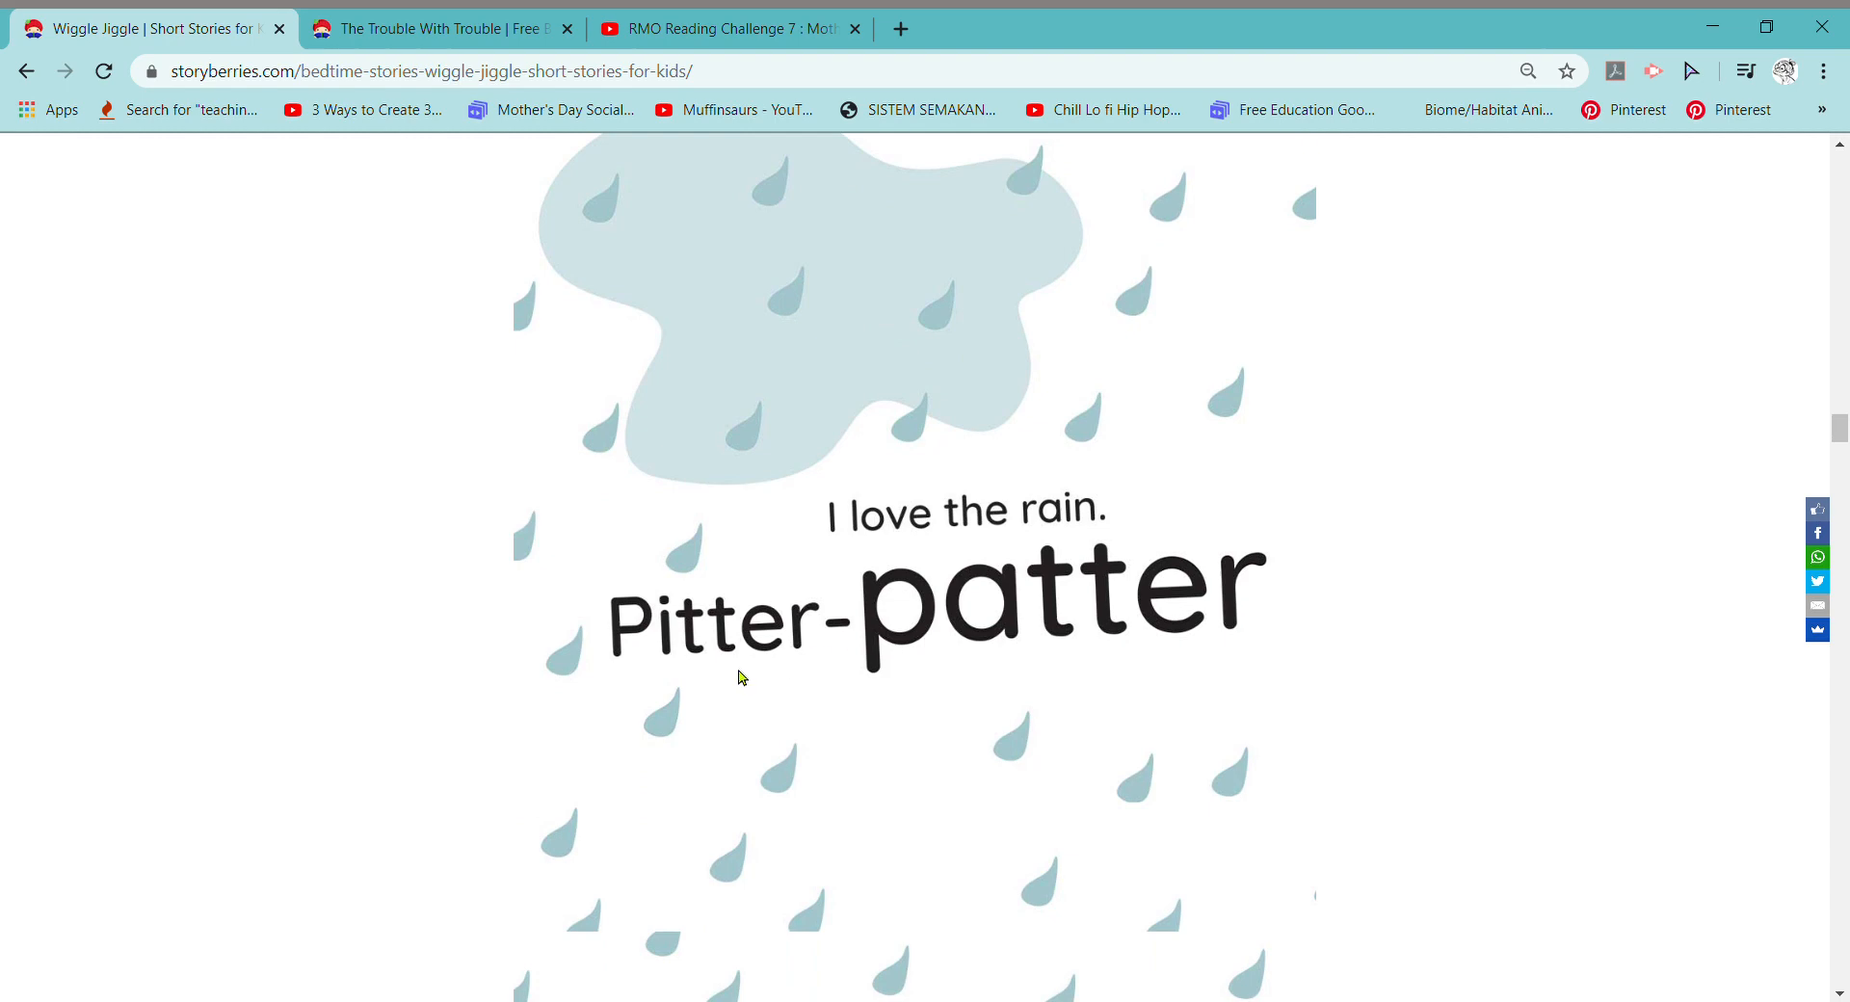
mouse_move(989, 645)
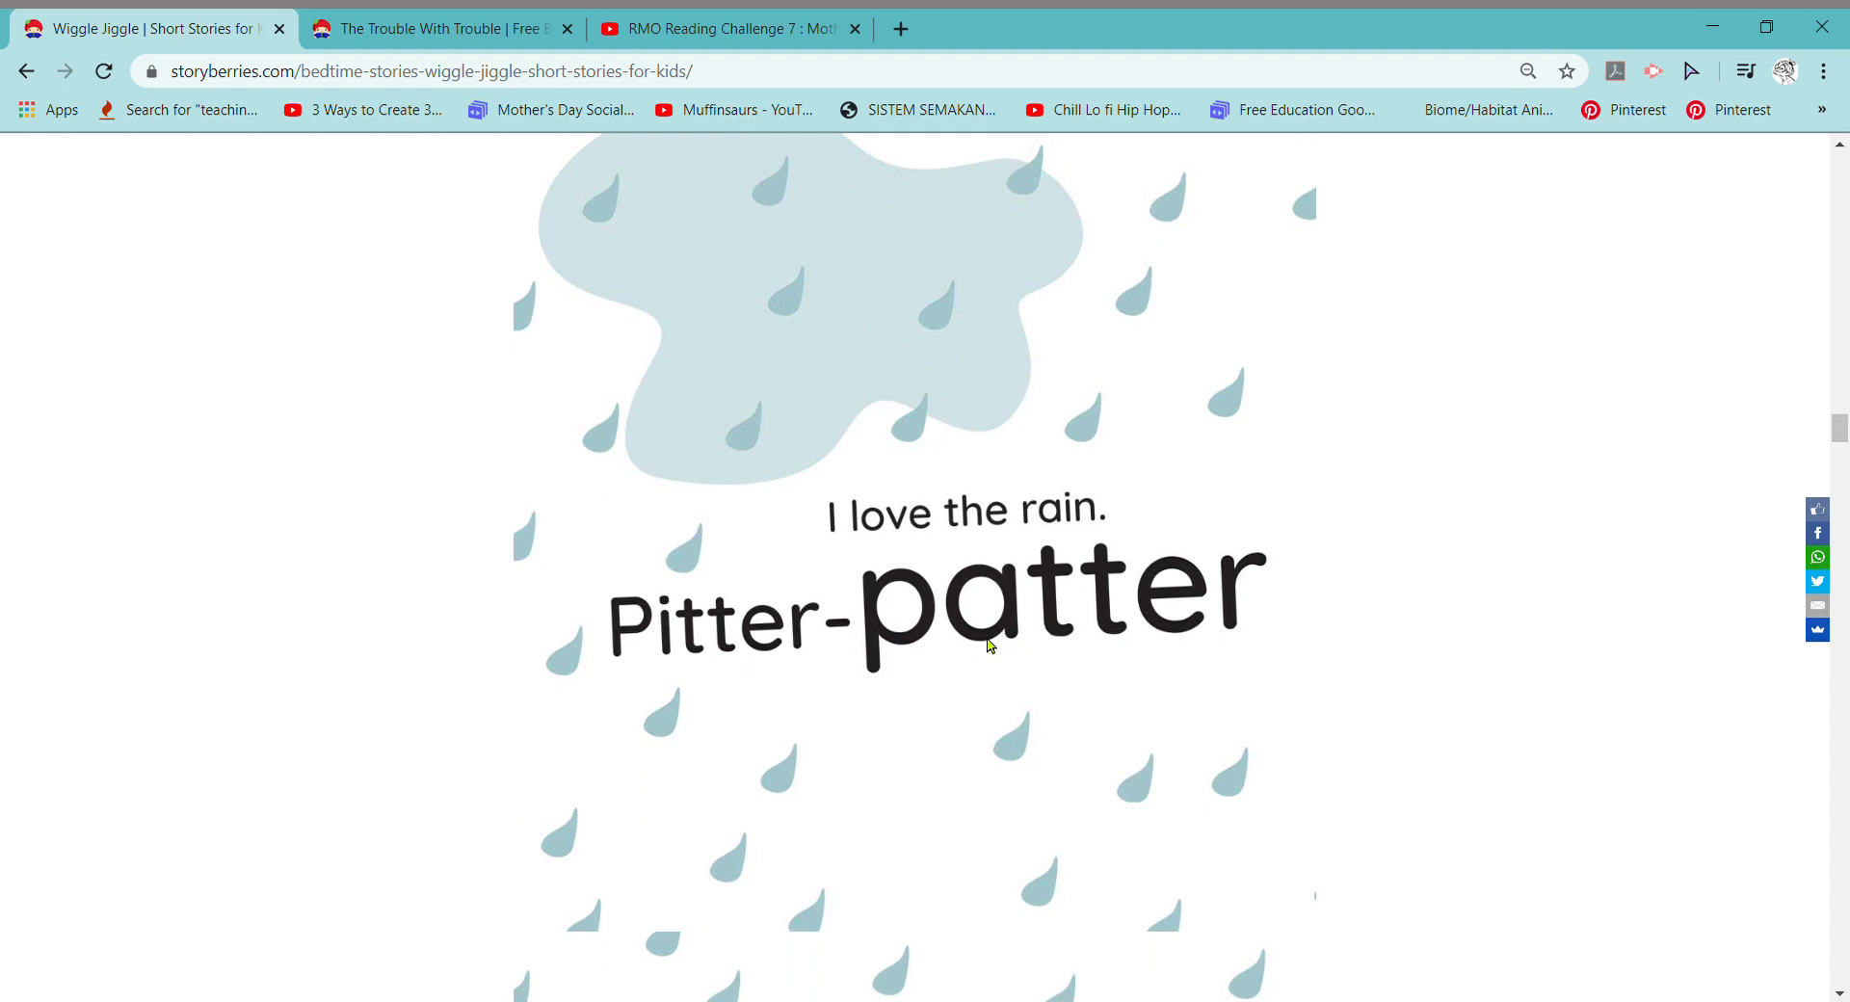
Continue reading down to the 'Yellow, red, blue and green' plants page
scroll("down", 3)
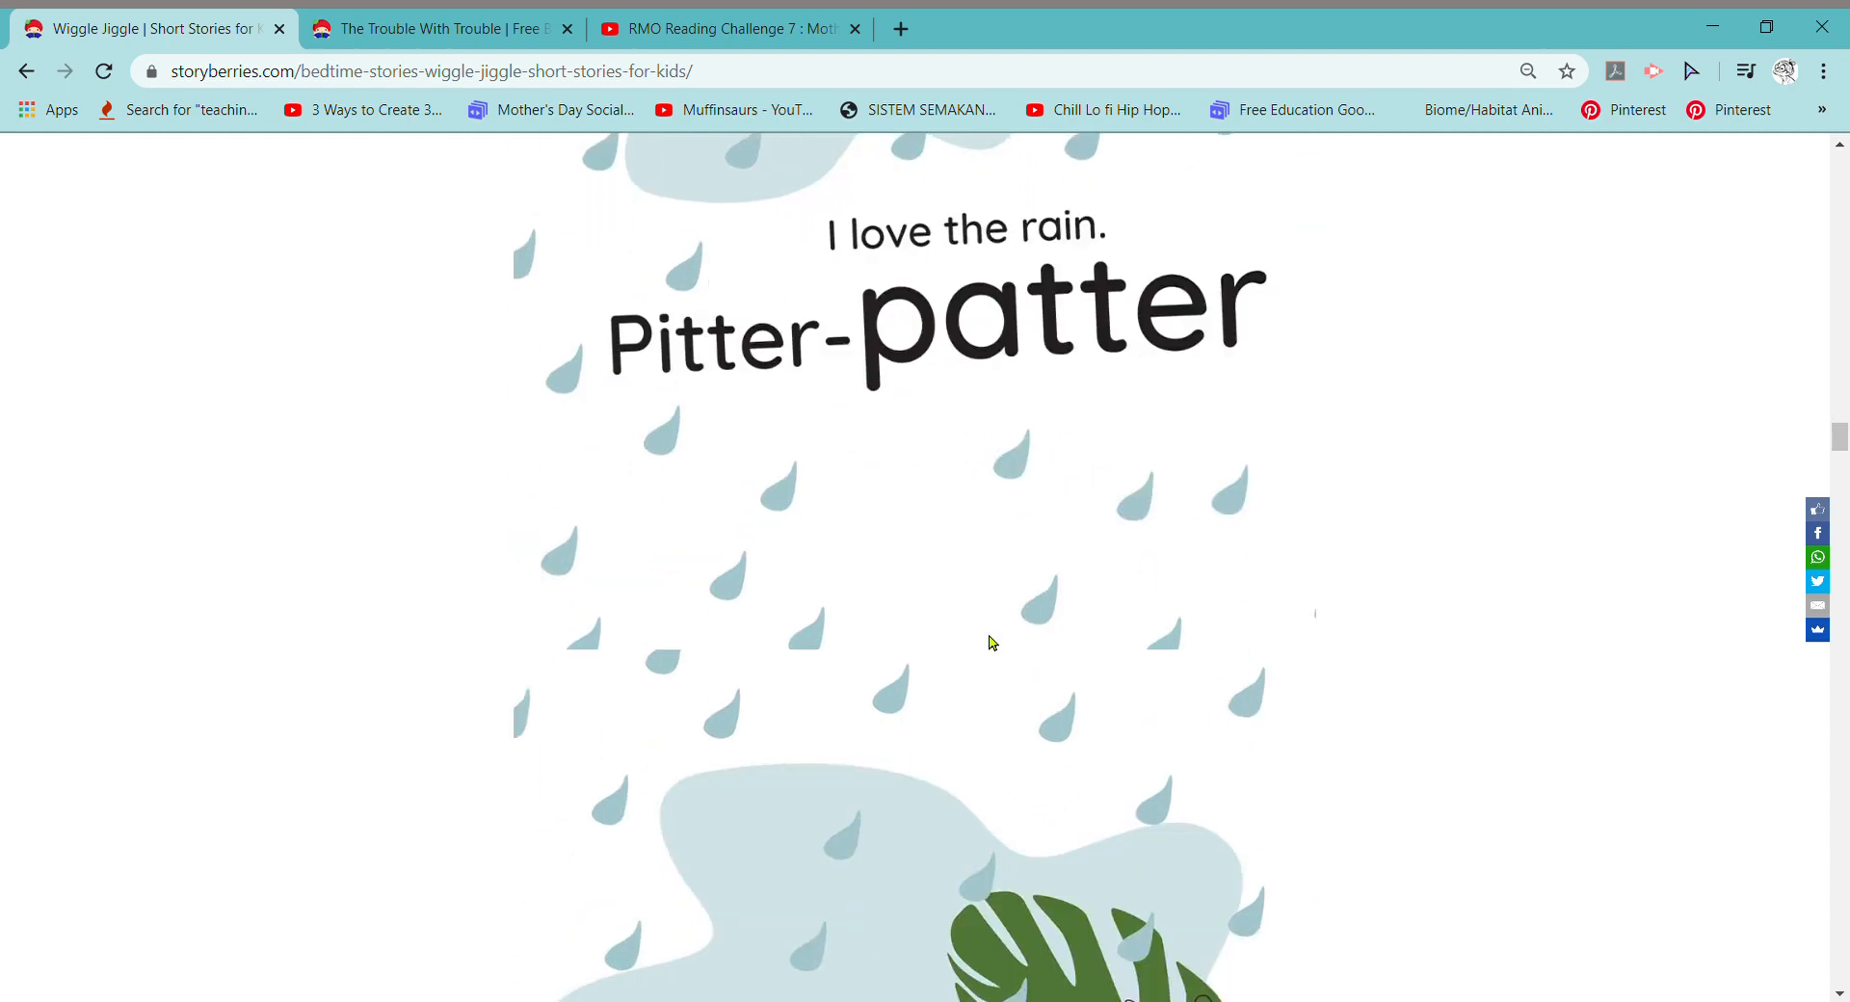
scroll("down", 3)
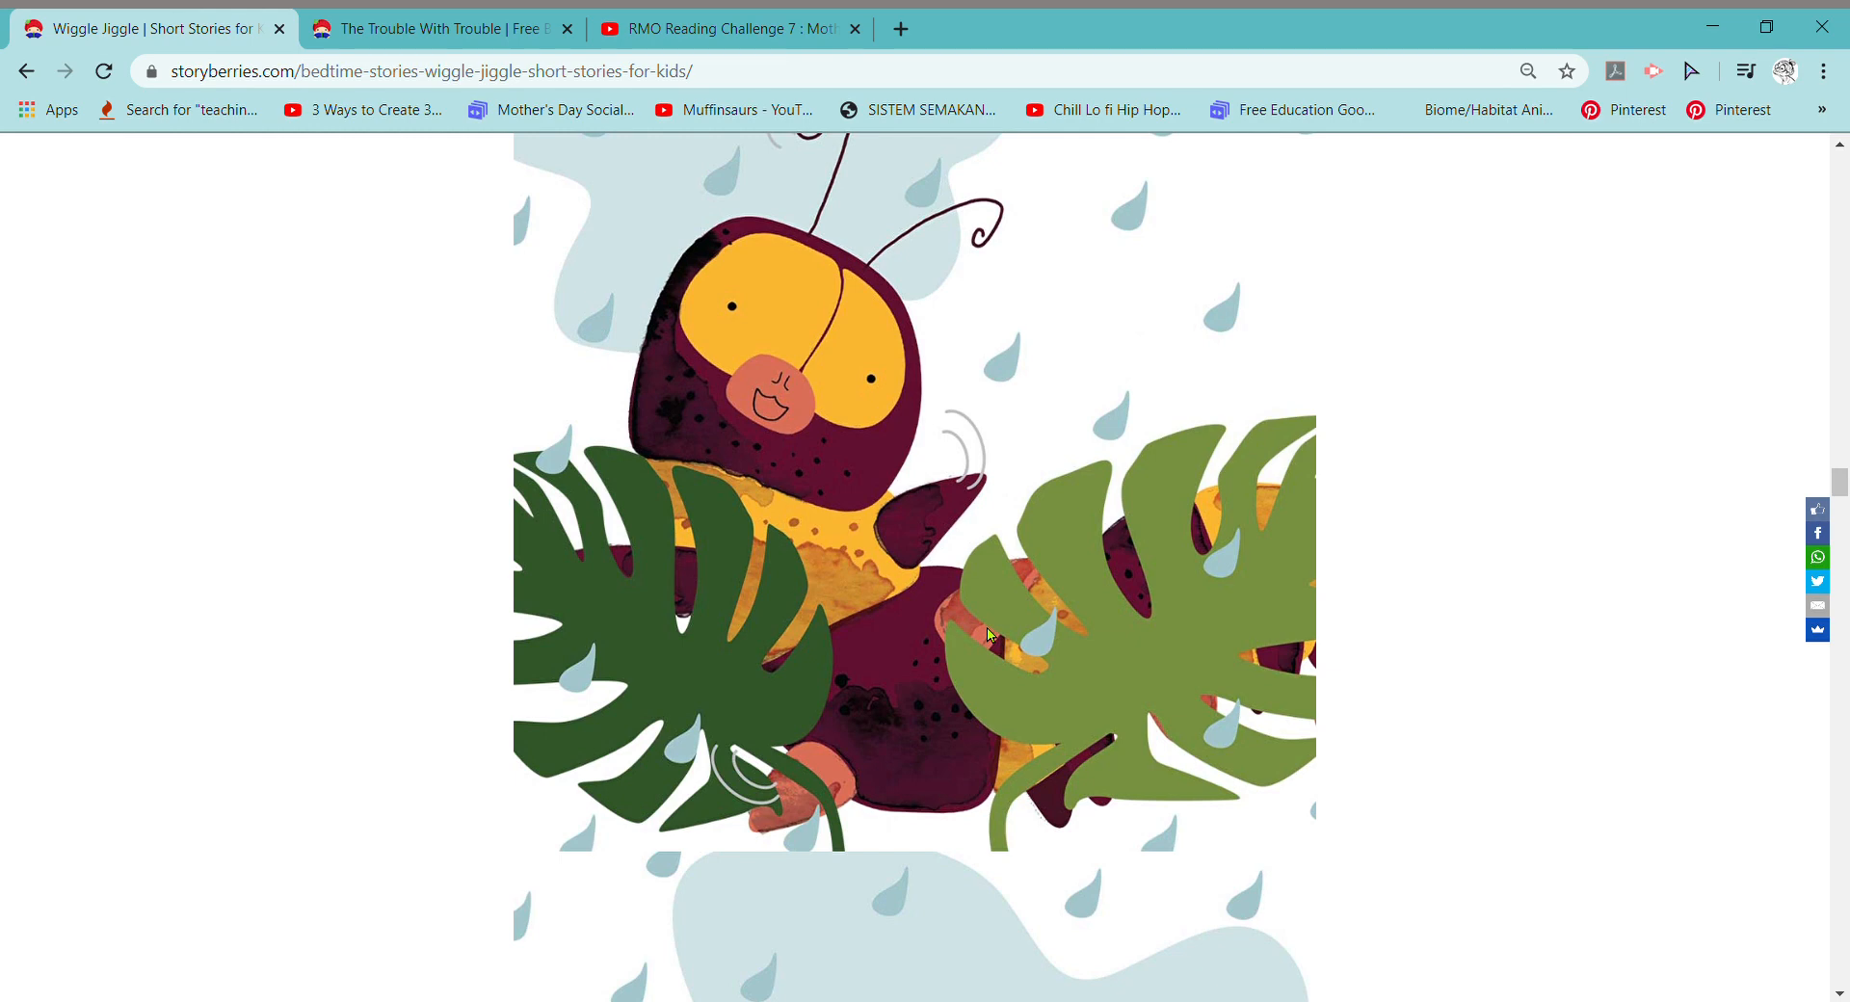
mouse_move(992, 613)
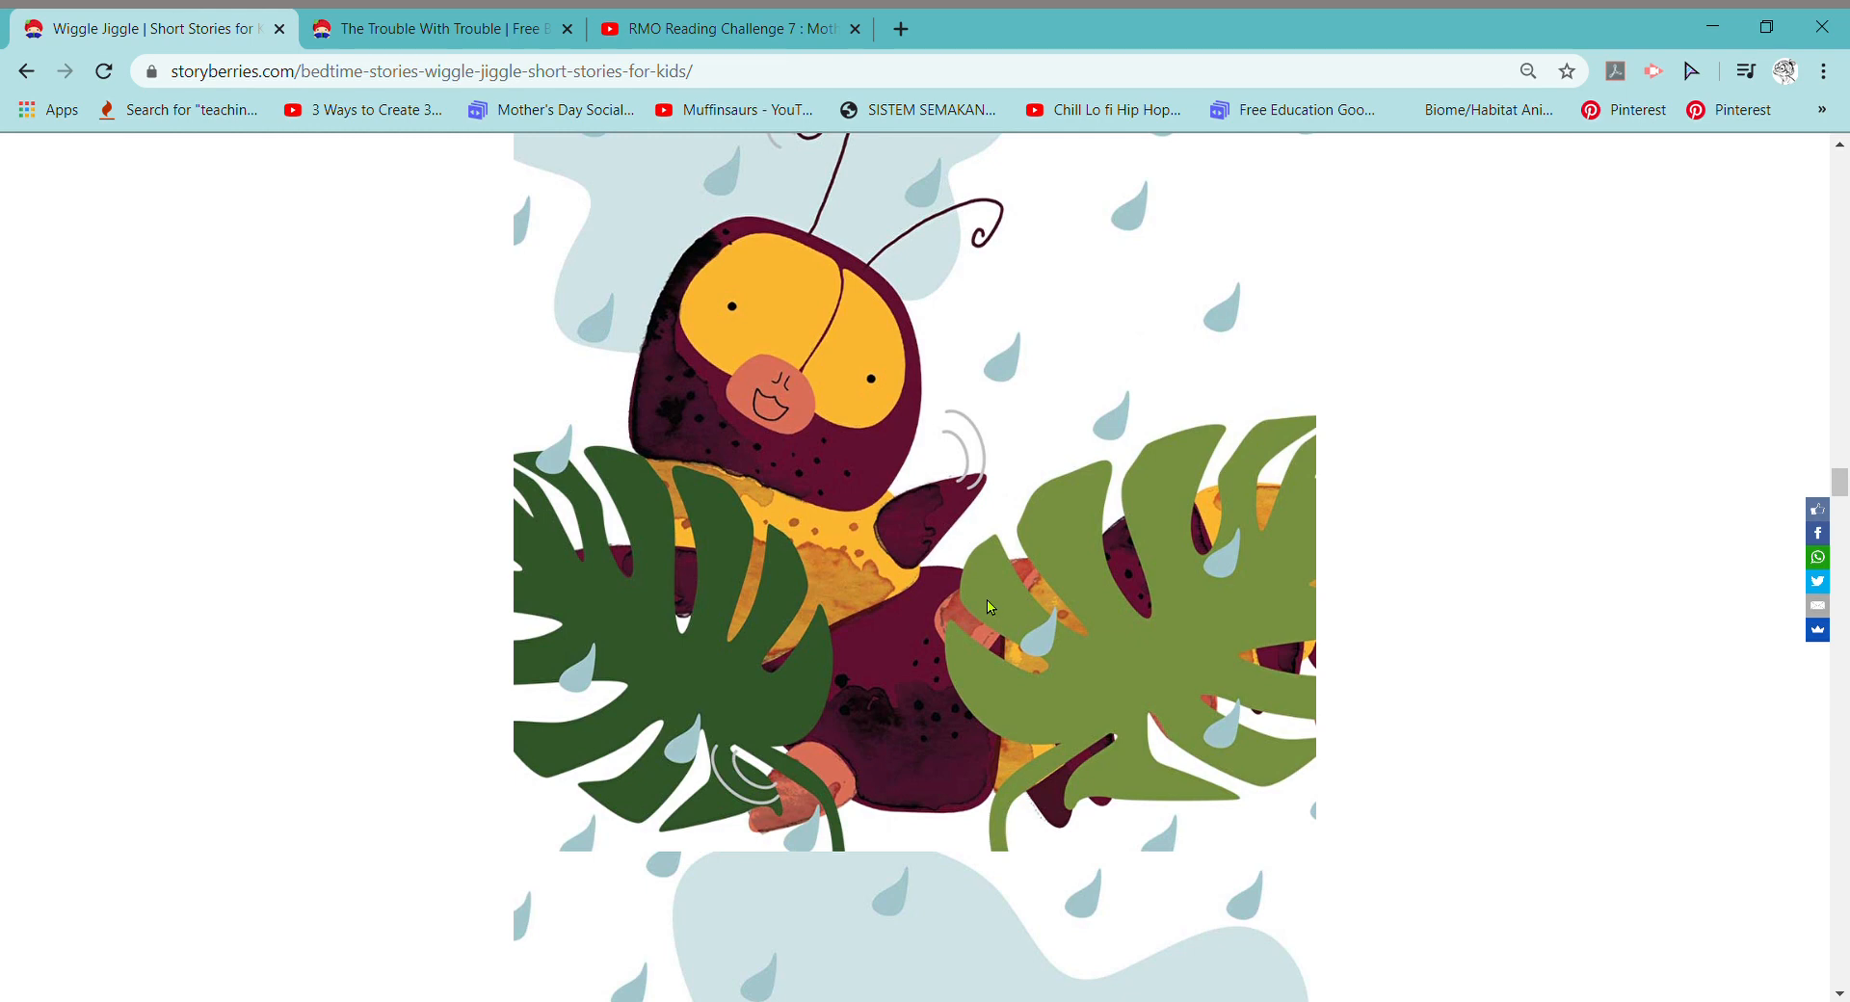
scroll("down", 3)
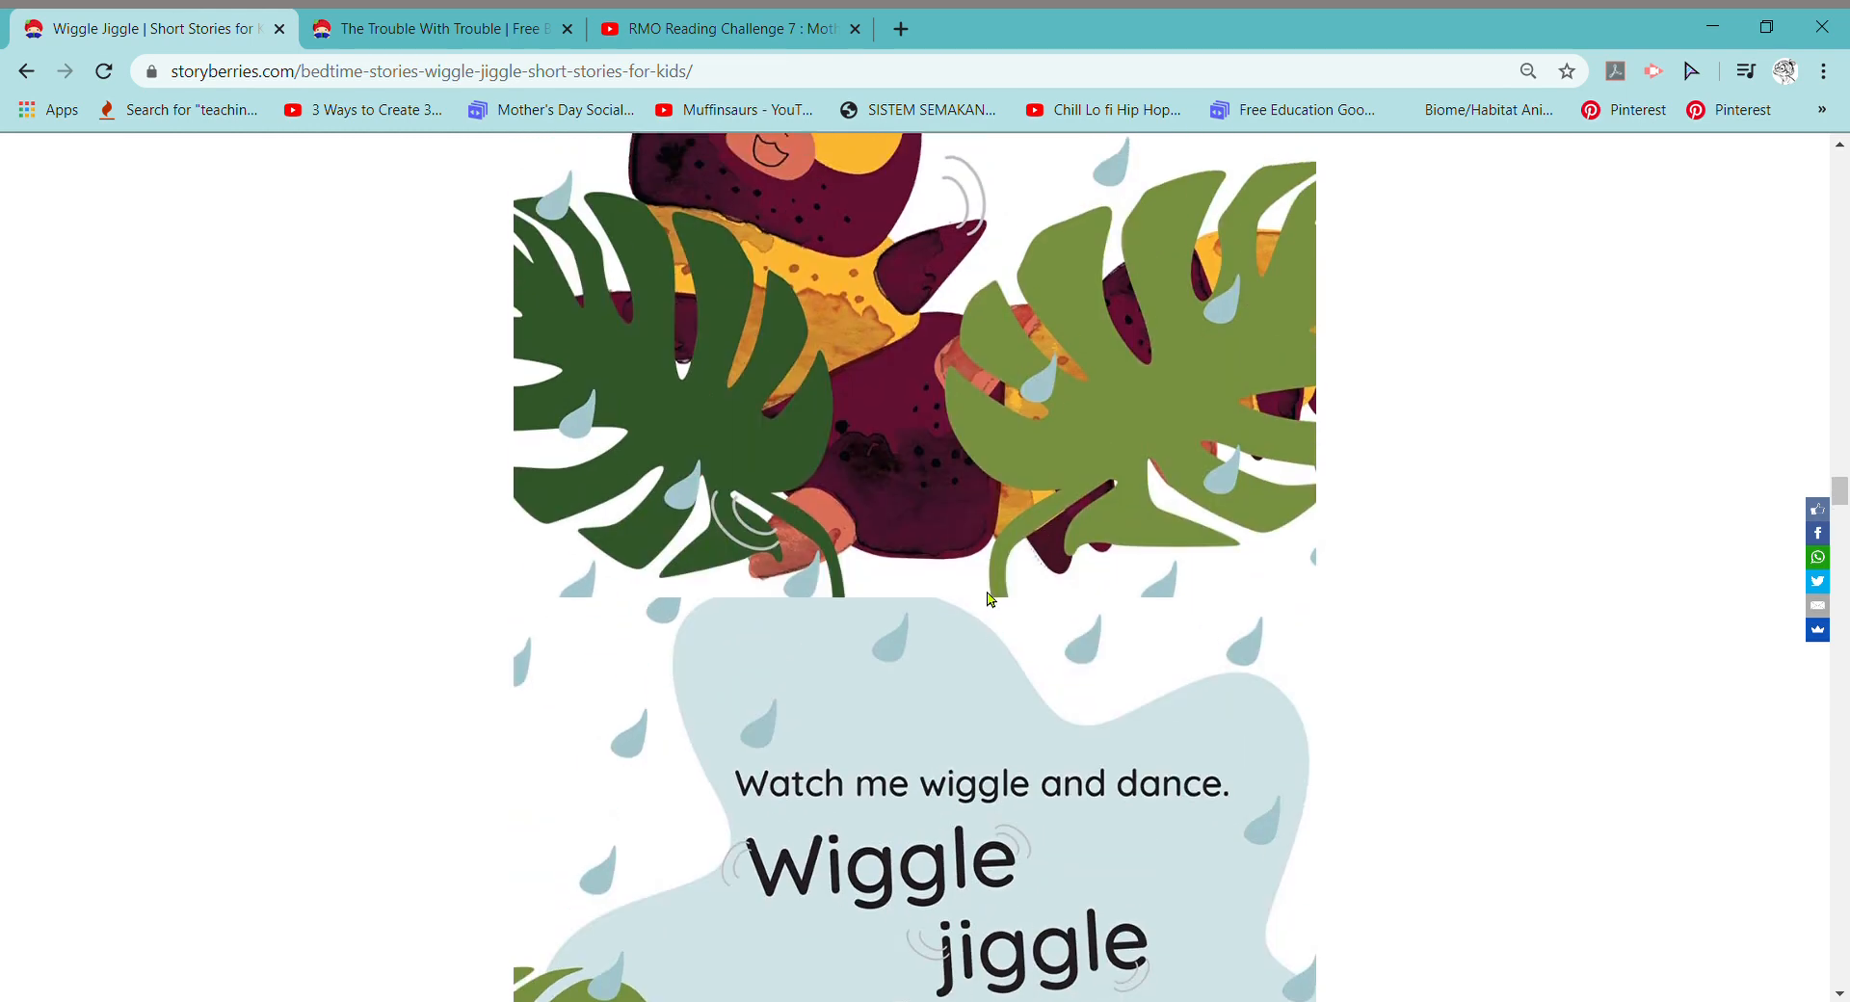
scroll("up", 3)
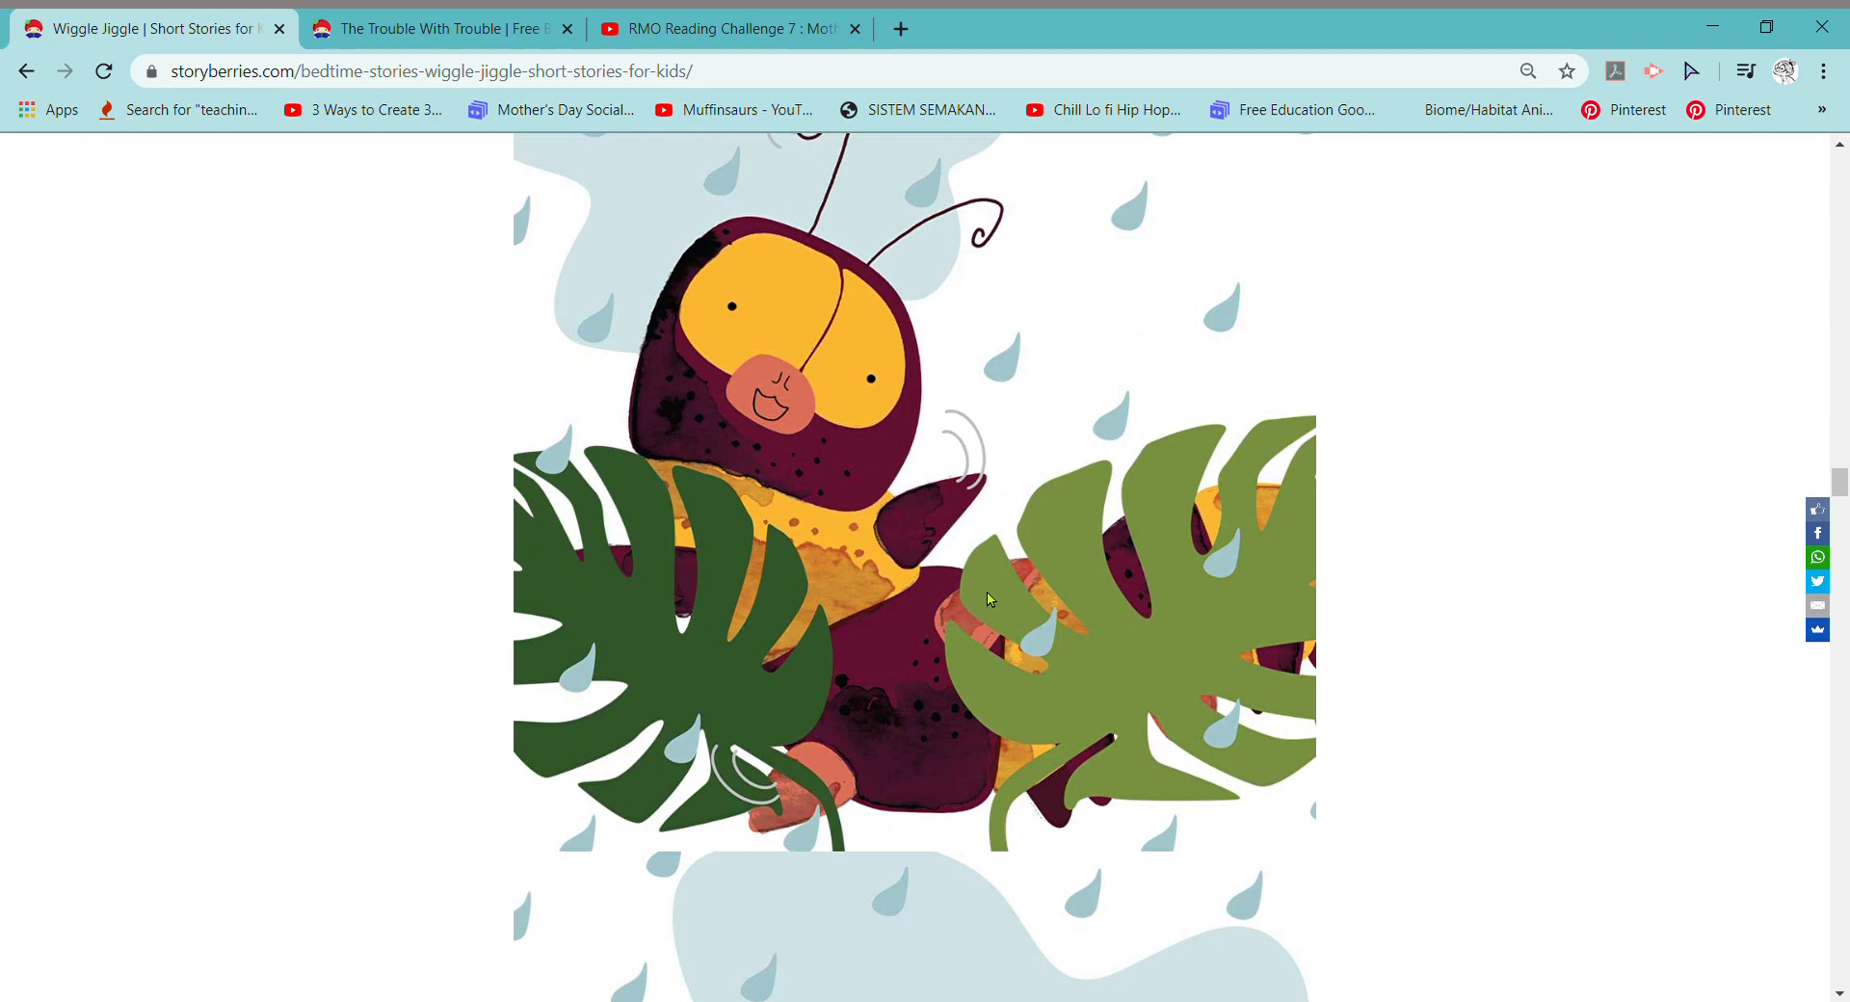
scroll("down", 3)
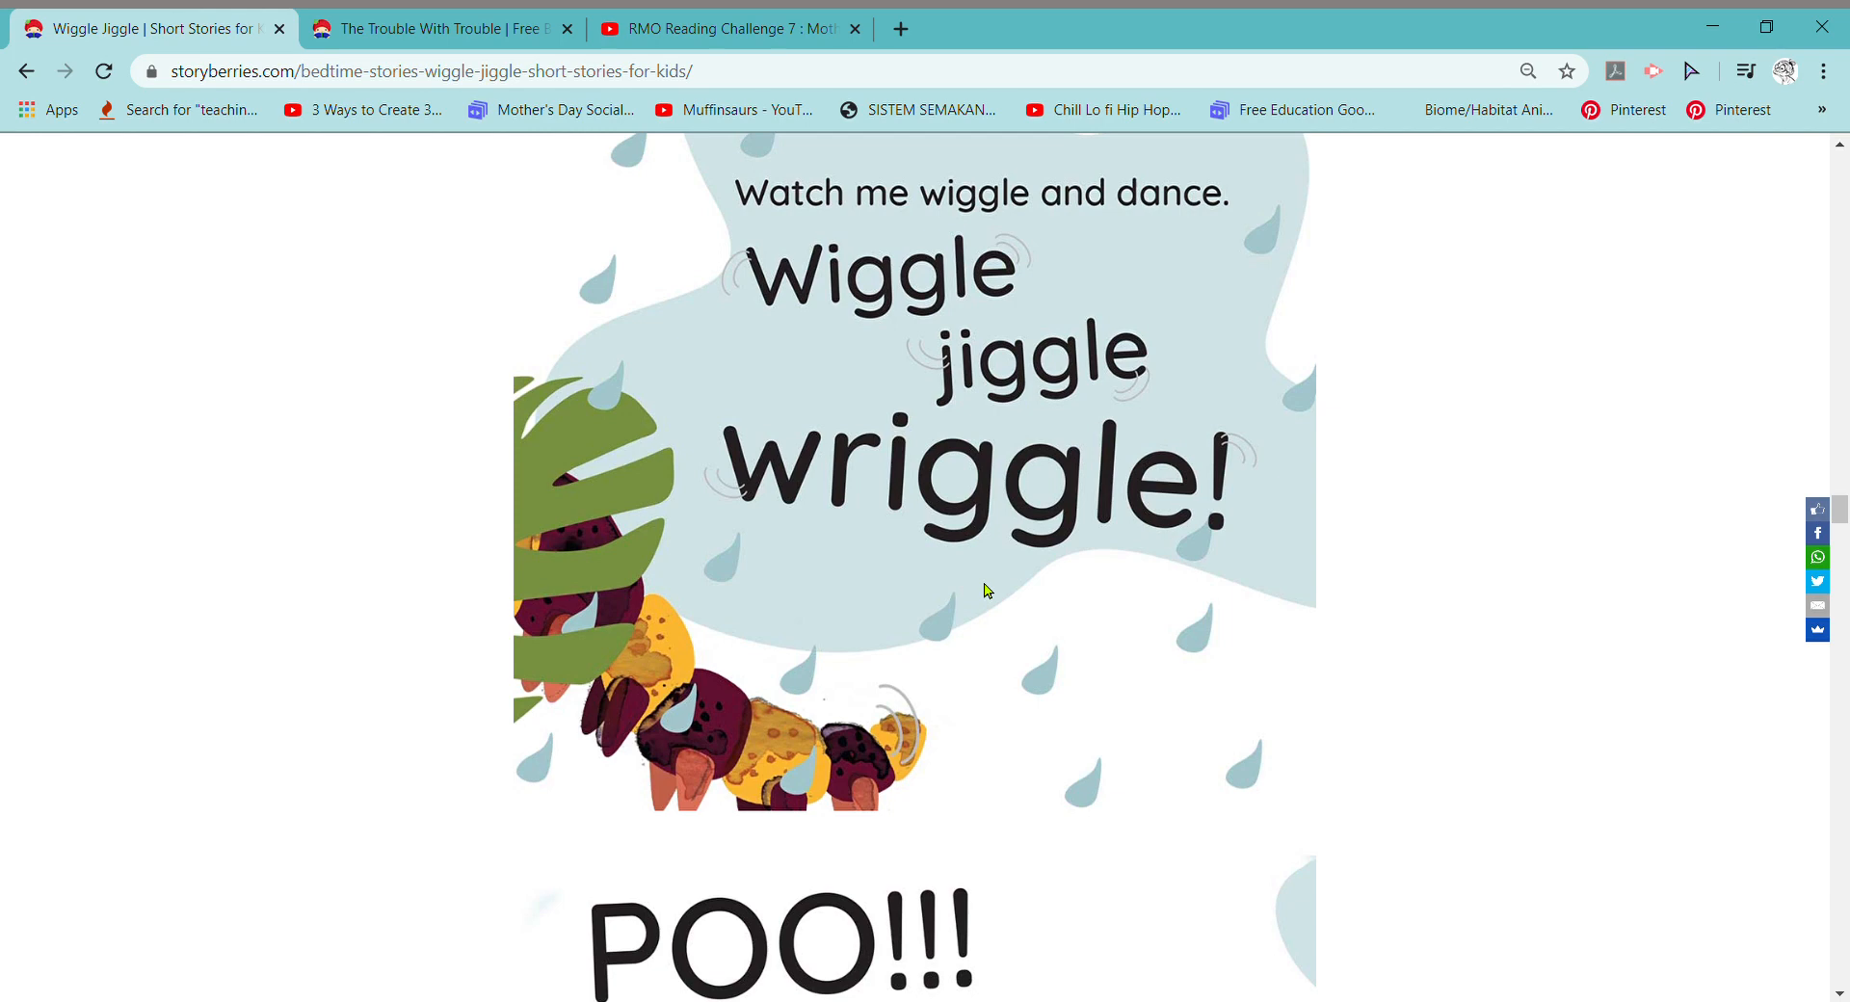
scroll("down", 3)
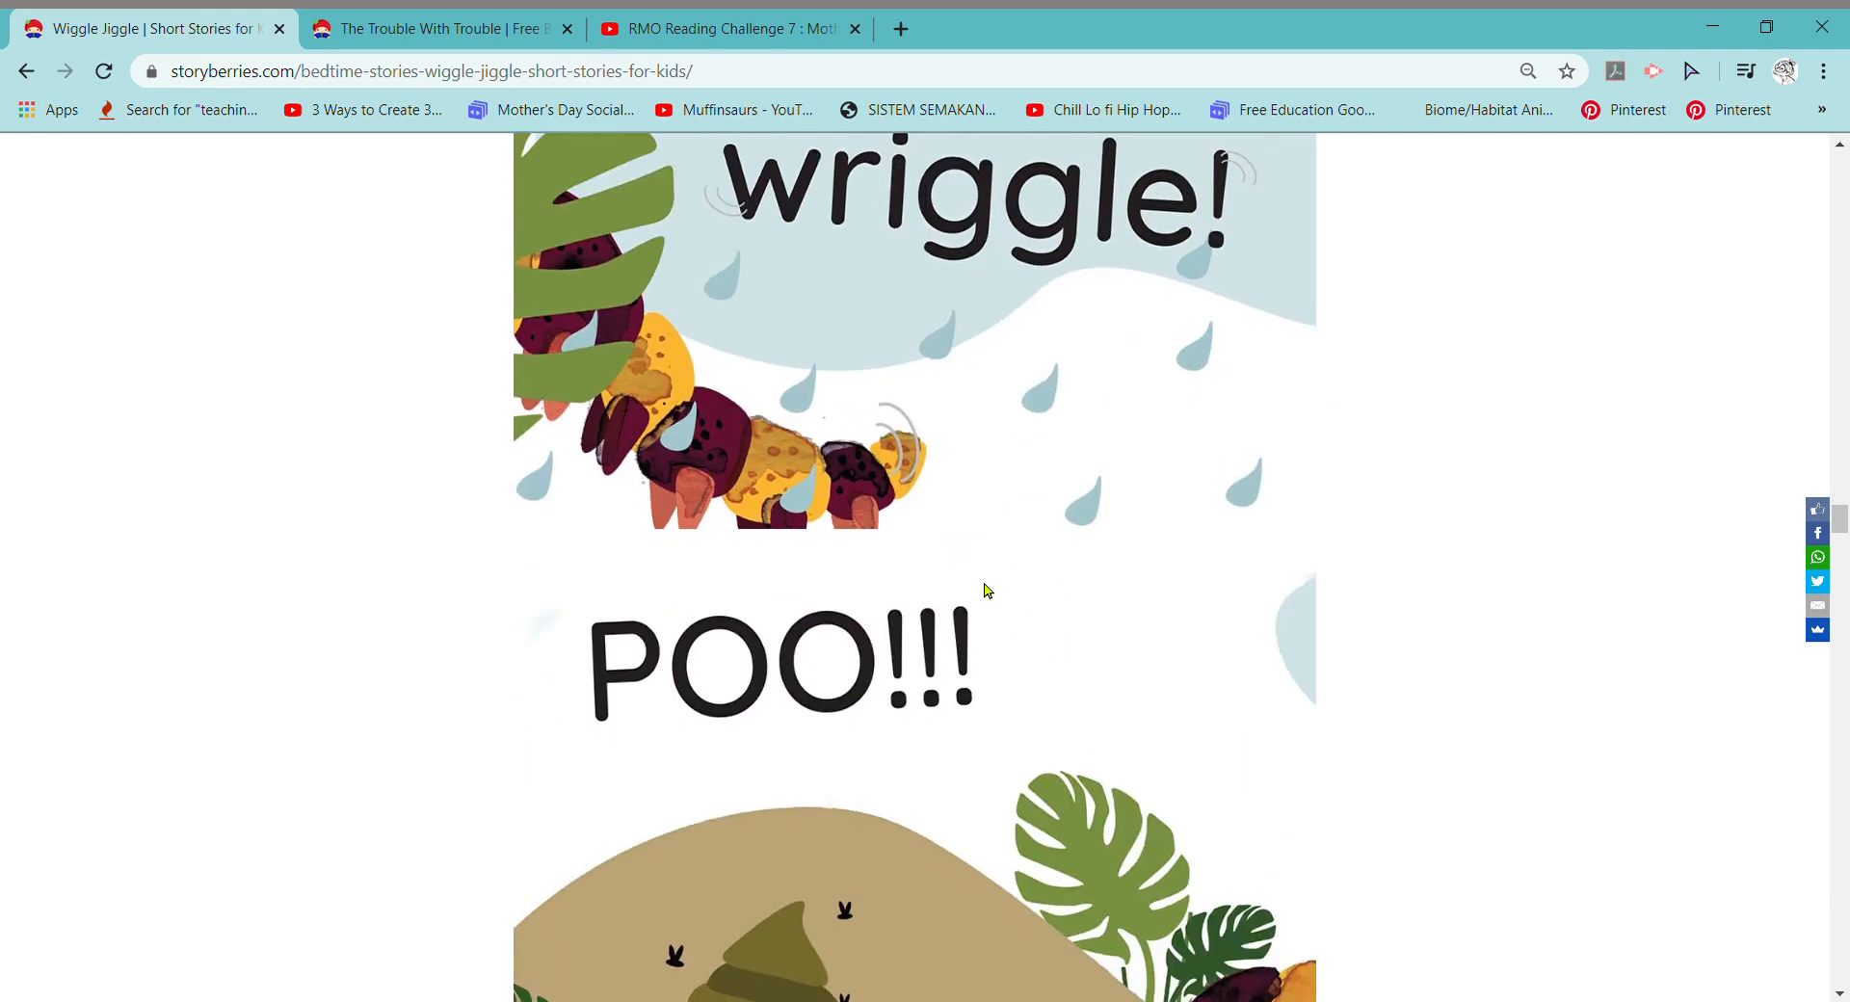
scroll("down", 3)
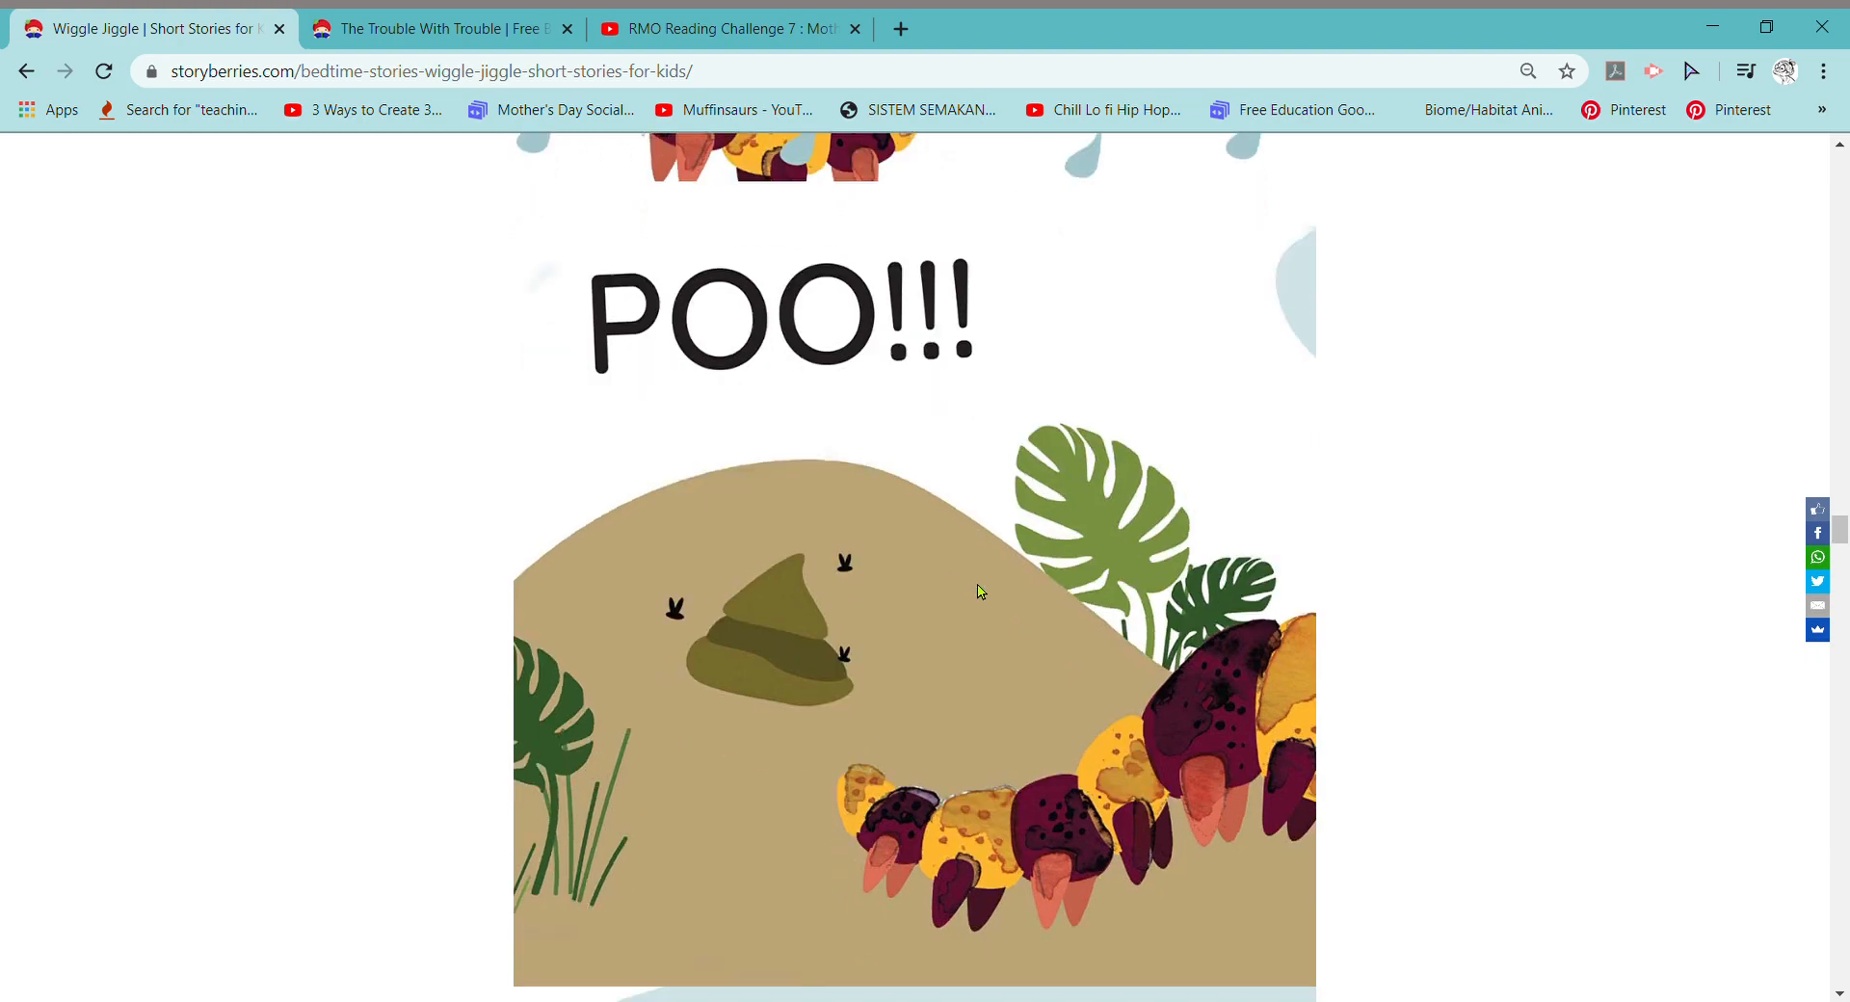
scroll("down", 3)
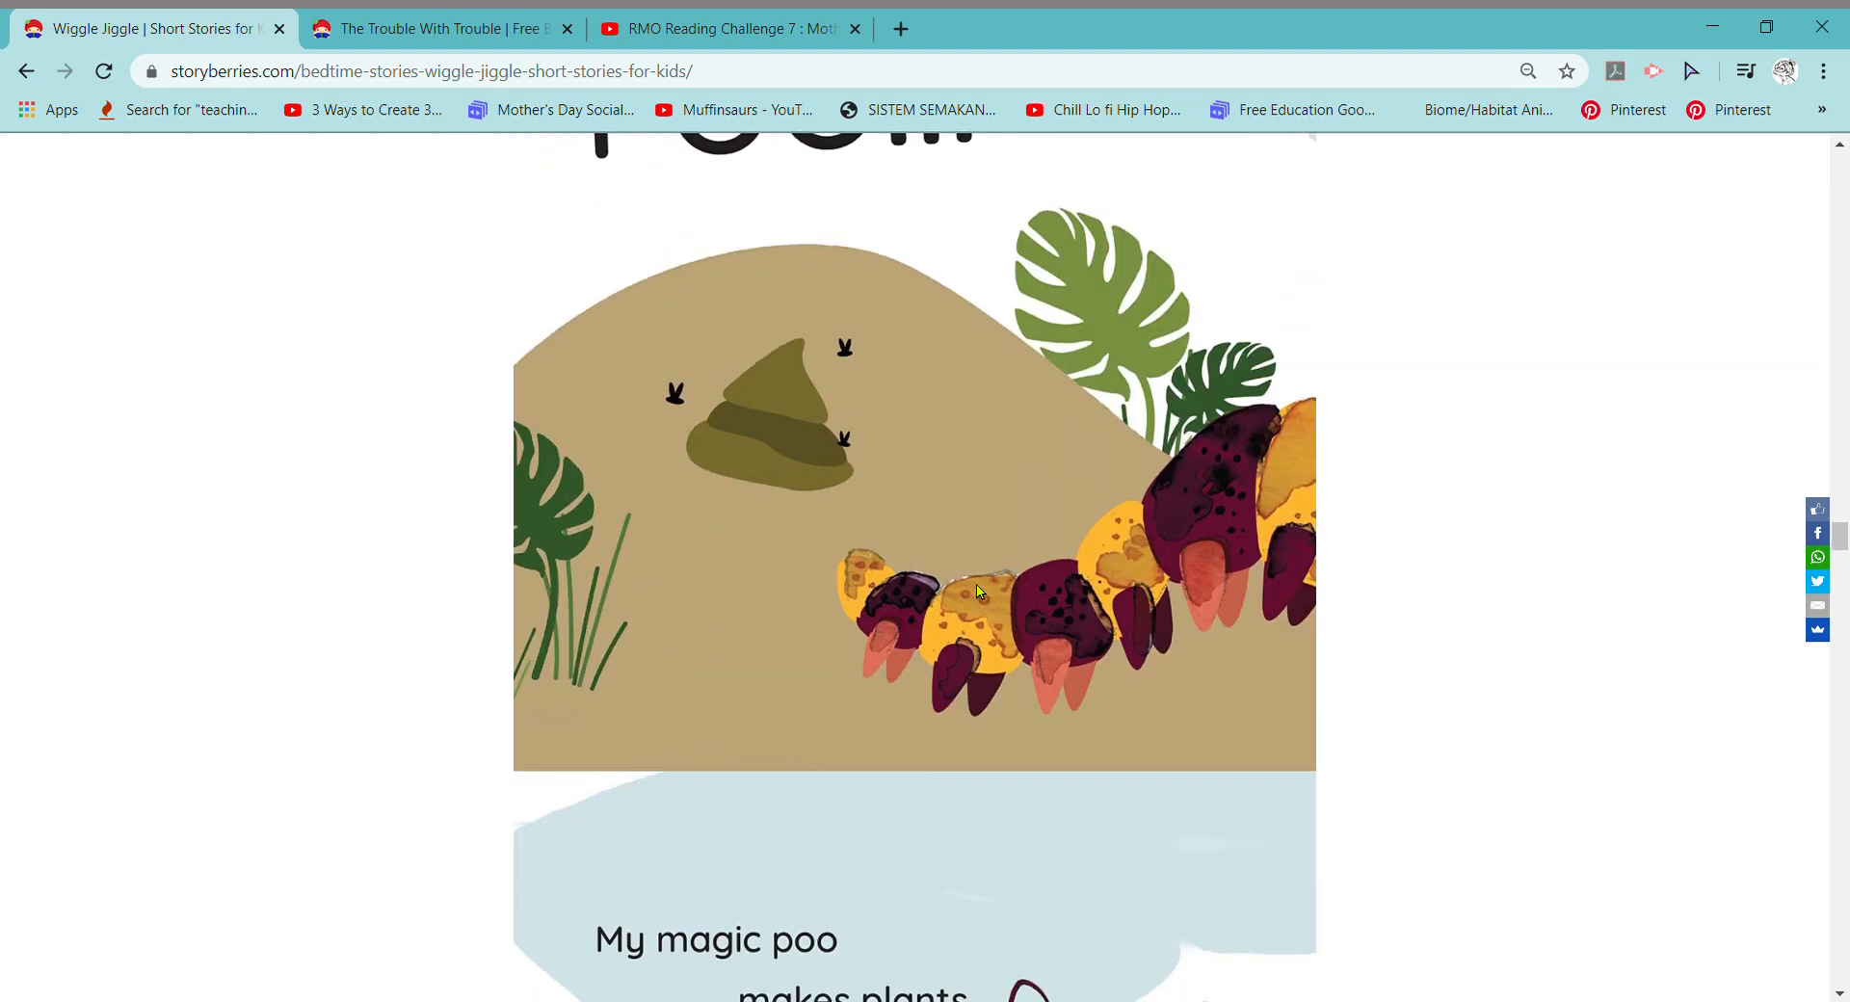
scroll("down", 3)
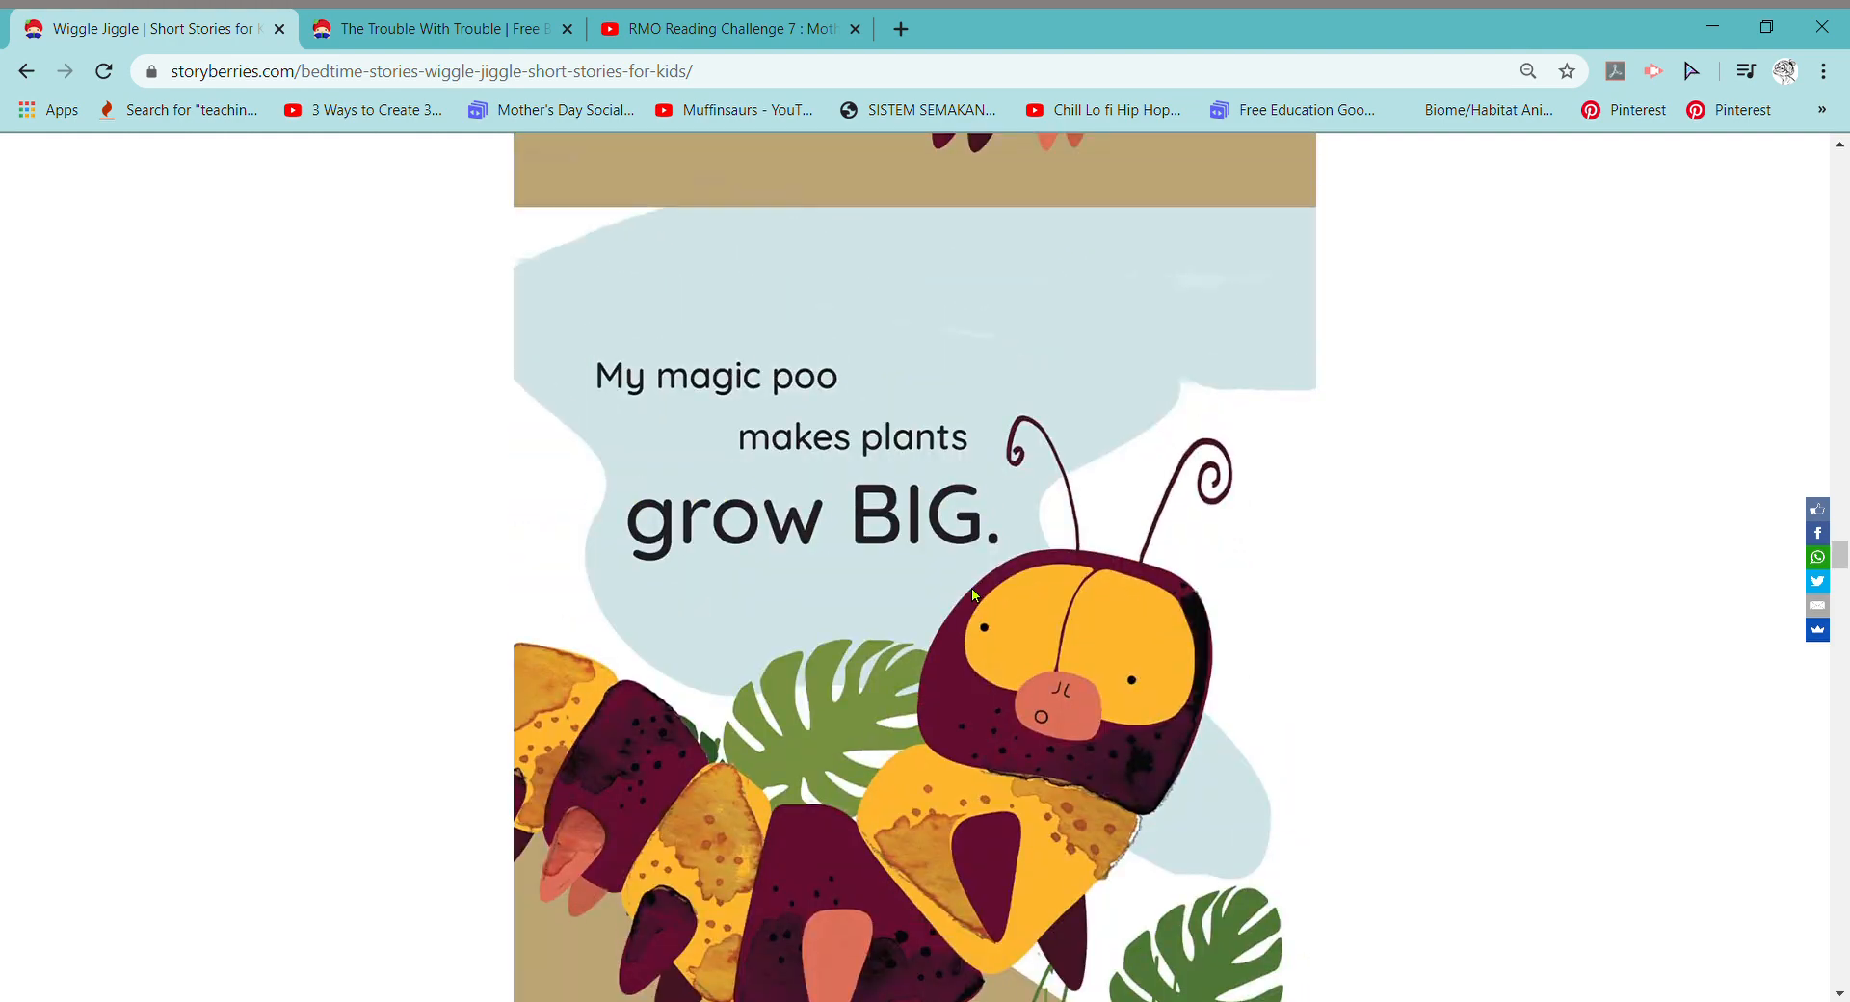
scroll("down", 3)
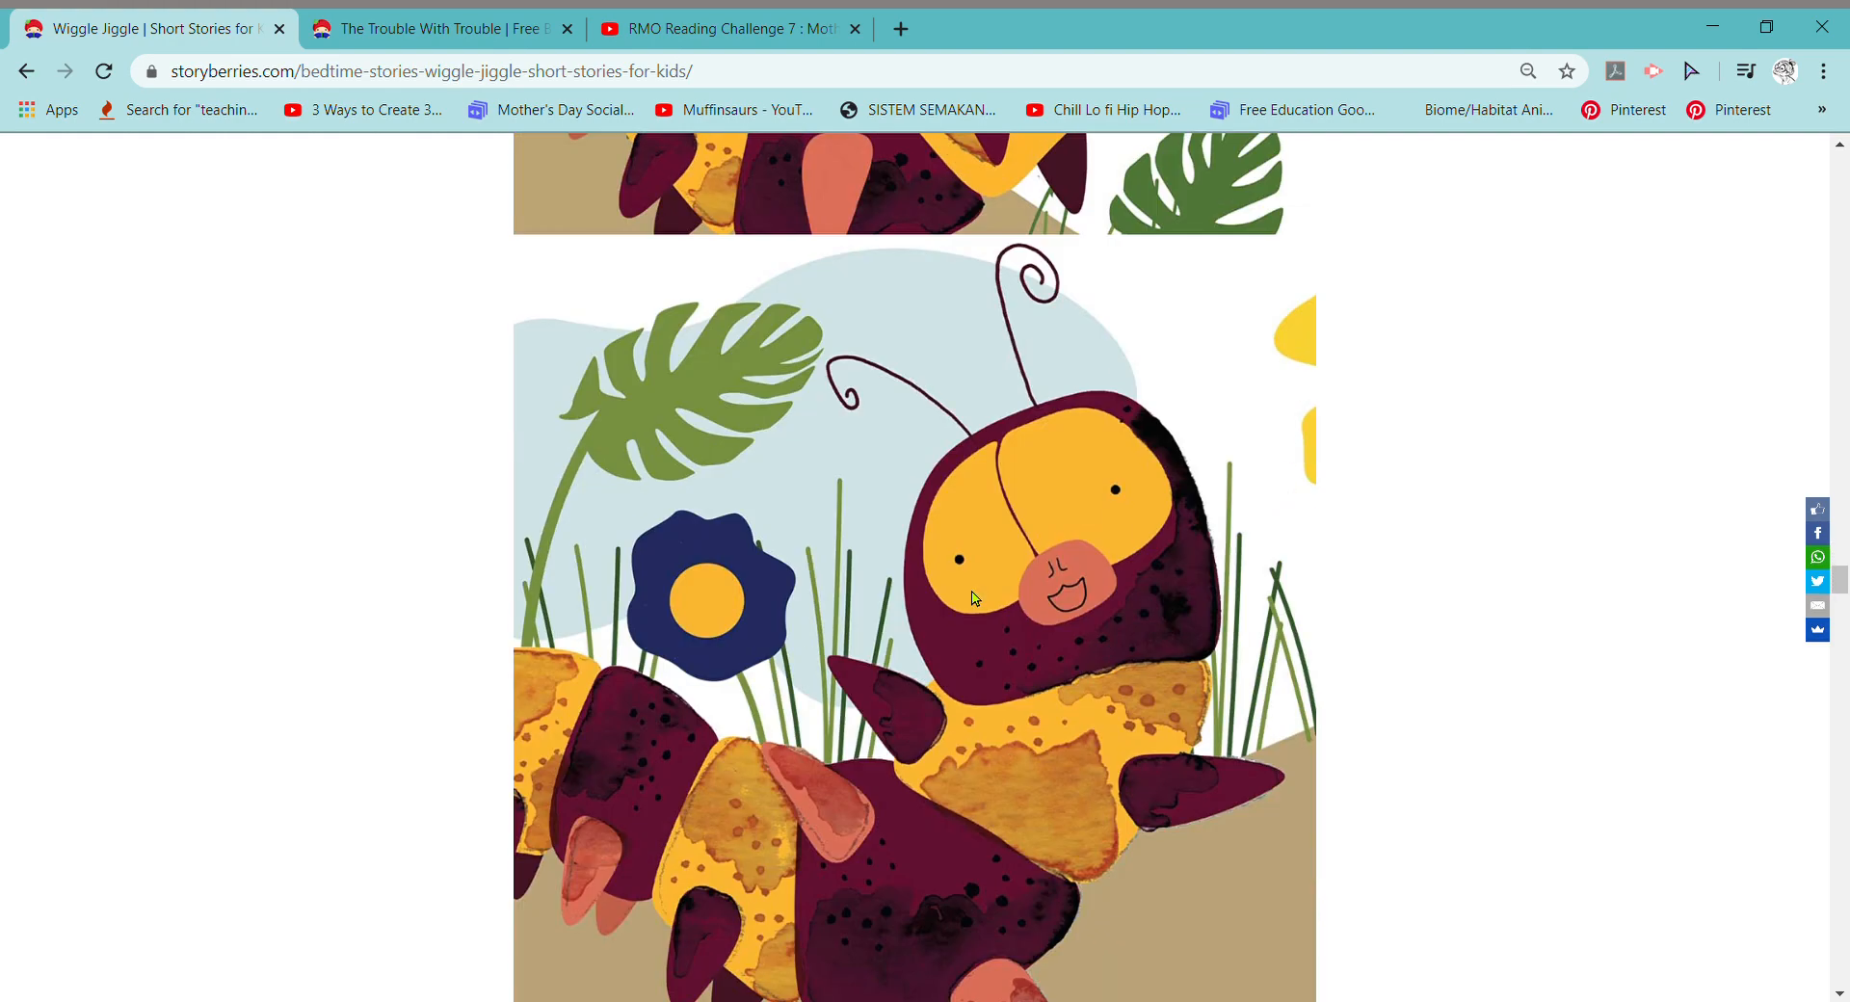
scroll("down", 3)
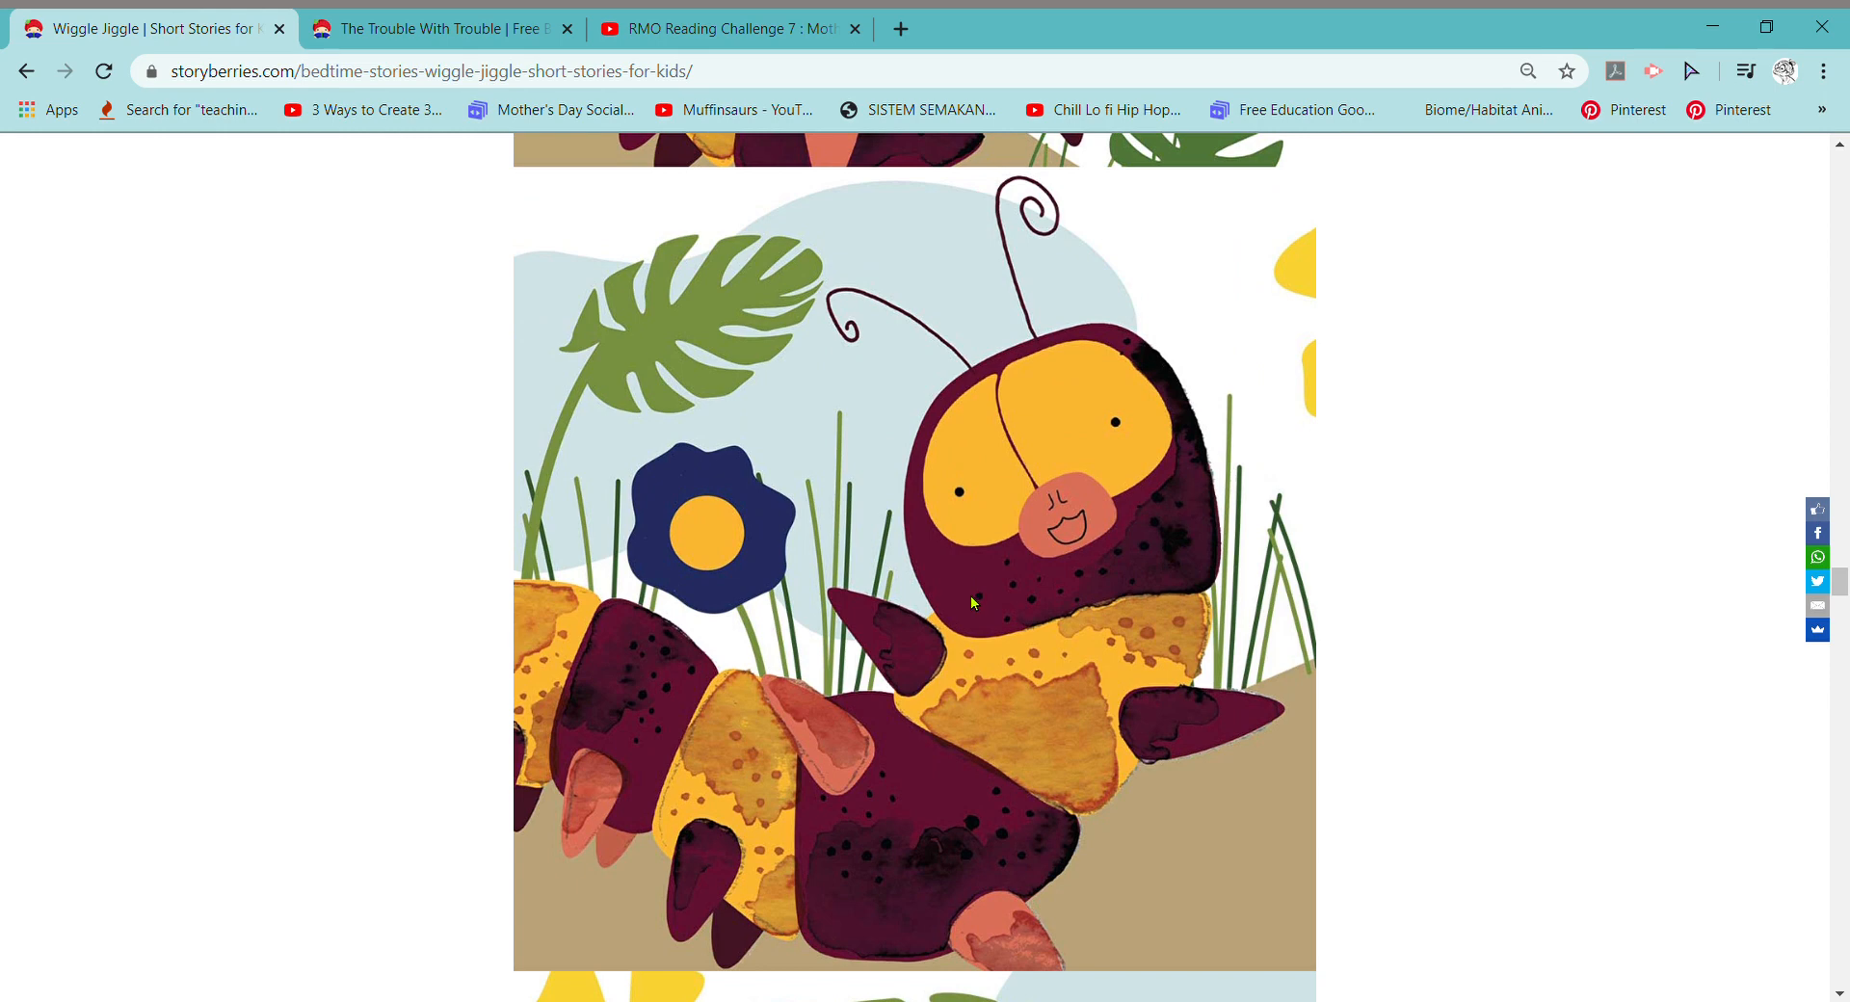
mouse_move(967, 622)
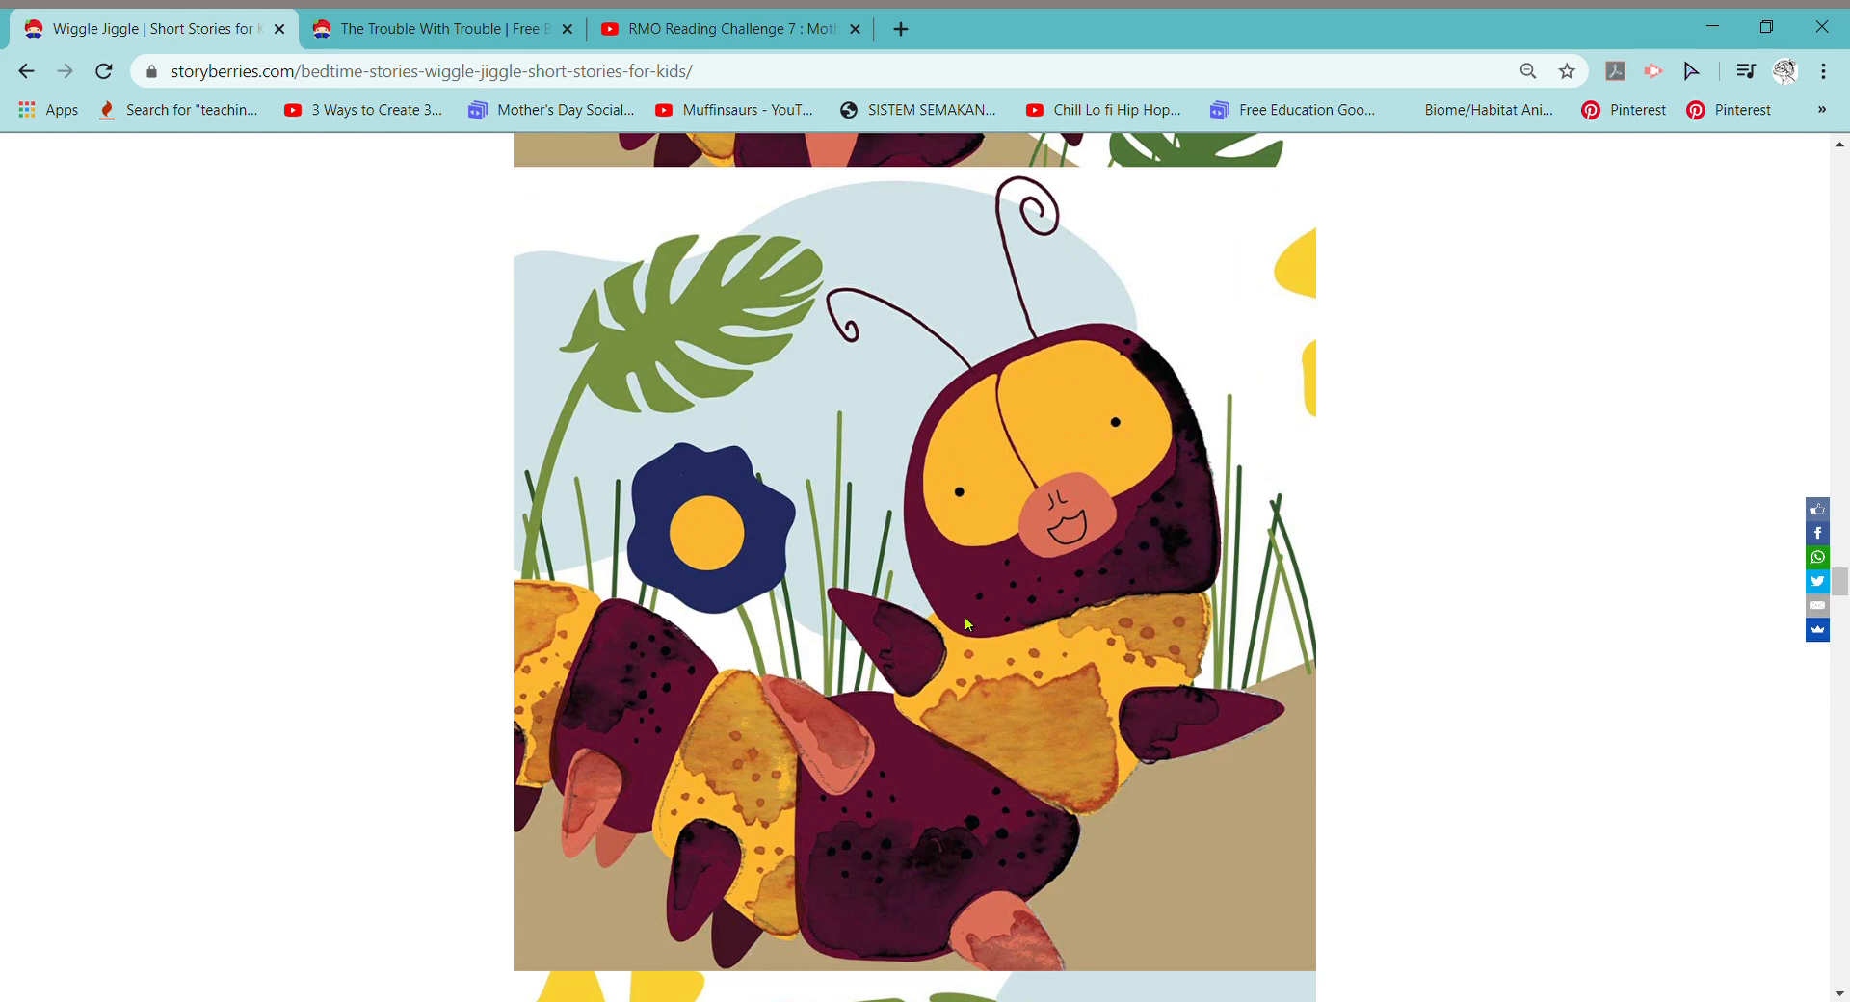
scroll("down", 3)
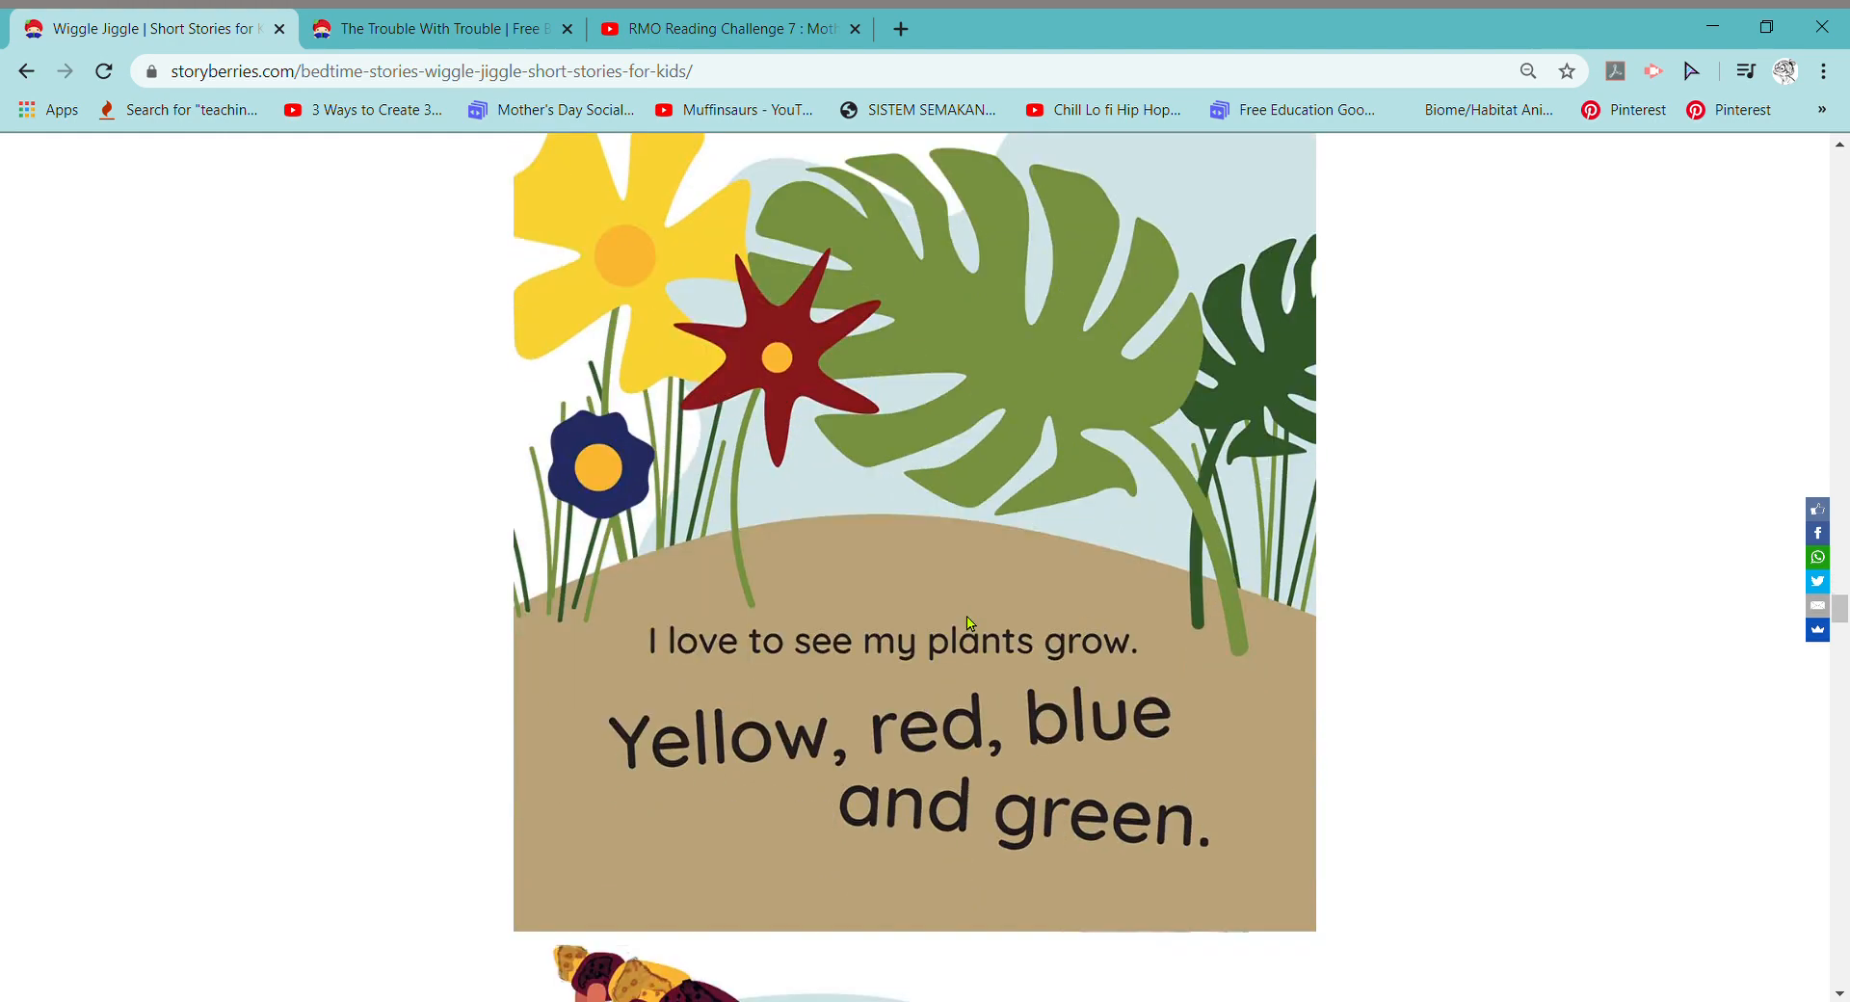
mouse_move(950, 637)
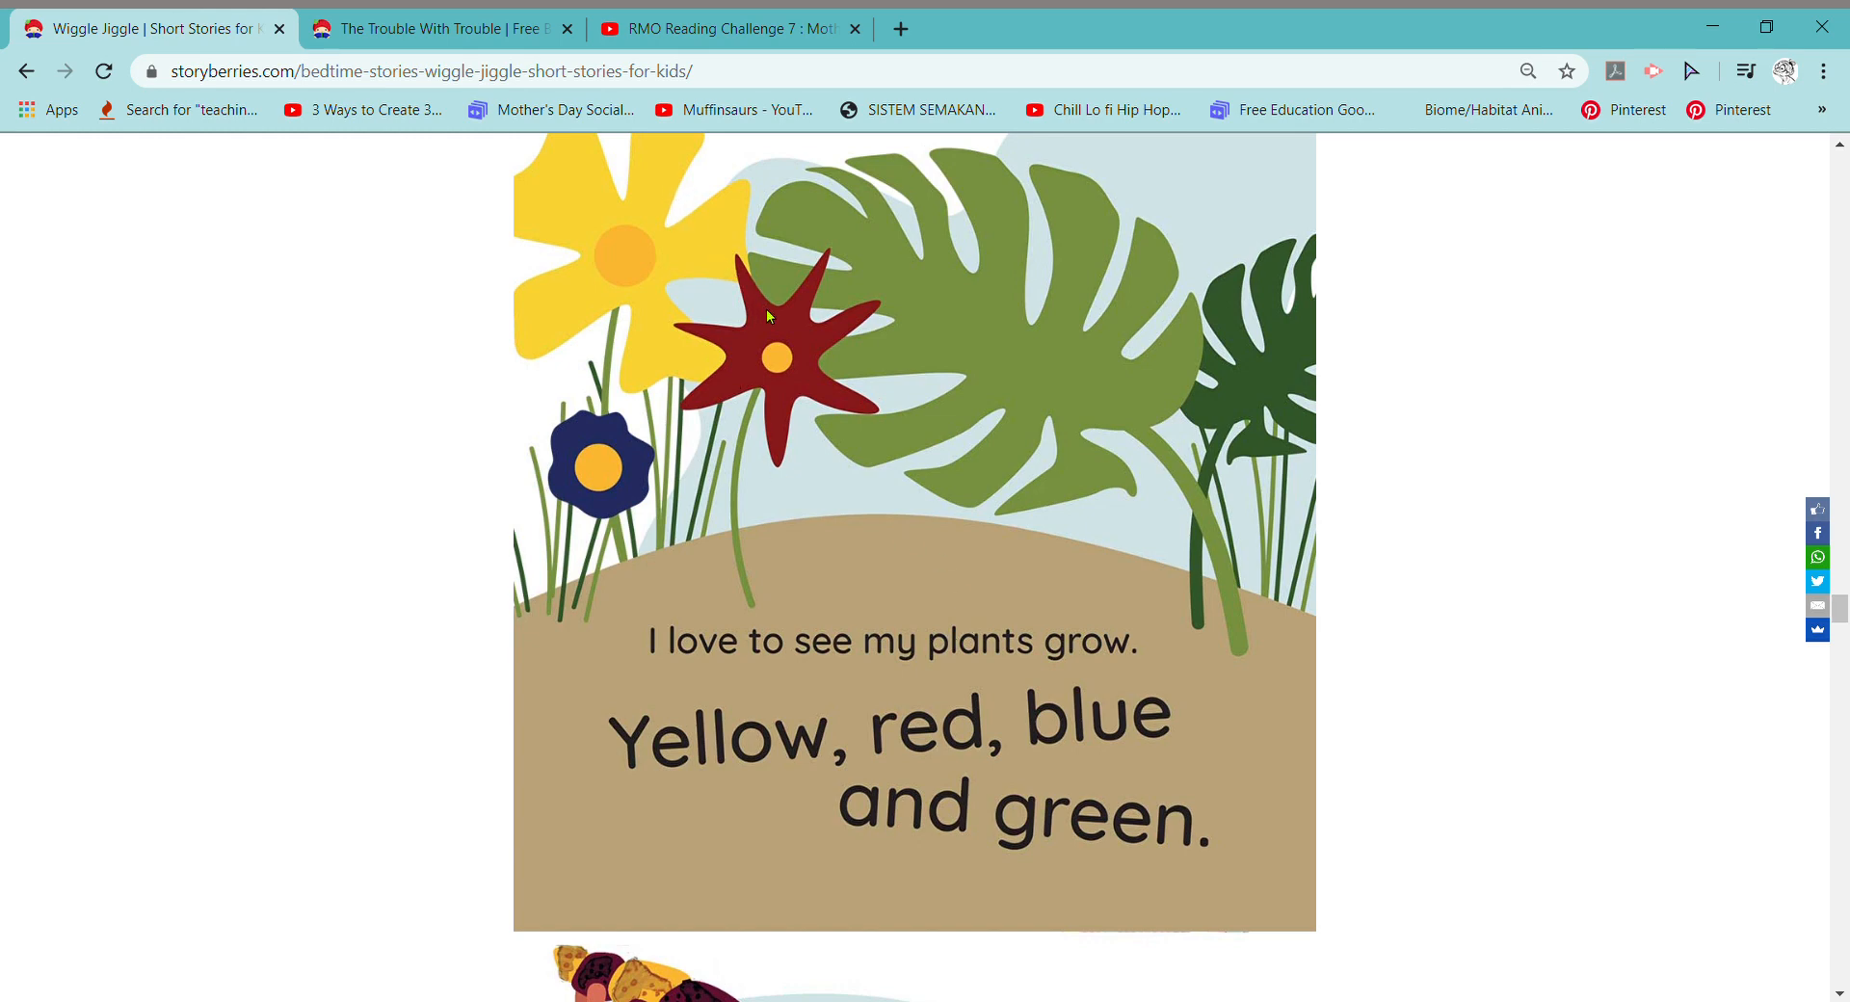
mouse_move(643, 461)
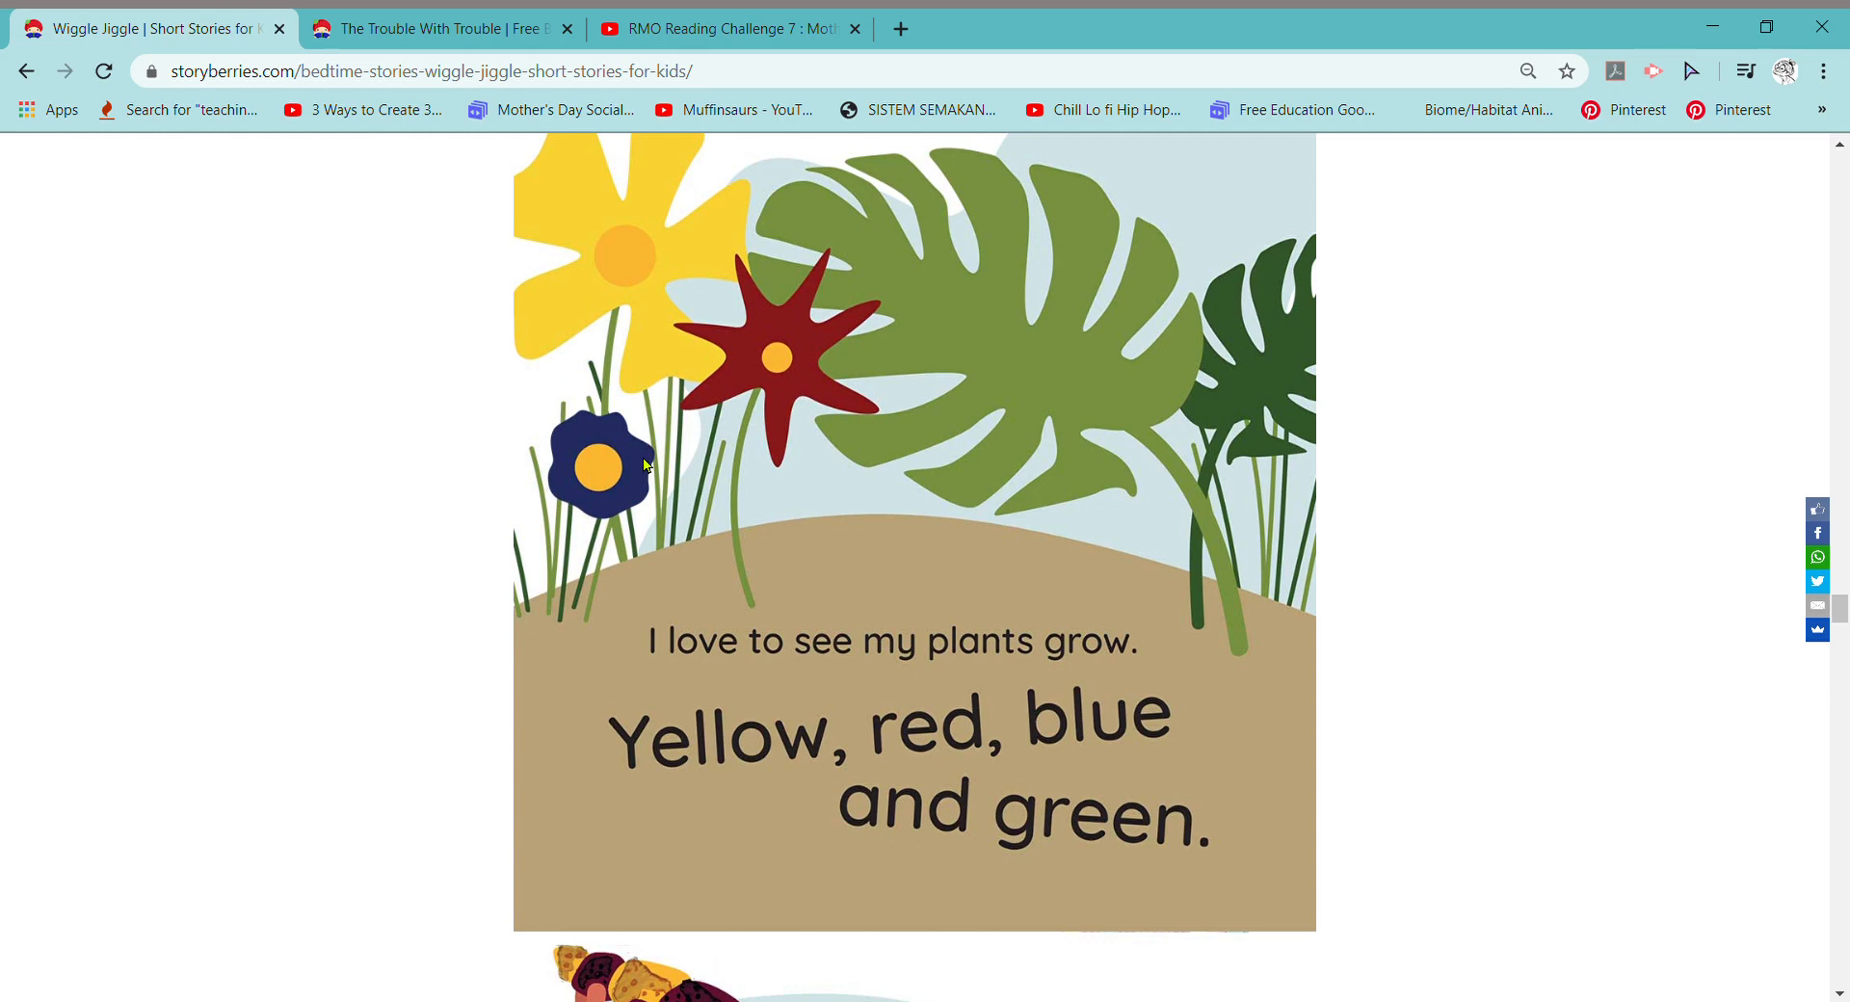
mouse_move(1063, 343)
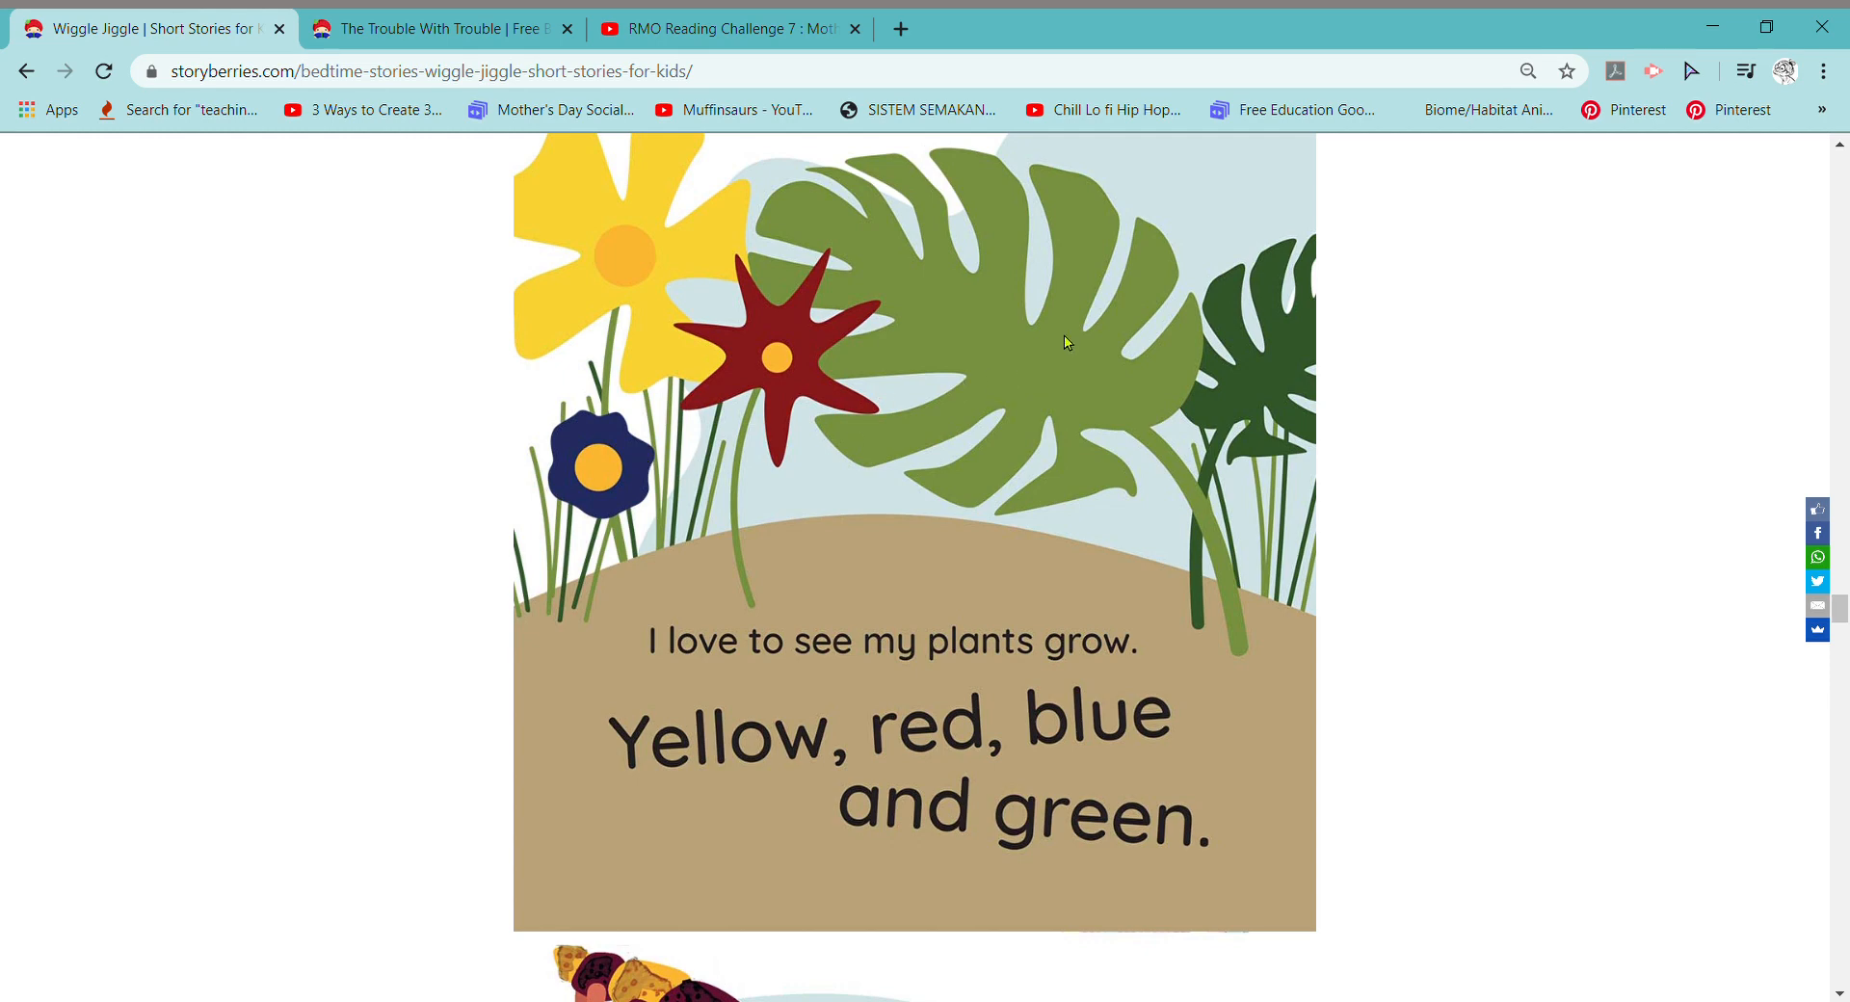
Read on through the cocoon pages of Wiggle Jiggle
scroll("down", 3)
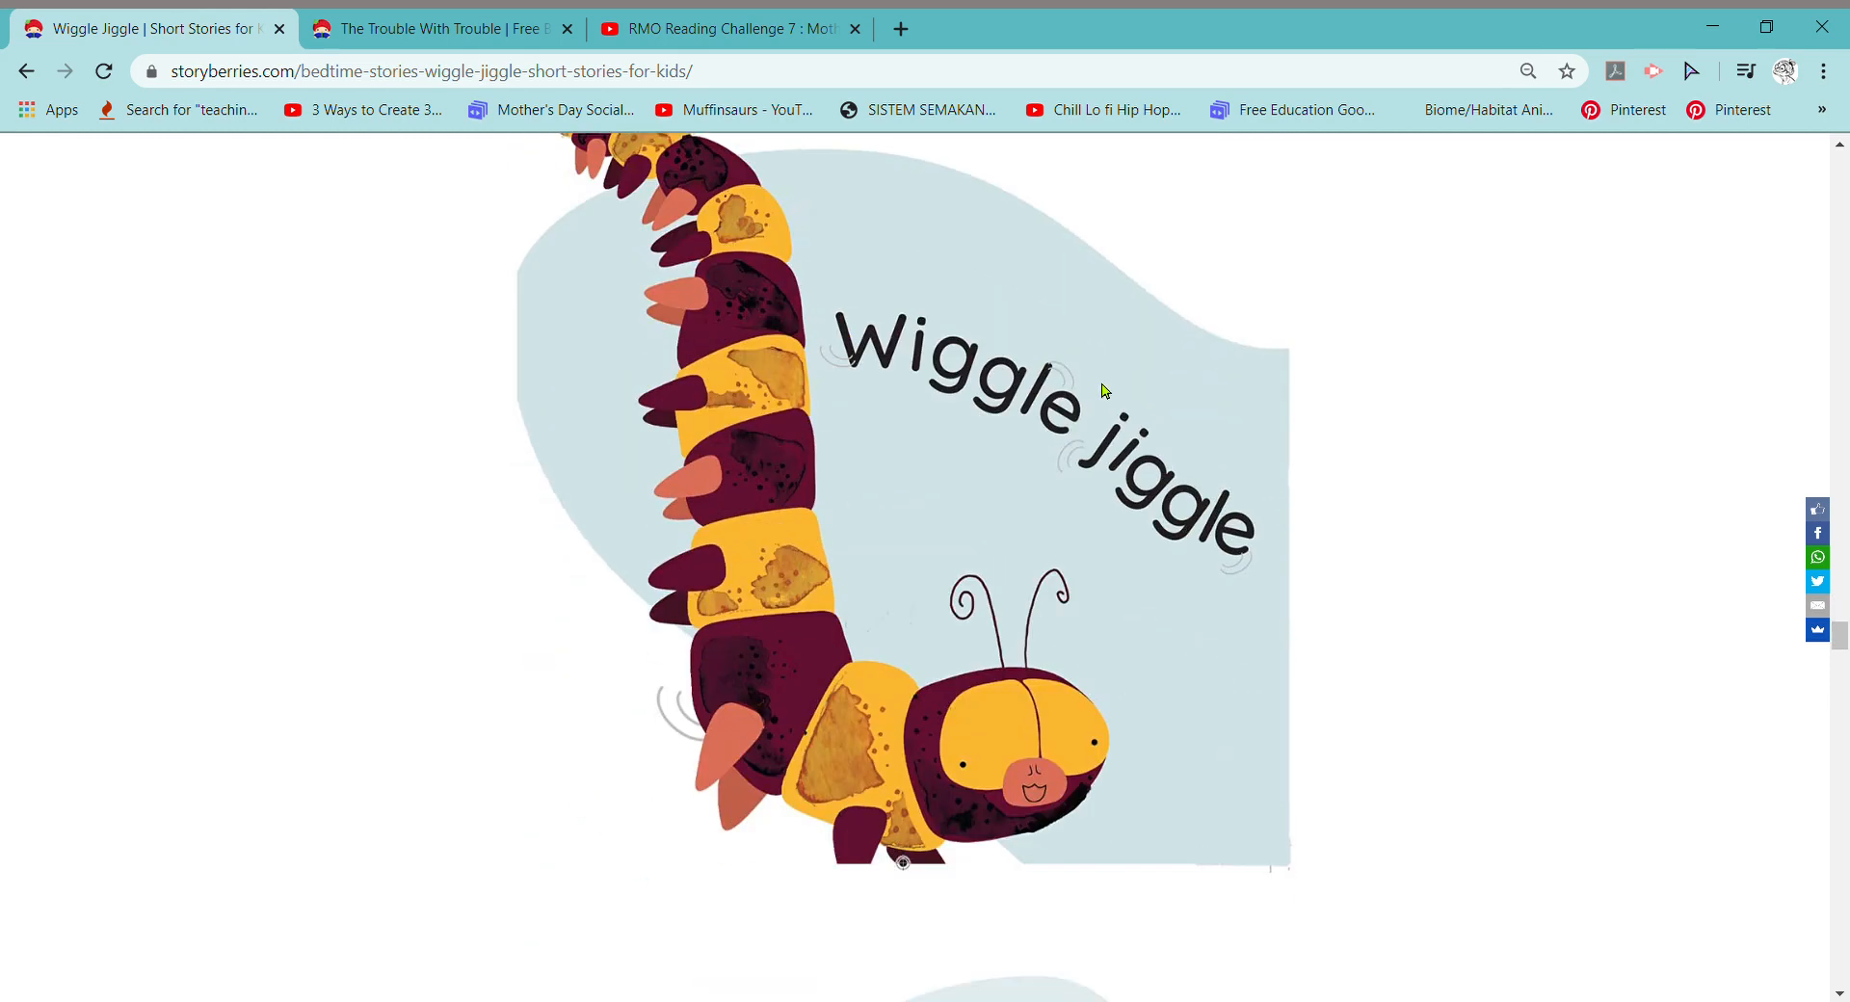
scroll("down", 3)
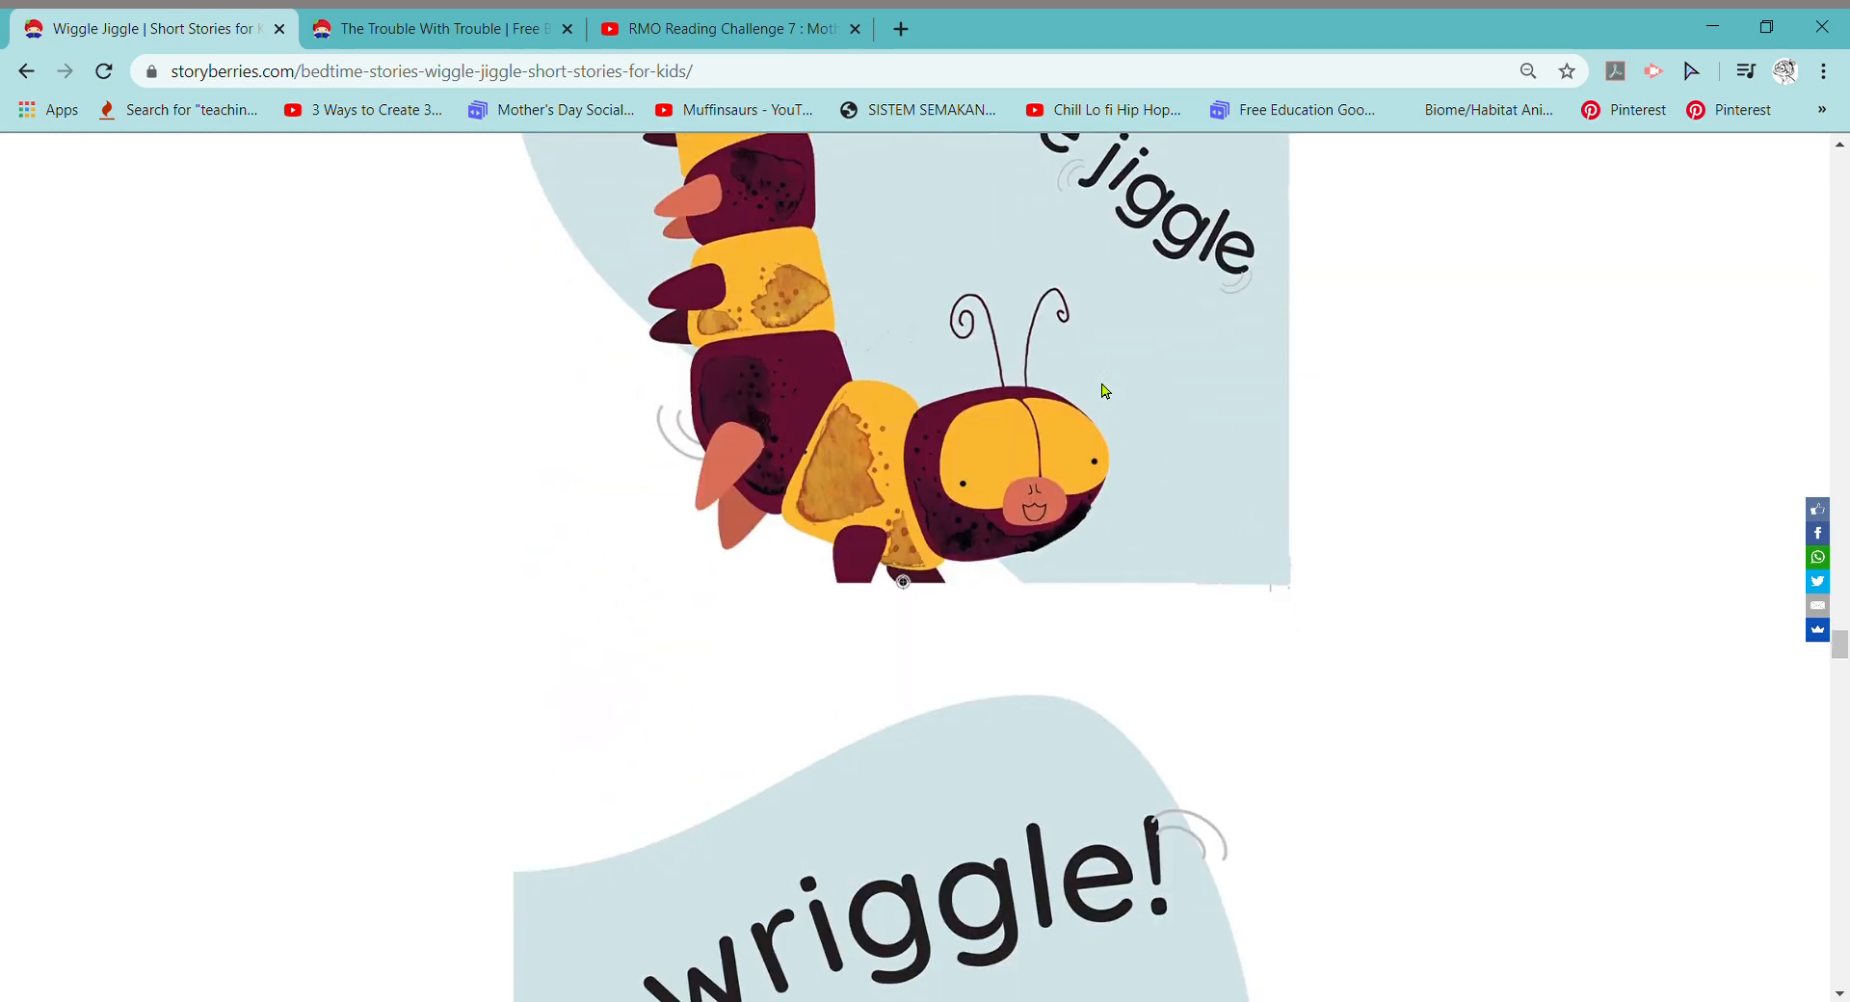
scroll("down", 3)
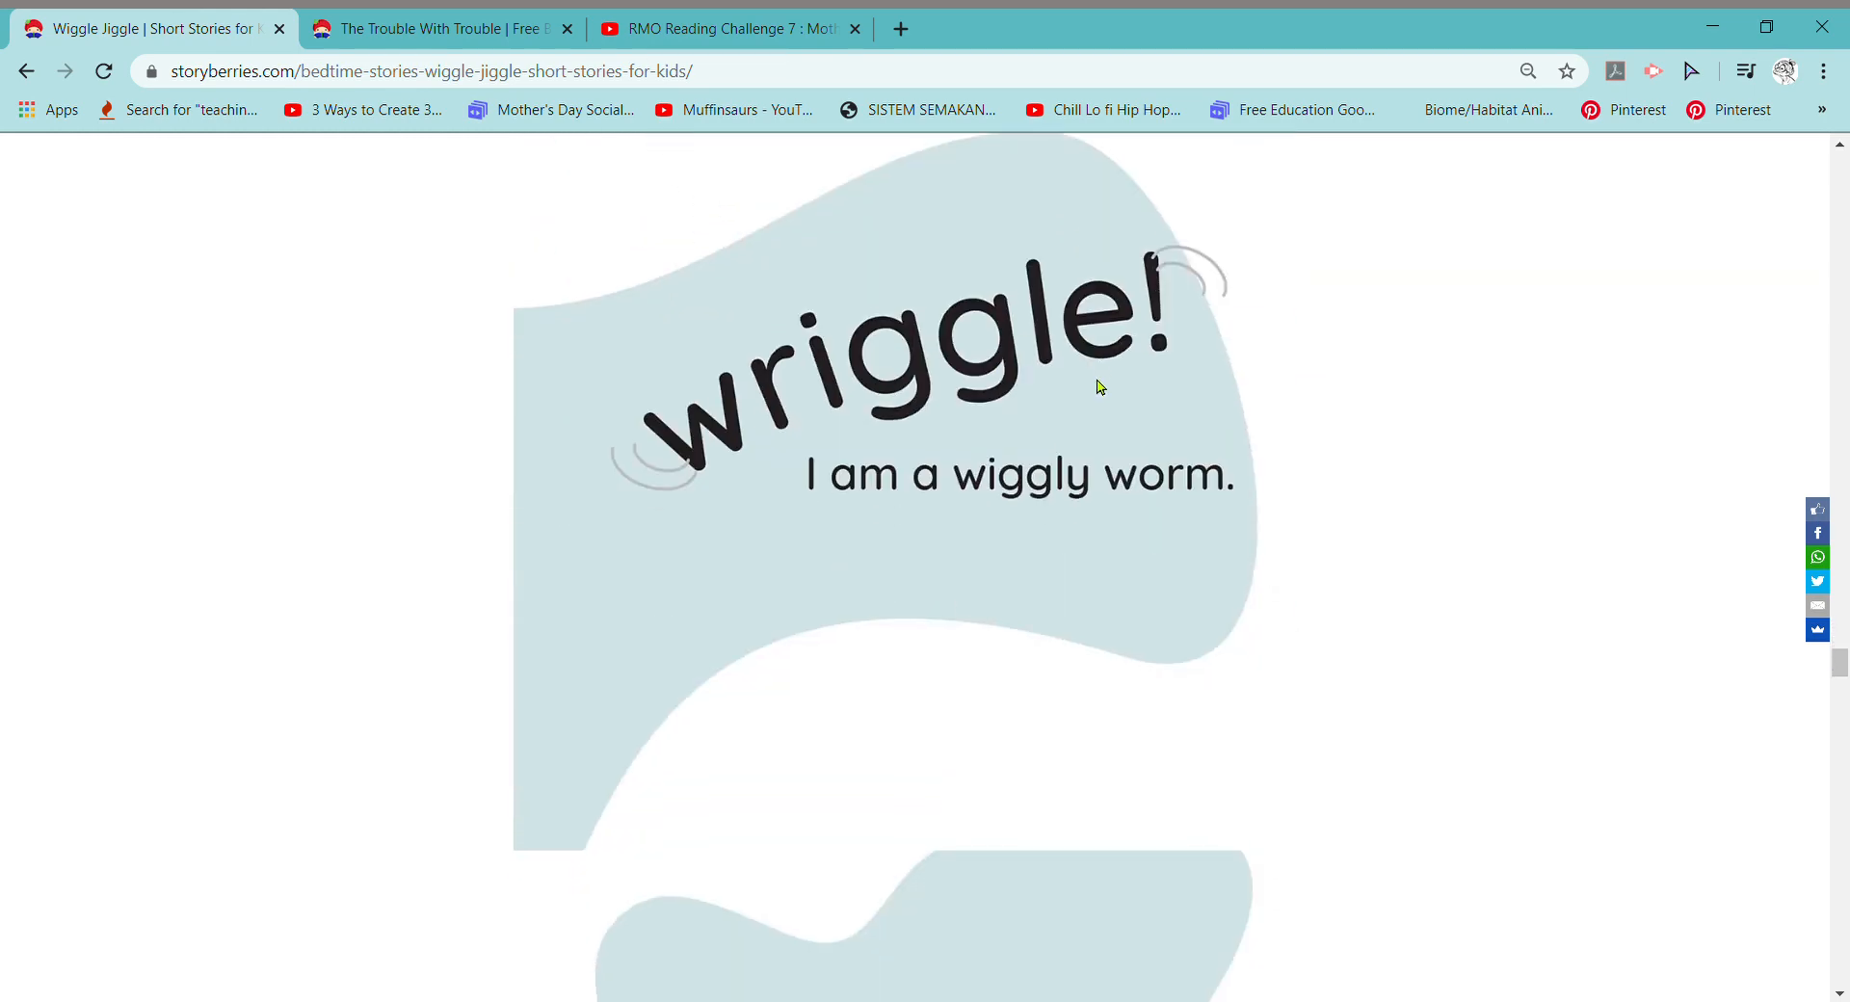
scroll("down", 3)
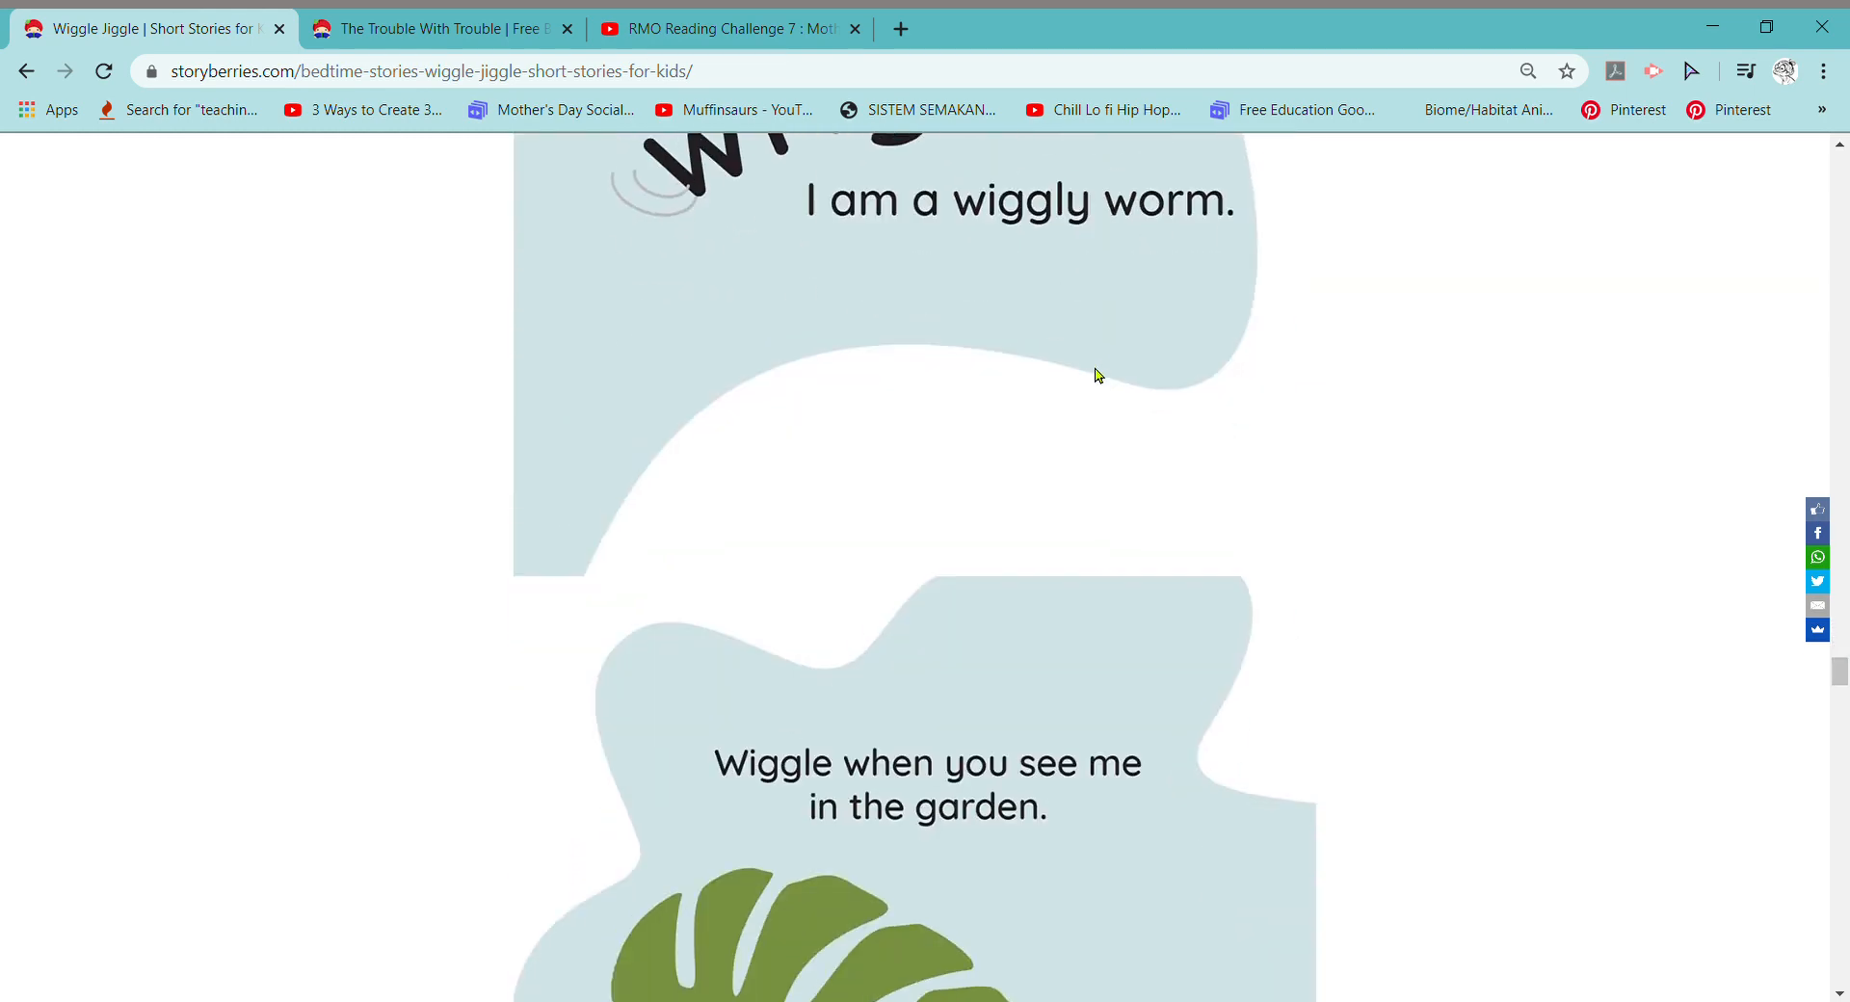
scroll("down", 3)
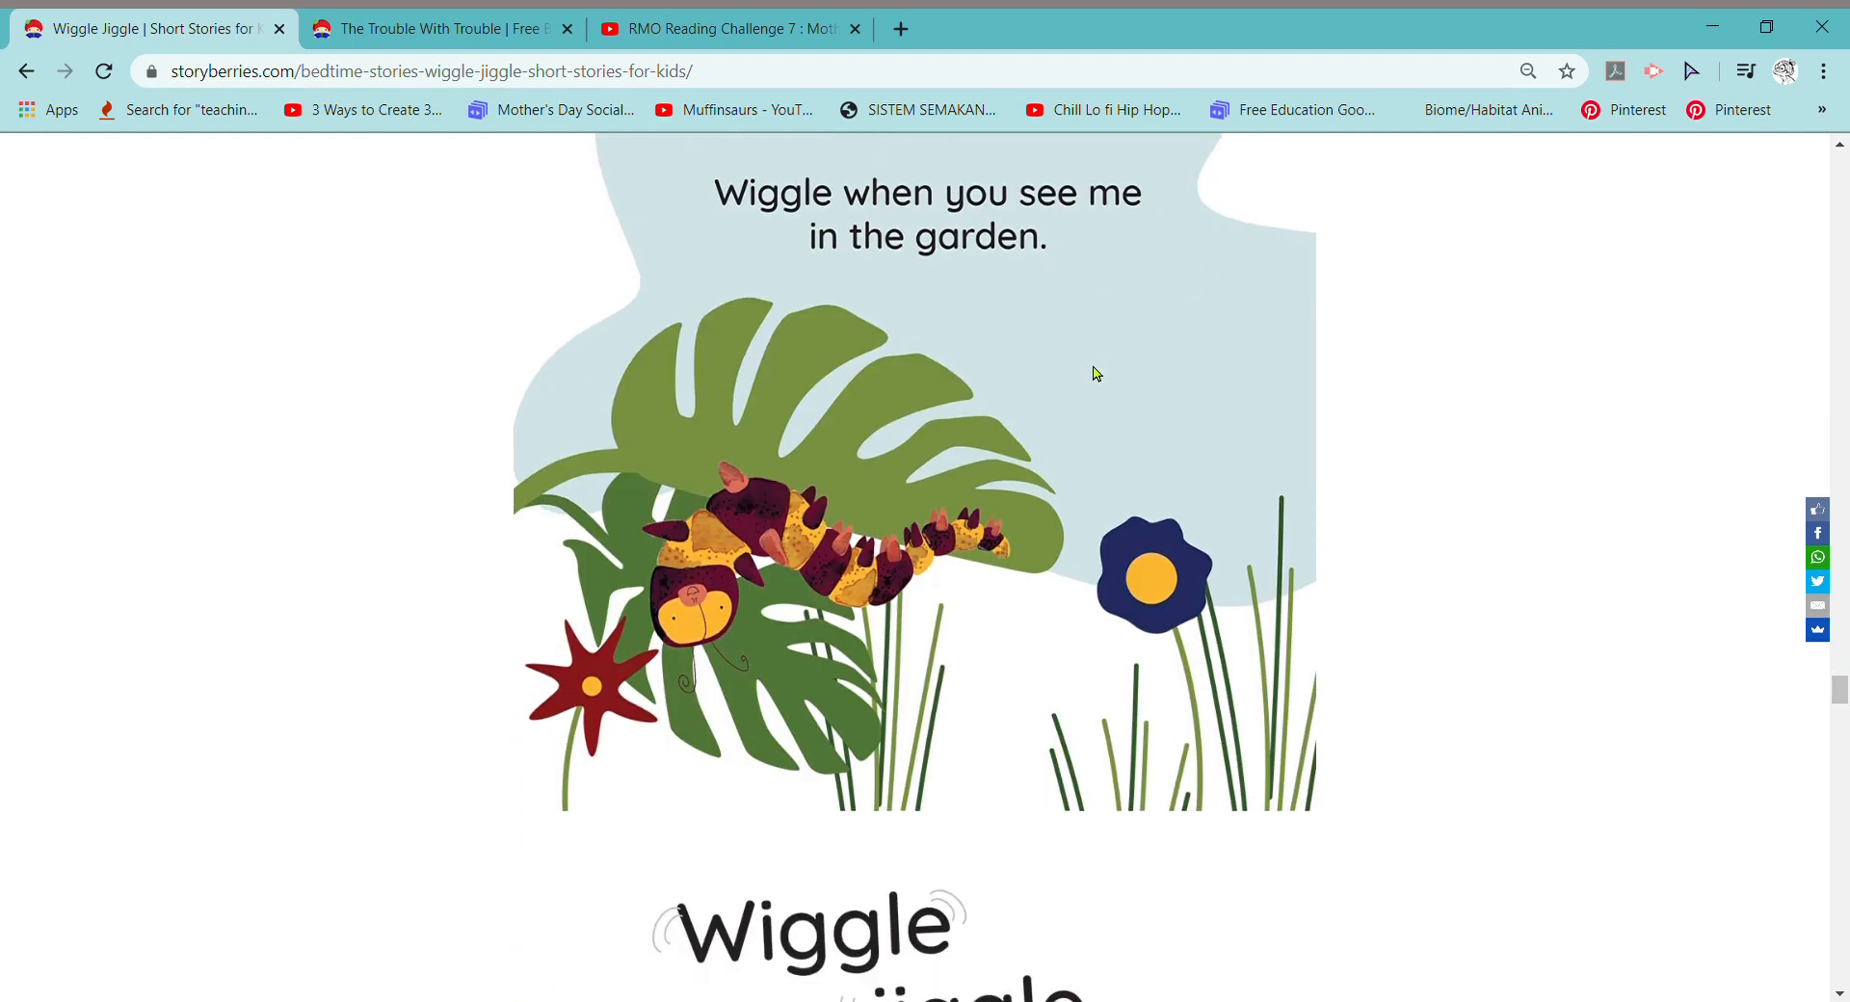
mouse_move(1087, 366)
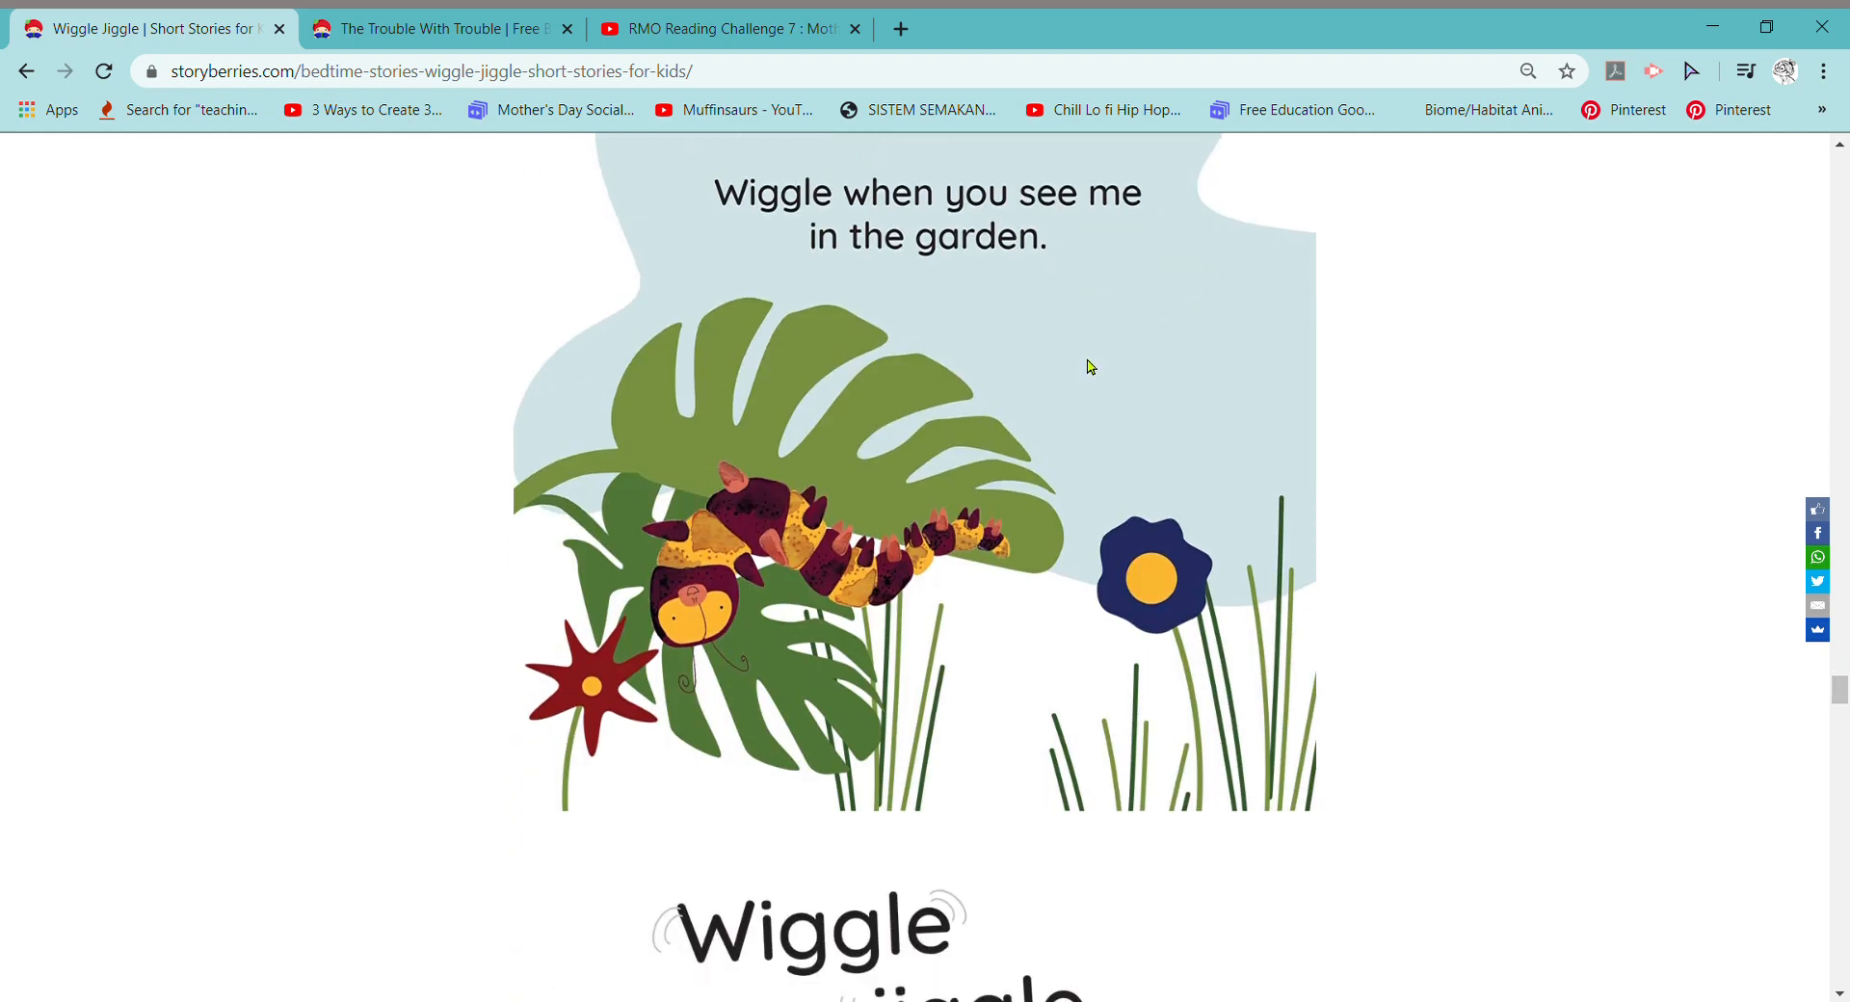
scroll("down", 3)
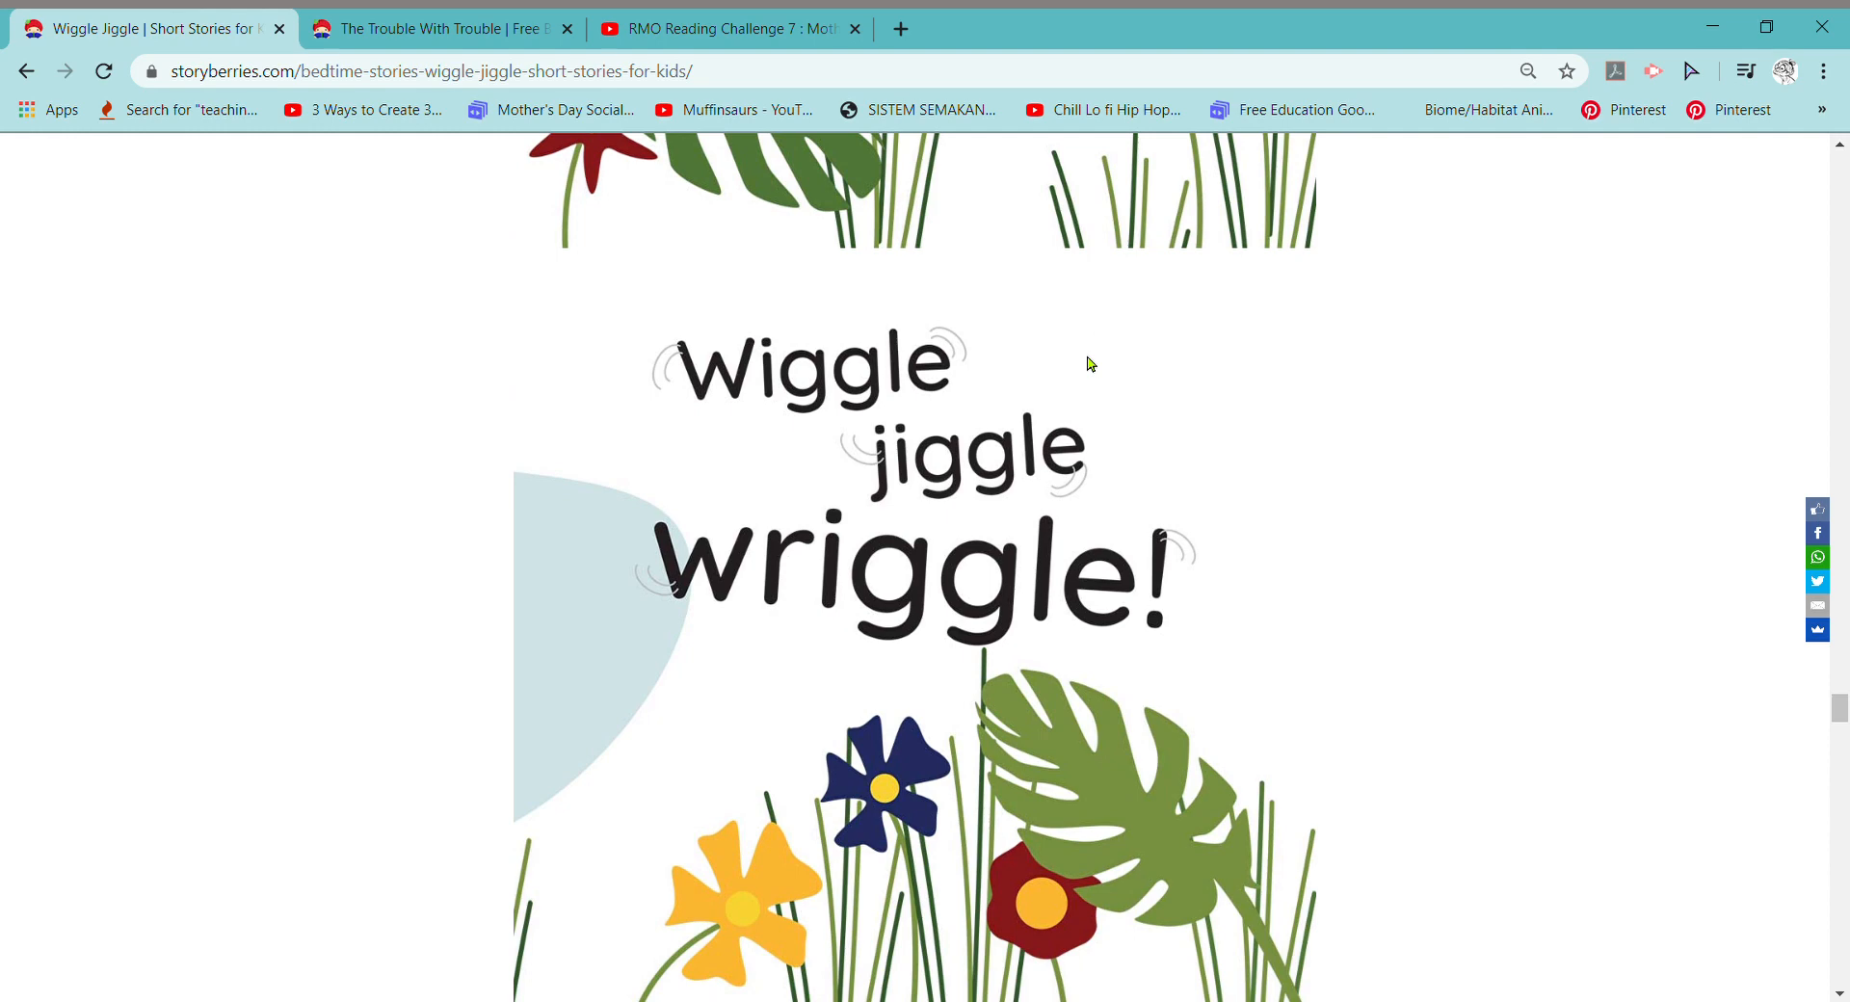
scroll("down", 3)
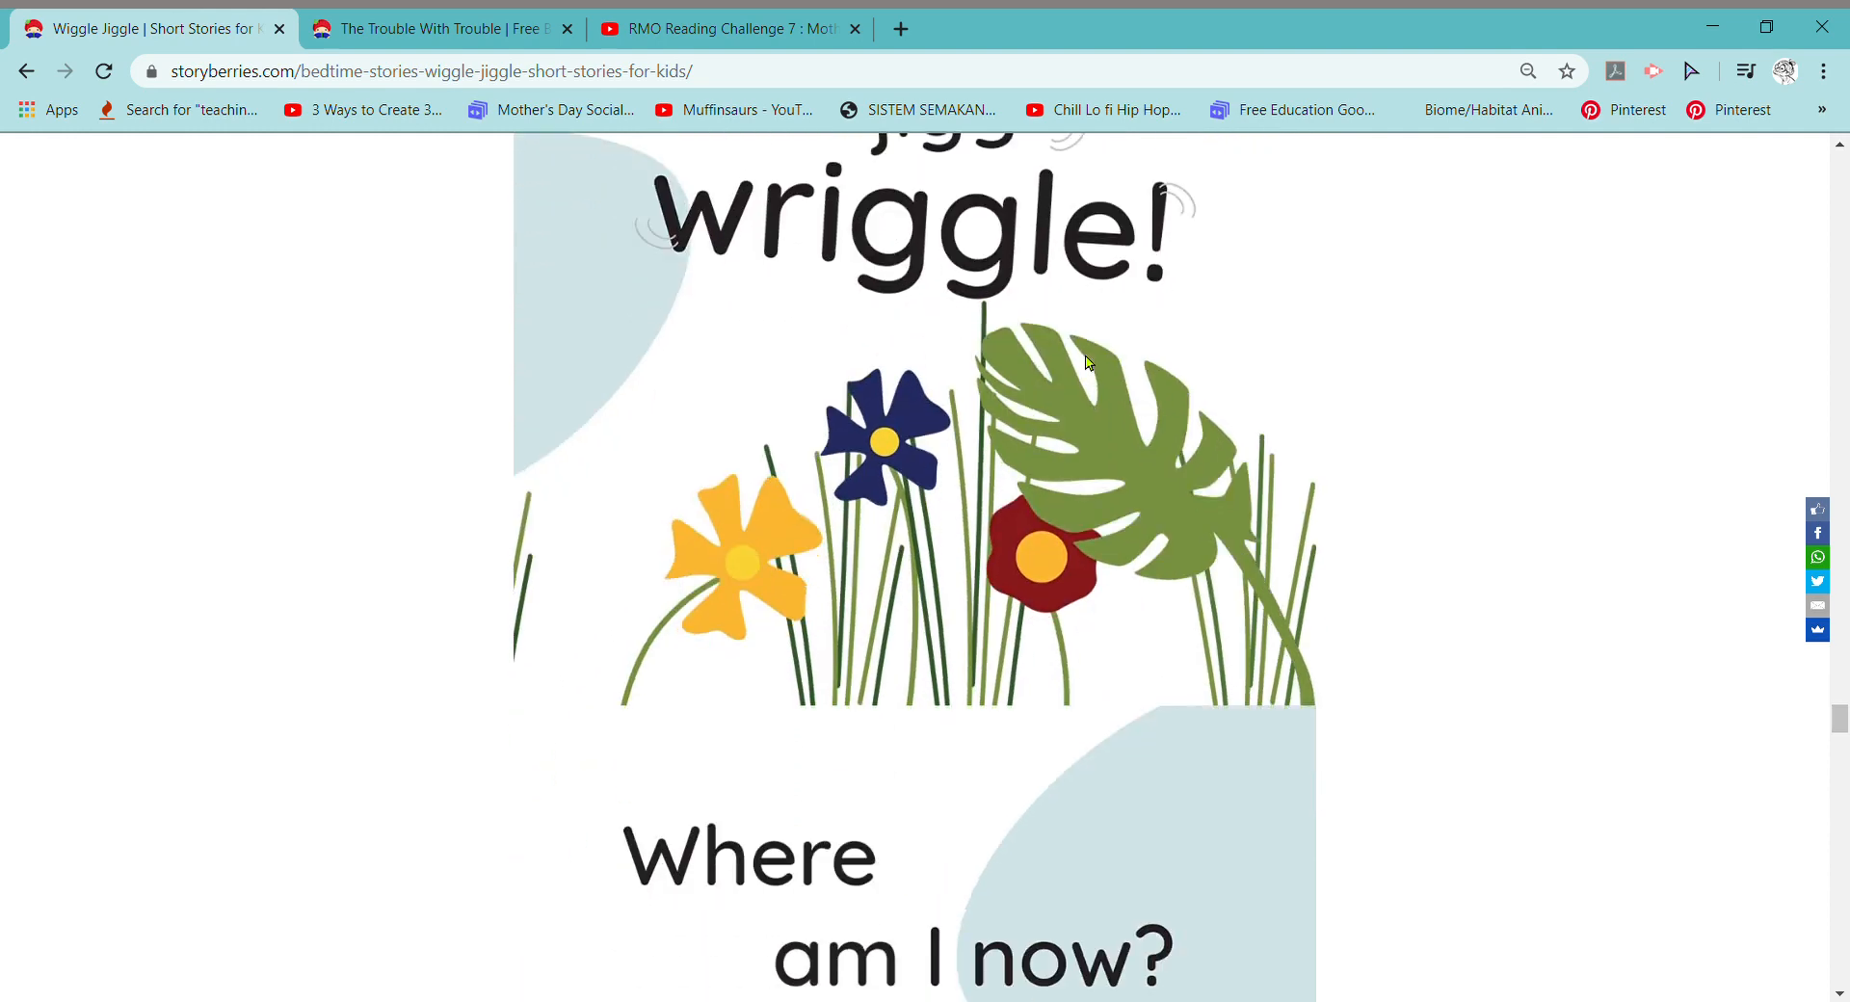
scroll("down", 3)
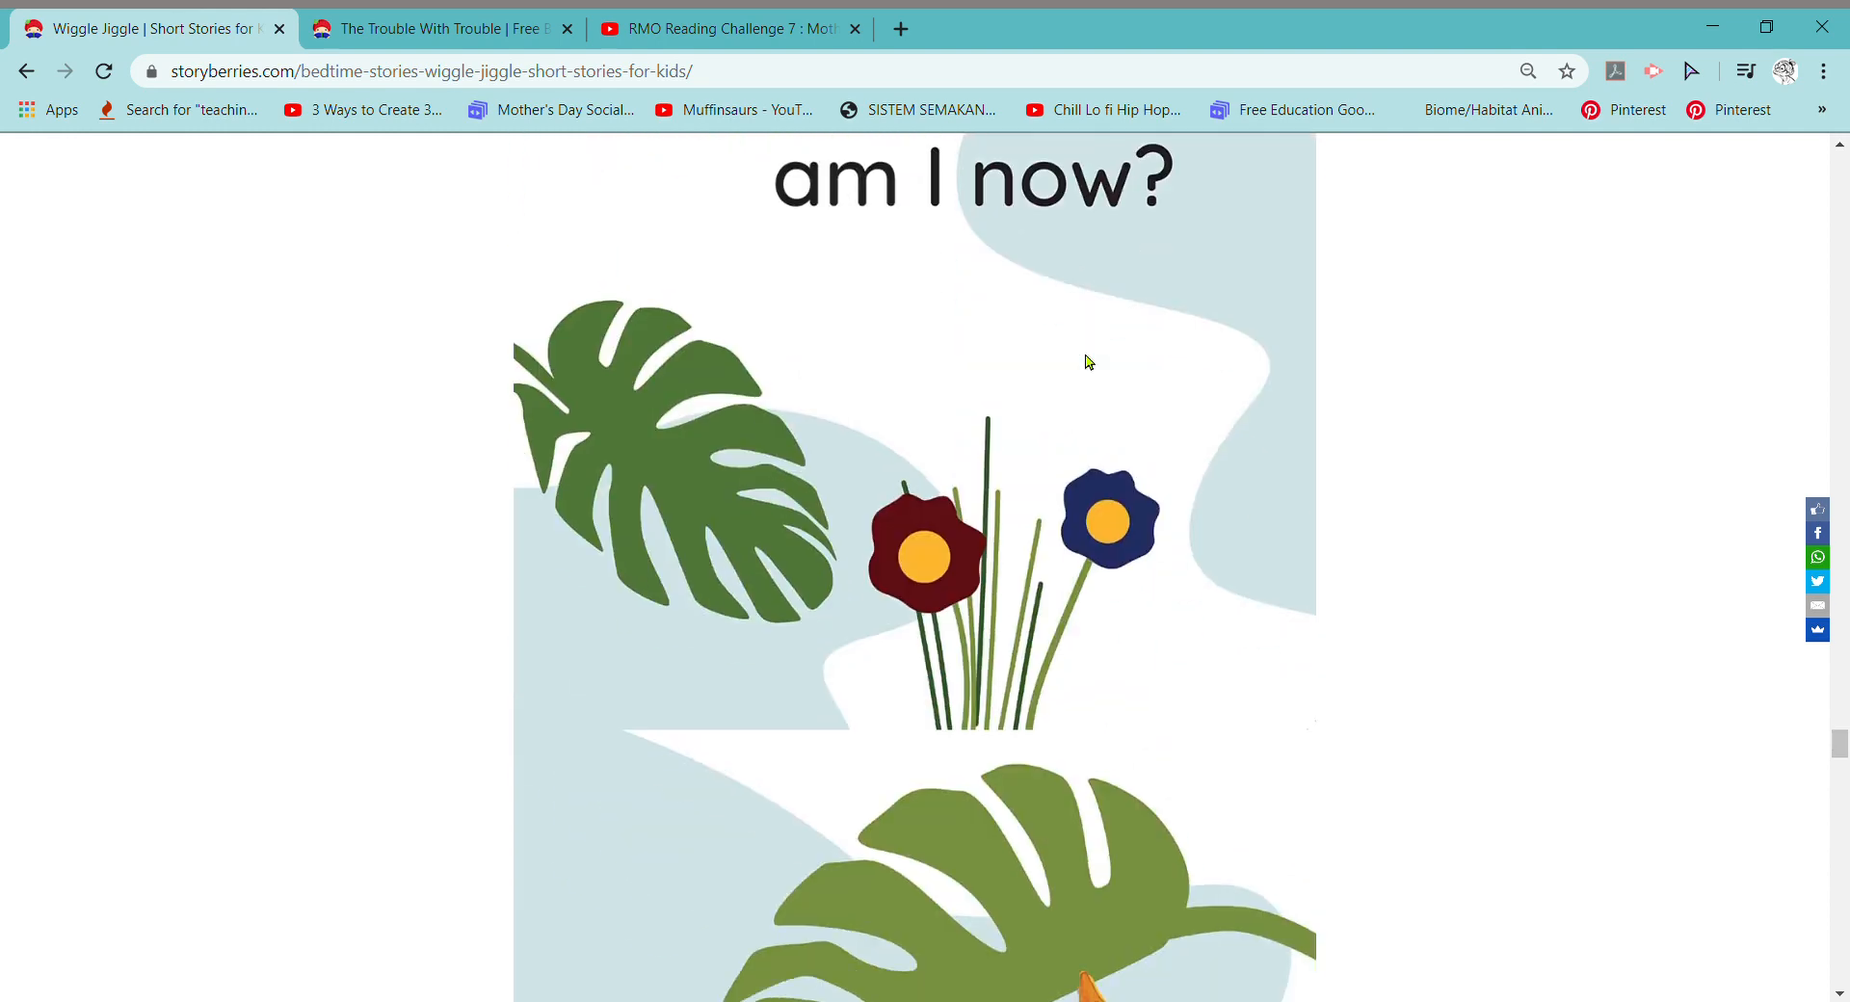
scroll("down", 3)
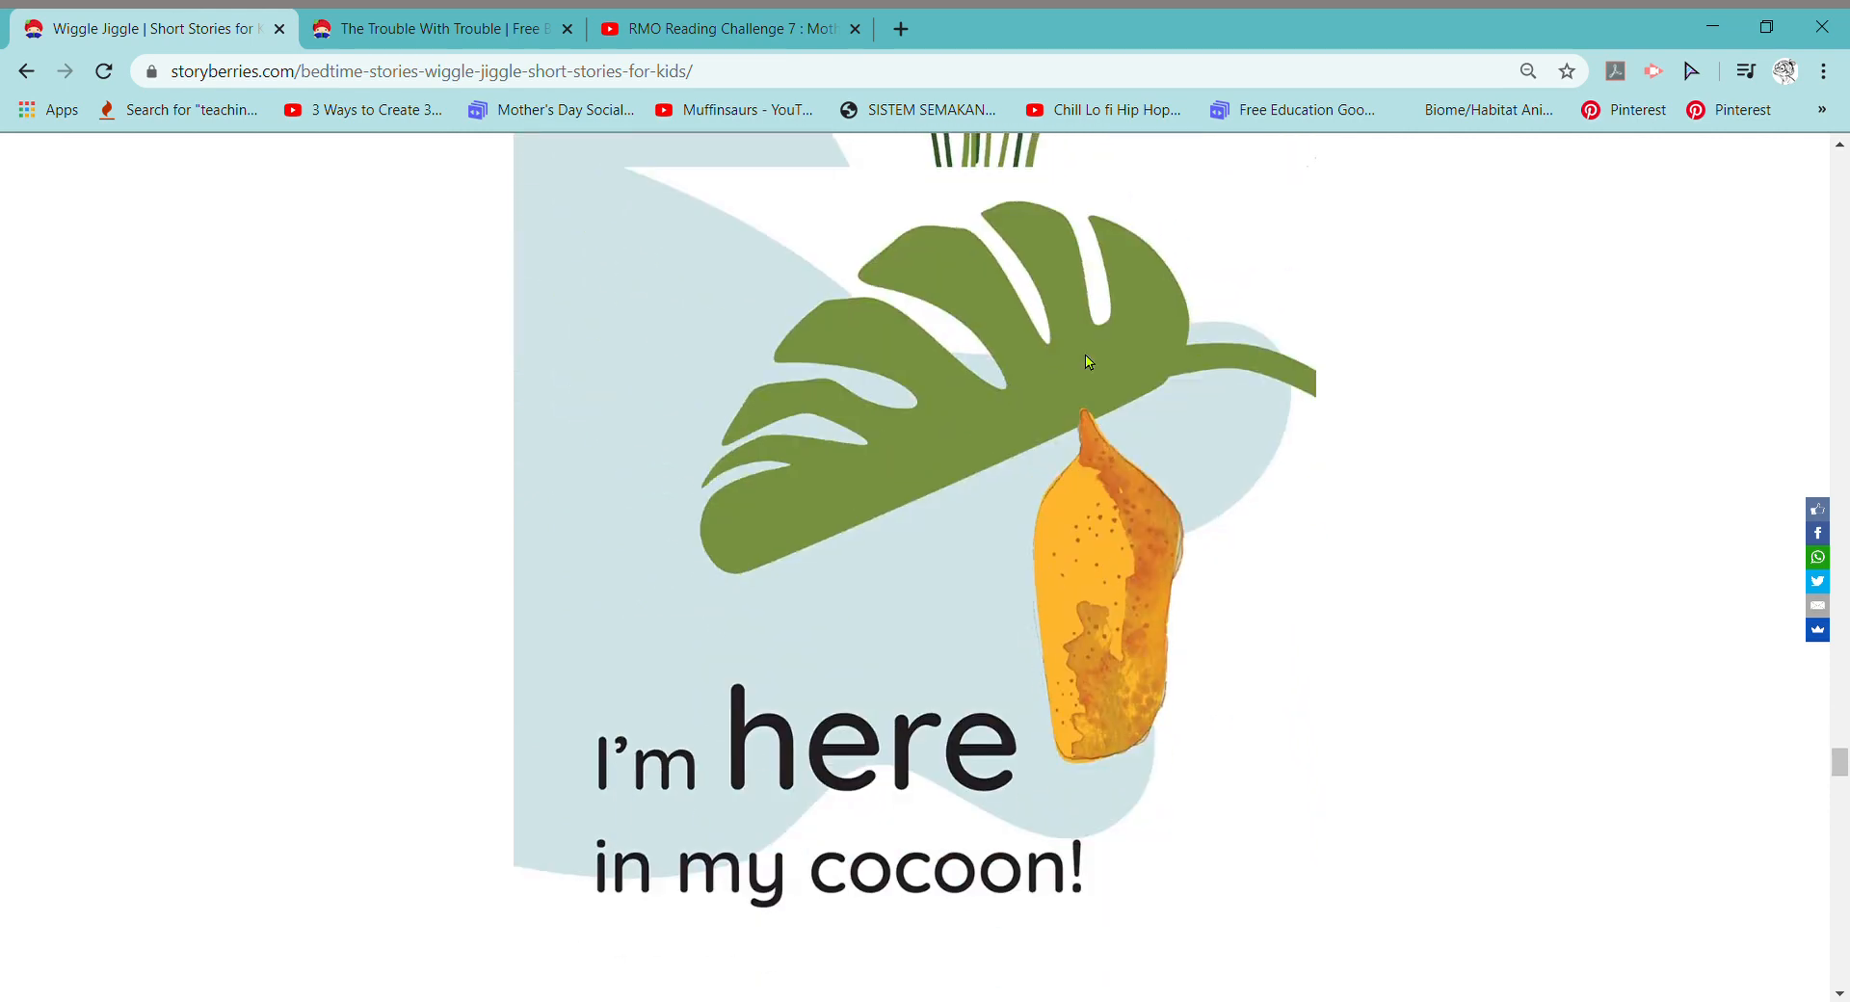
mouse_move(959, 788)
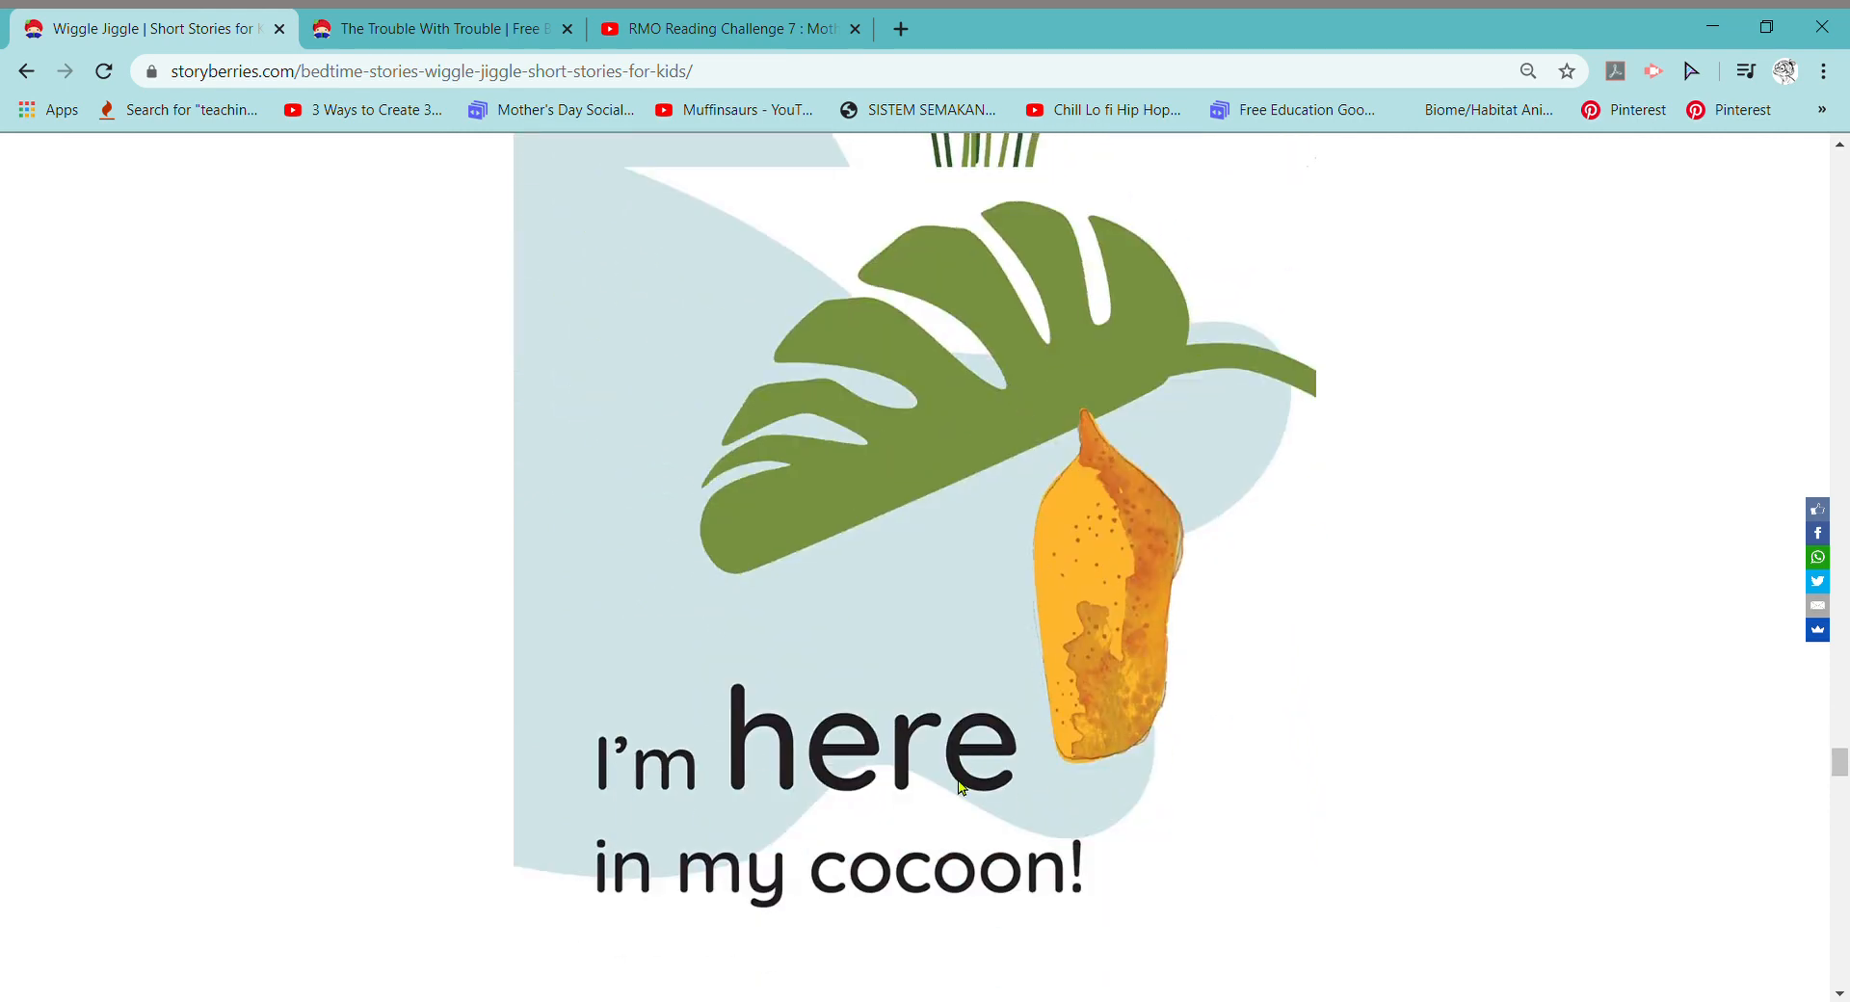
mouse_move(1143, 655)
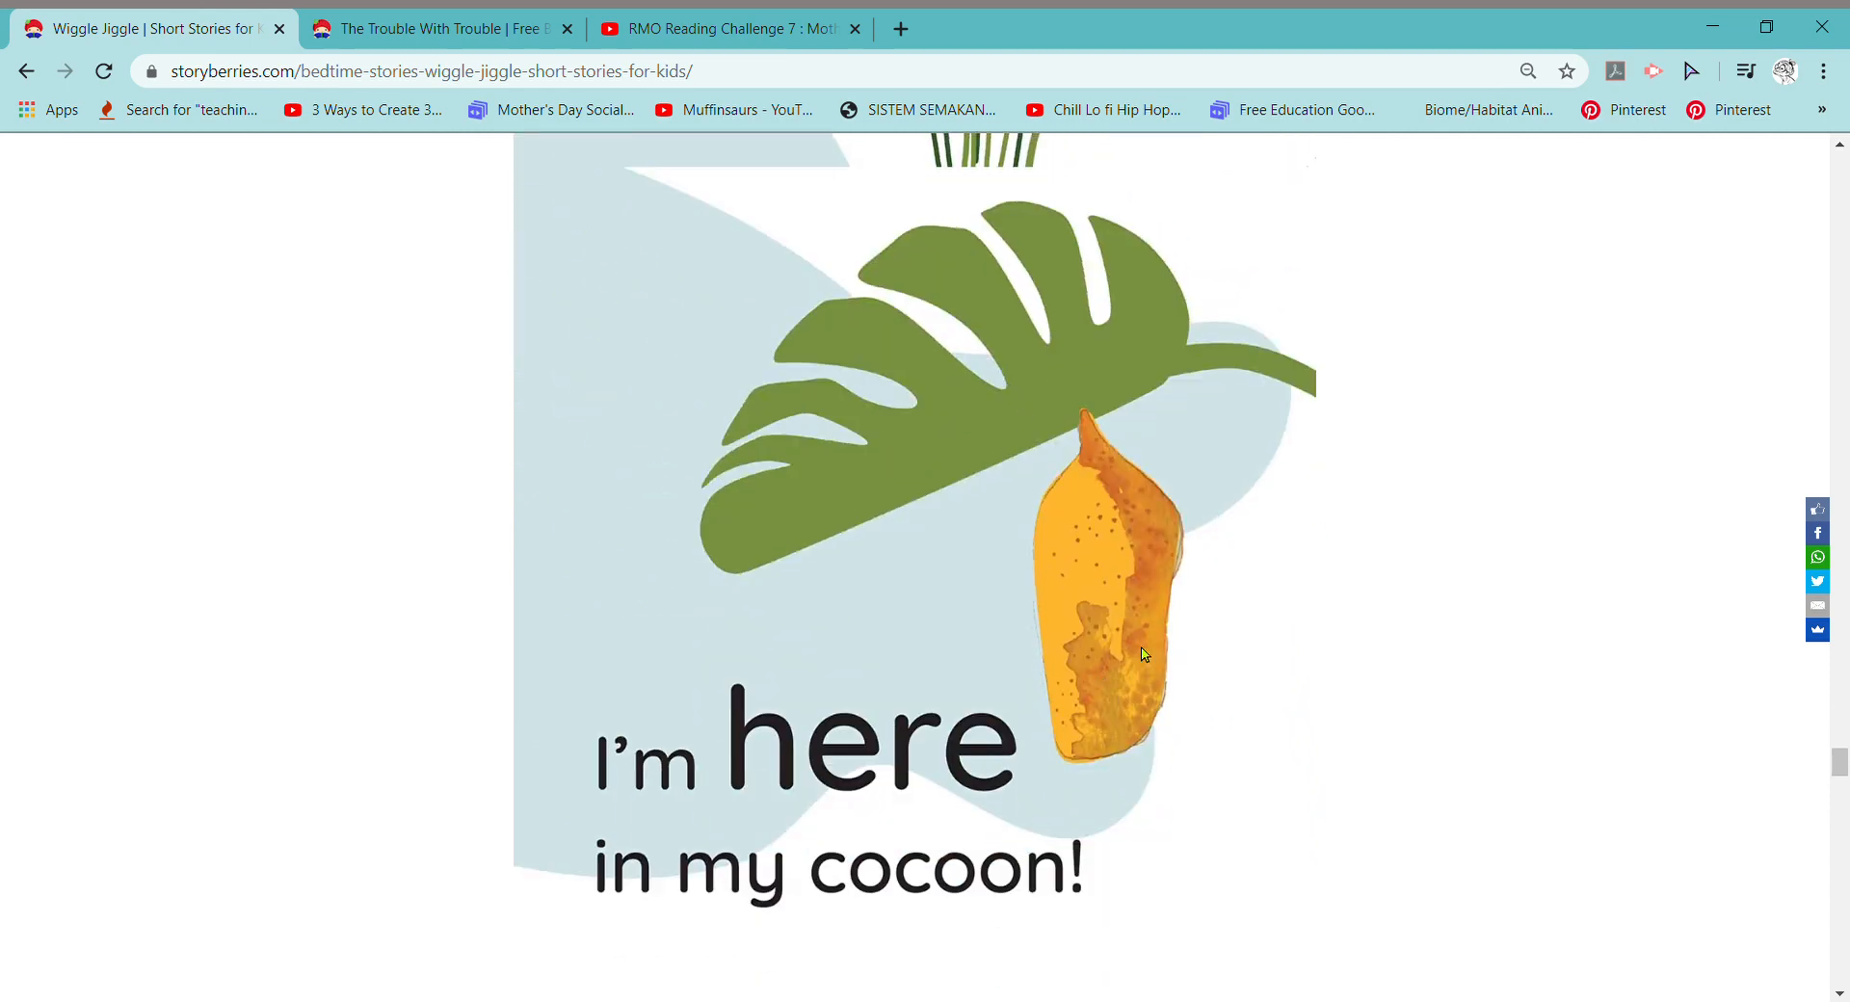
Reach the 'I am a butterfly!' ending page with its butterfly picture
scroll("down", 3)
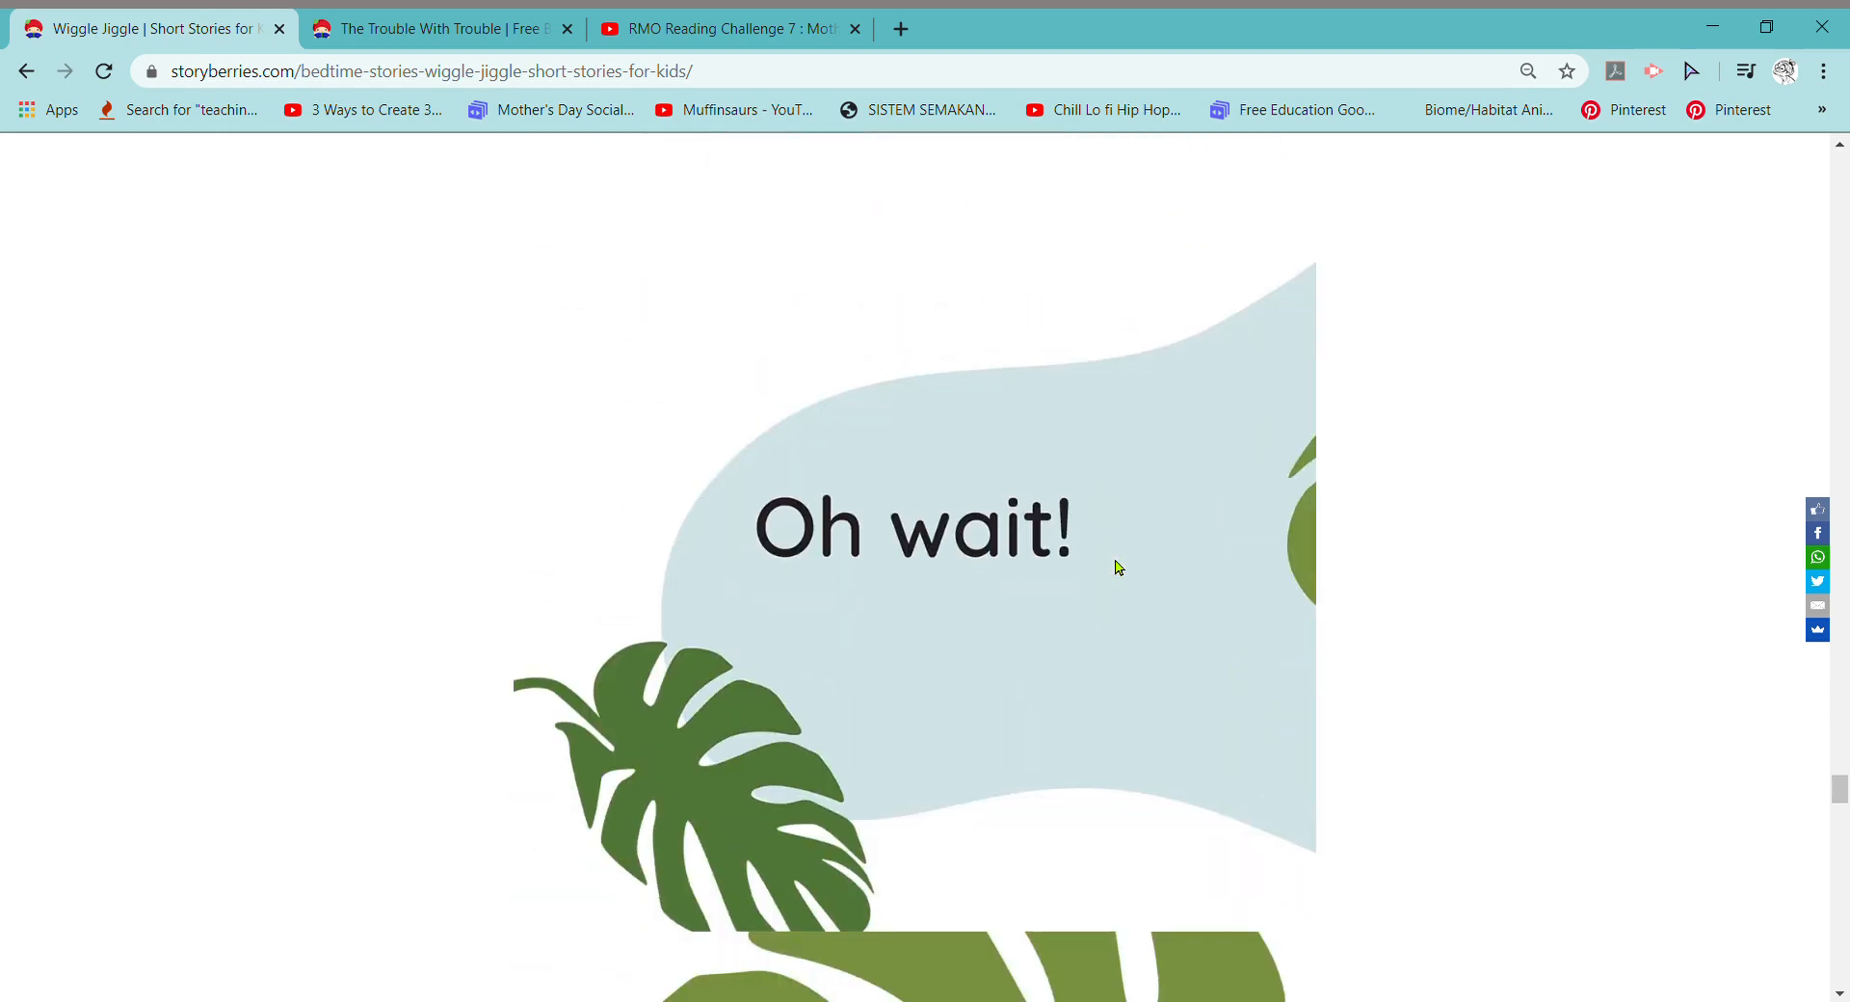
scroll("down", 3)
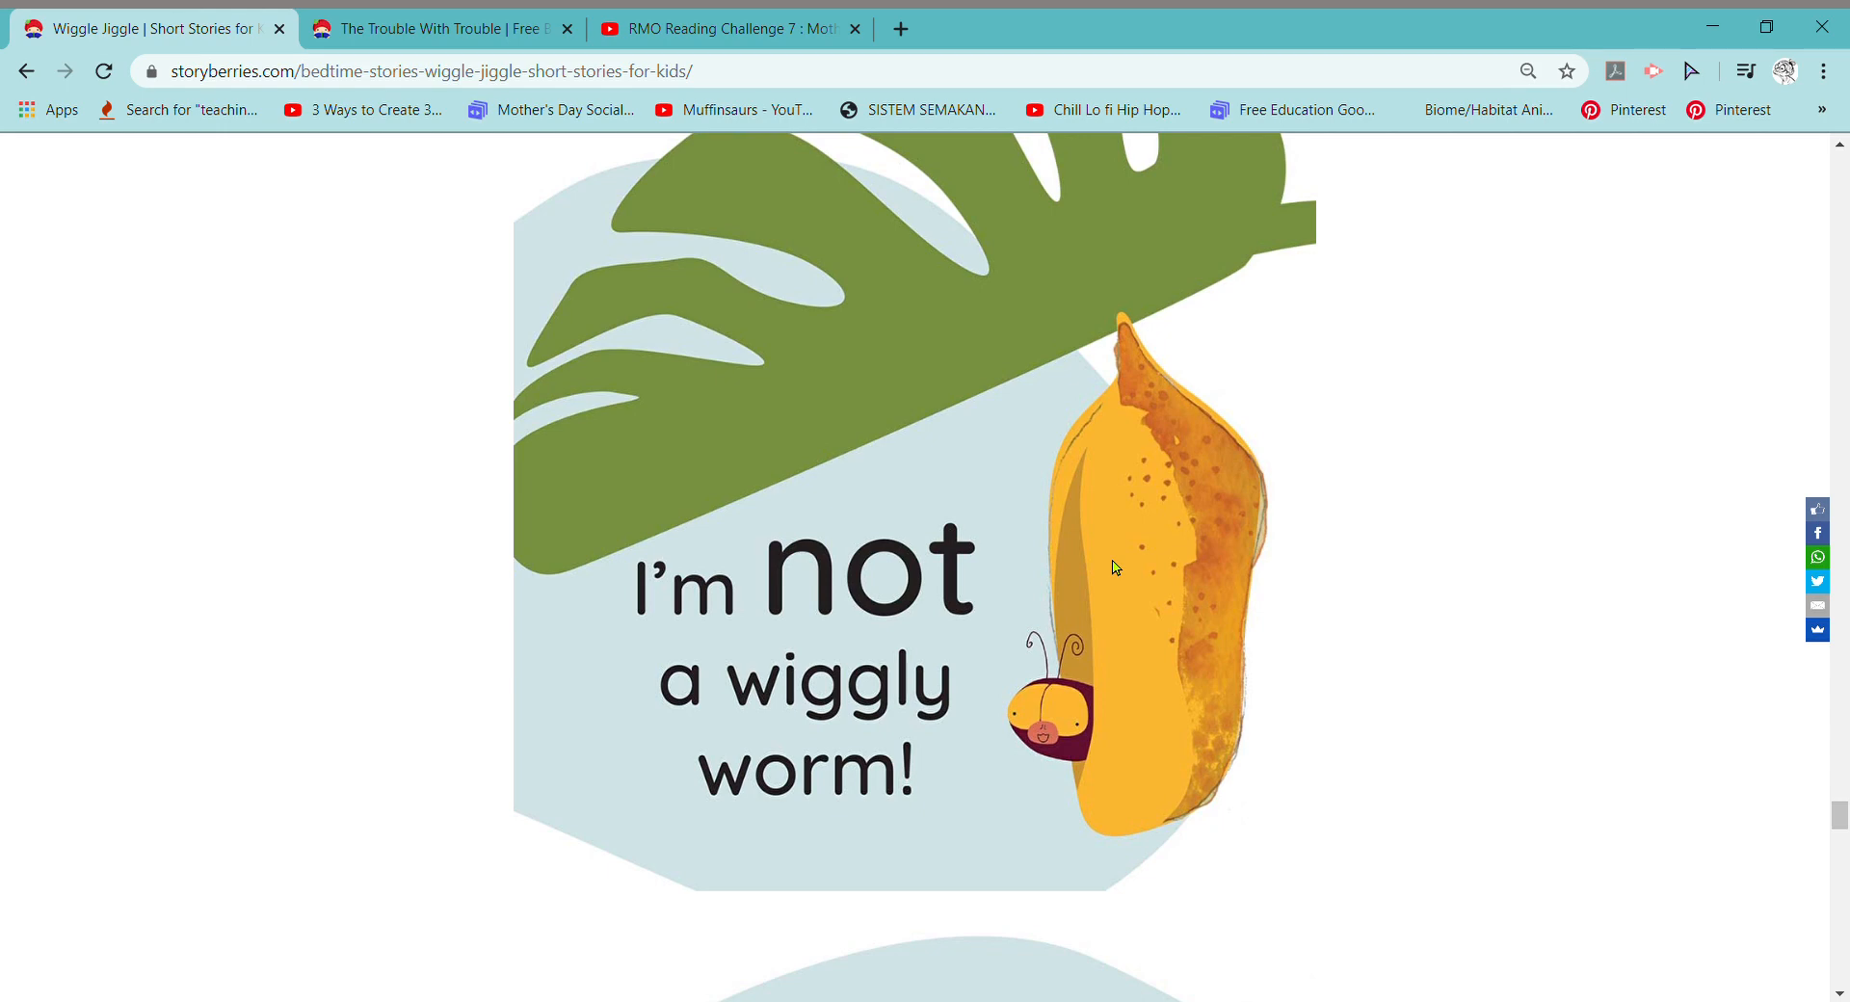
scroll("down", 3)
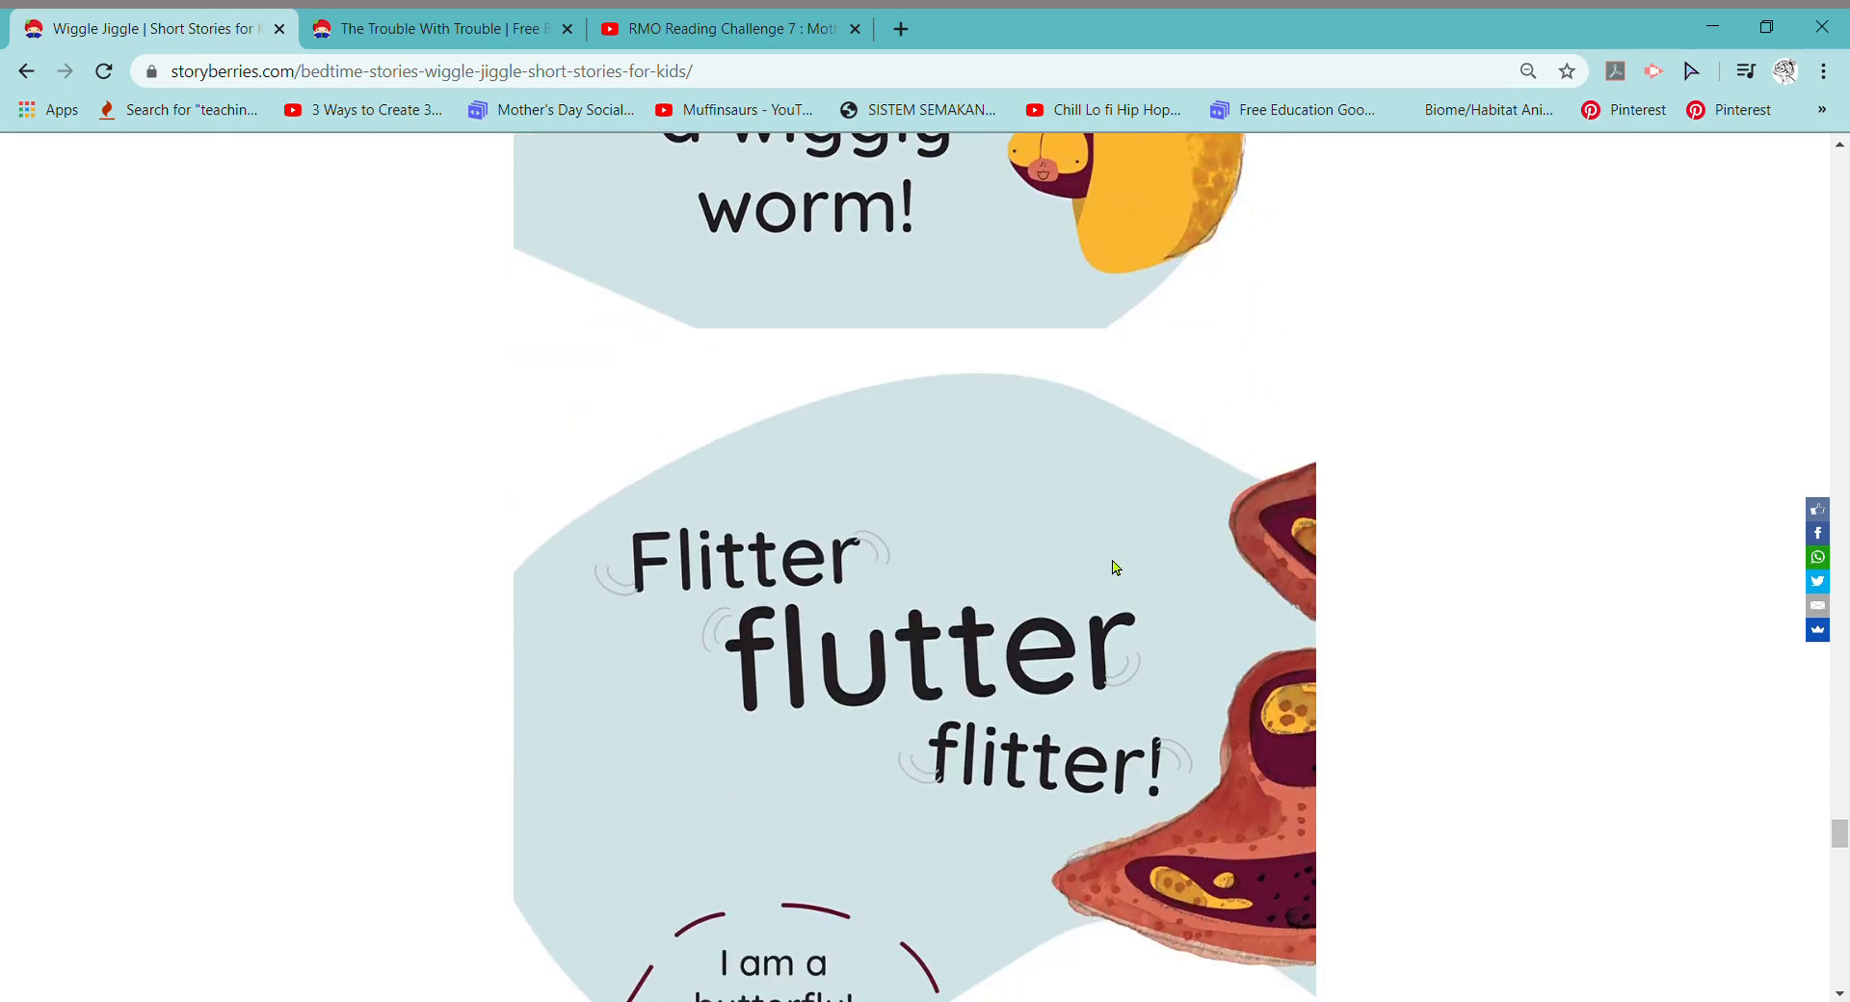
scroll("down", 3)
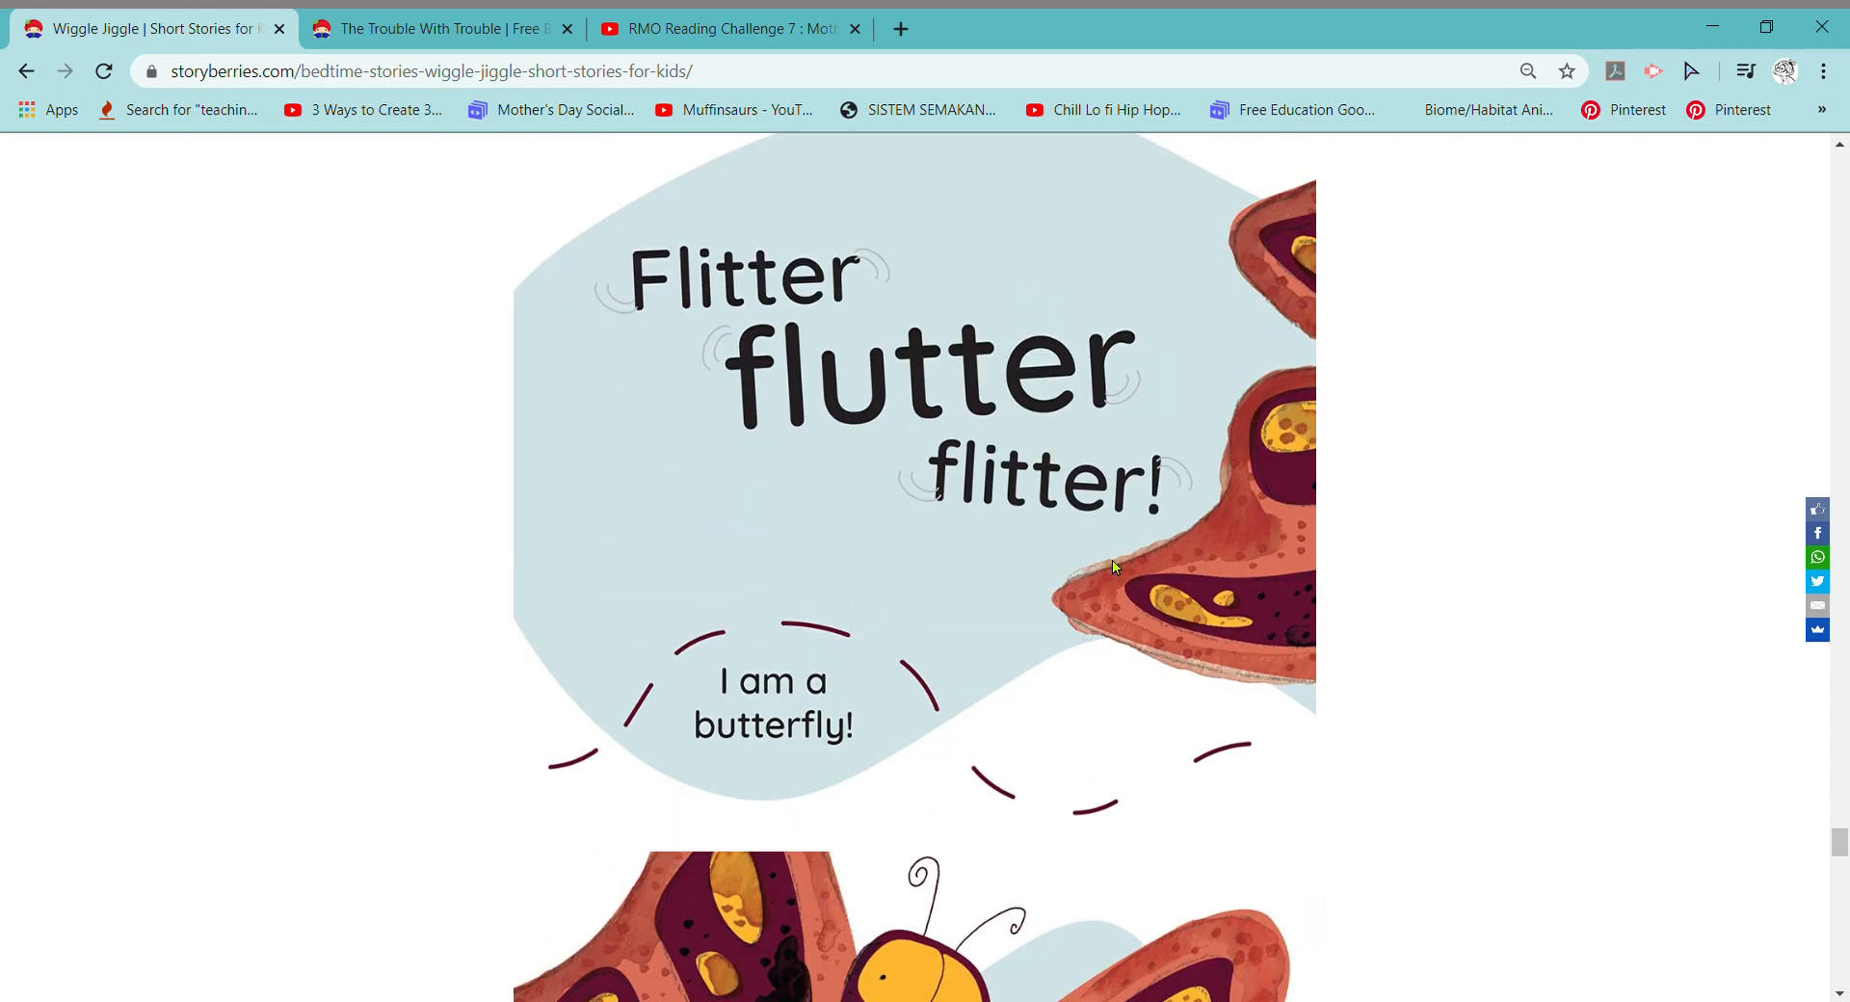
scroll("down", 3)
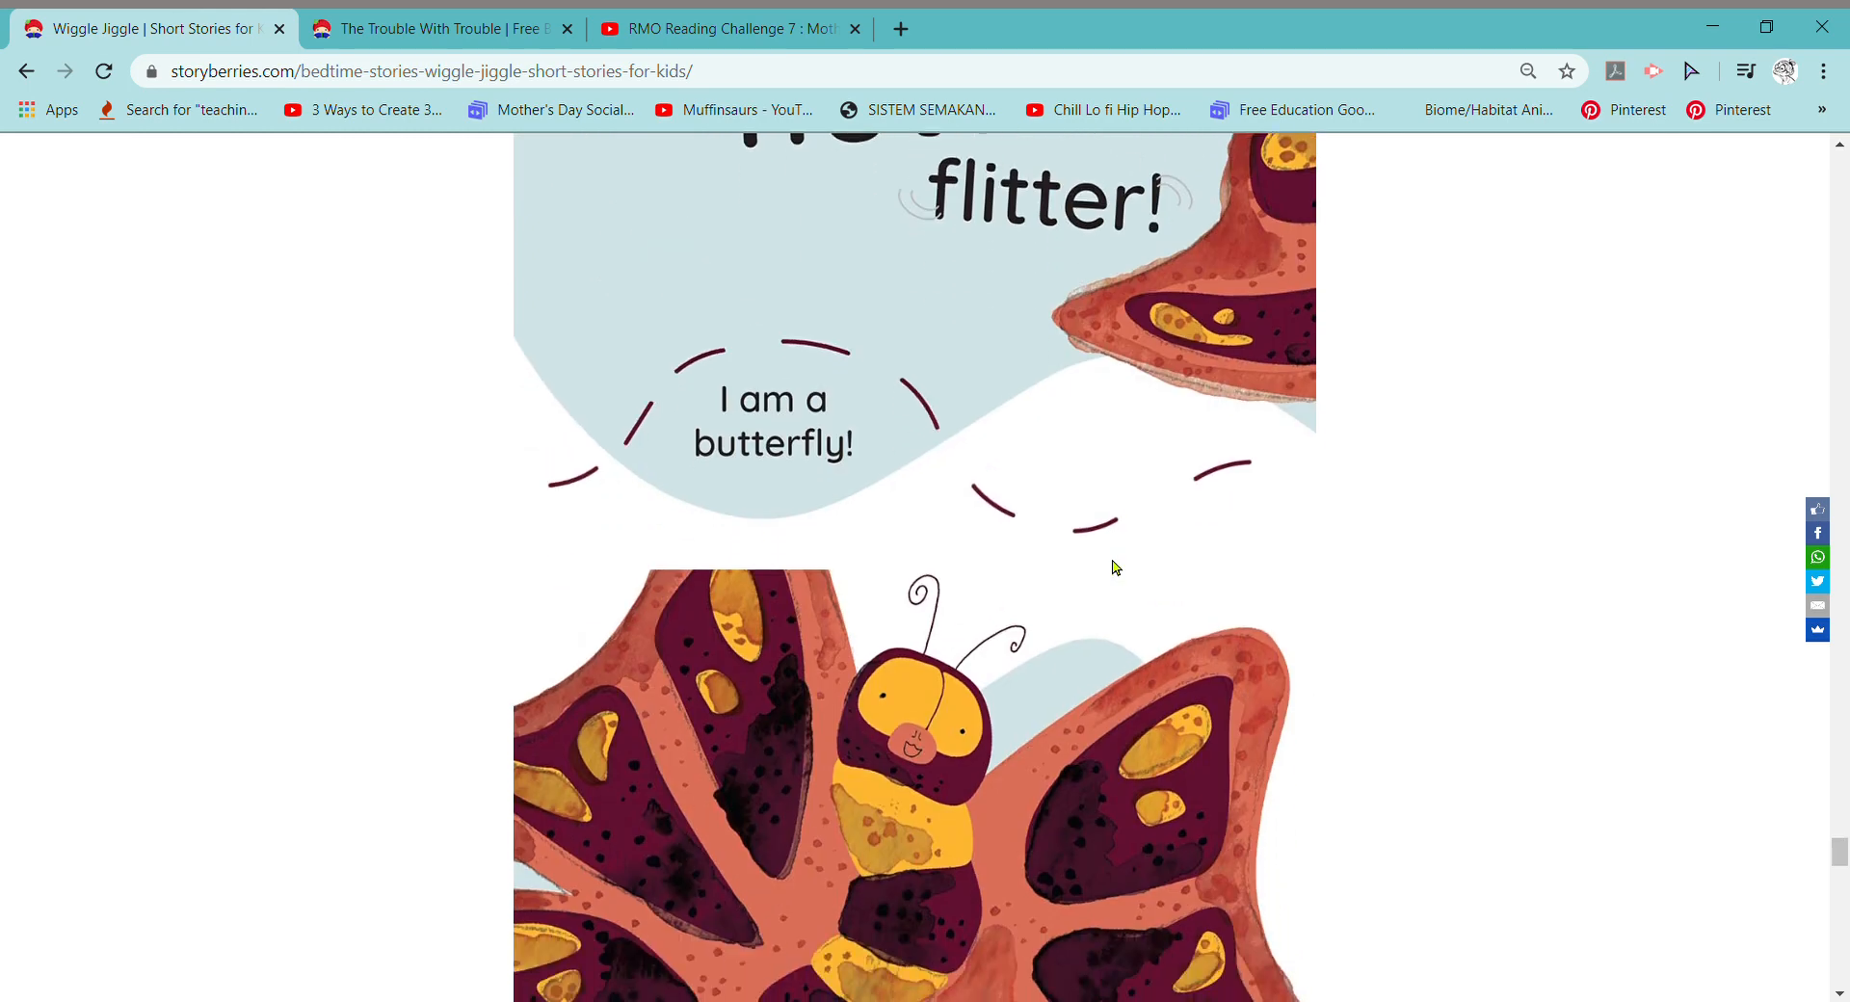
mouse_move(1110, 565)
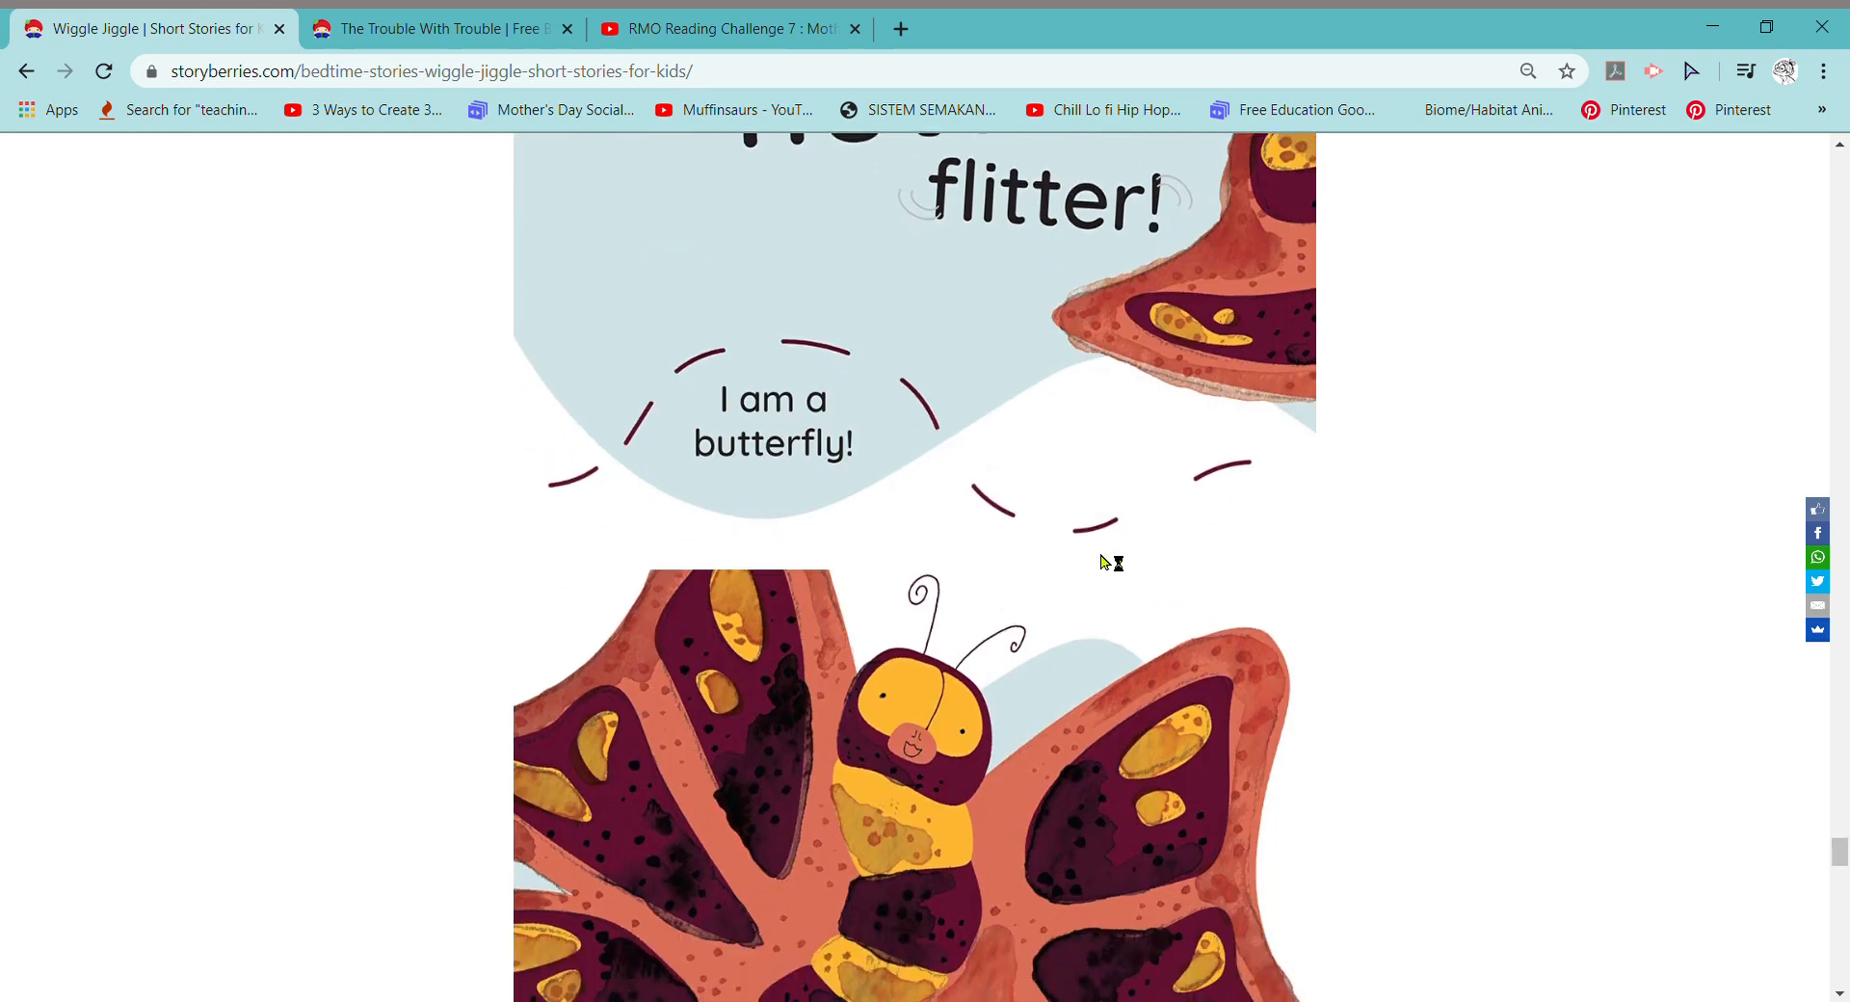
scroll("down", 3)
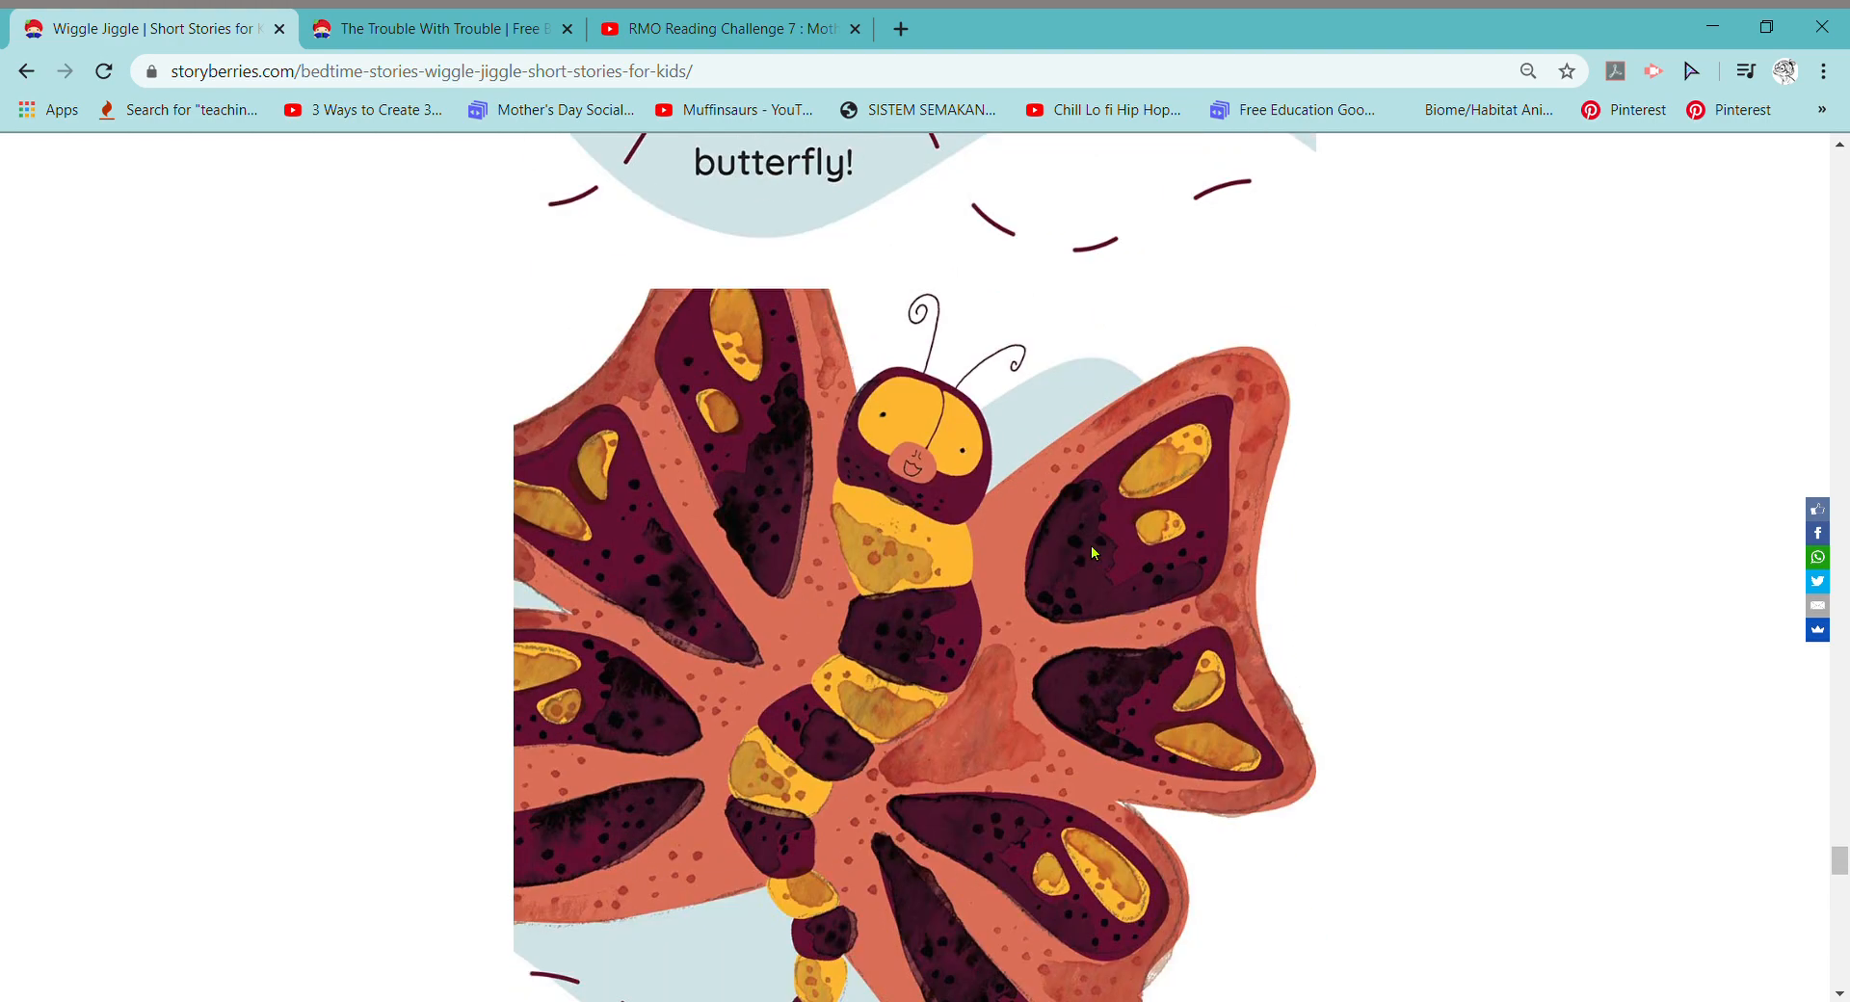
scroll("down", 3)
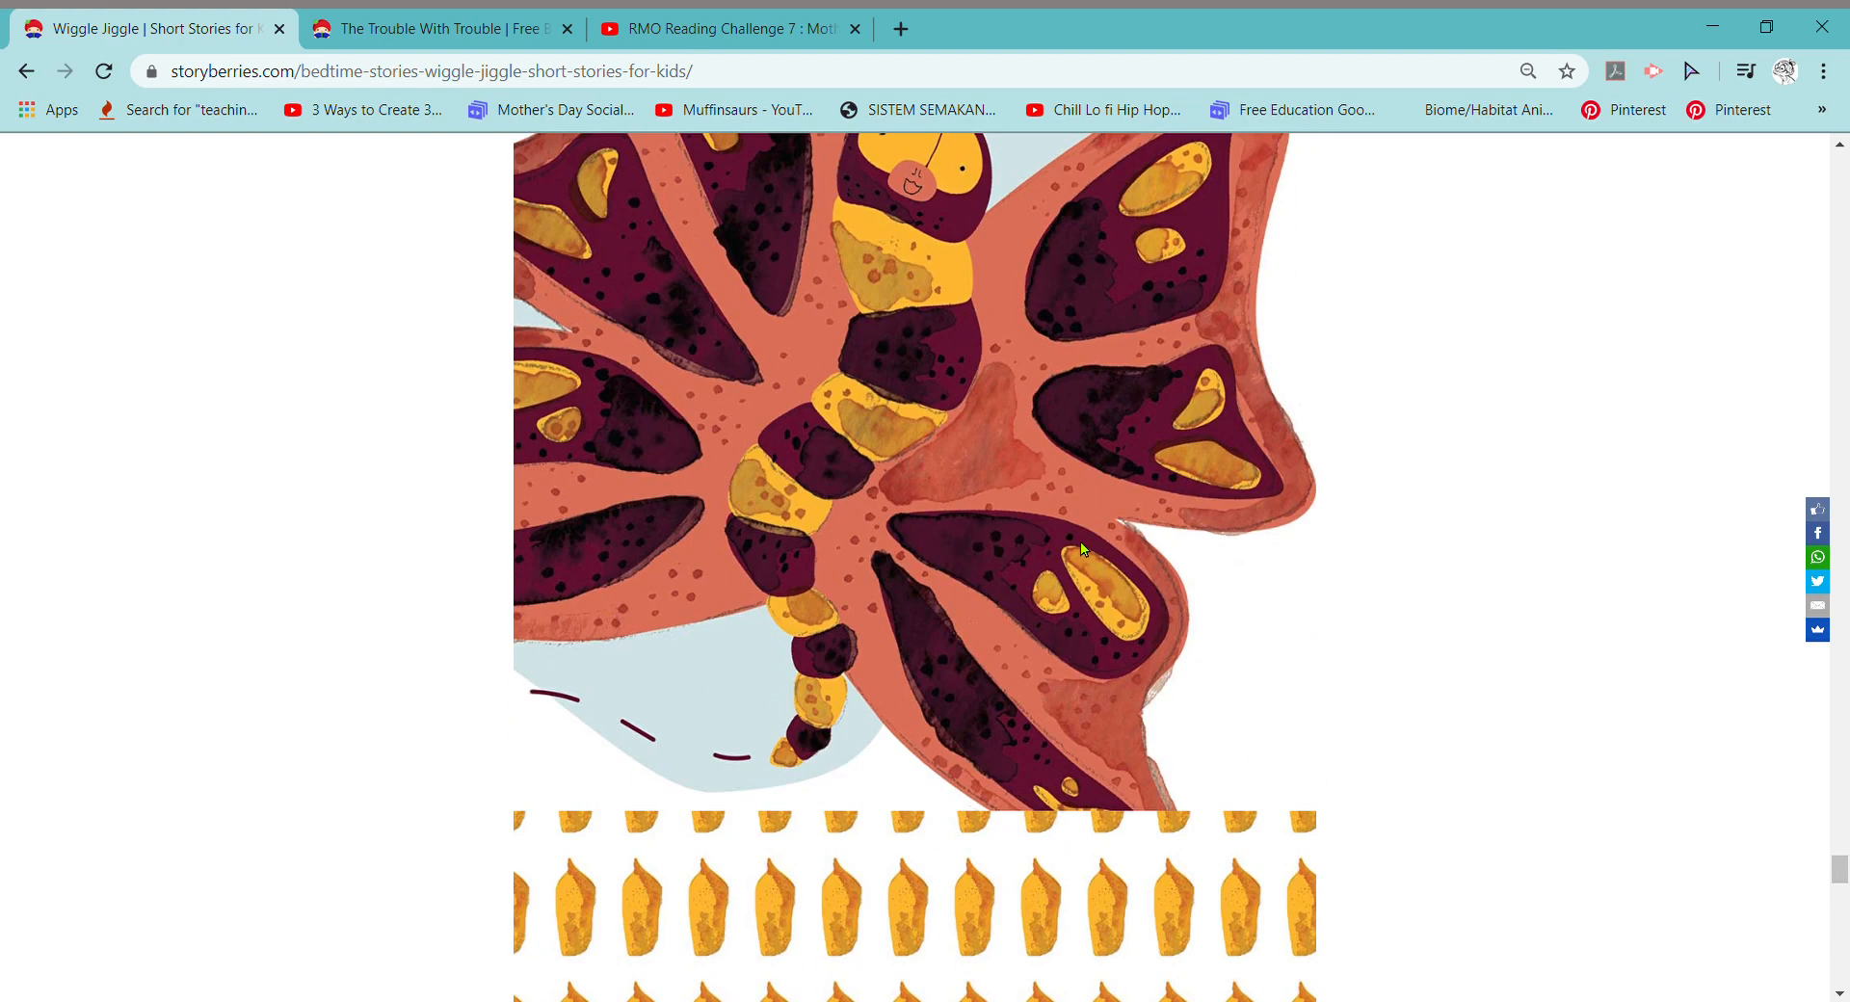
scroll("down", 3)
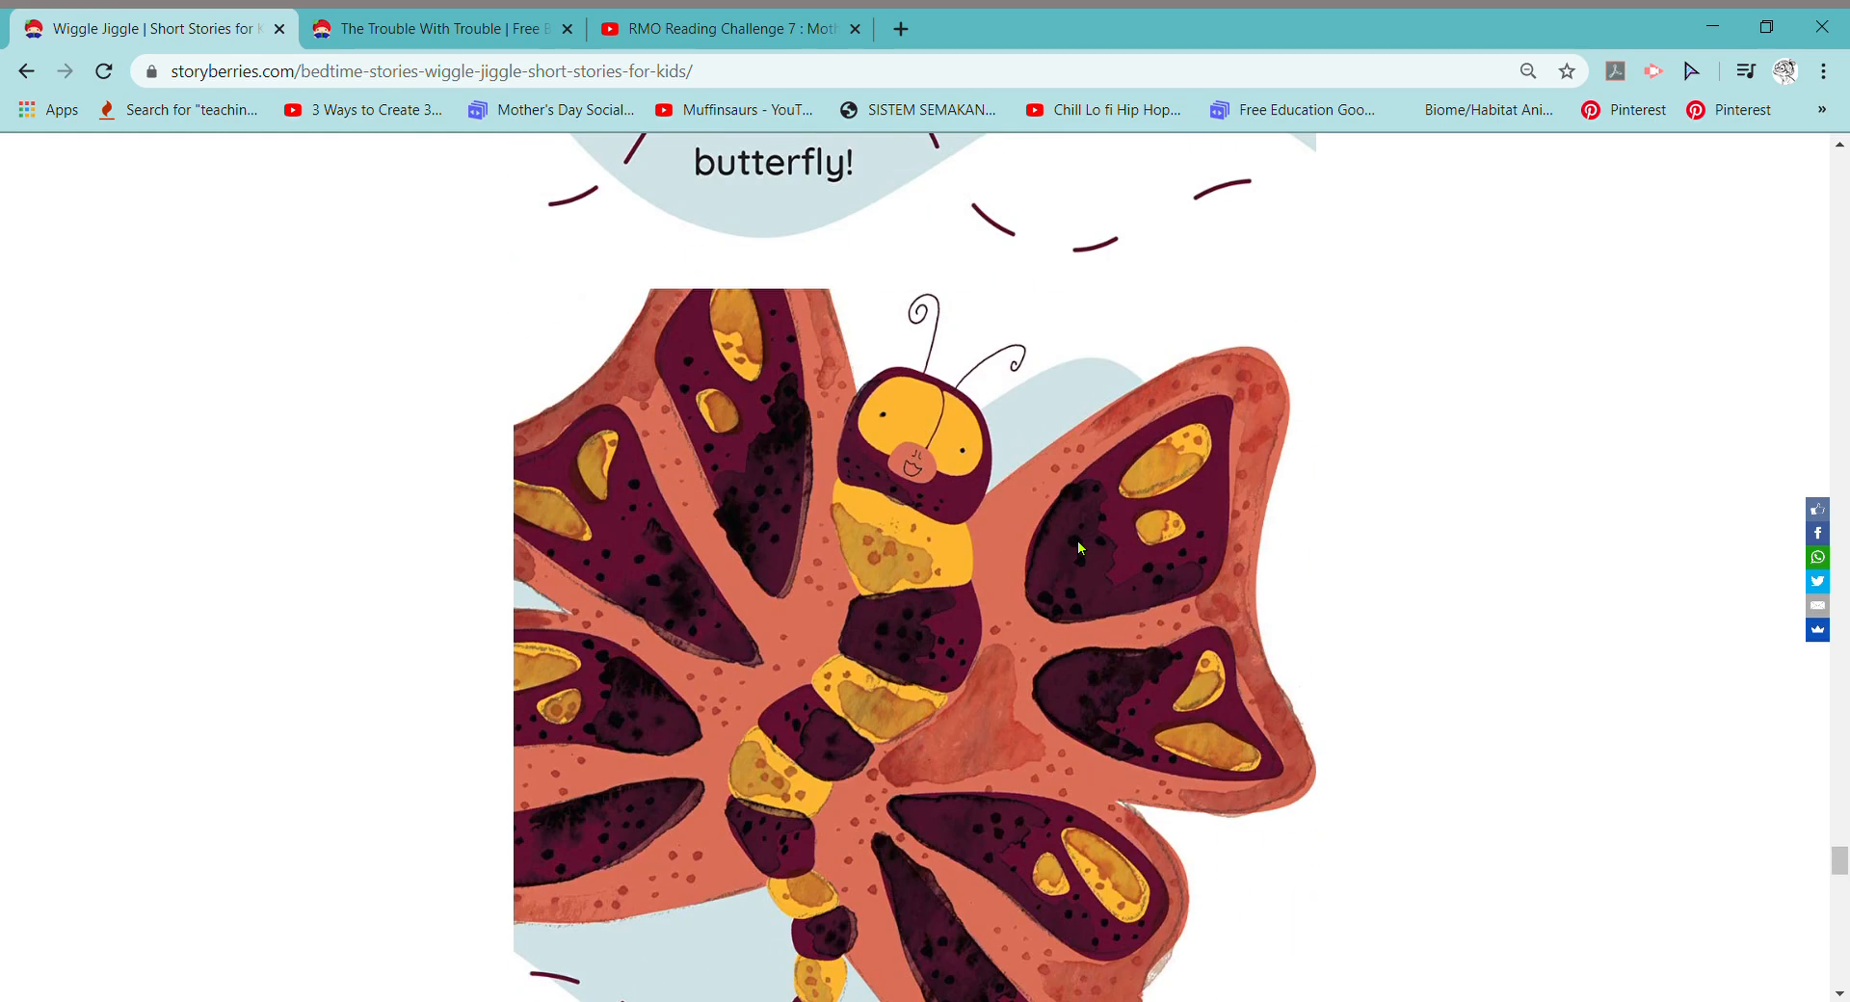
mouse_move(1017, 472)
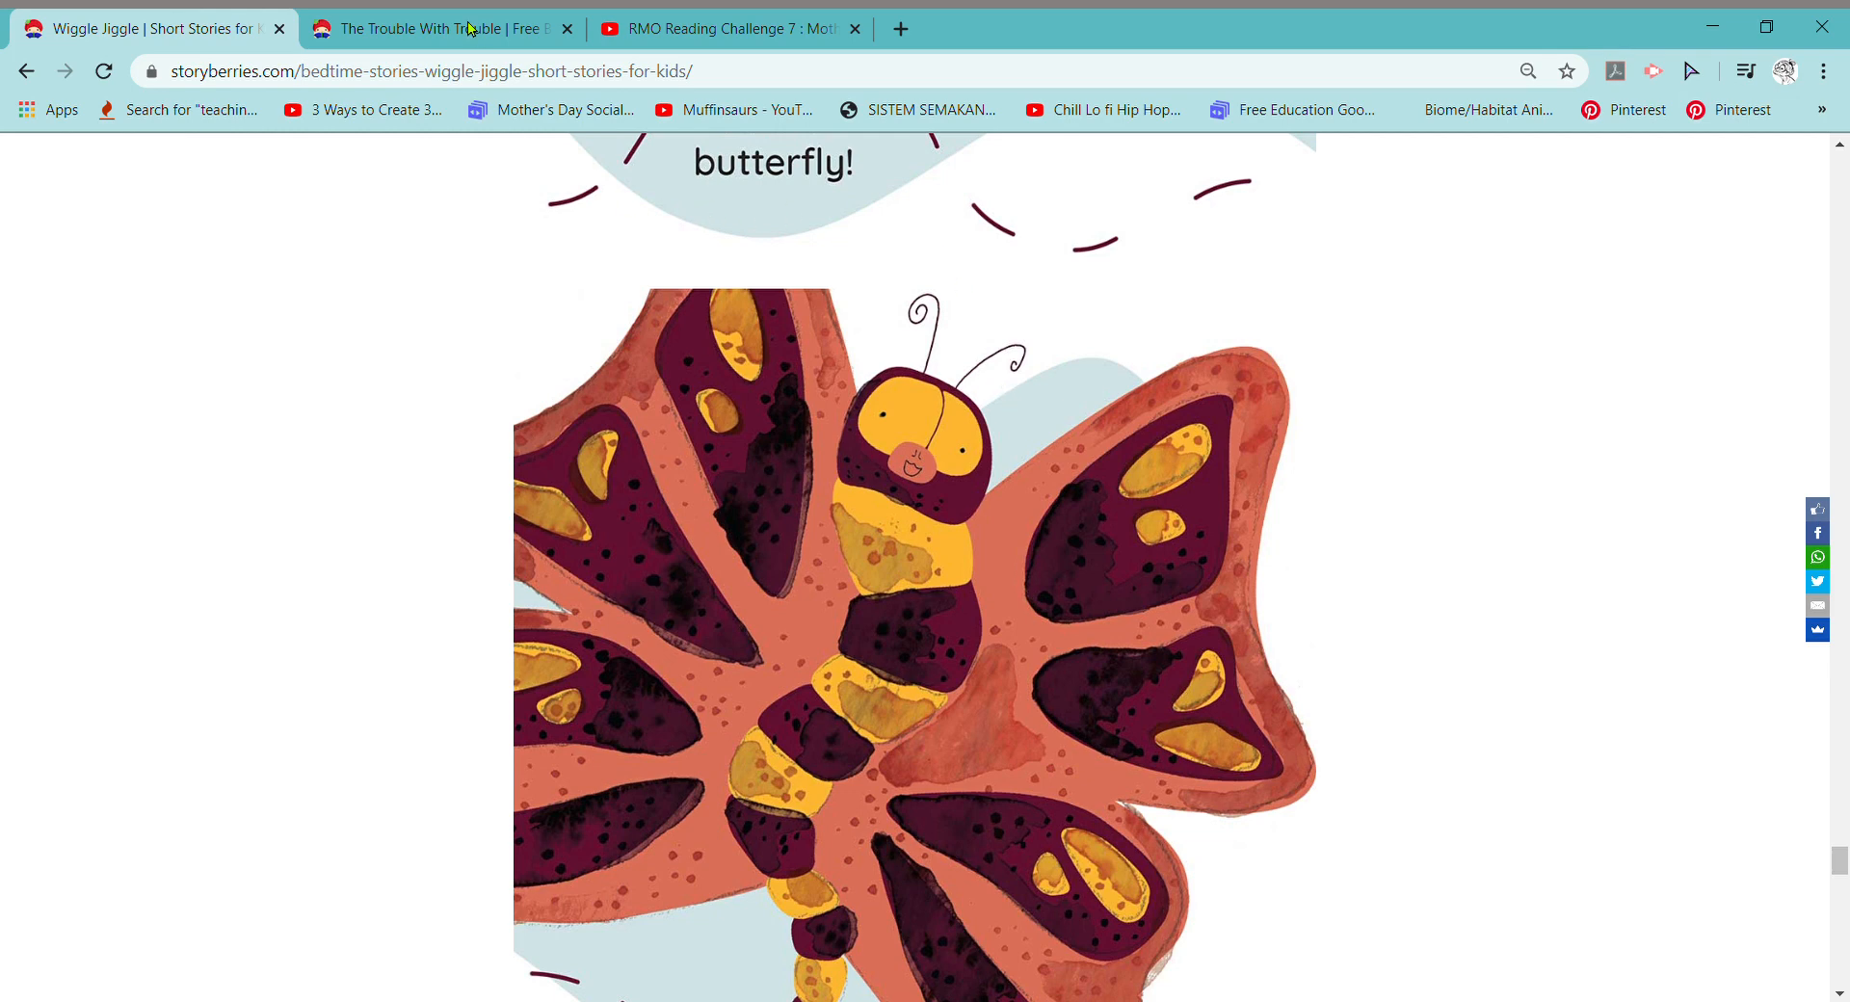
Switch to The Trouble With Trouble and read down to the 'Have you seen my dog?' page 2/15
left_click(438, 28)
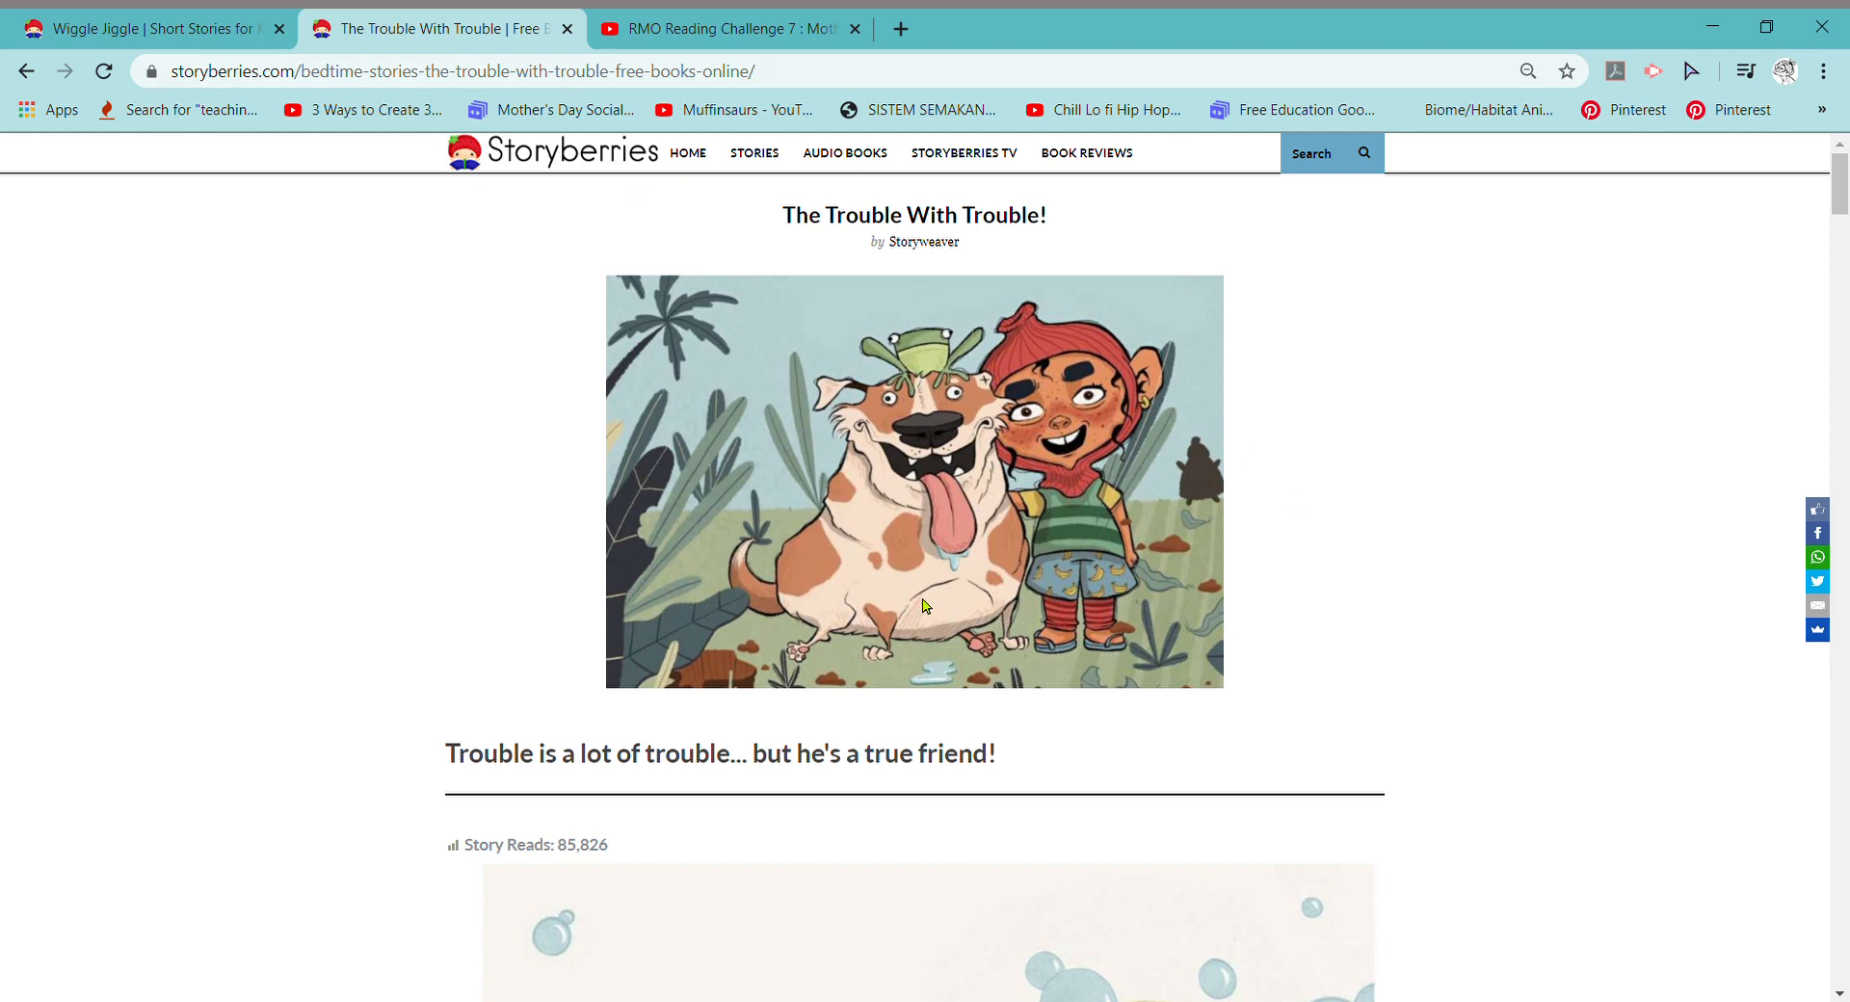
mouse_move(567, 772)
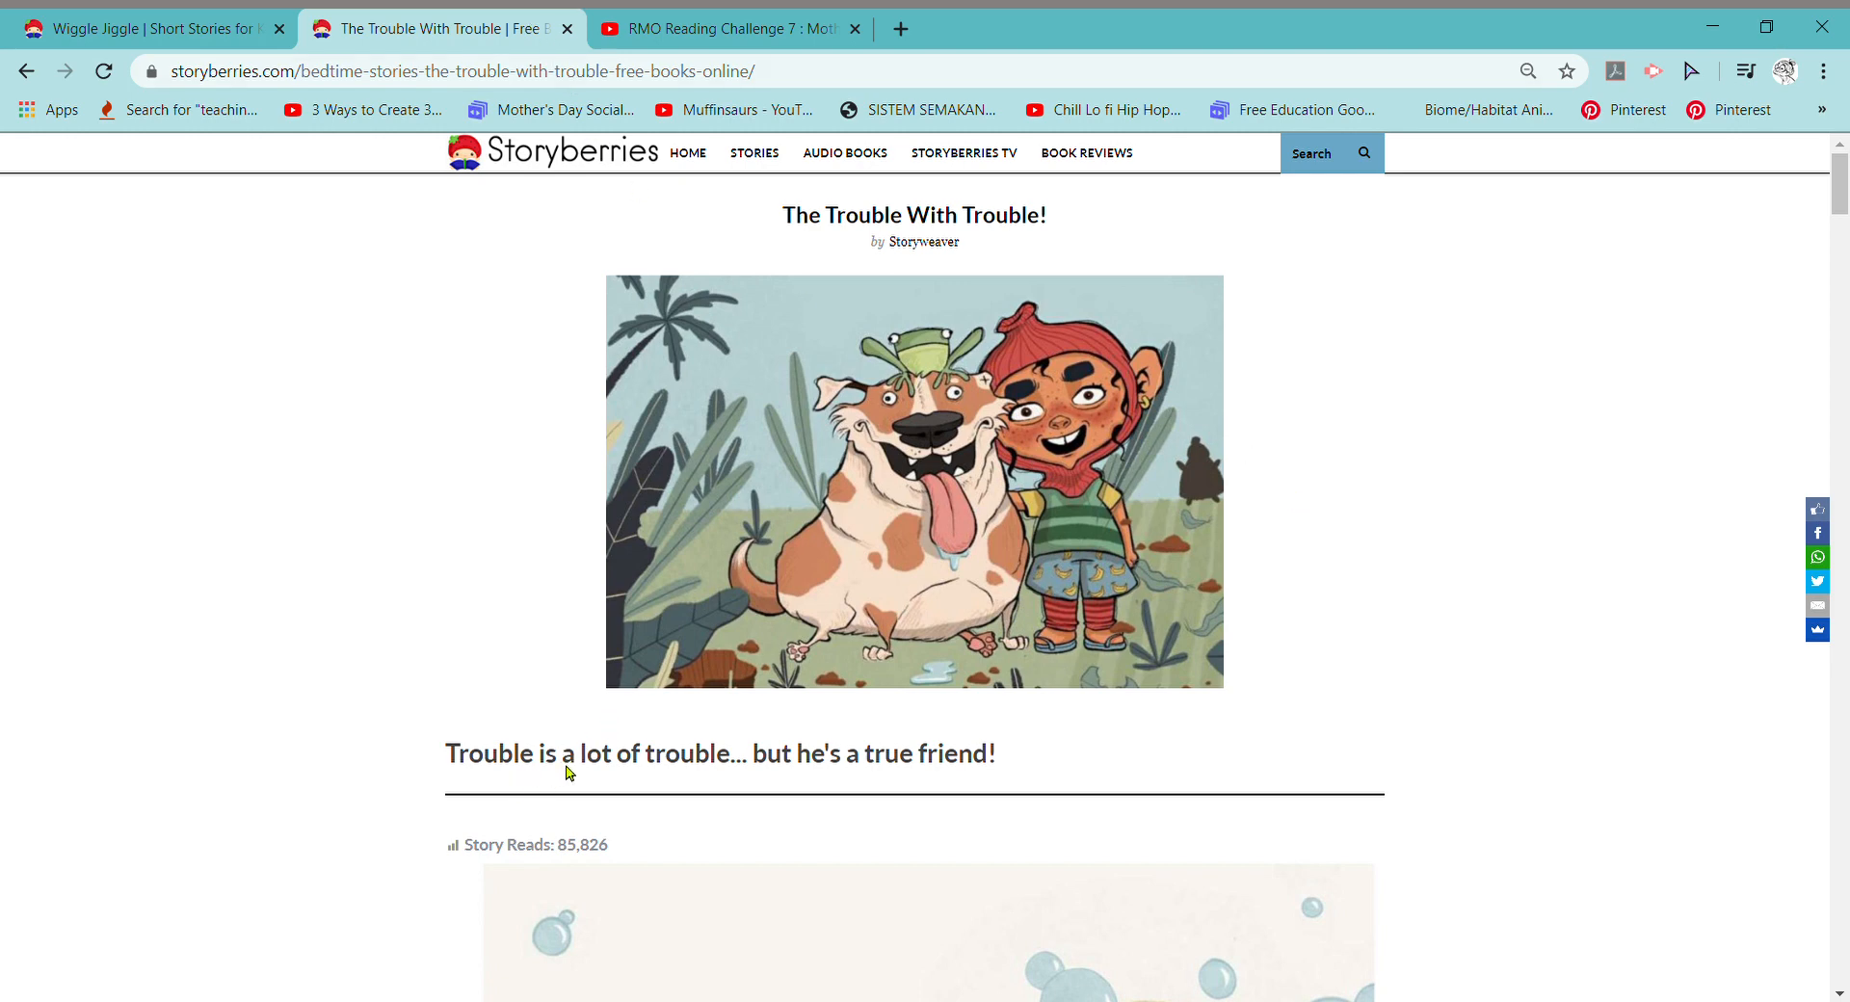
mouse_move(723, 784)
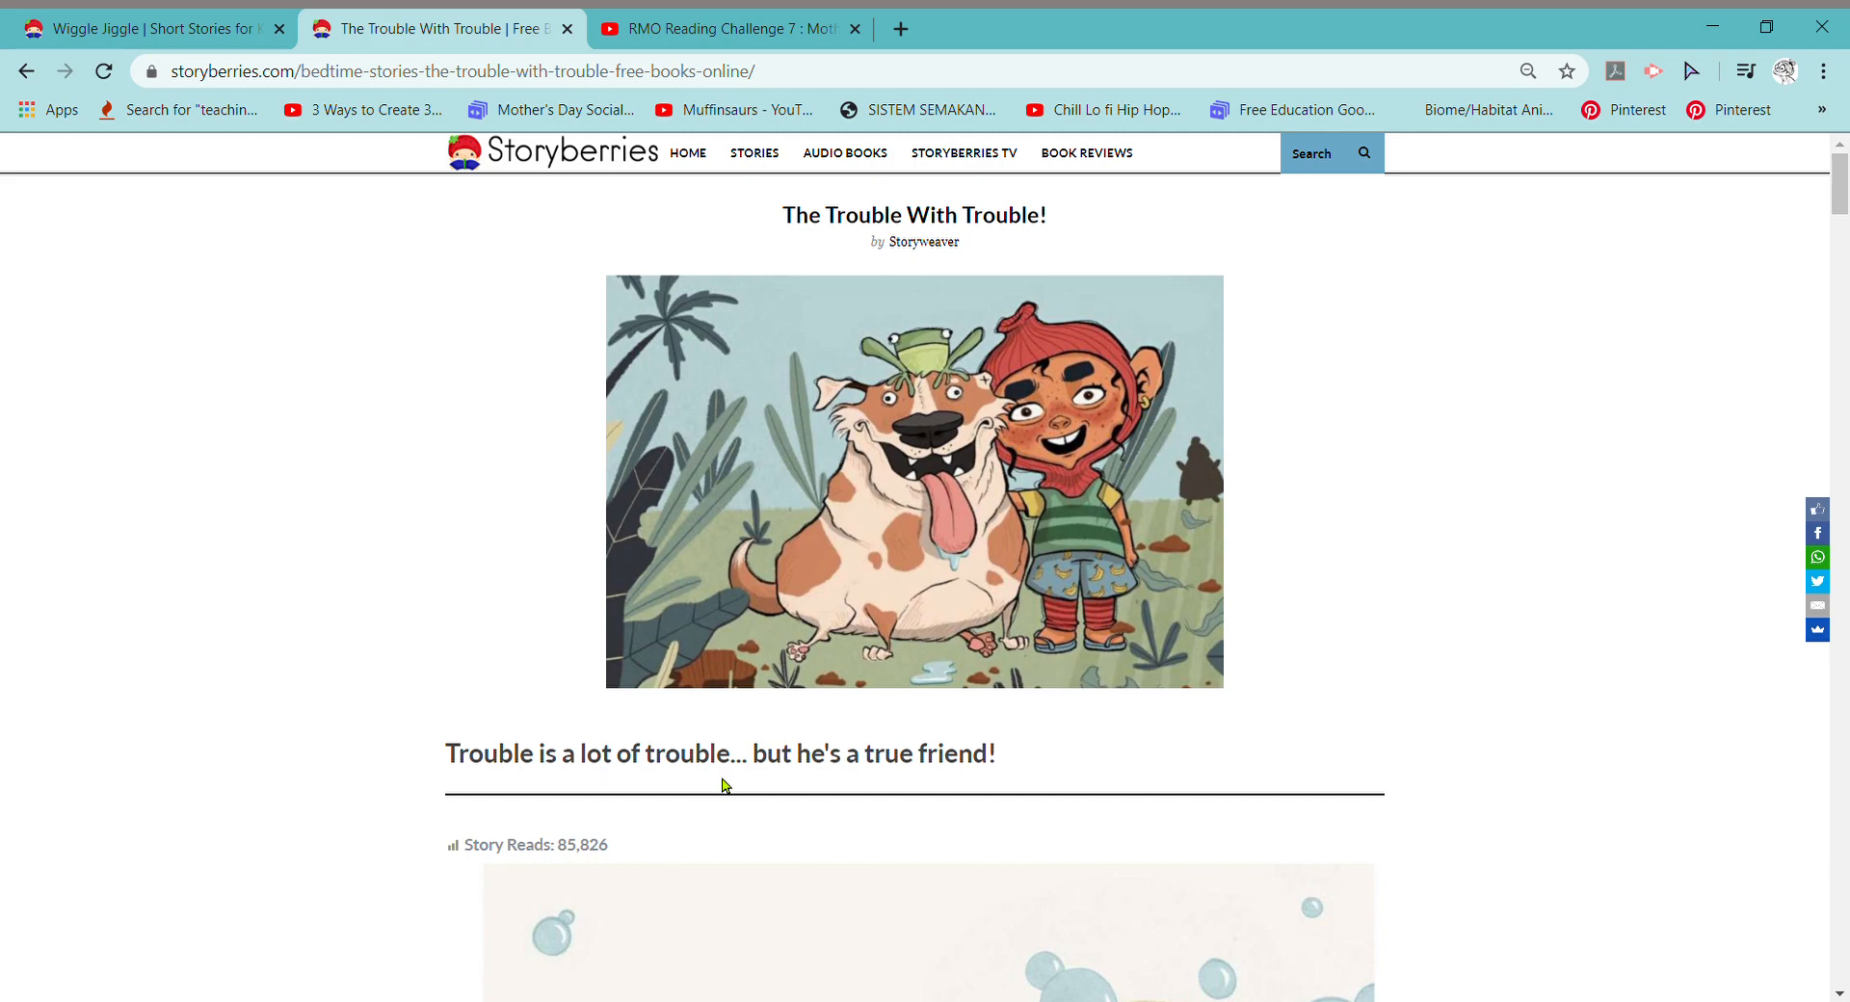
mouse_move(805, 769)
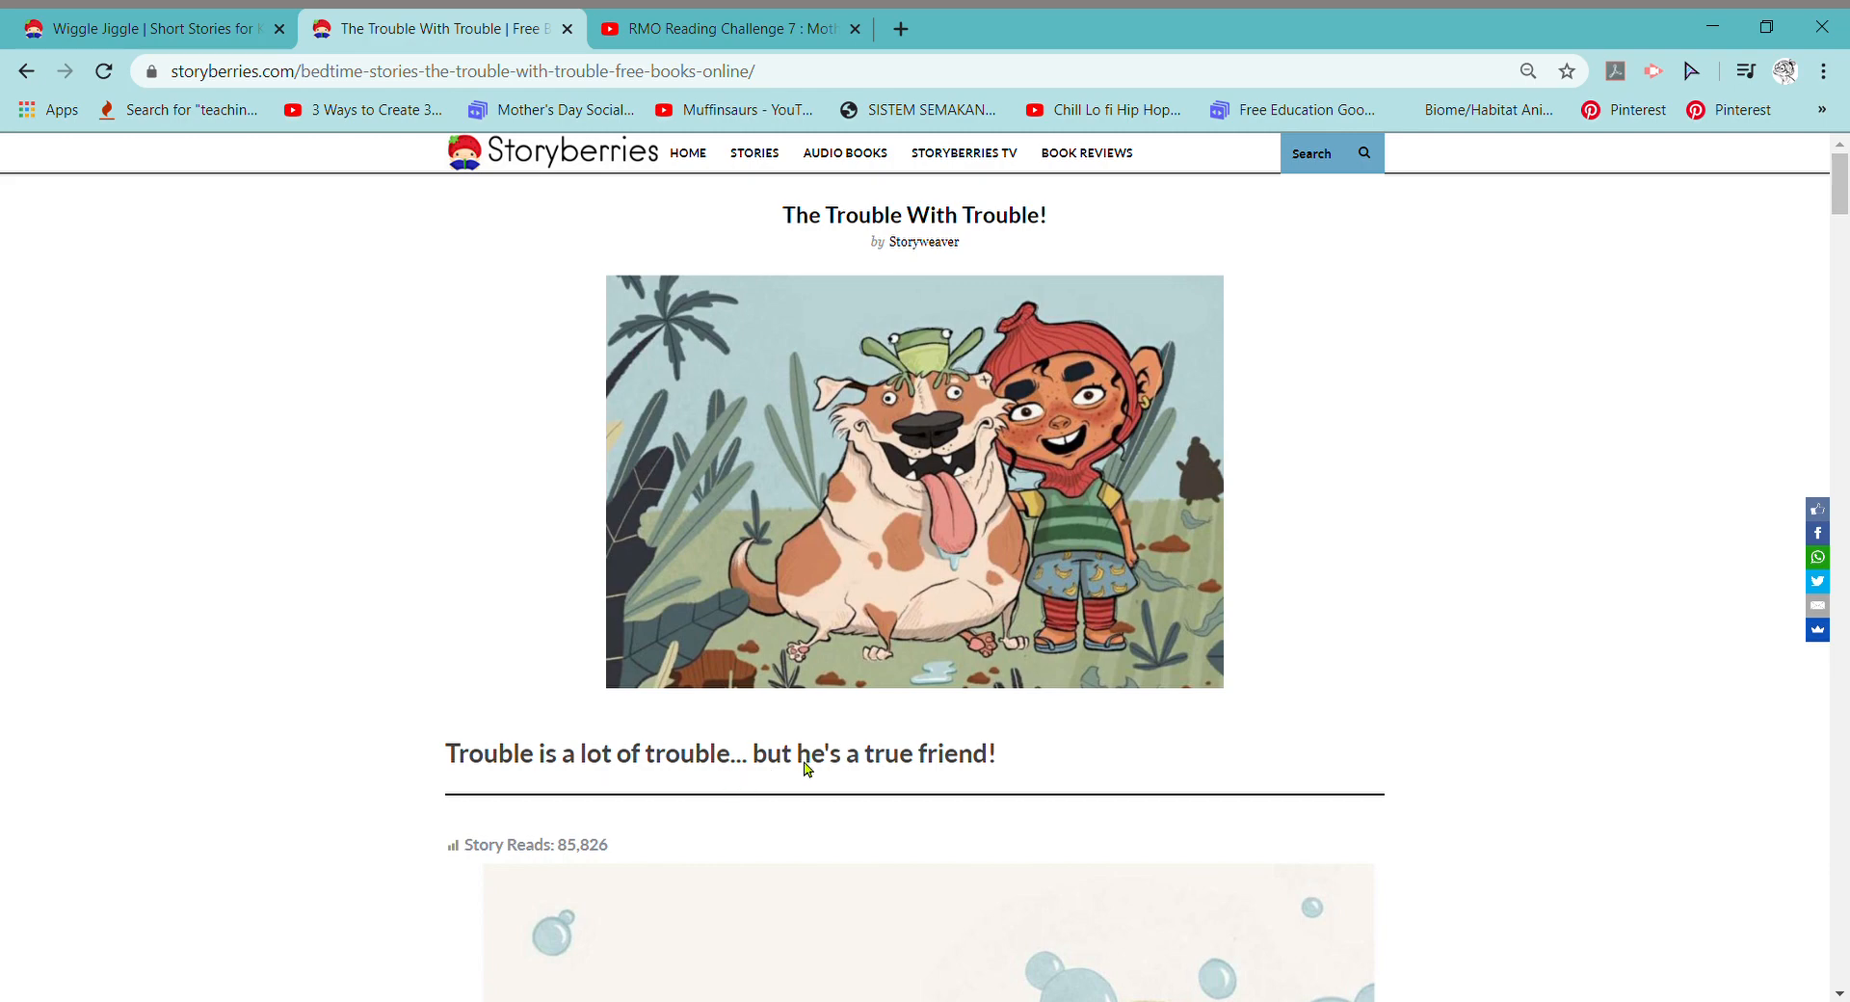
scroll("down", 3)
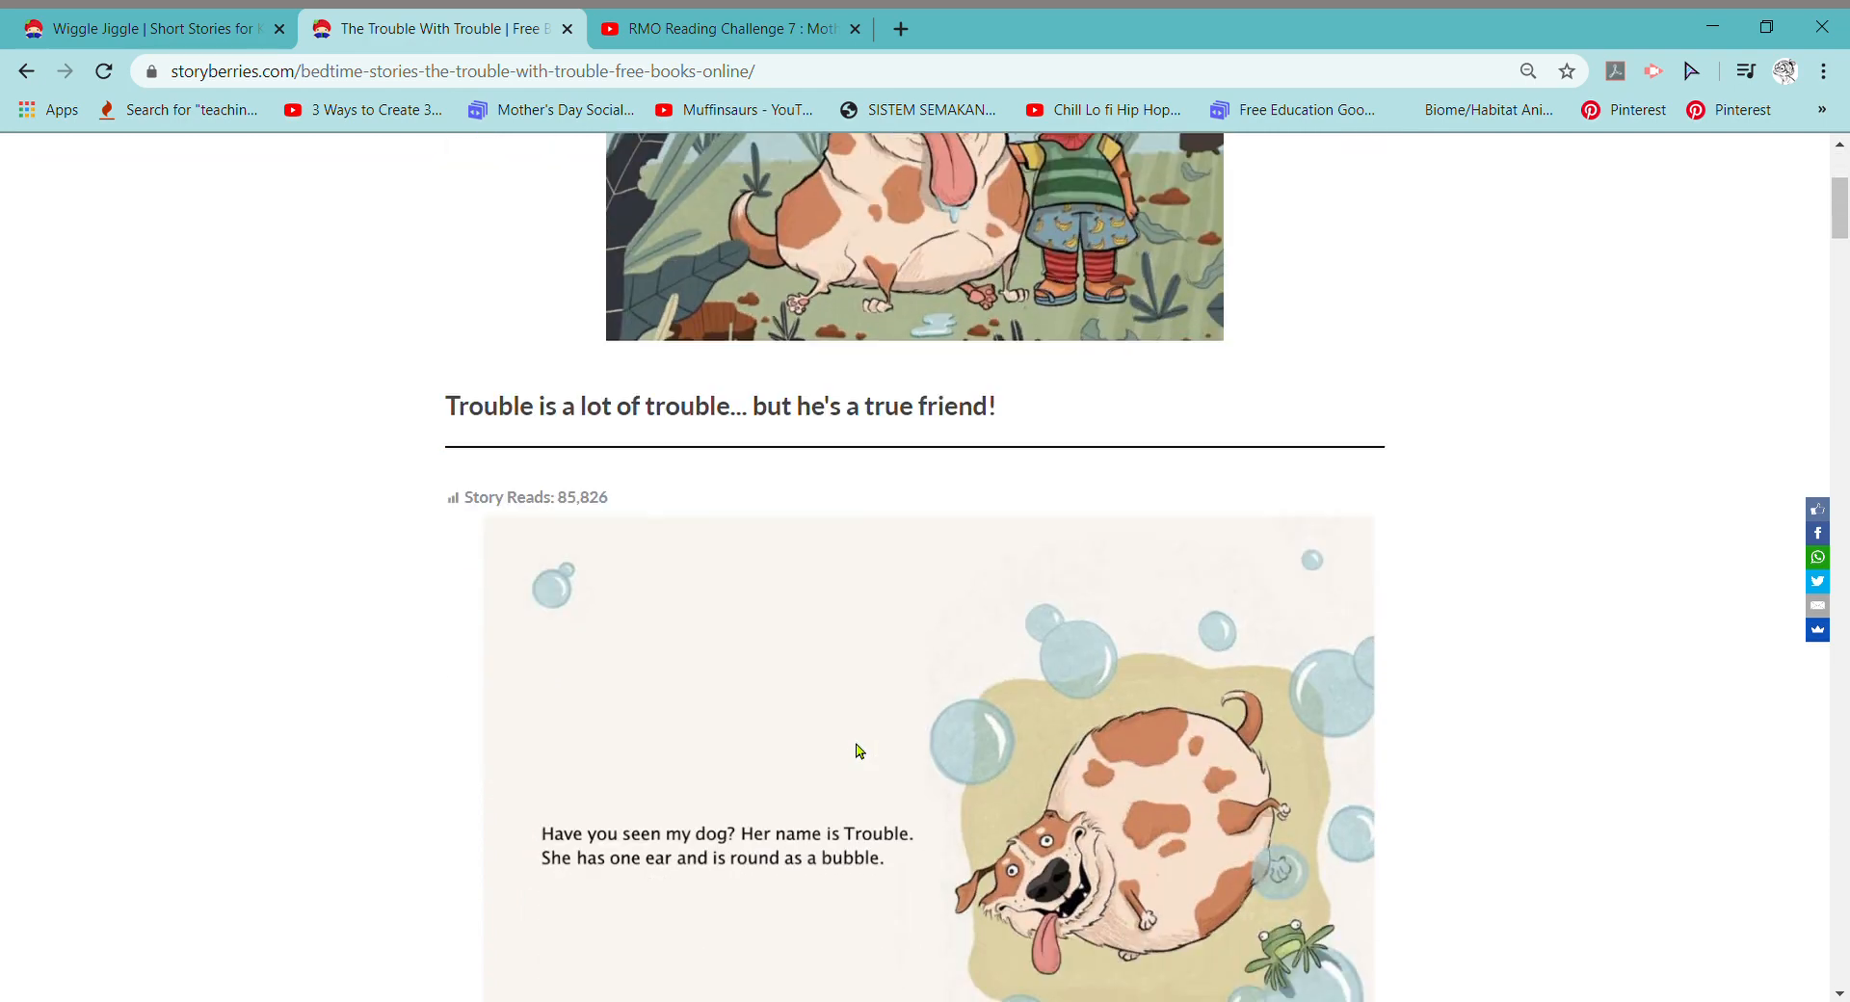
scroll("down", 3)
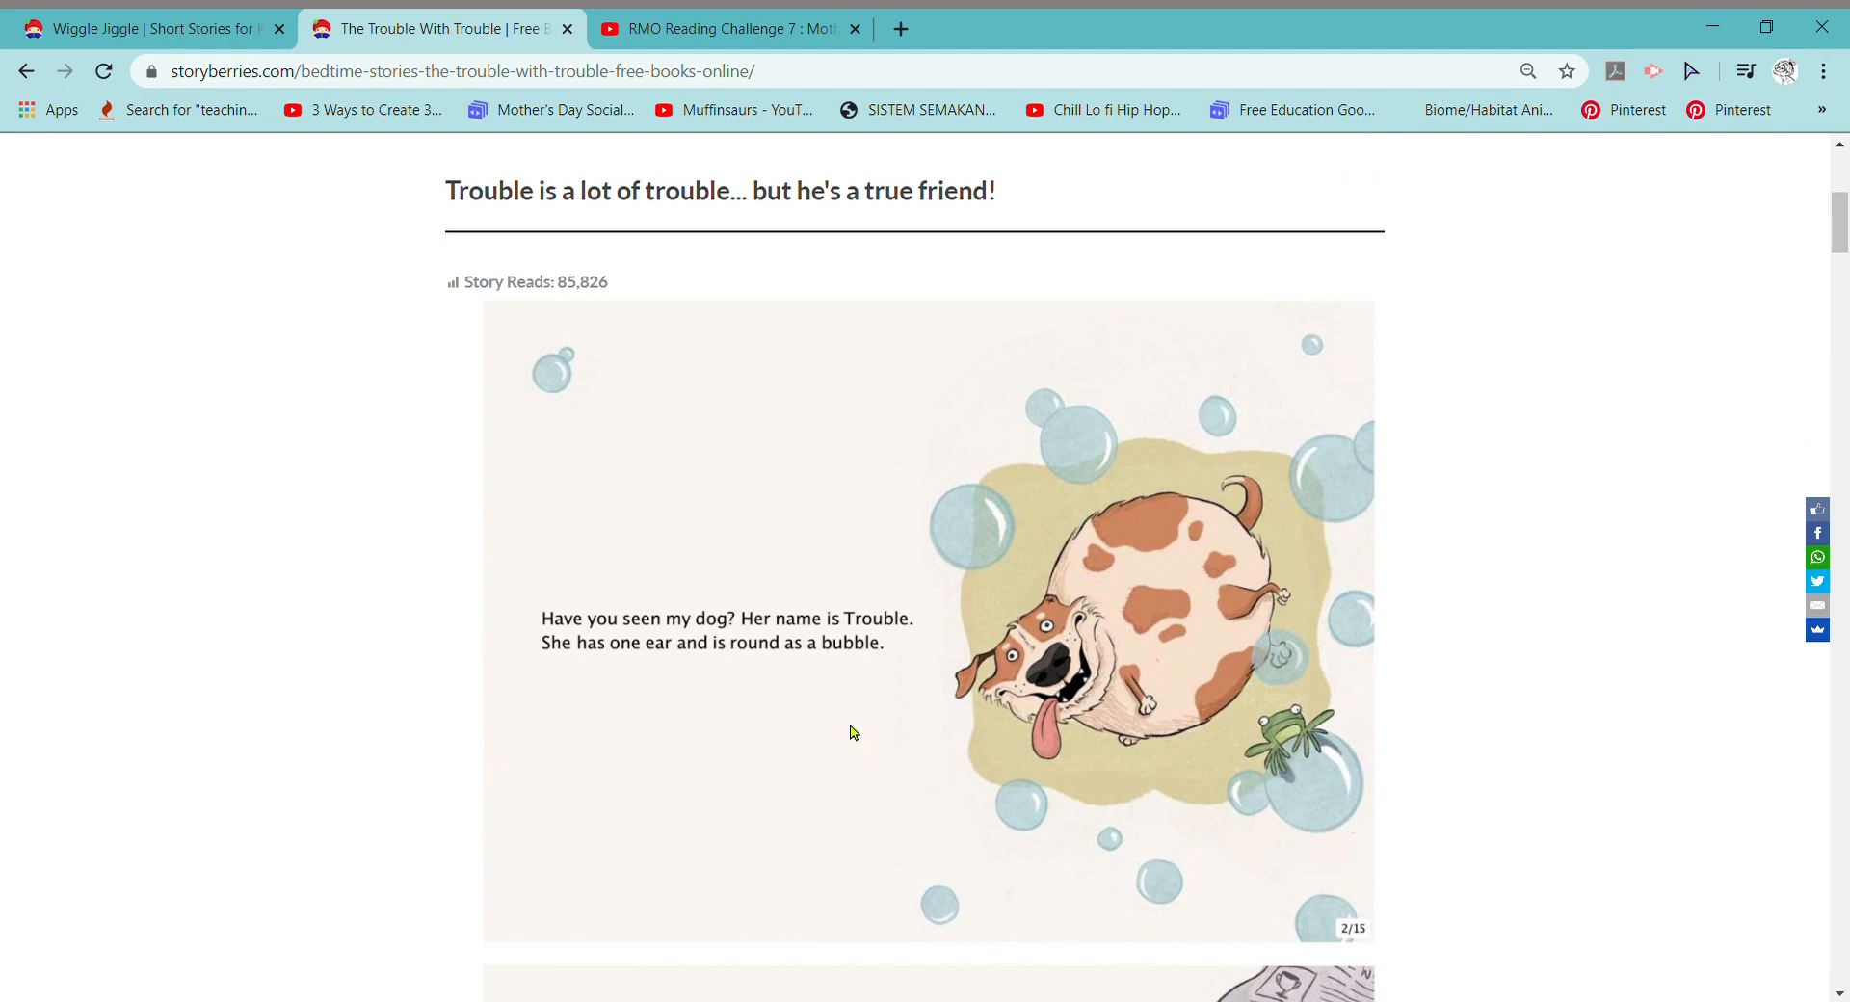
mouse_move(1144, 705)
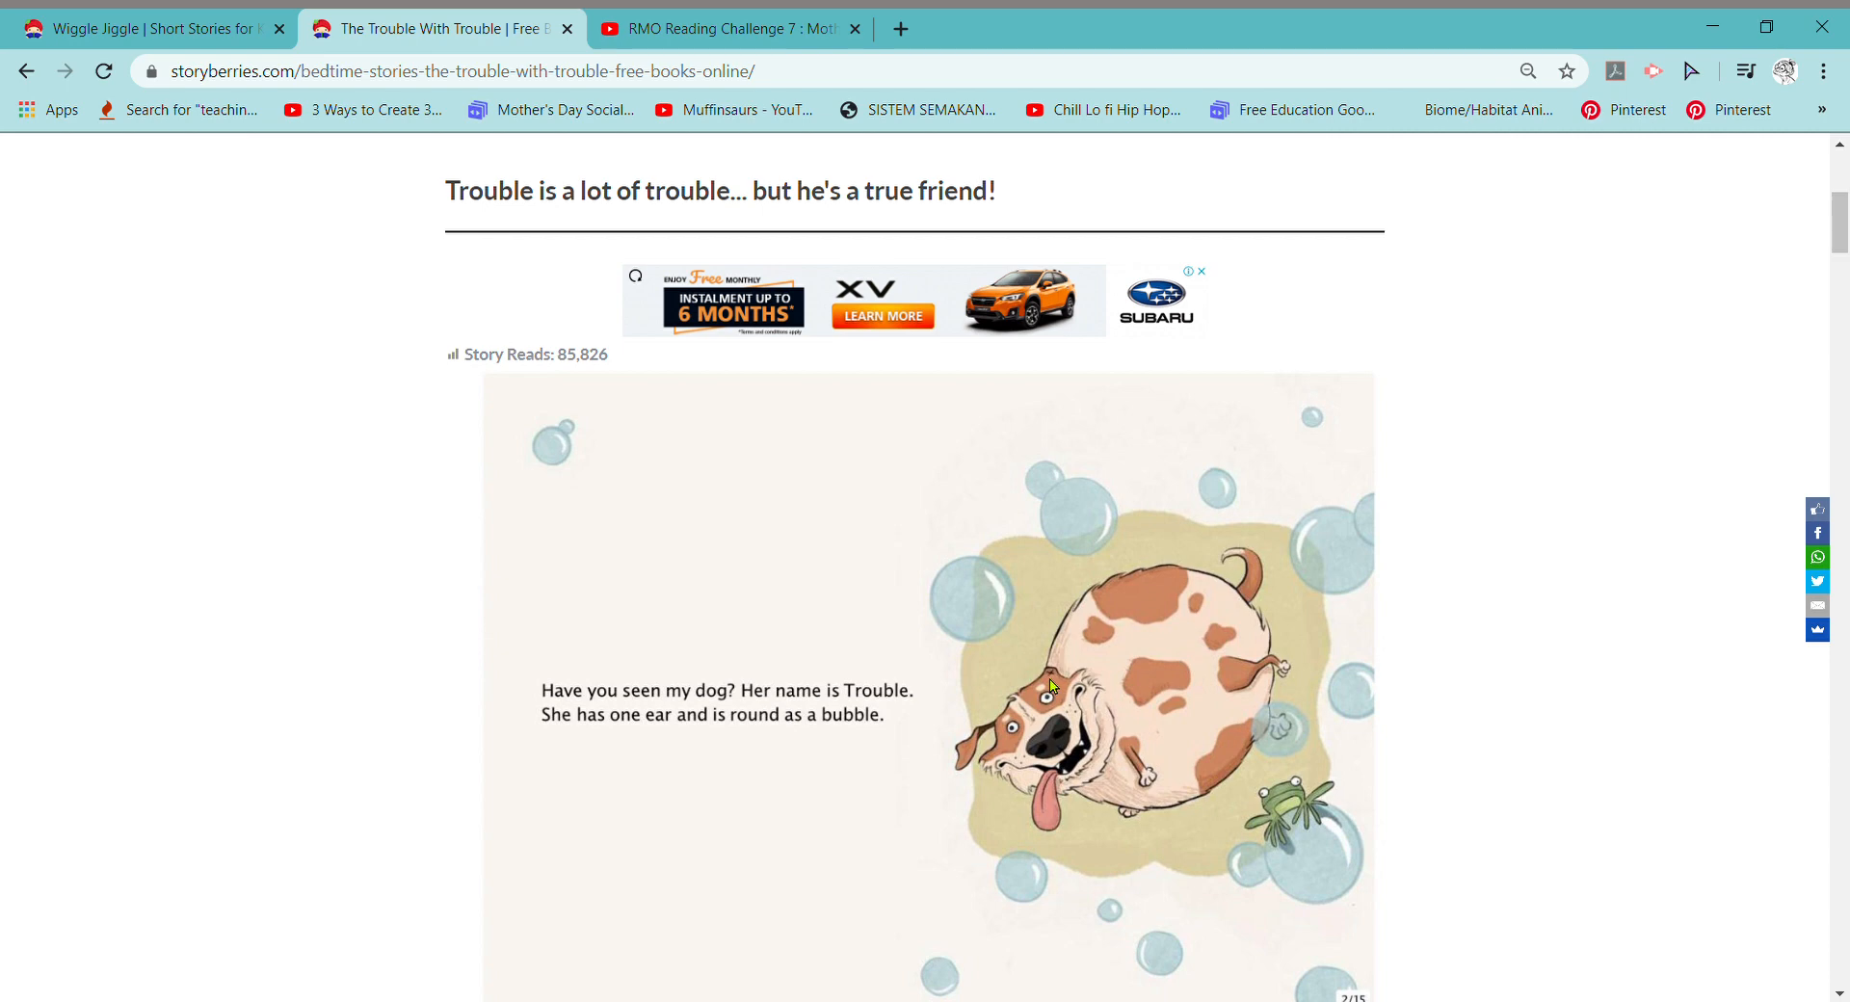
mouse_move(1042, 675)
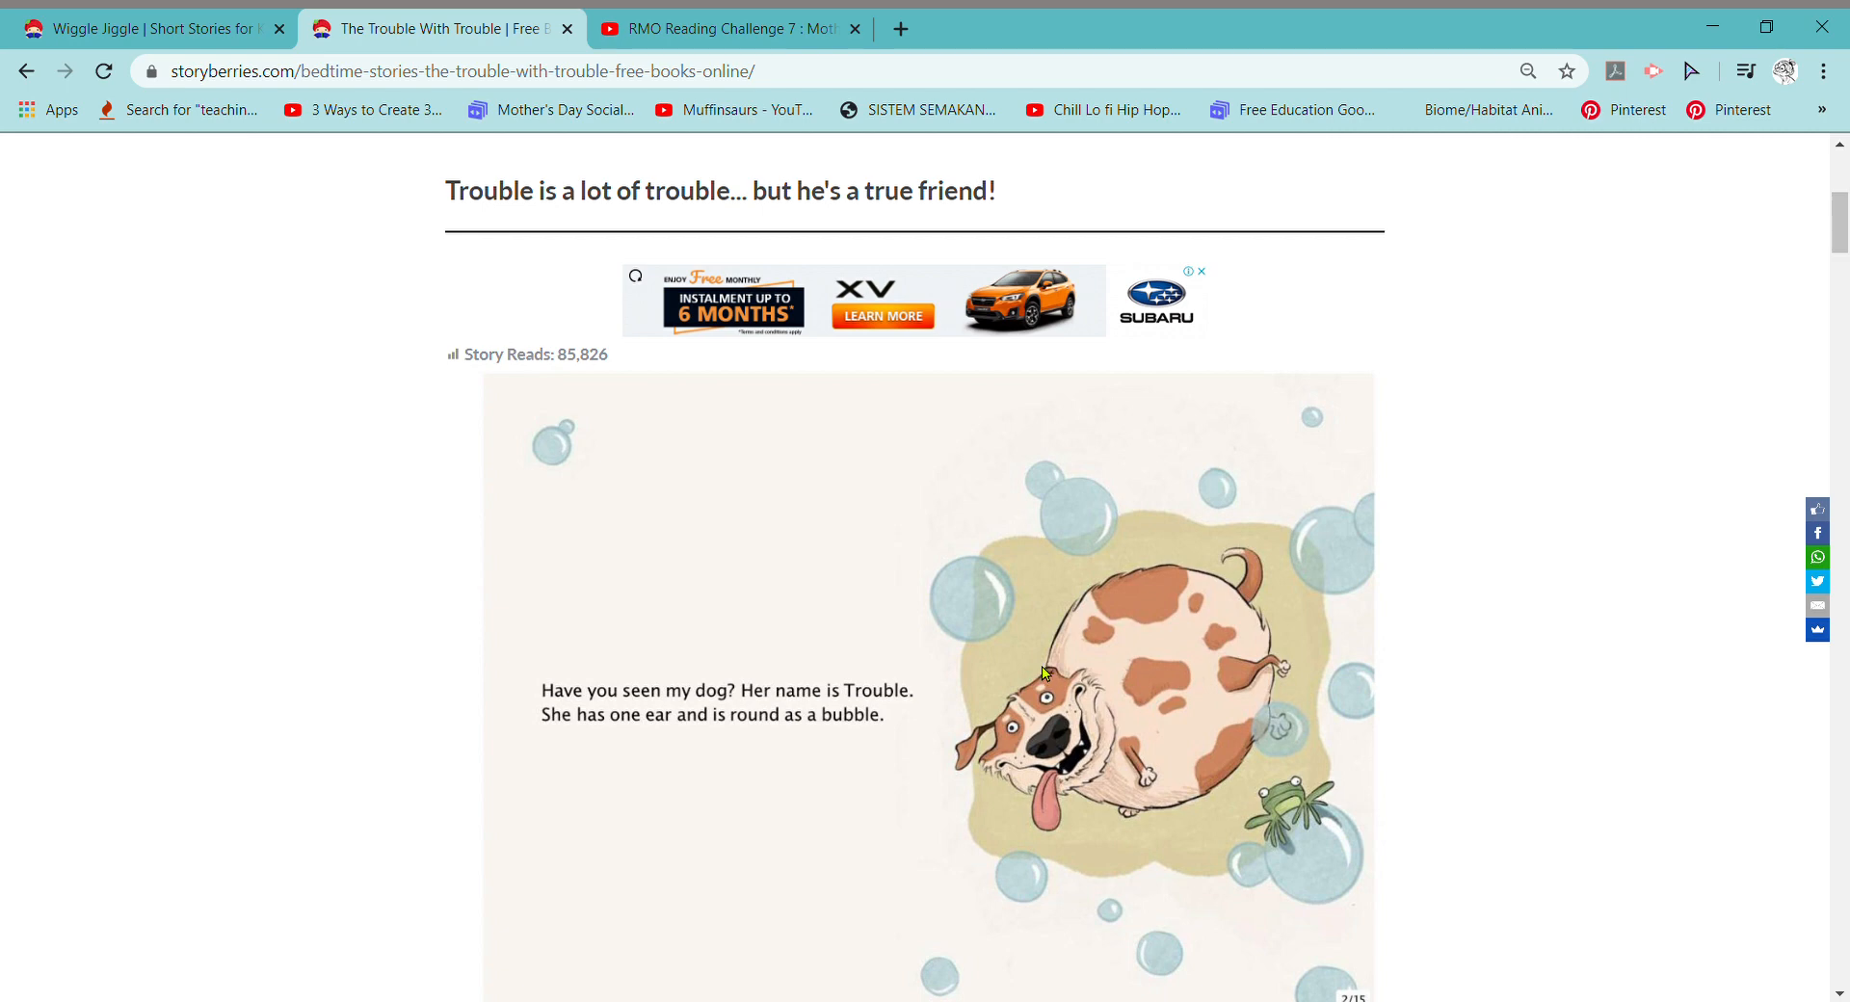
Bring the 'Trouble is missing!' front-door page 3/15 into view
scroll("down", 3)
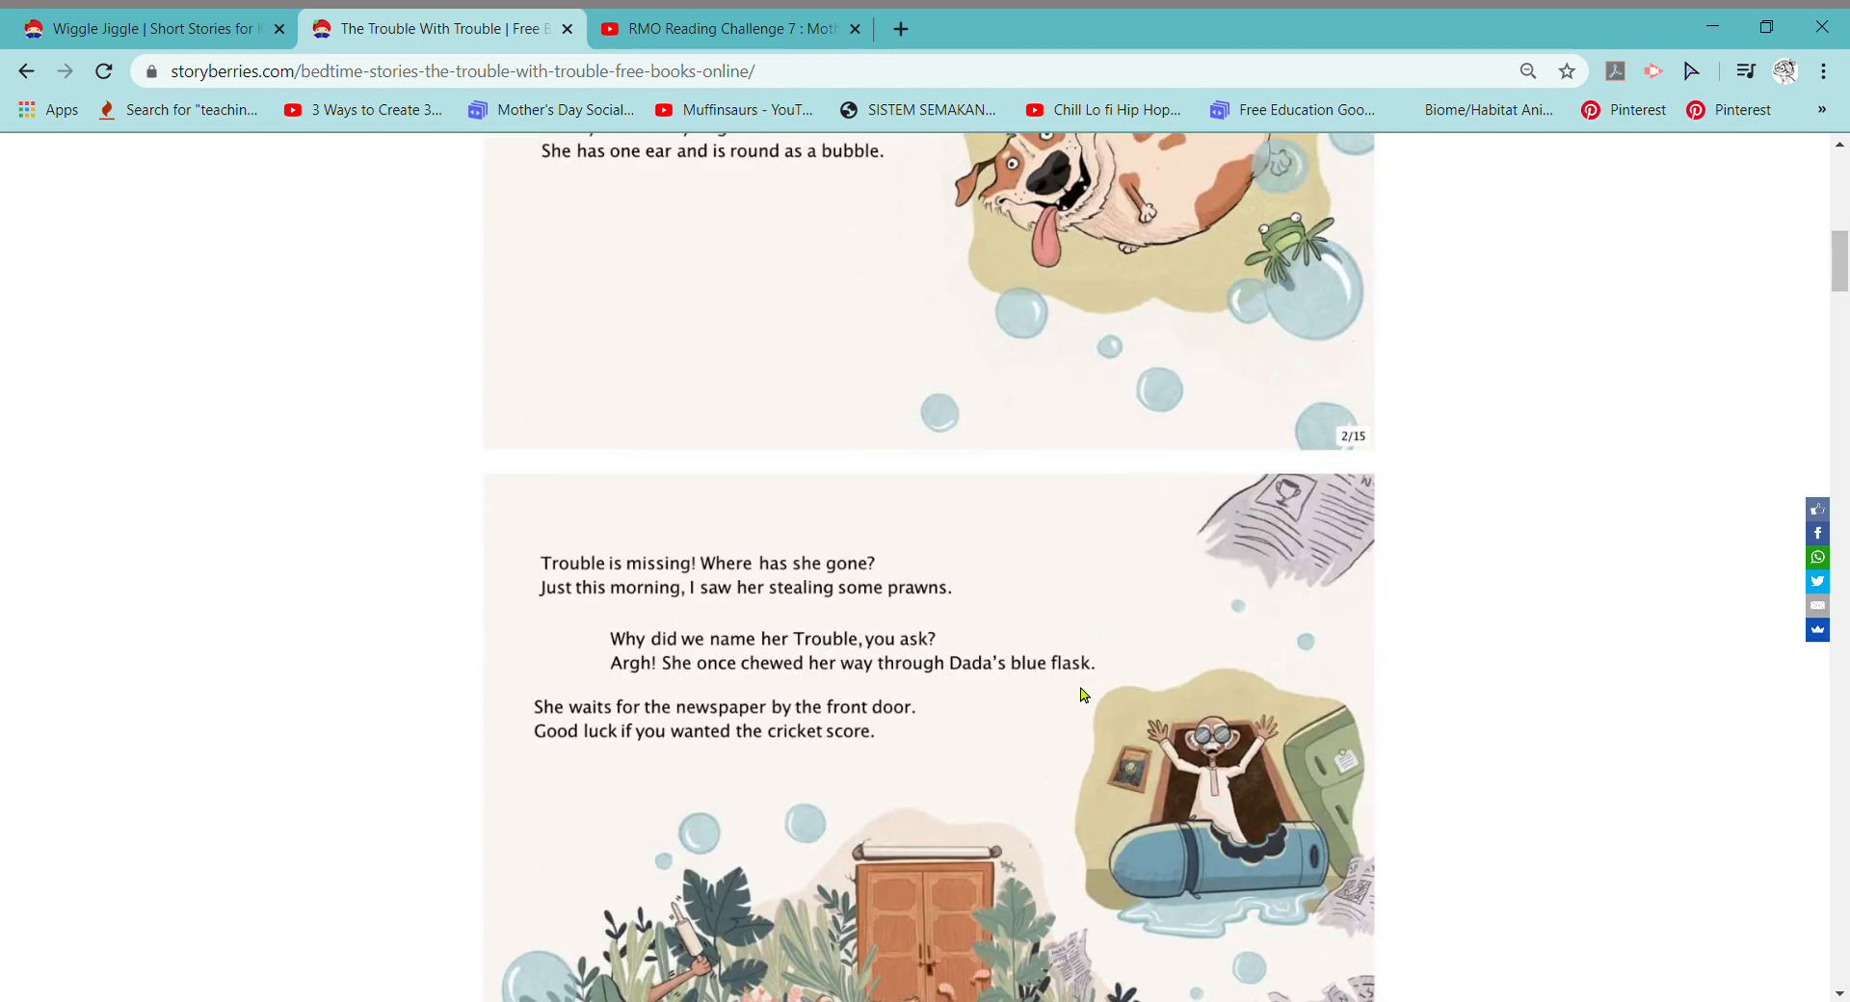
scroll("down", 3)
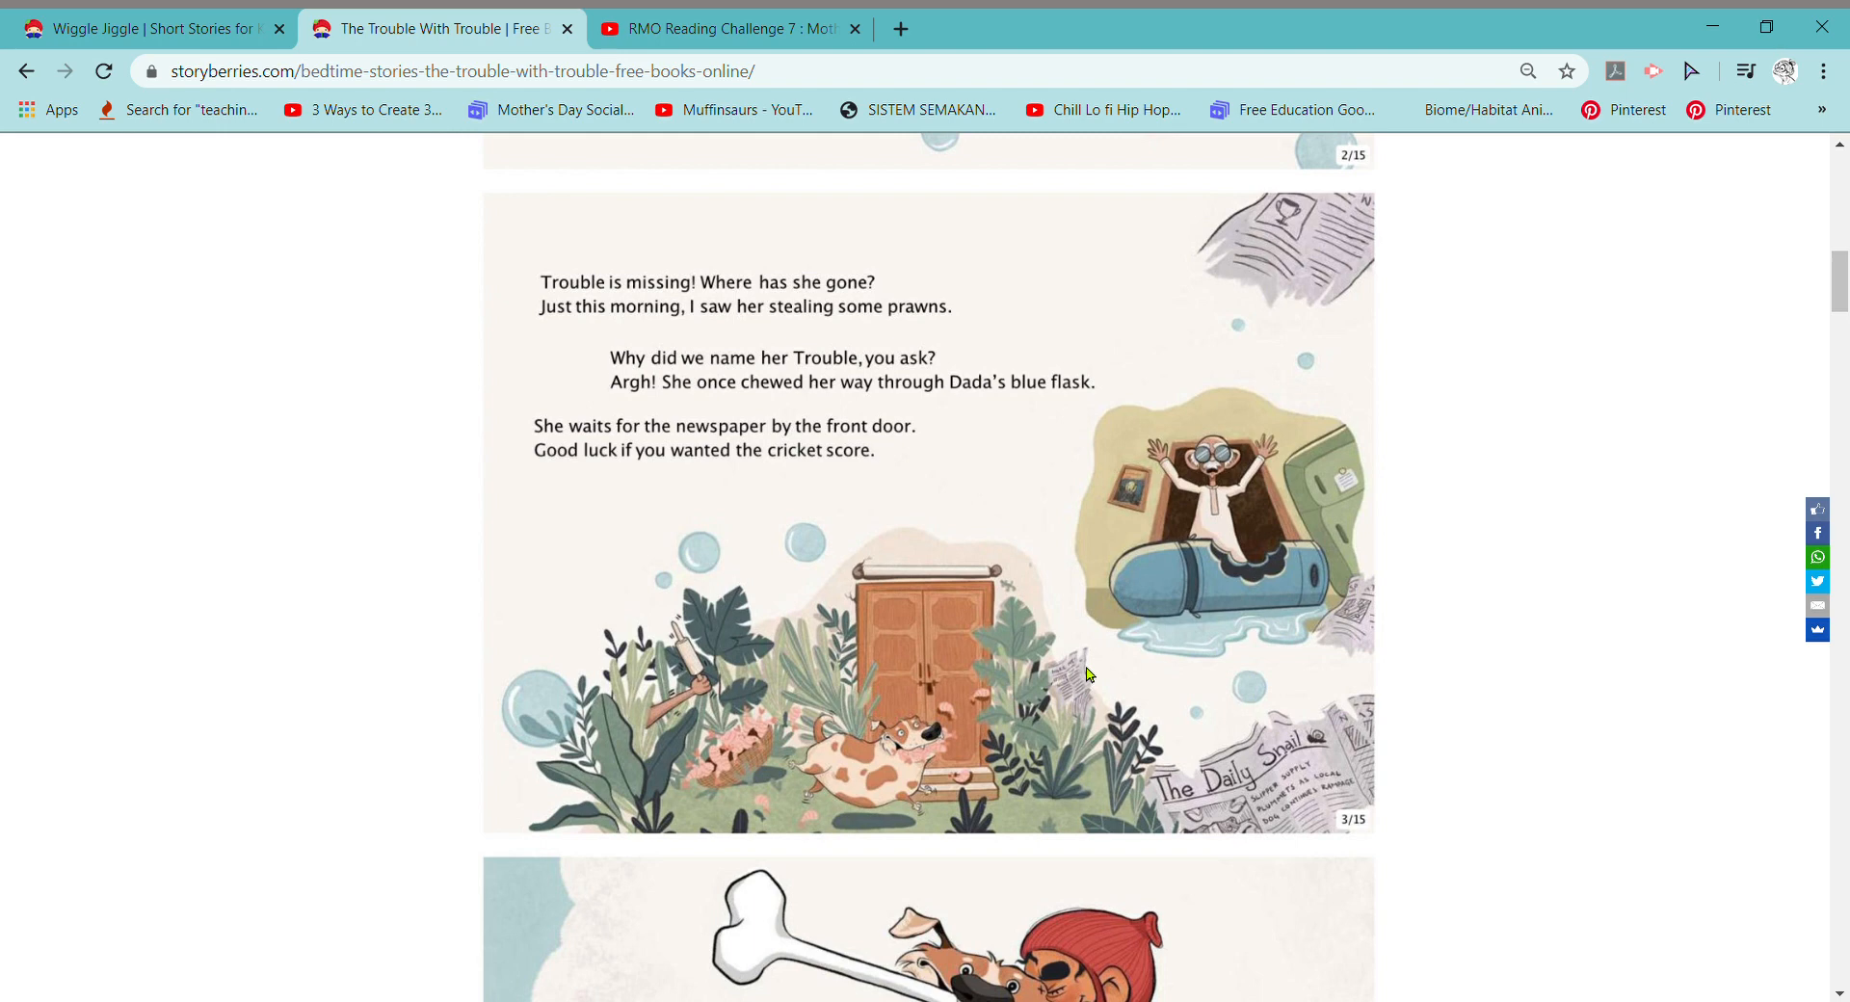
mouse_move(1076, 676)
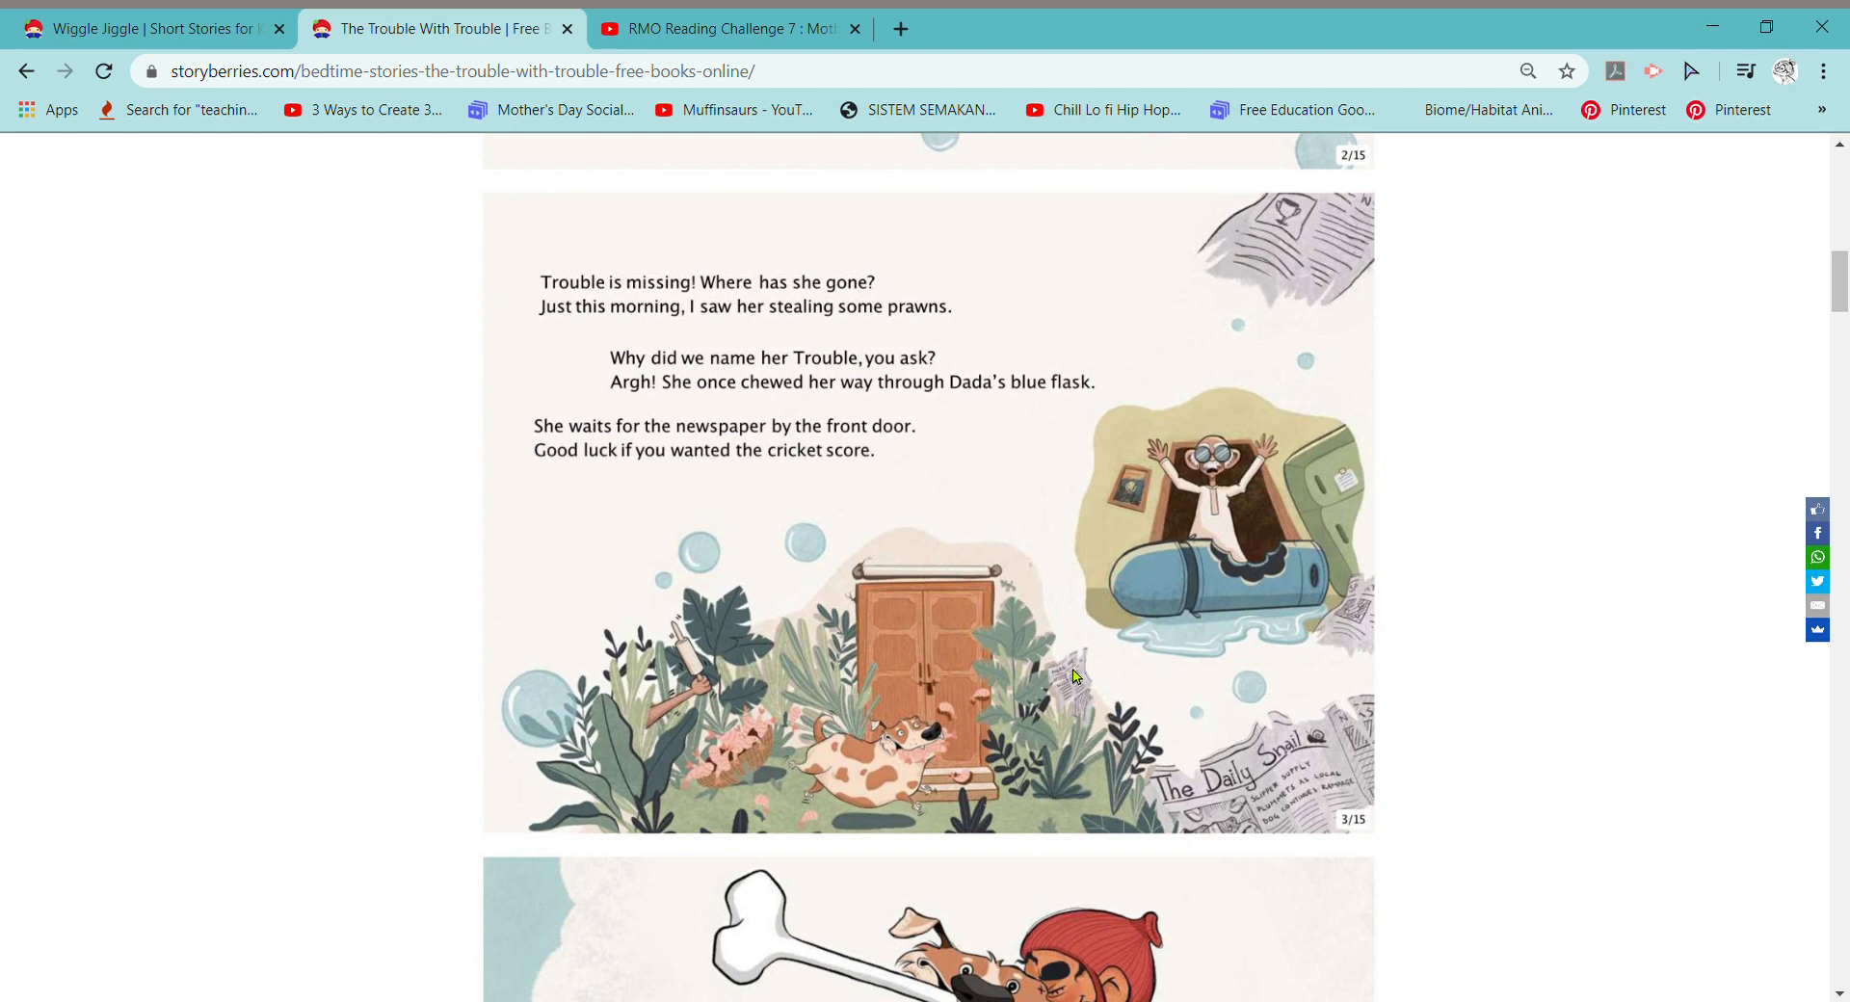
mouse_move(1083, 680)
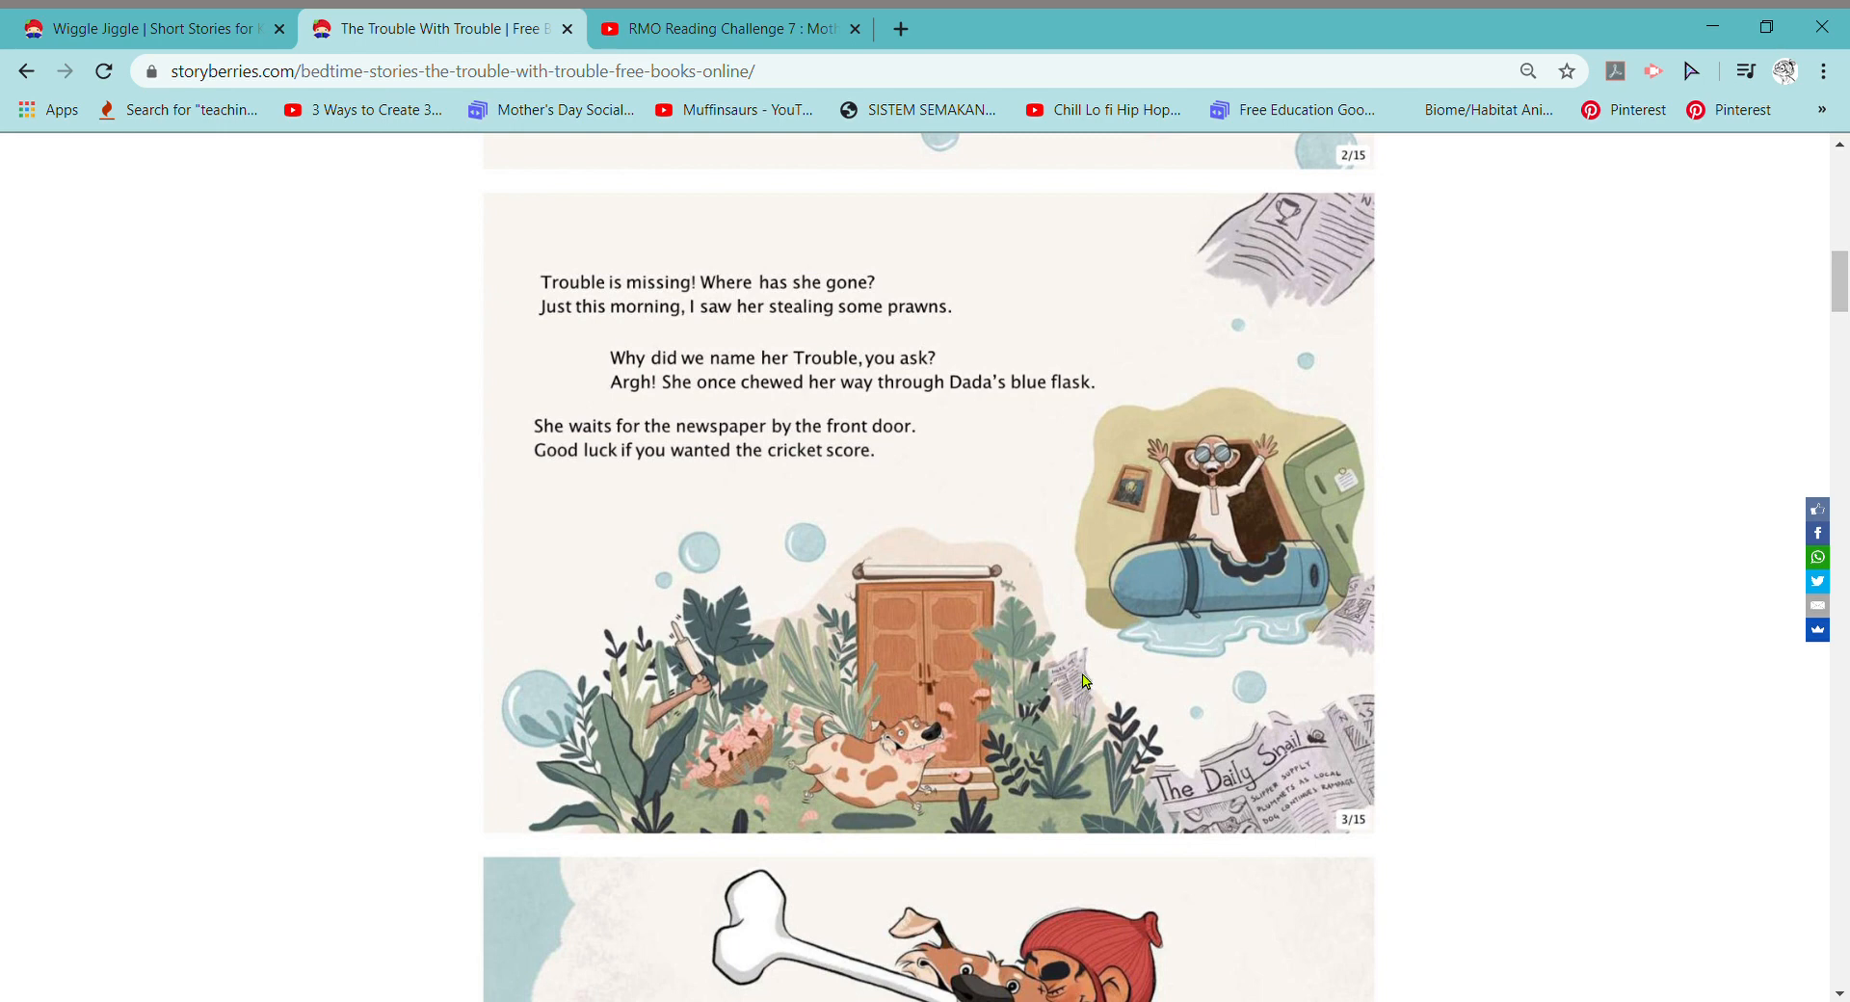
mouse_move(1233, 574)
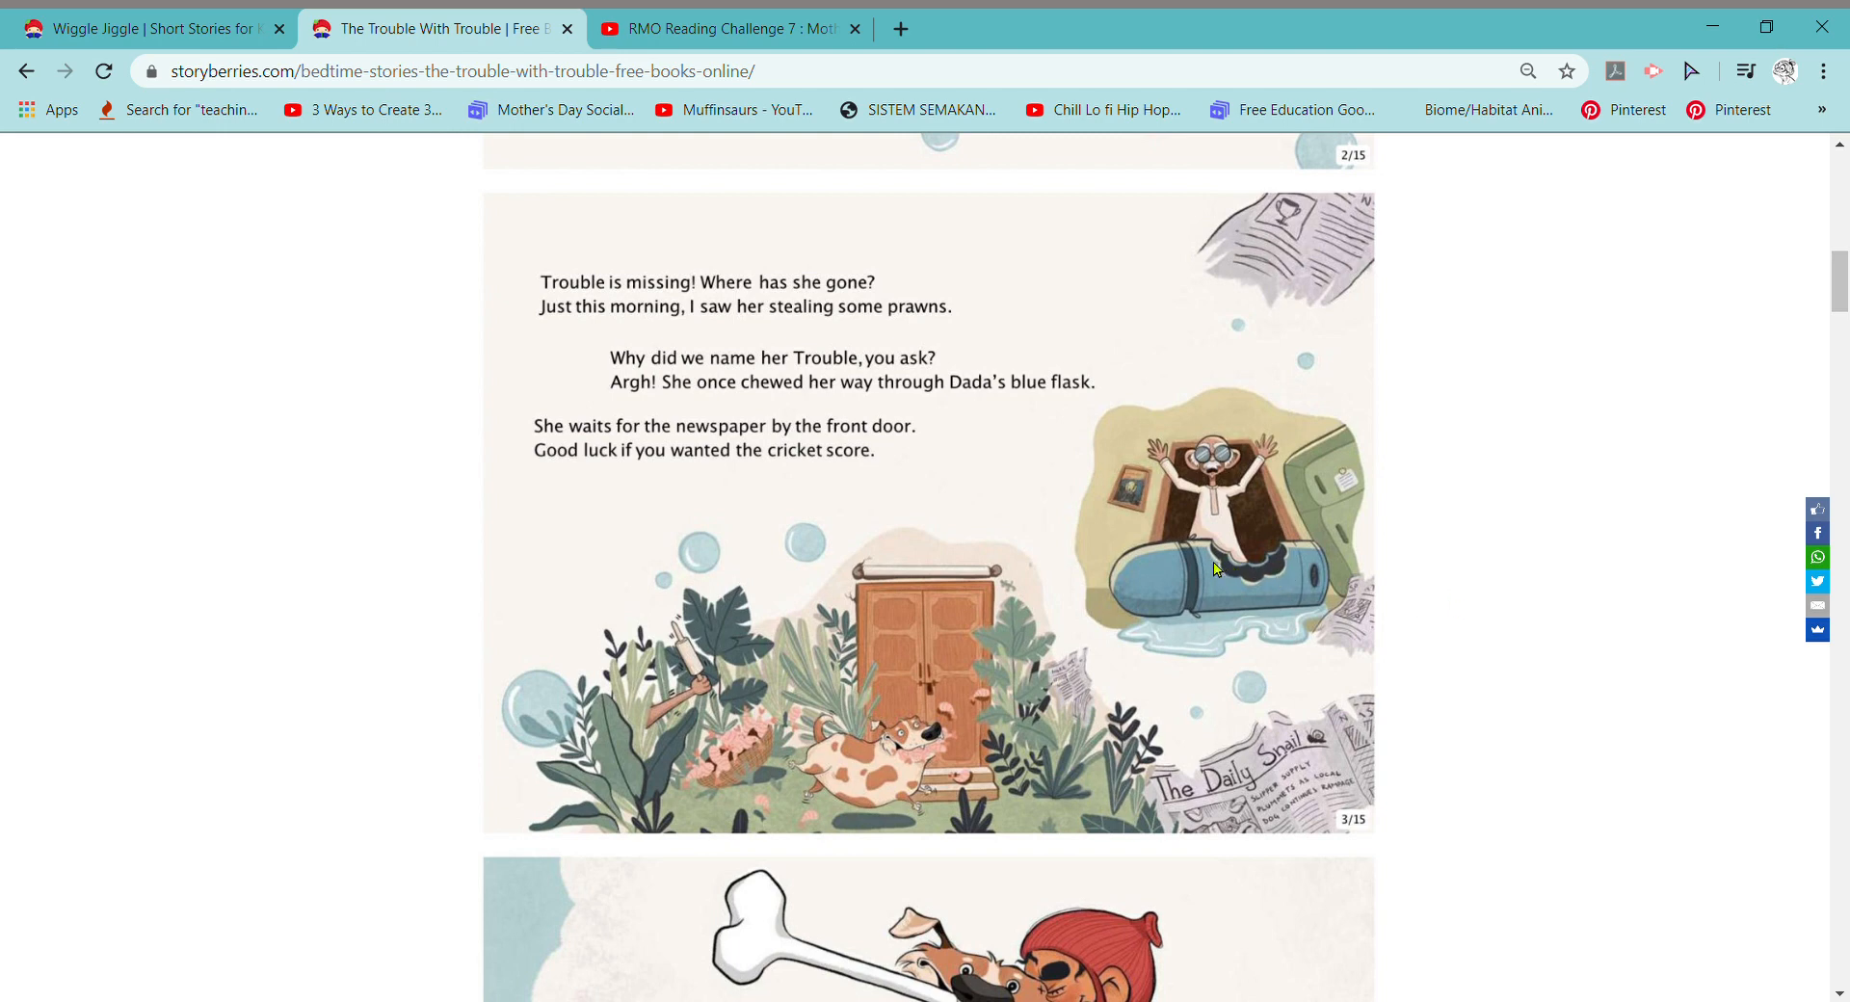
mouse_move(798, 580)
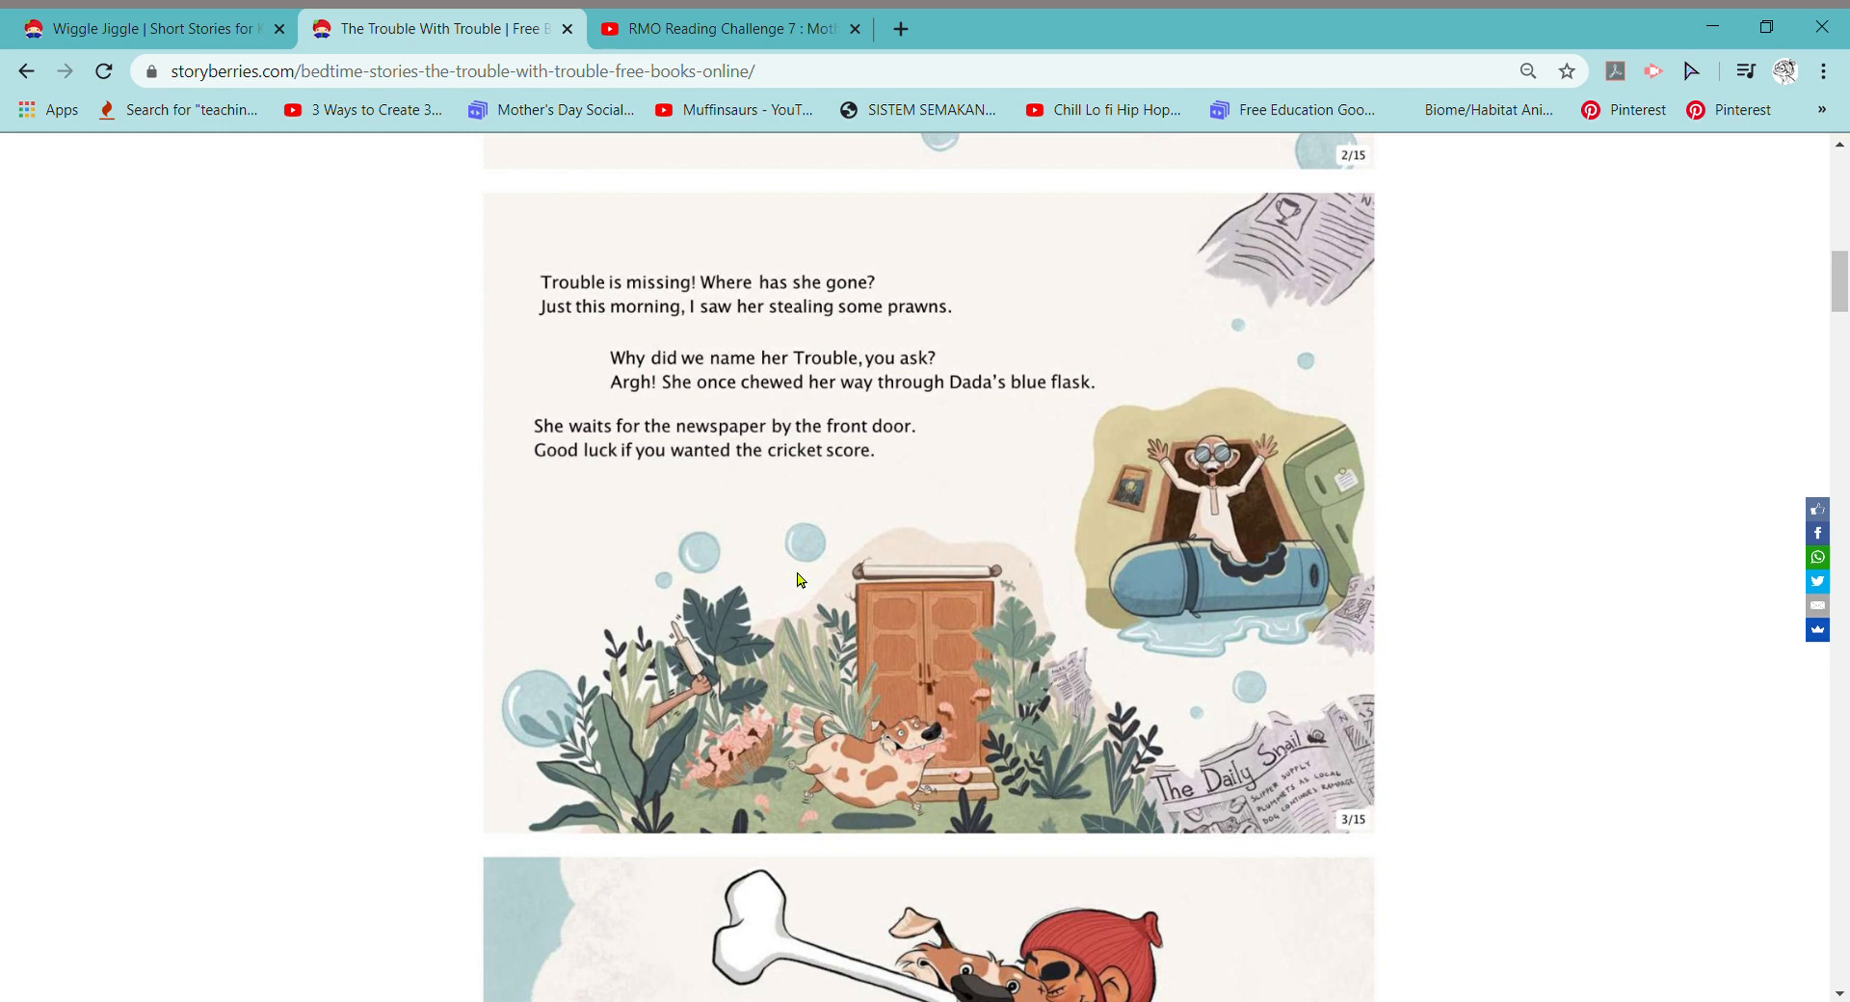
mouse_move(711, 580)
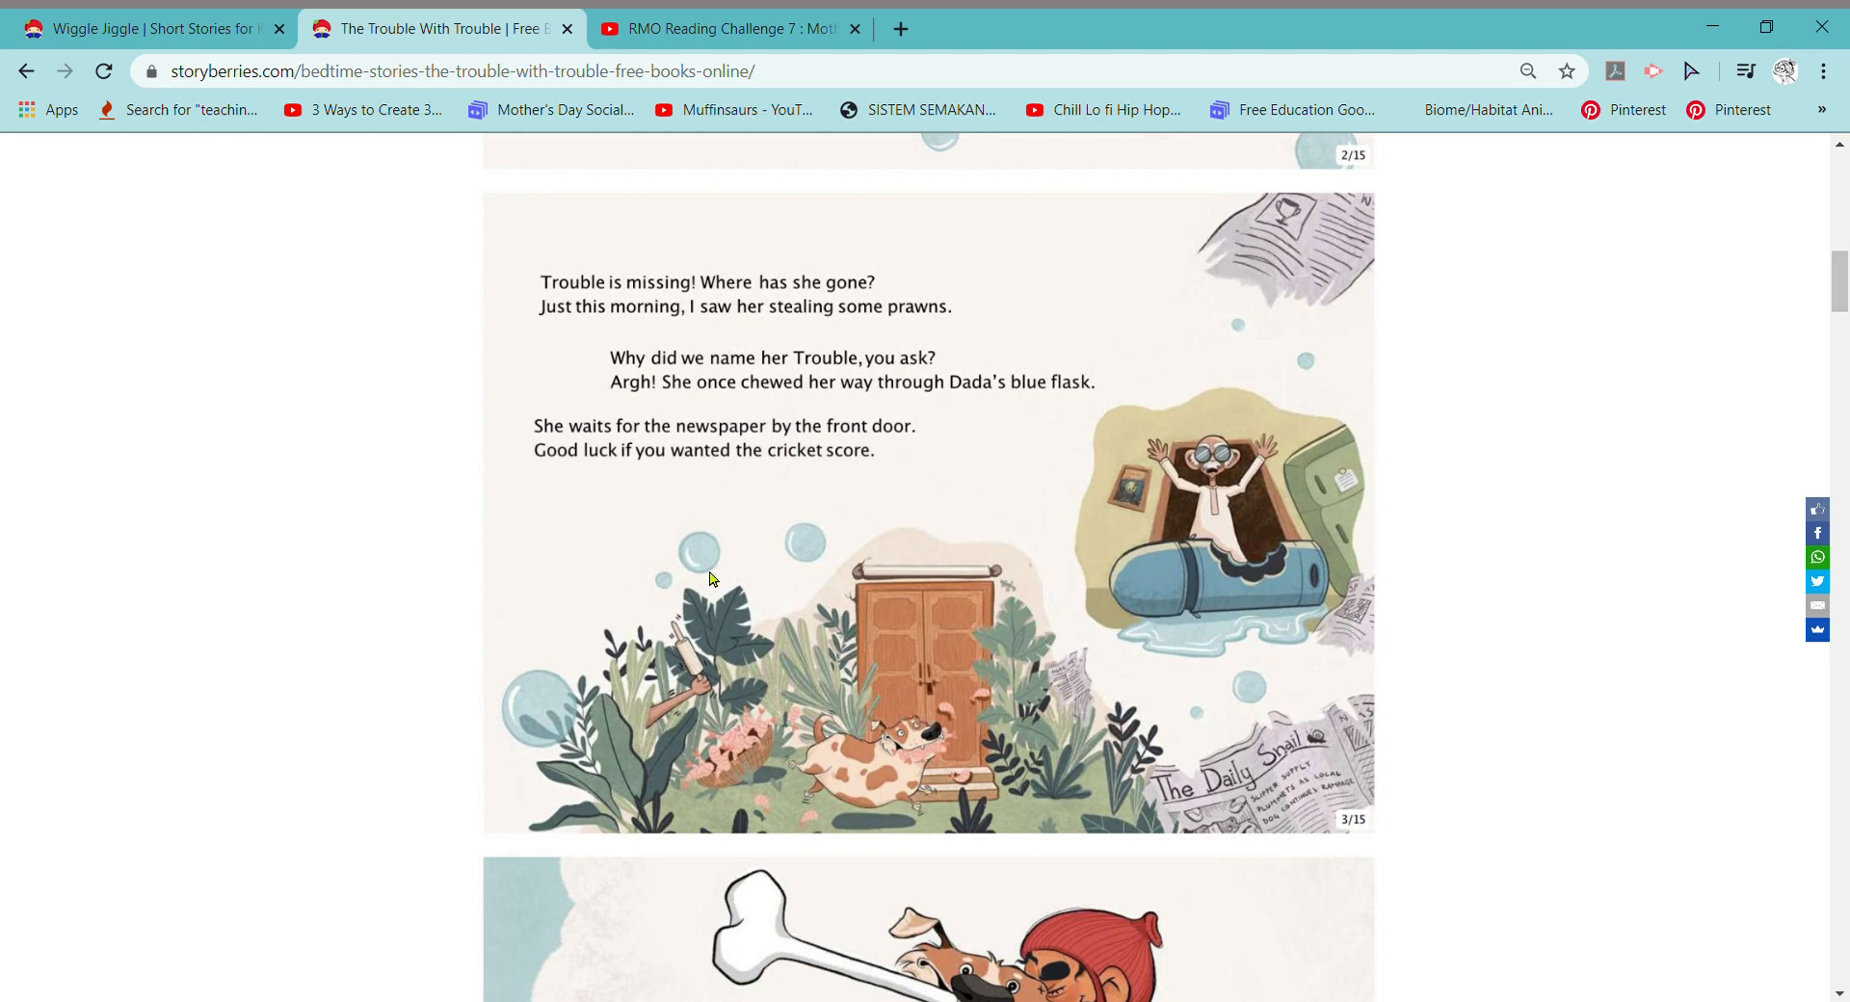
mouse_move(950, 678)
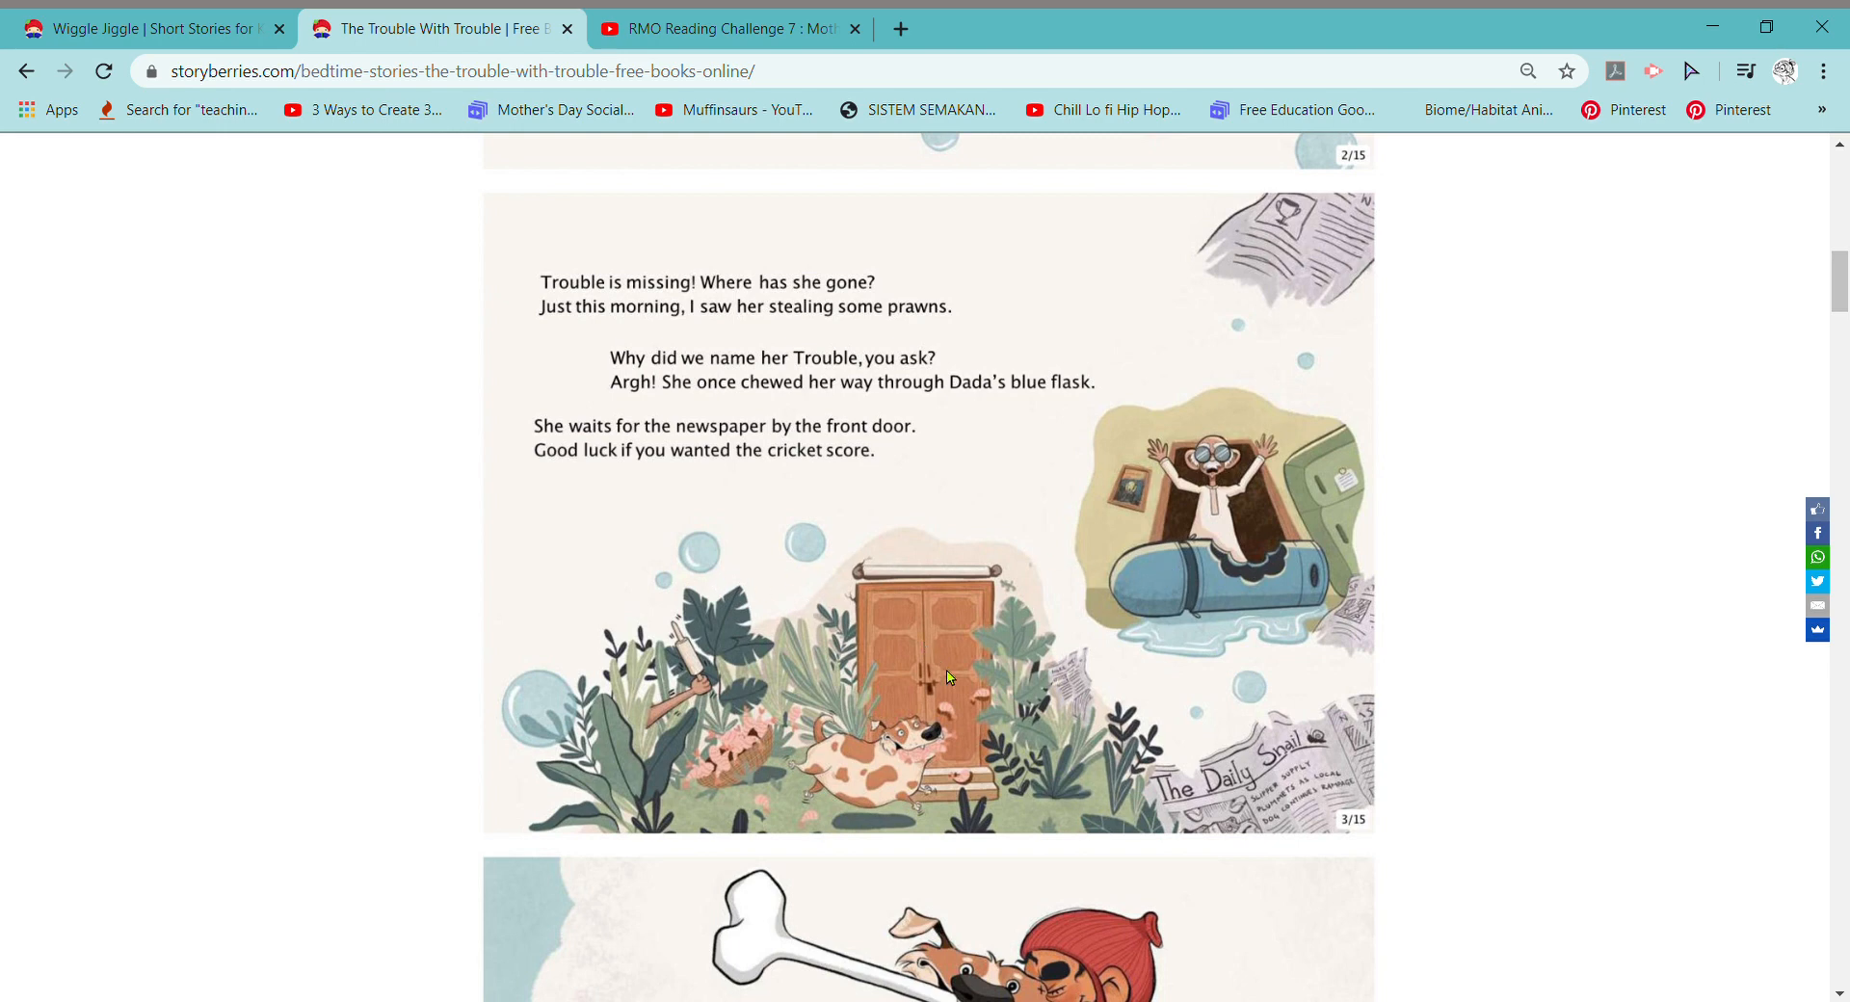
mouse_move(942, 672)
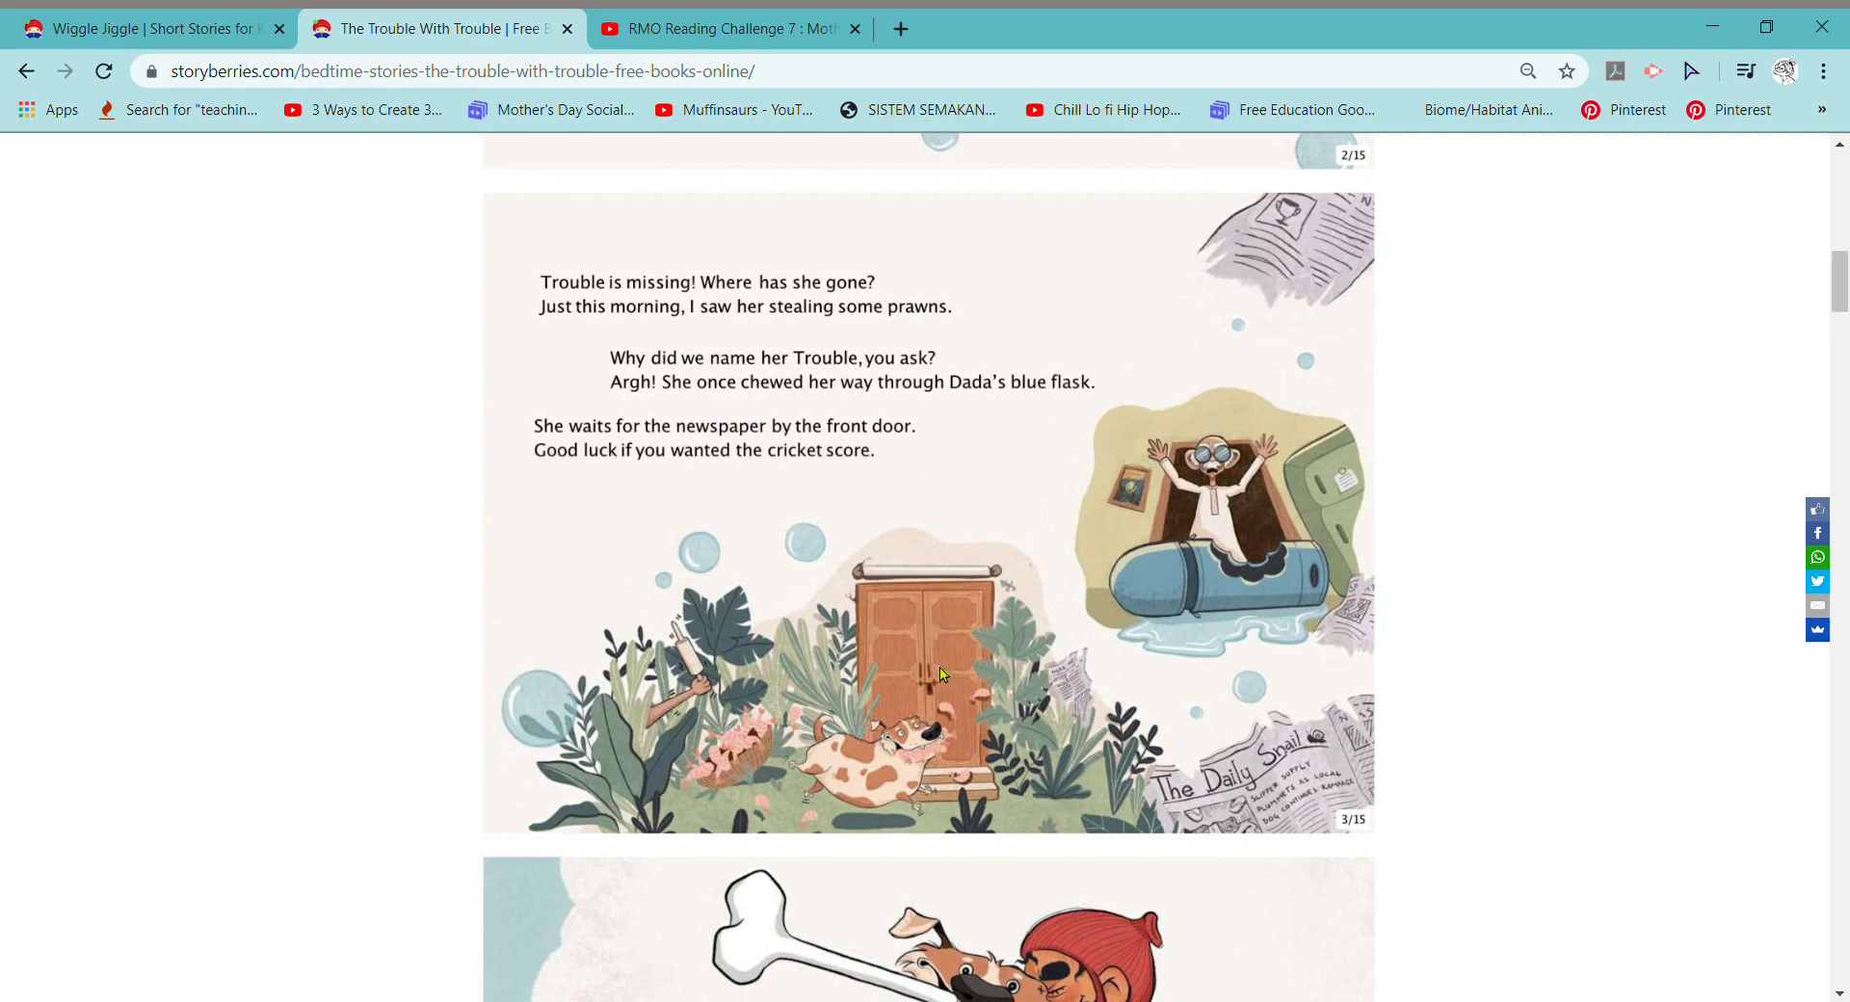
mouse_move(953, 657)
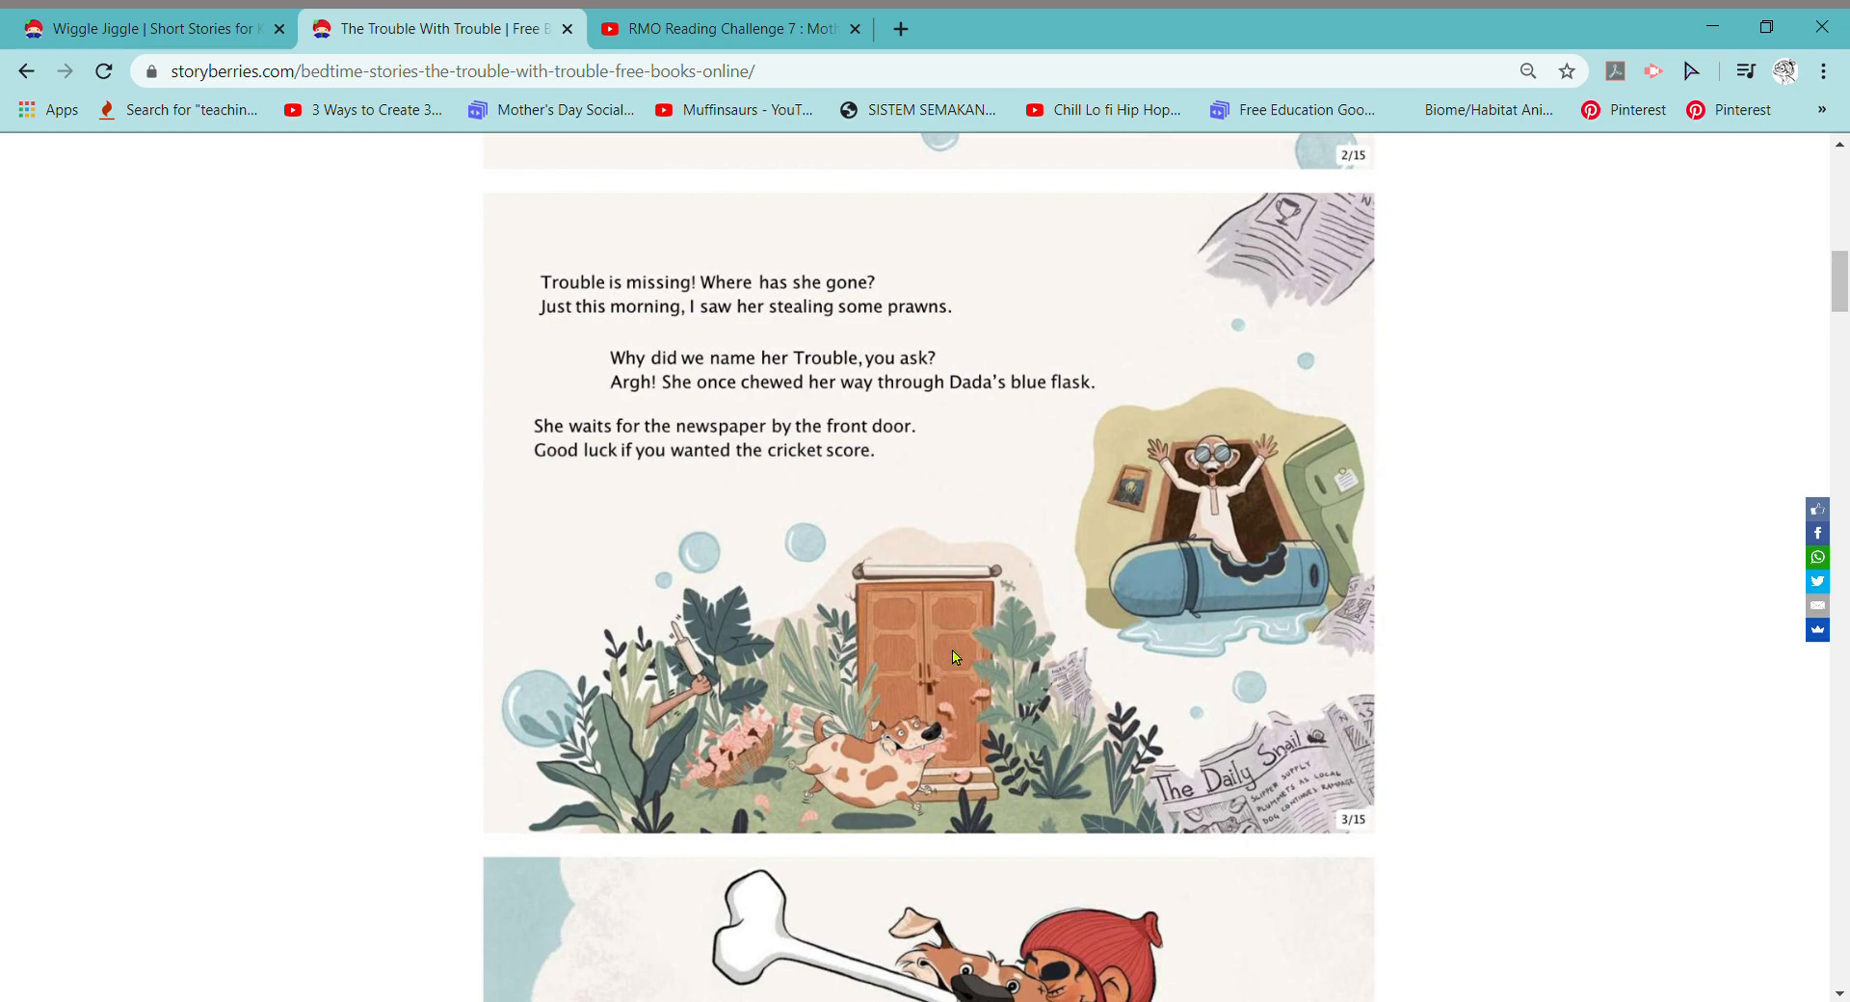
Read past the large-bone page 4 to the muddy bathroom scene on page 5/15
scroll("down", 3)
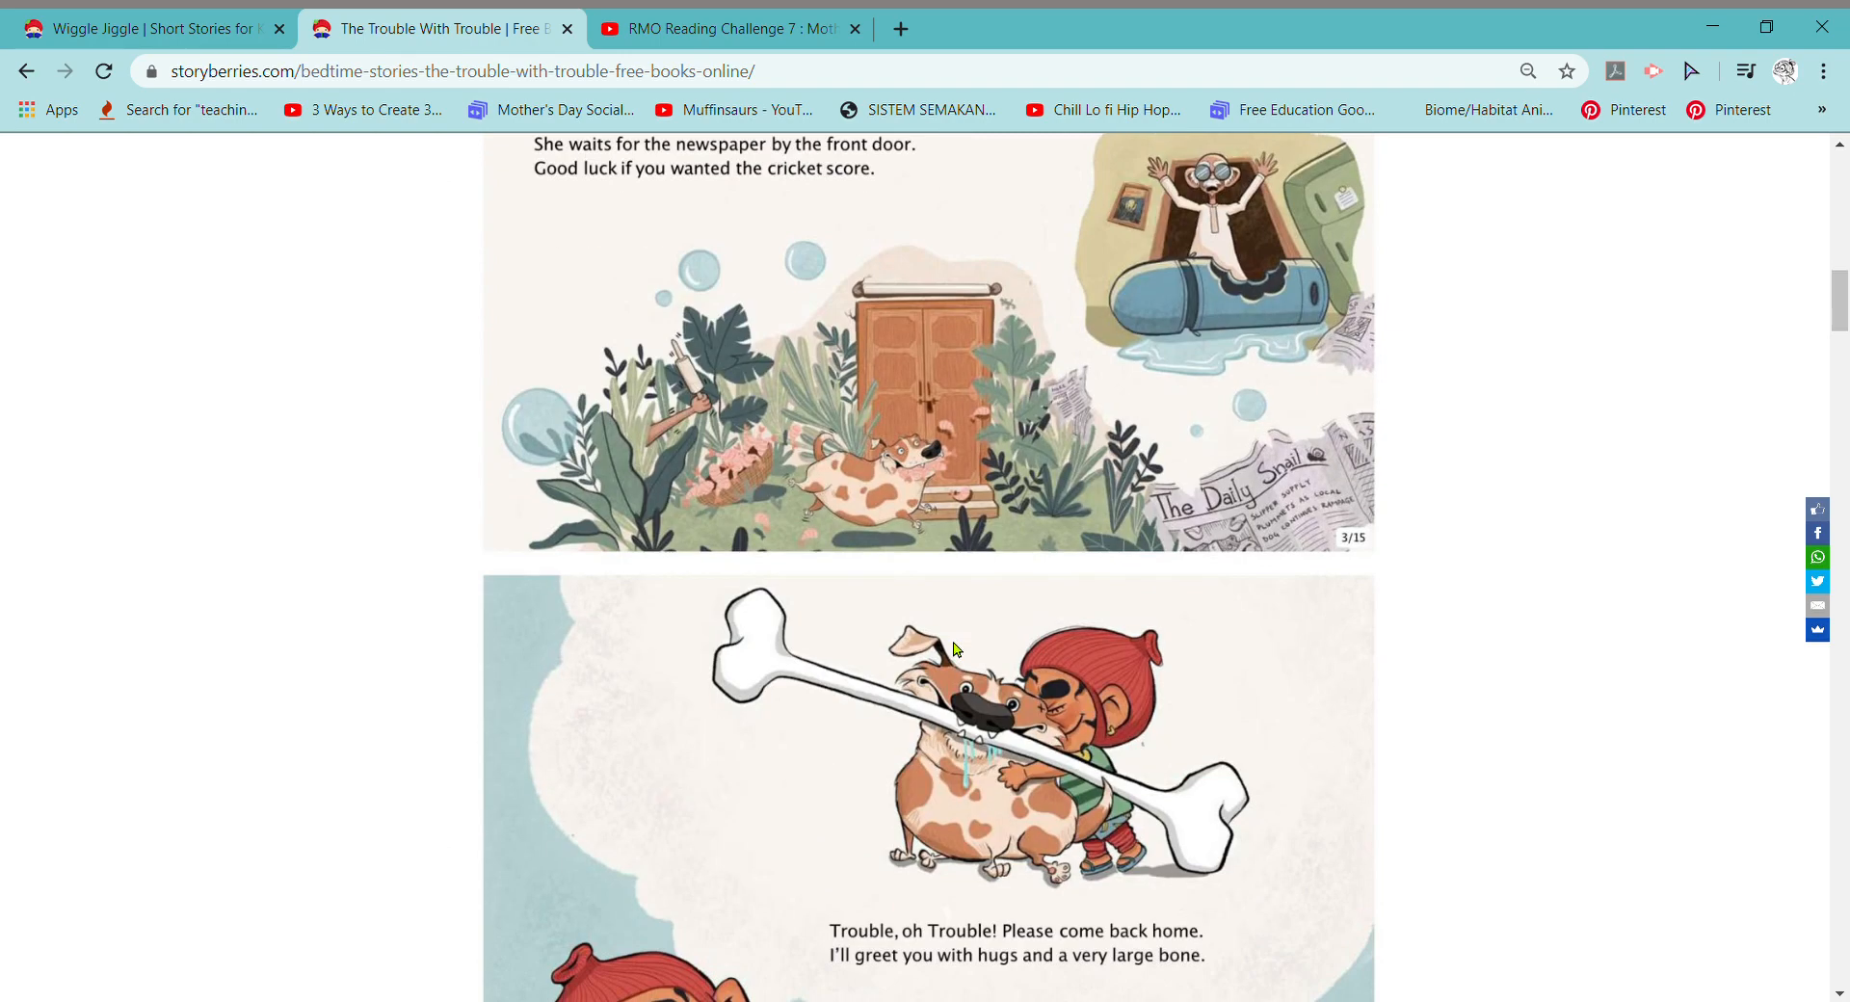
scroll("down", 3)
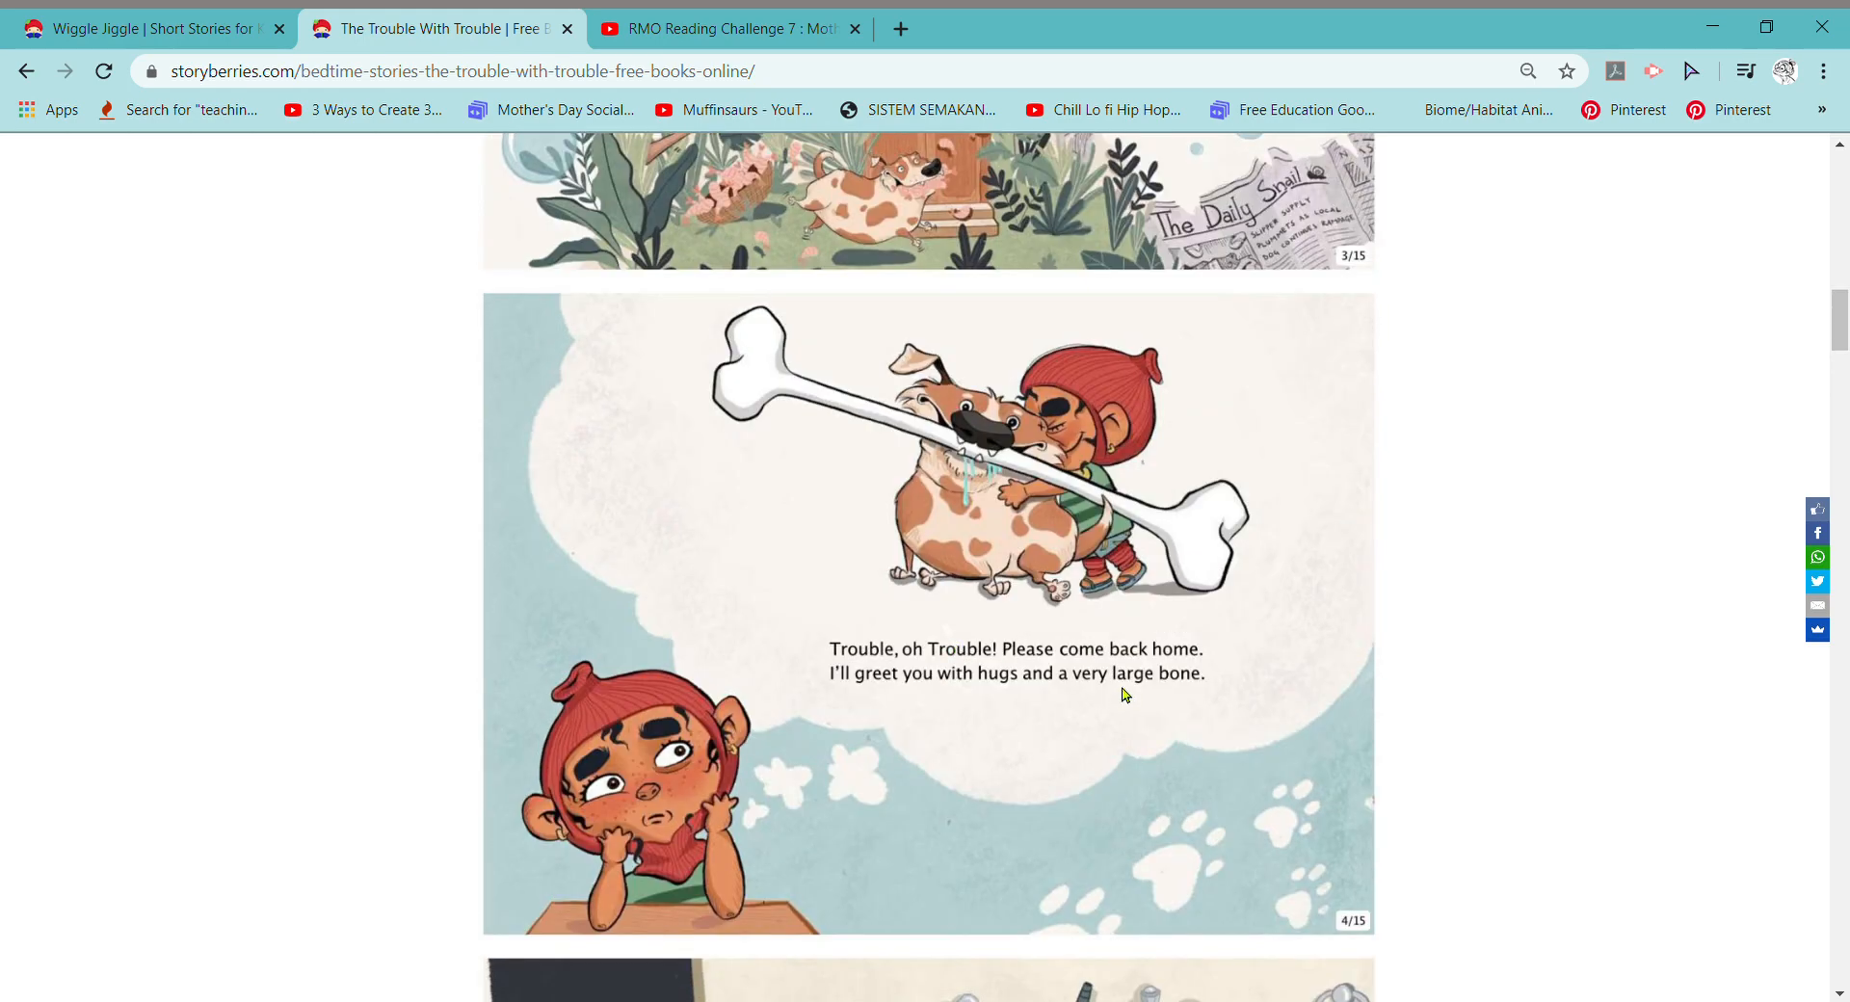
mouse_move(1110, 694)
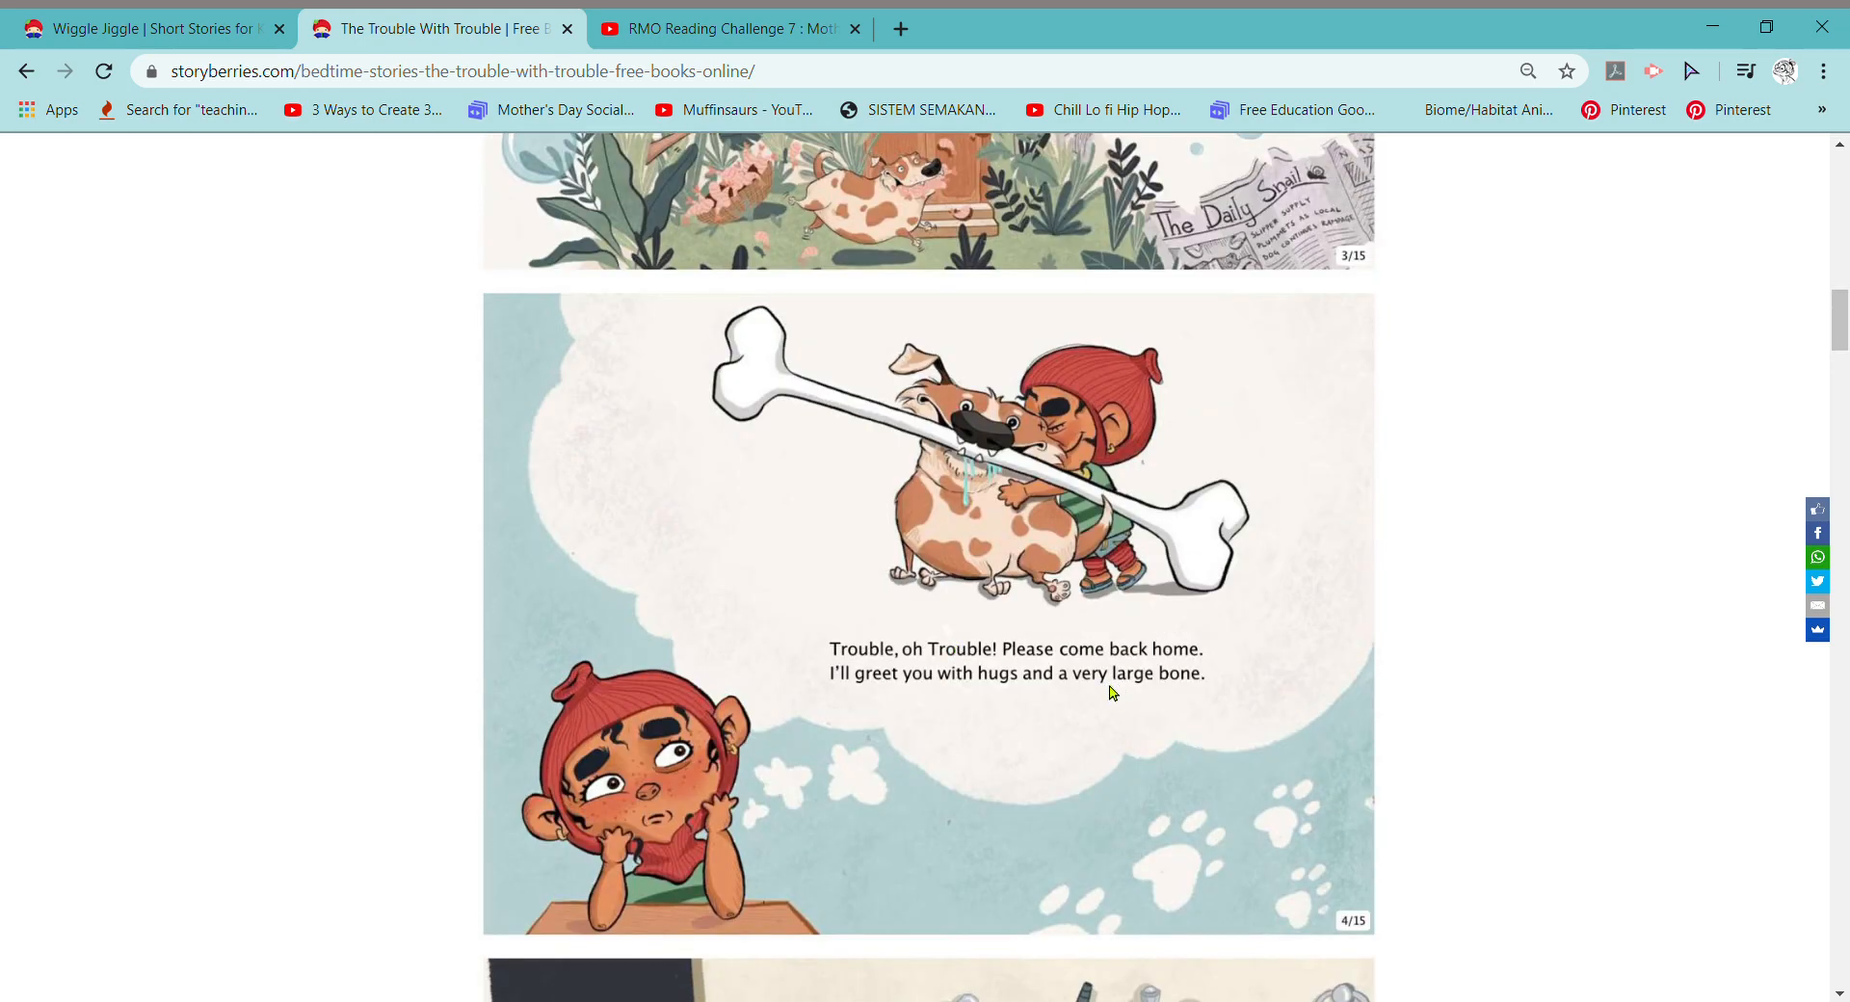
mouse_move(988, 686)
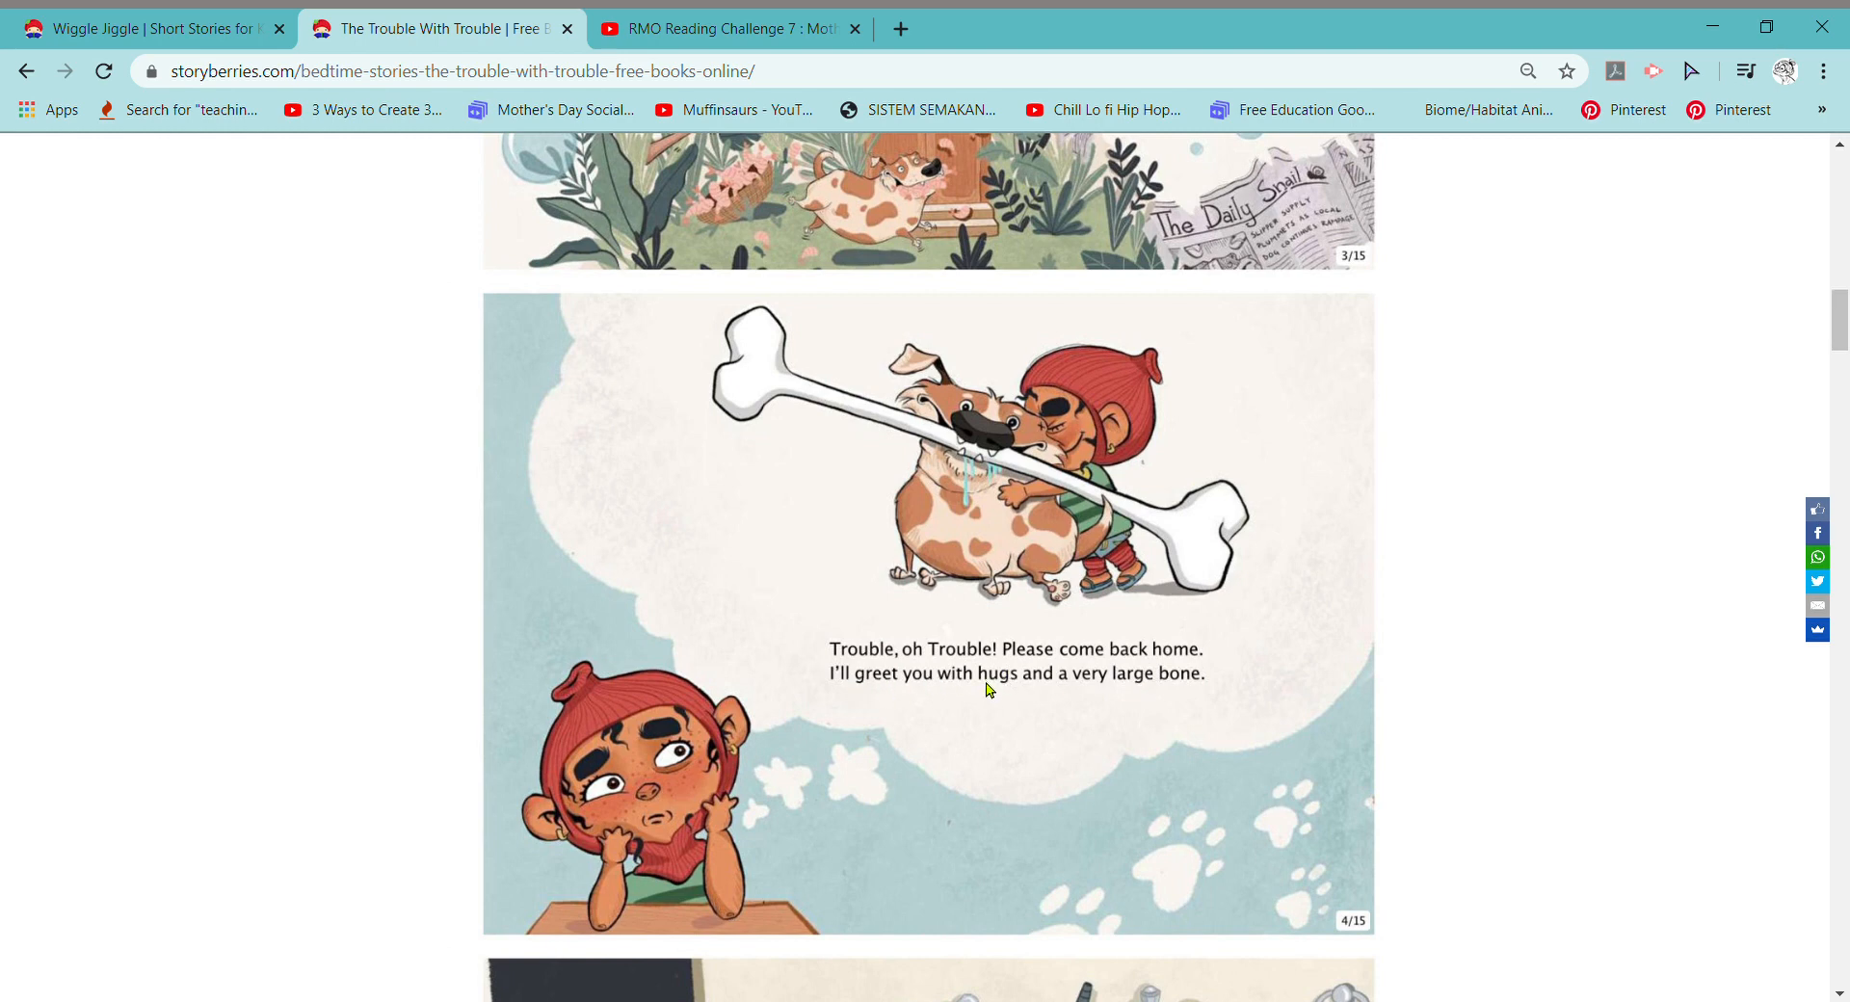
mouse_move(1123, 686)
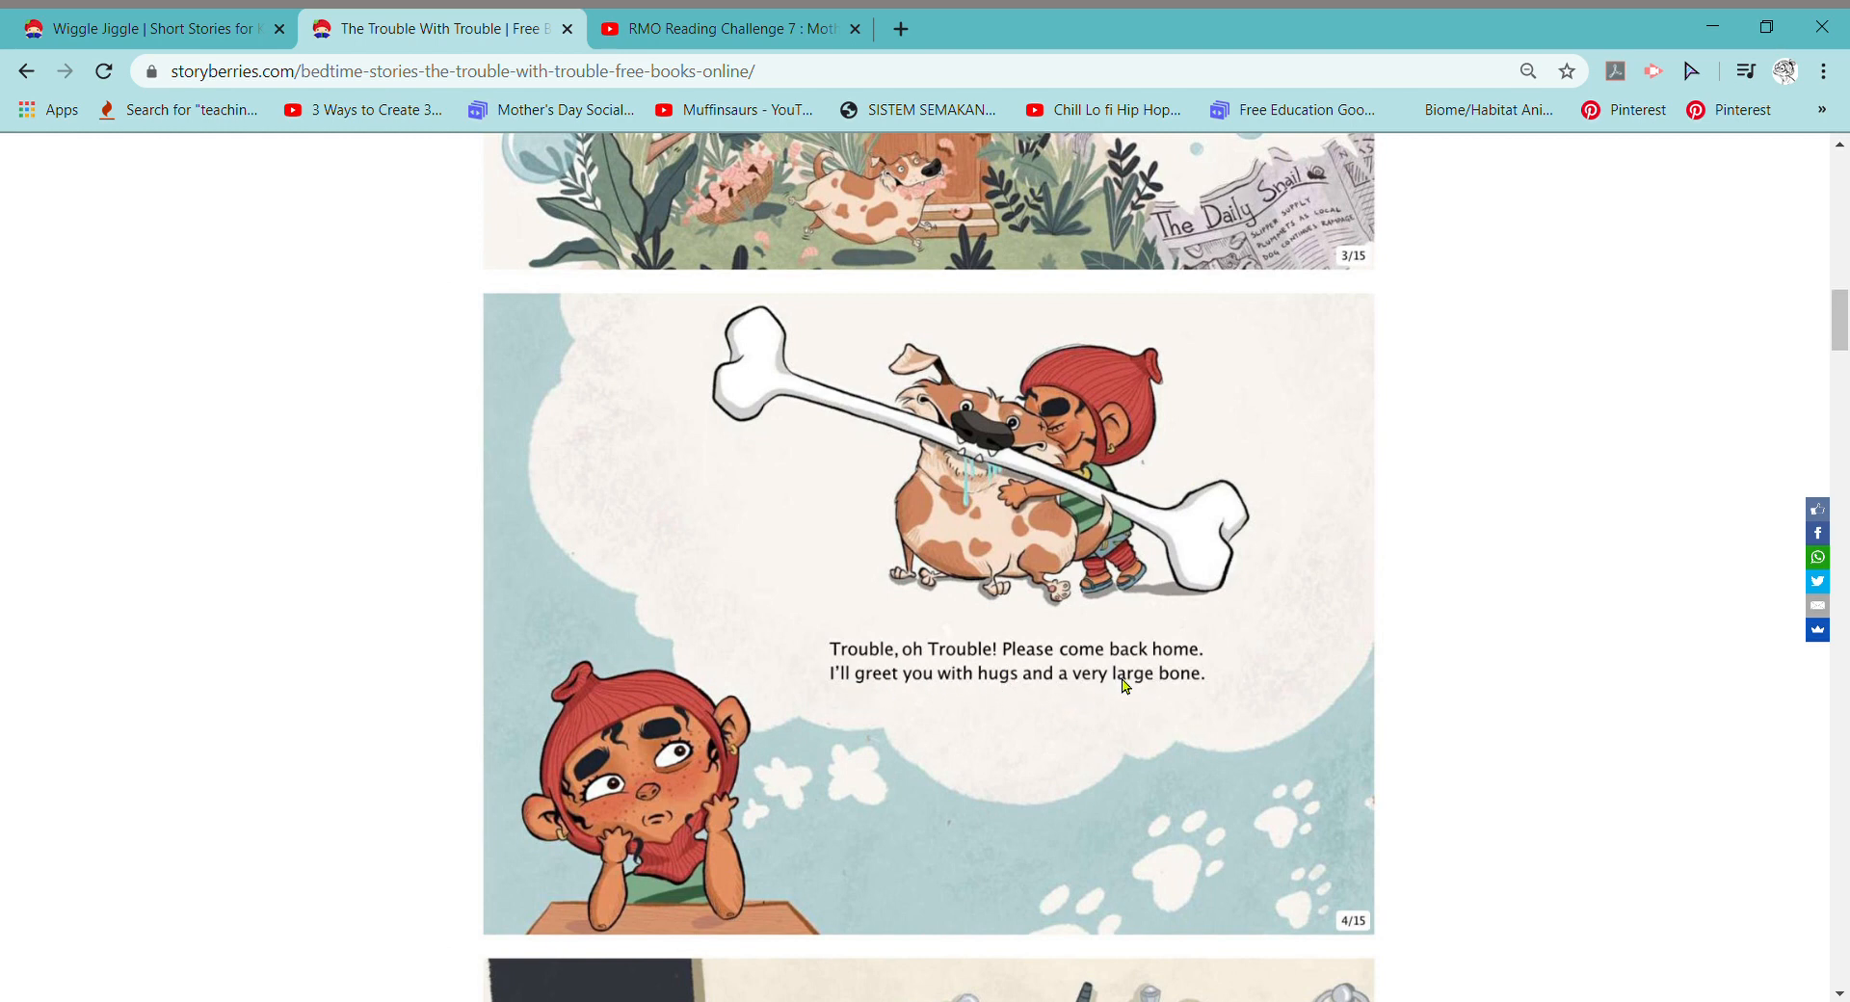
mouse_move(1166, 686)
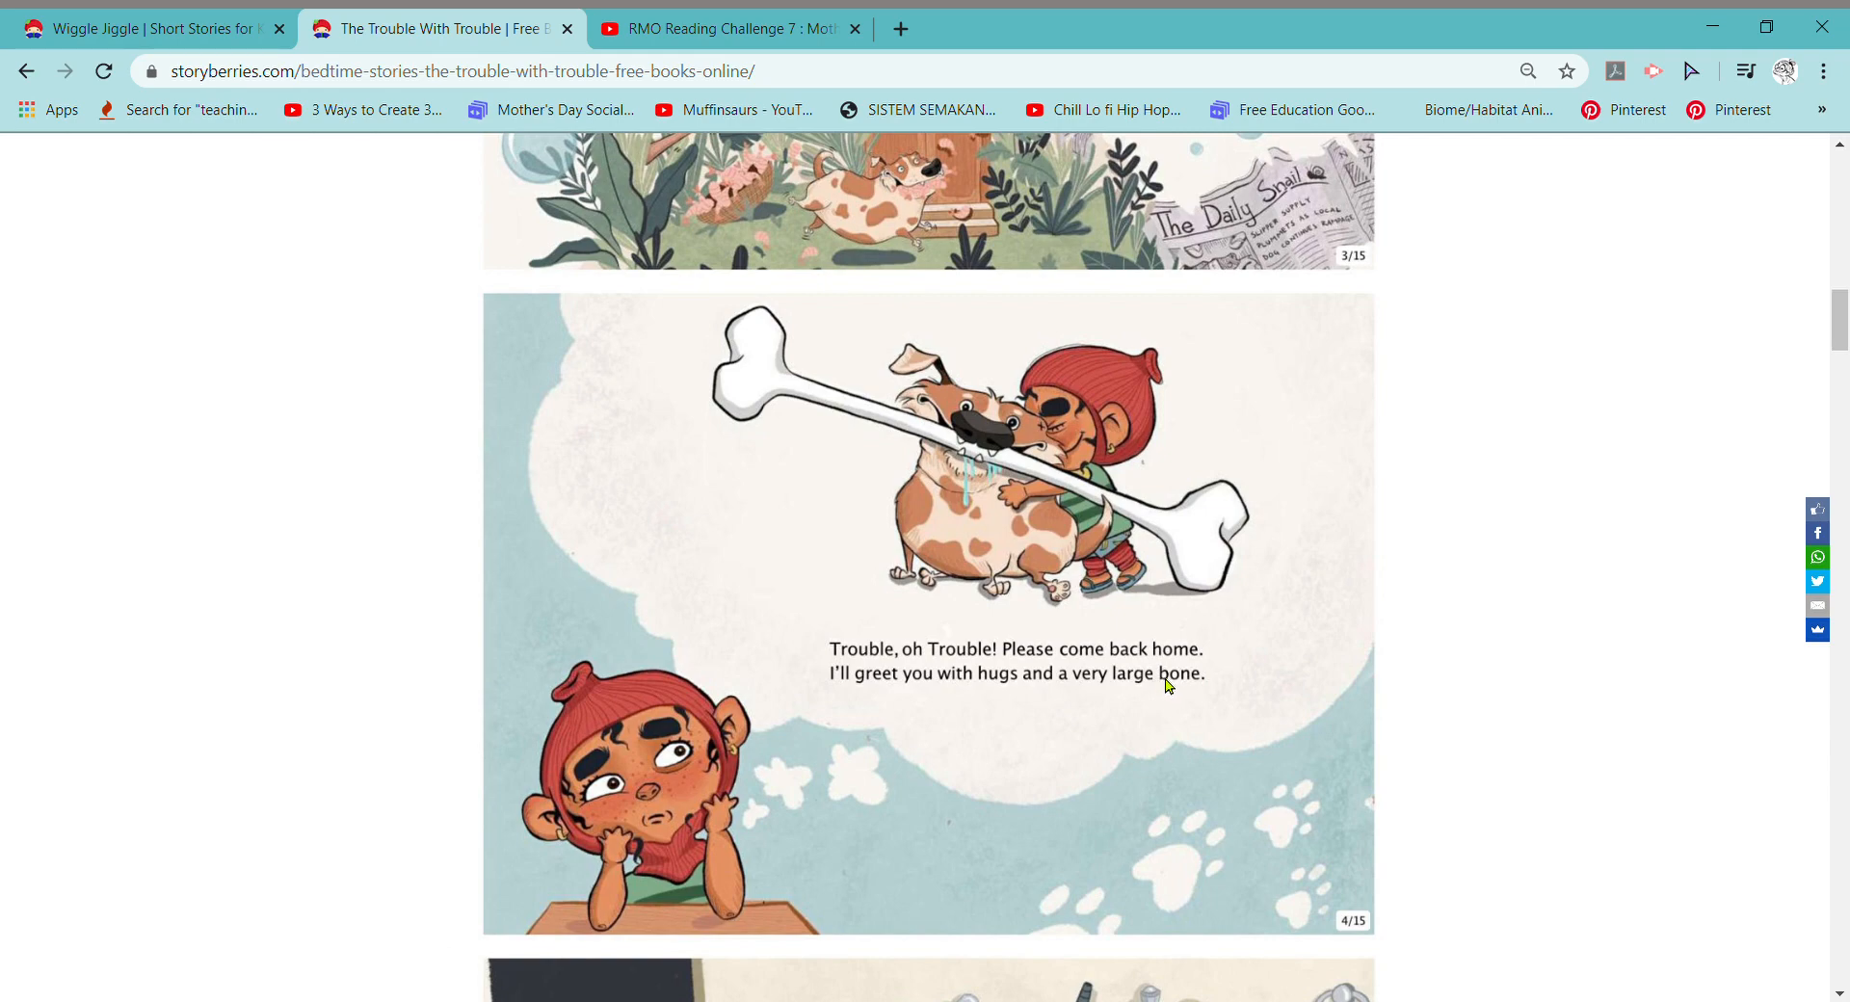
scroll("down", 3)
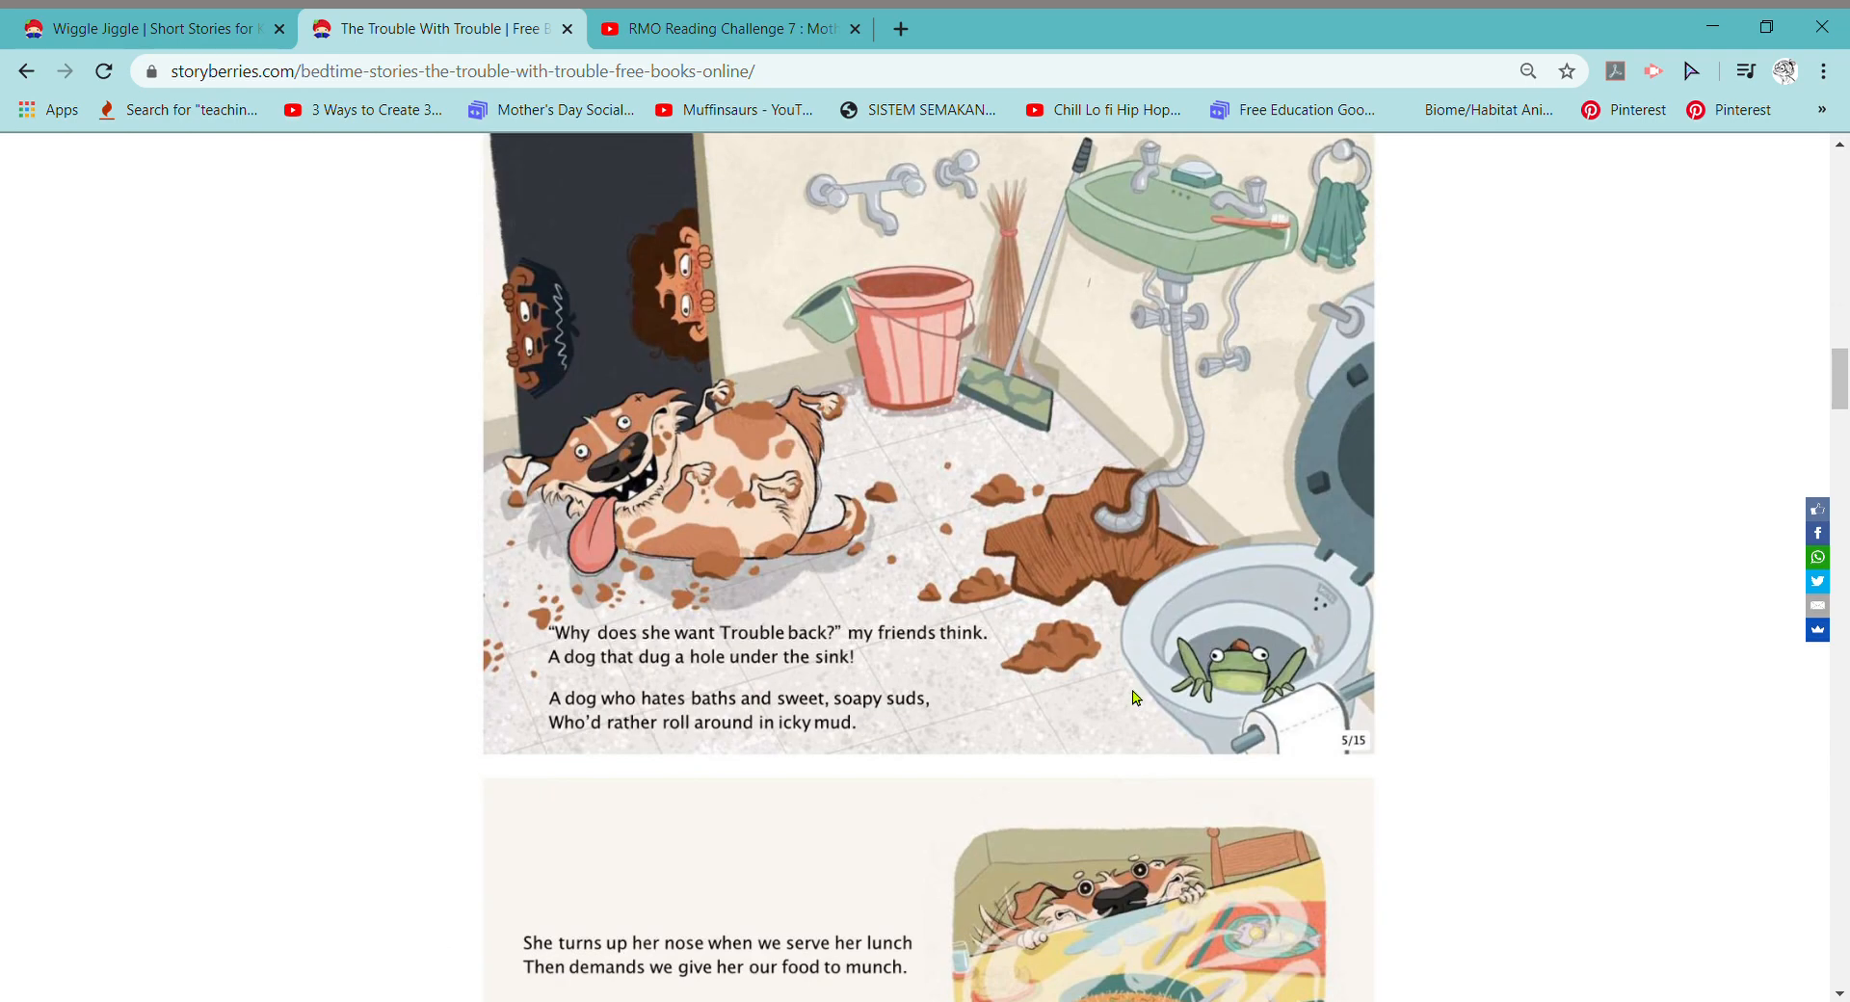
mouse_move(1095, 701)
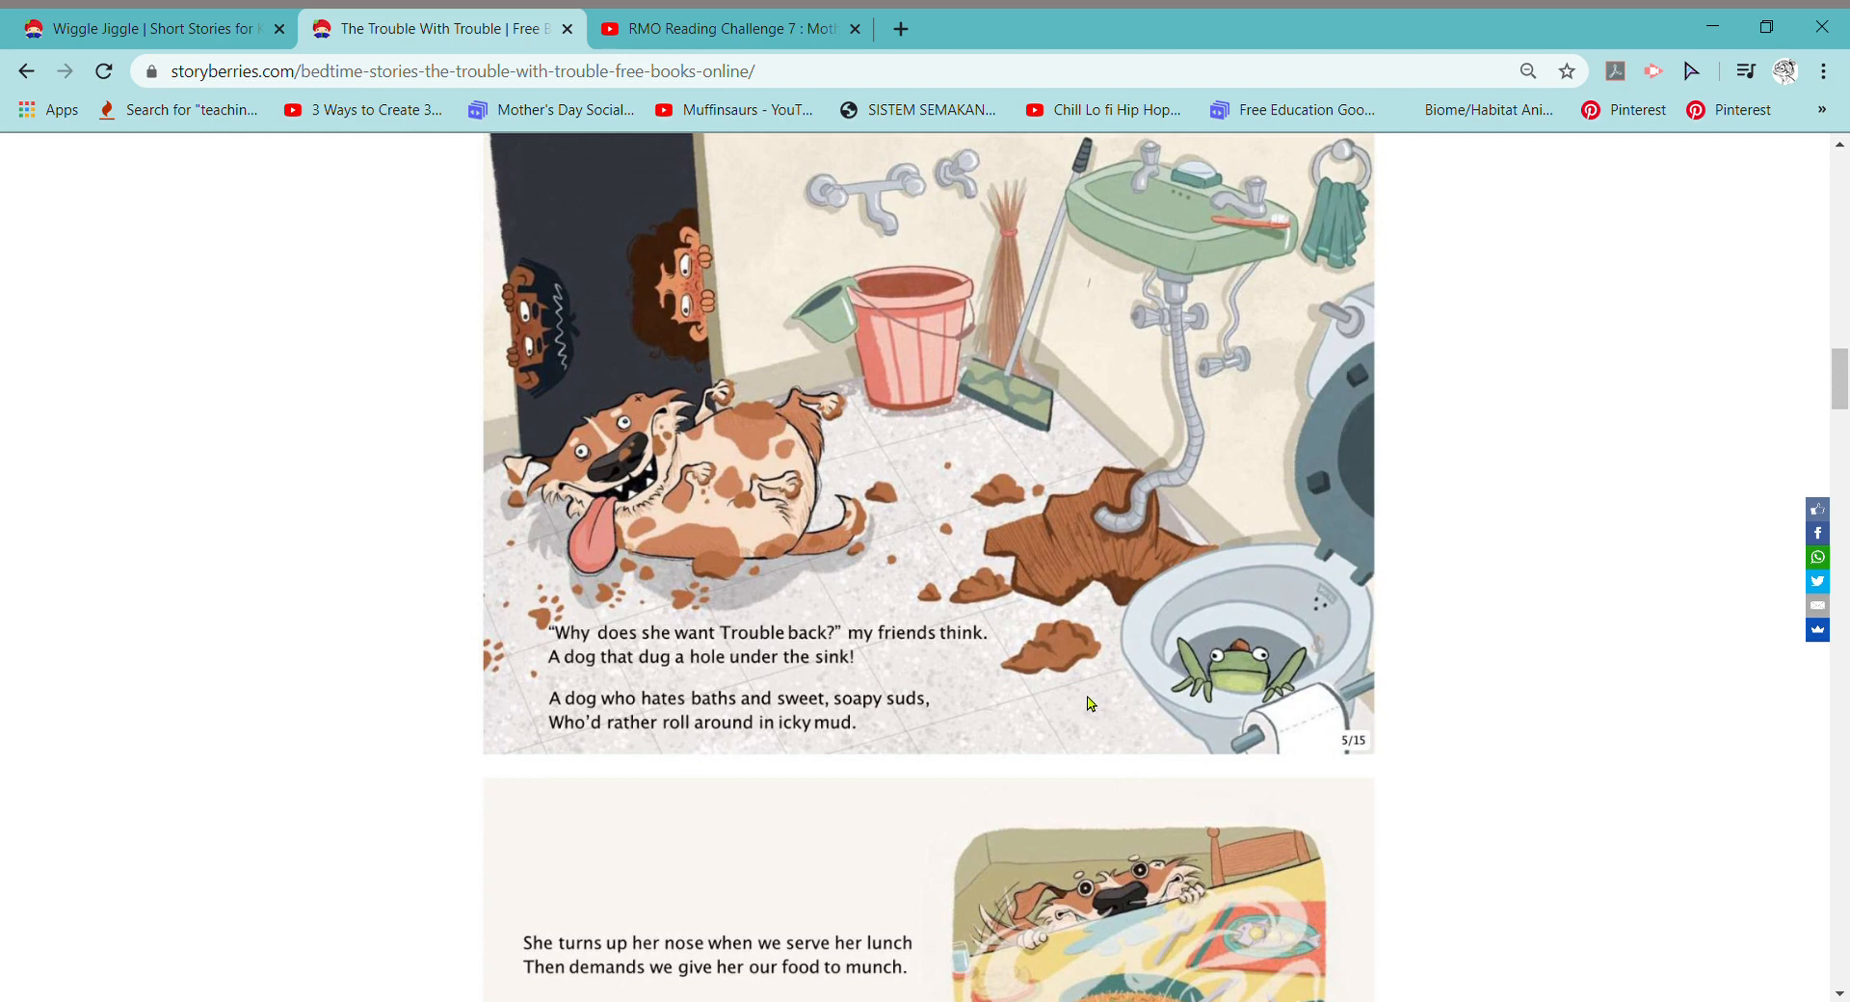
mouse_move(1081, 689)
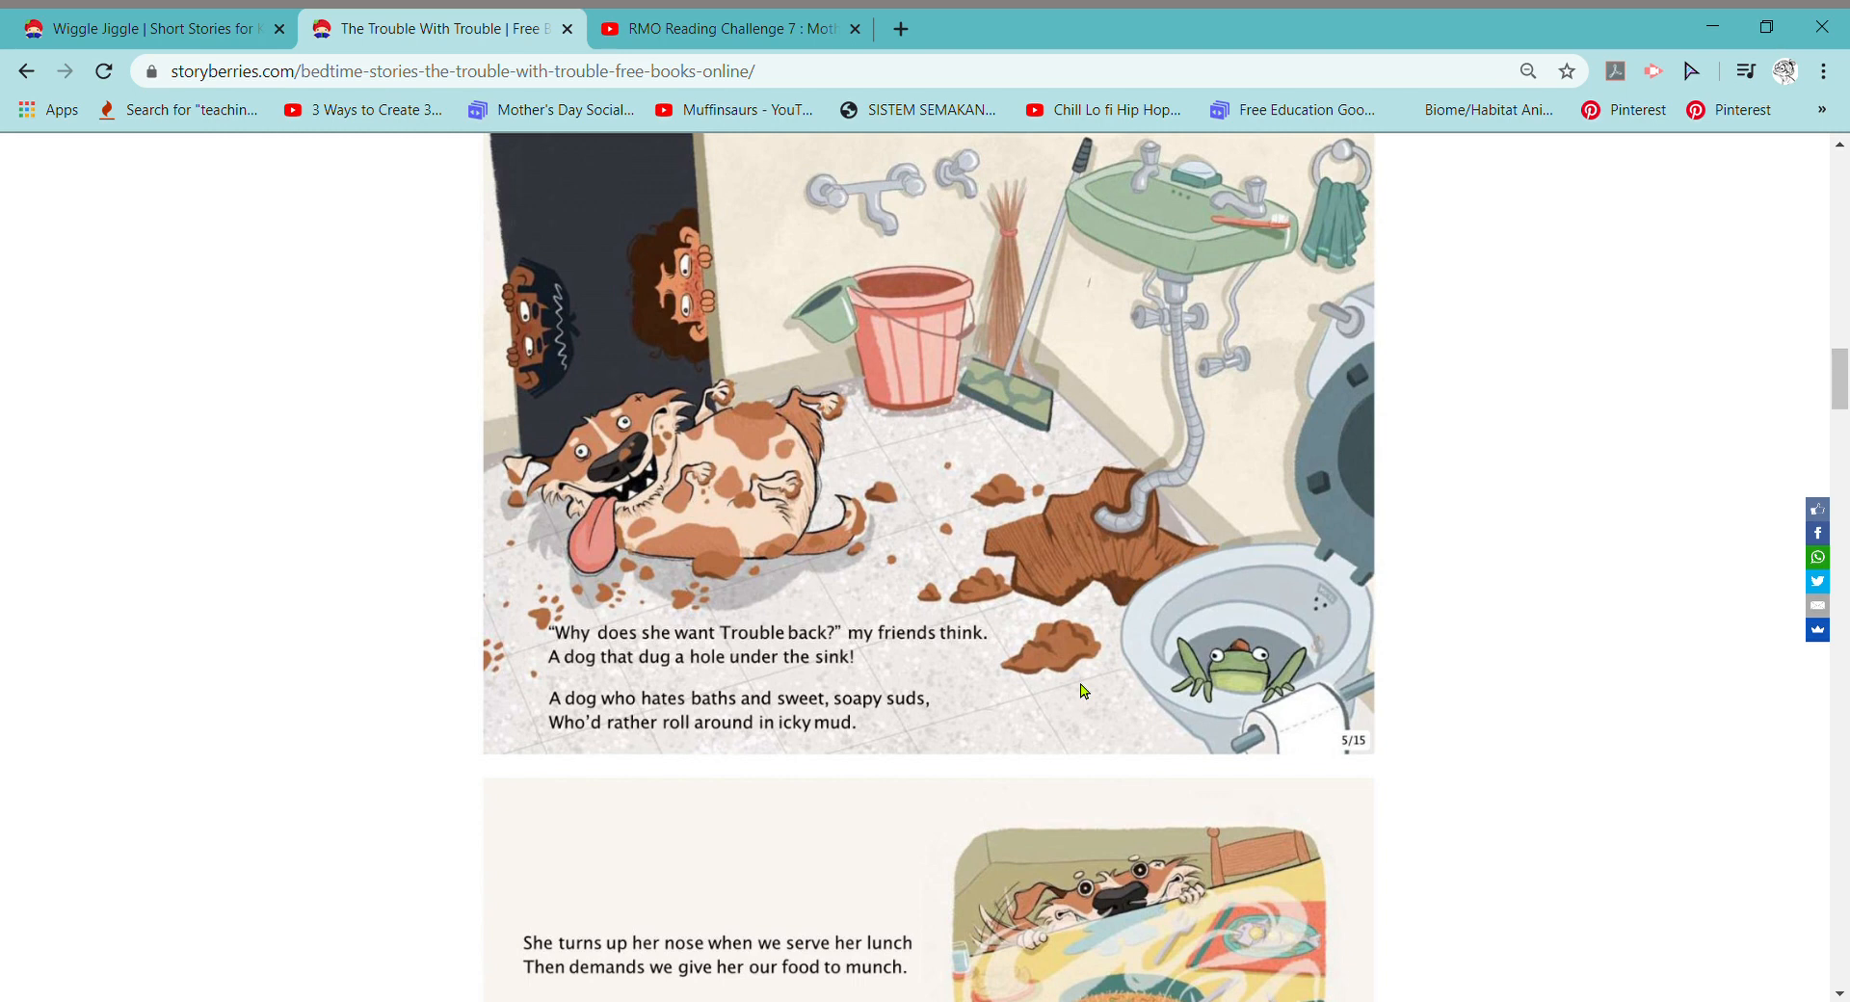
mouse_move(687, 724)
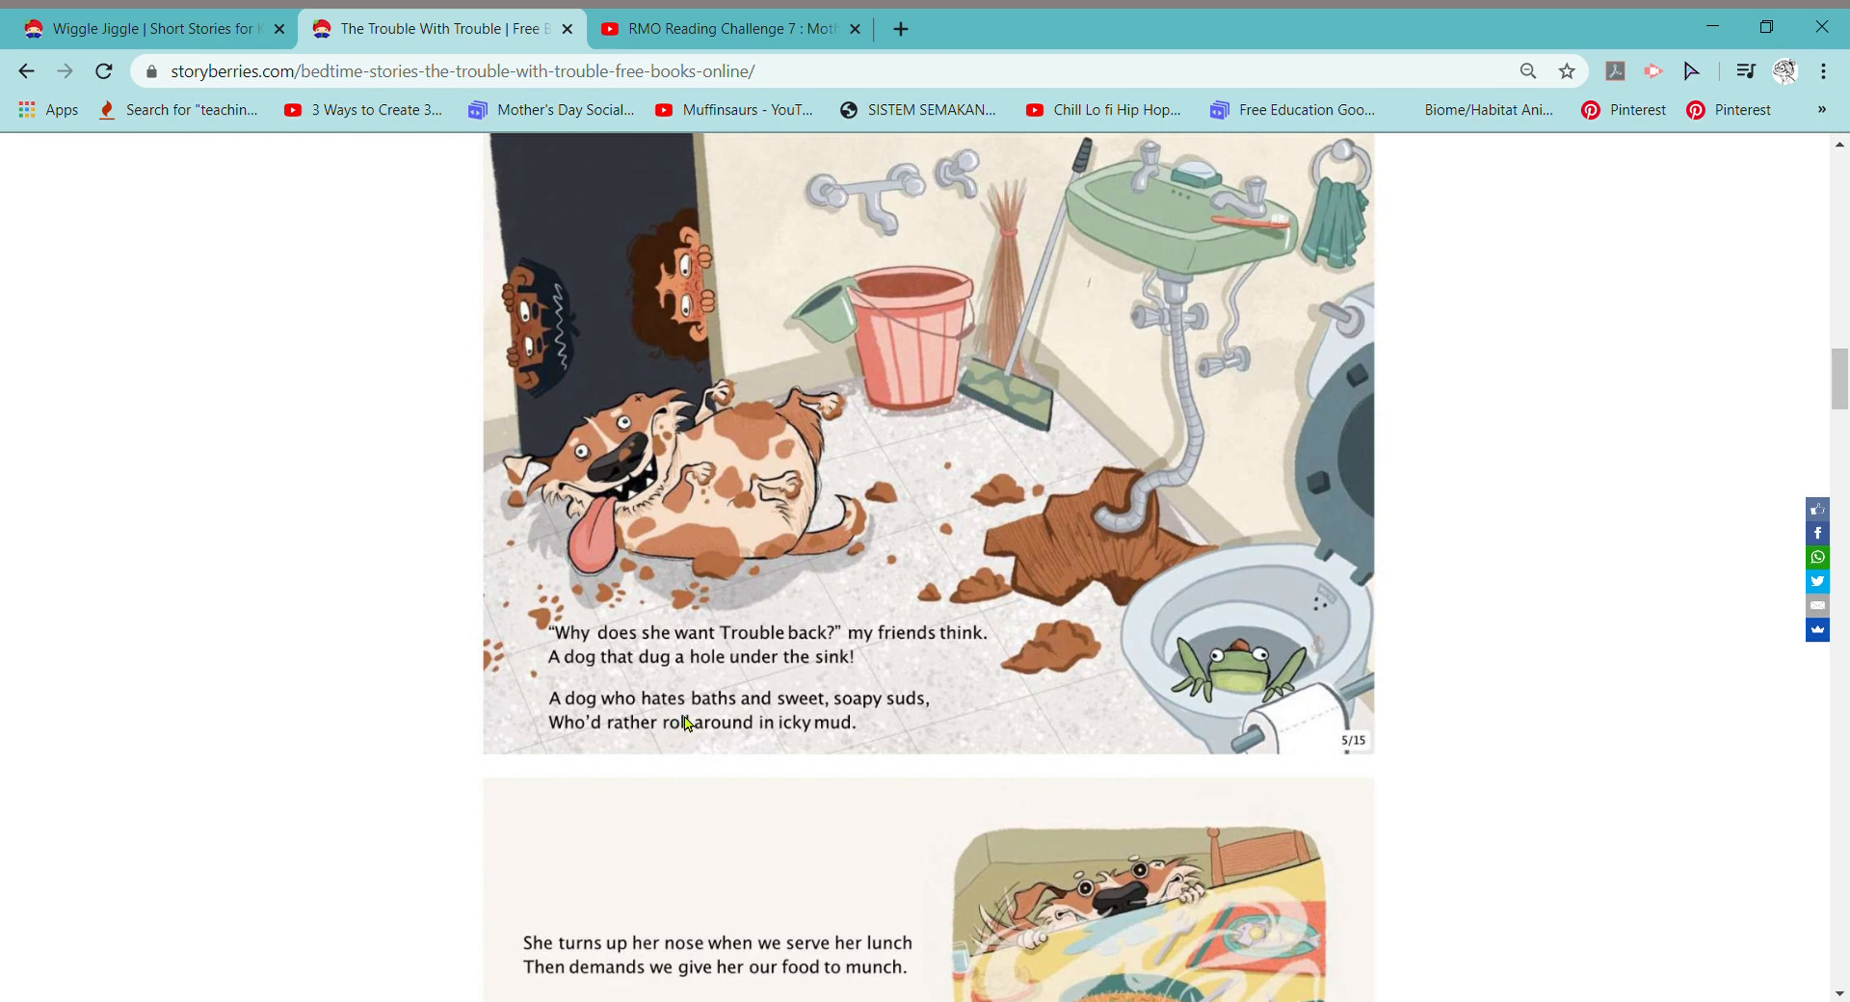
mouse_move(867, 734)
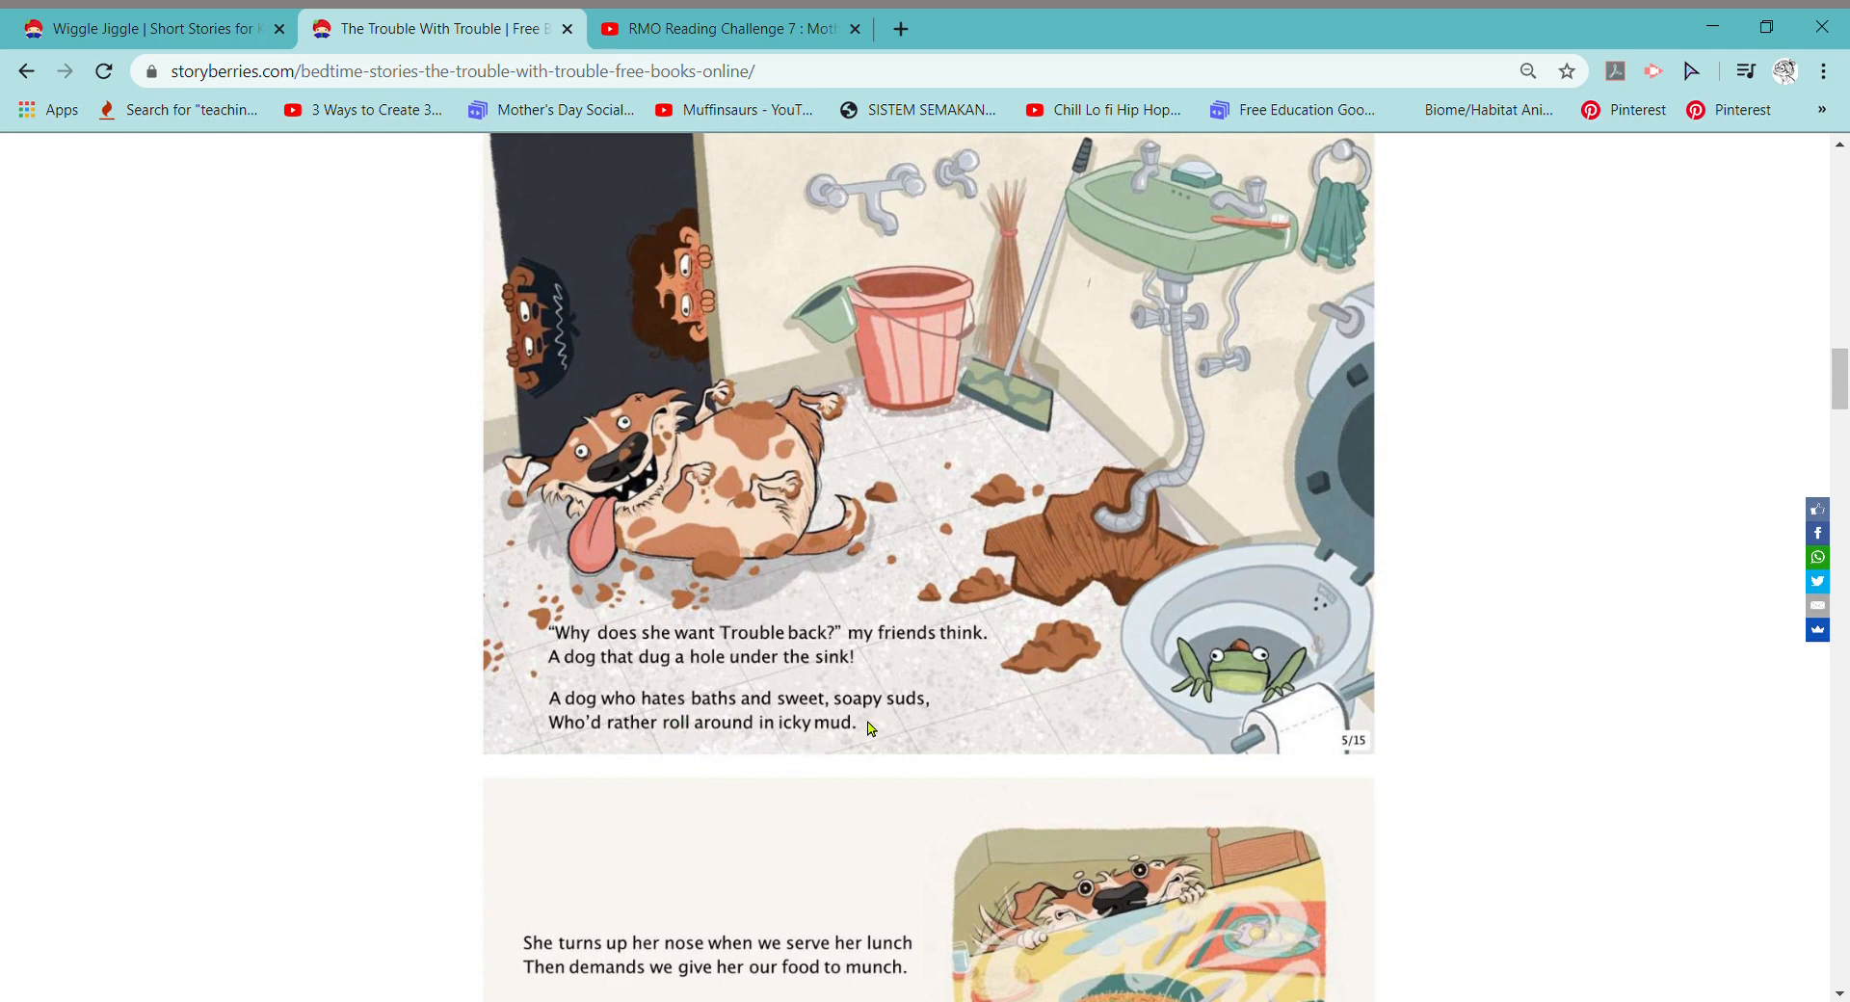
mouse_move(595, 752)
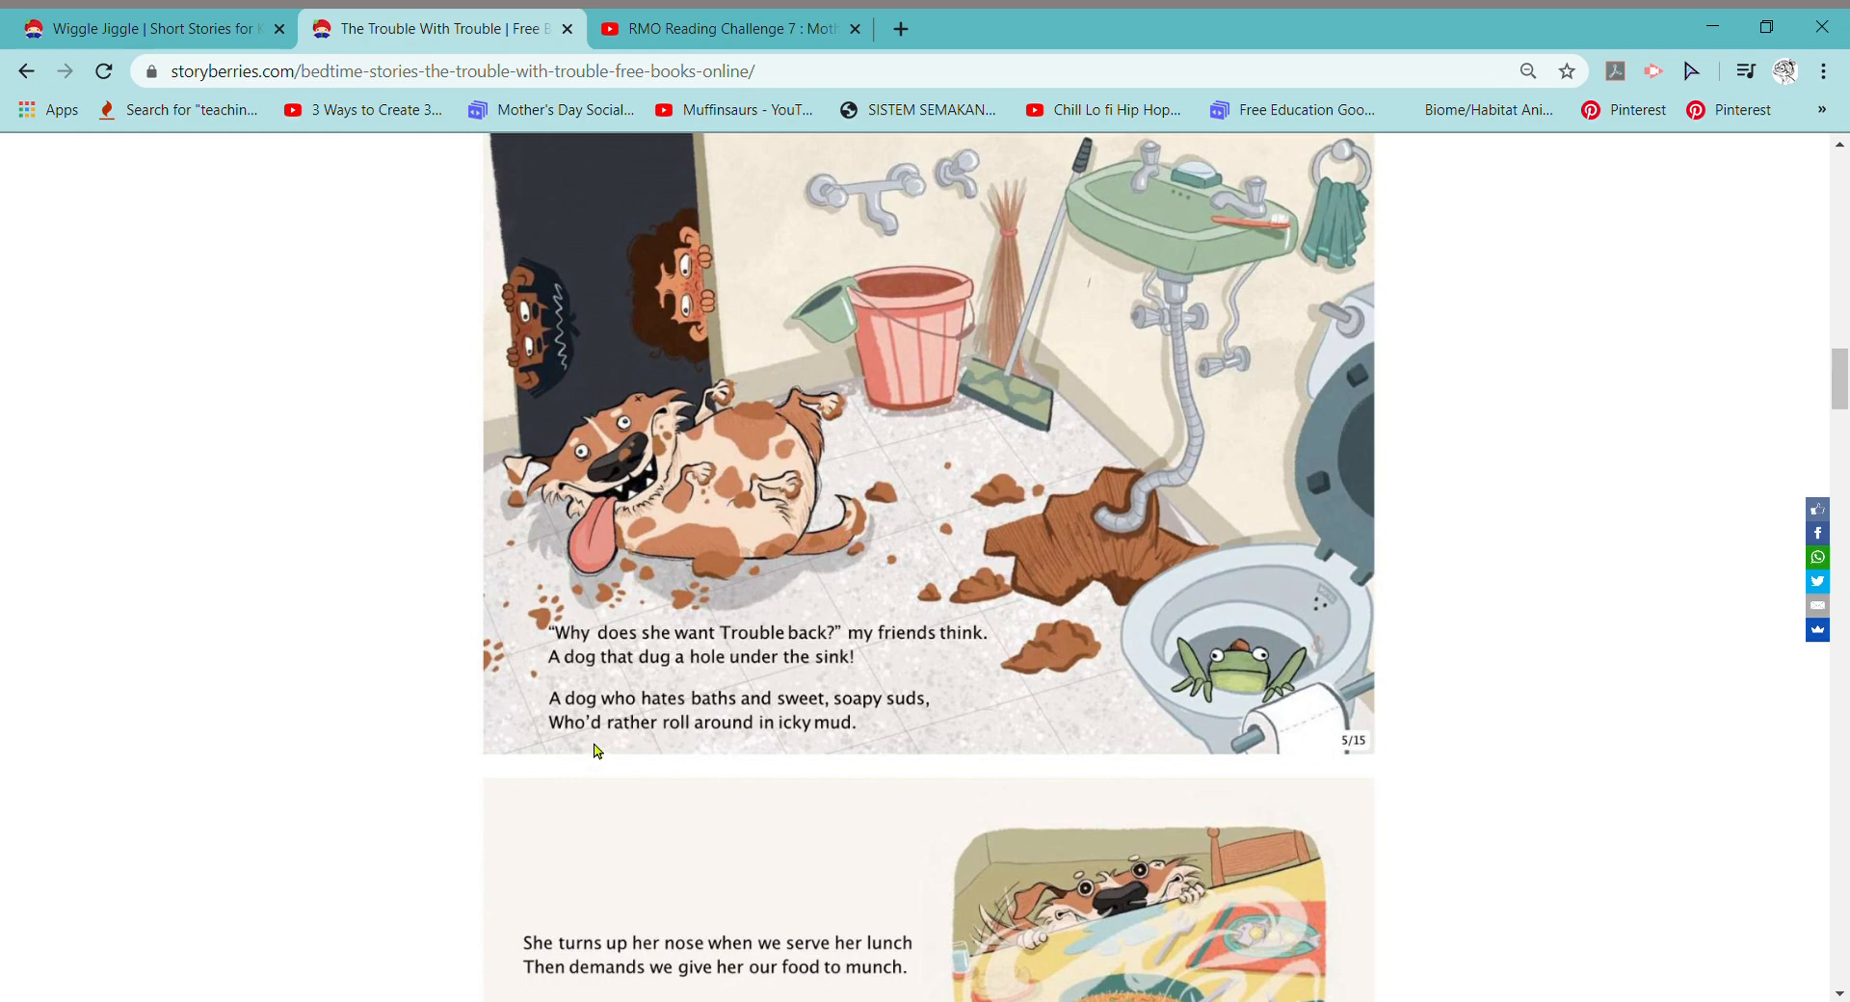
mouse_move(803, 741)
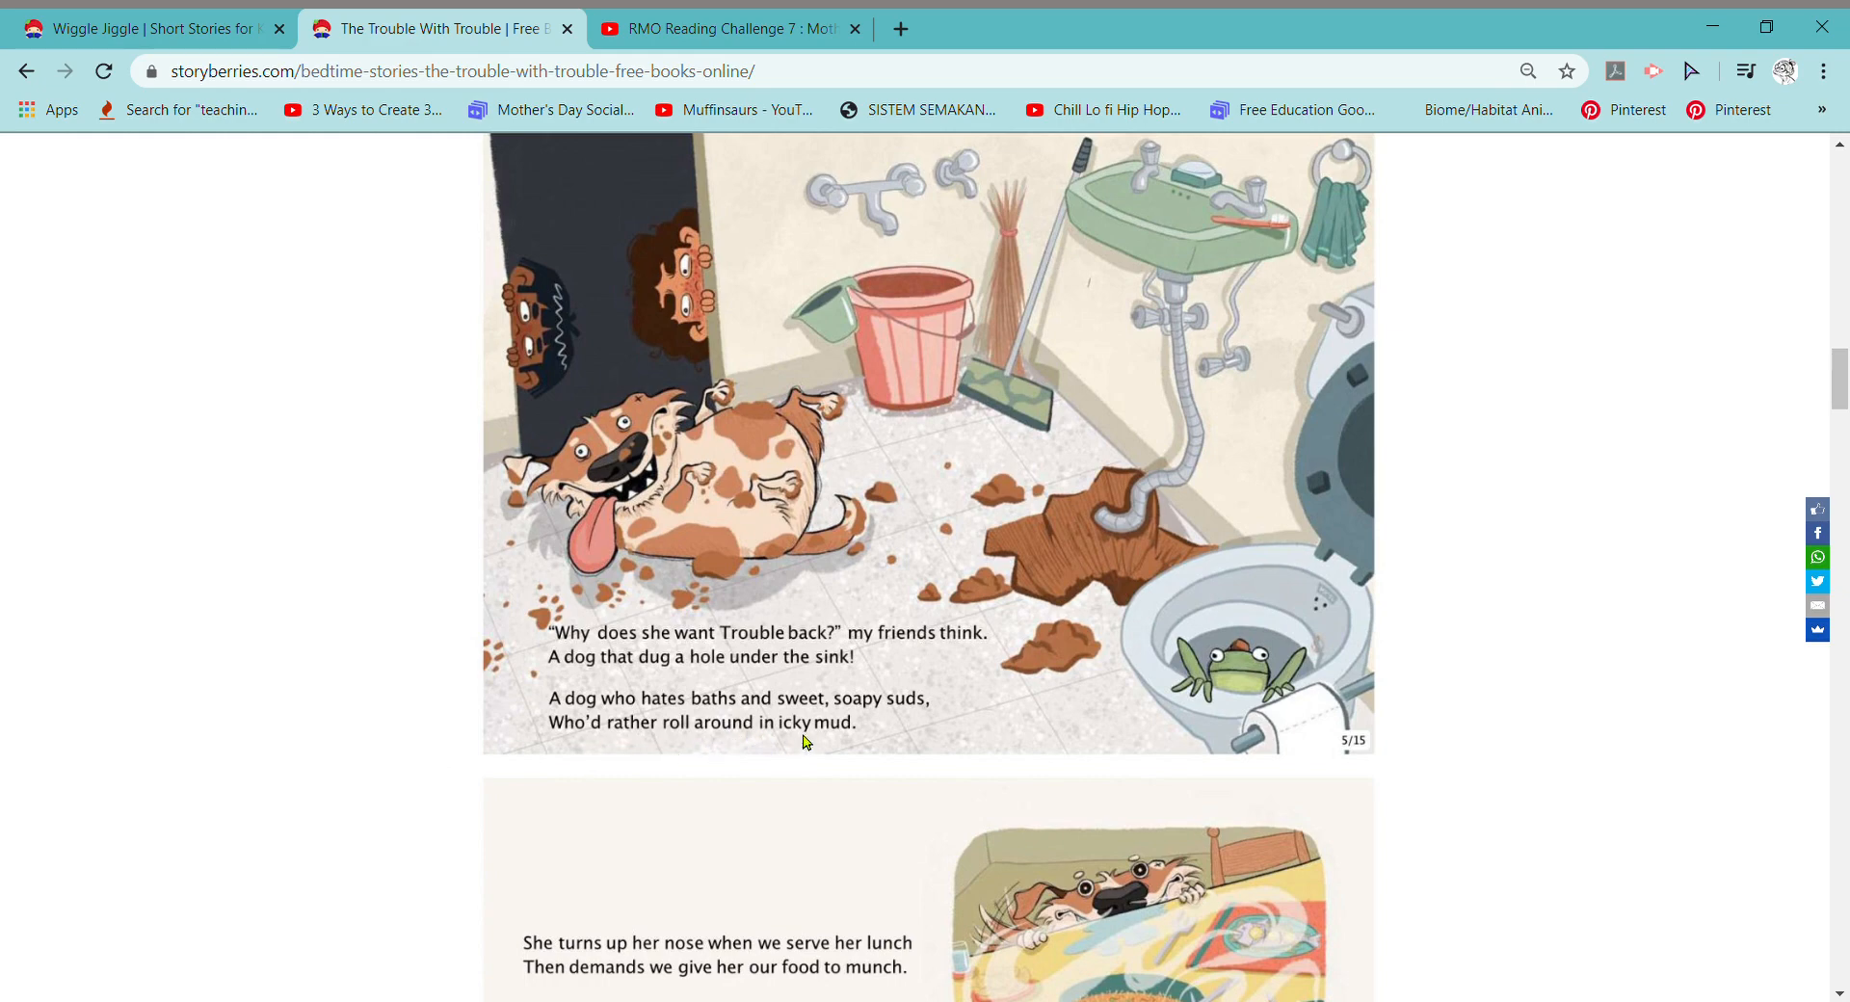
scroll("down", 3)
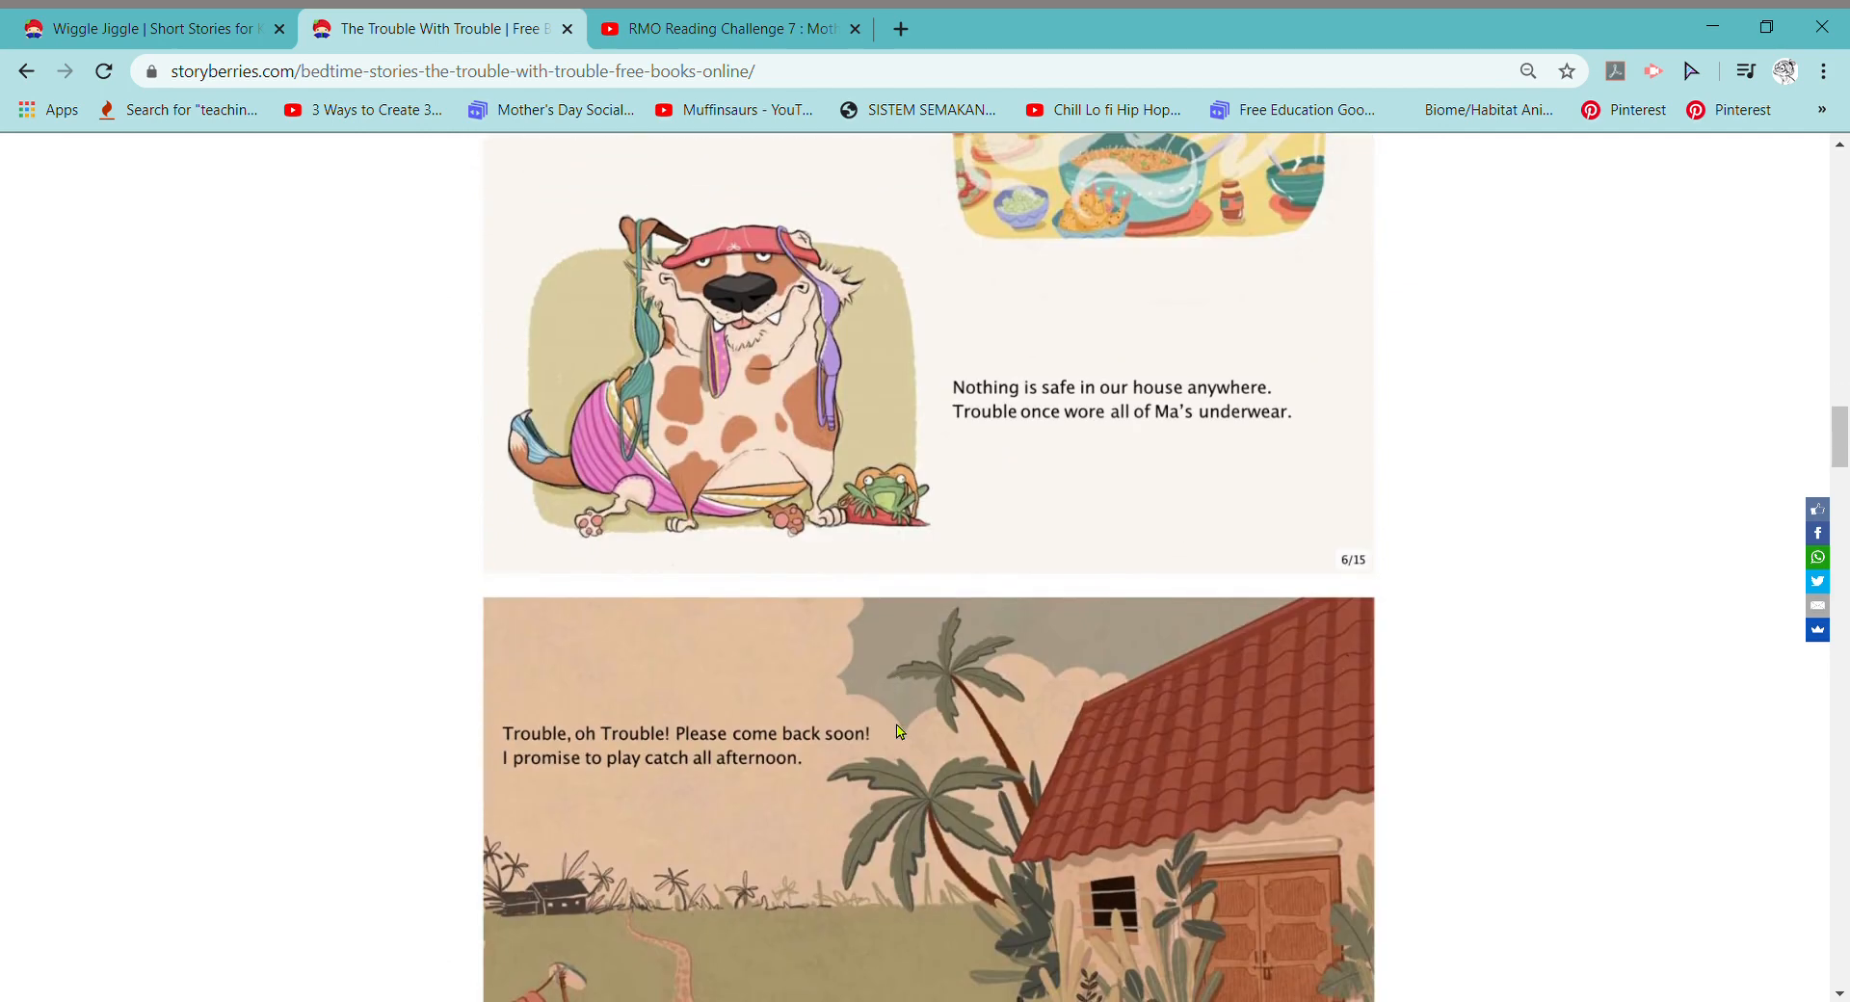
scroll("up", 3)
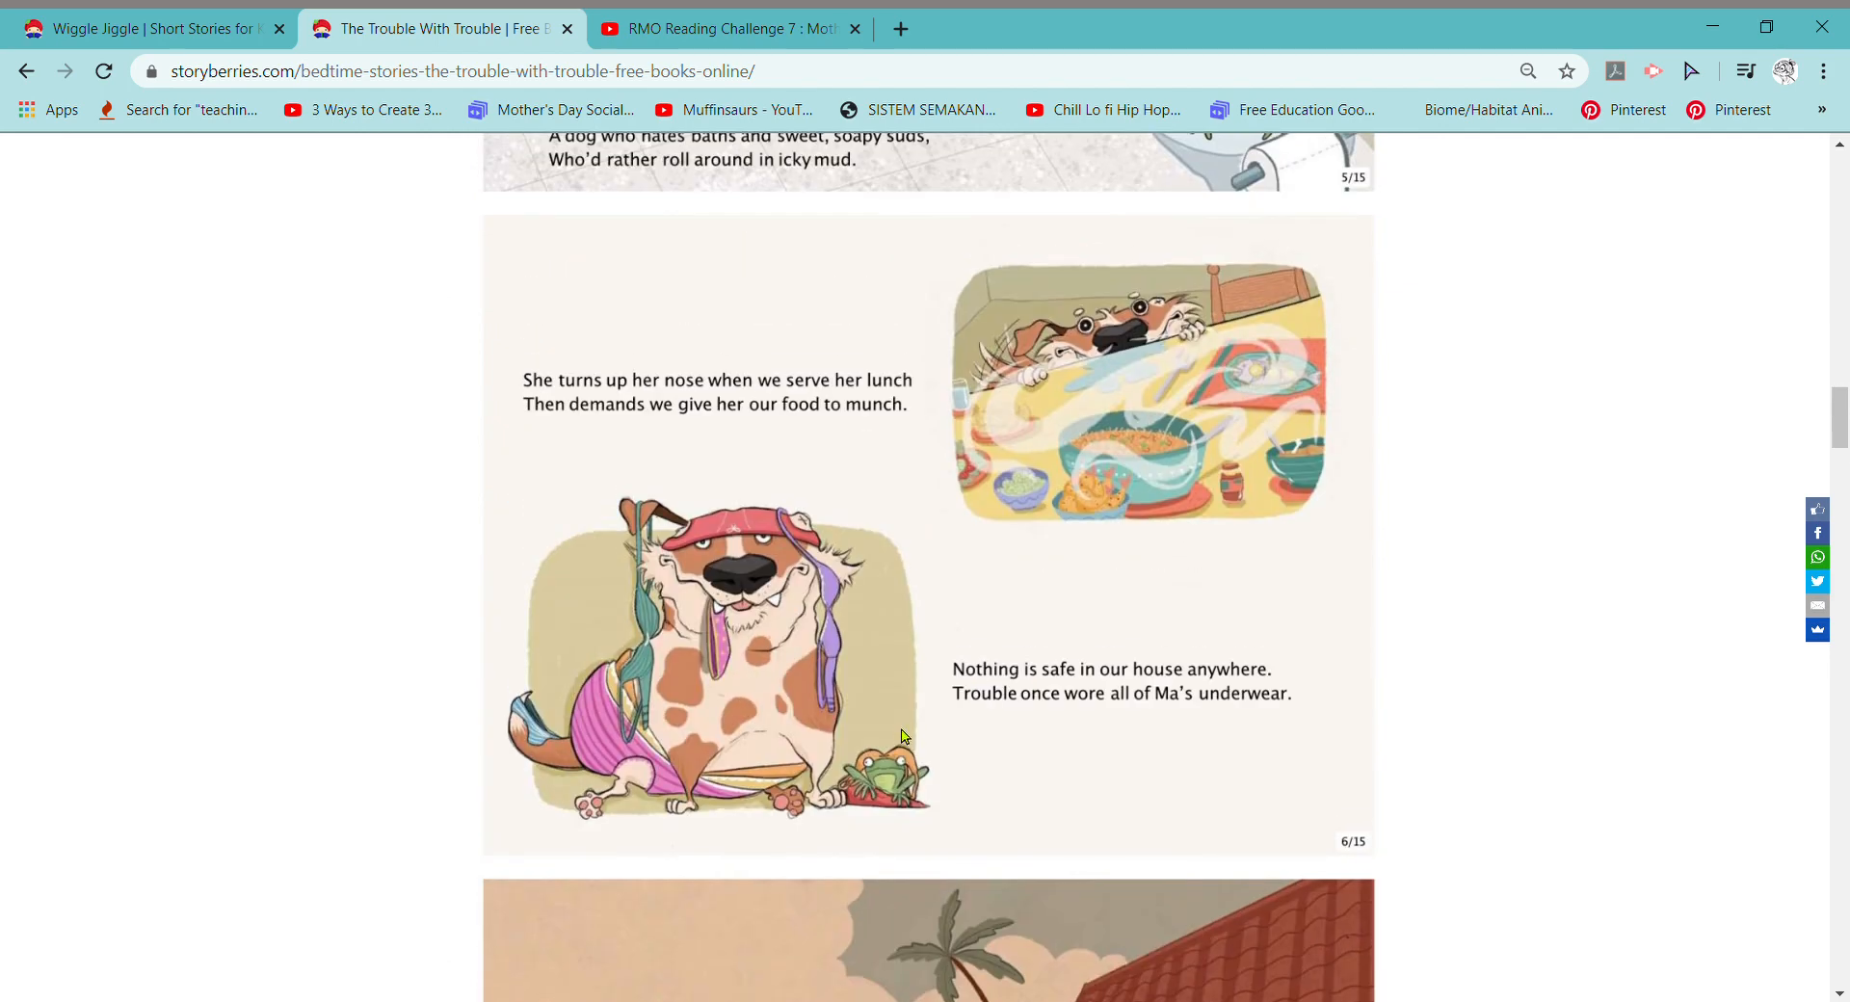
mouse_move(1141, 532)
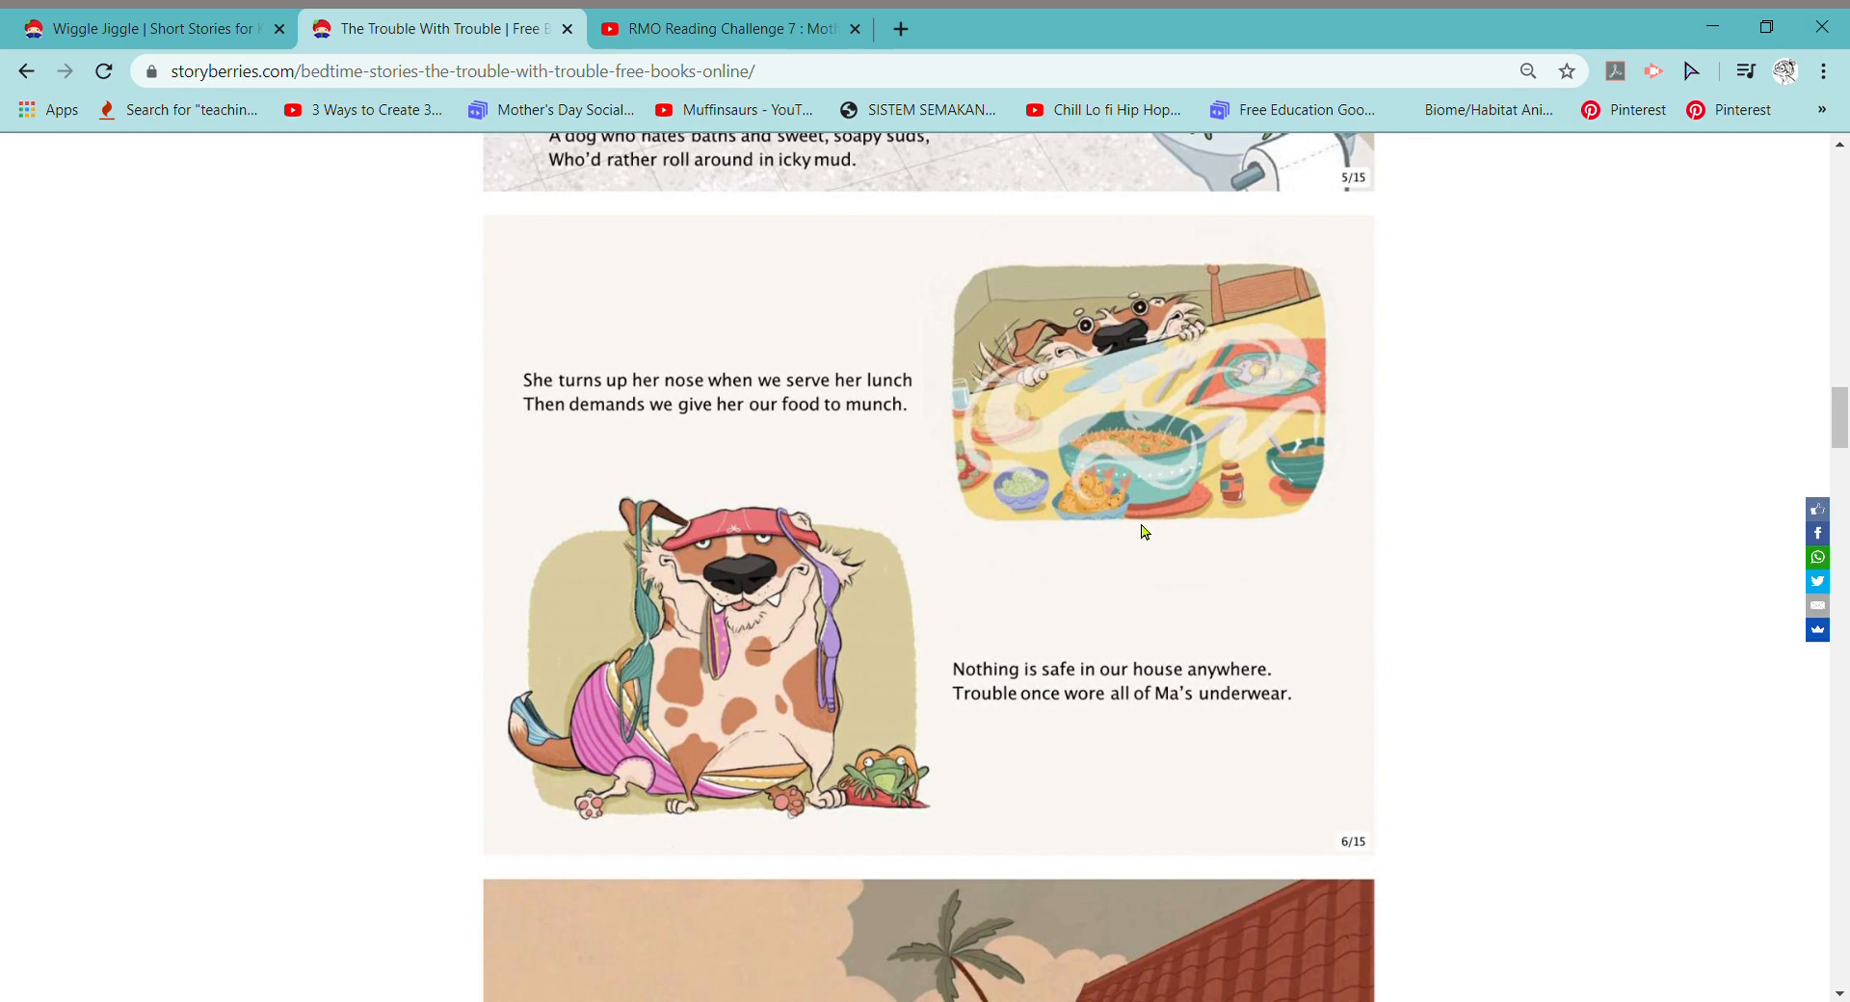
mouse_move(1118, 472)
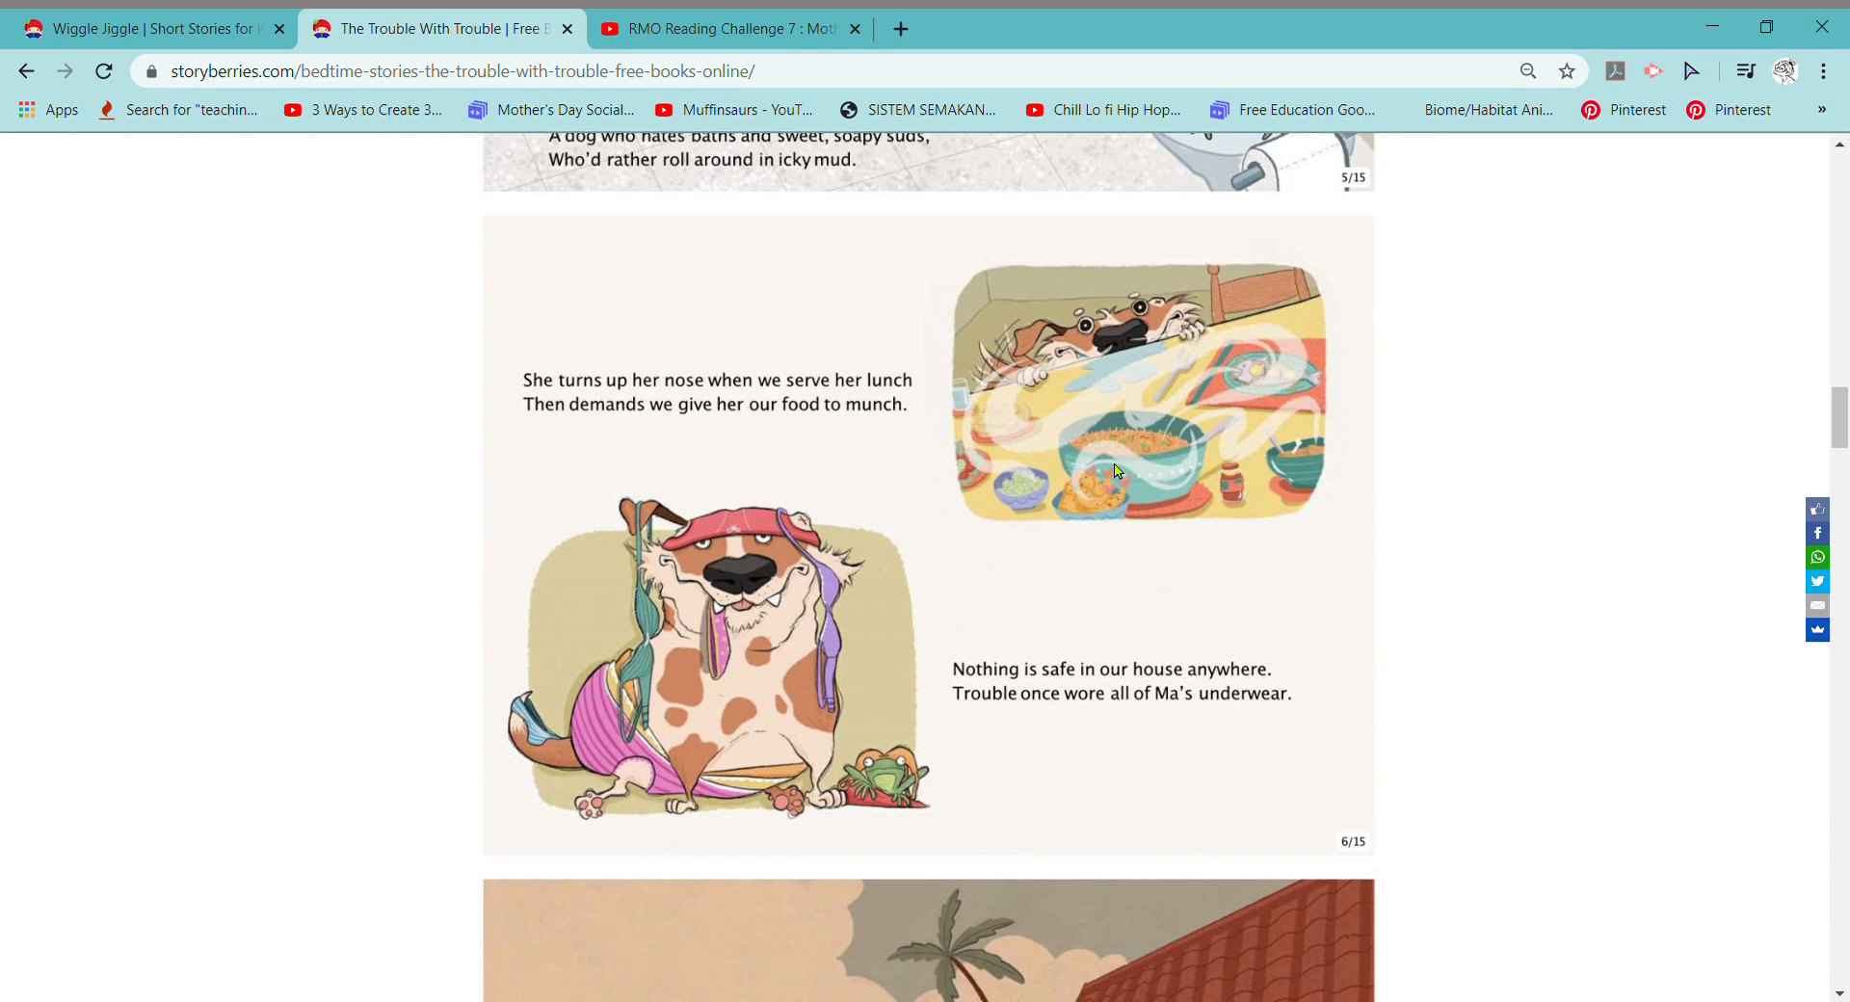
mouse_move(1060, 705)
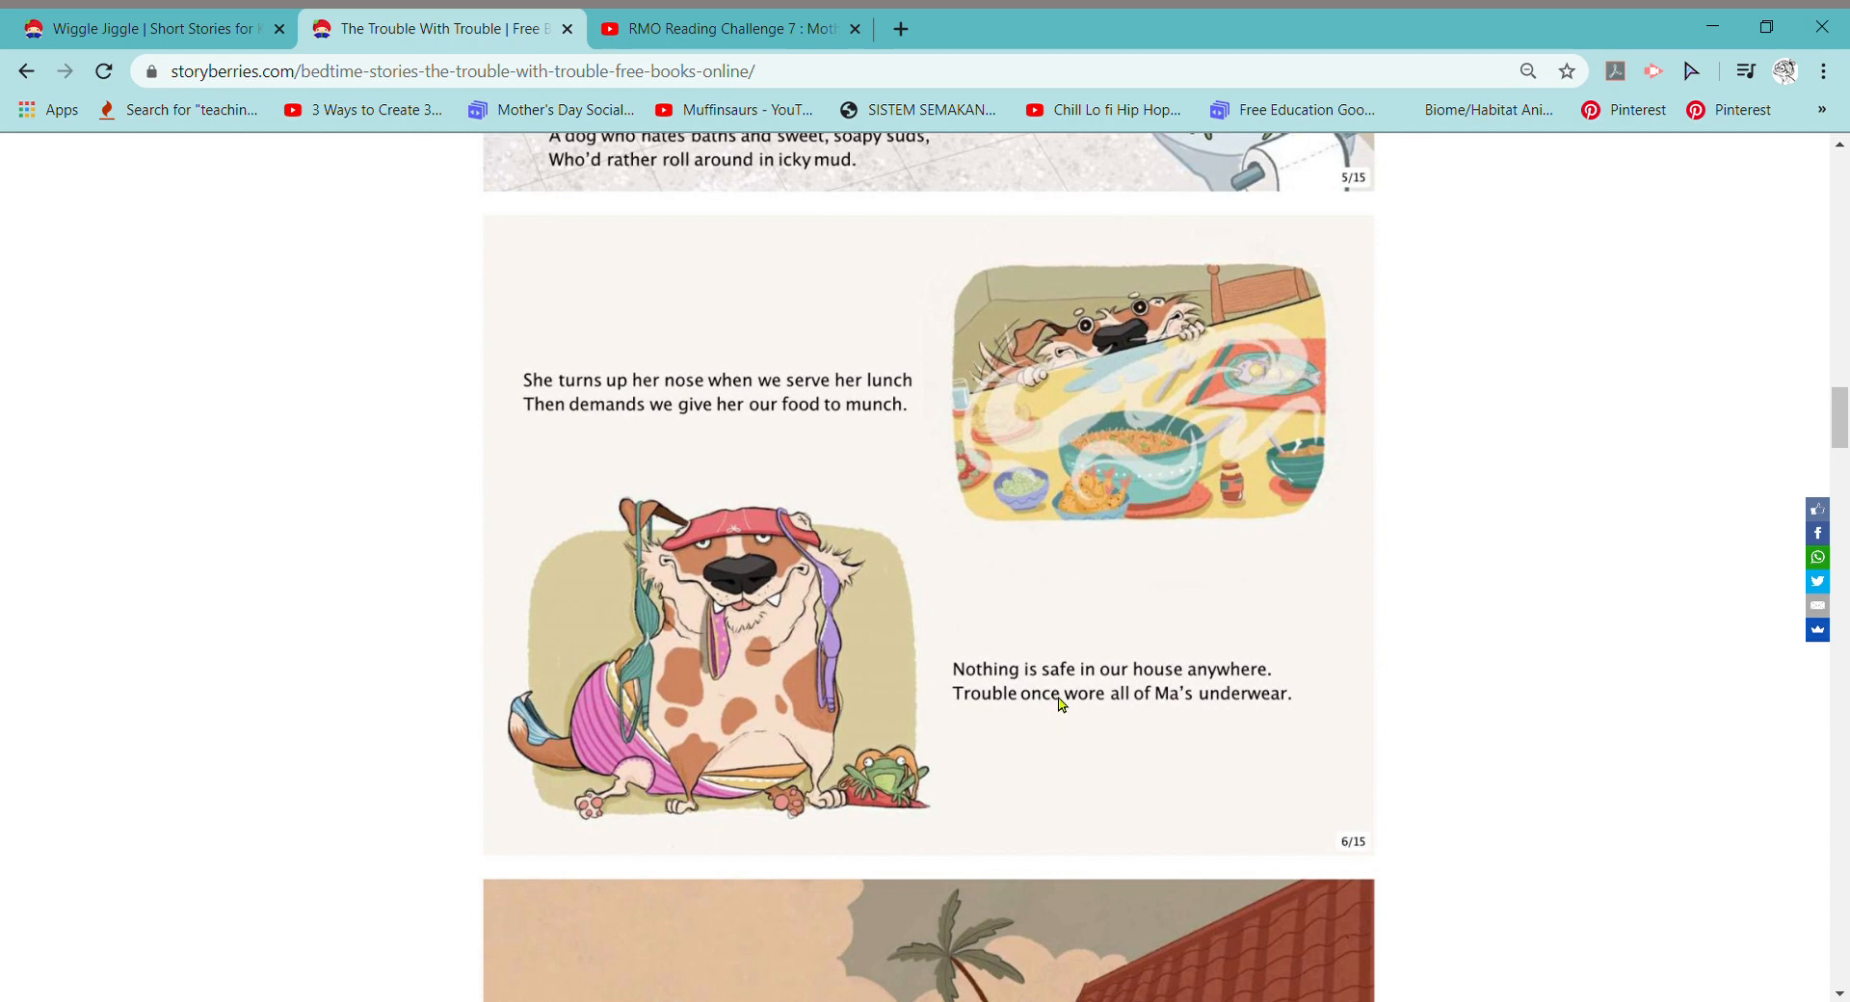
mouse_move(1216, 673)
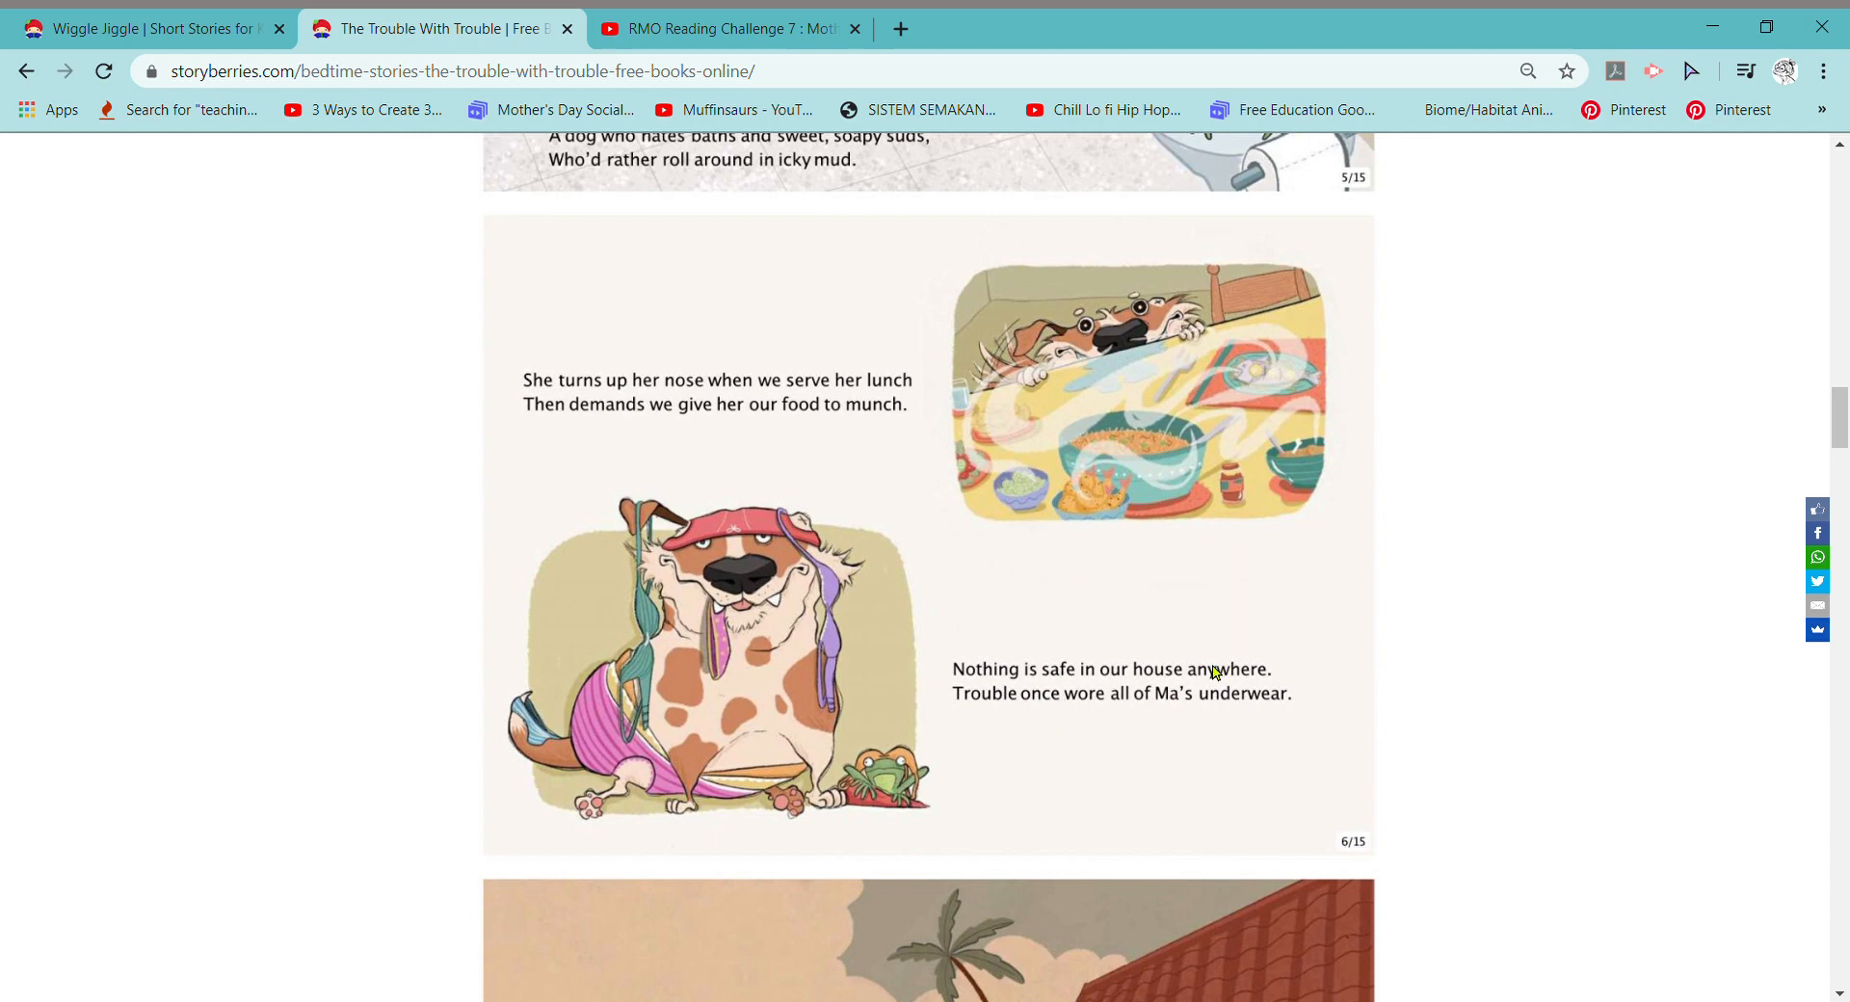
mouse_move(1090, 721)
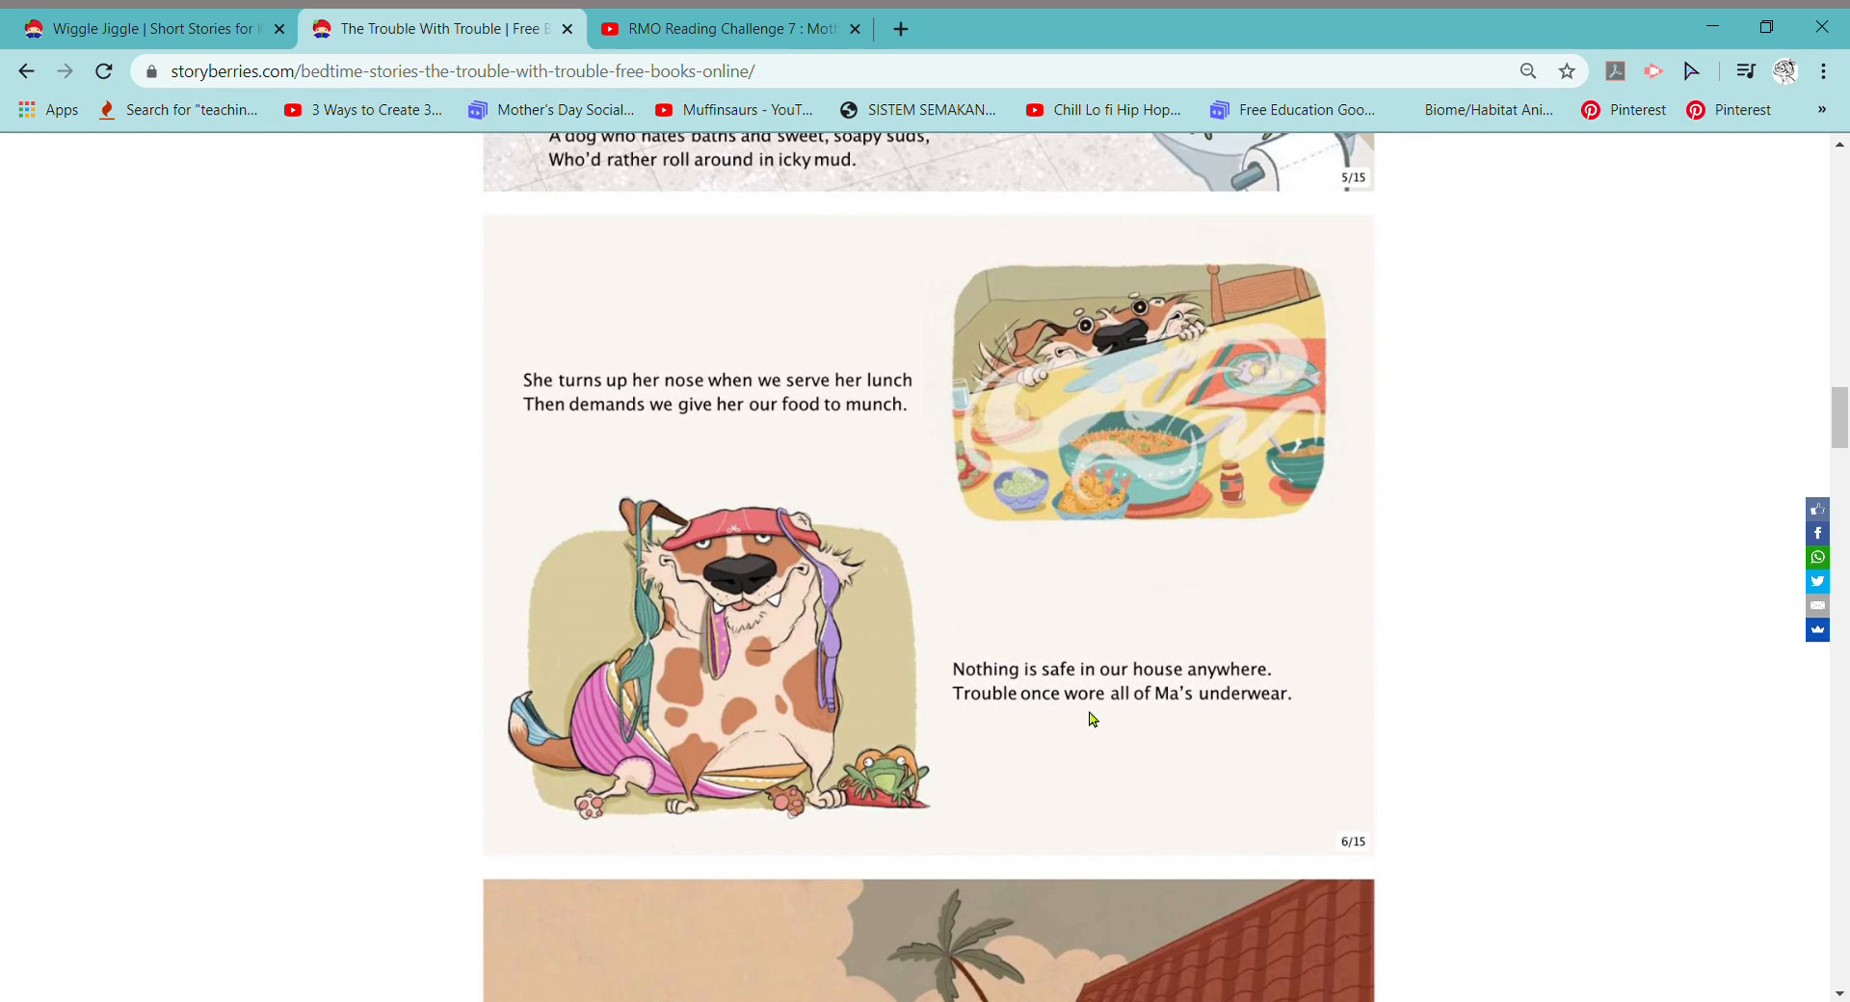
mouse_move(1327, 692)
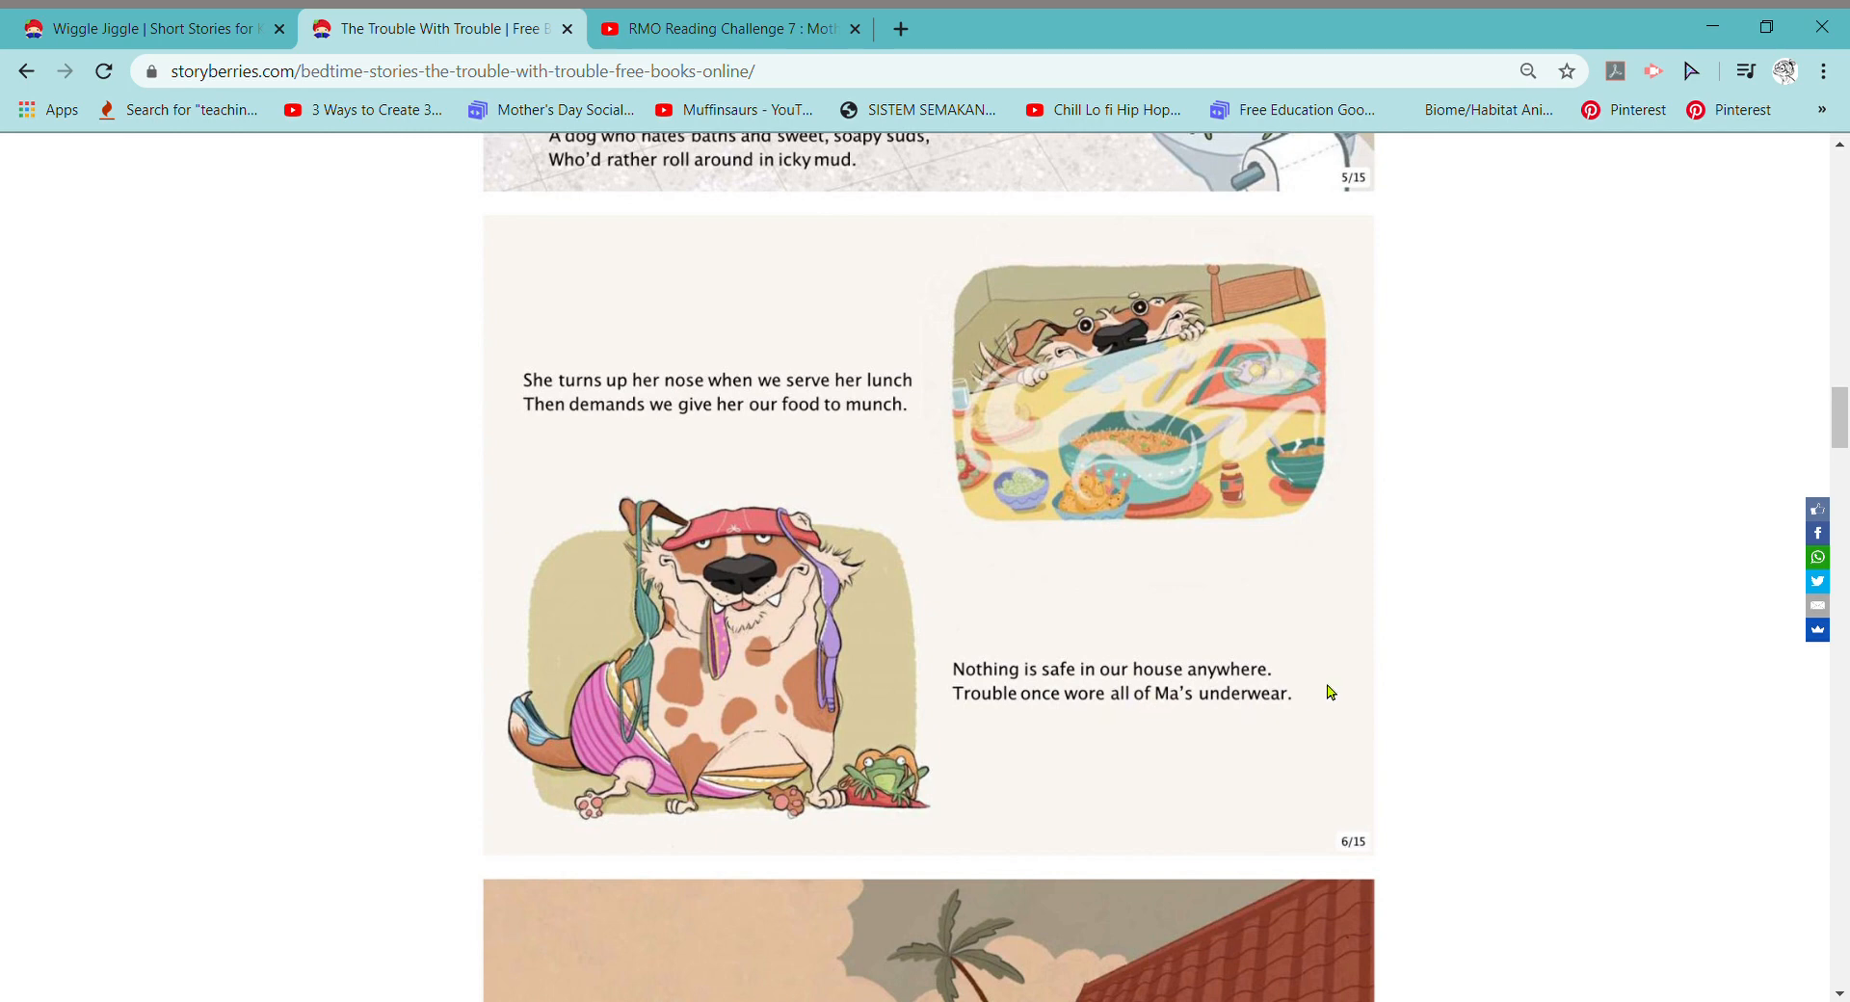
scroll("down", 3)
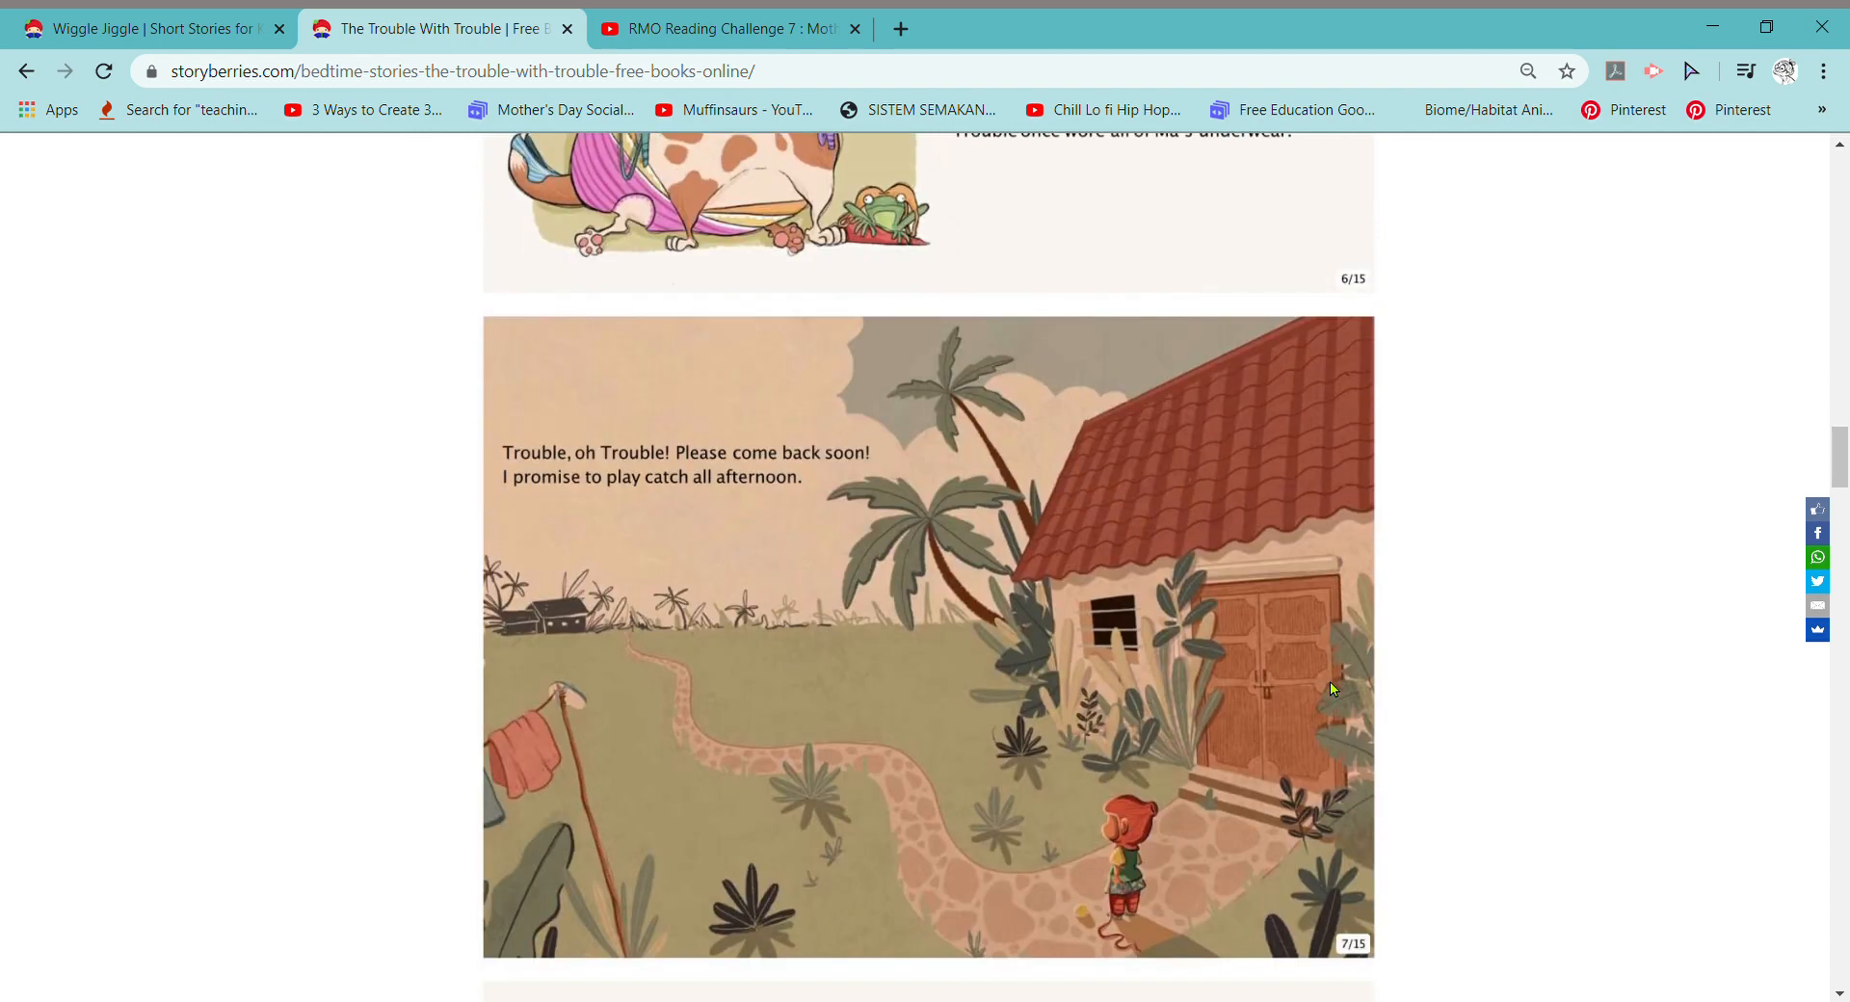
scroll("down", 3)
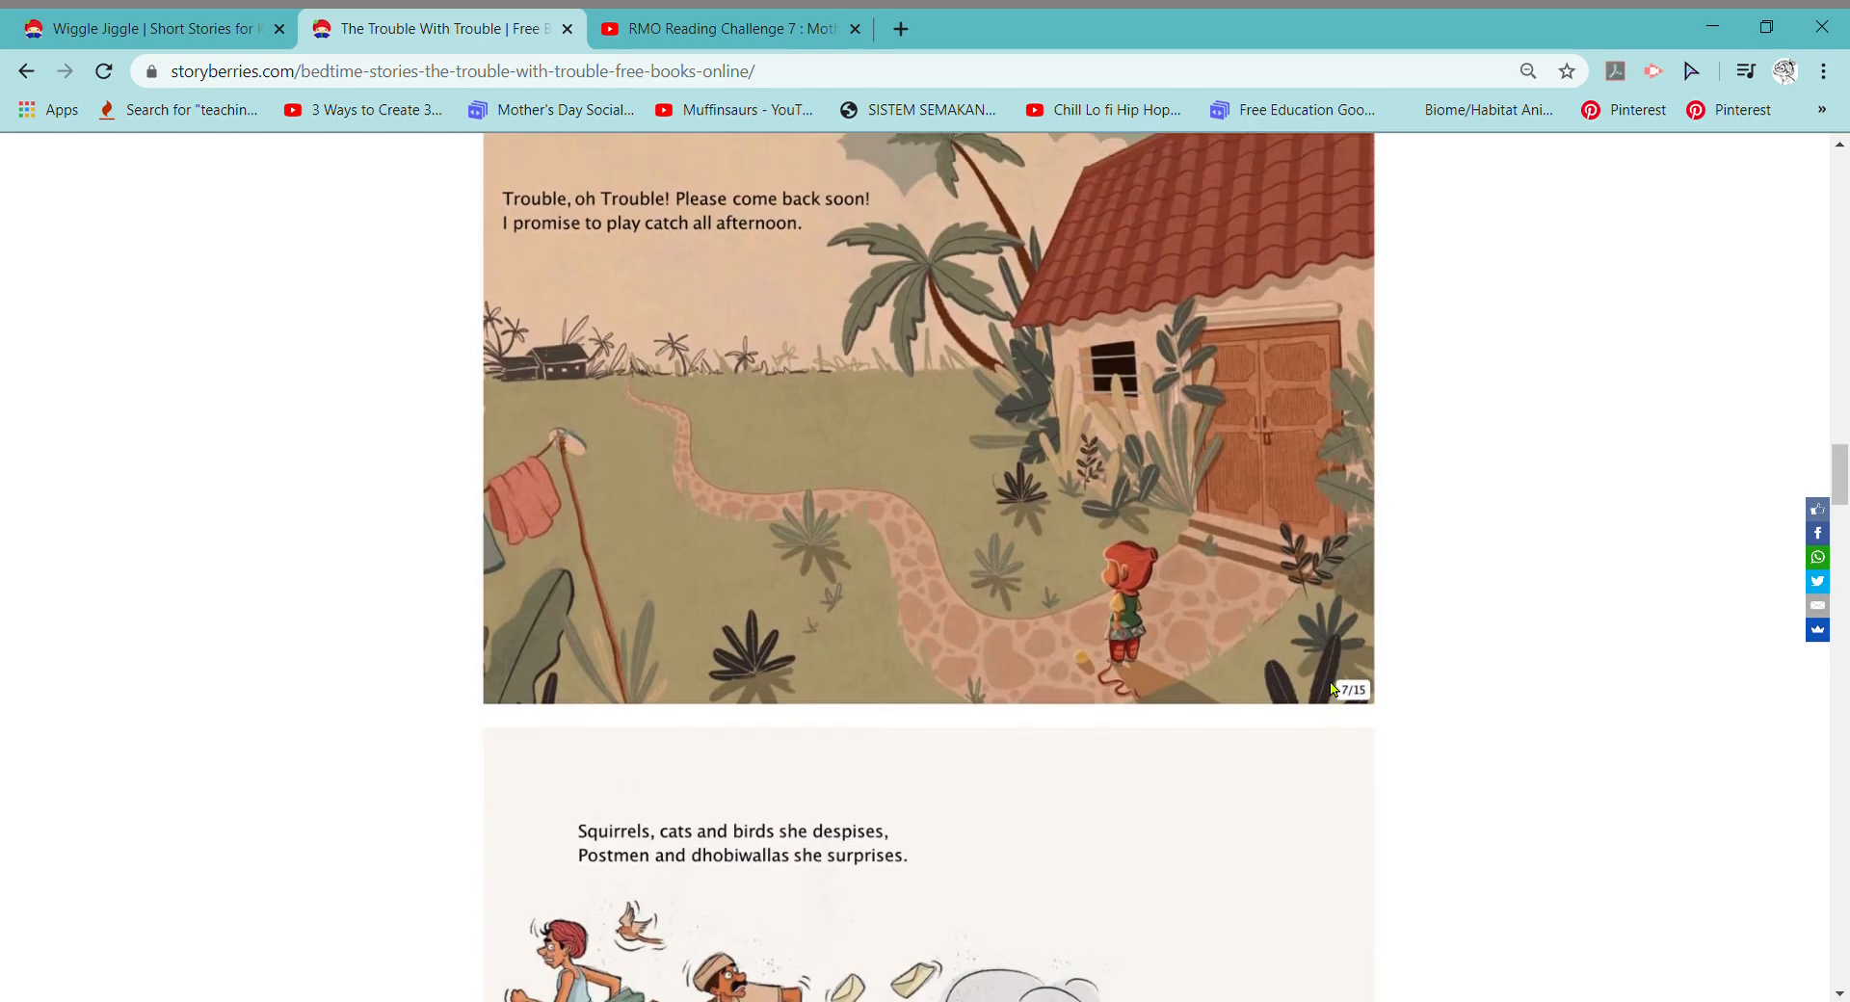
scroll("up", 3)
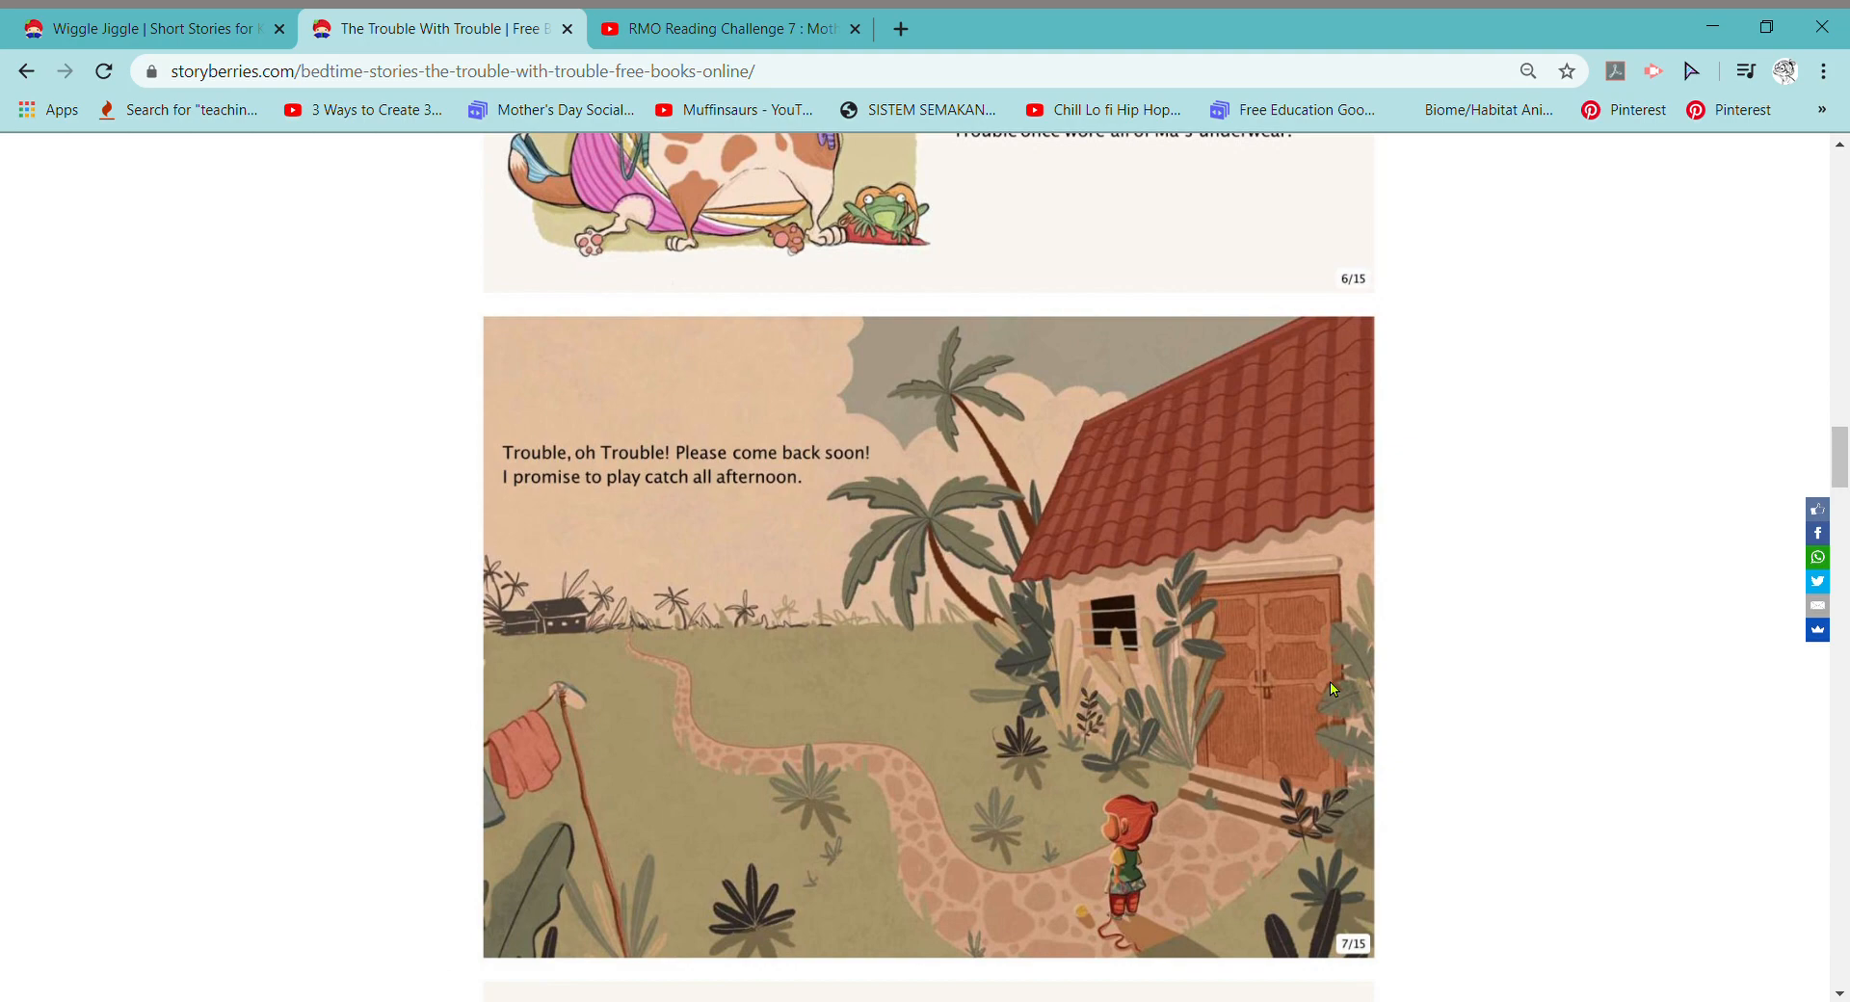
scroll("down", 3)
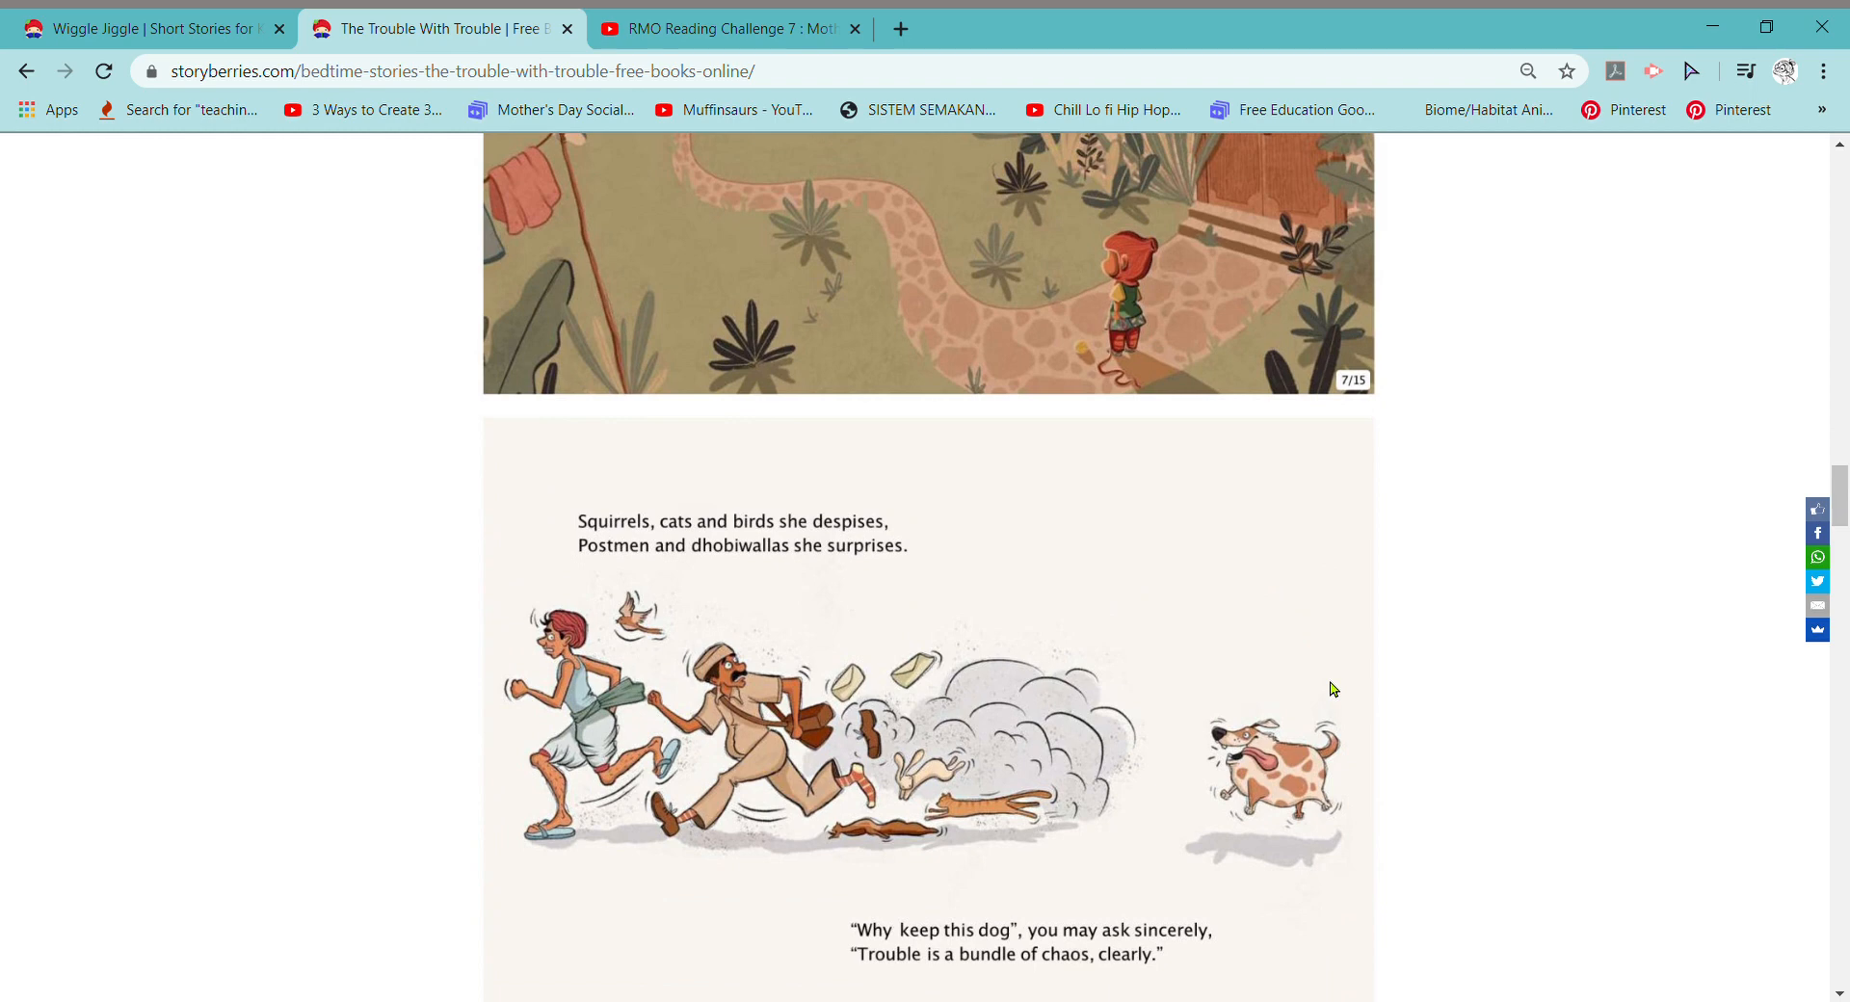
mouse_move(941, 815)
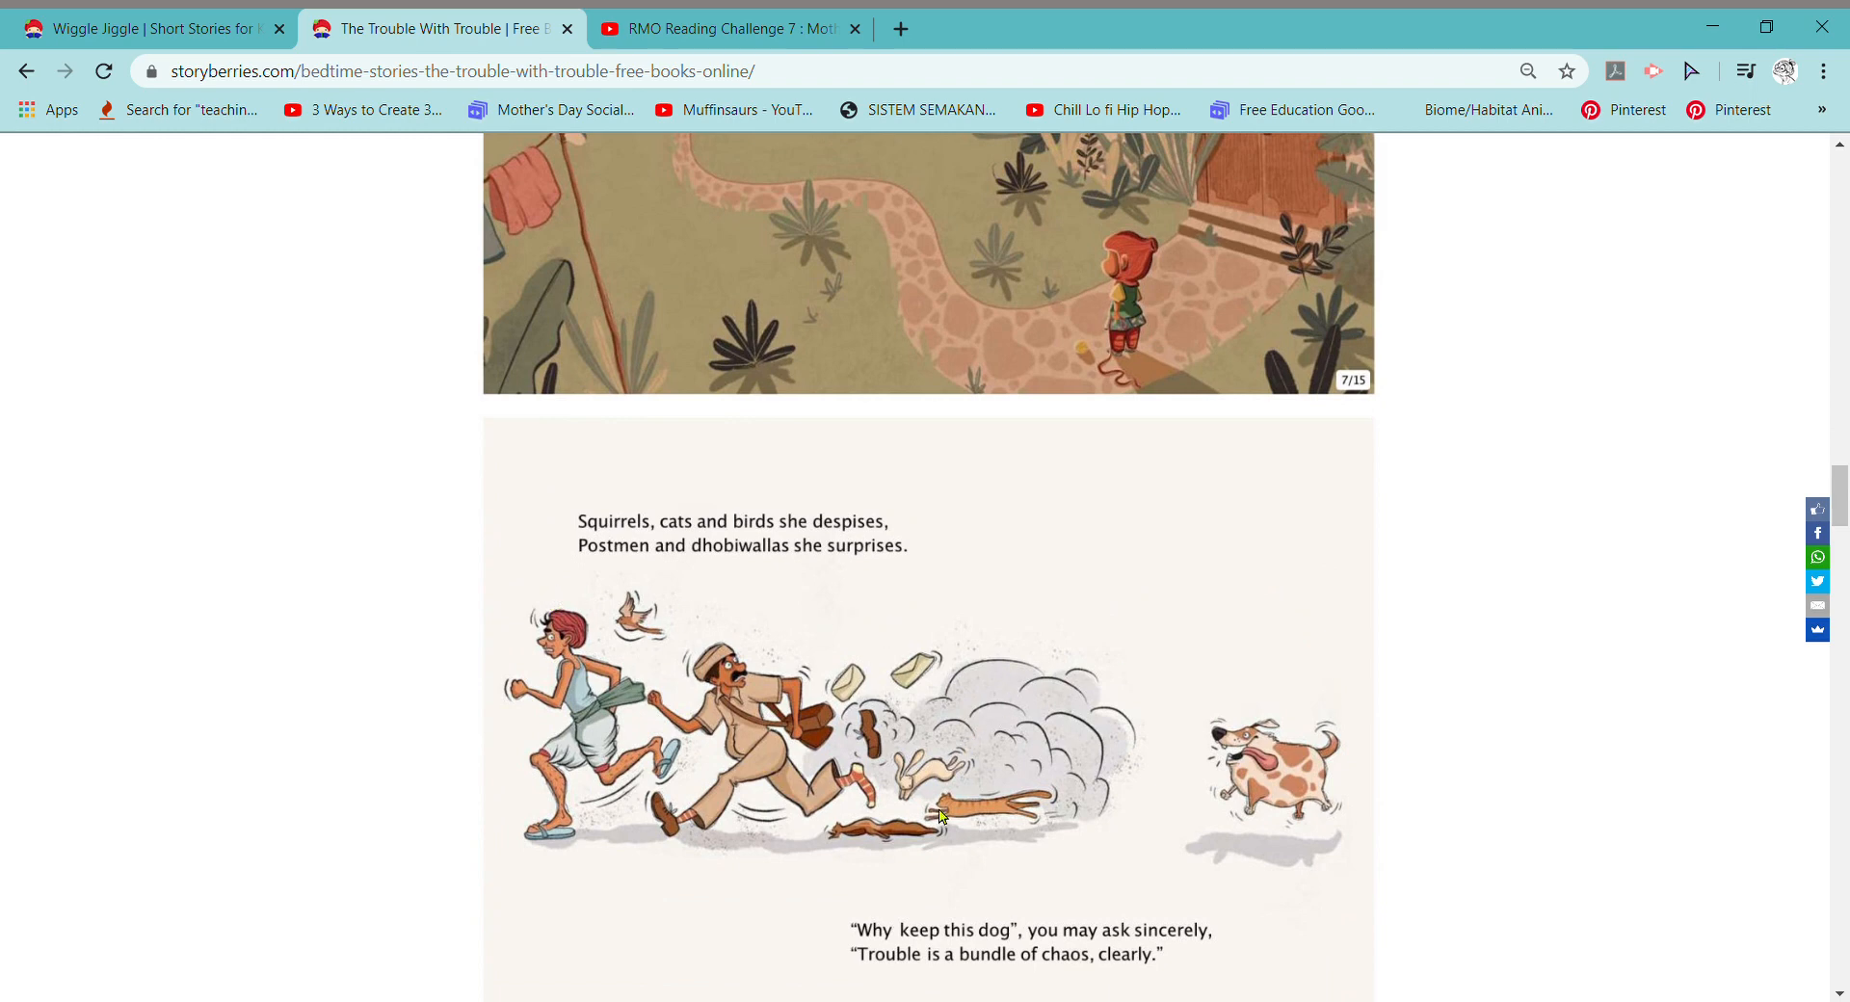
mouse_move(917, 788)
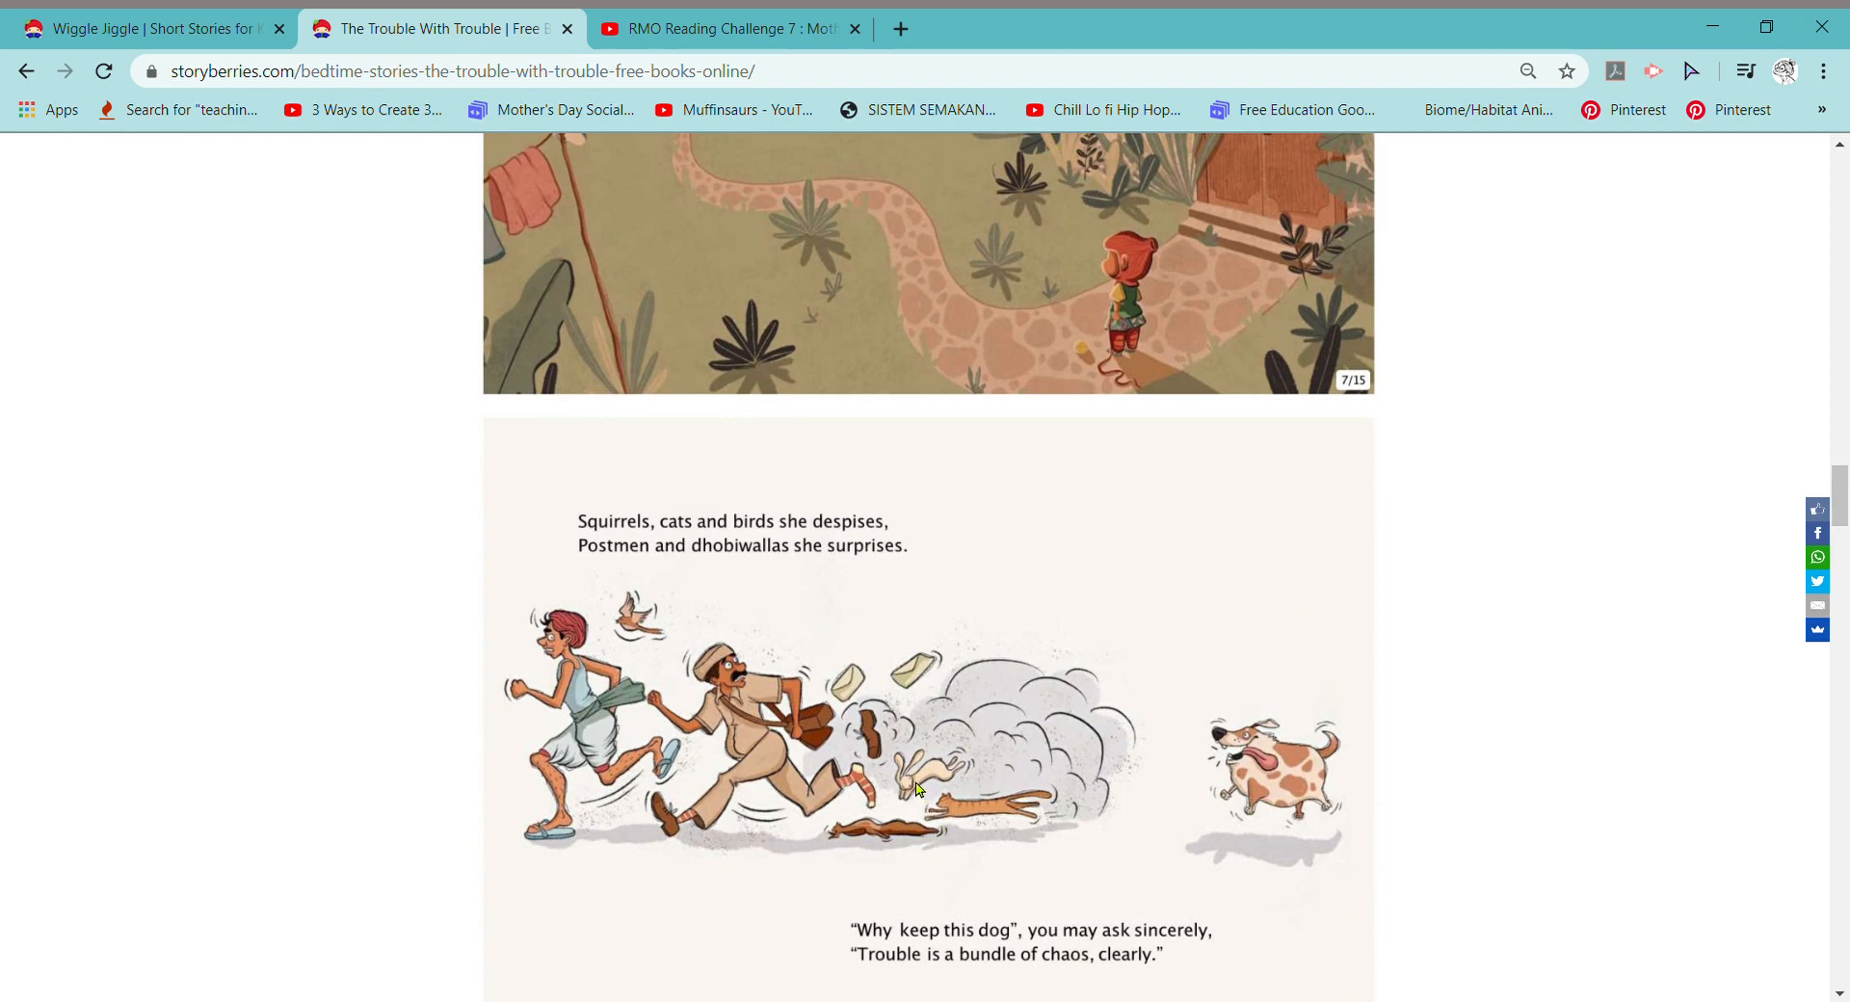
mouse_move(907, 780)
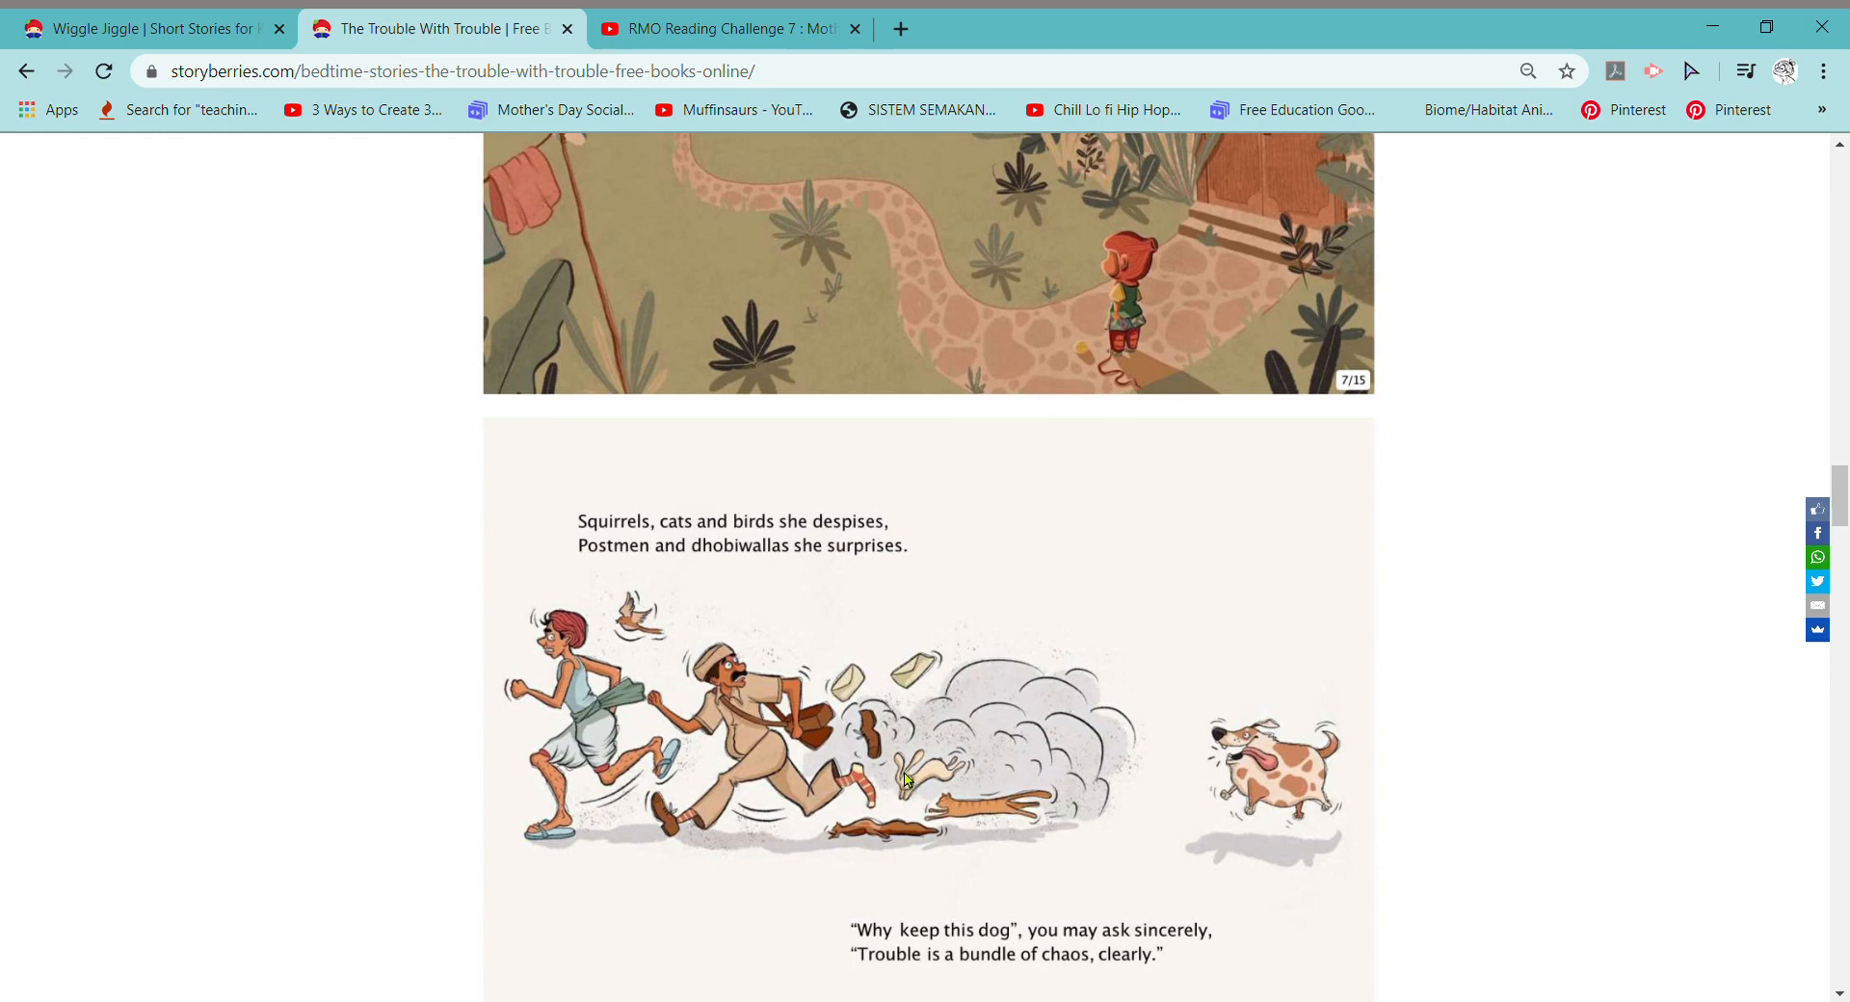
mouse_move(667, 717)
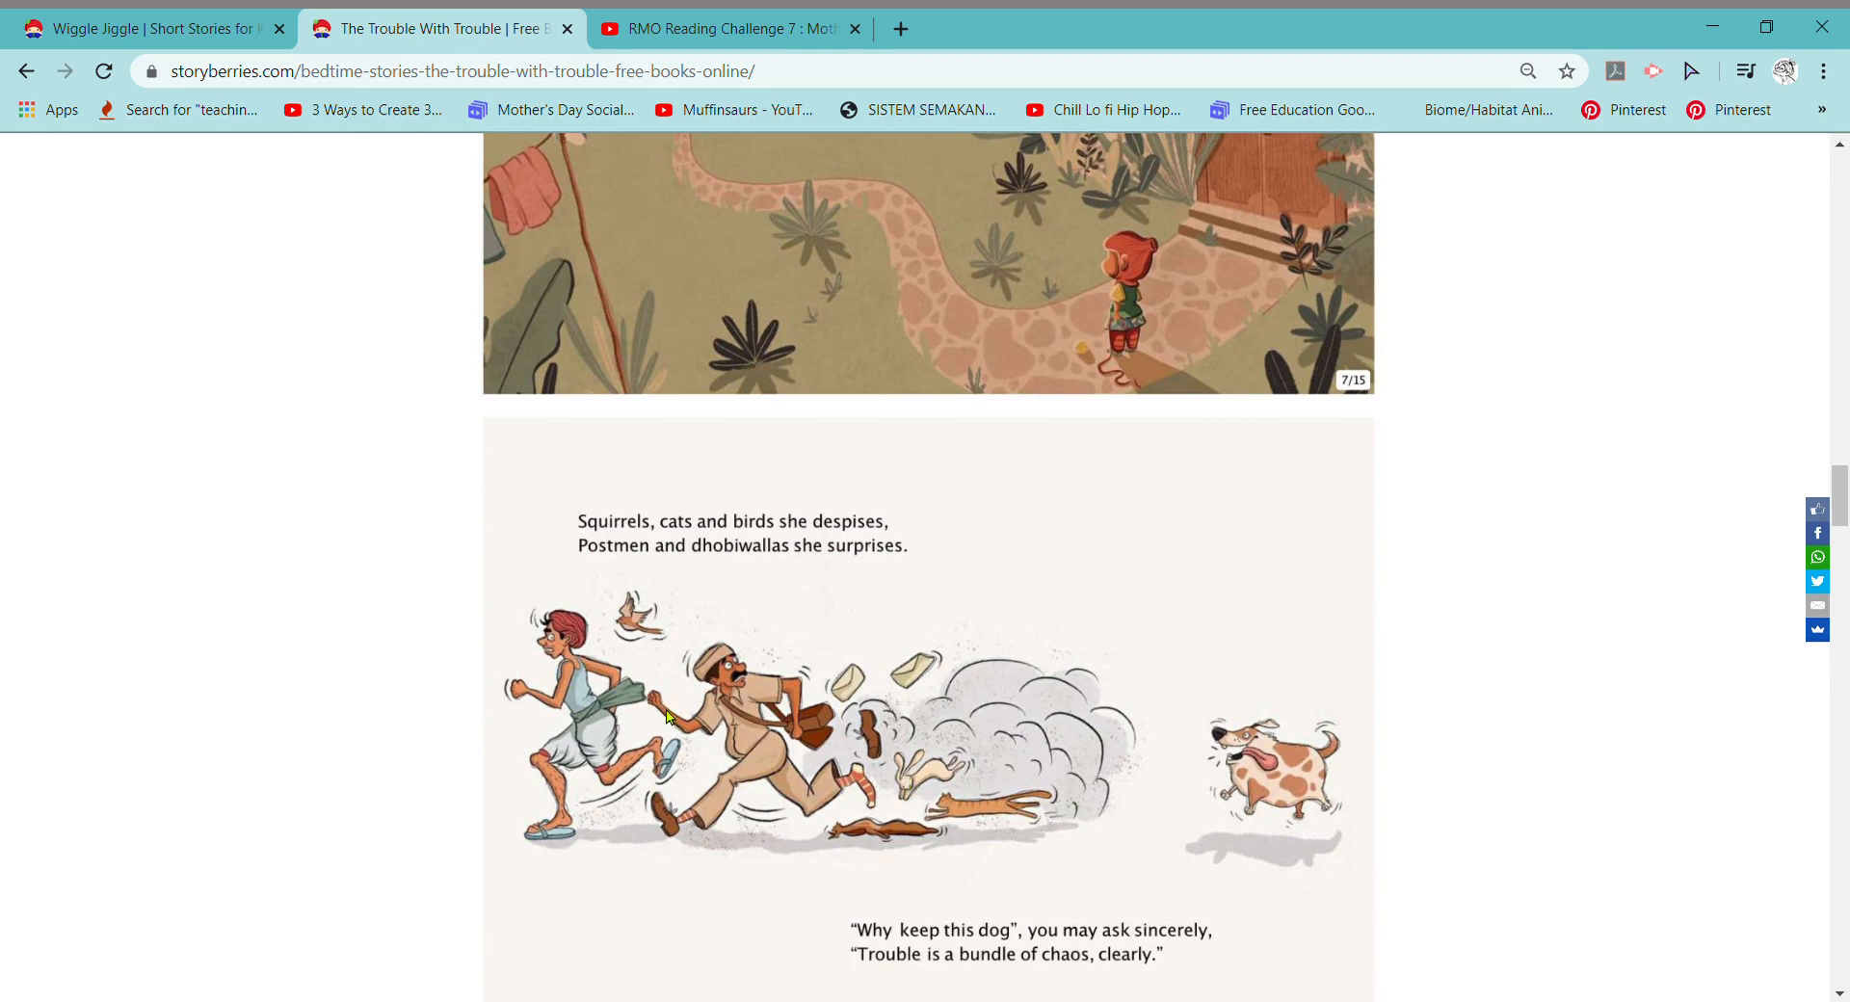
mouse_move(595, 693)
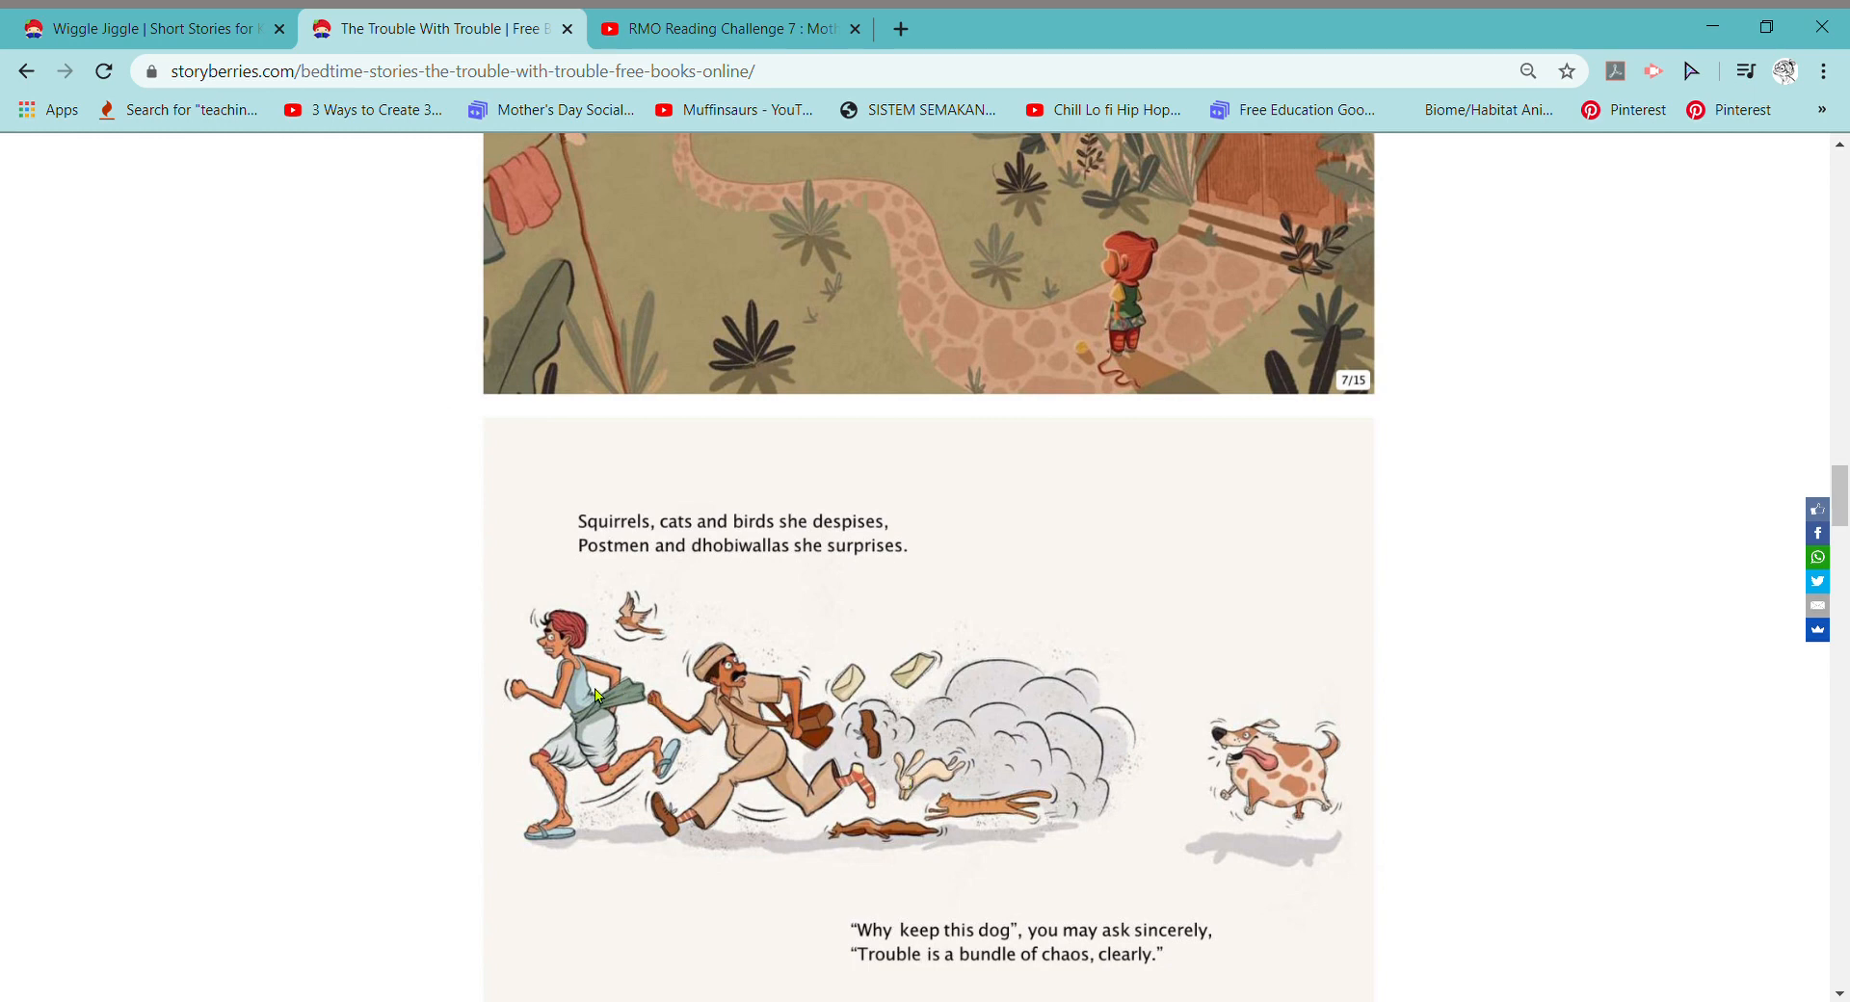
mouse_move(1439, 632)
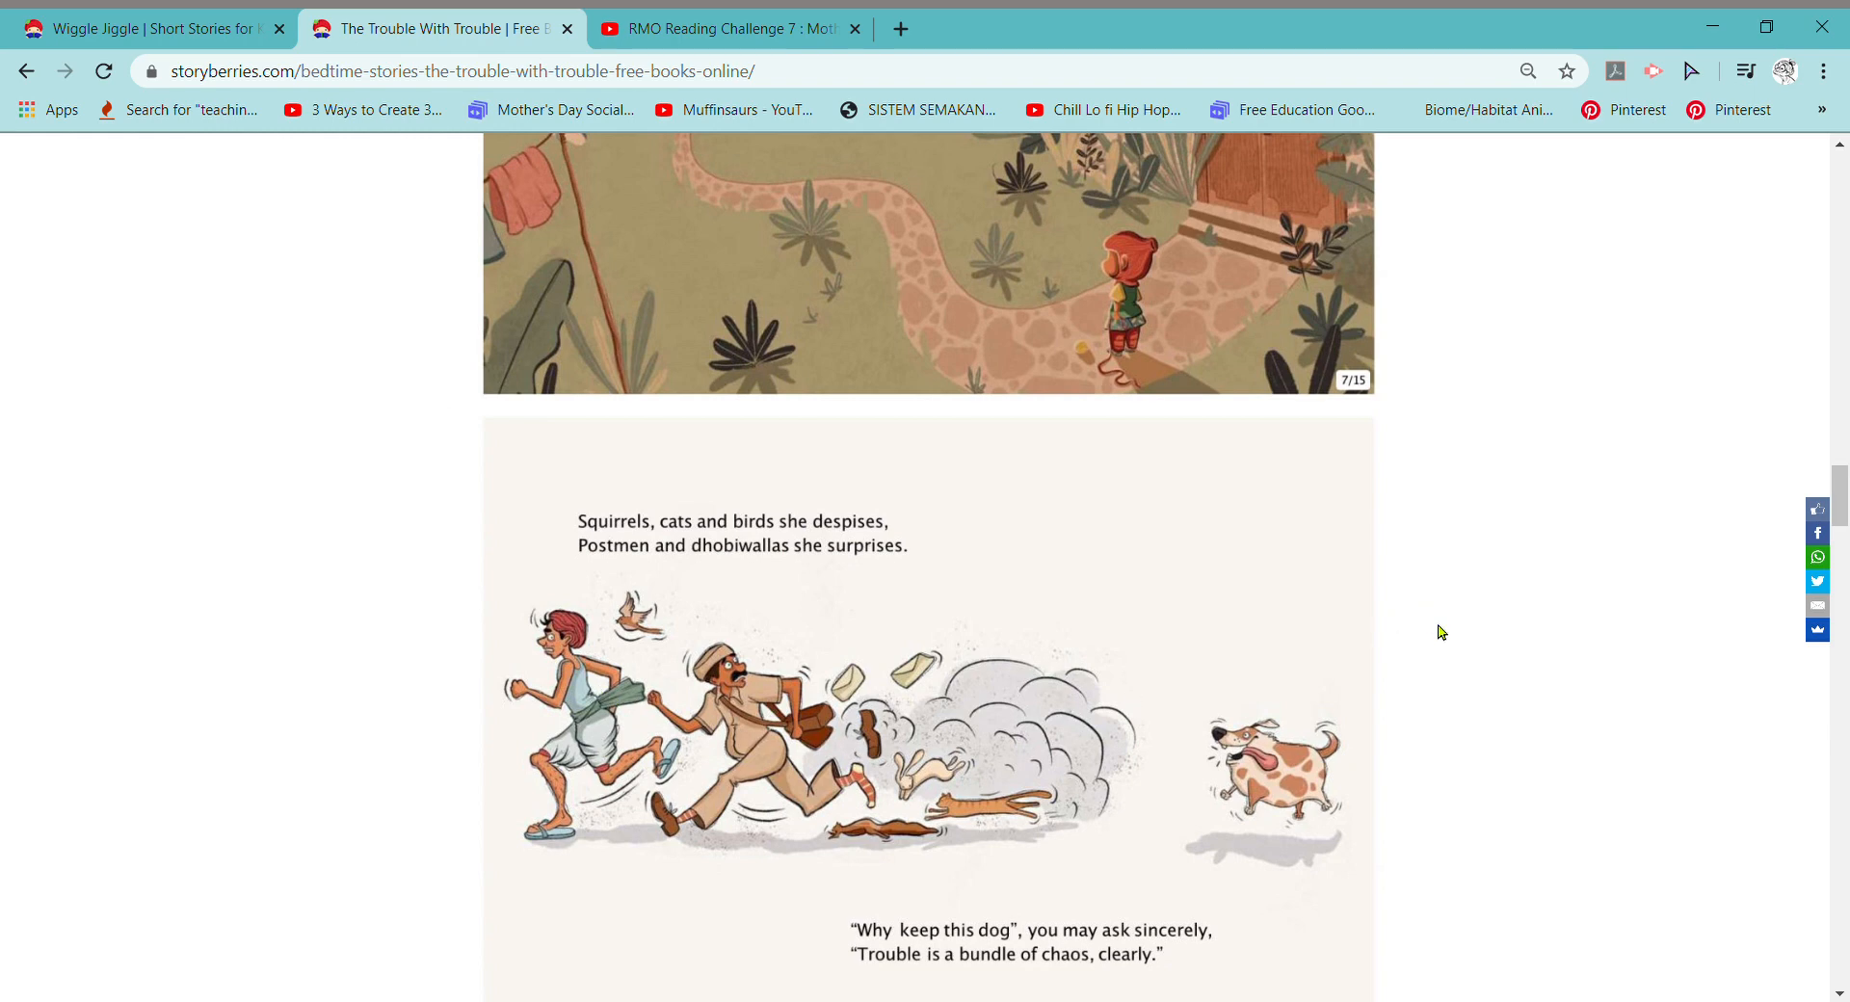
mouse_move(1226, 927)
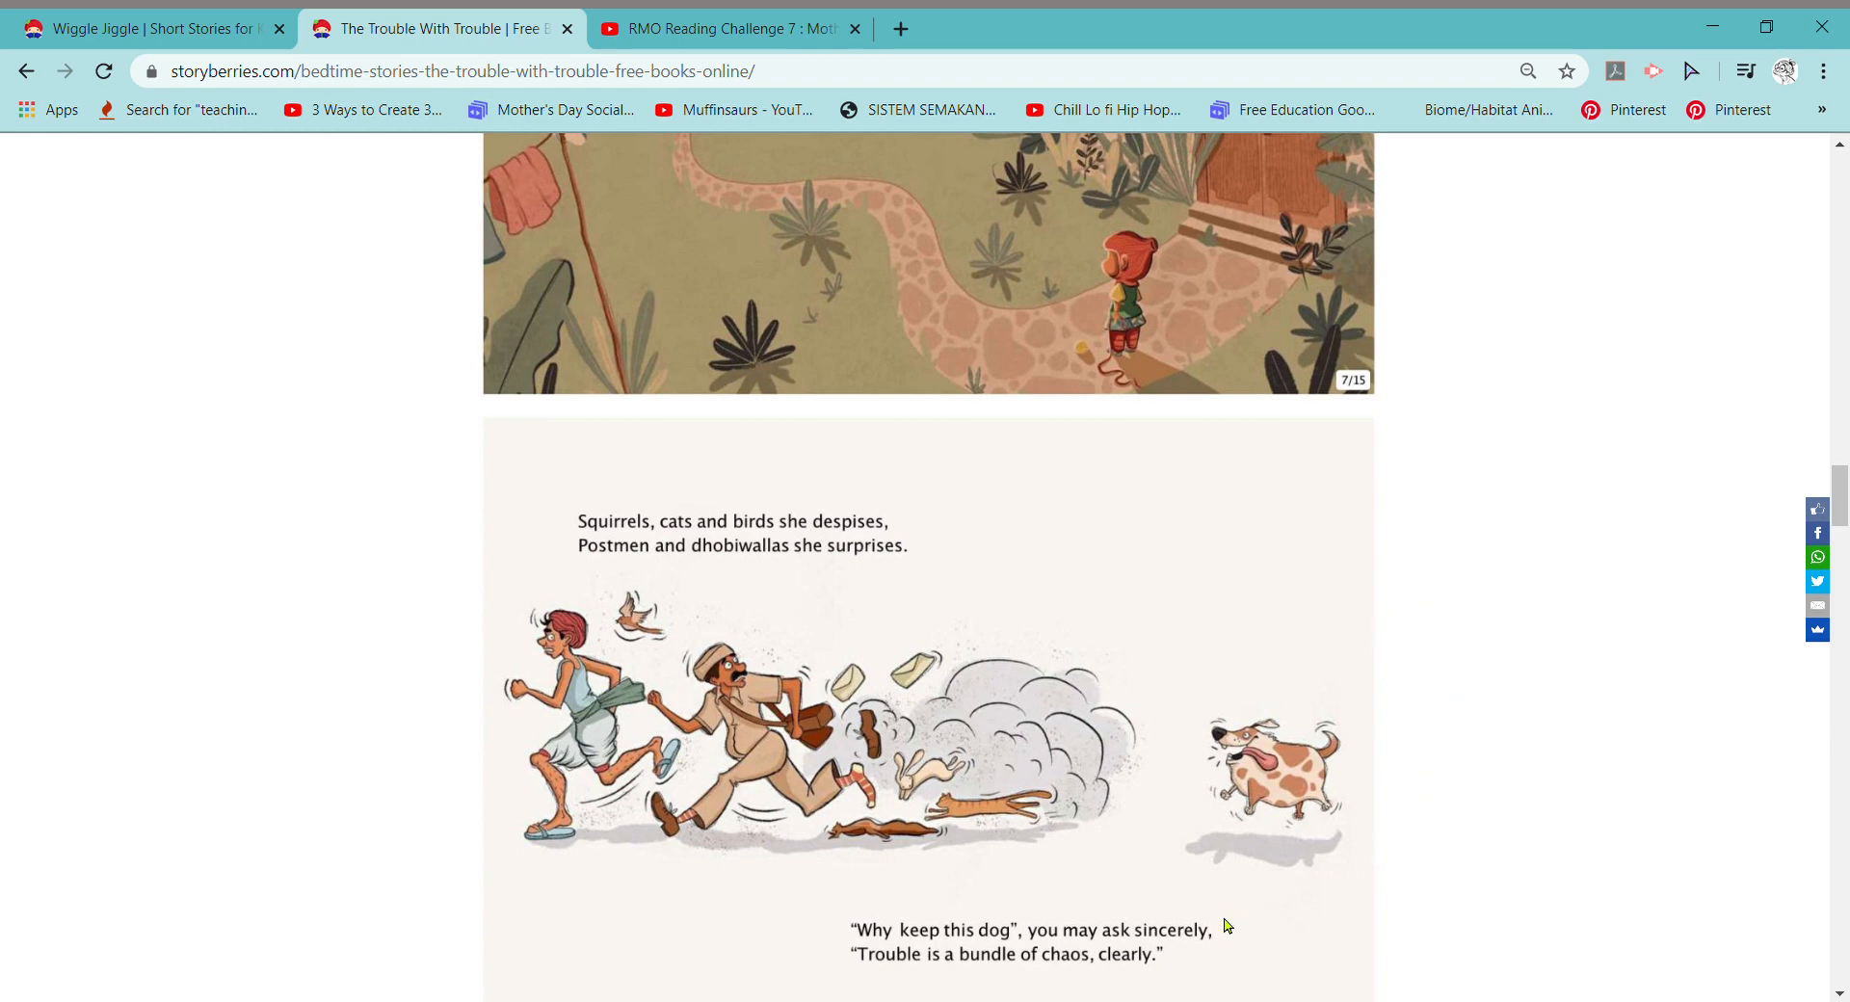
mouse_move(1246, 912)
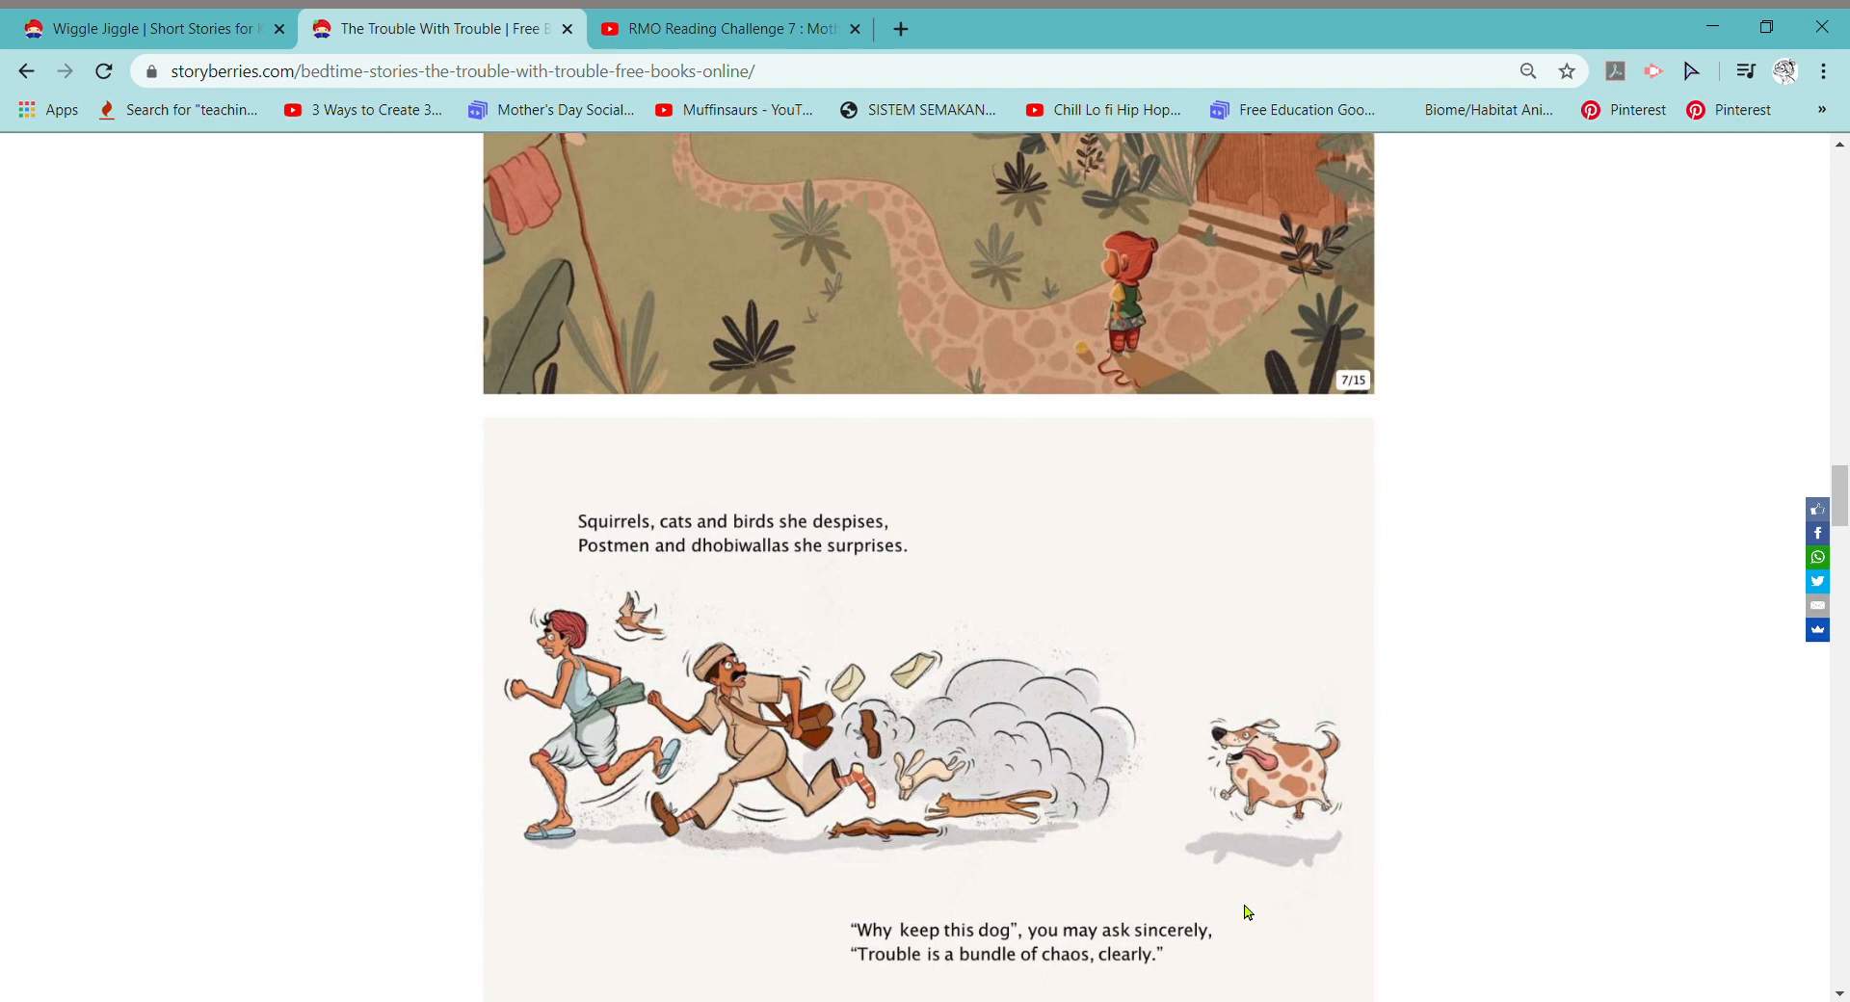
mouse_move(1225, 873)
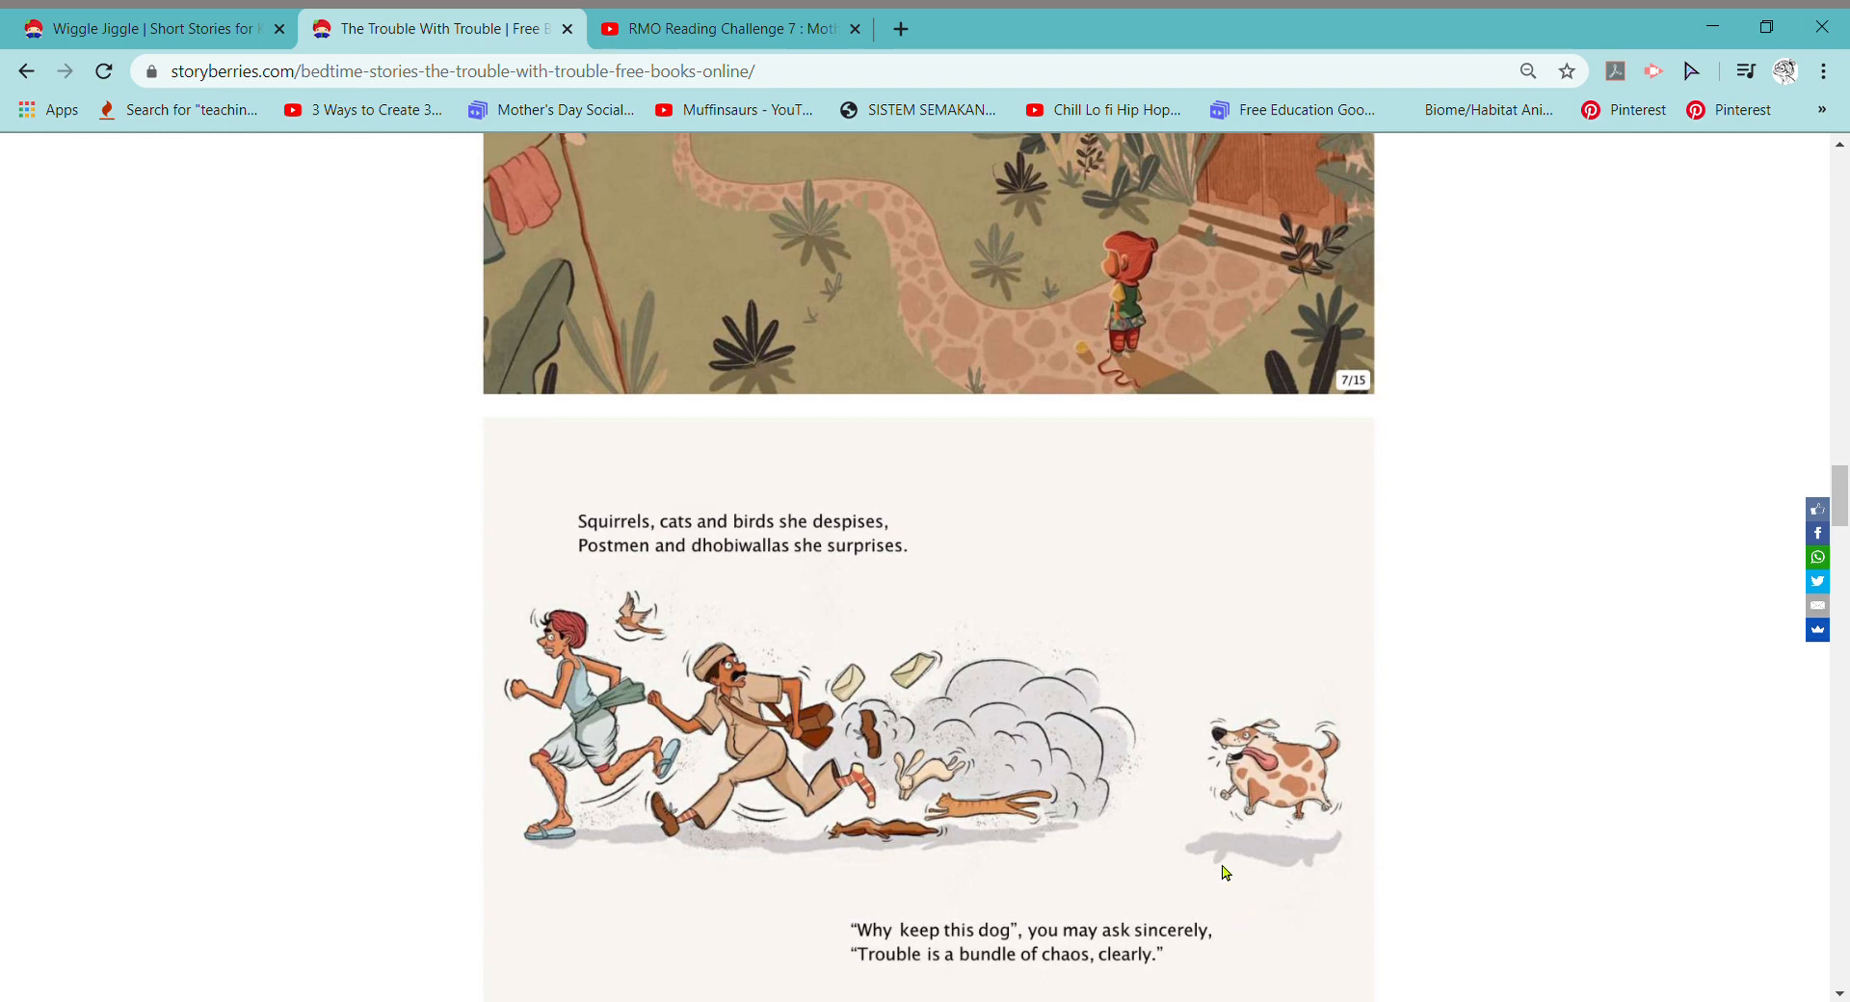
mouse_move(1212, 875)
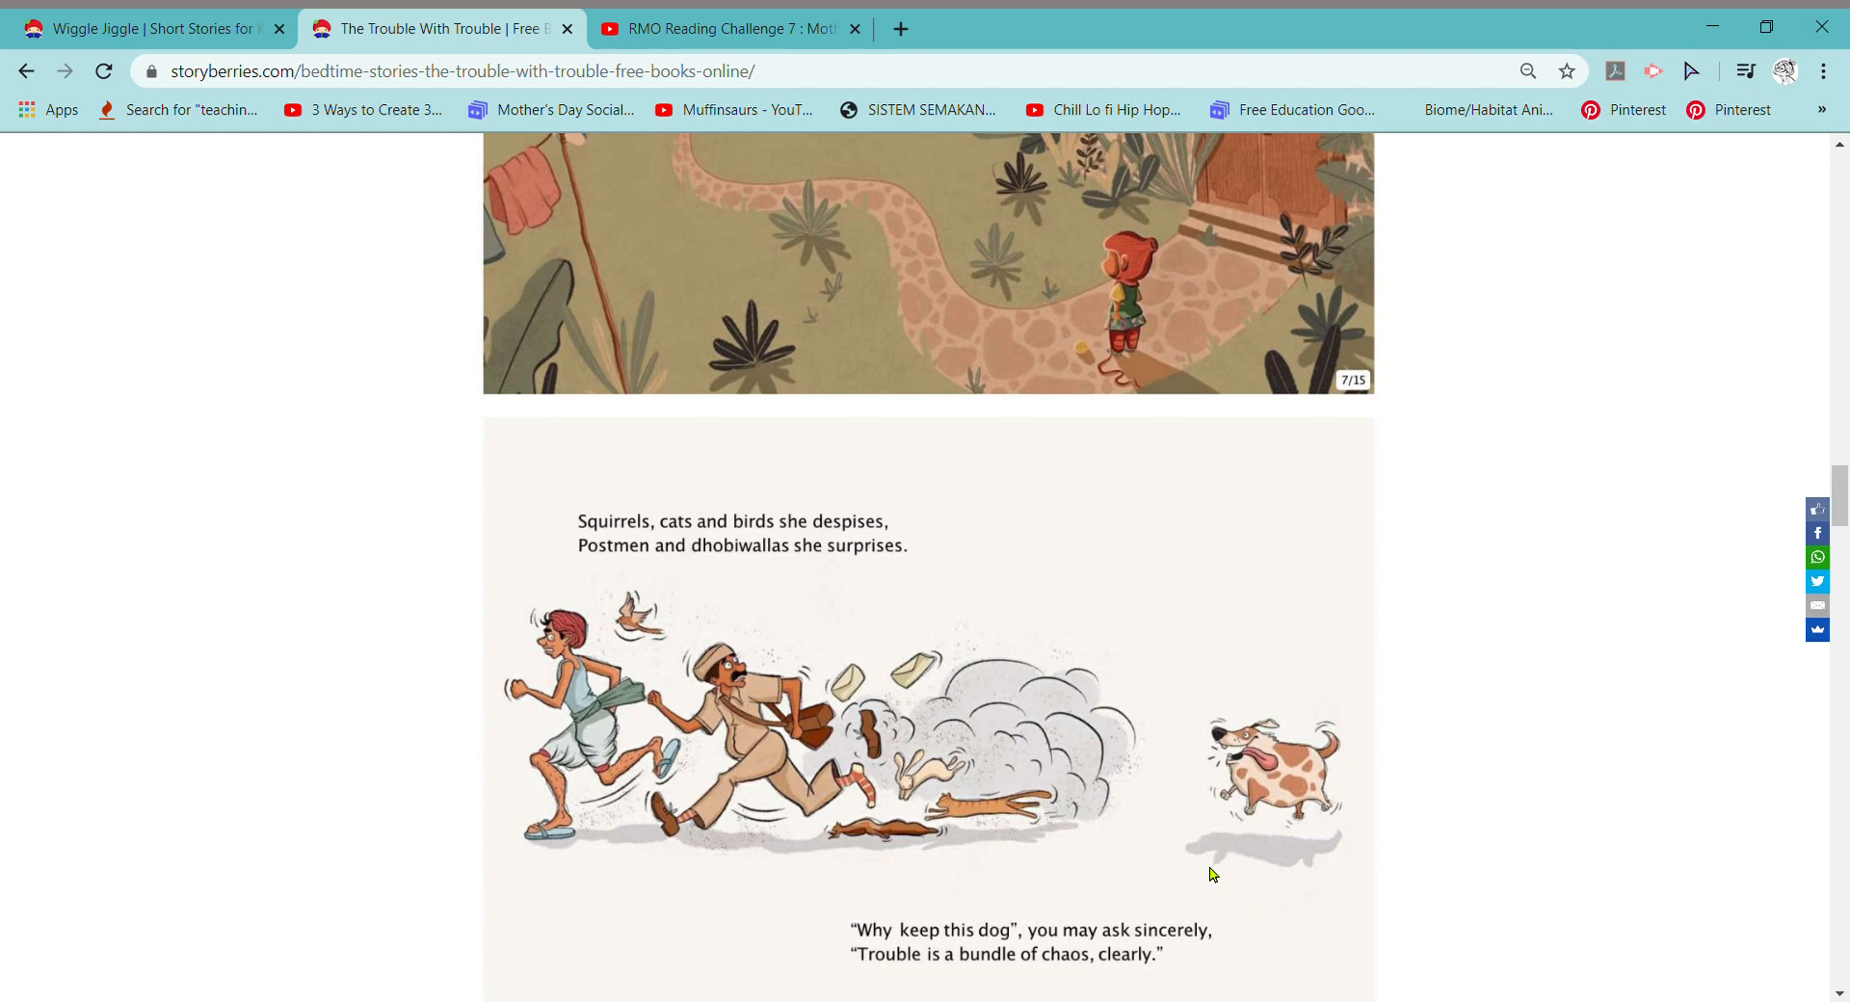
Read past page 9 to the cardboard-car page 10/15, 'Please don't be far.'
scroll("down", 3)
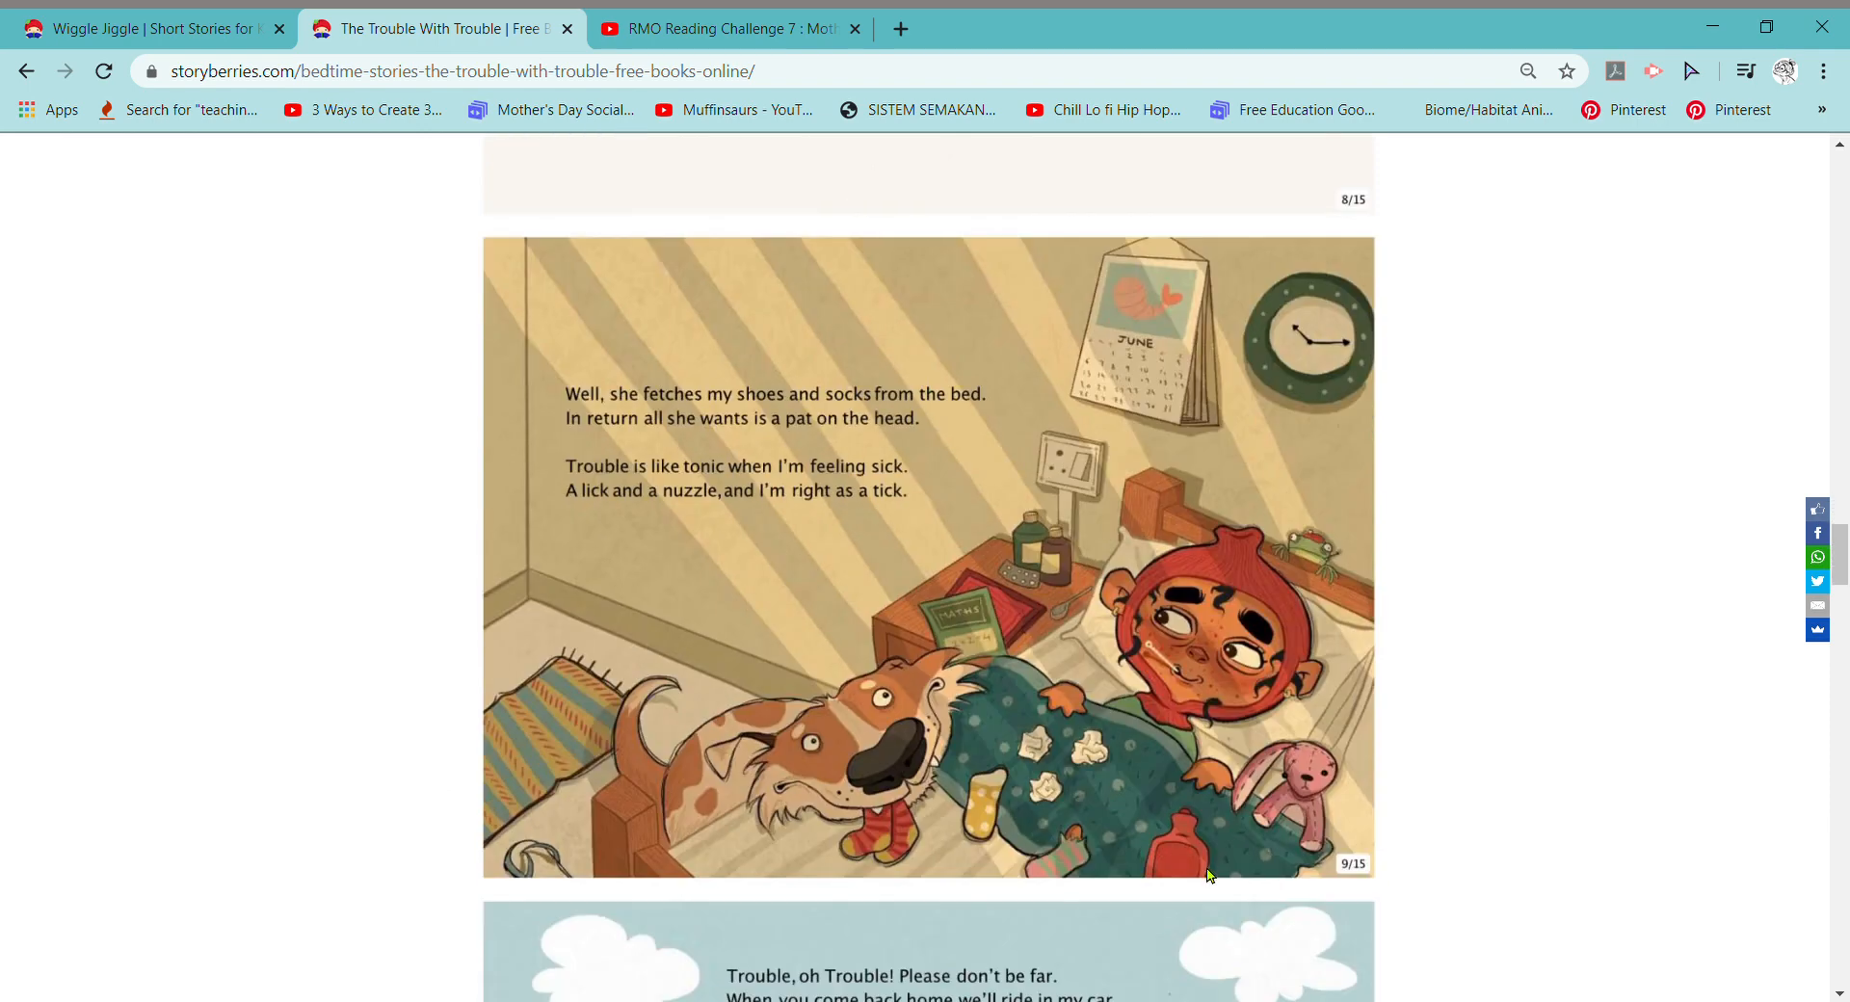
mouse_move(986, 736)
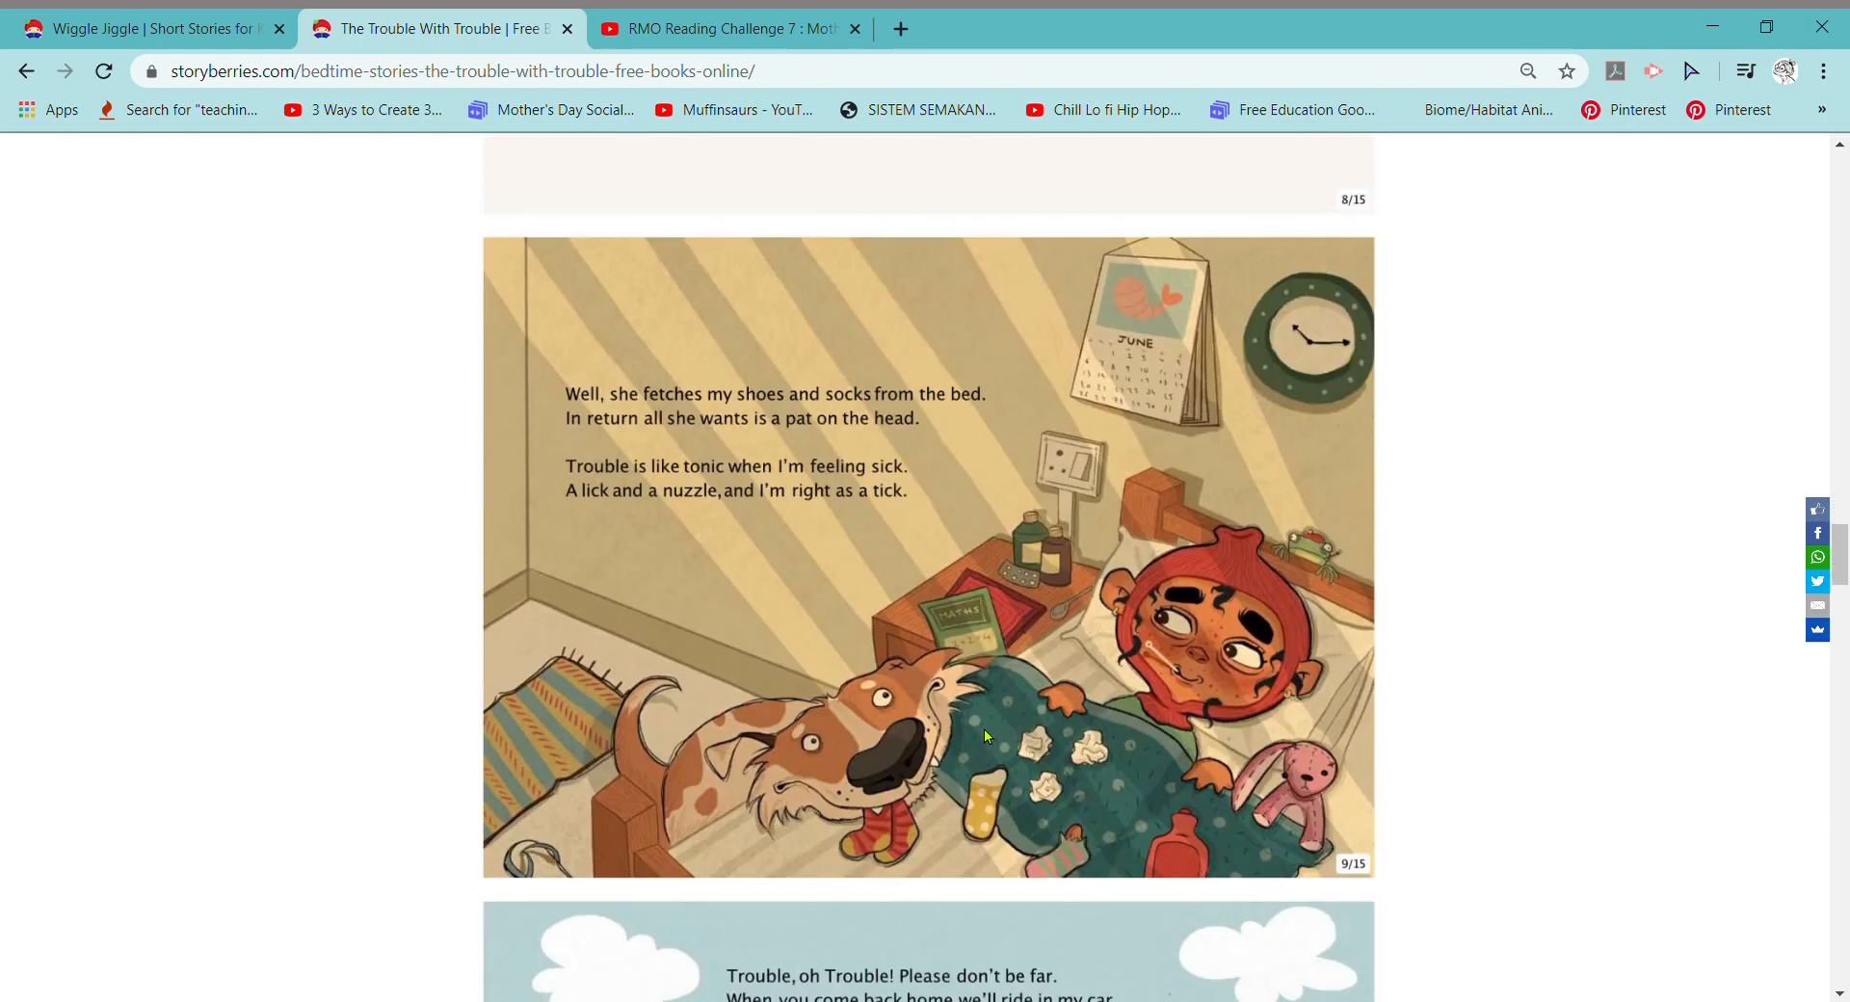
mouse_move(907, 775)
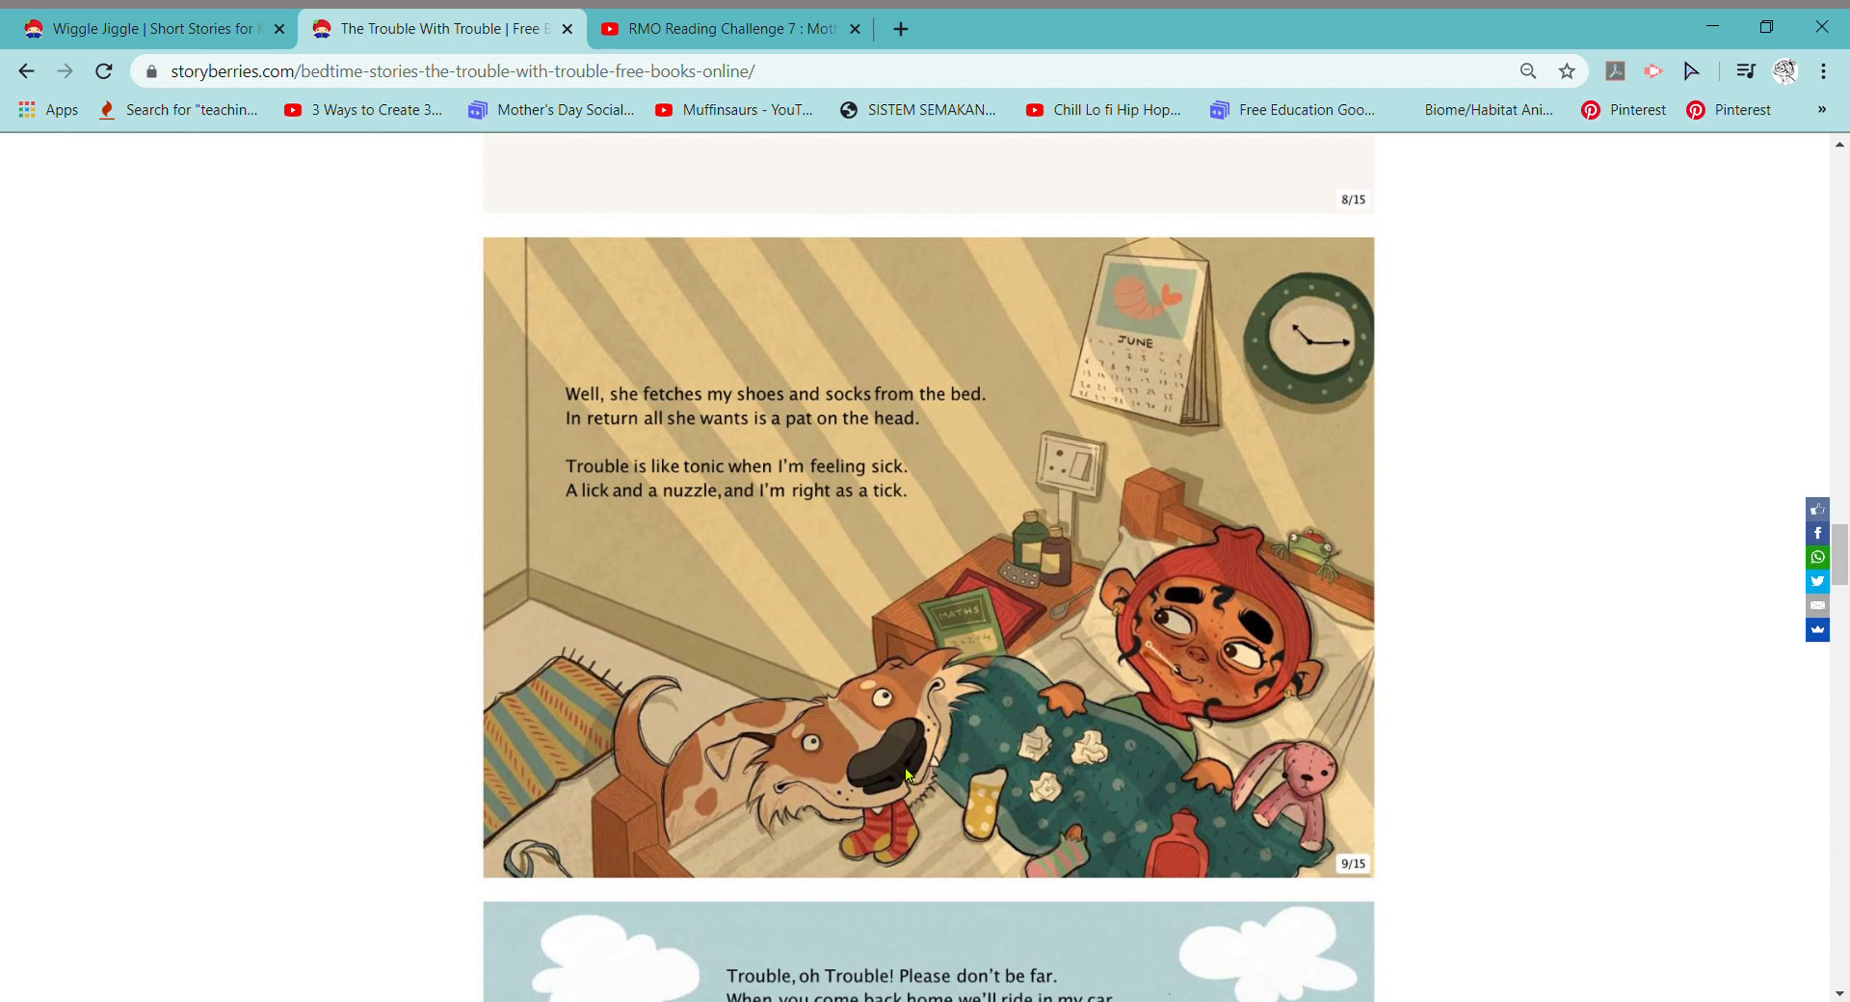
mouse_move(744, 741)
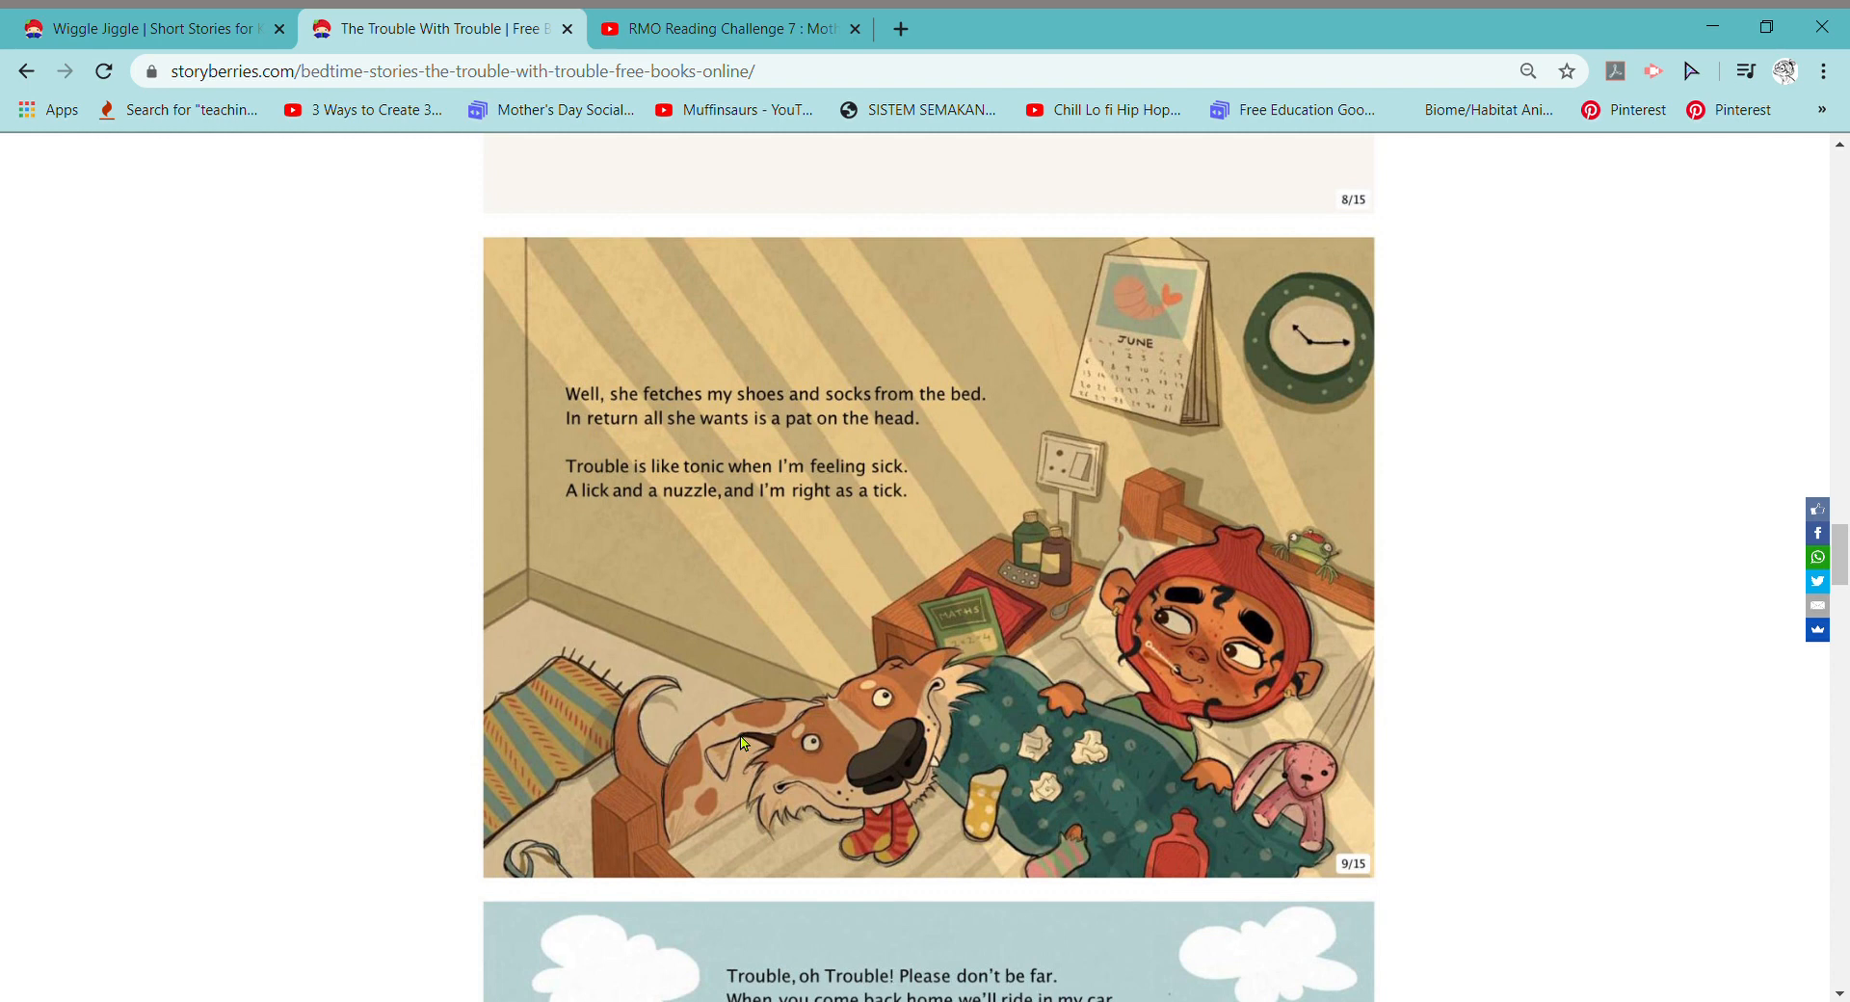
mouse_move(754, 505)
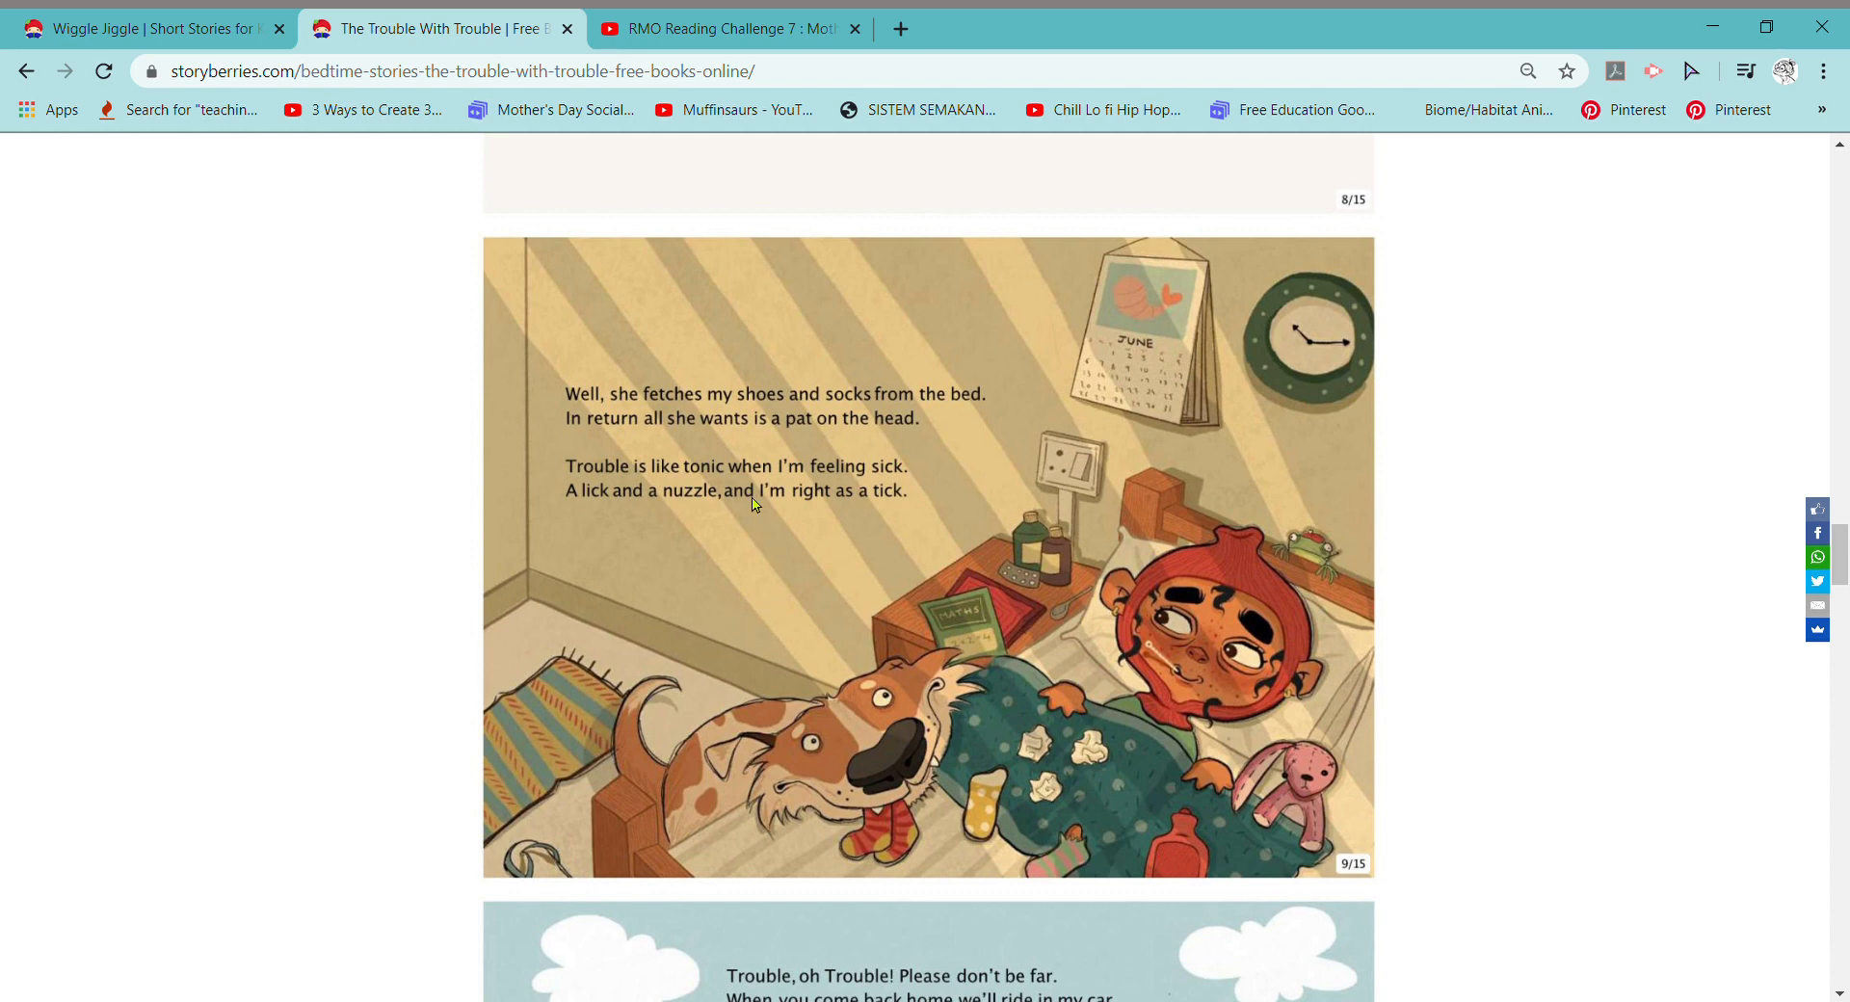
mouse_move(740, 495)
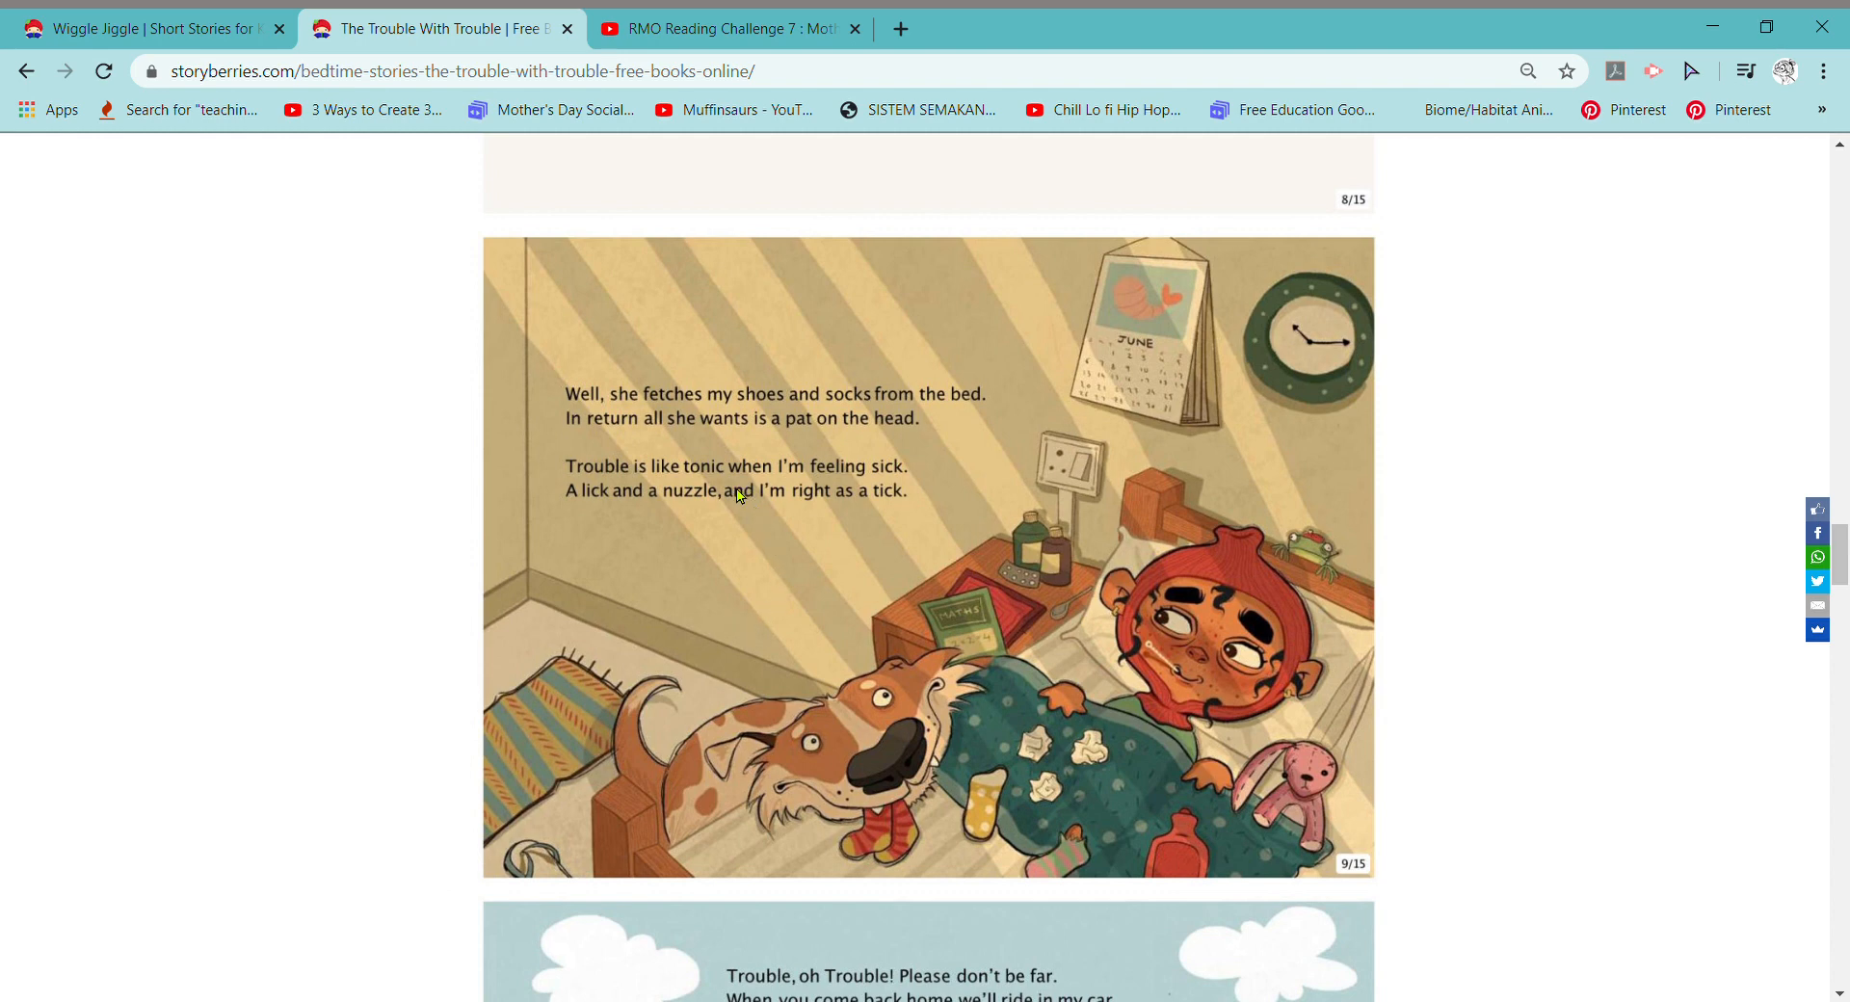
mouse_move(825, 501)
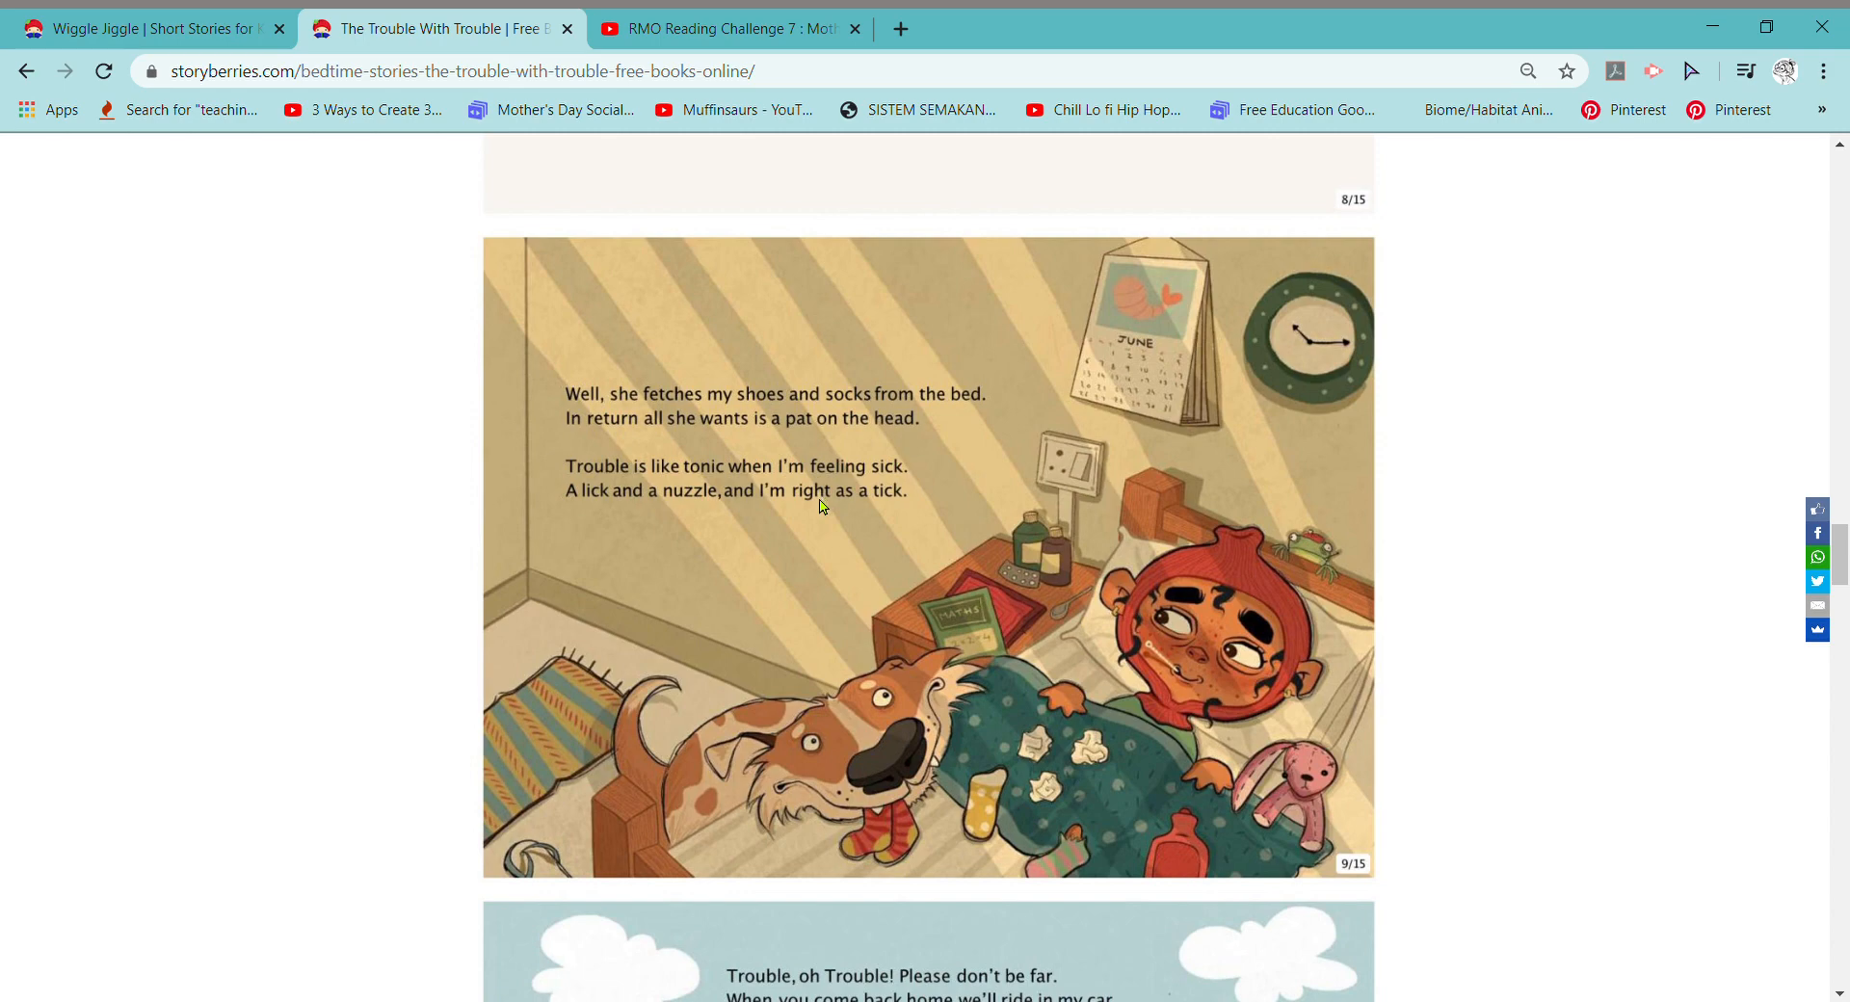
mouse_move(807, 523)
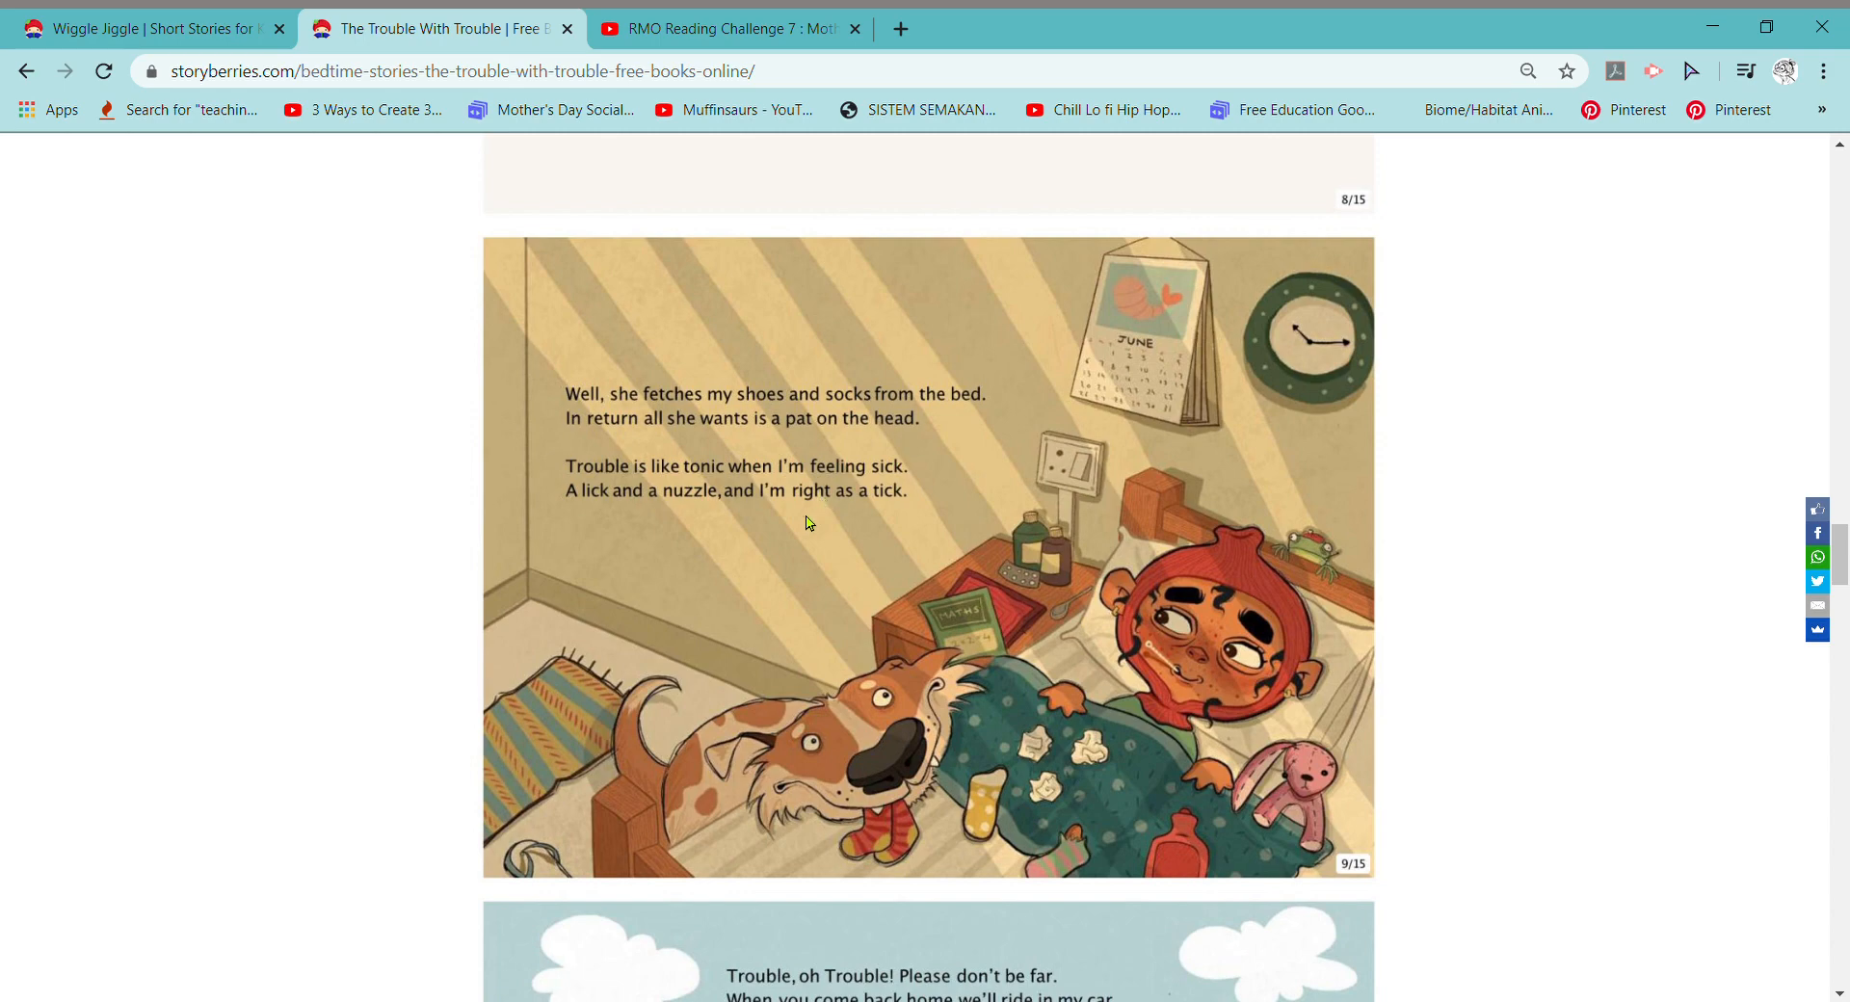
scroll("down", 3)
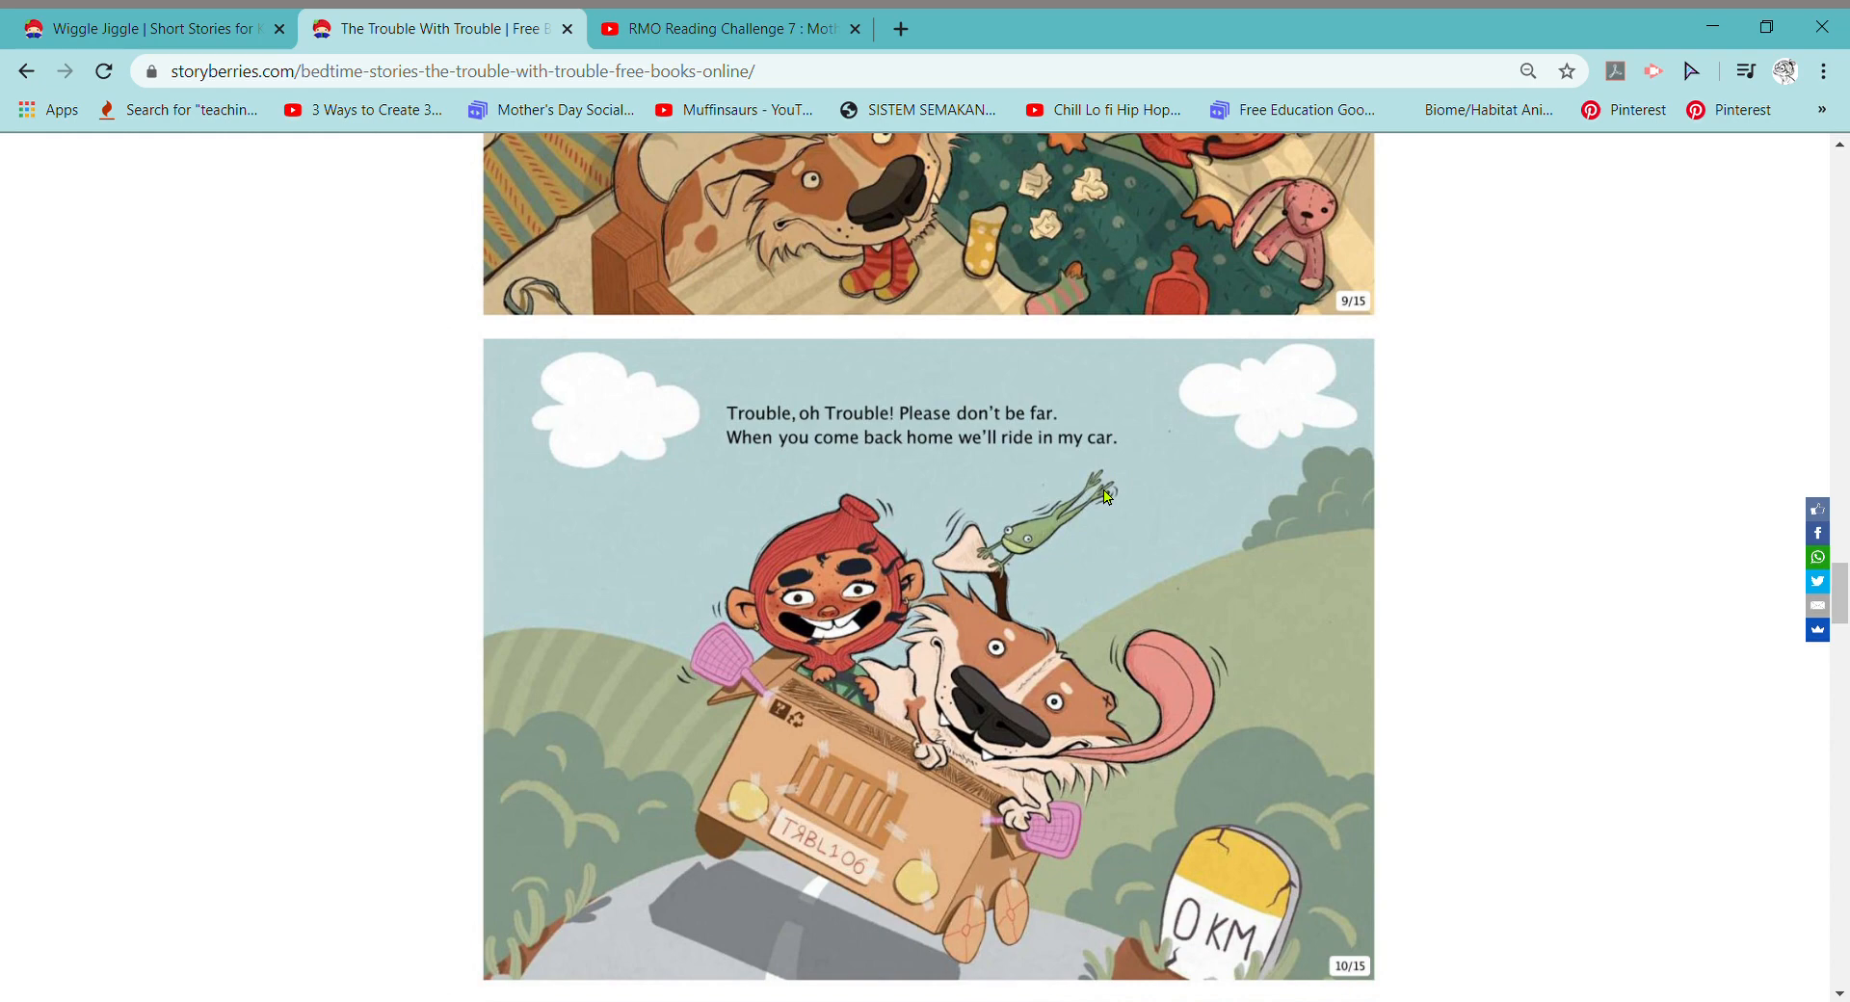
Bring up page 11/15, 'She barks even when I drop the ball.'
scroll("down", 3)
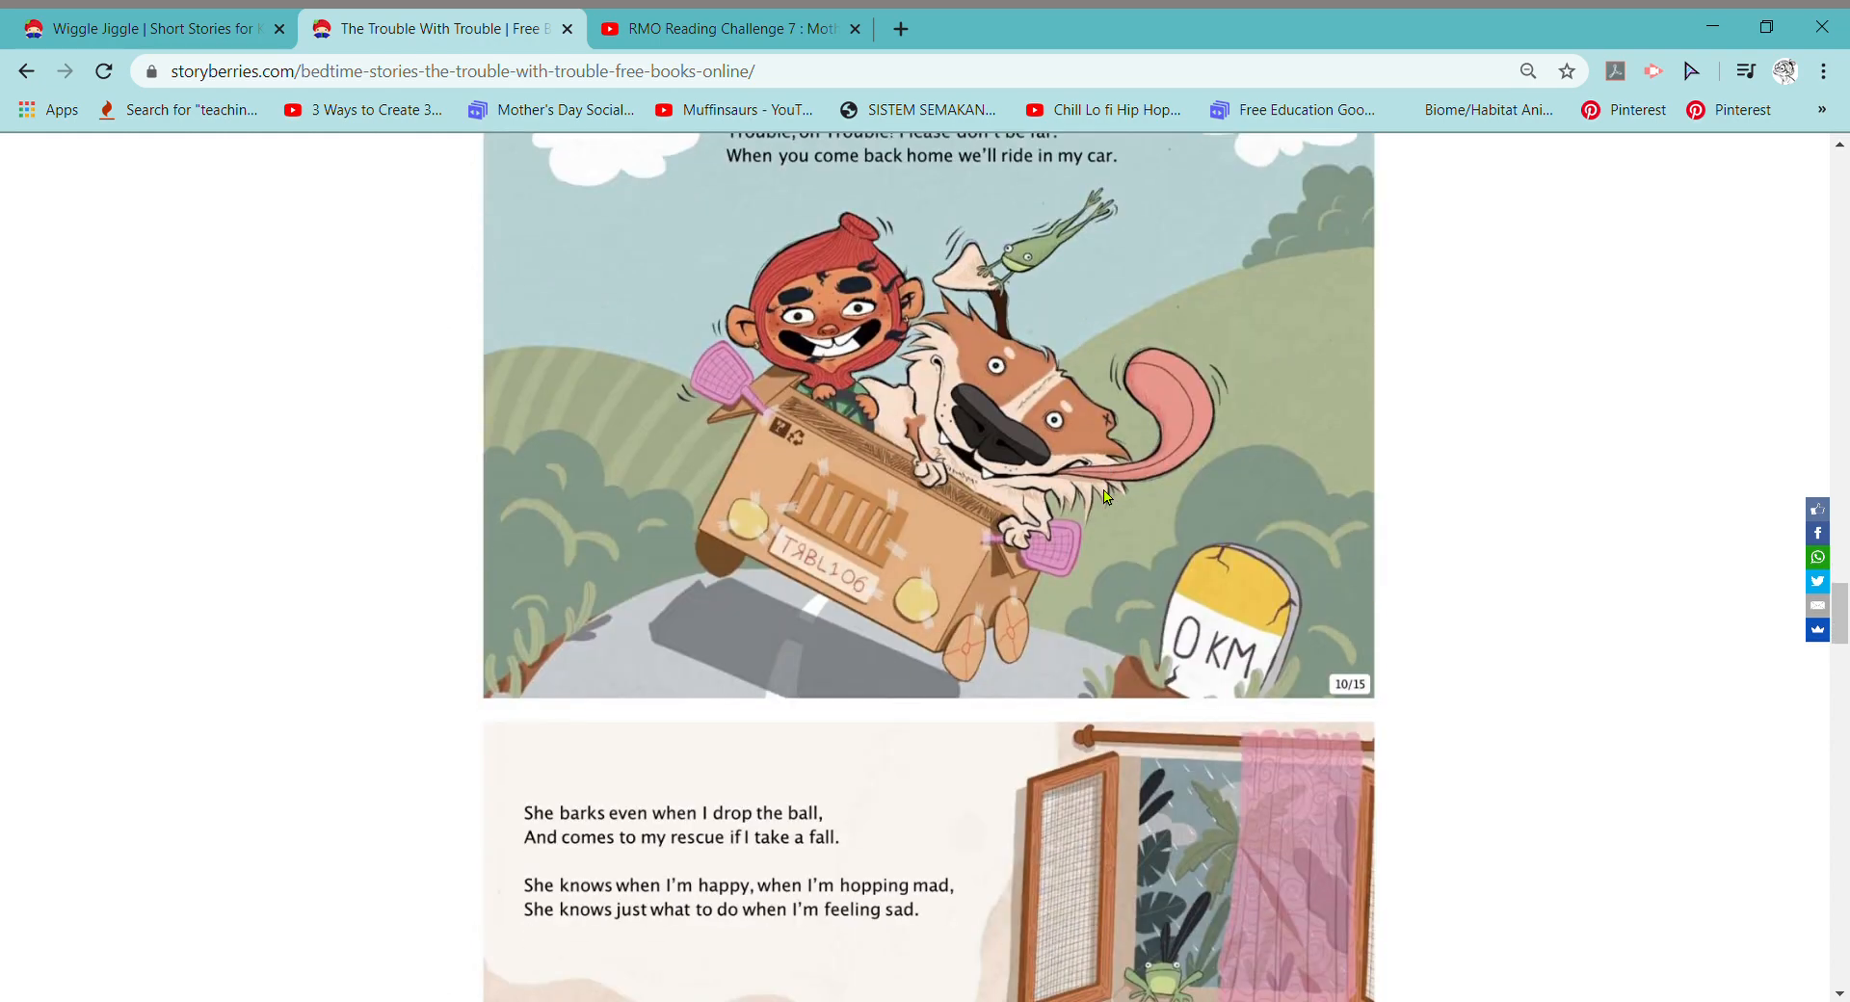
scroll("down", 3)
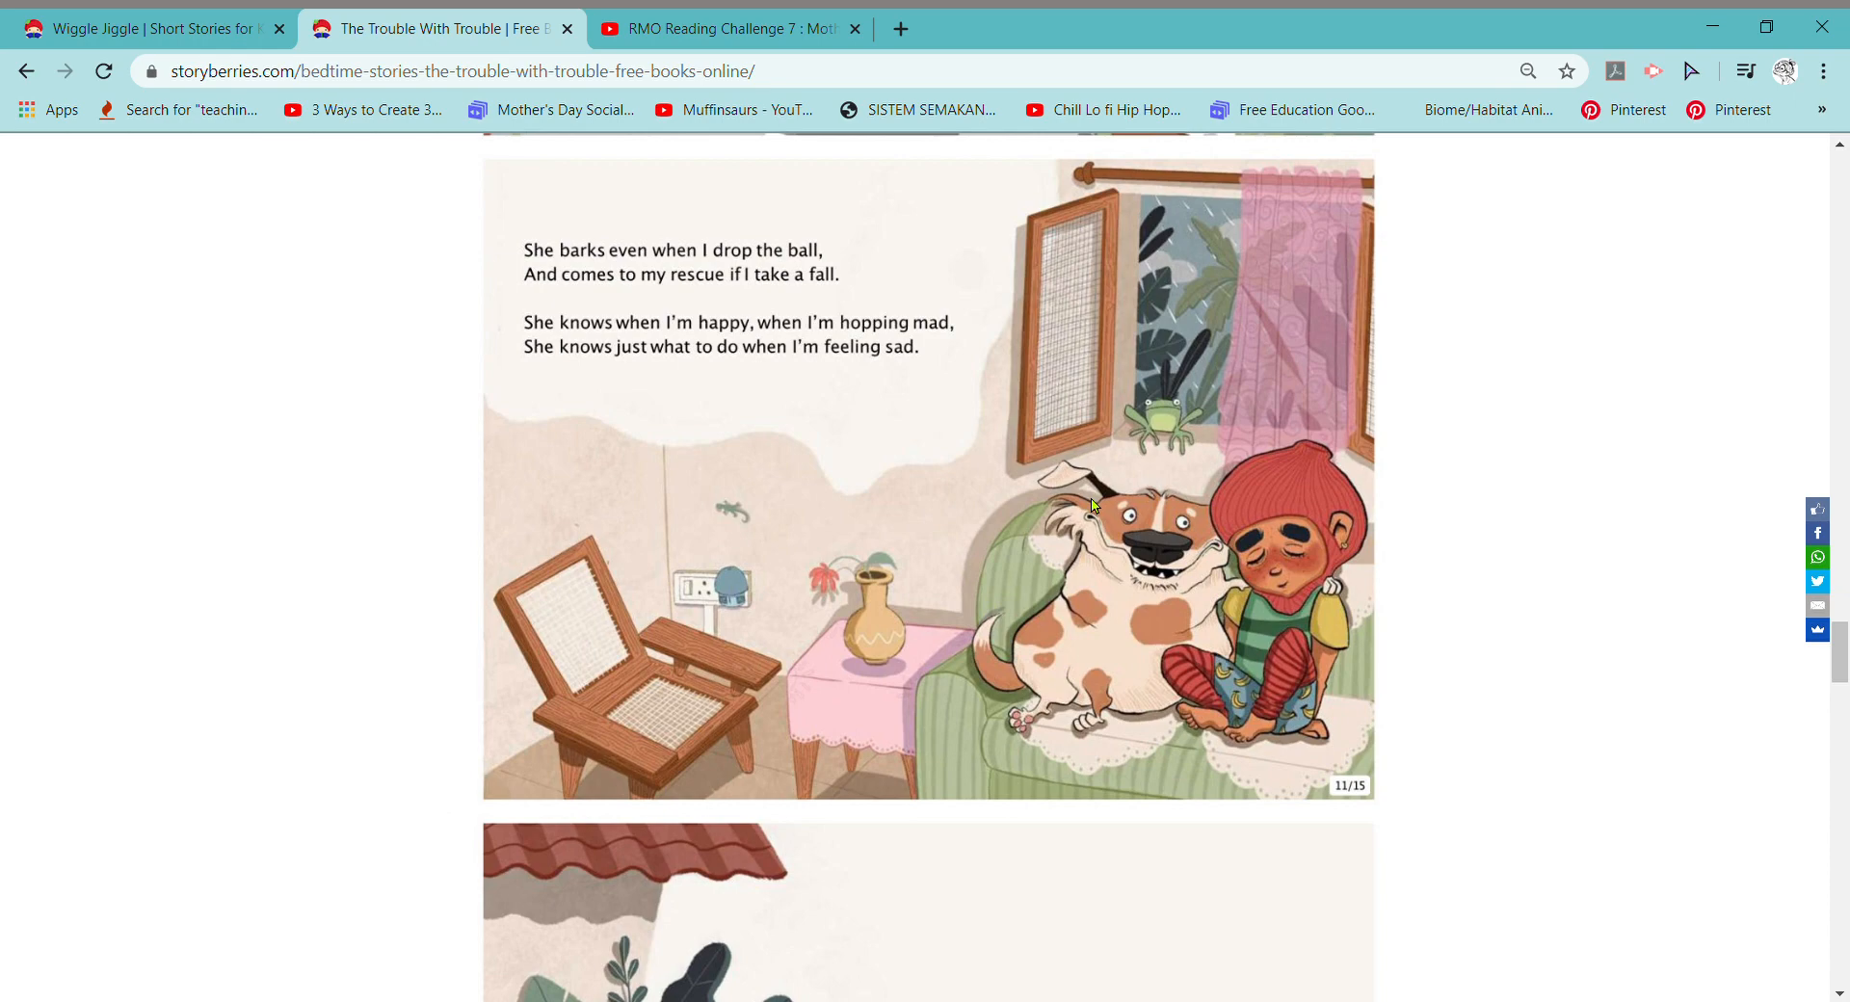
Read through pages 12 and 13 to page 14/15, the boy hugging the dog's snout
scroll("down", 3)
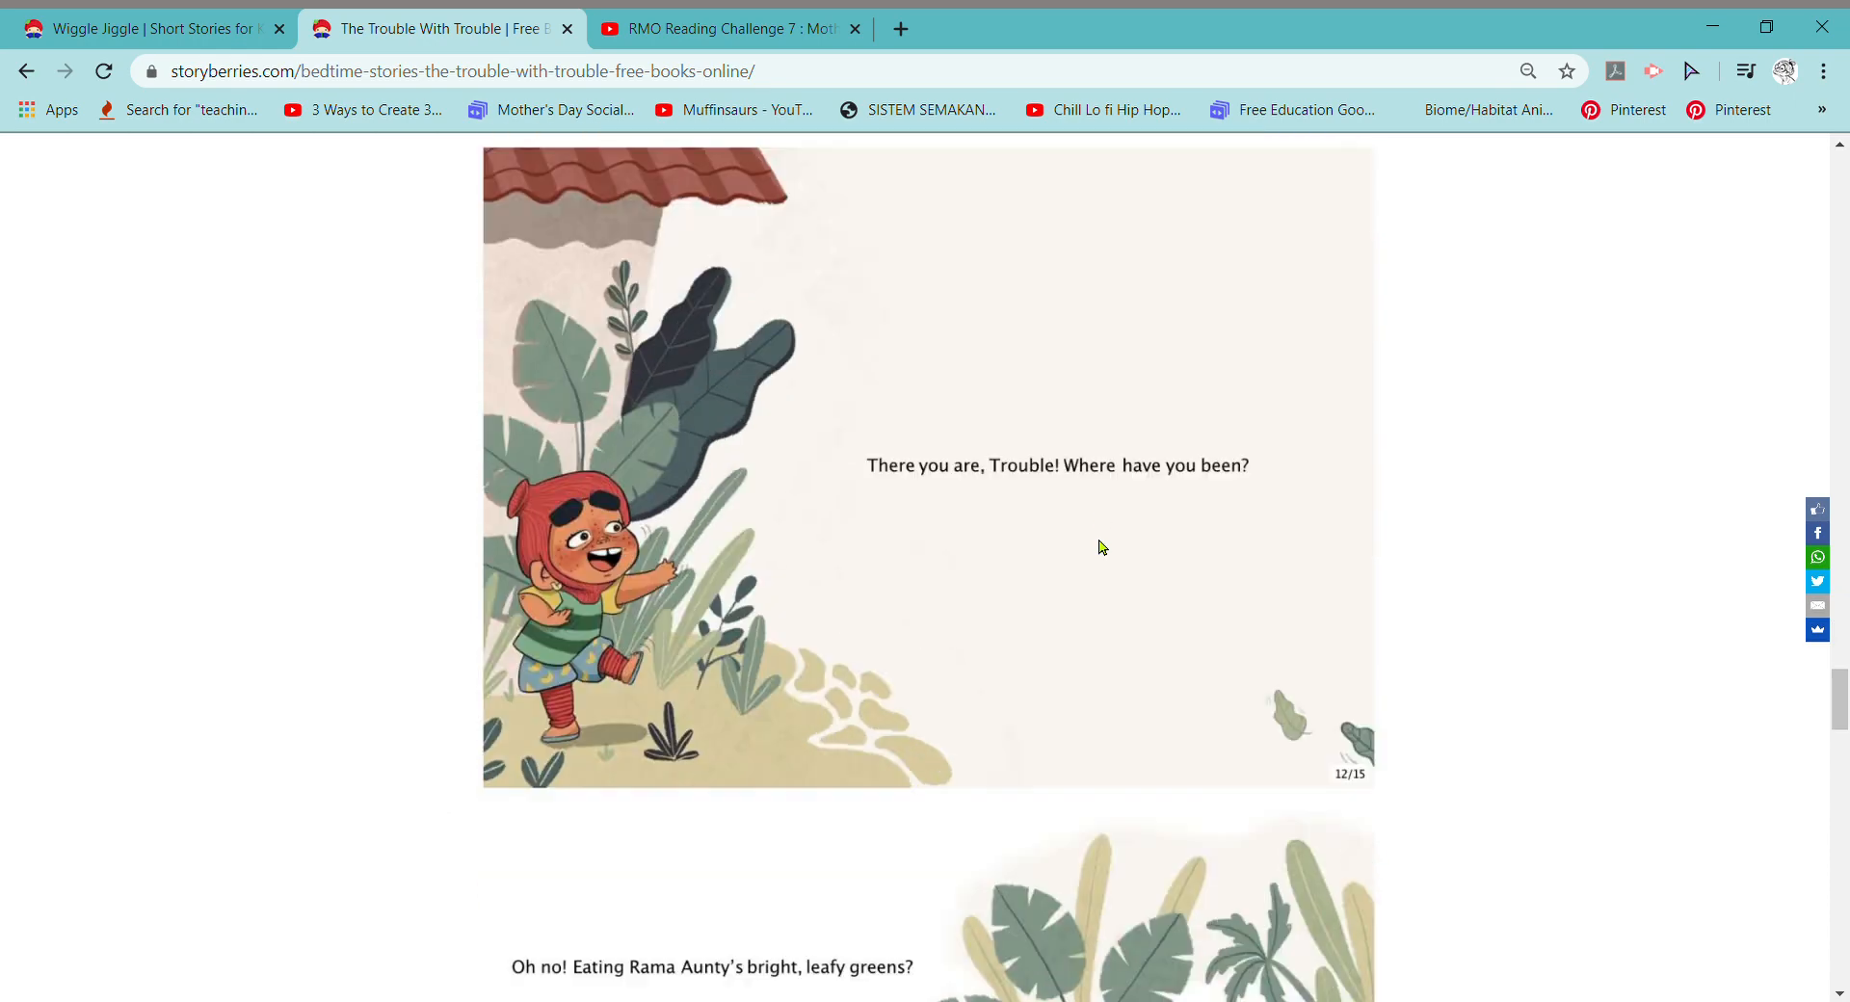
scroll("down", 3)
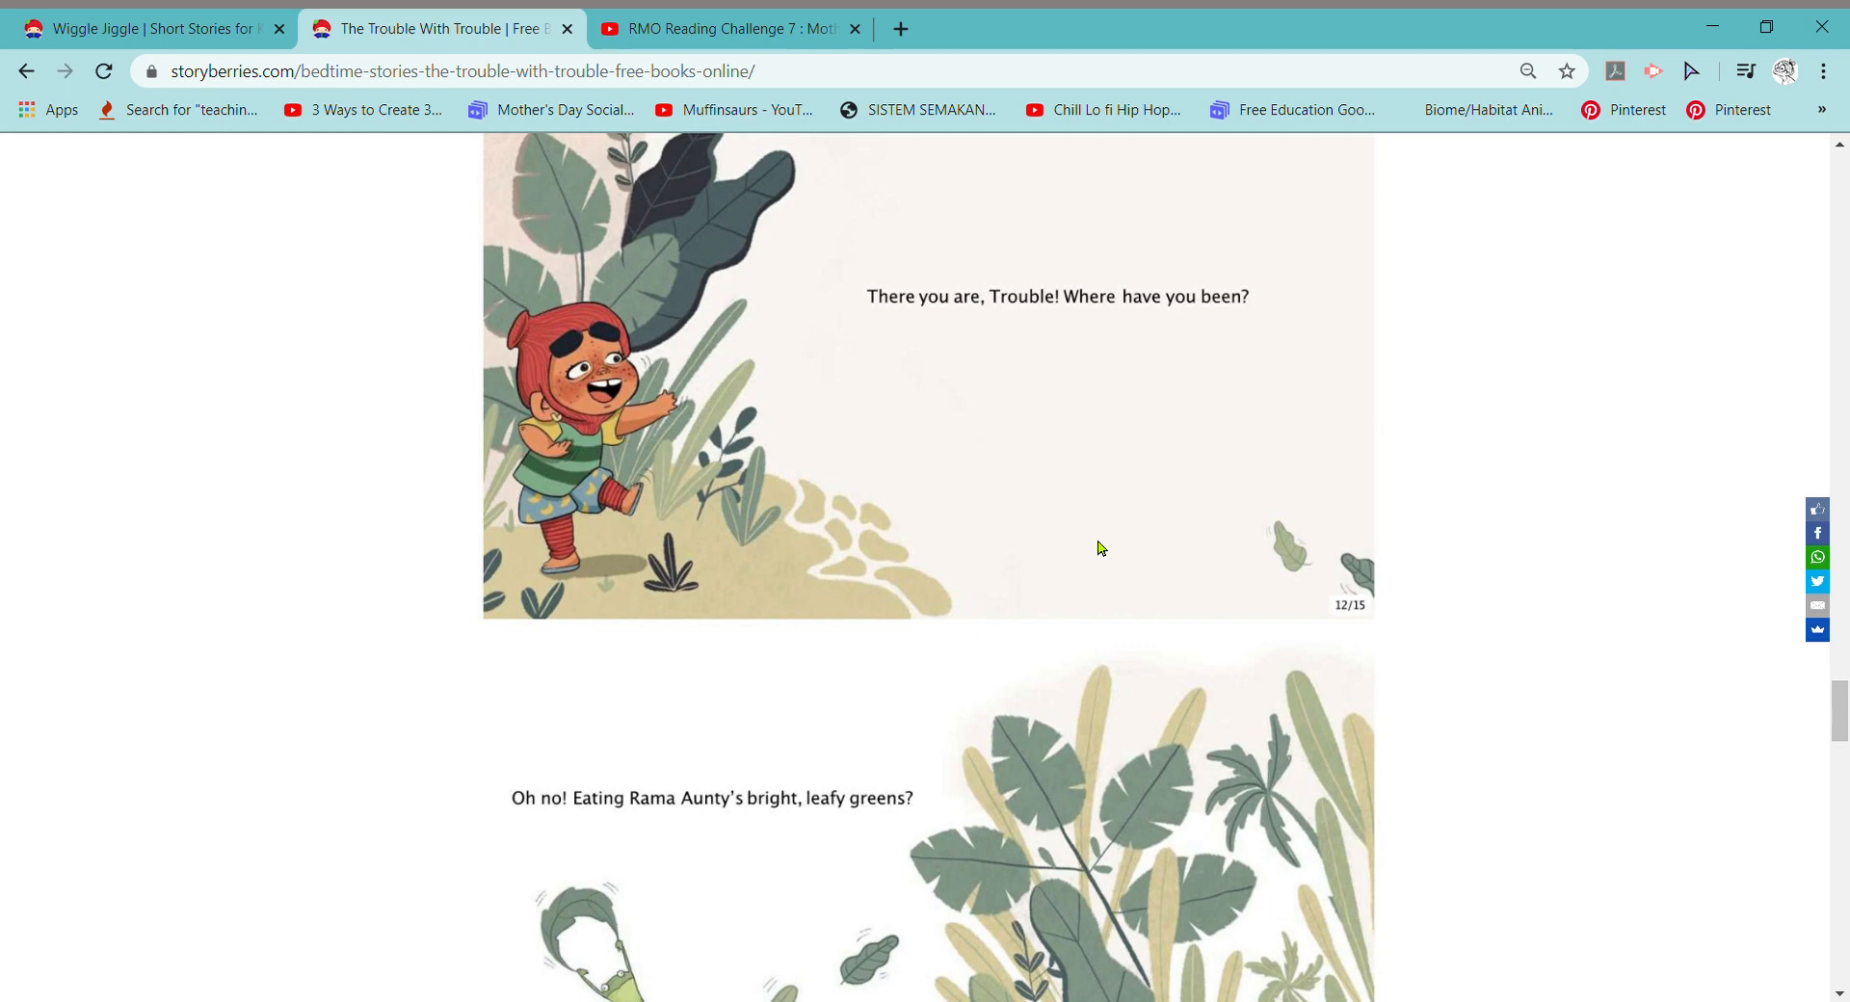
scroll("down", 3)
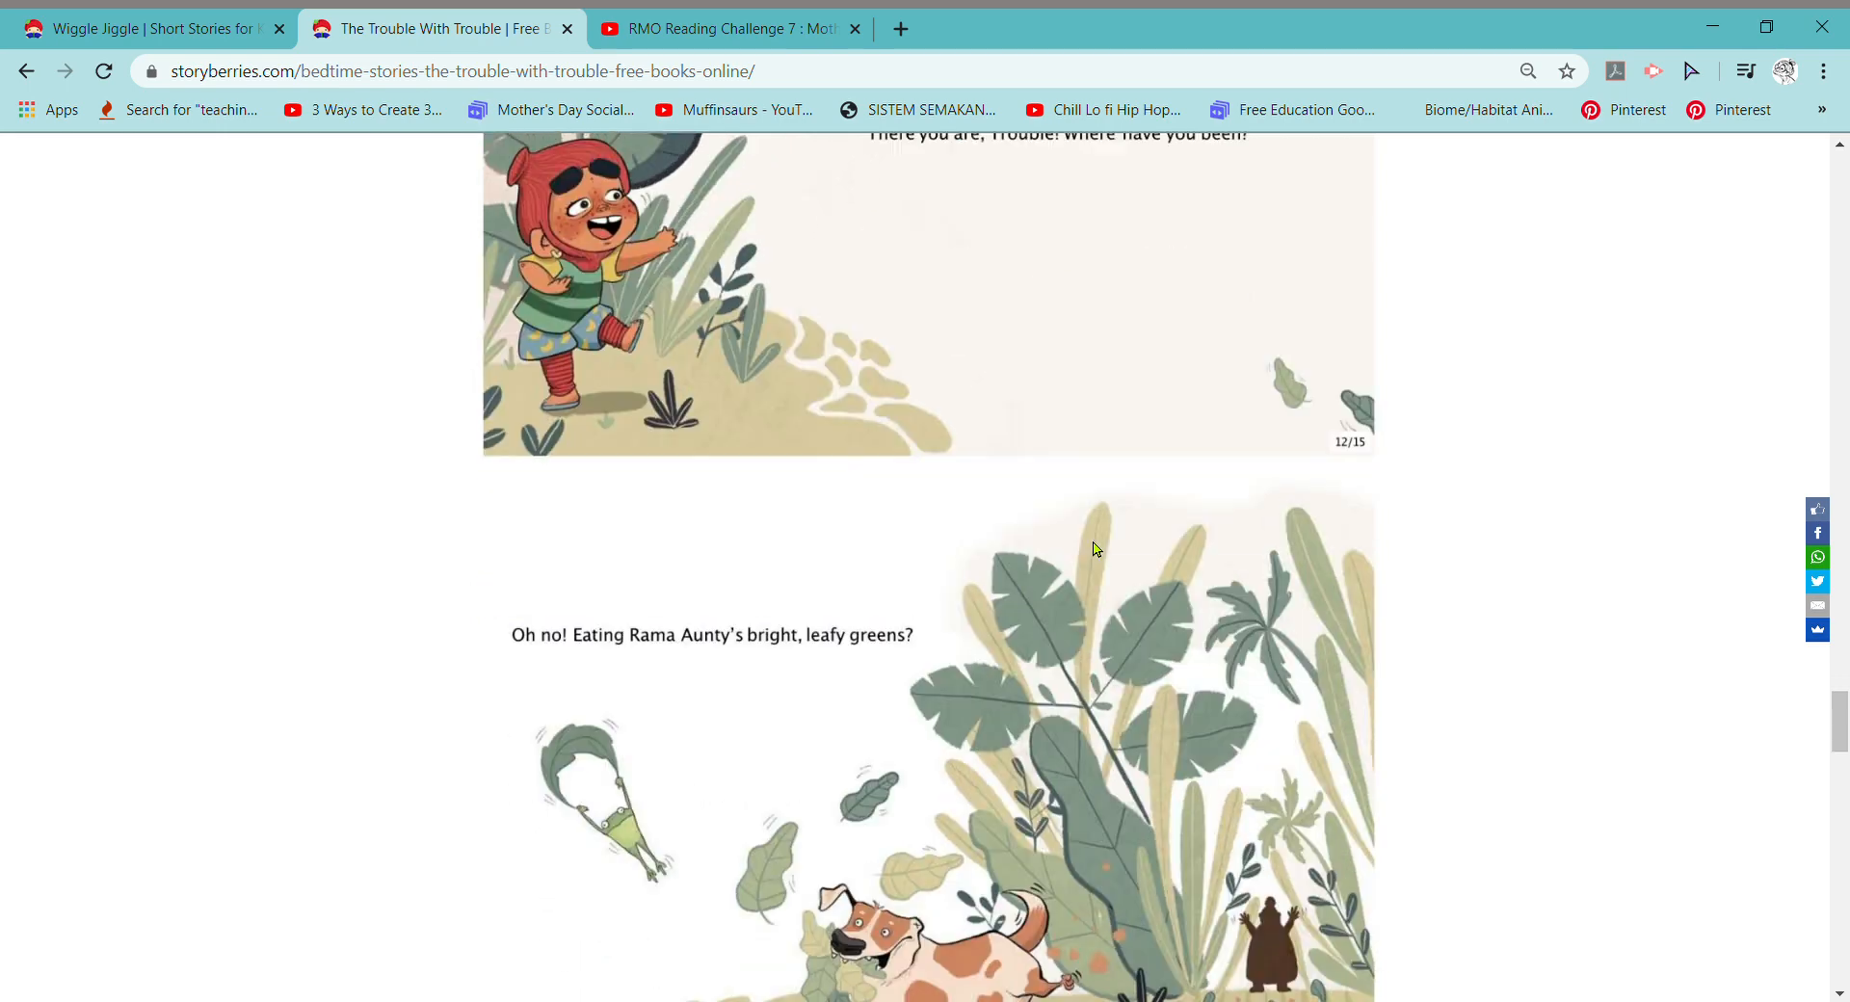
scroll("down", 3)
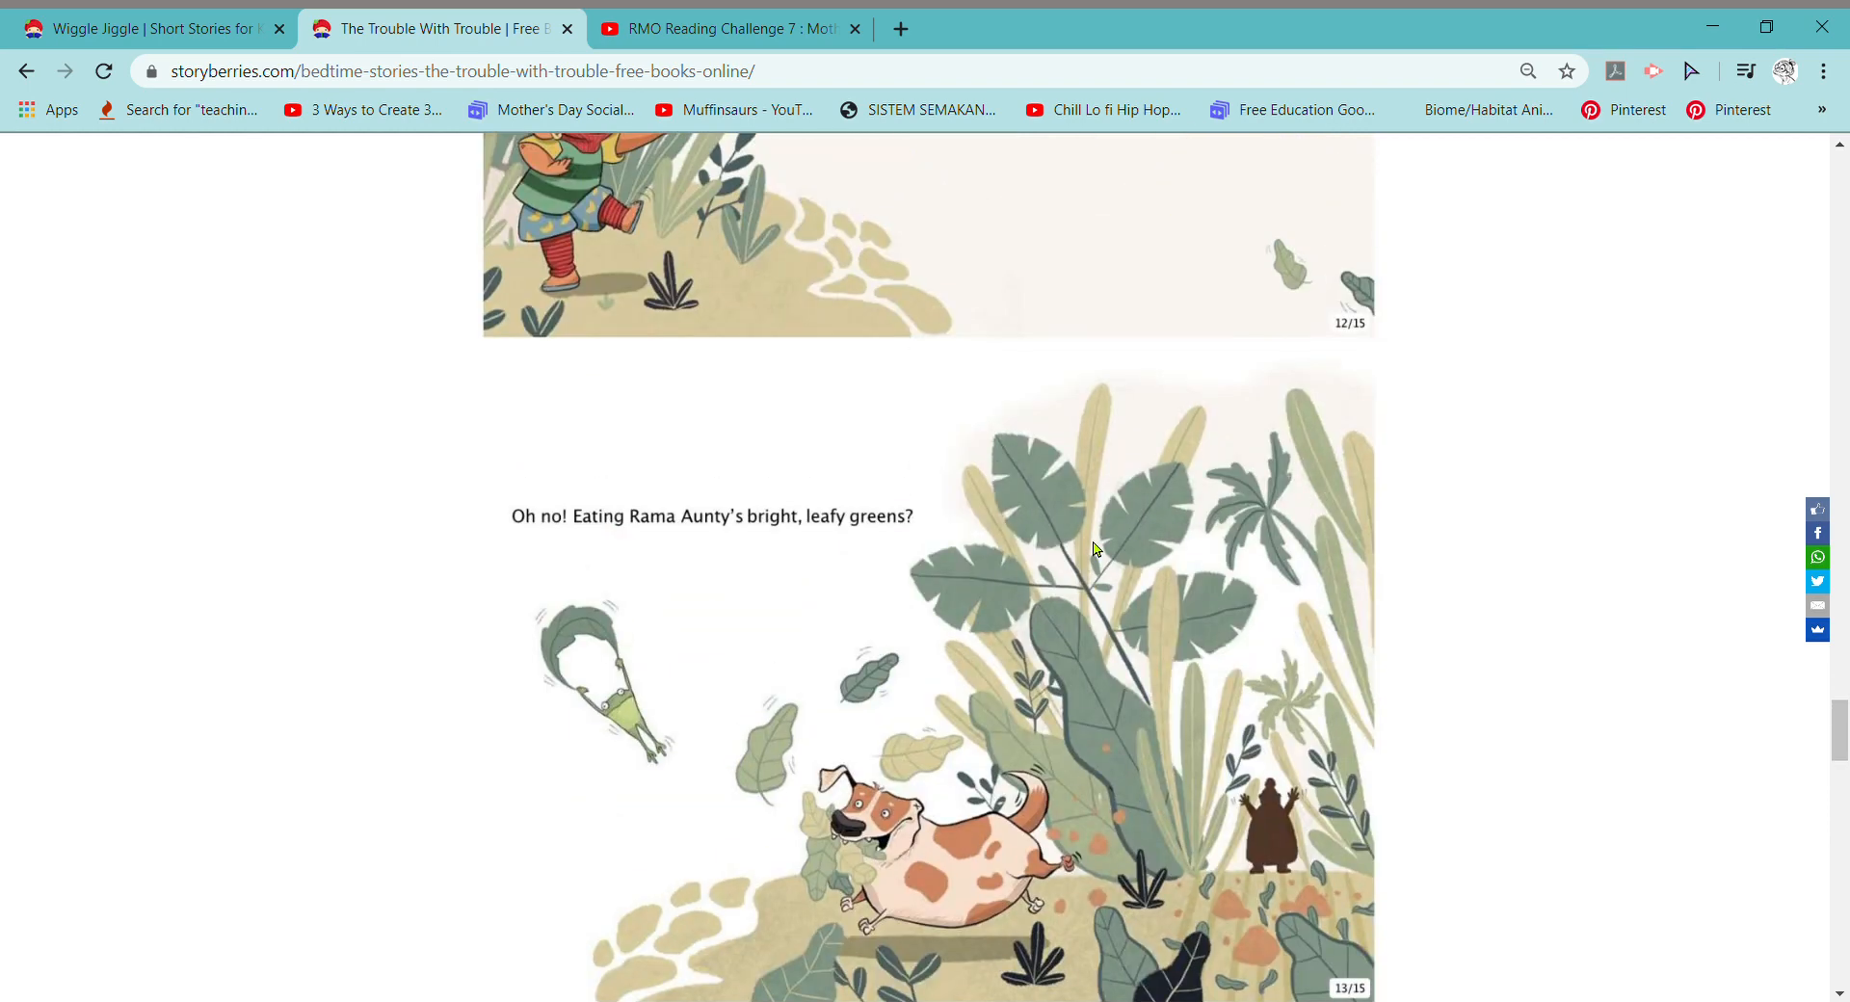
scroll("down", 3)
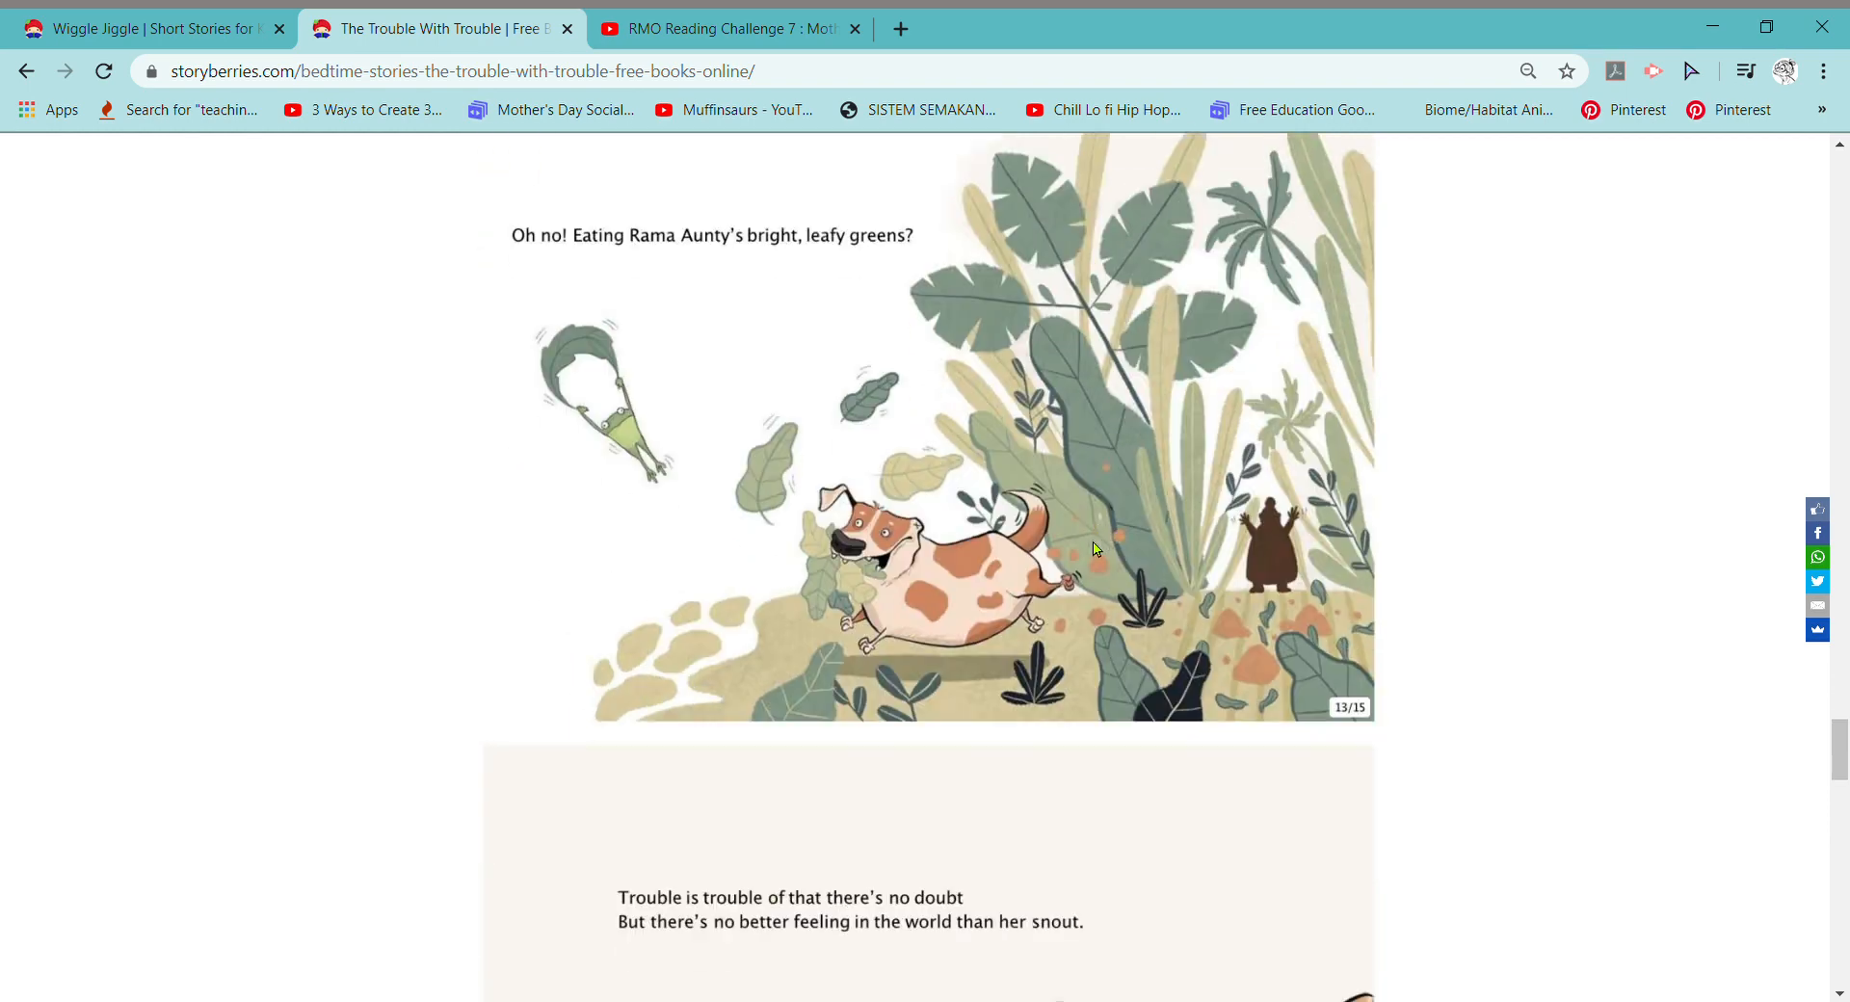
scroll("down", 3)
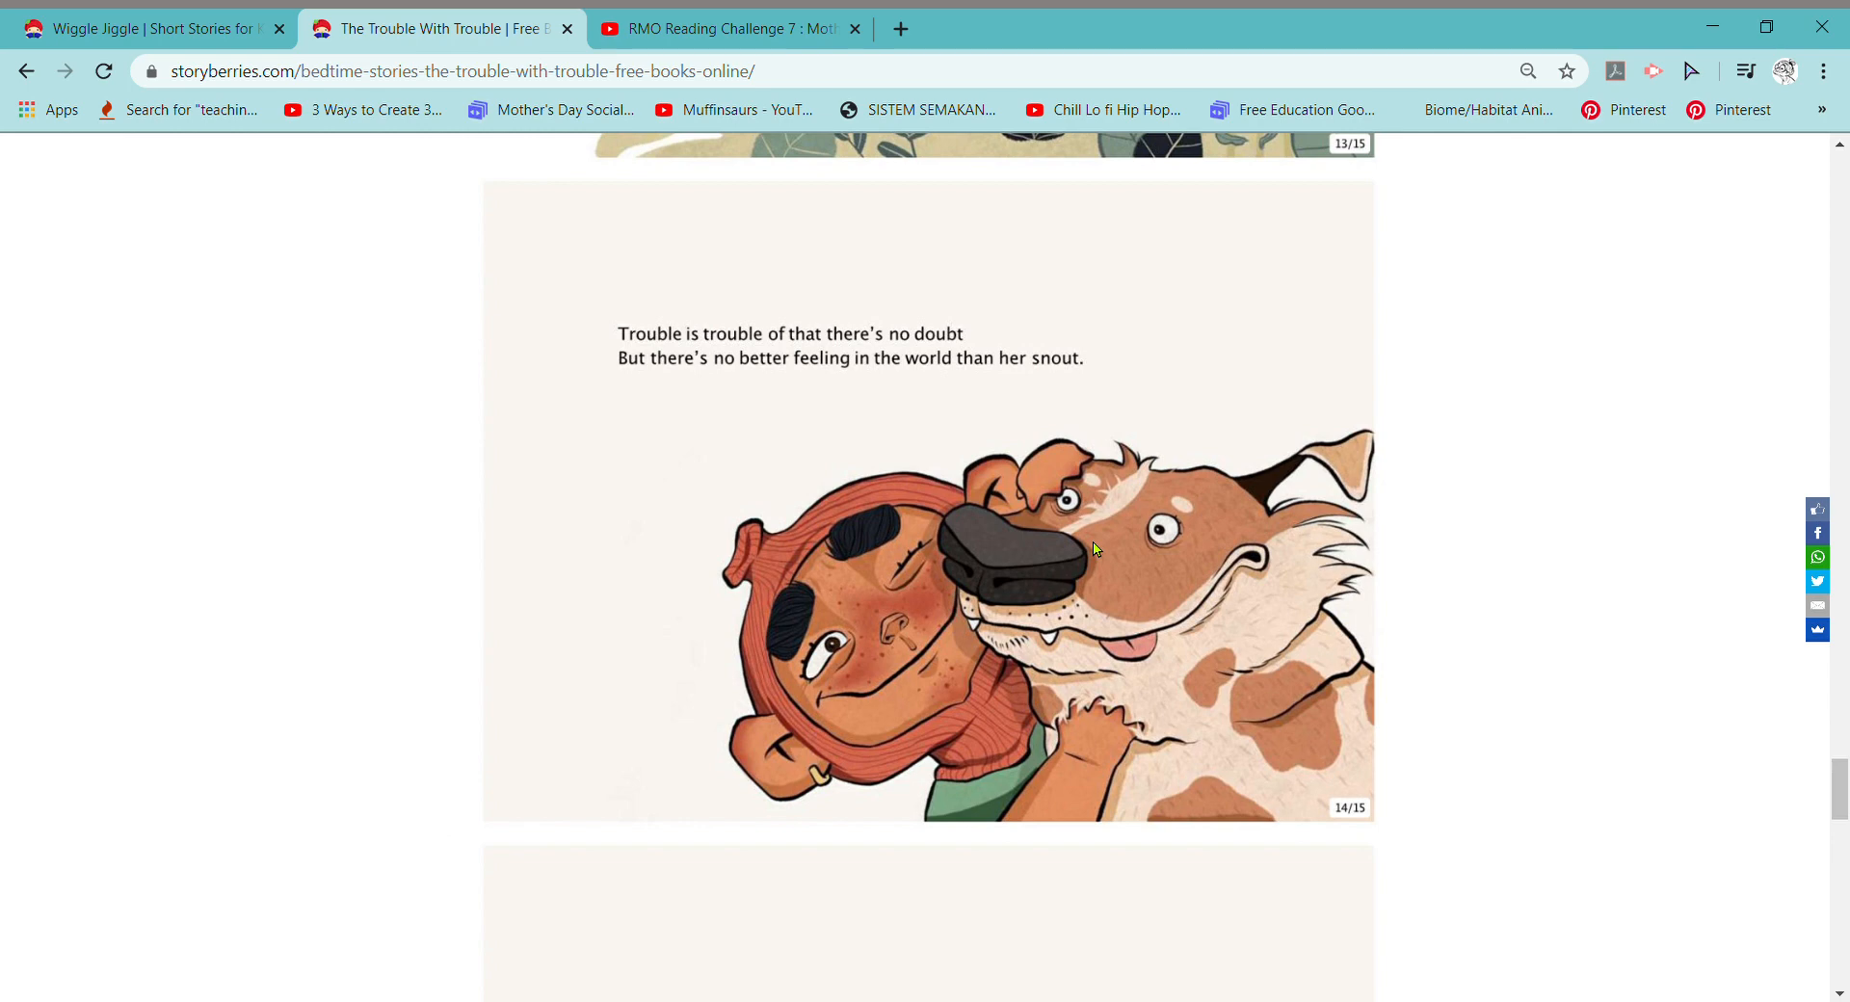
Scroll to bring page 15/15, 'Oh, she's the bestest dog,' fully into view
scroll("down", 3)
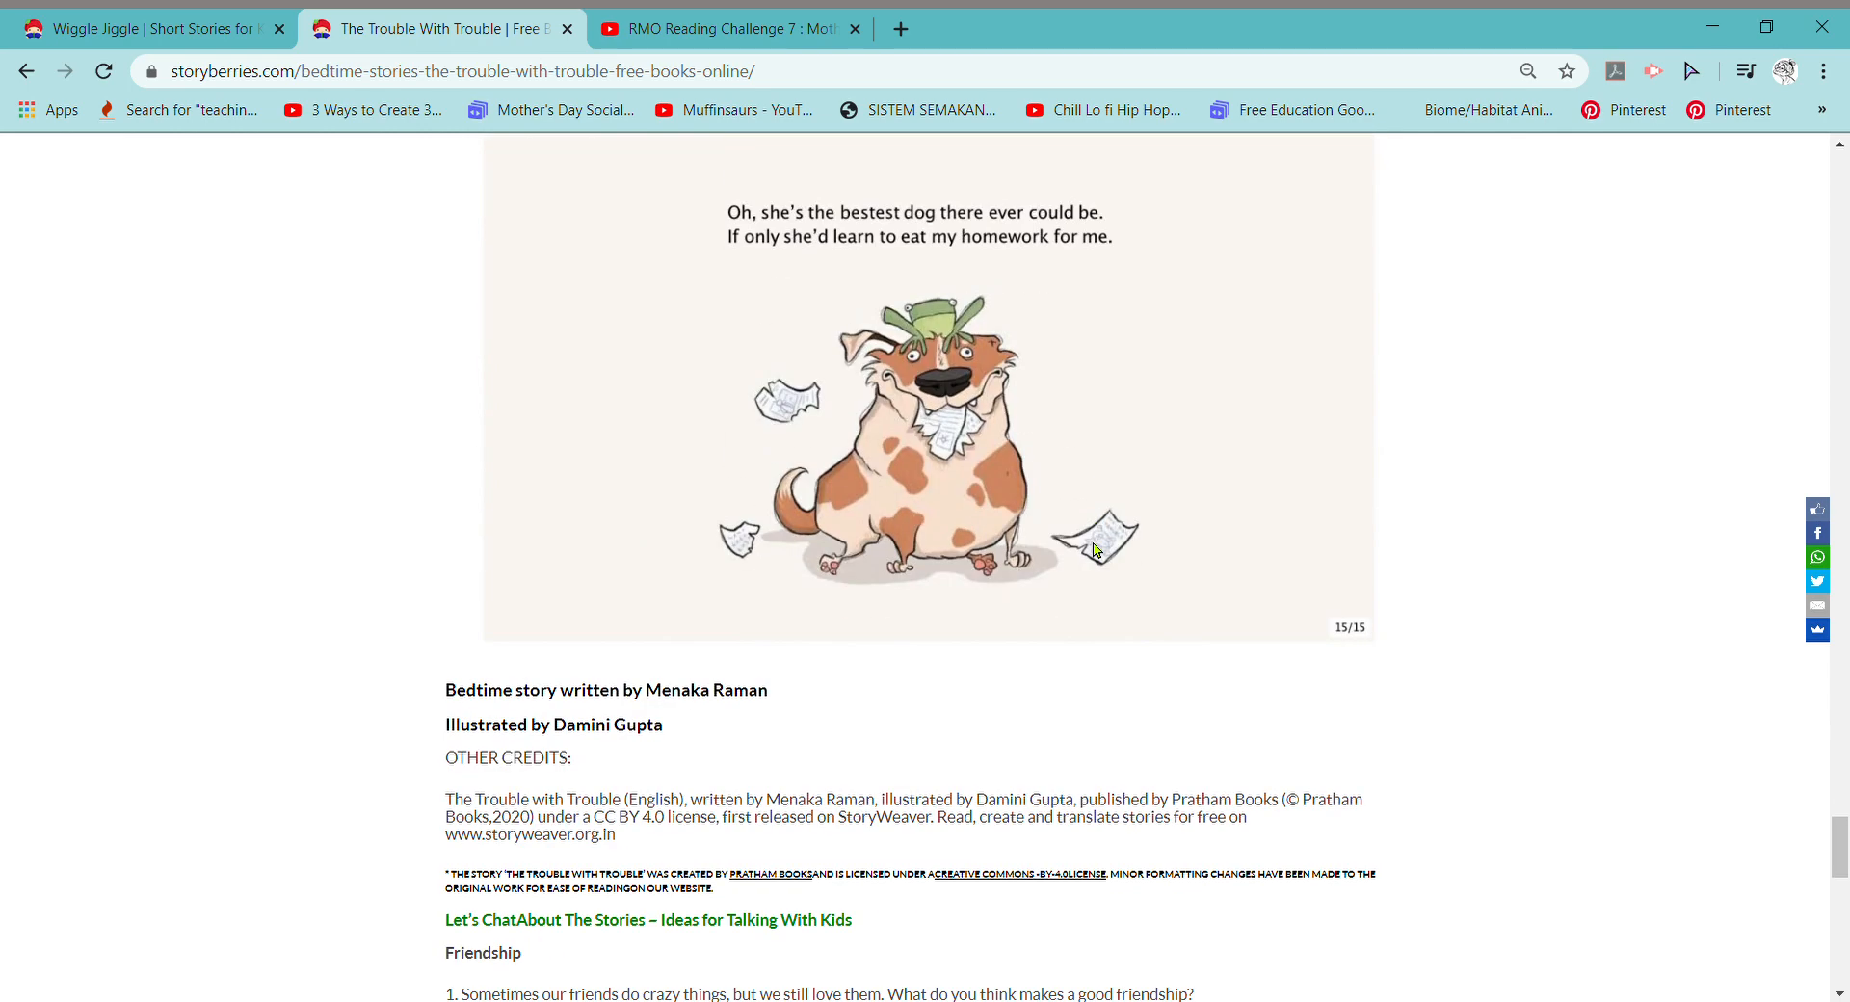
scroll("up", 3)
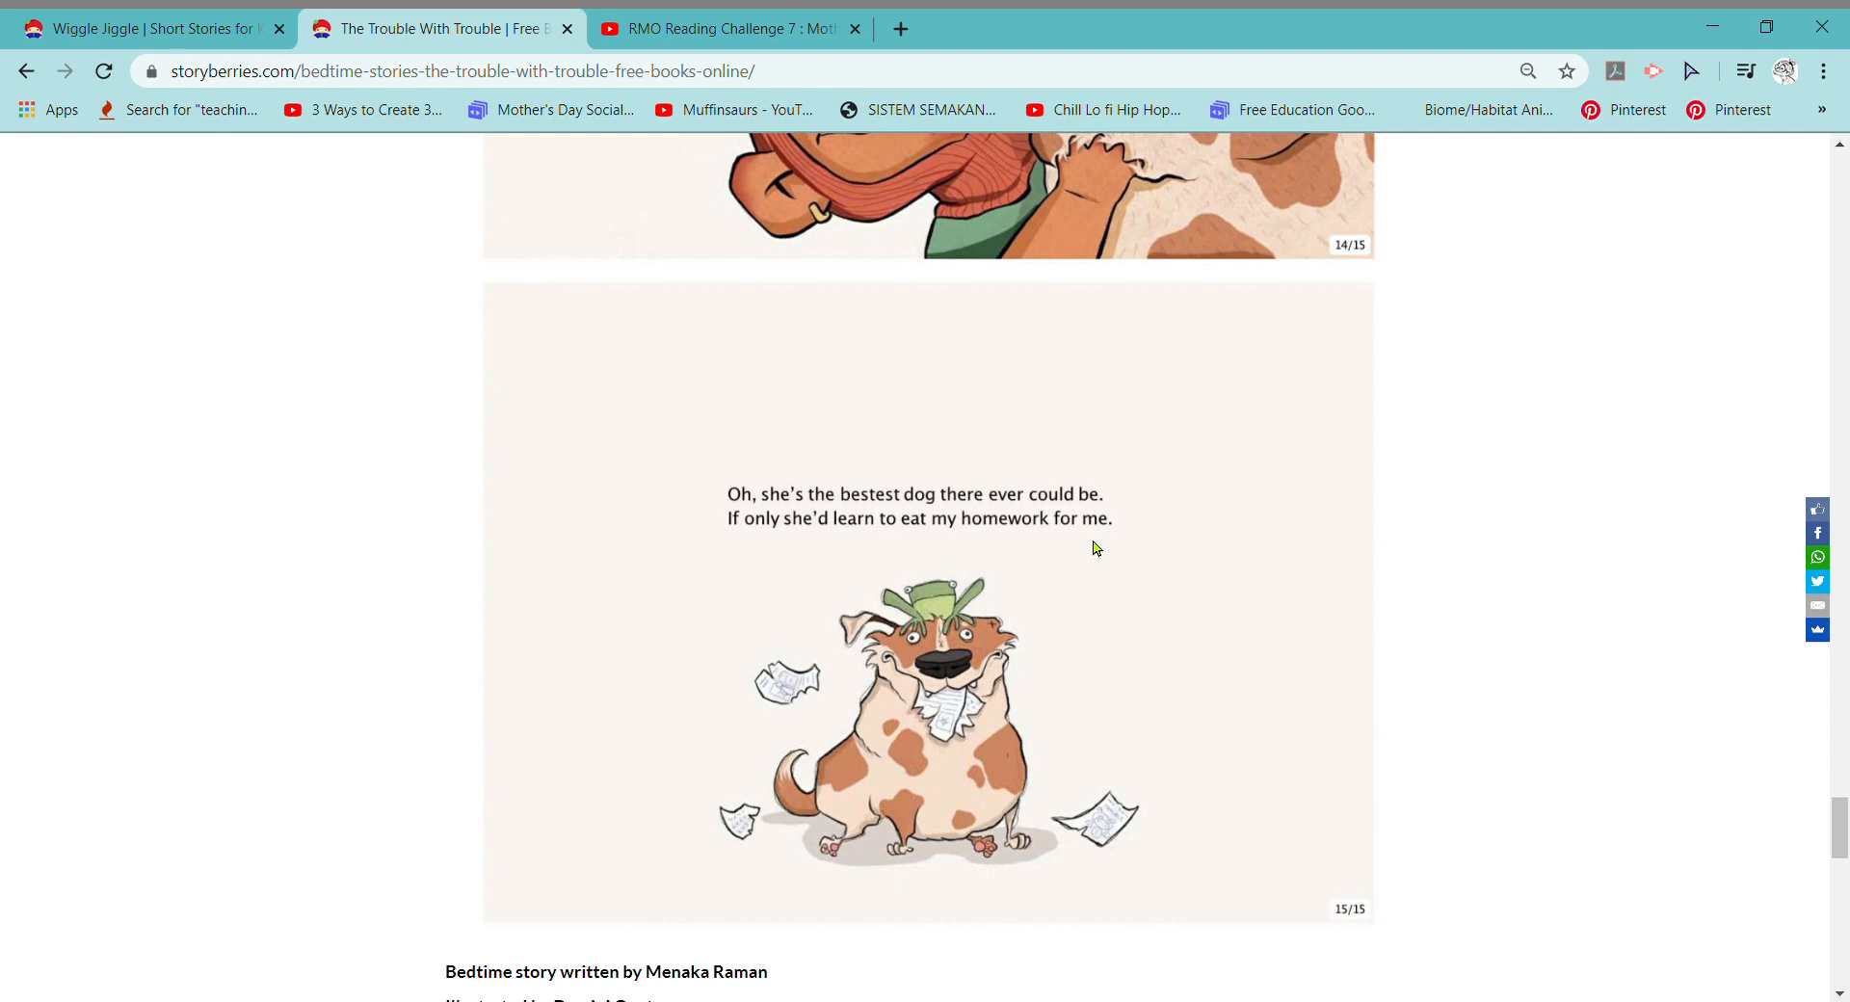
mouse_move(1086, 541)
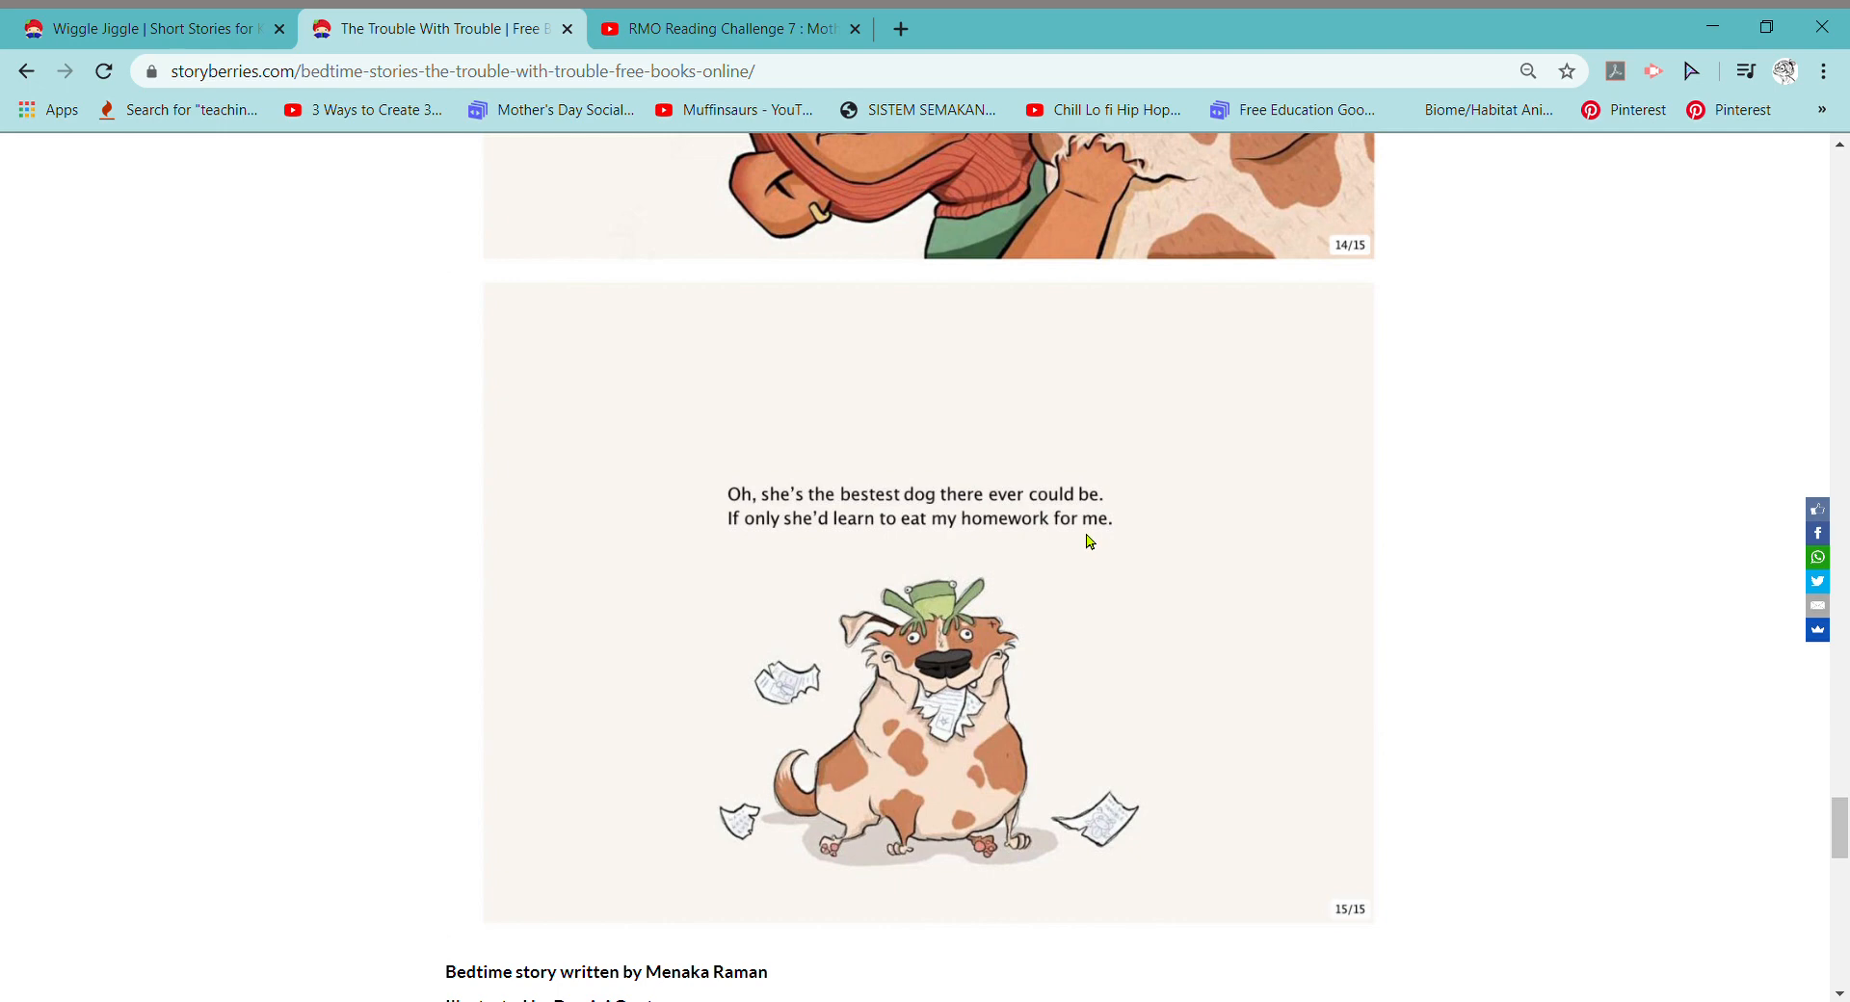
mouse_move(1383, 524)
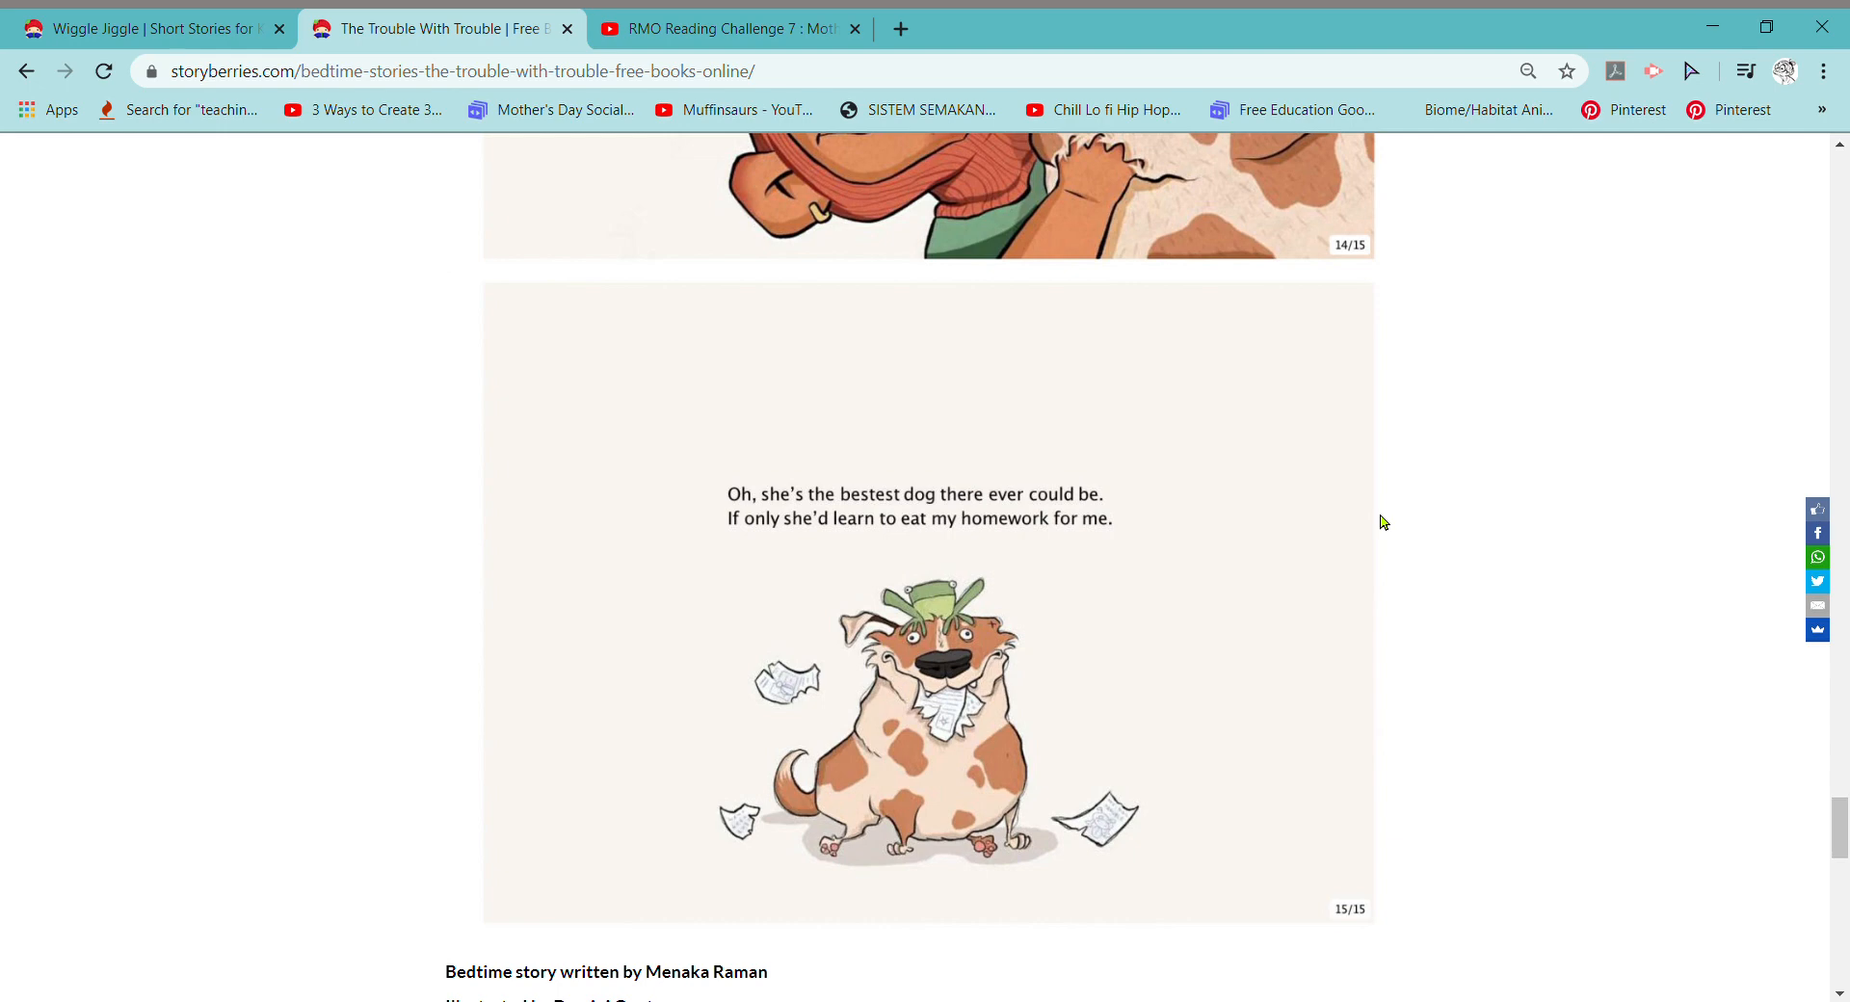
mouse_move(1377, 514)
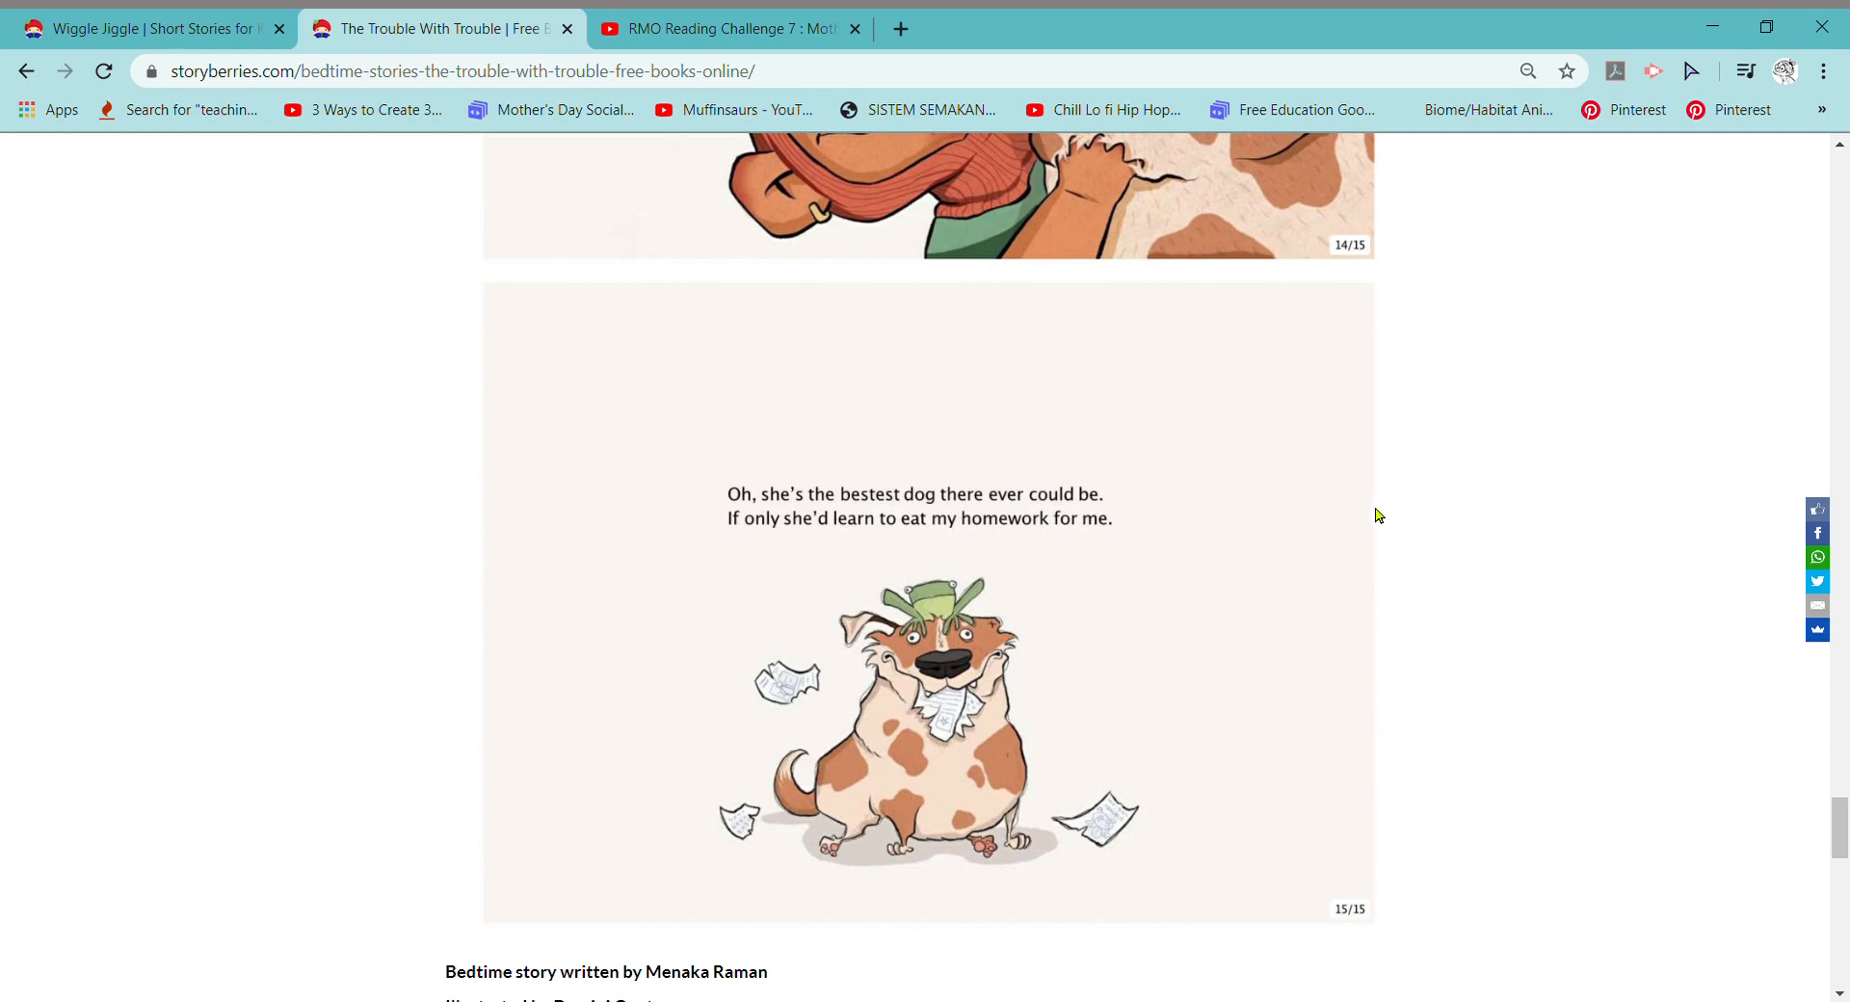
mouse_move(1703, 202)
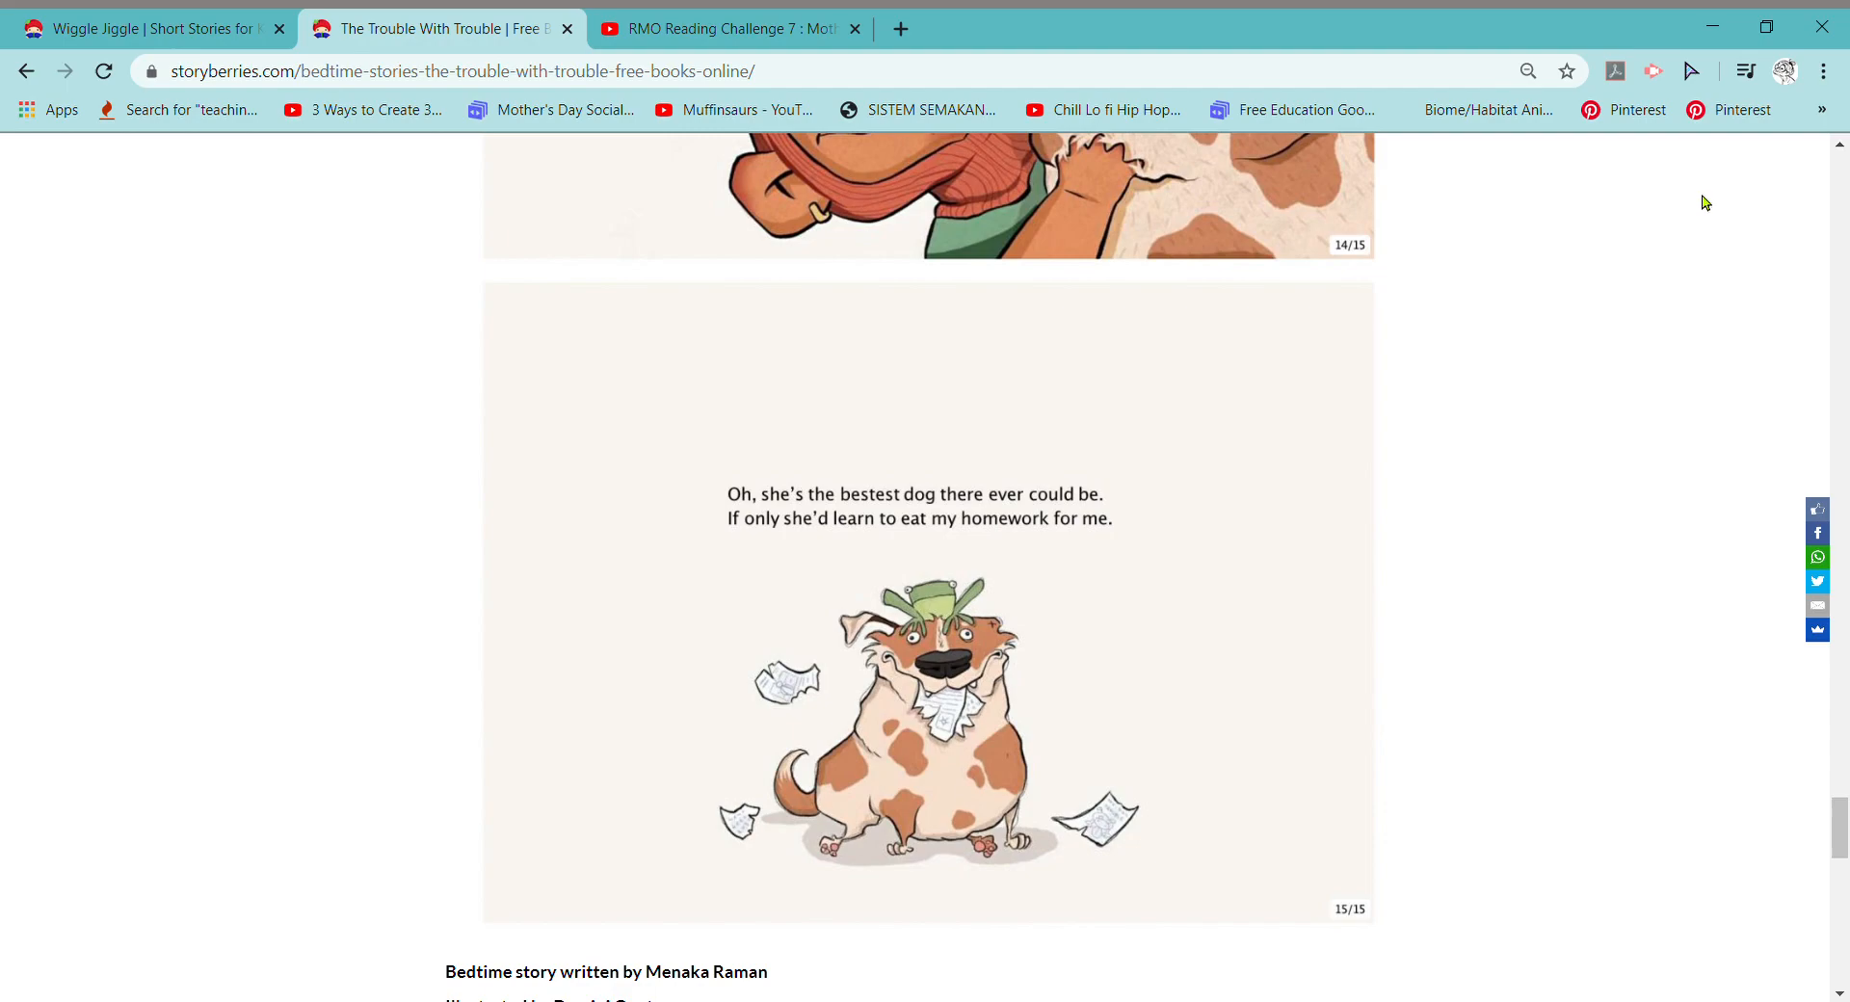